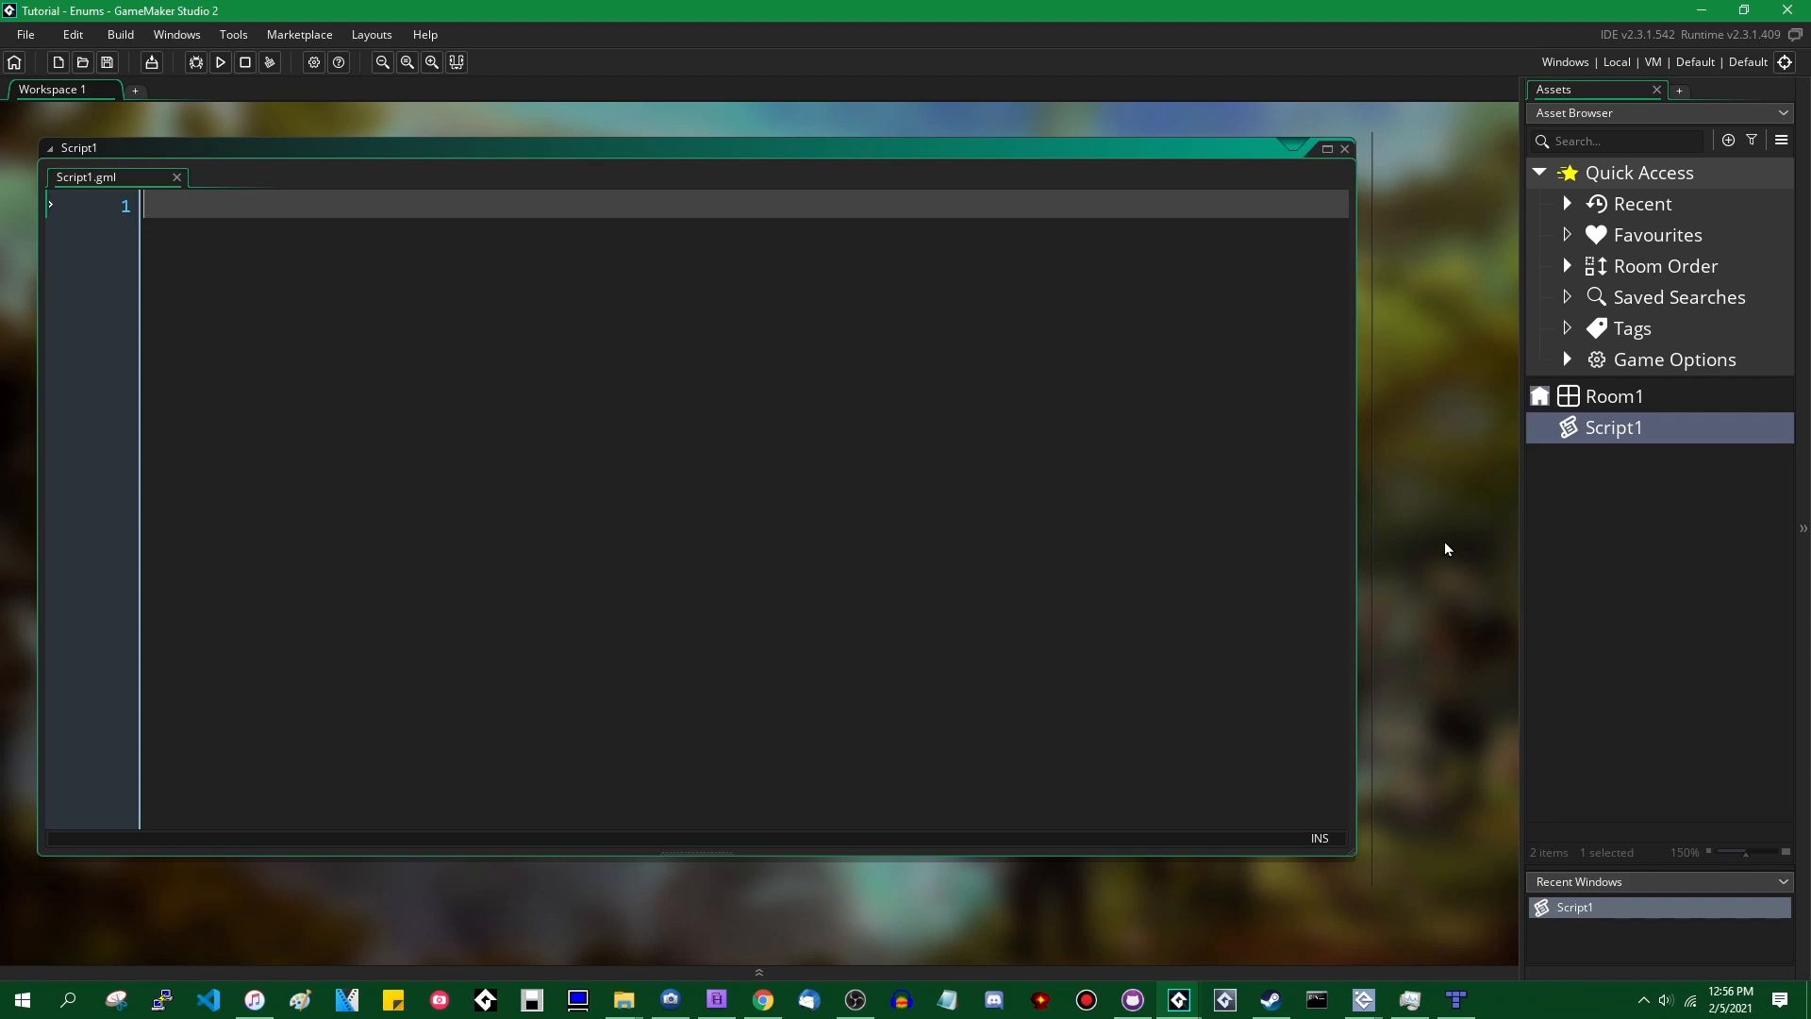
- Begin an 'enum DaysOfTheWeek {' declaration in Script1.gml
text(enumk)
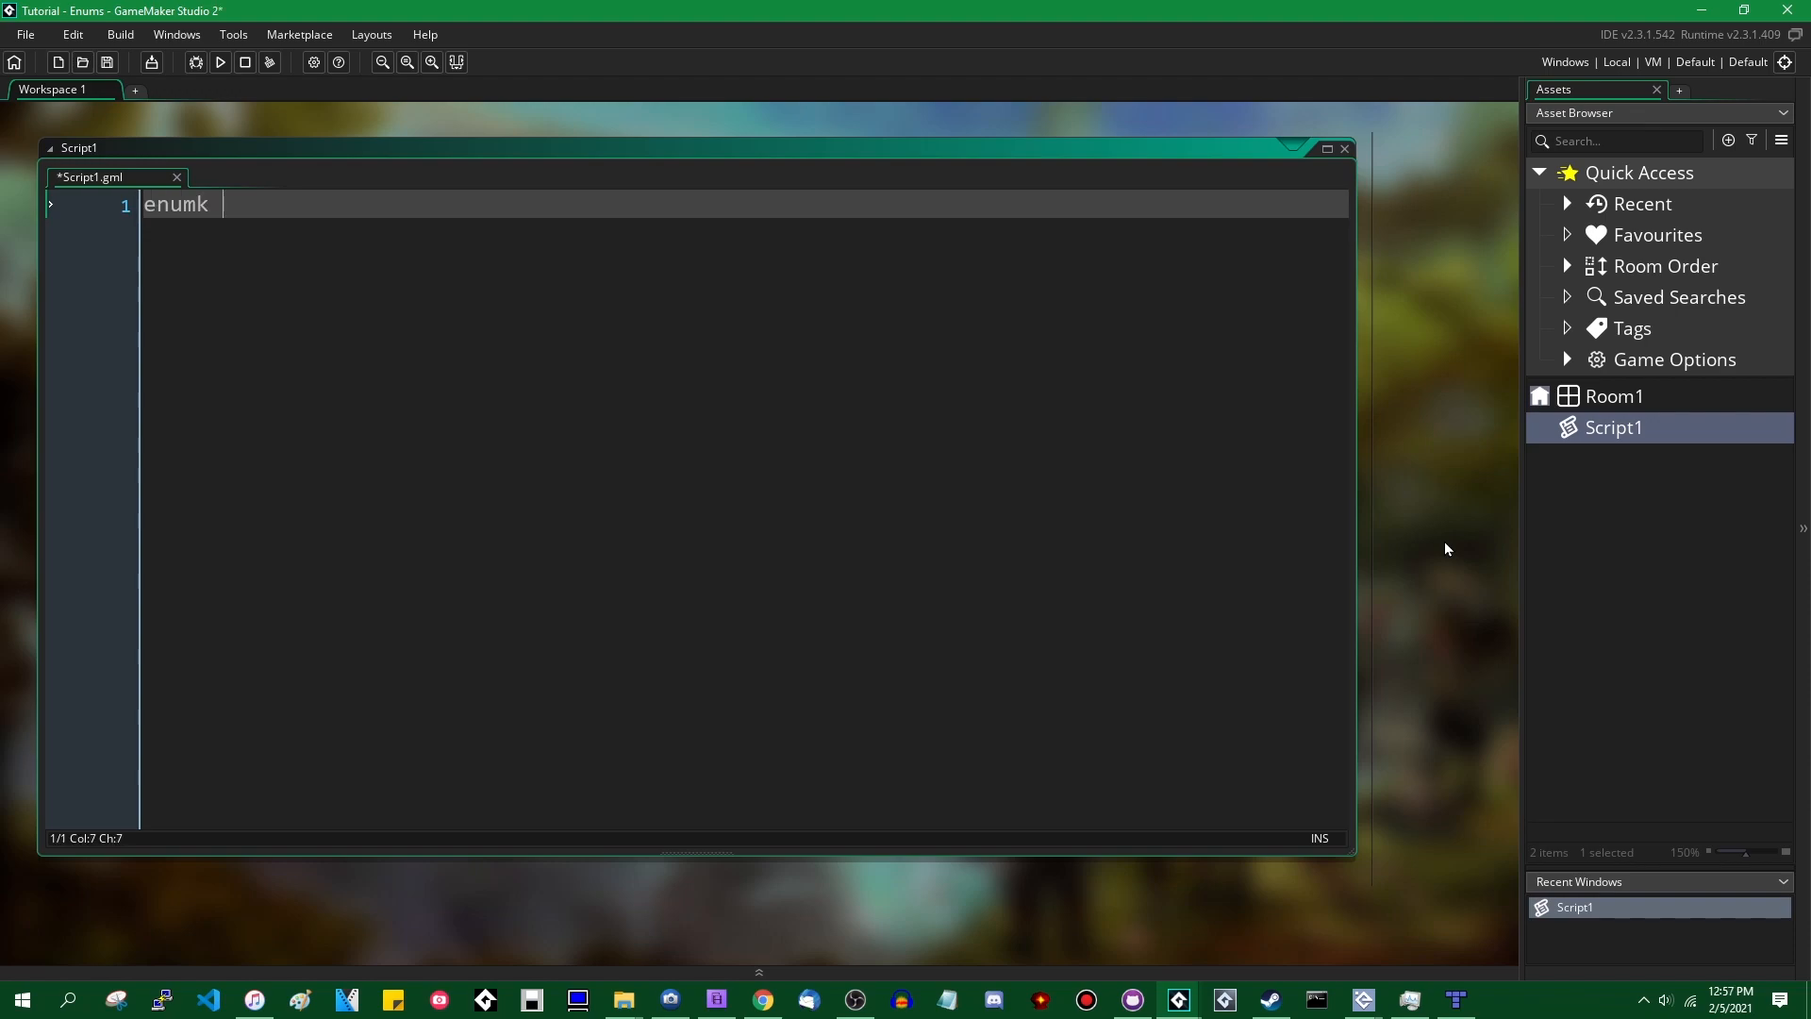
key(Backspace)
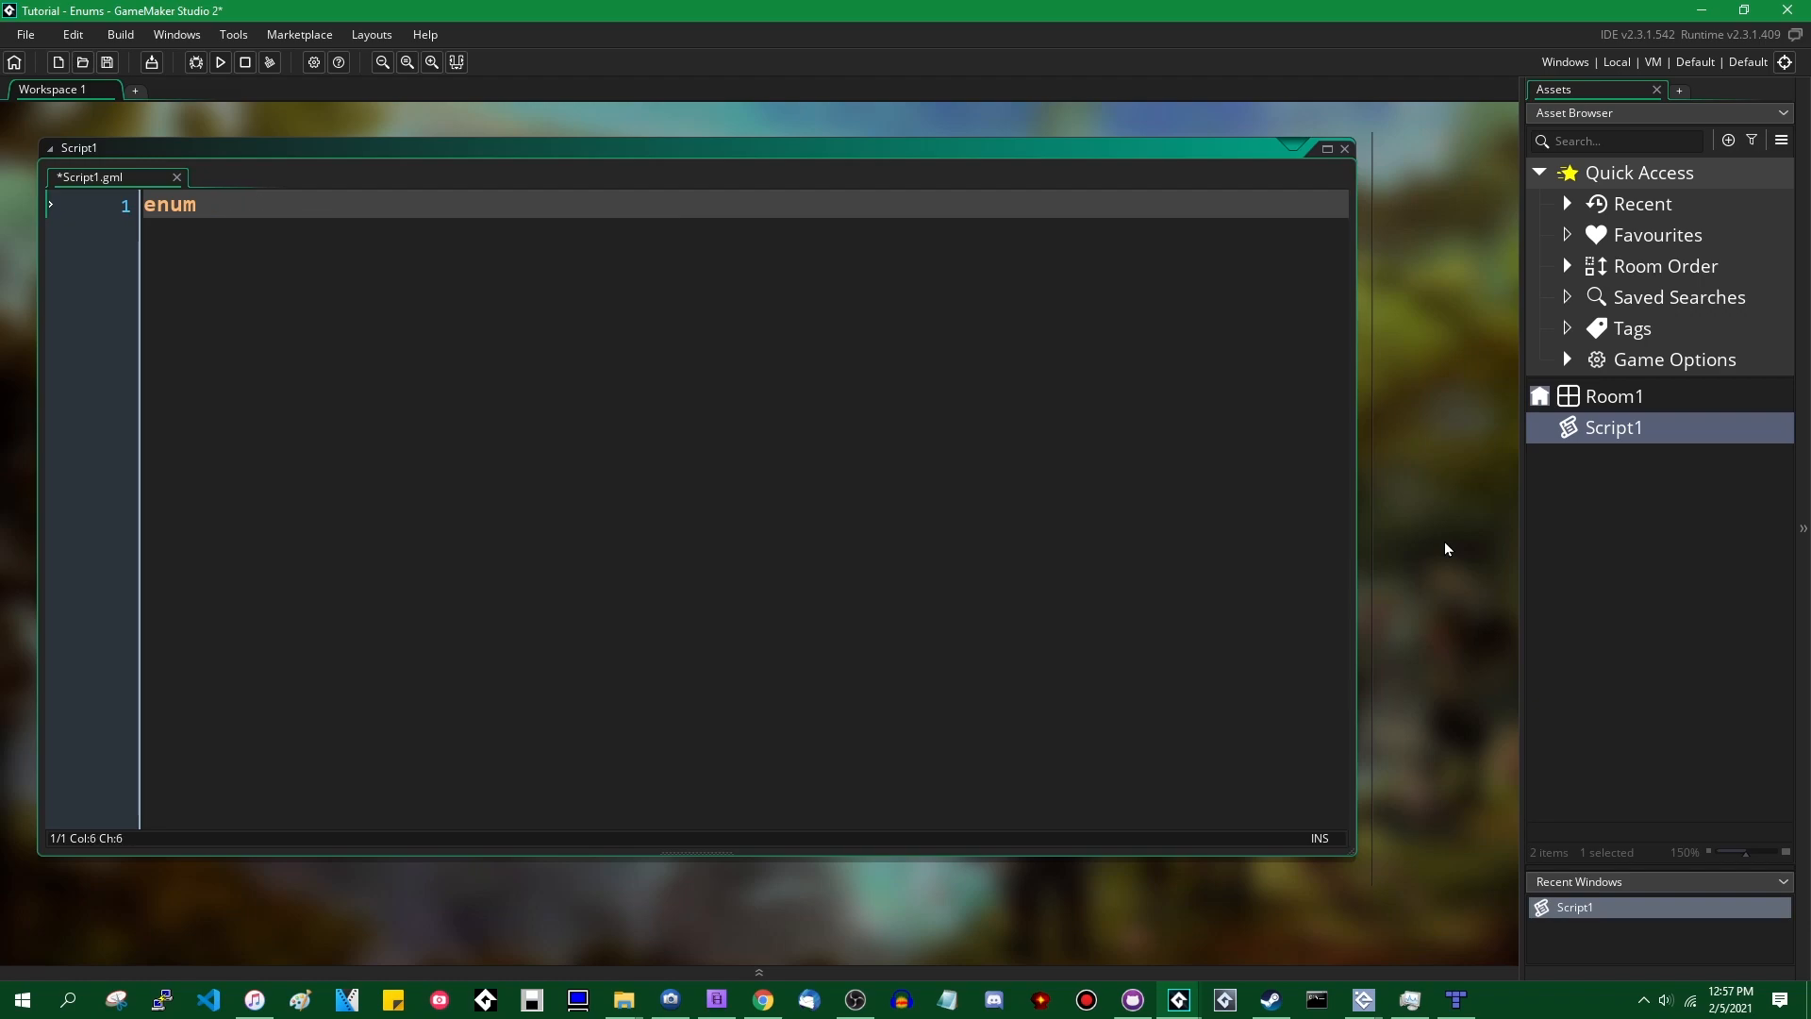
text(D)
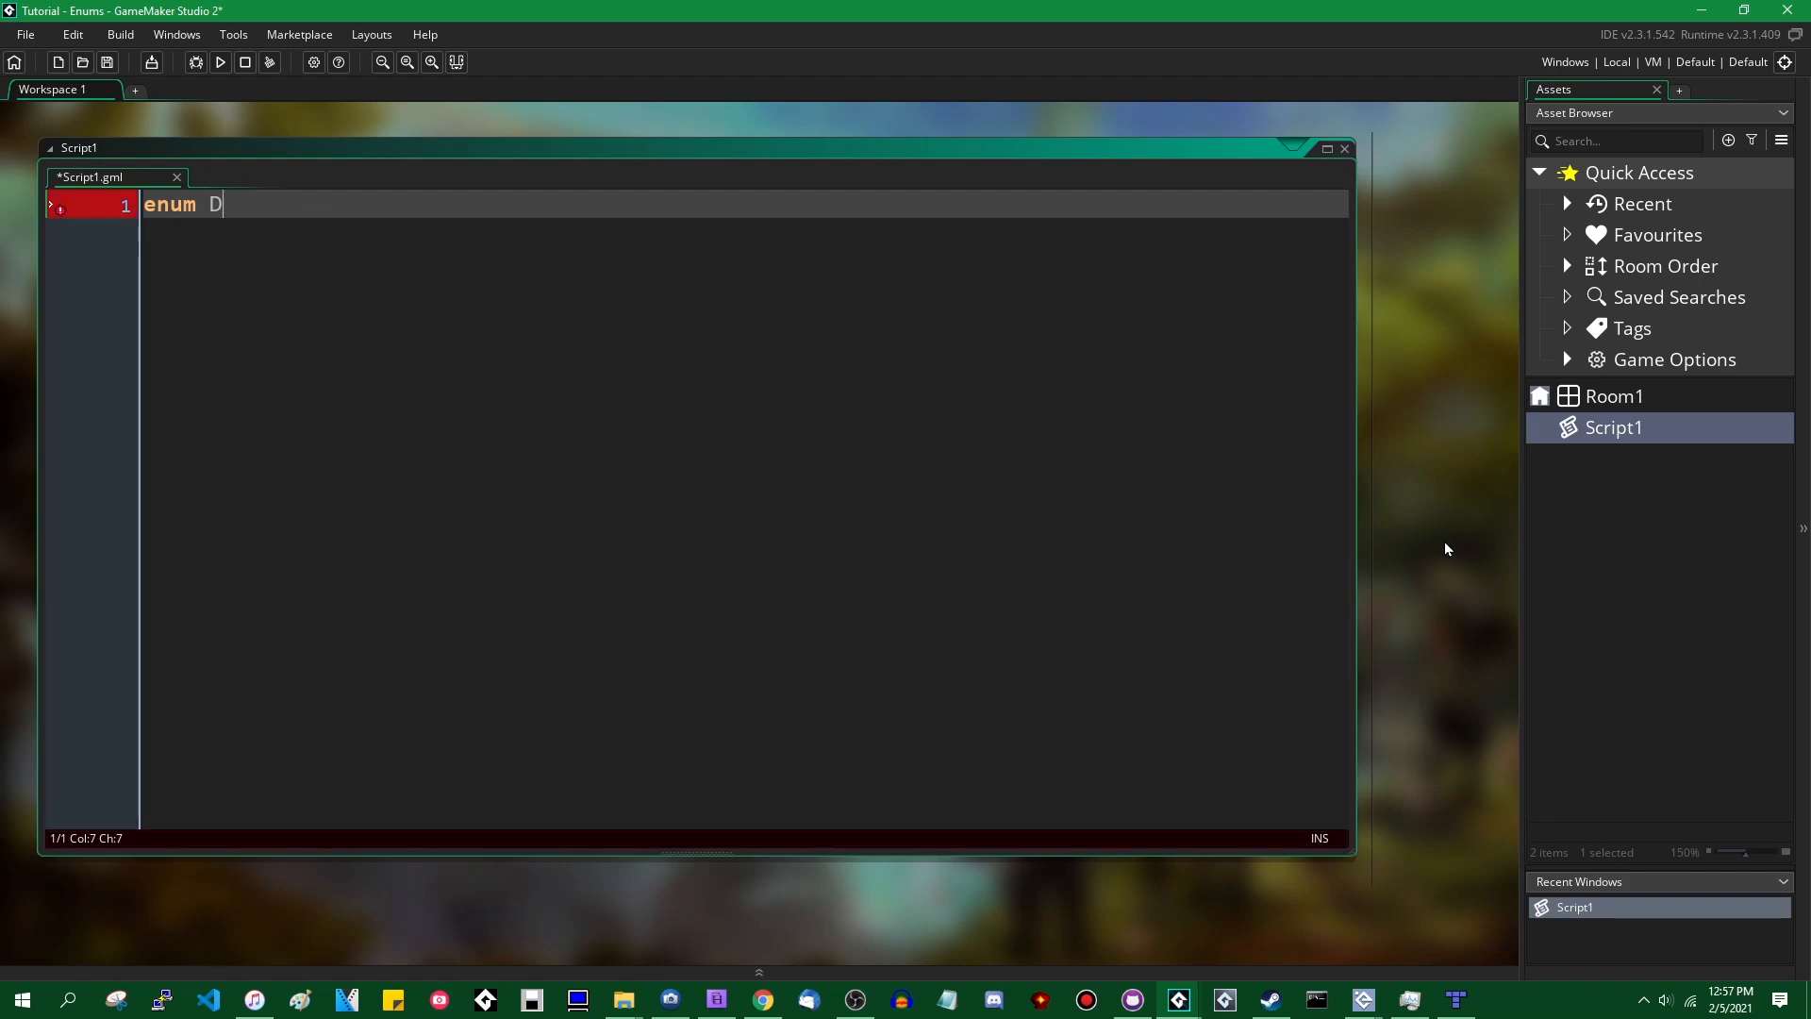
text(aysOfTheW)
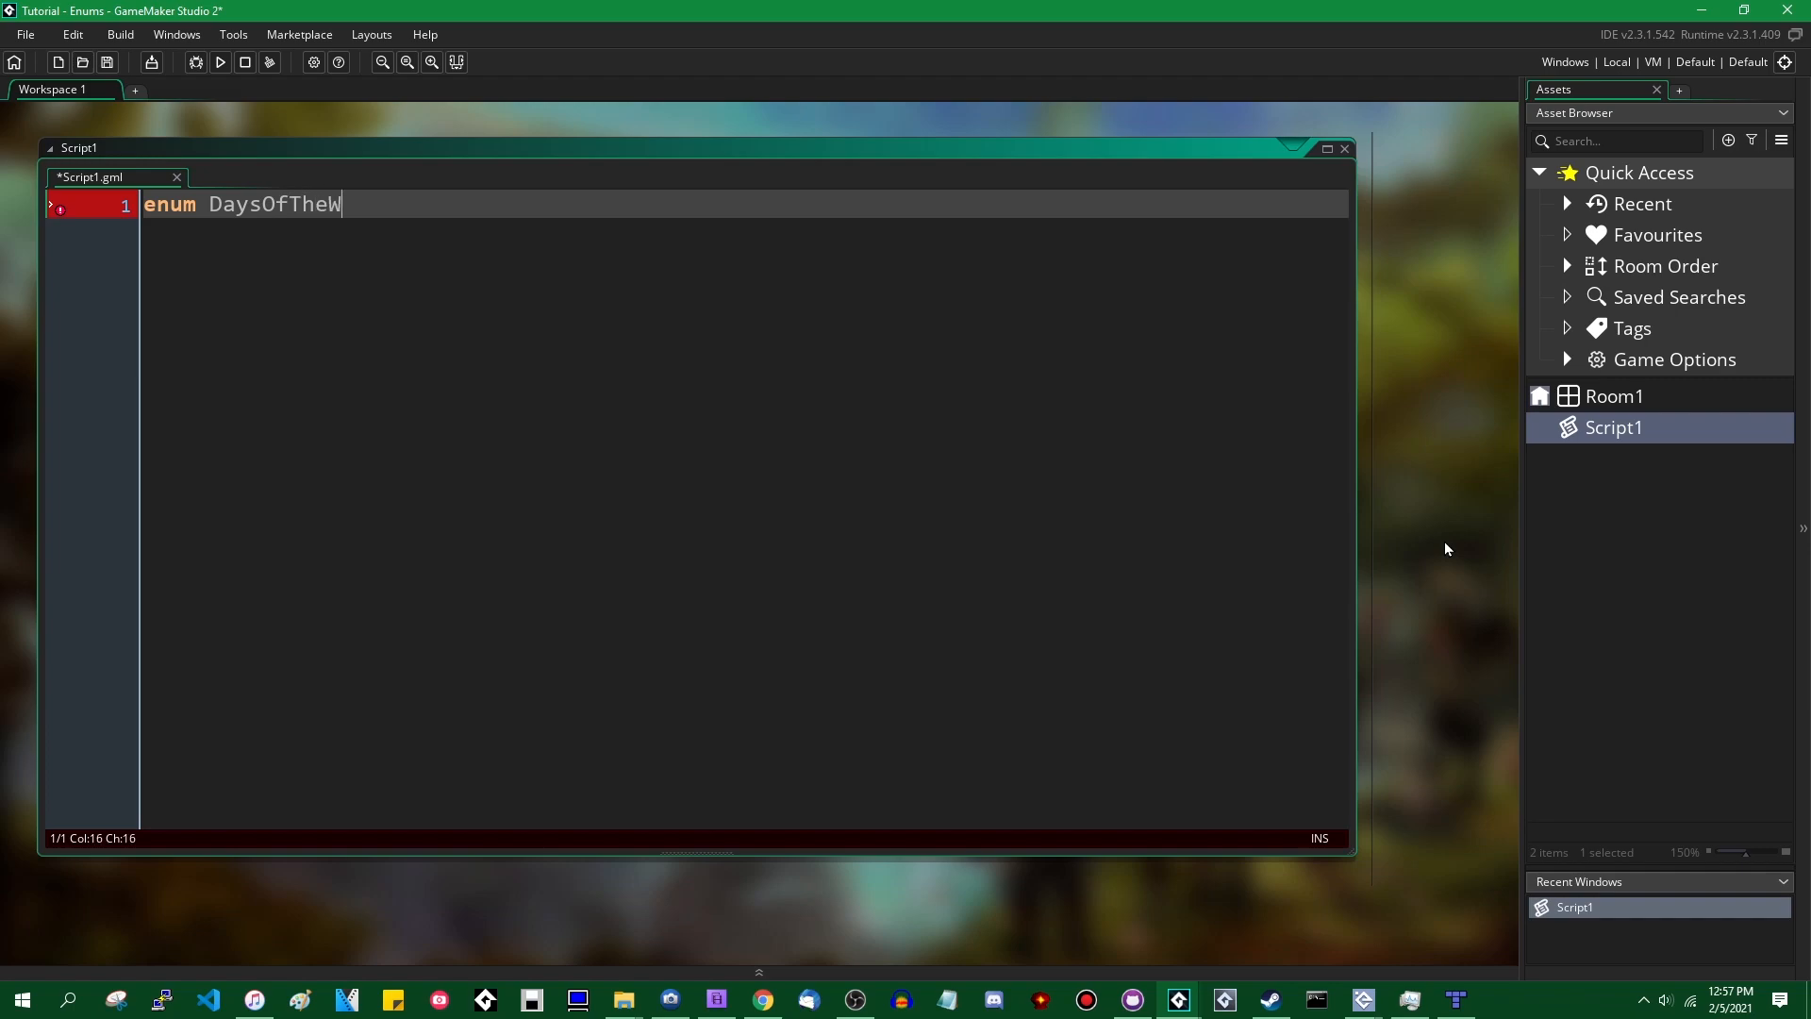
text(eek {)
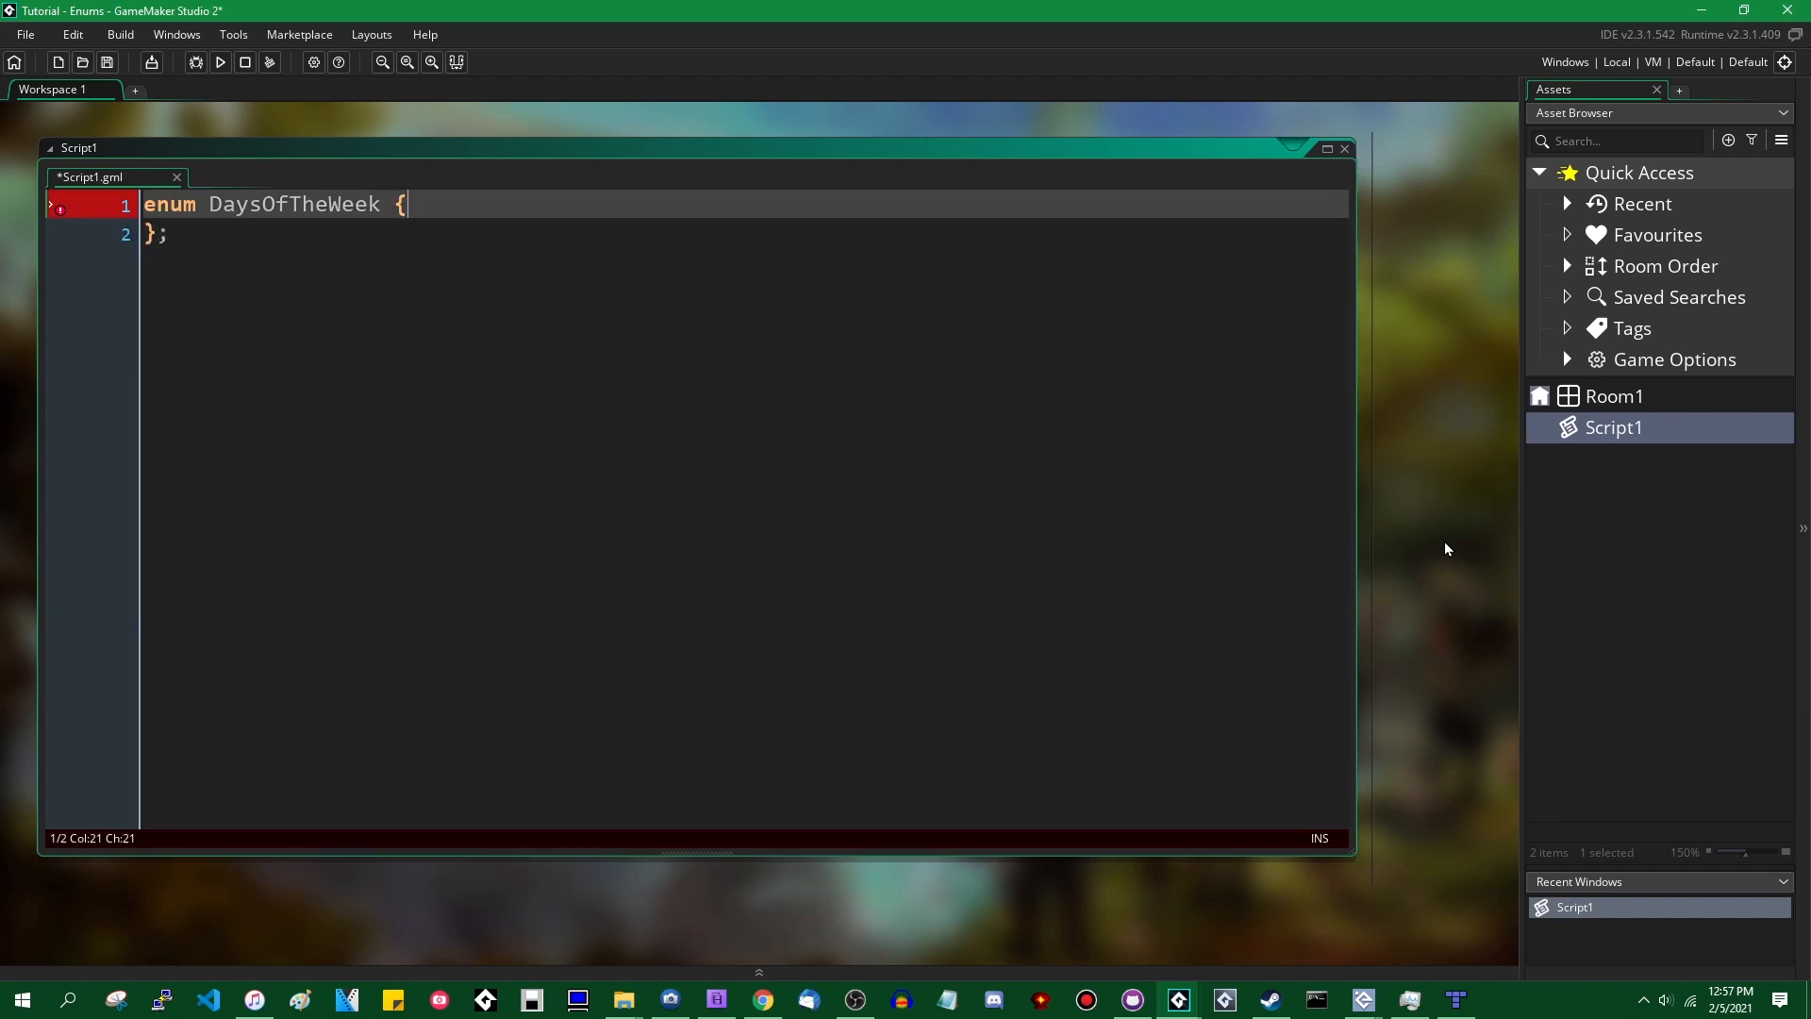
key(Enter)
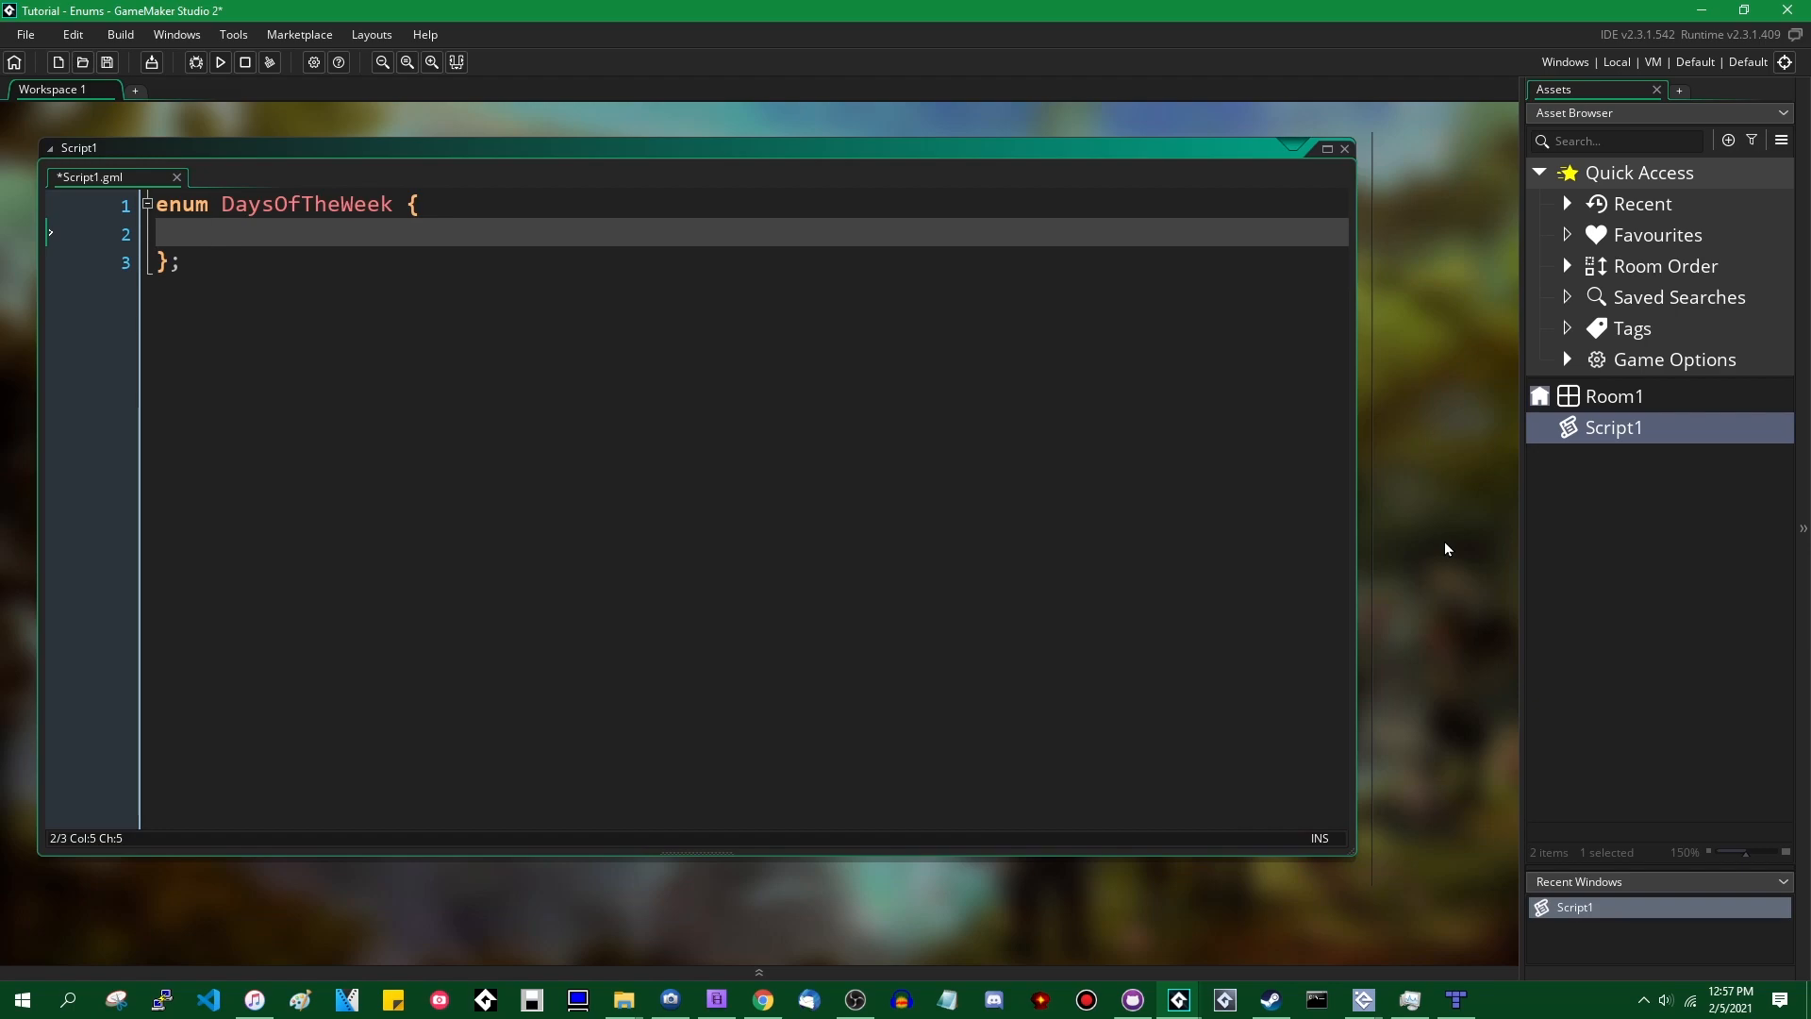
- List the members MONDAY, TUESDAY, WEDNESDAY, THURSDAY, FRIDAY, SATURDAY, SUNDAY in capitals, one per line
text(OMD)
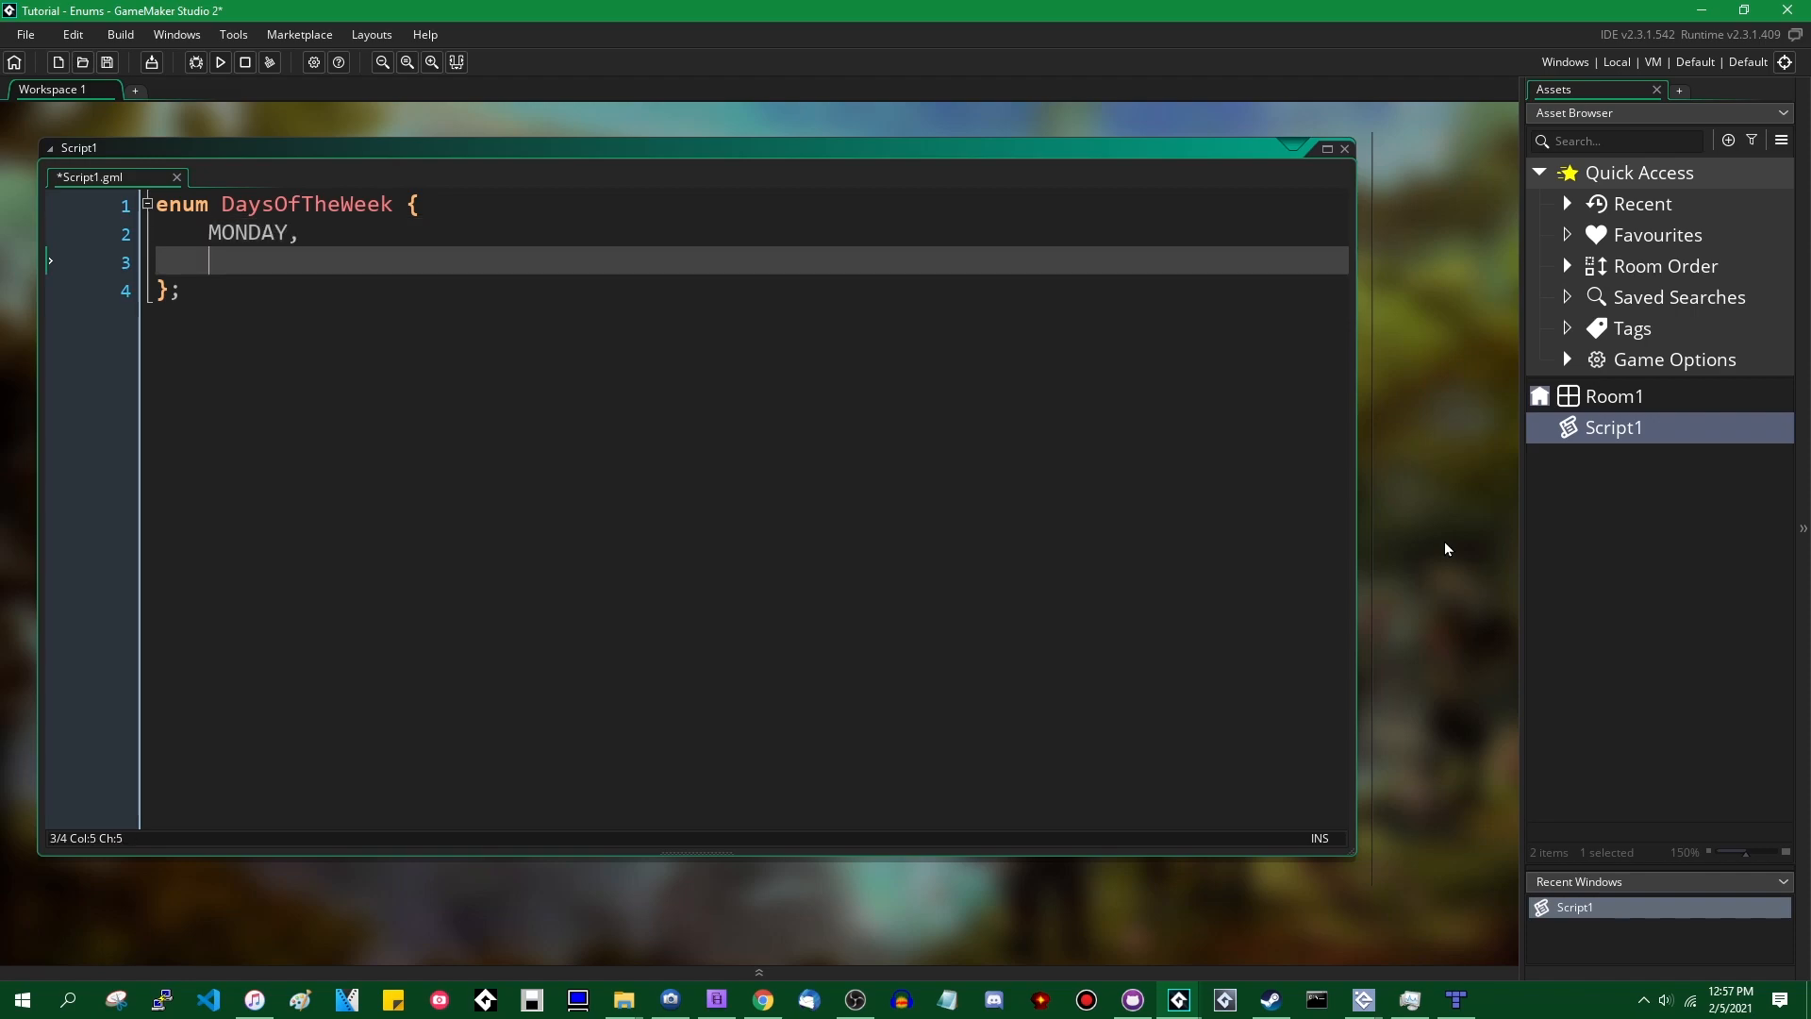
text(TUESDAY,)
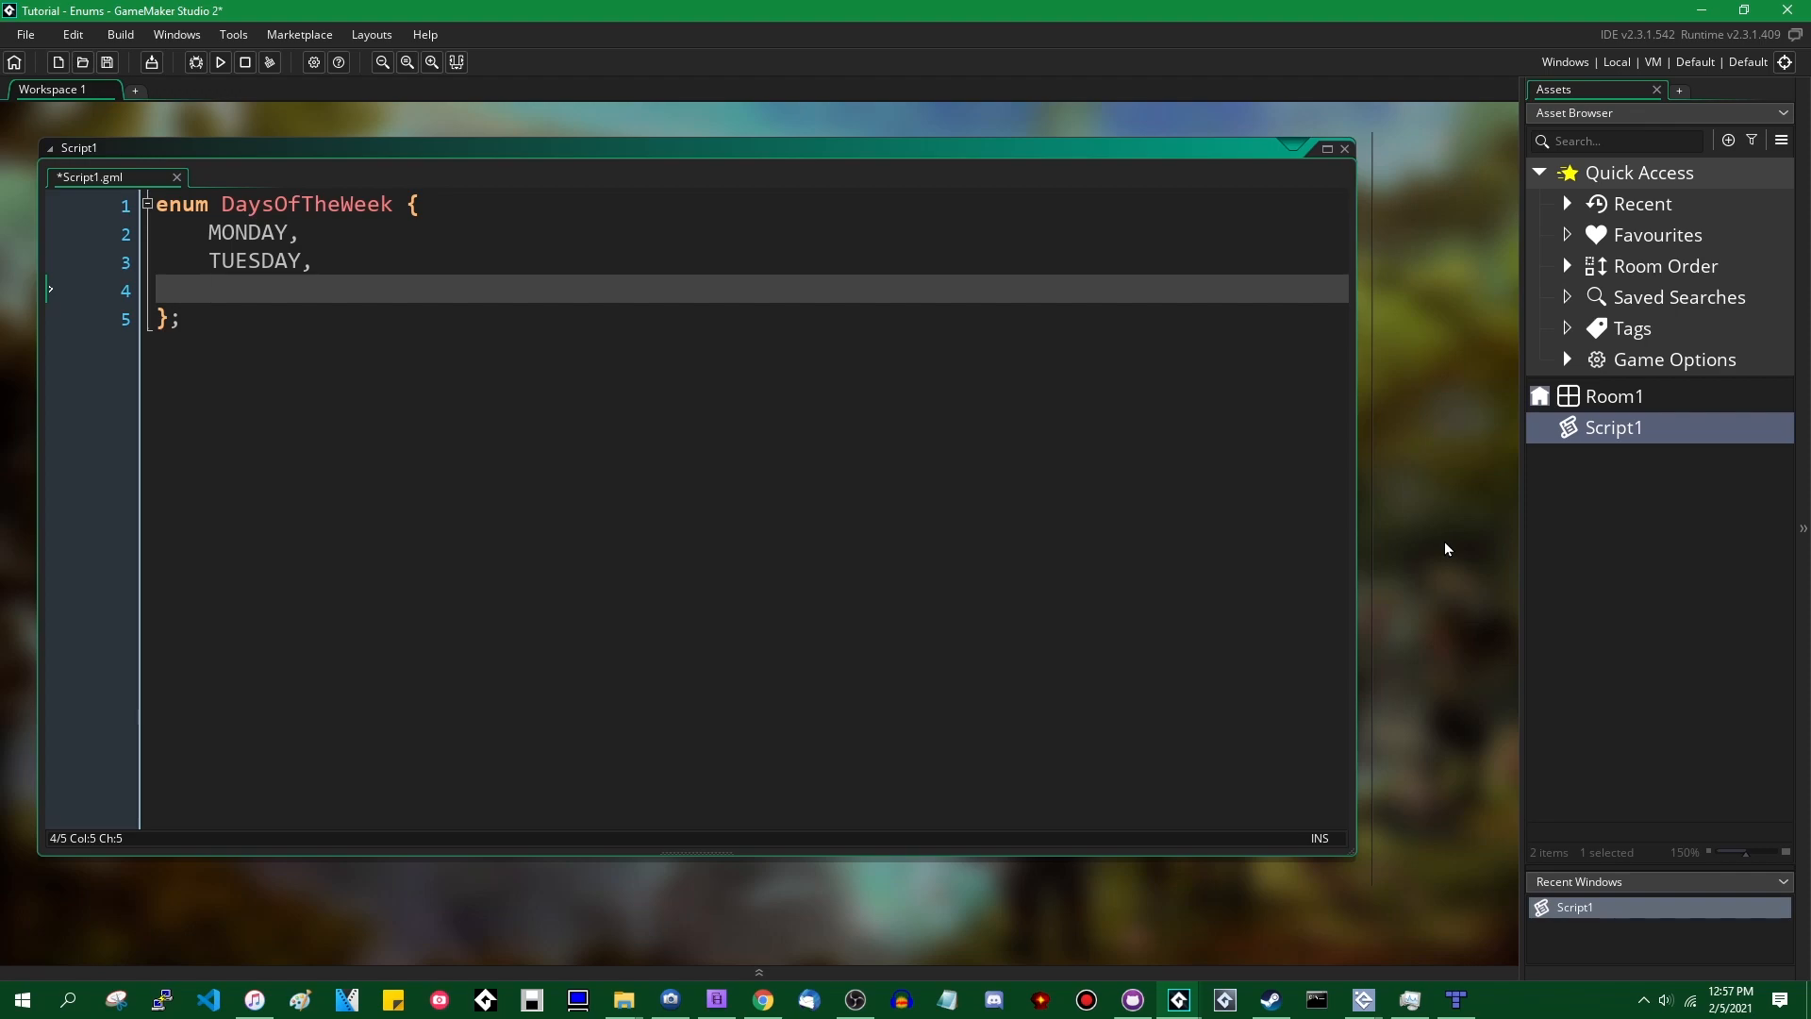
text(Wedne)
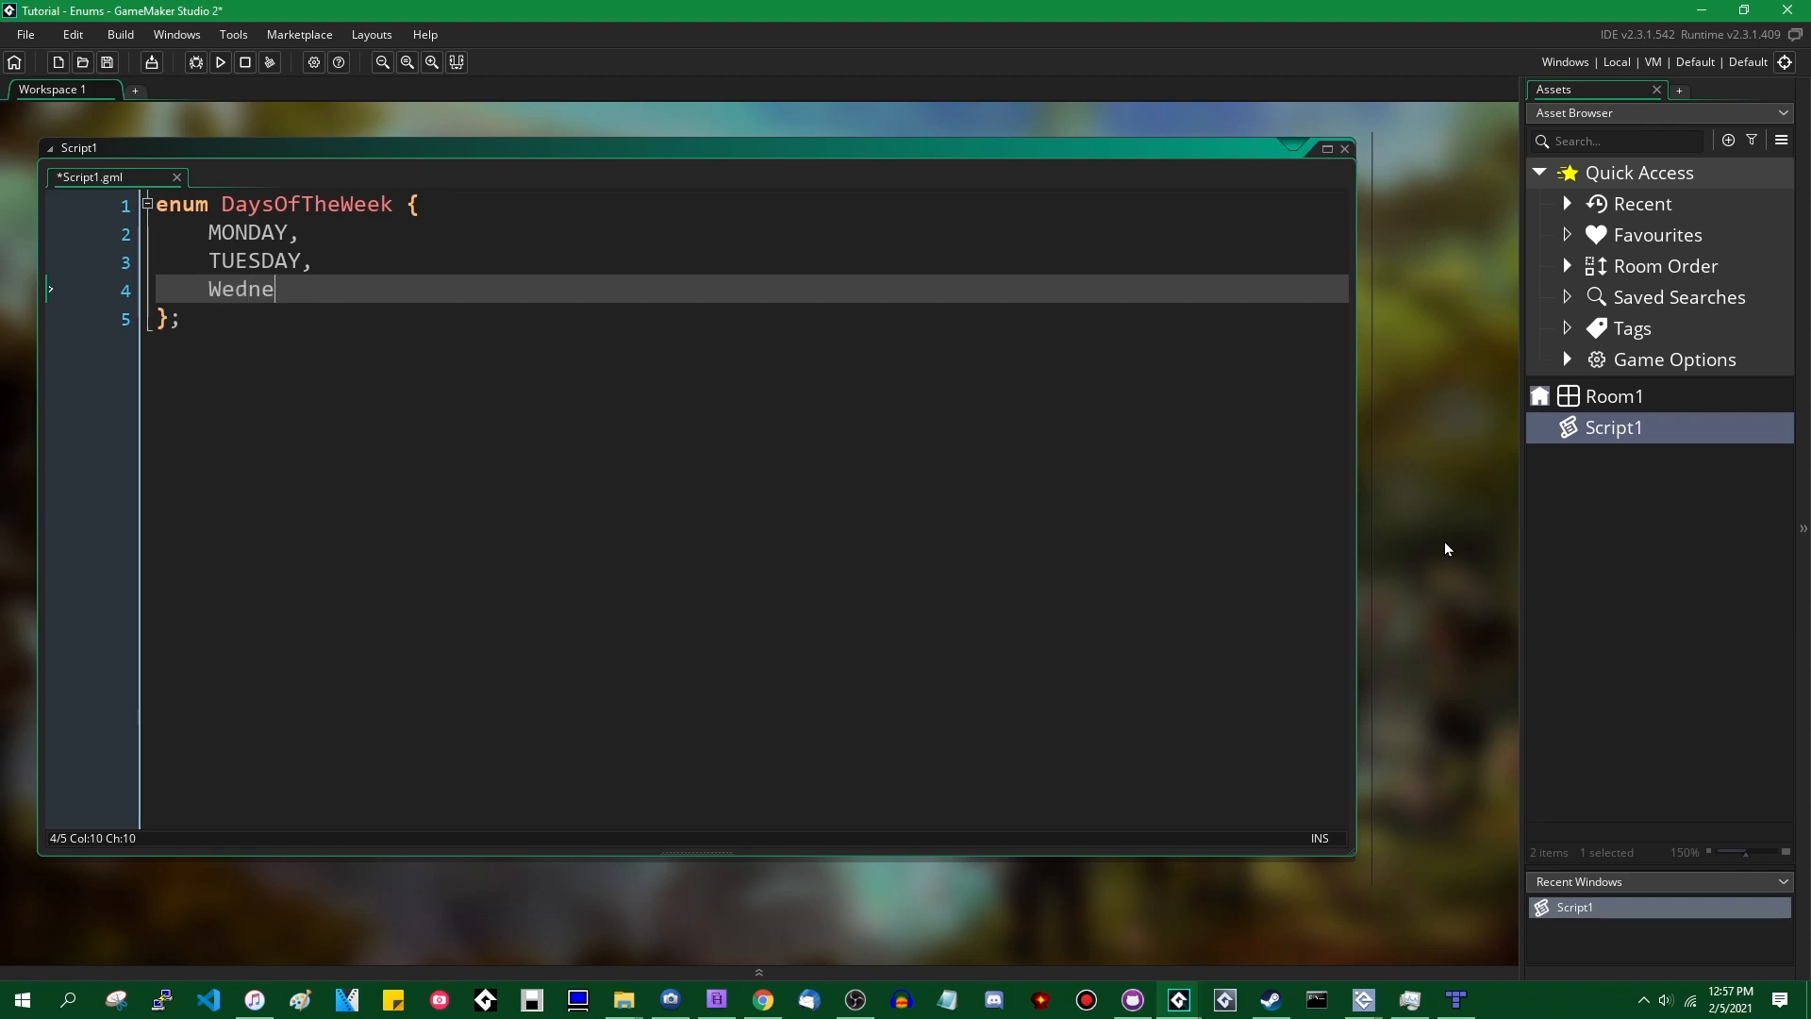
key(BackSpace)
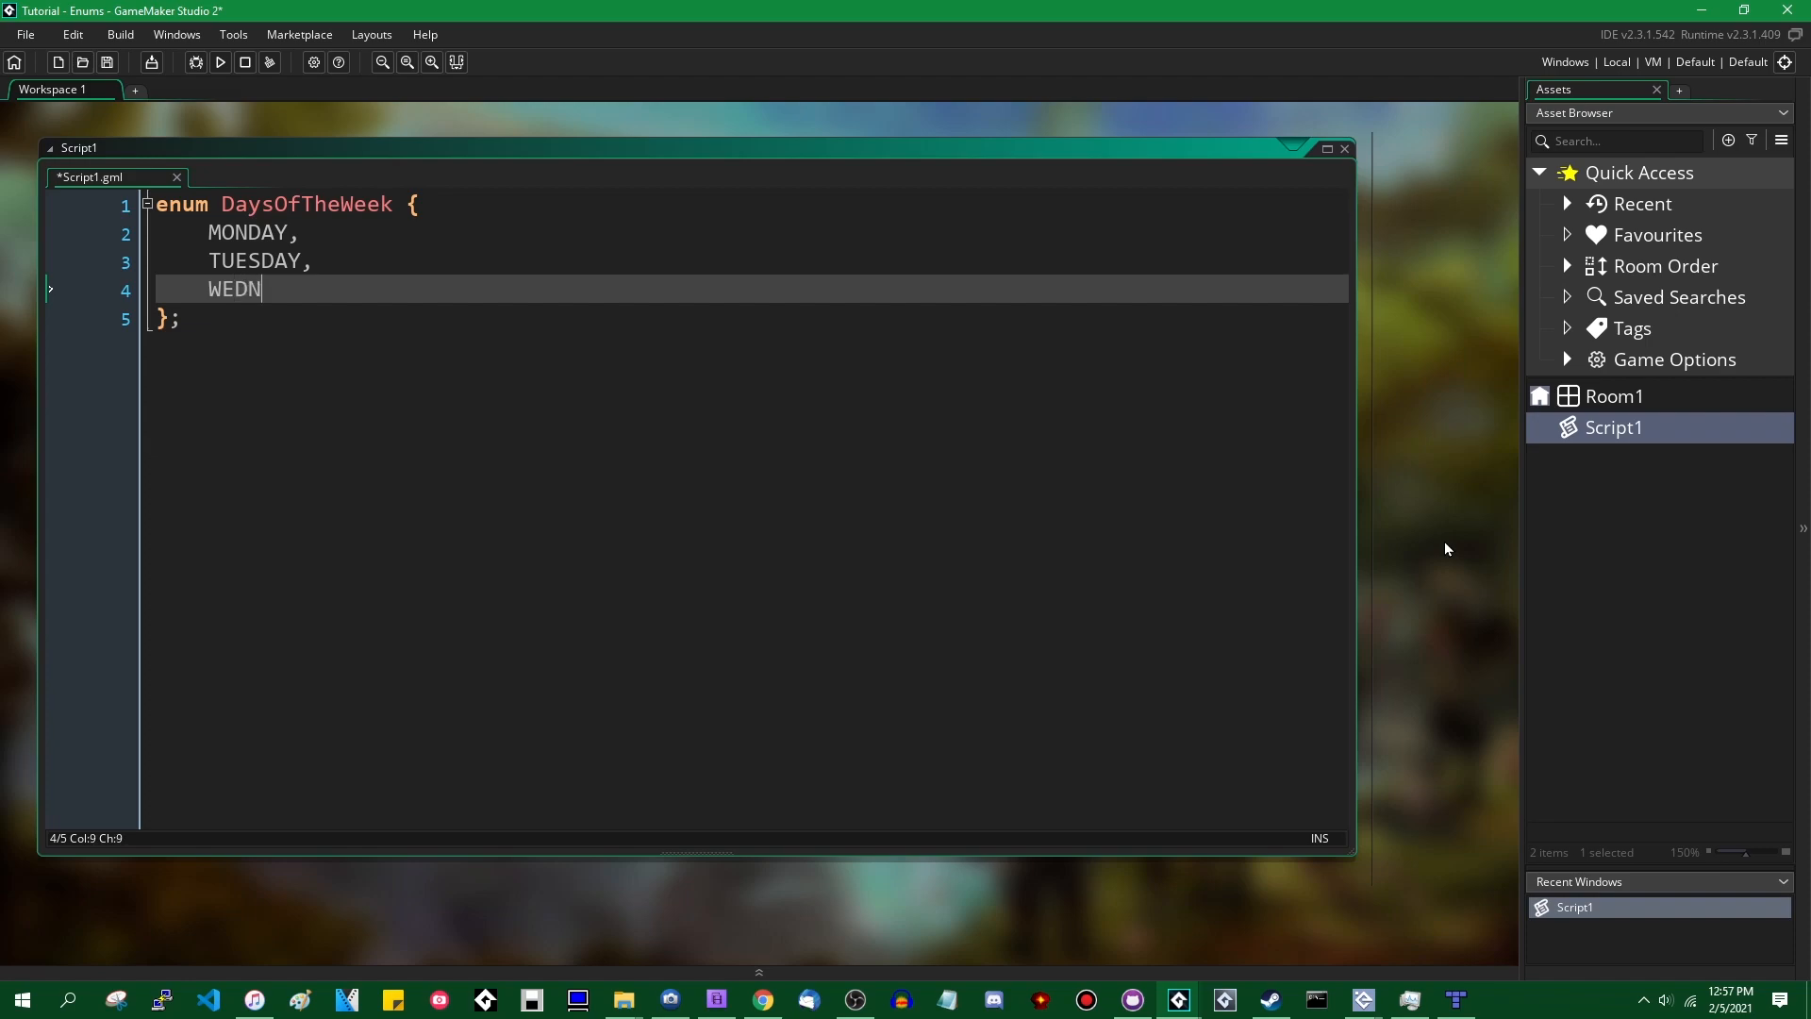
text(ESDAY,)
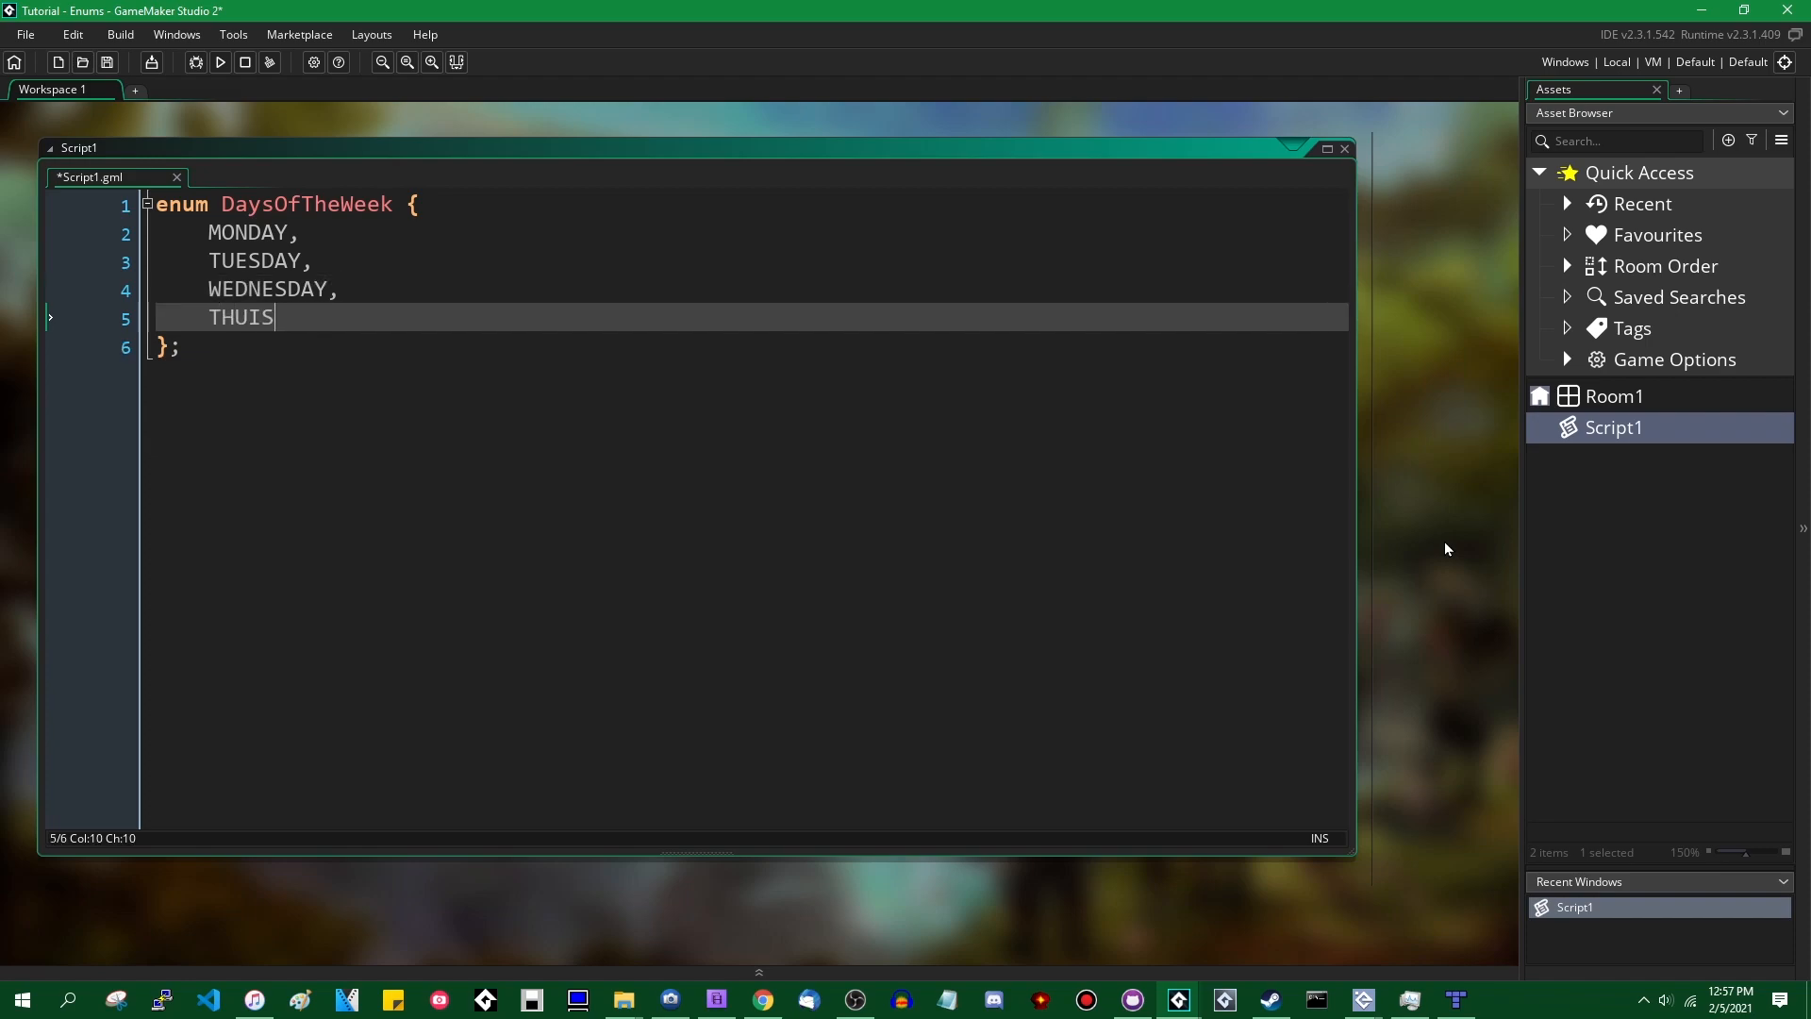
text(RSDAY,)
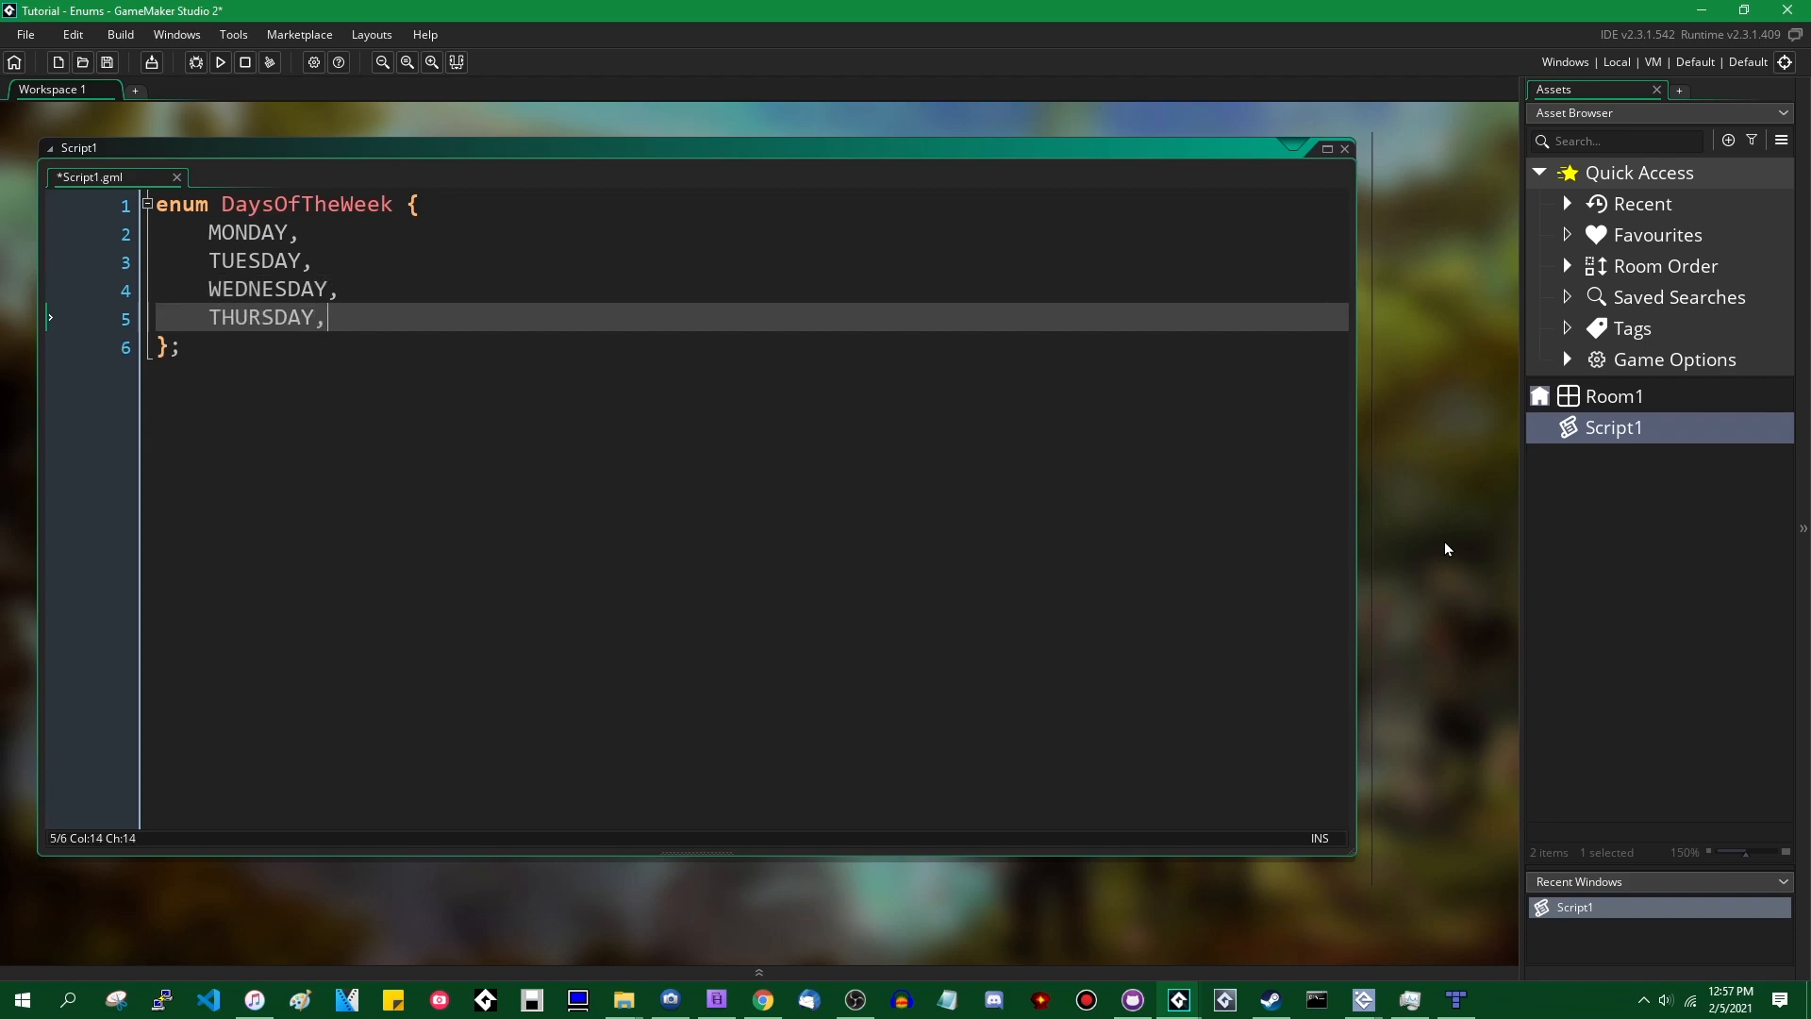
key(enter)
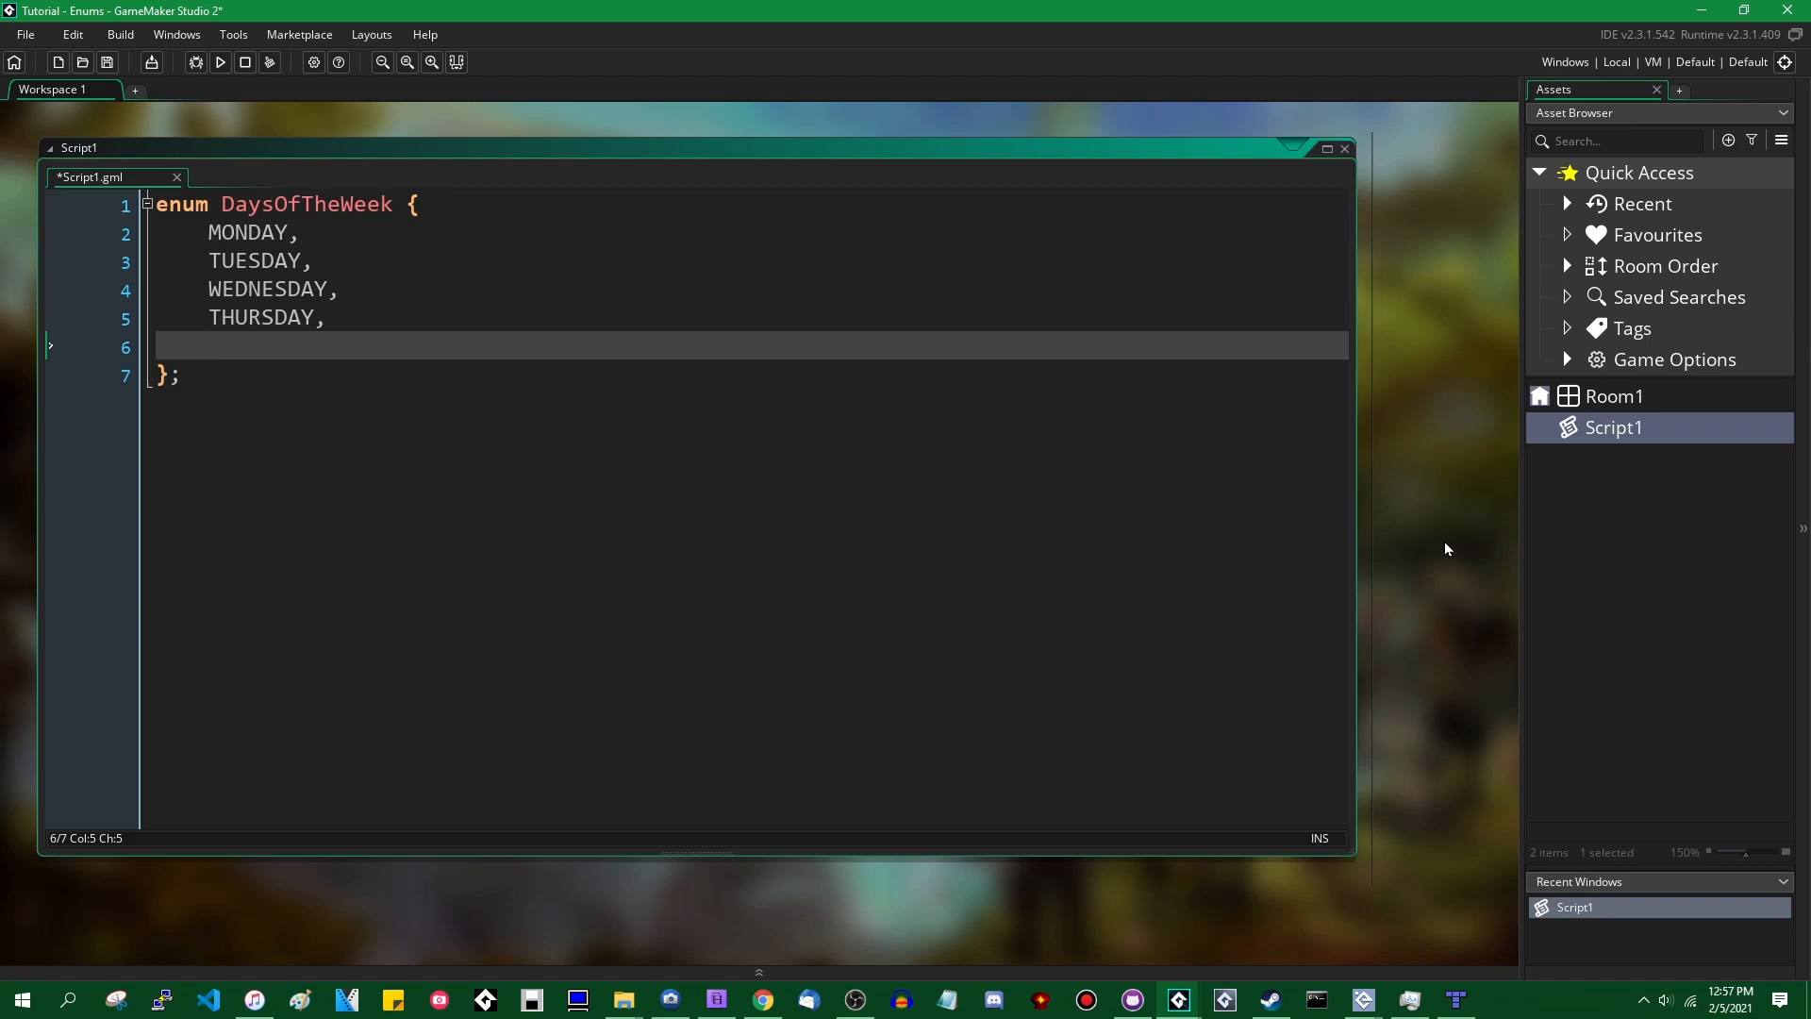
text(FRIDAY,)
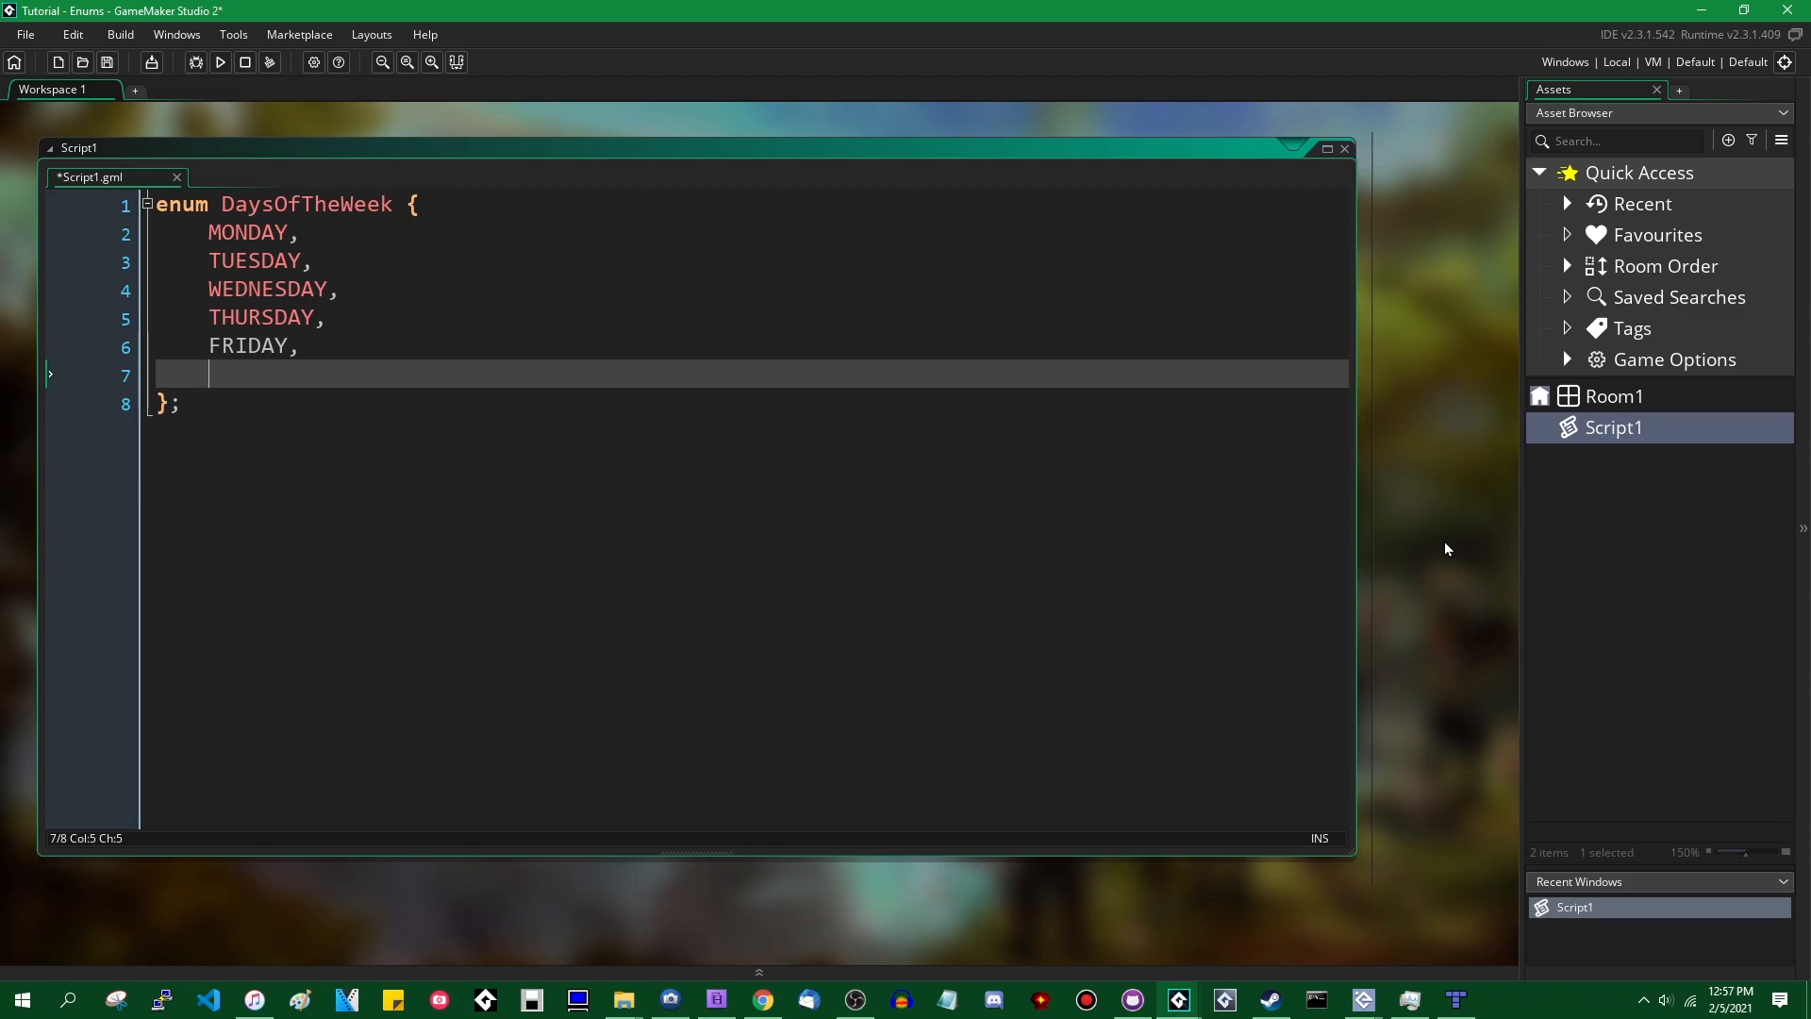
text(S)
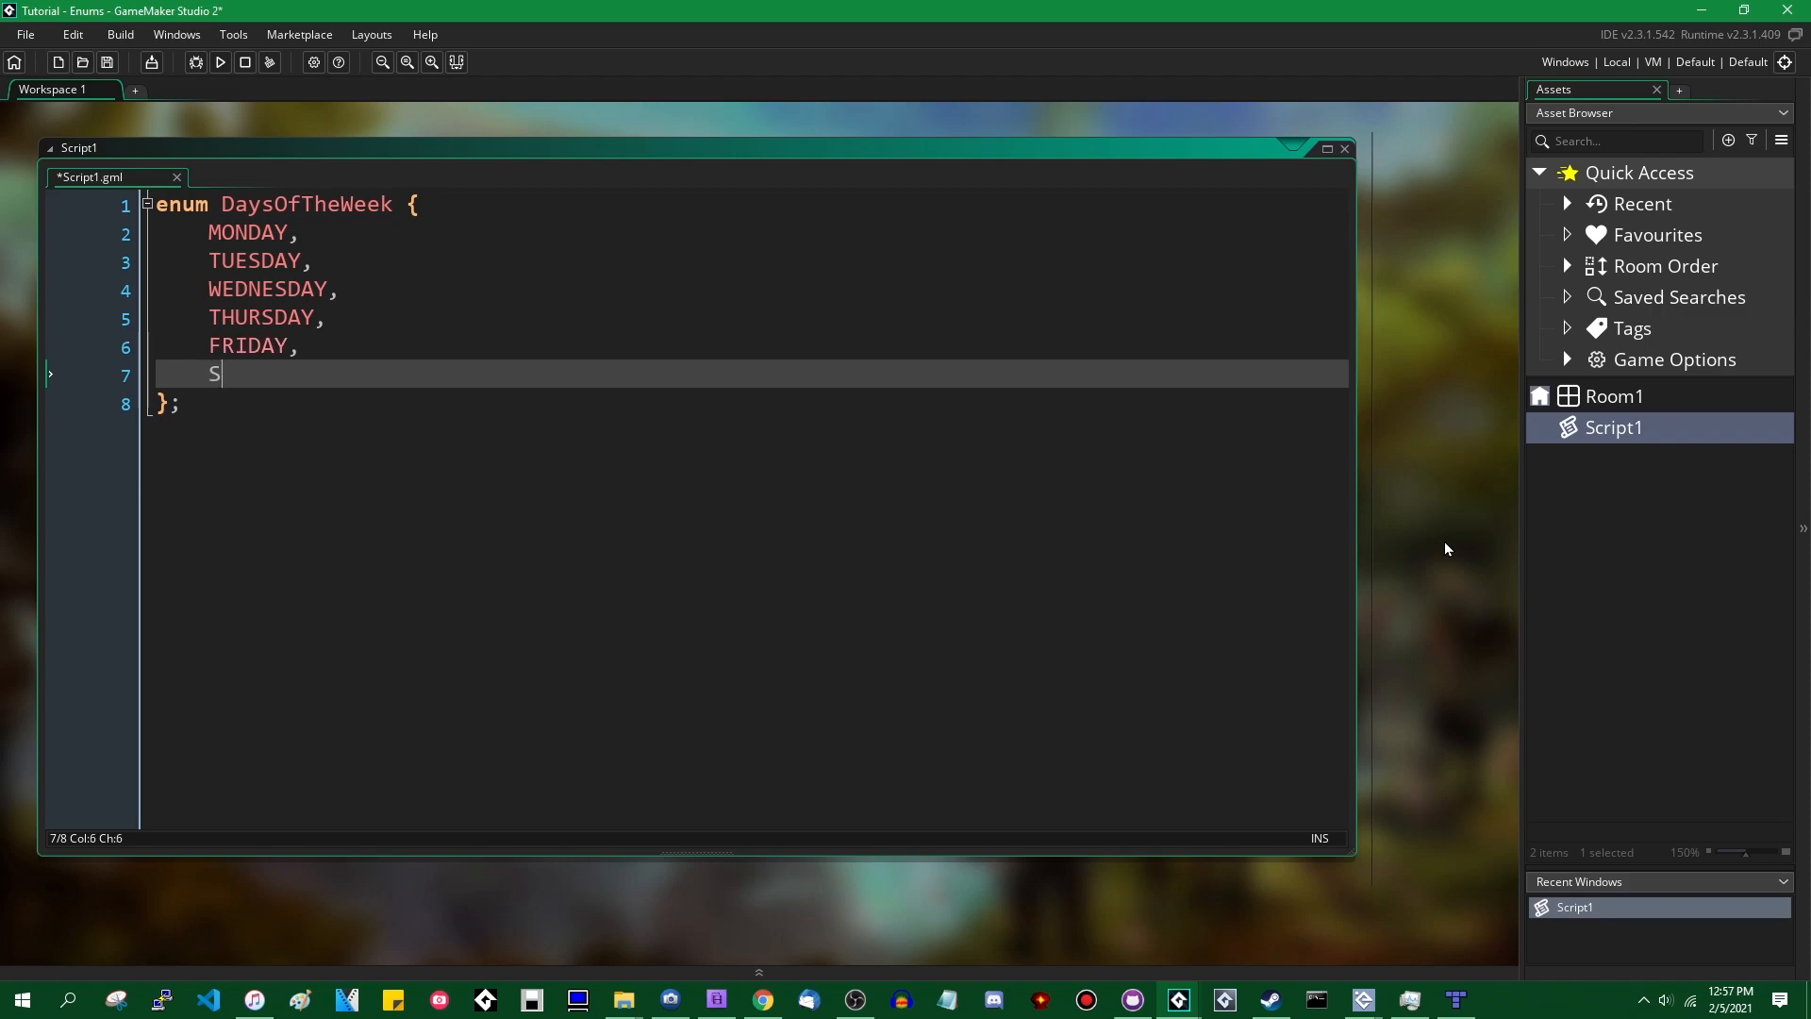
text(ATURDAY,)
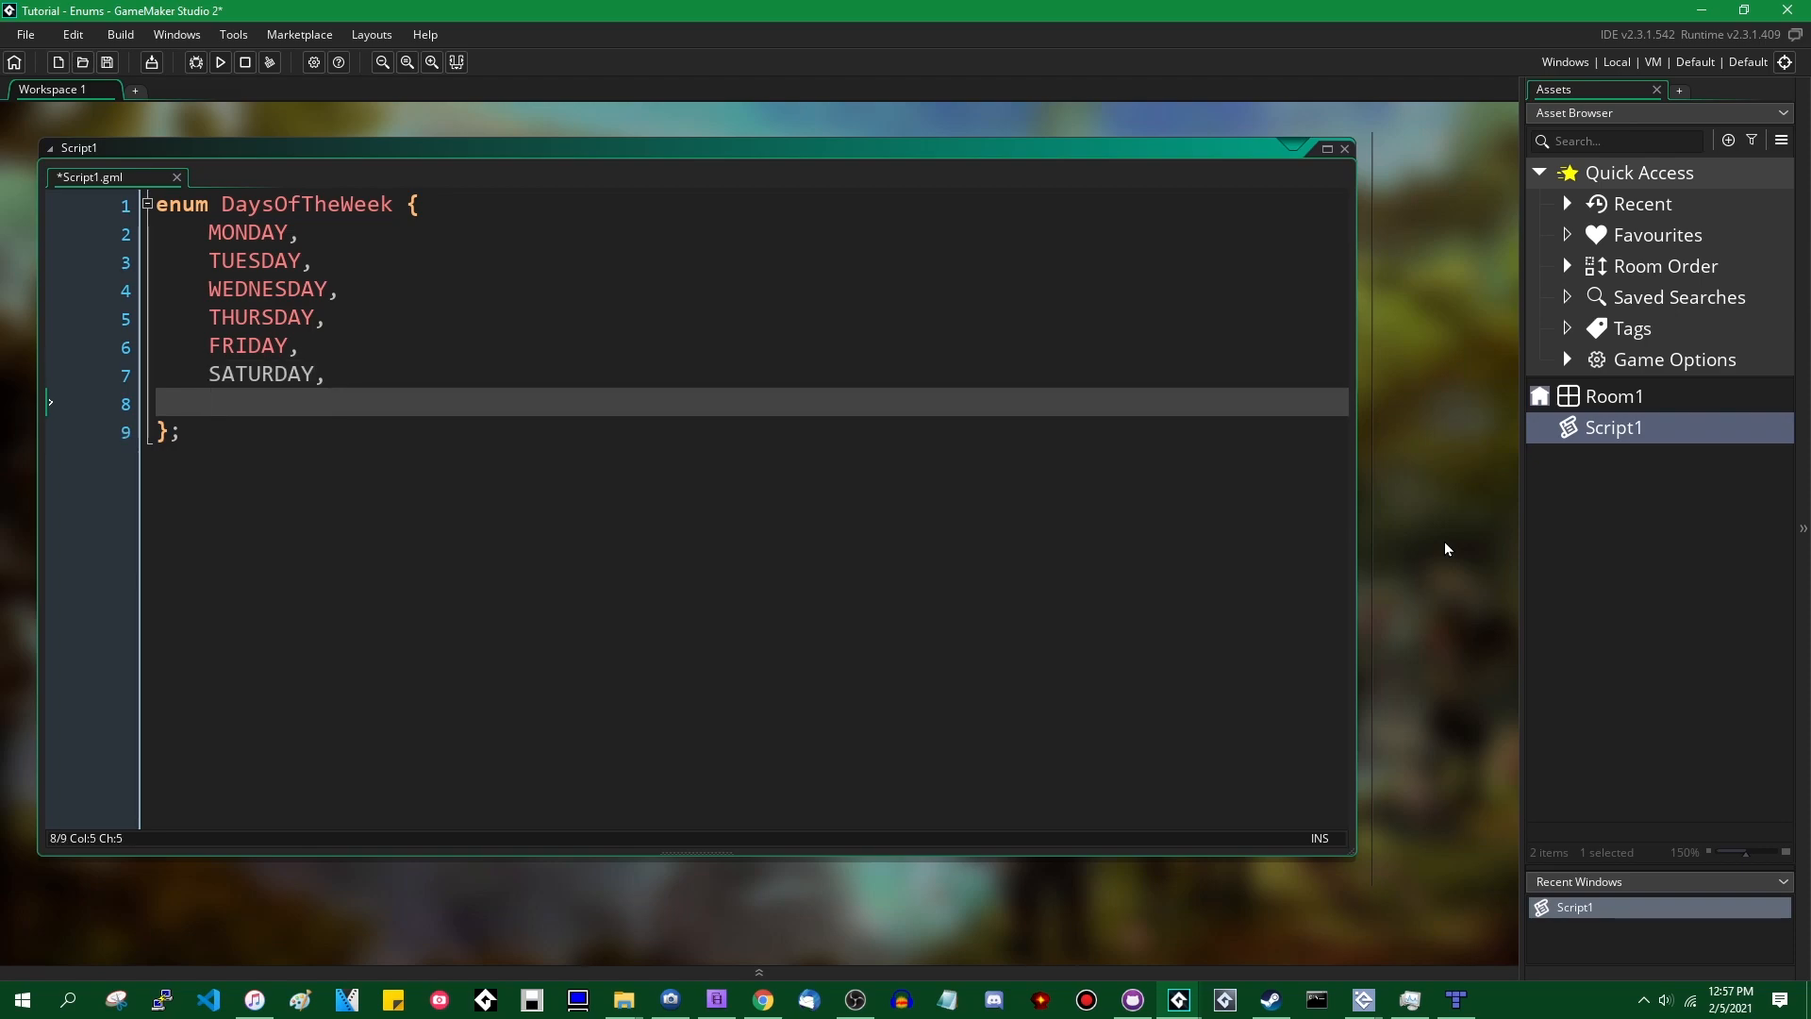
text(SUNDAY,)
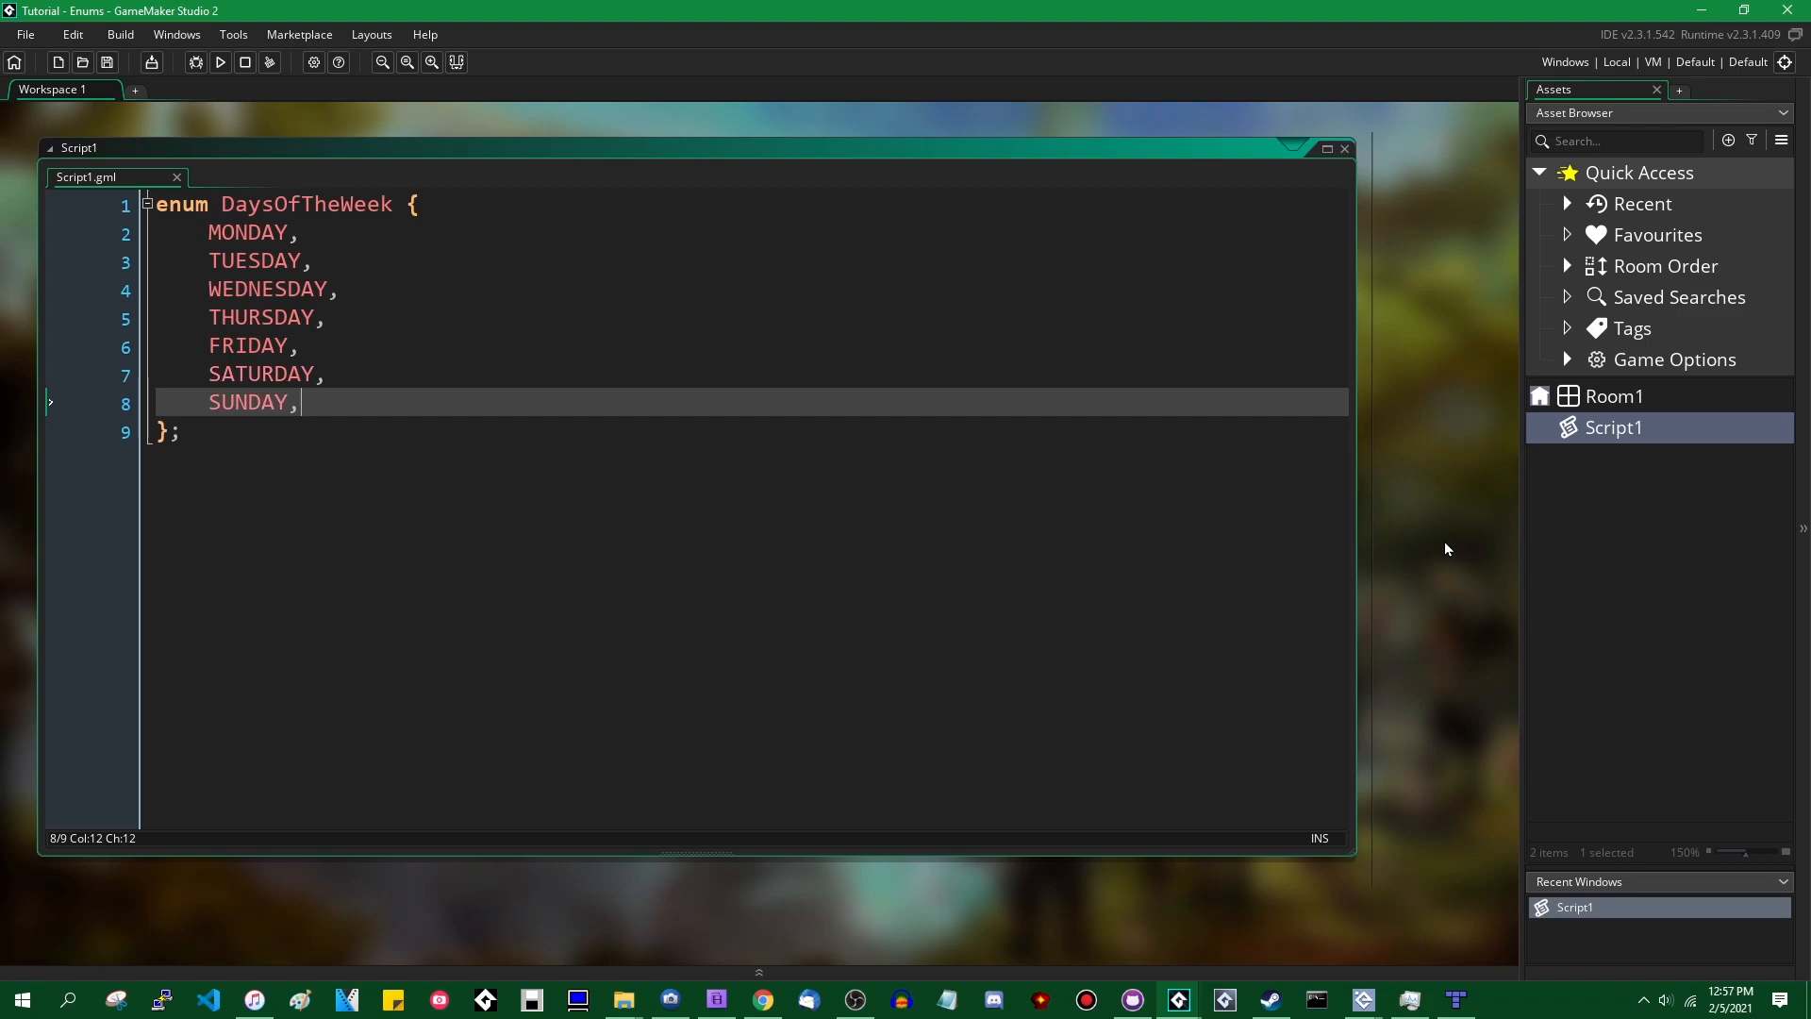
- Below the enum, assign today = DaysOfTheWeek.FRIDAY;
key(Down)
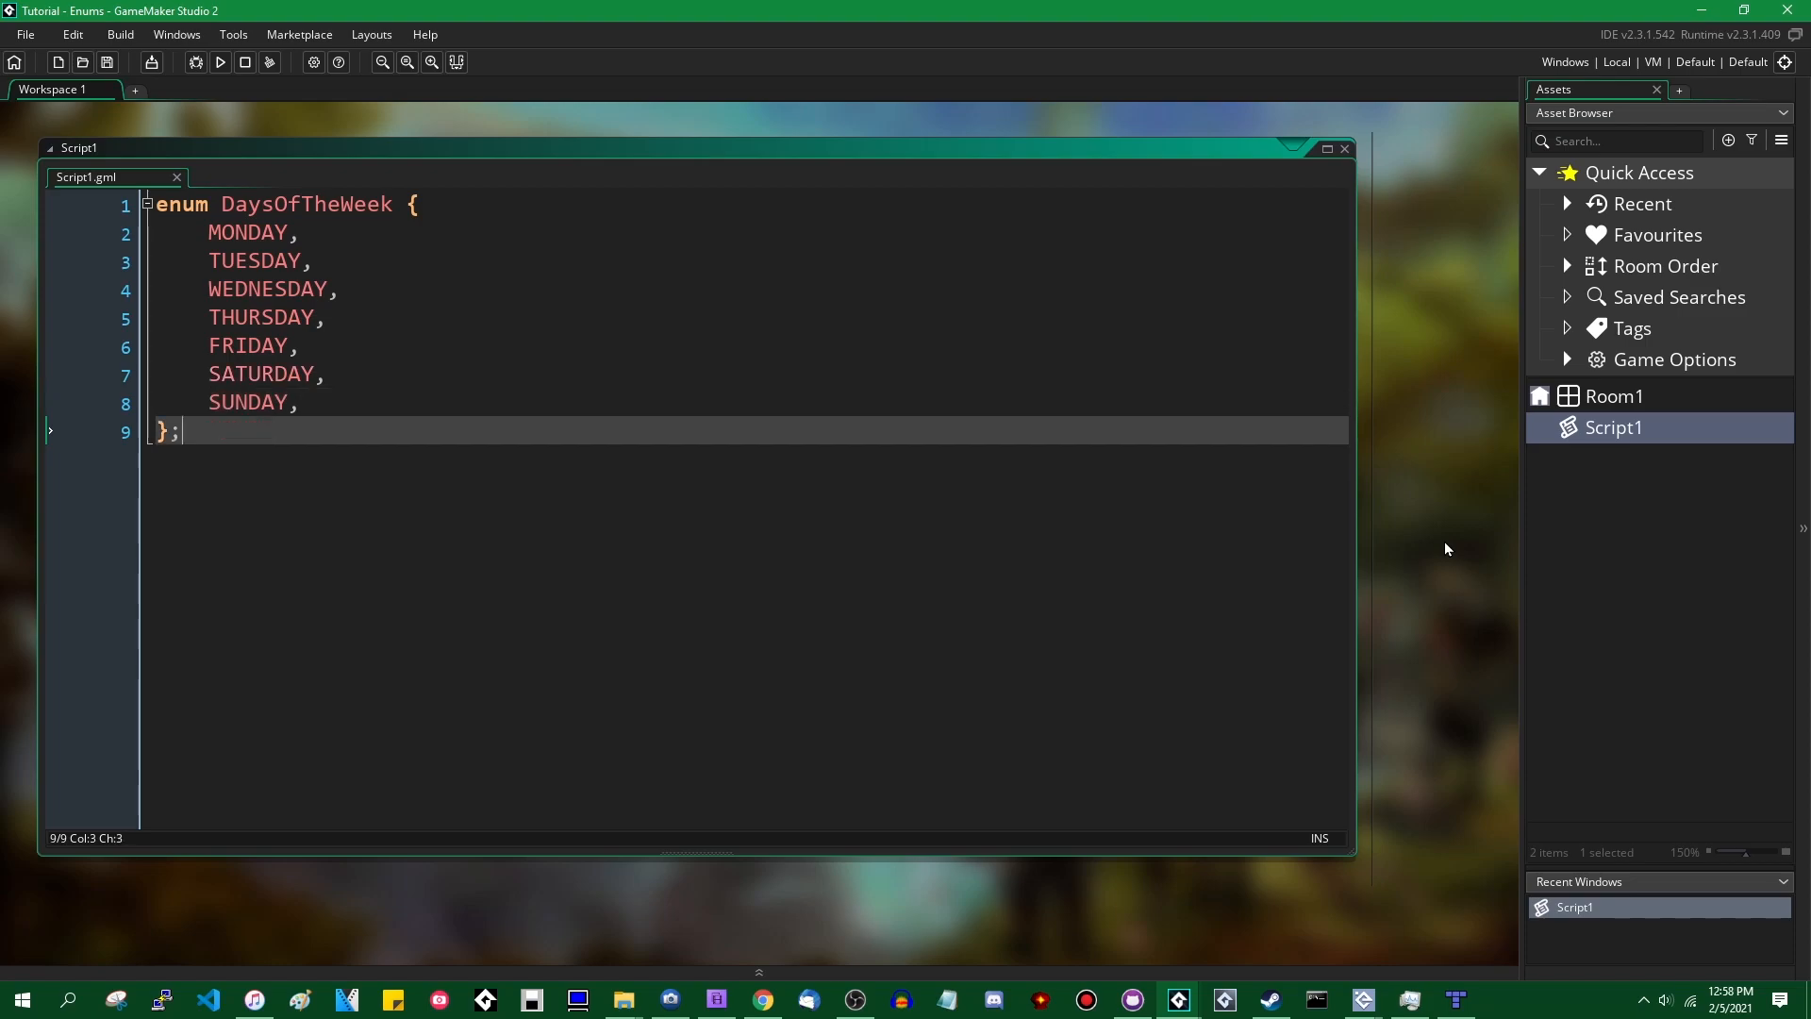
key(enter)
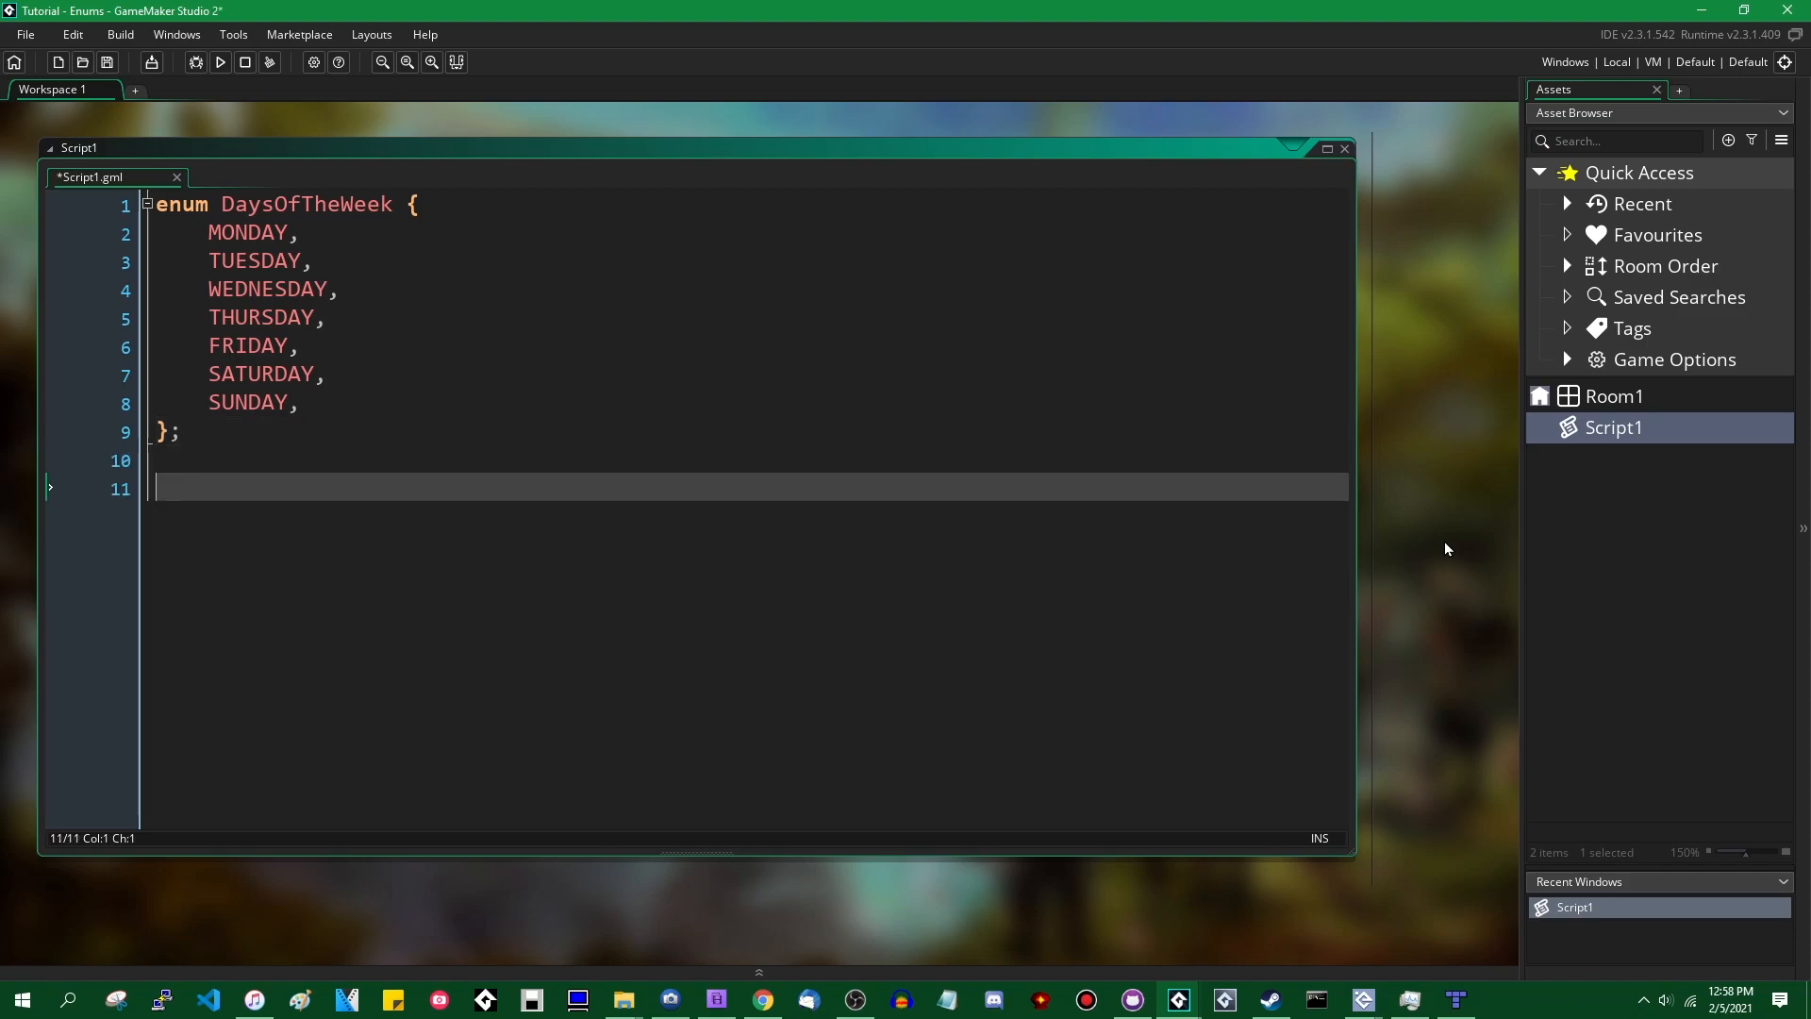
text(curr)
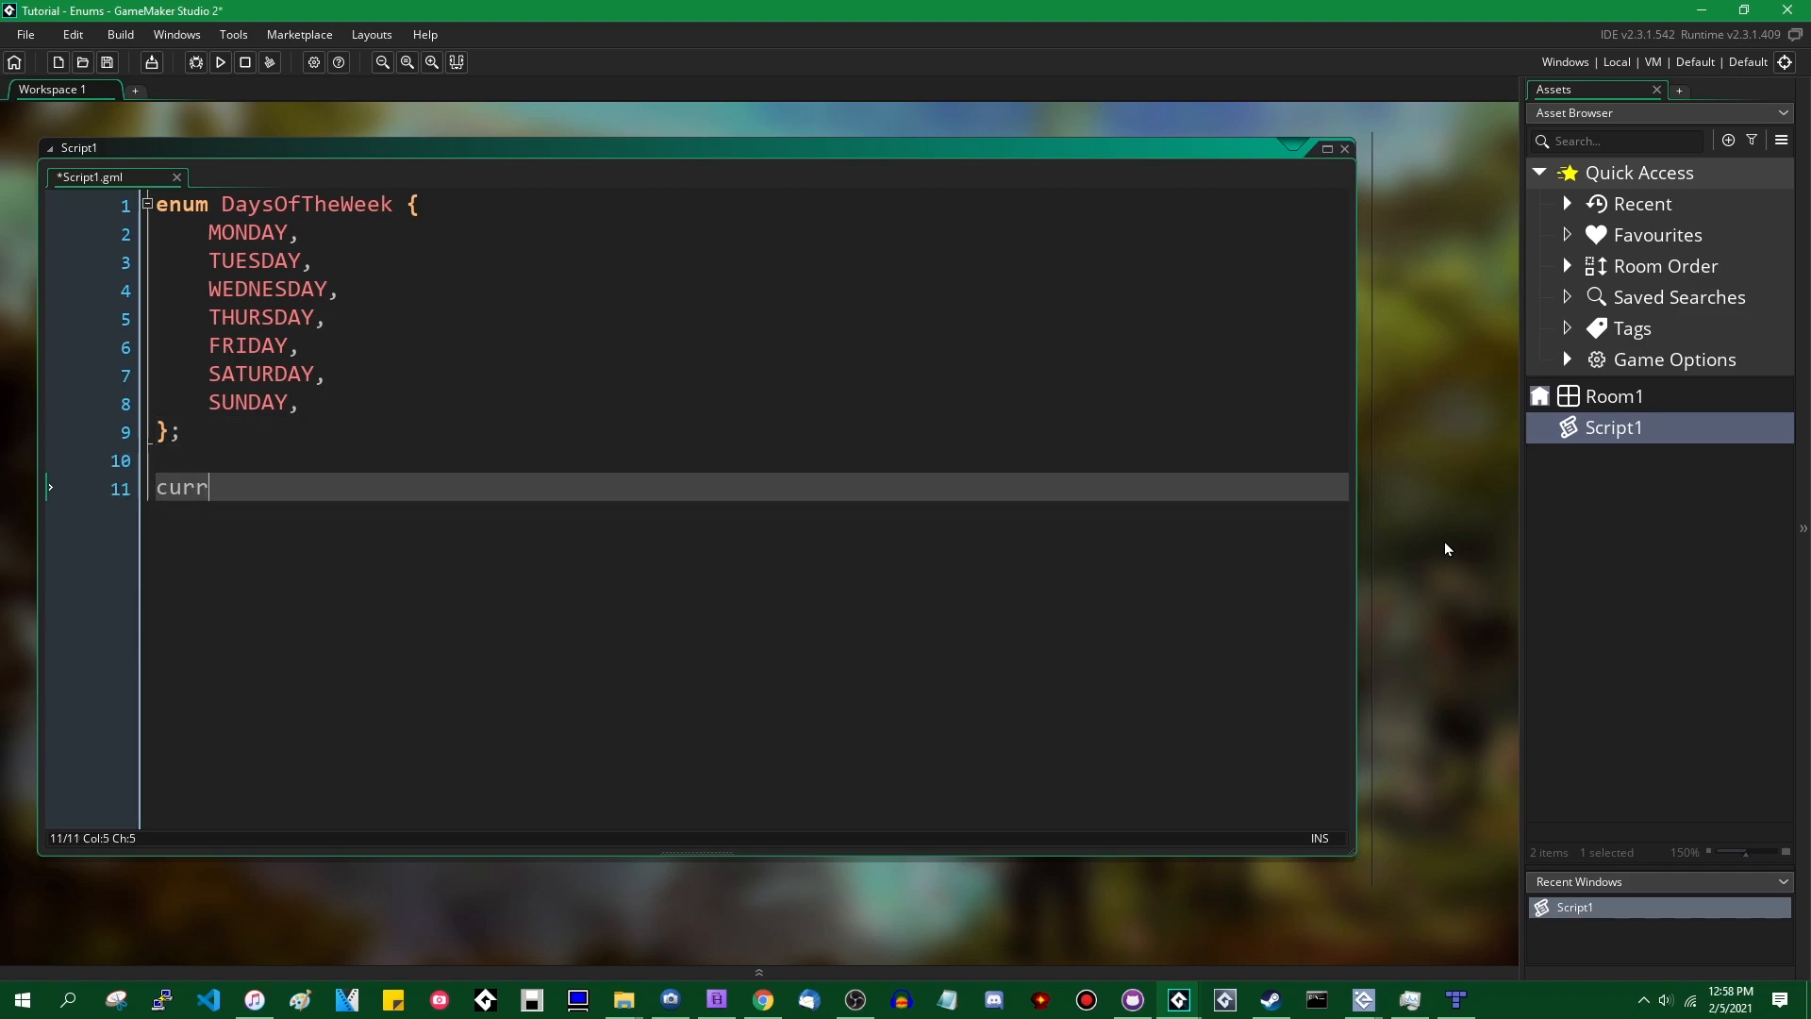
text(ent_day =)
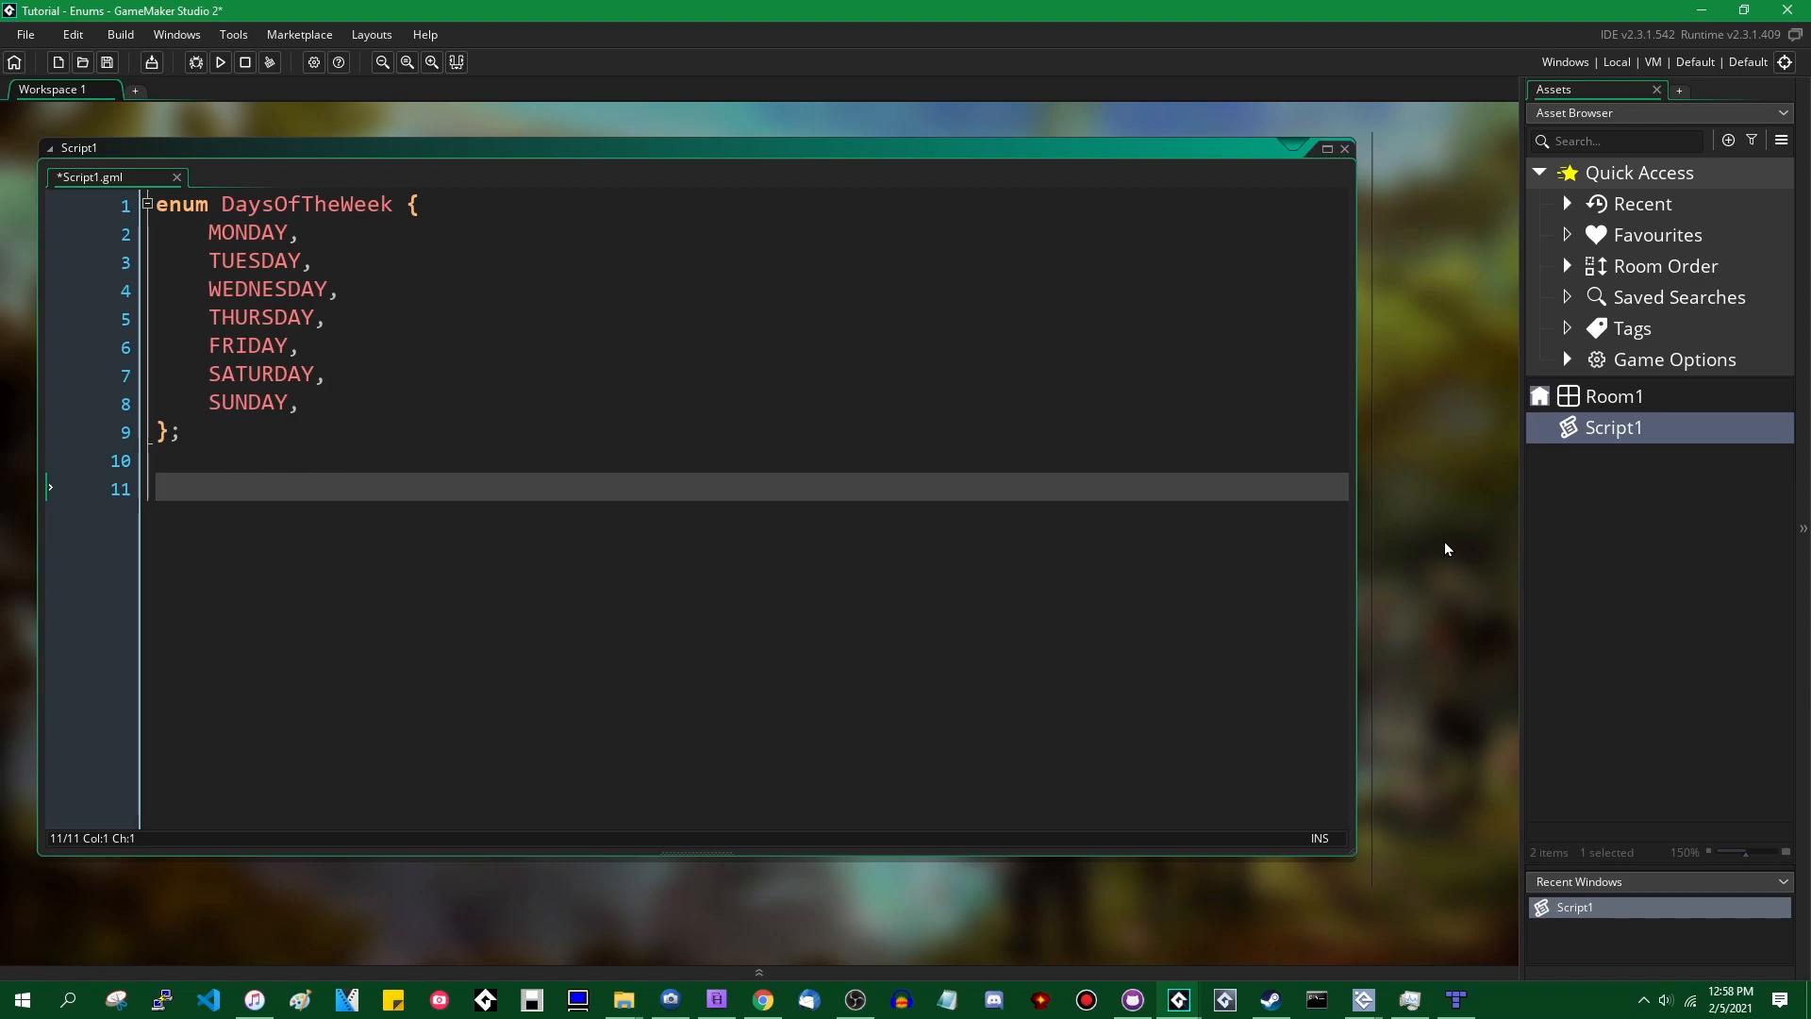
text(today)
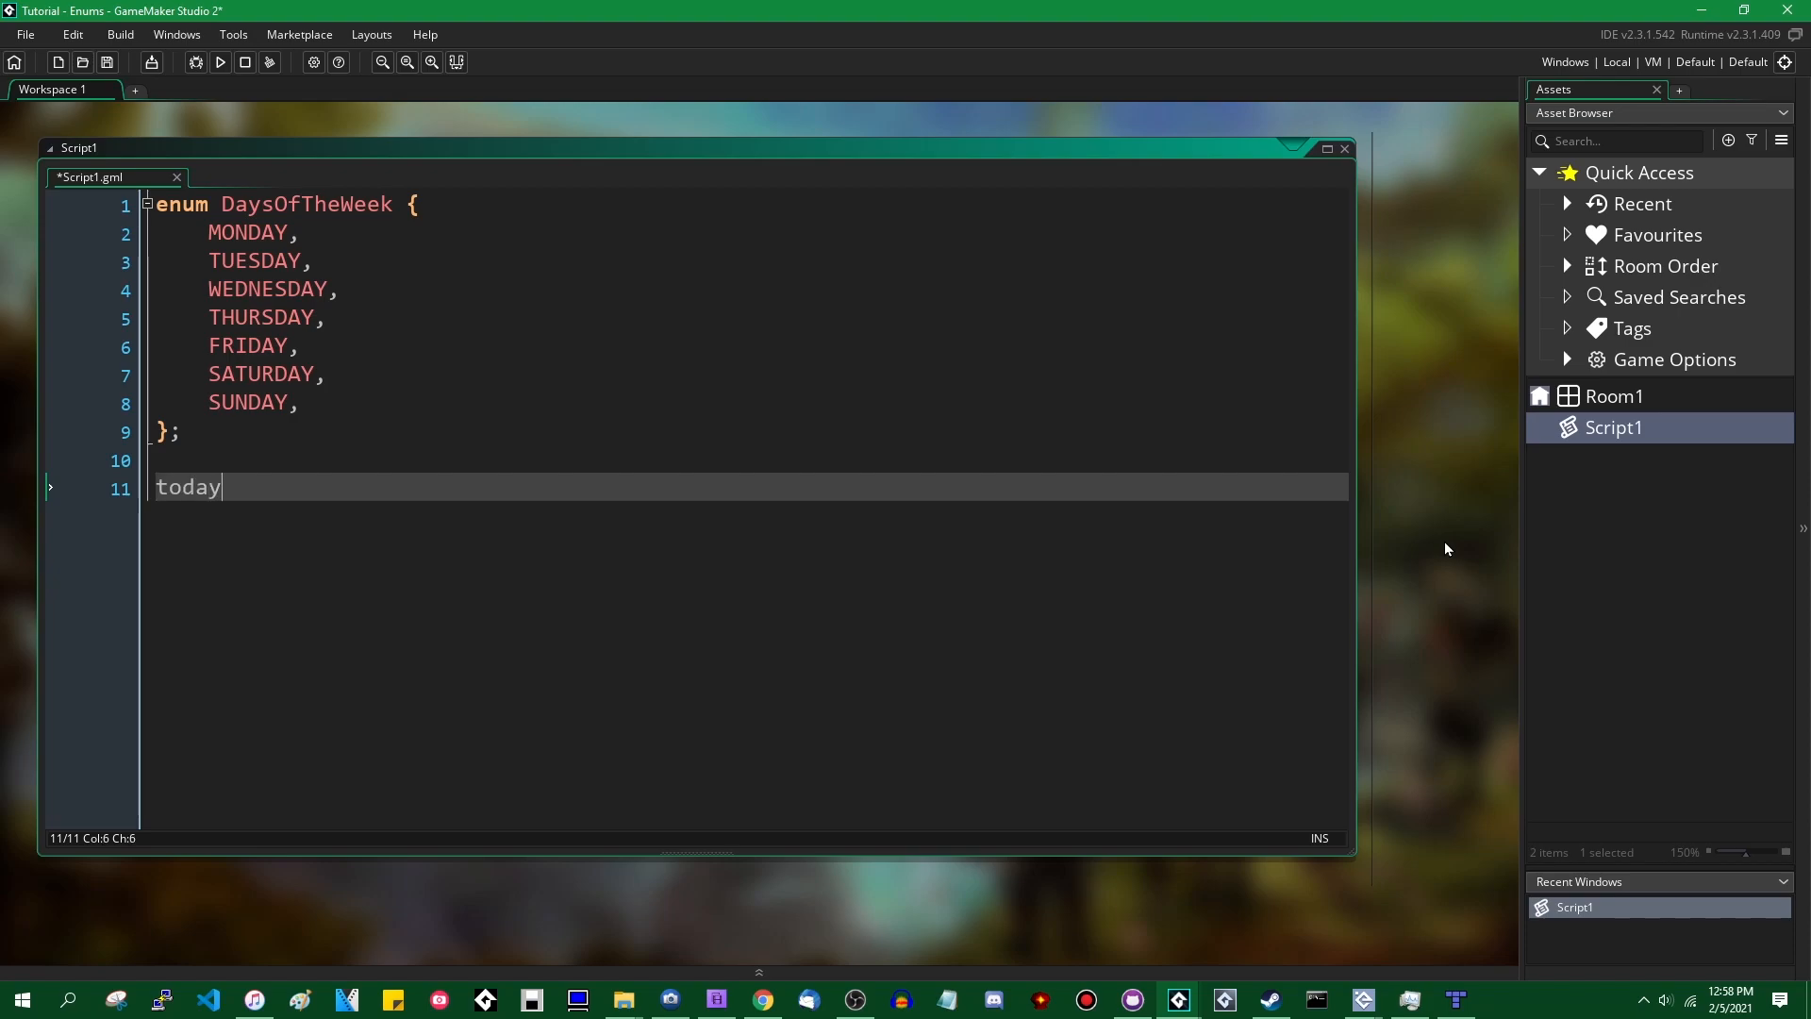
text(= Days)
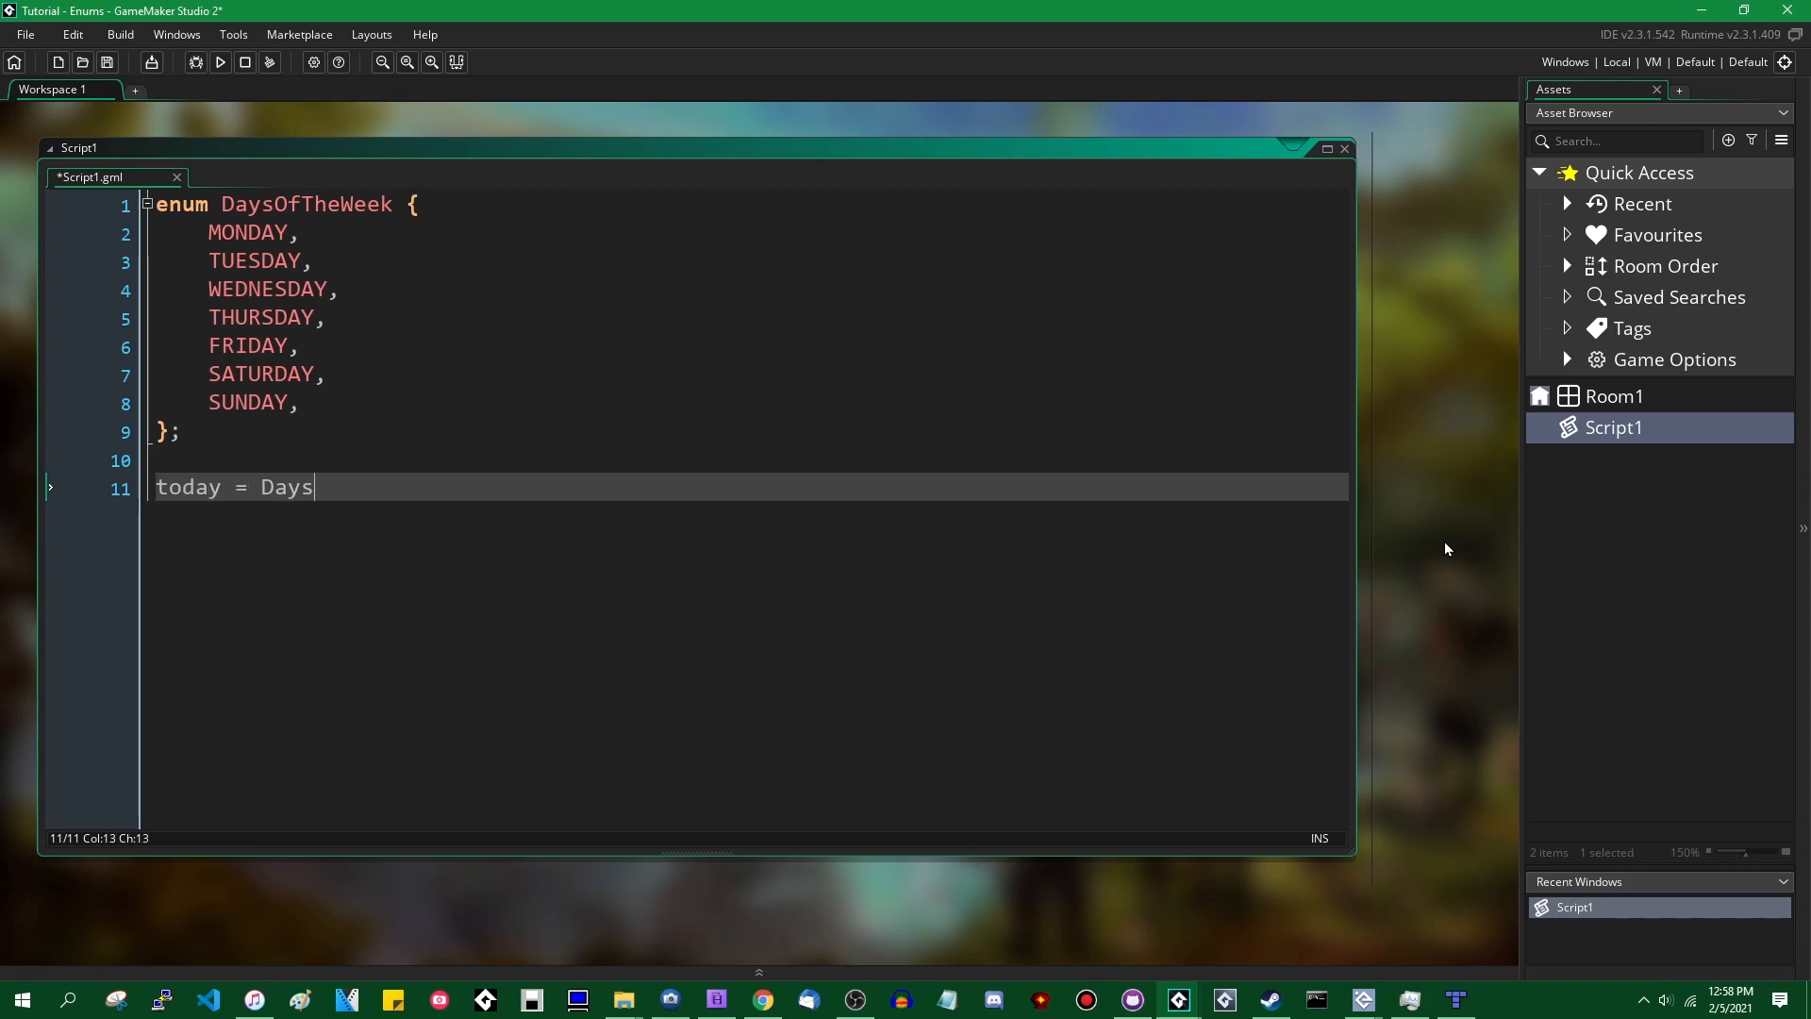
text(OfTheWeek.)
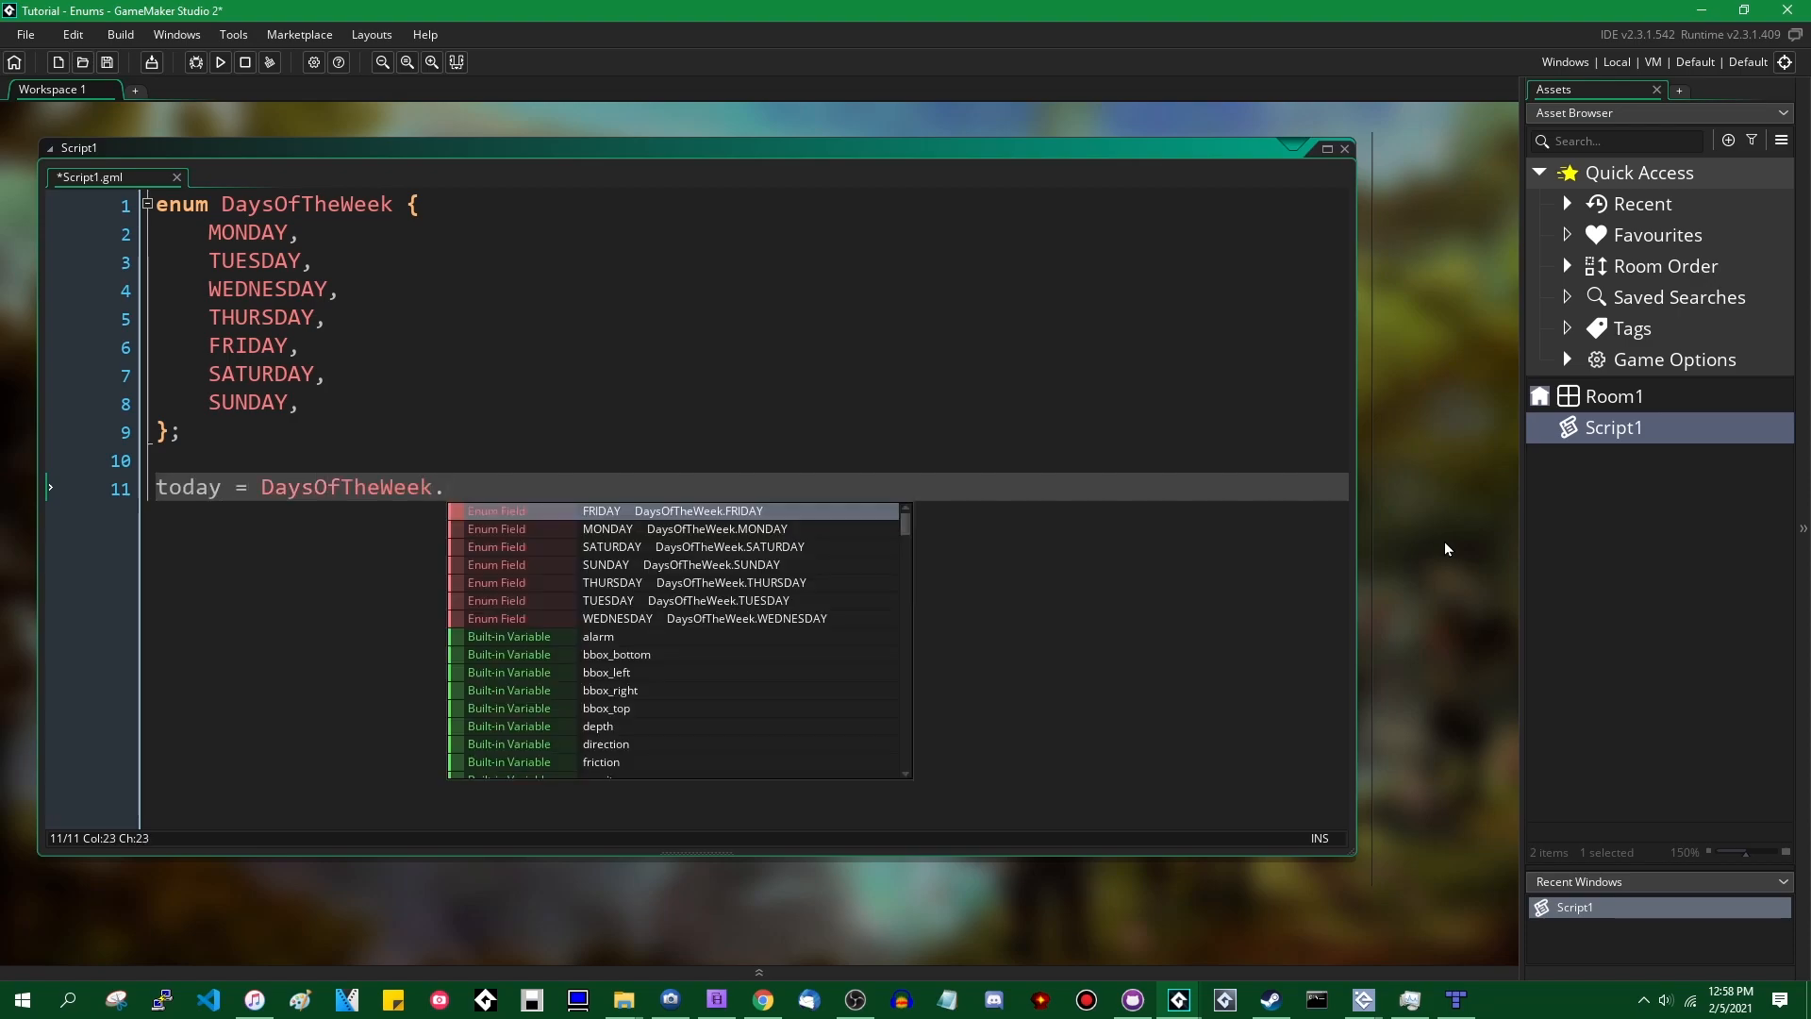
text(FI)
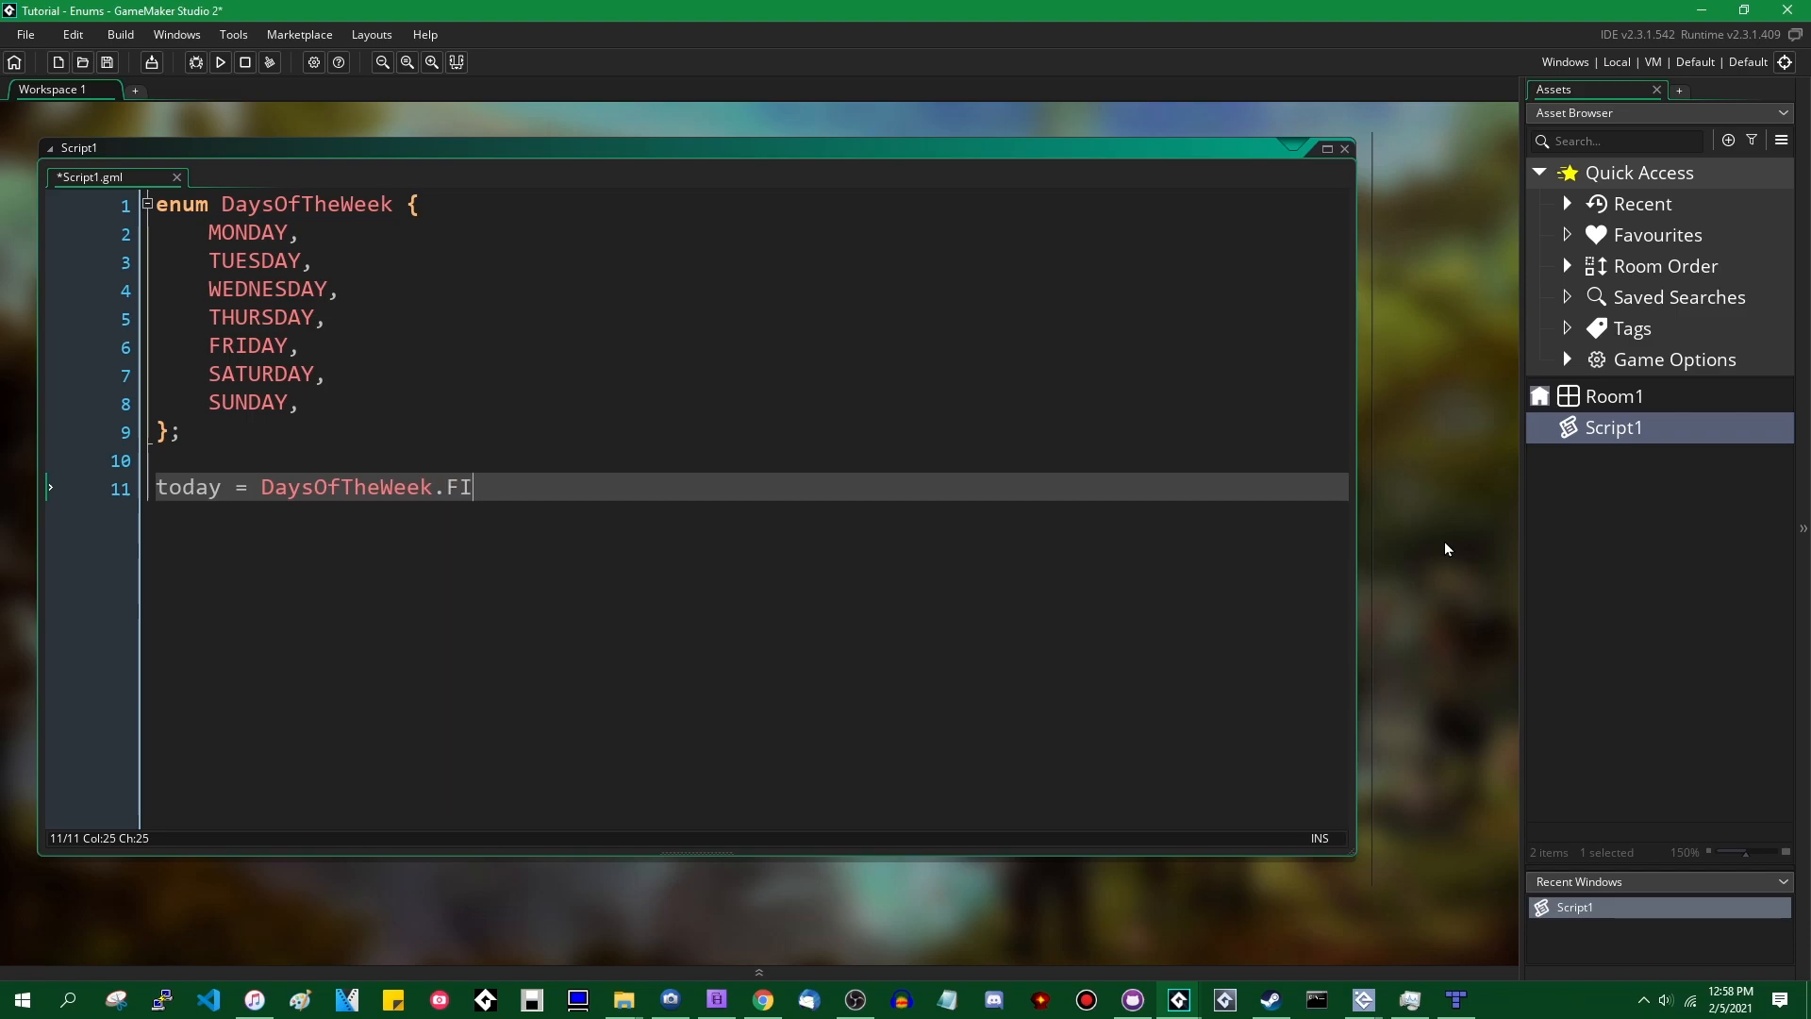
text(RDAY;)
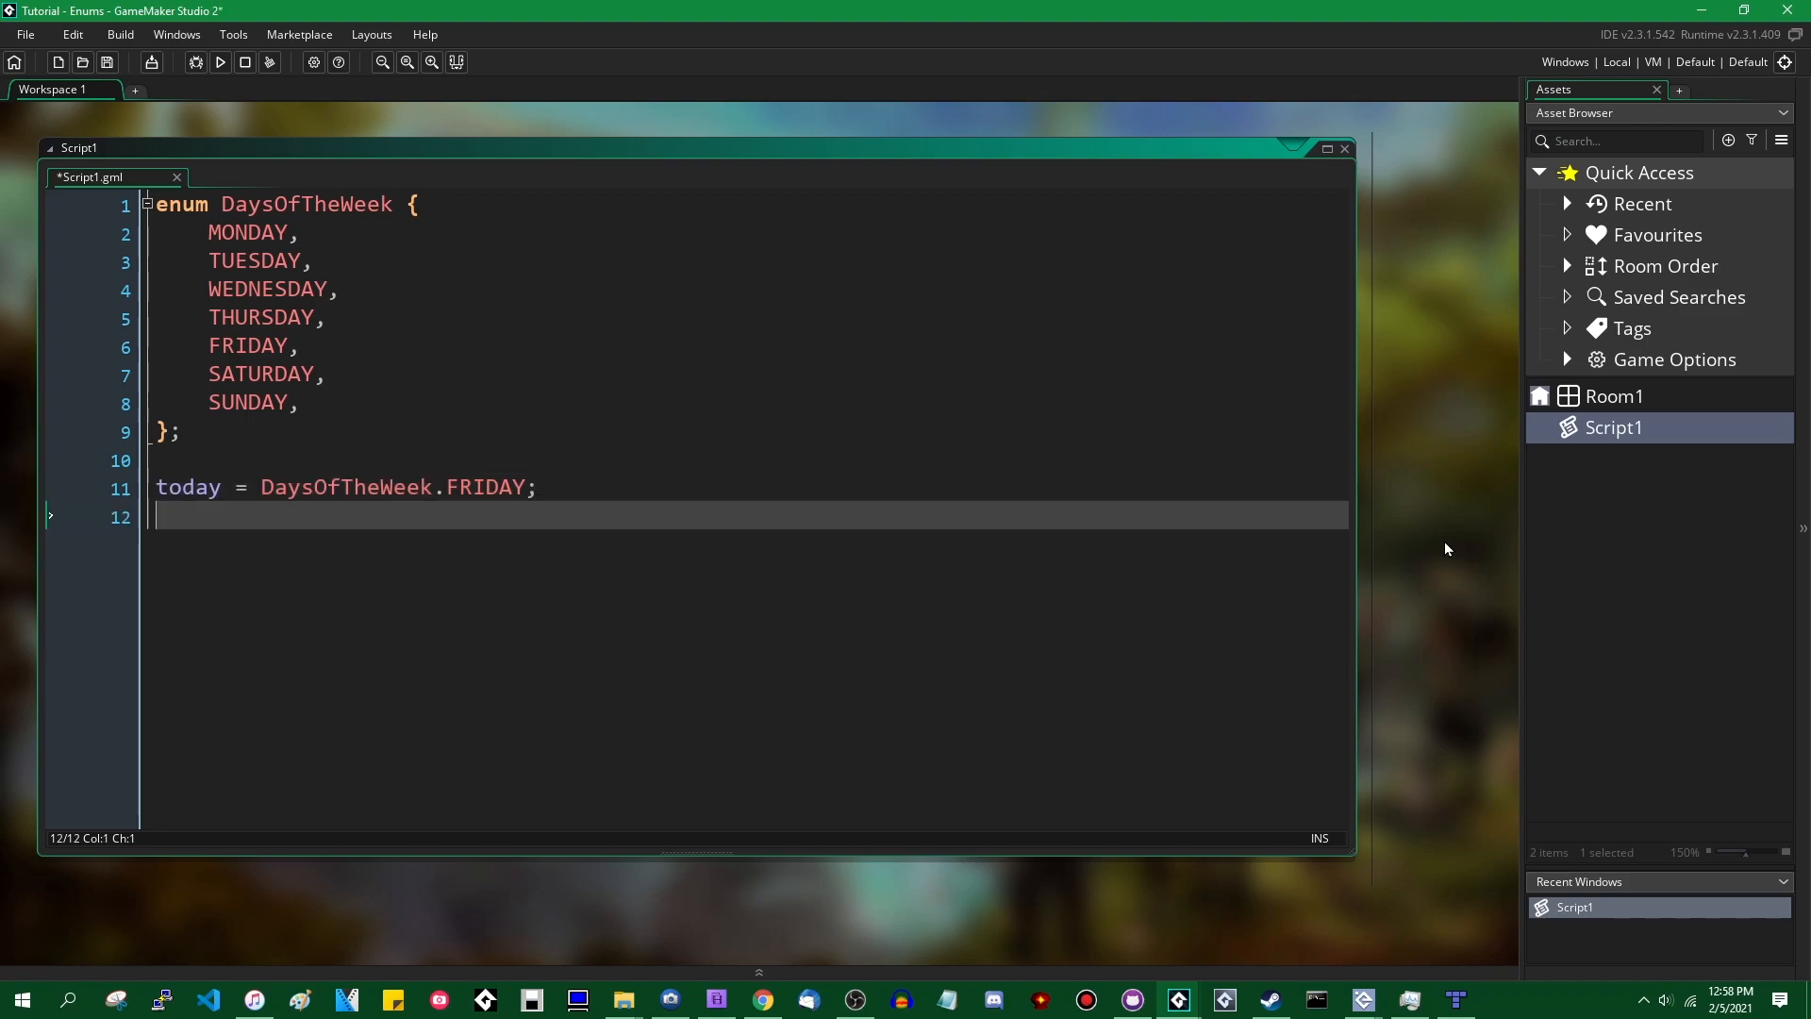
- Add tomorrow = DaysOfTheWeek.SUNDAY; then today = tomorrow; and save the script
text(tomorrow =)
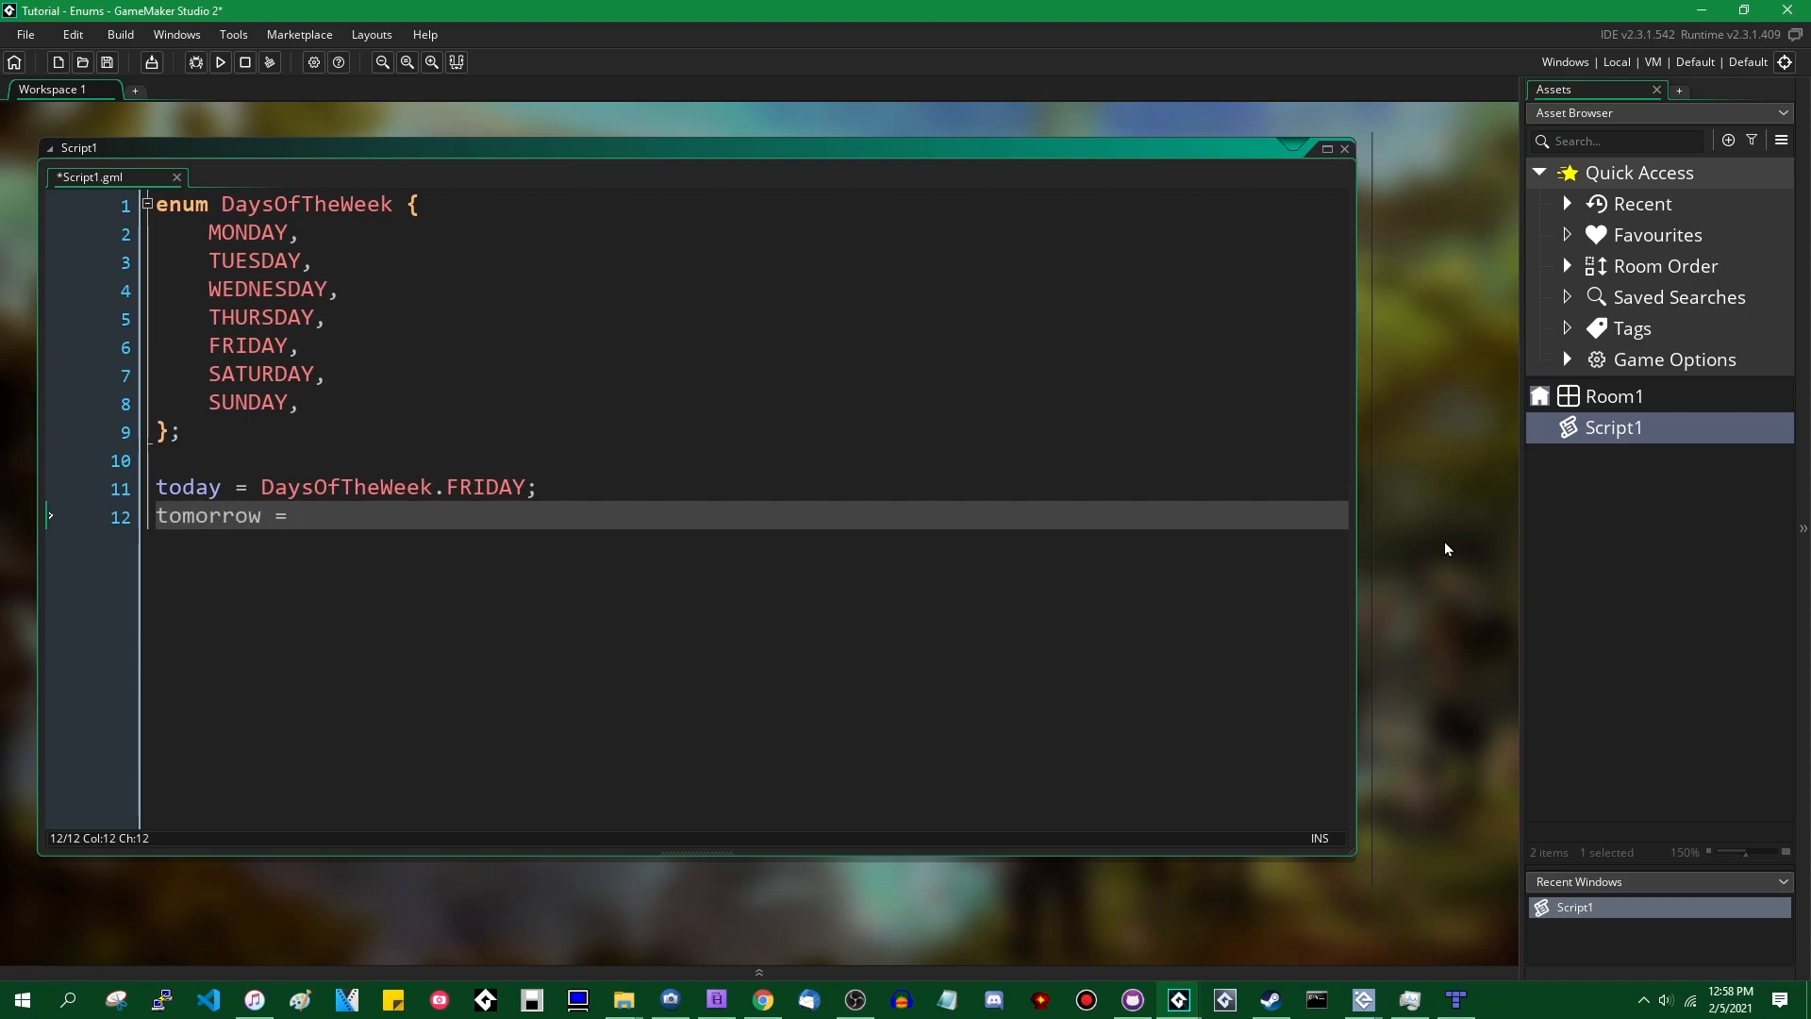
text(DaysOfTheWeek.SU)
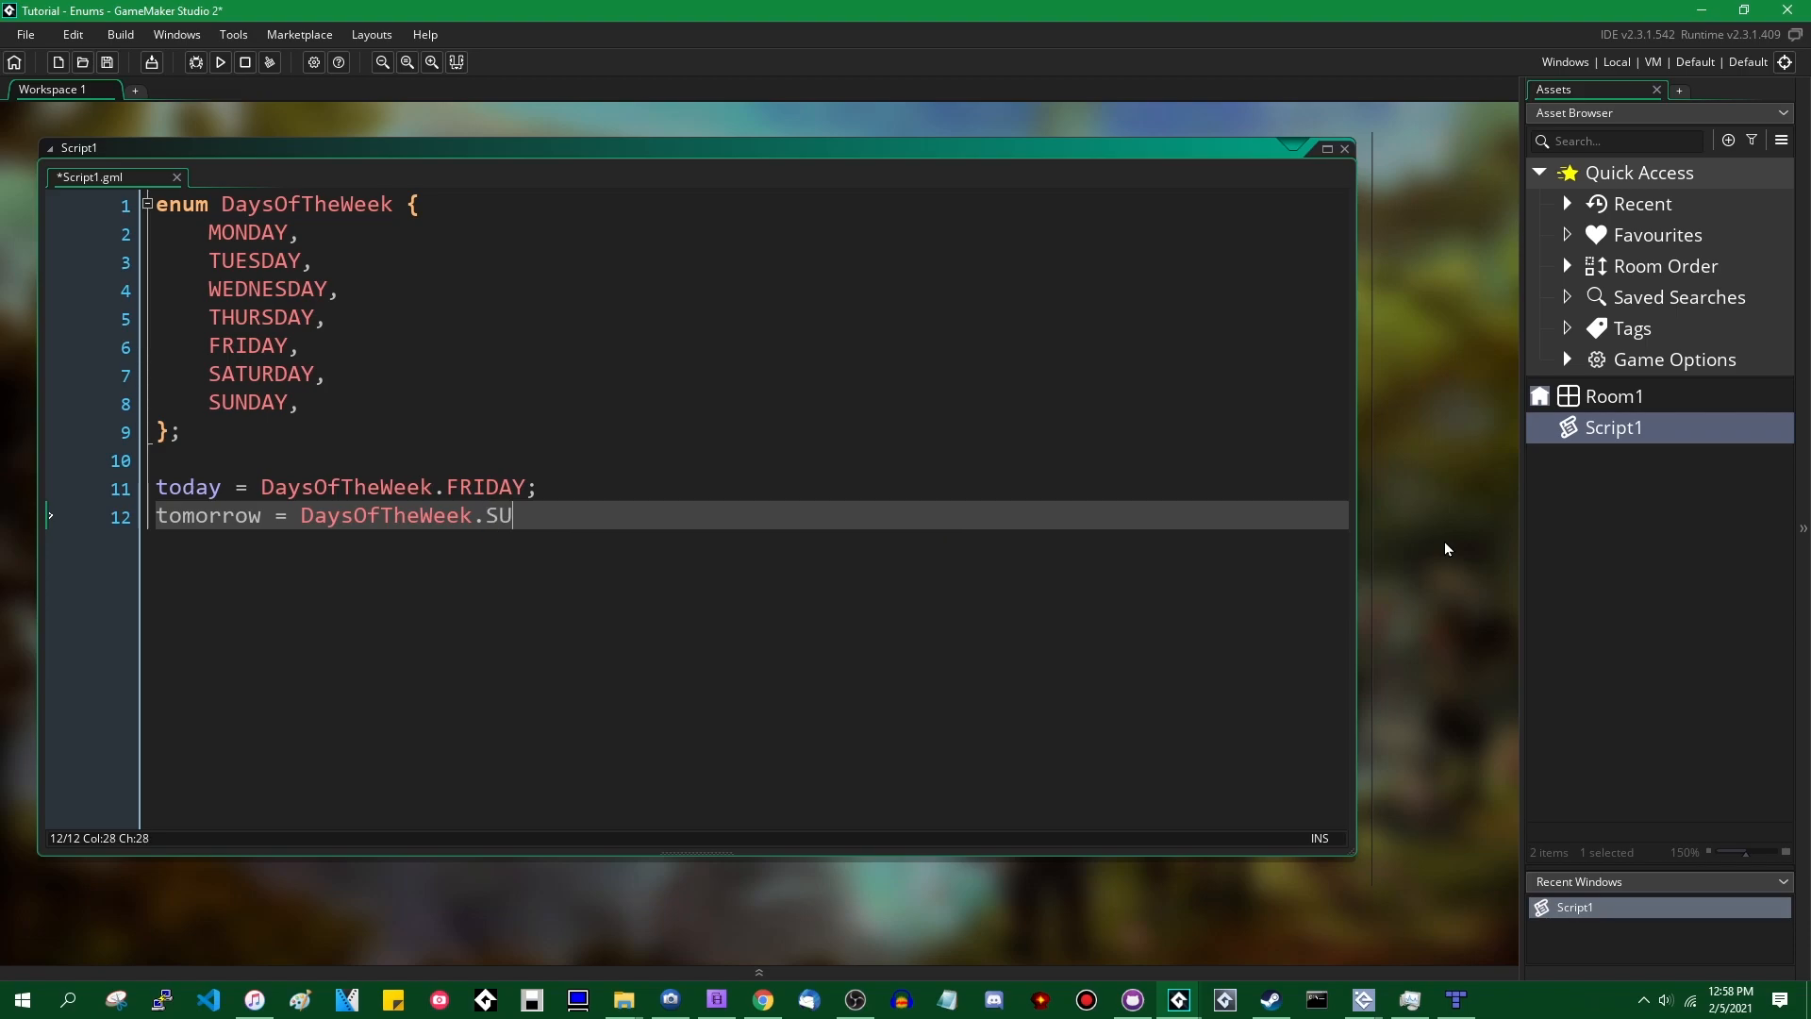
text(NDAY;)
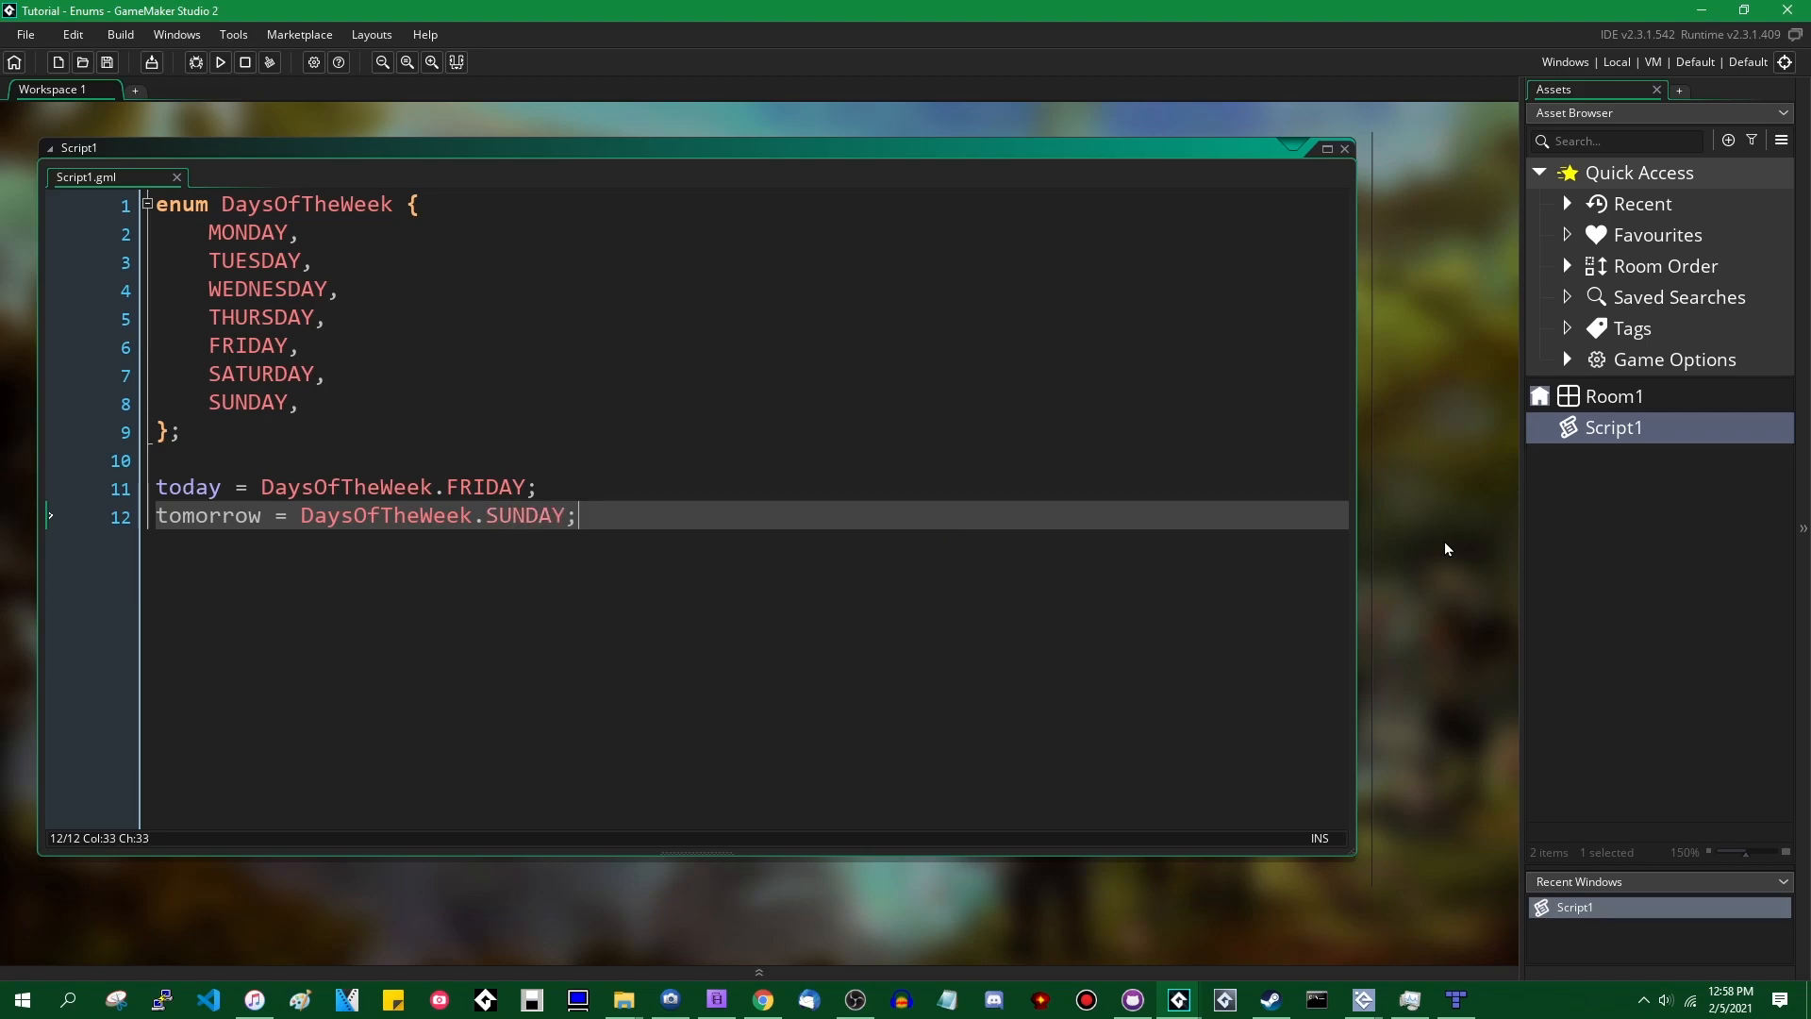
key(Home)
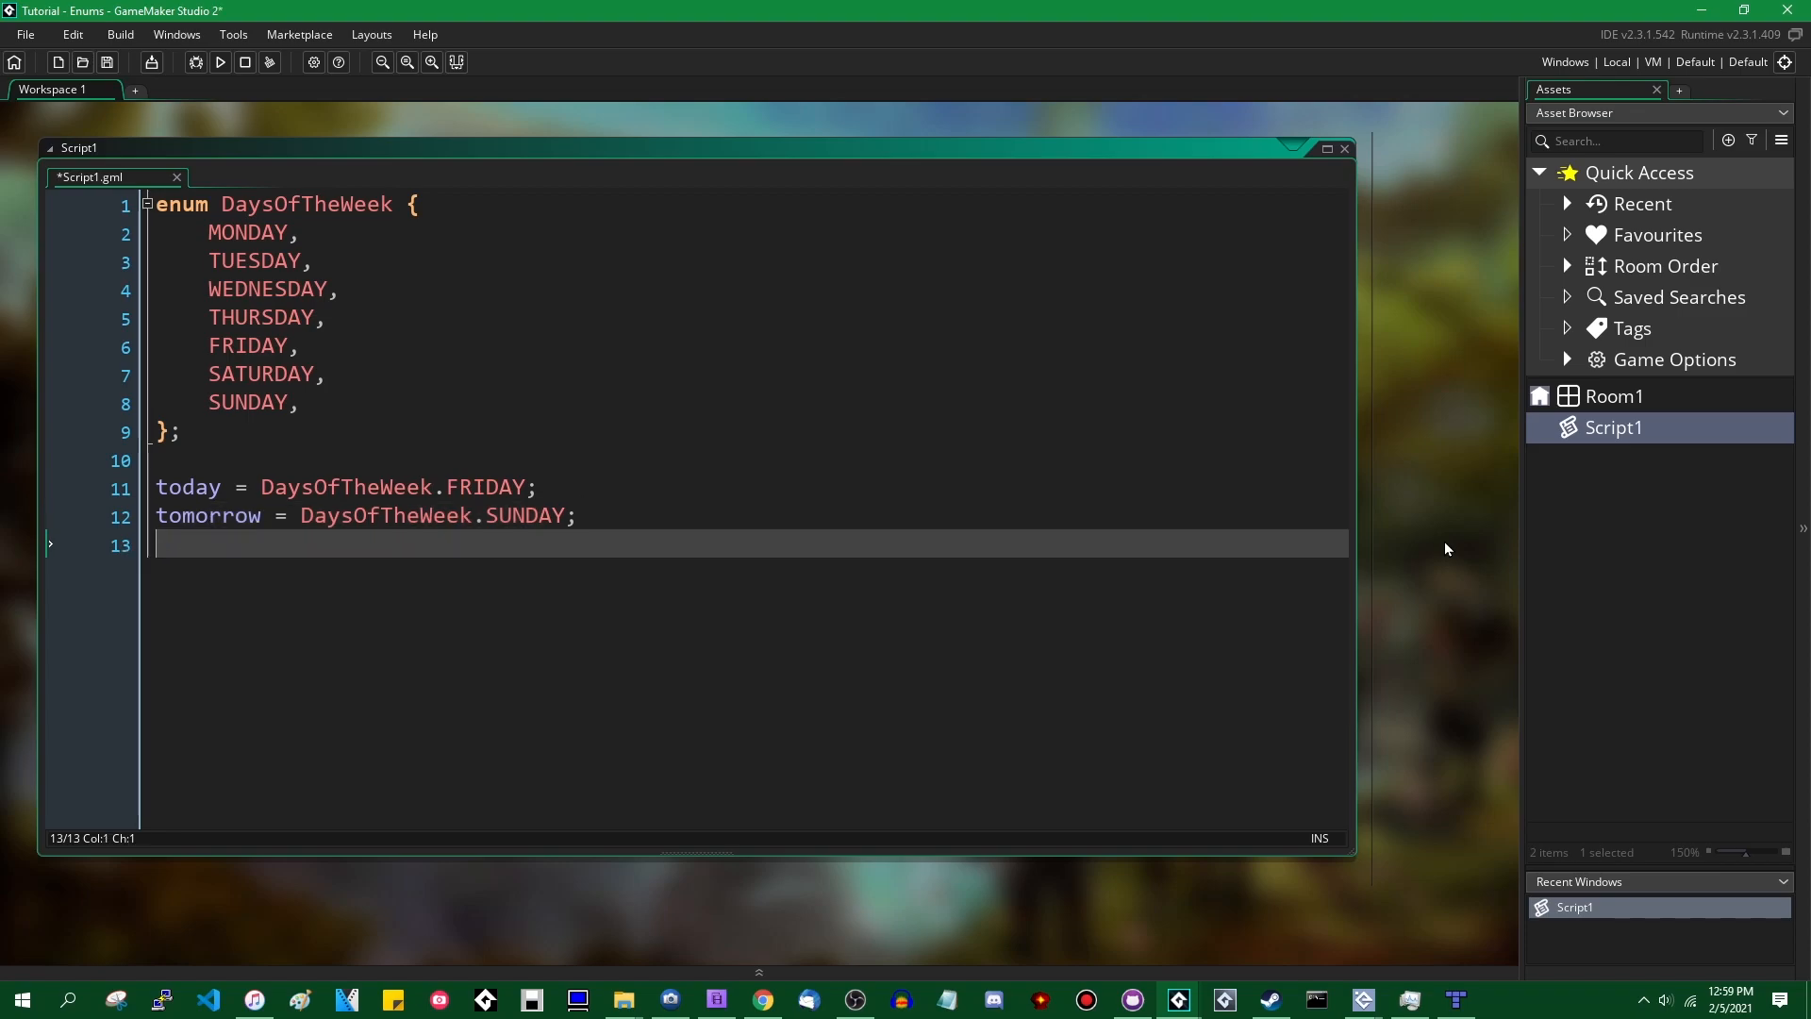
text(today = tom)
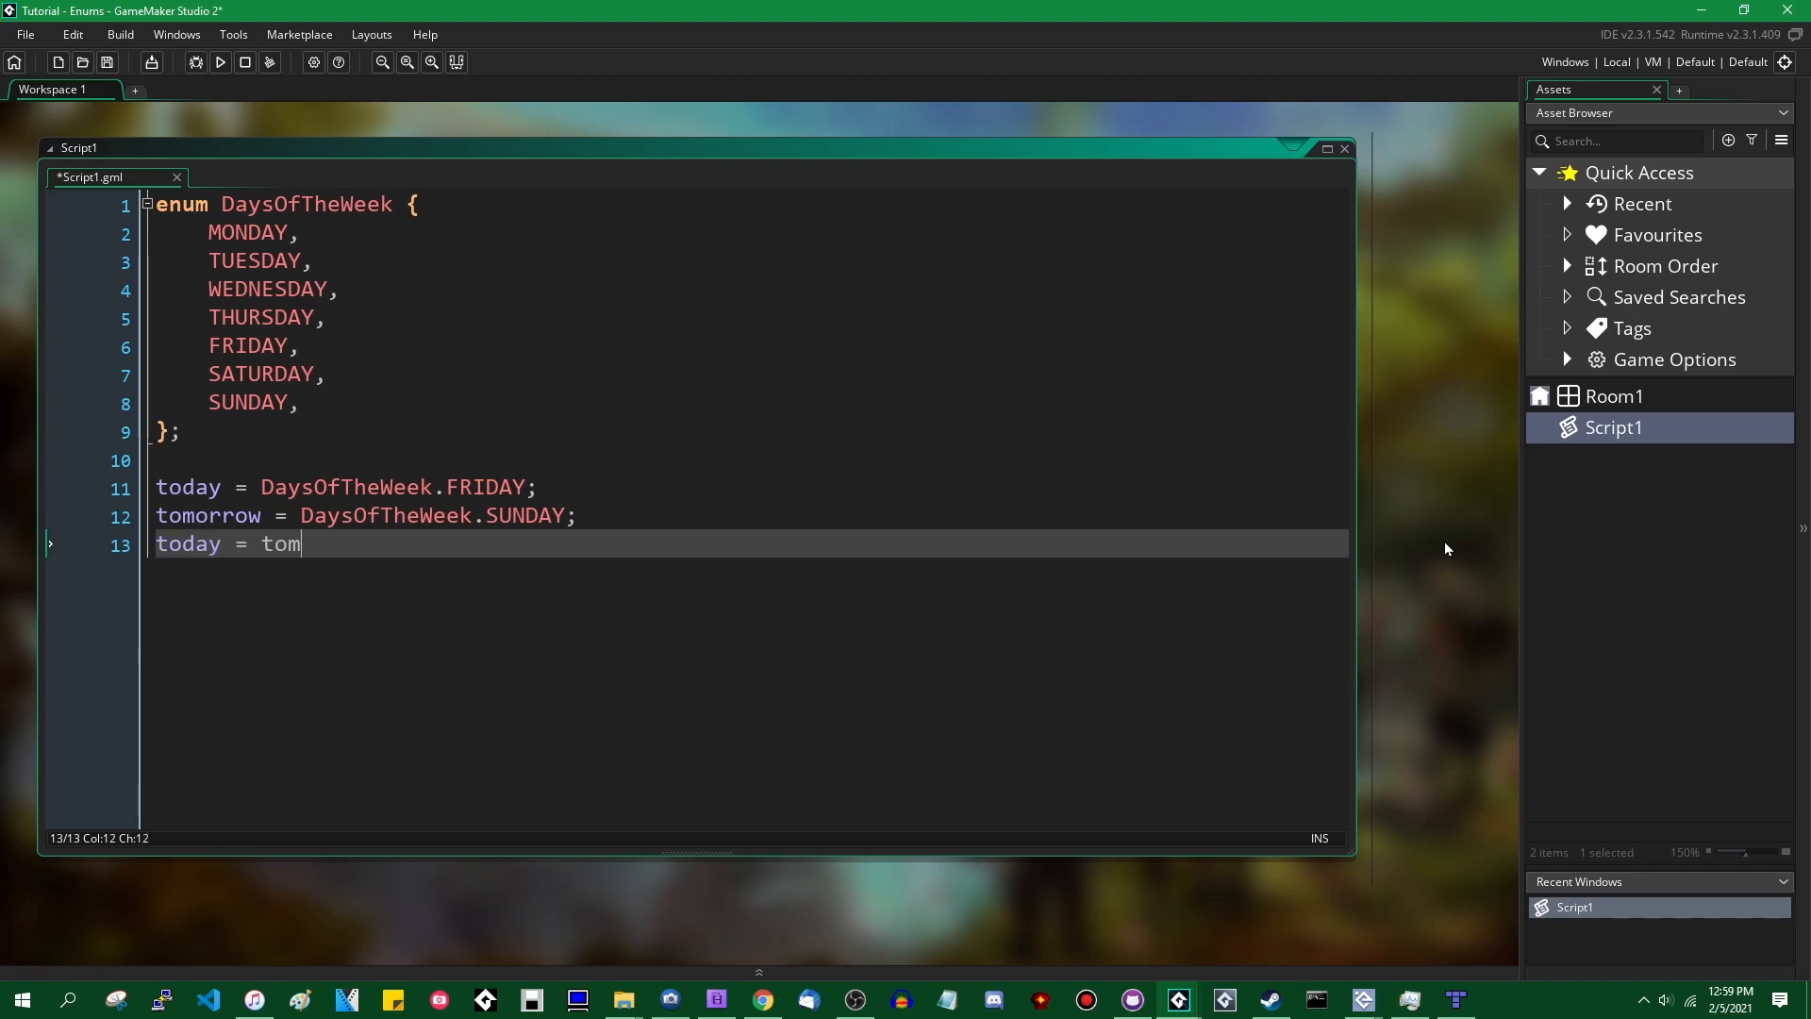
text(orrow;)
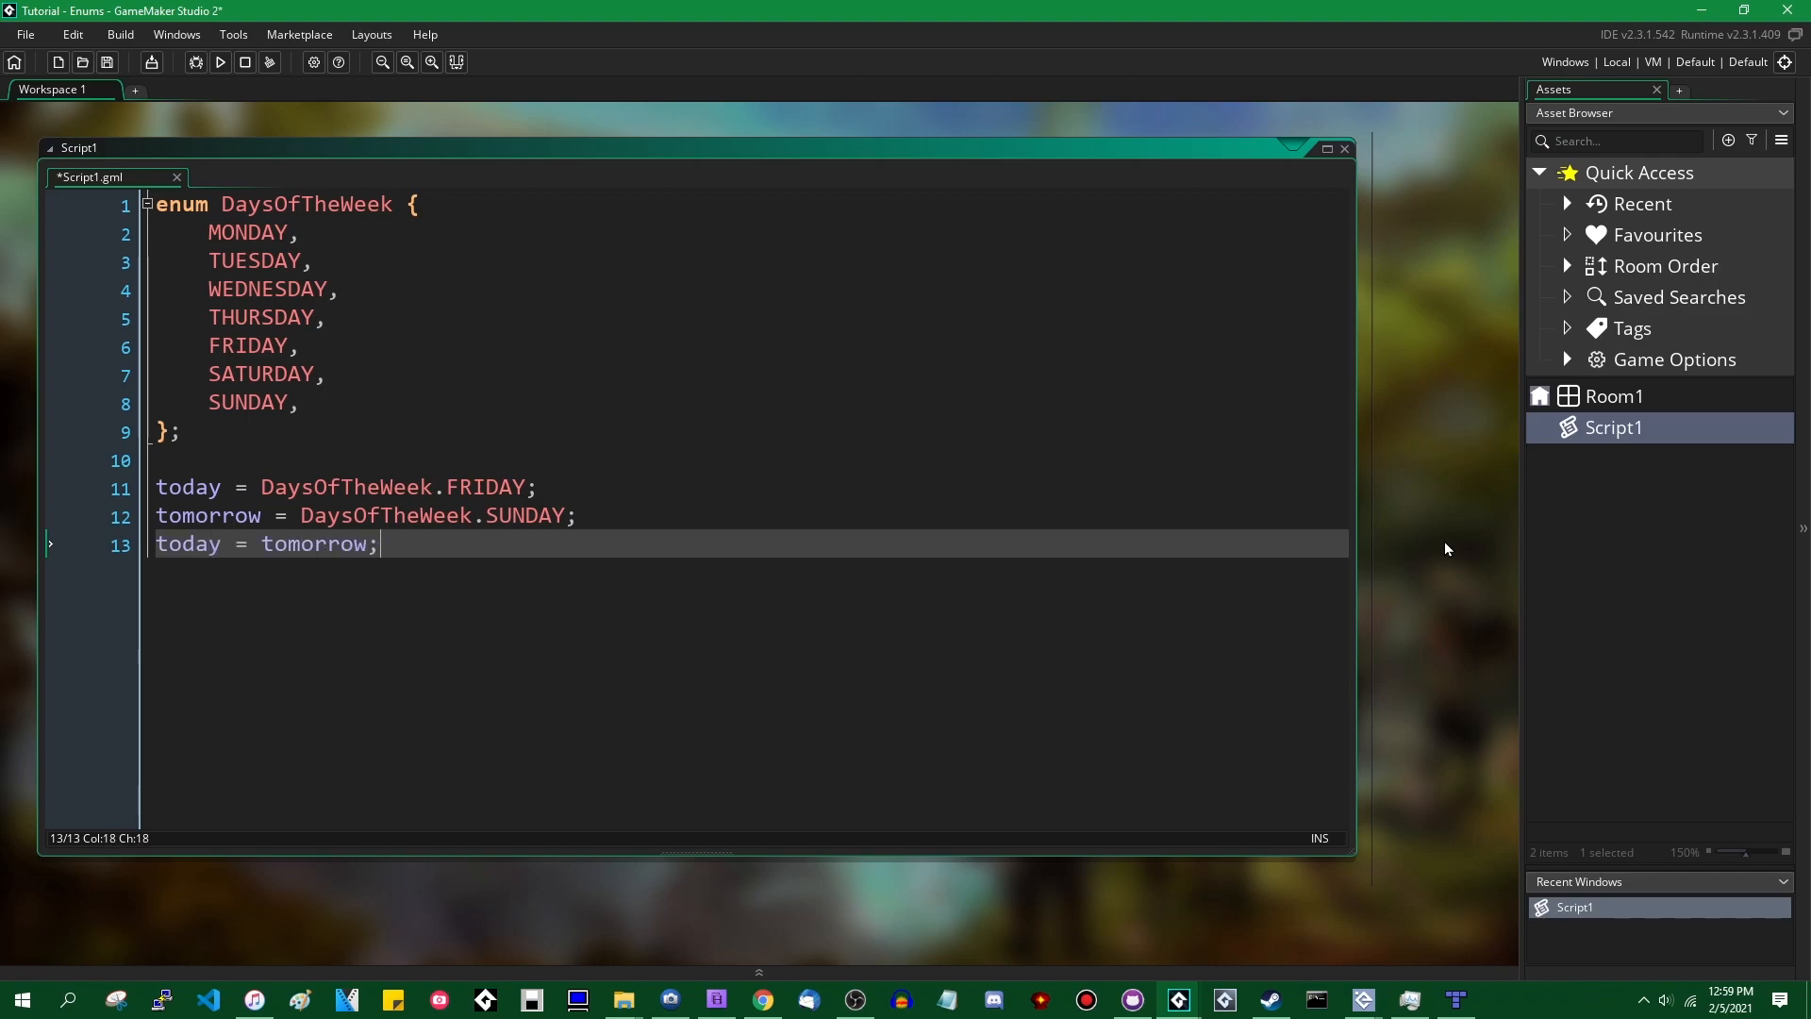
key(ctrl+s)
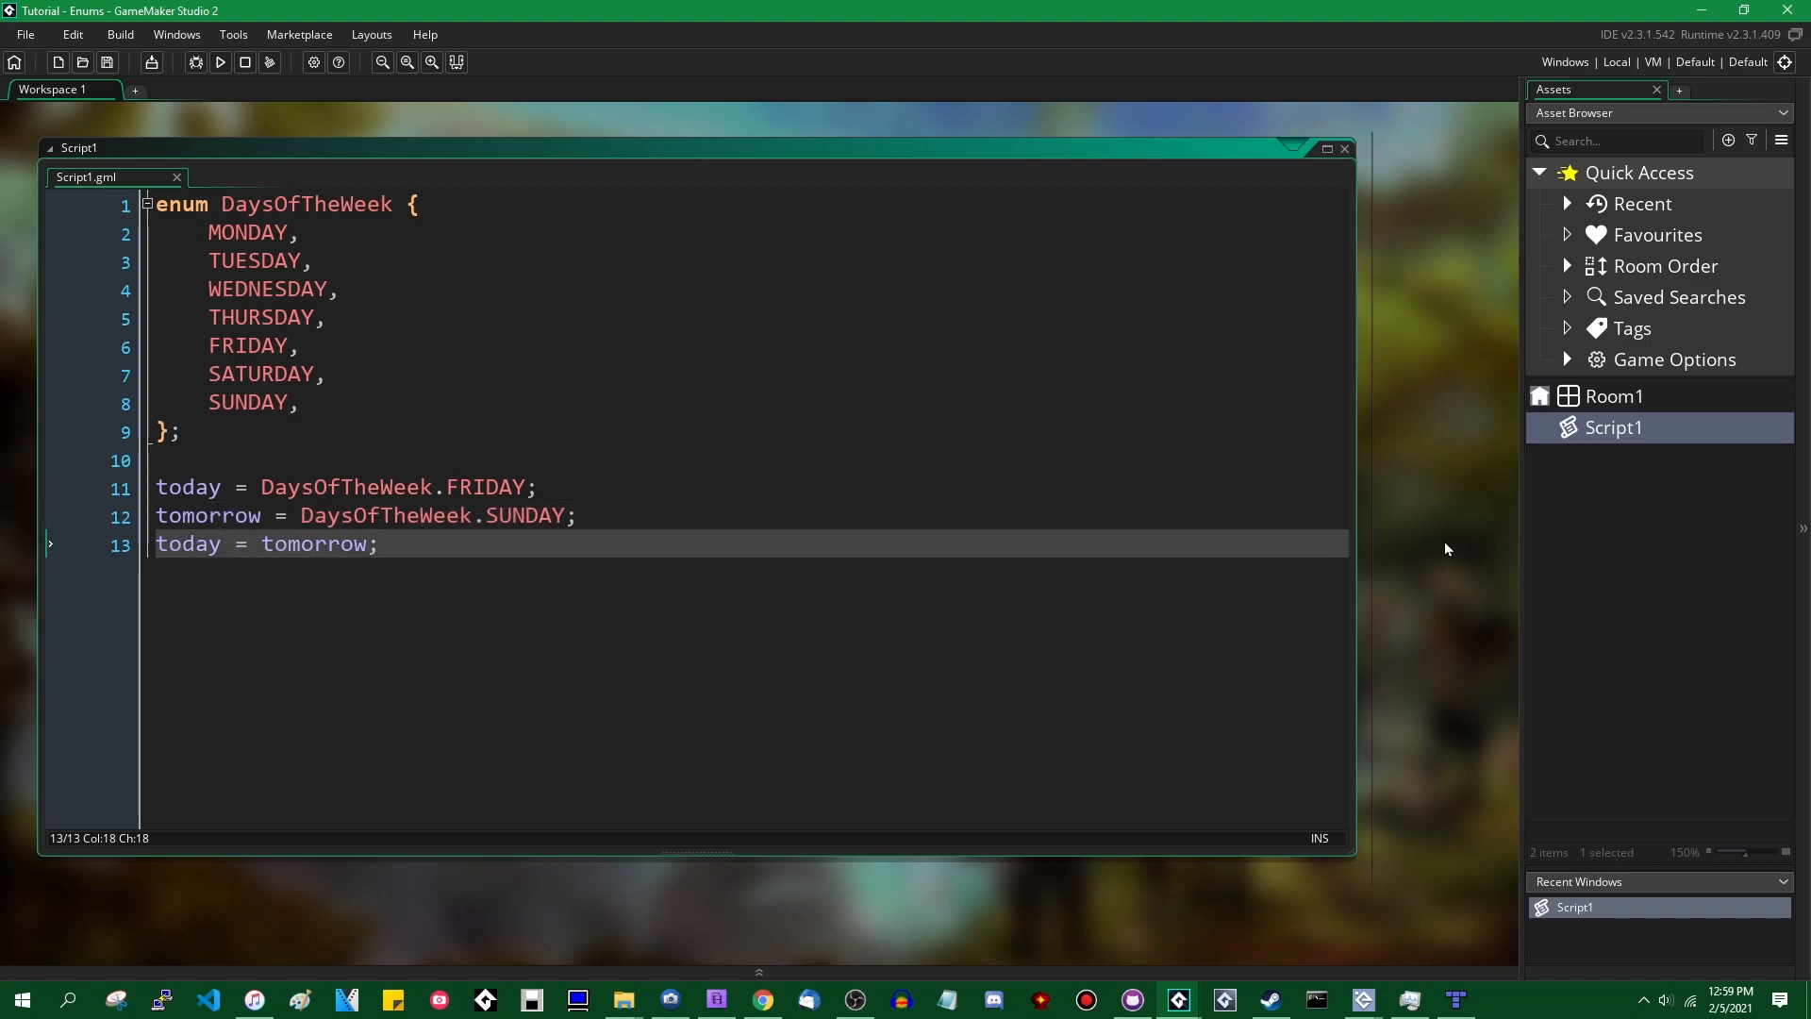
double_click(187, 543)
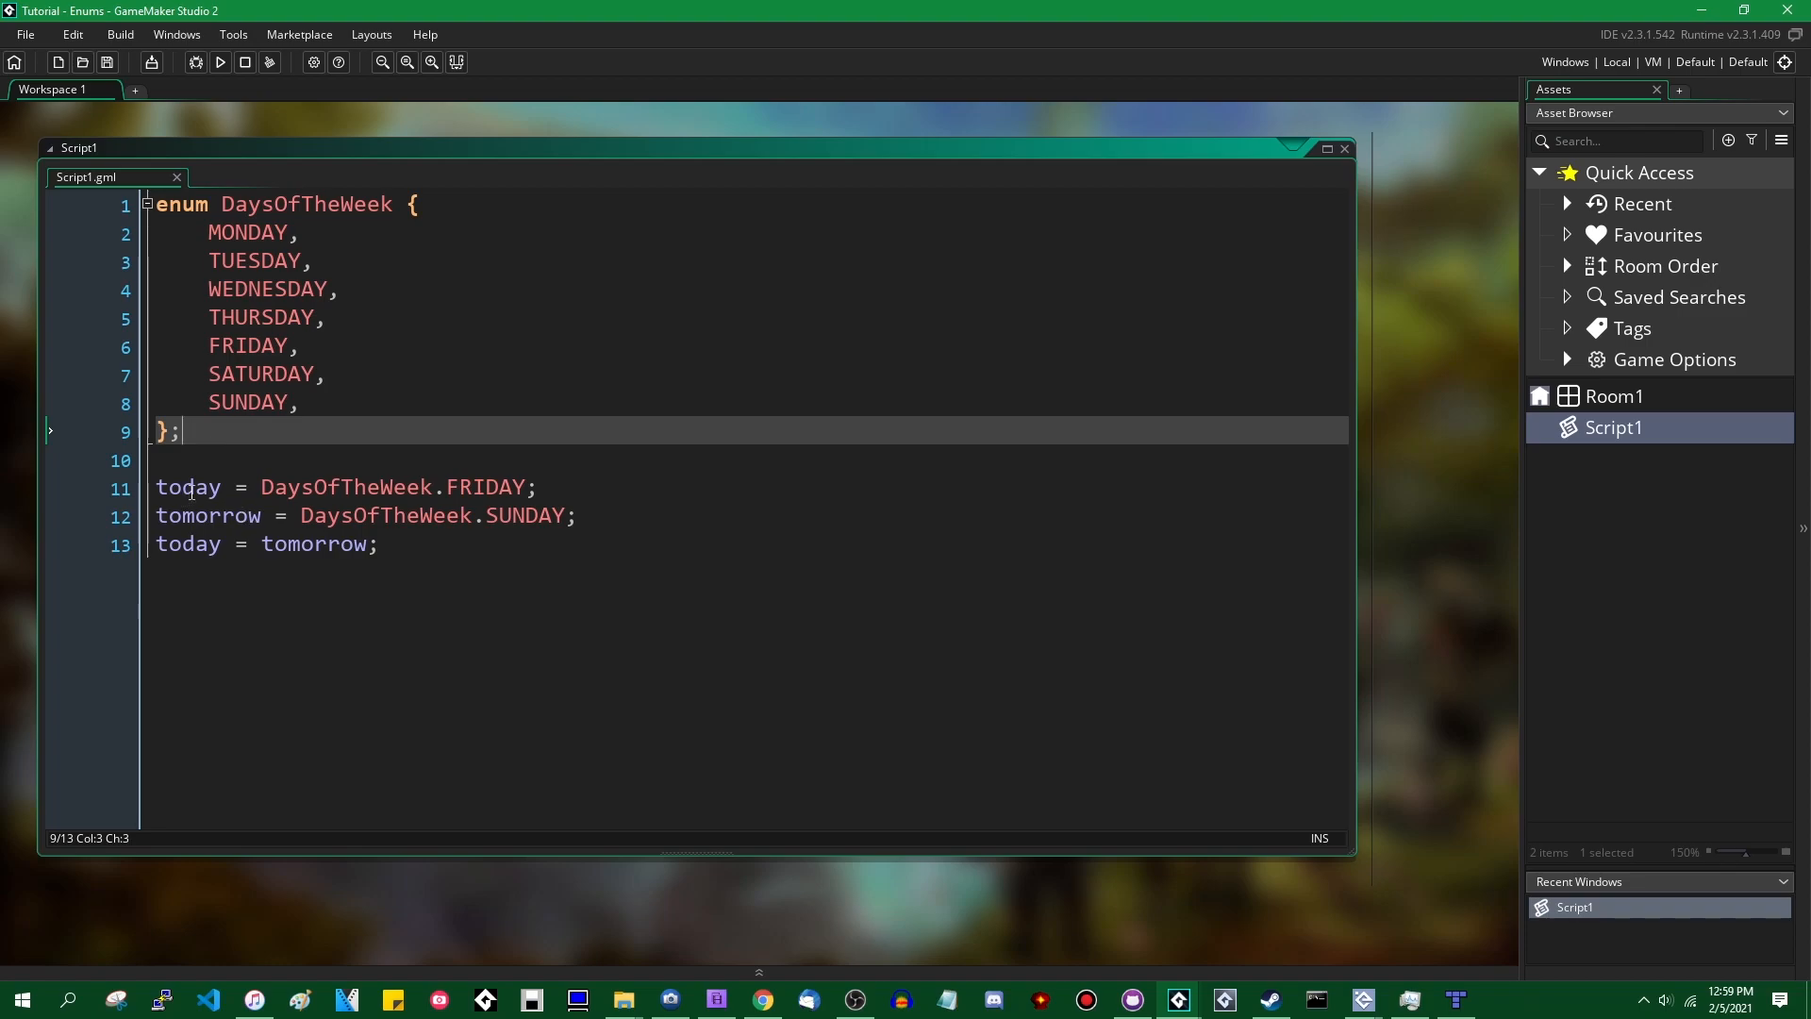
double_click(186, 487)
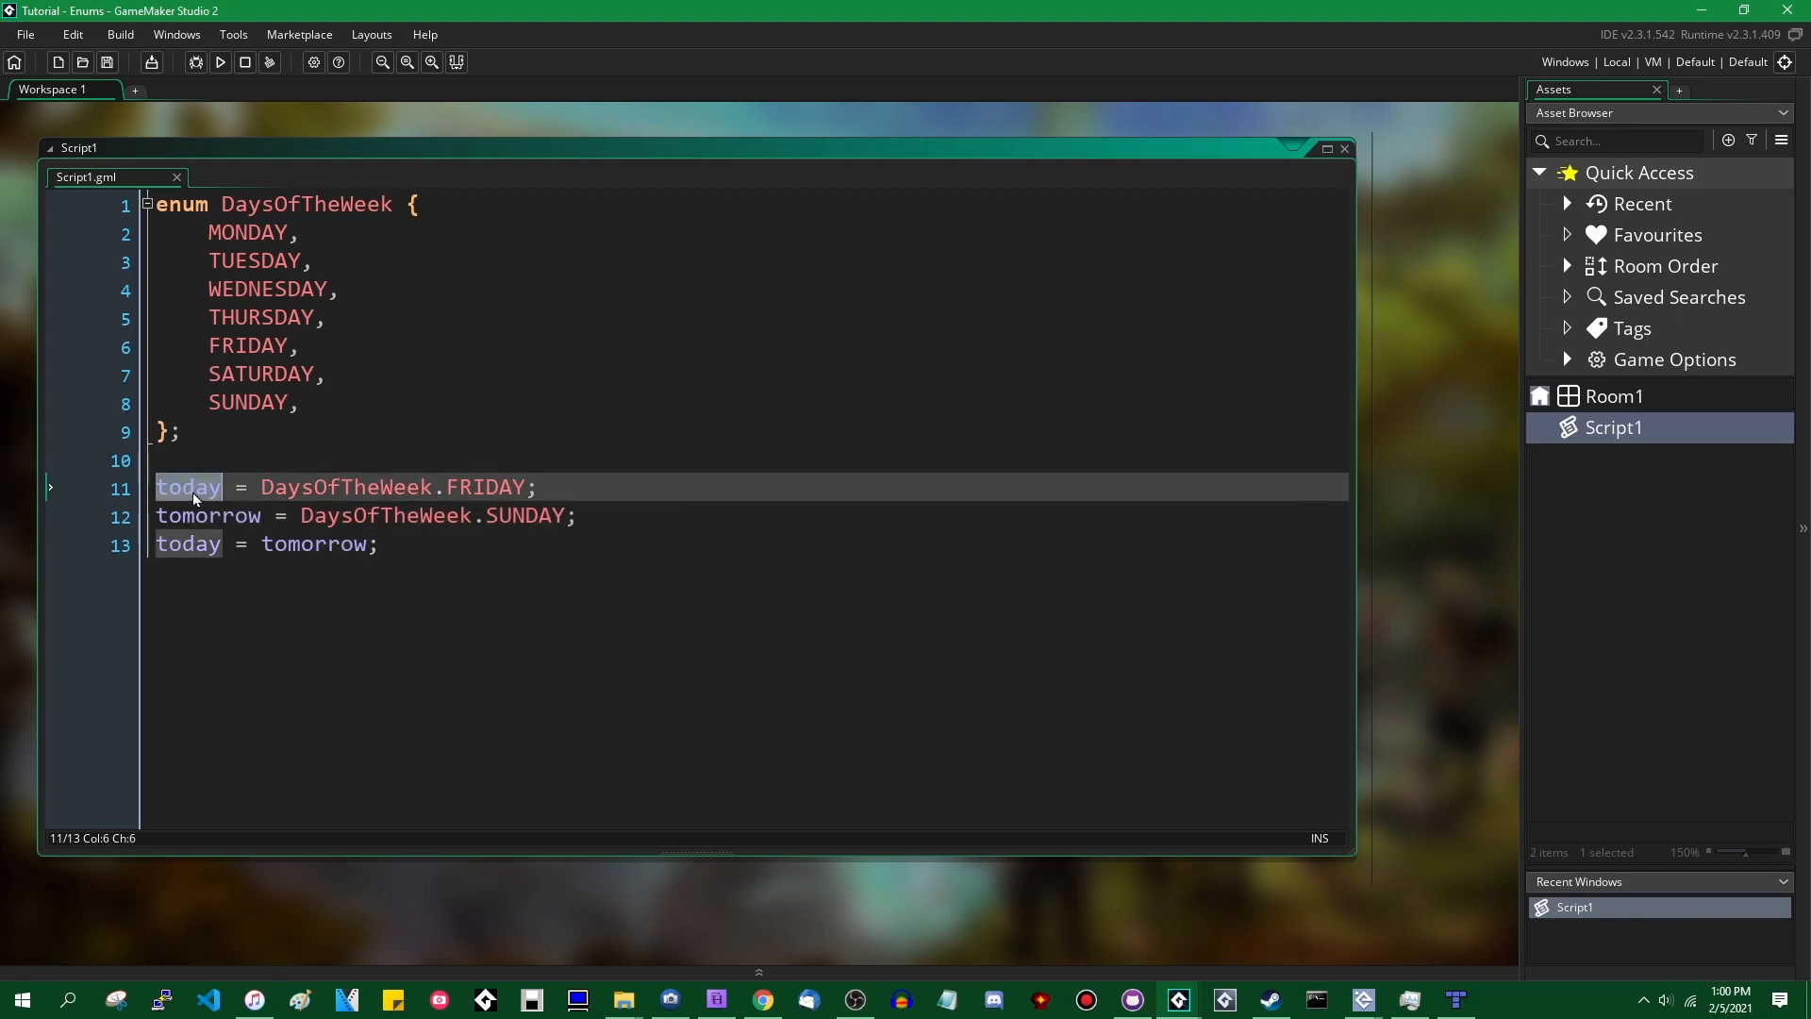
click(323, 487)
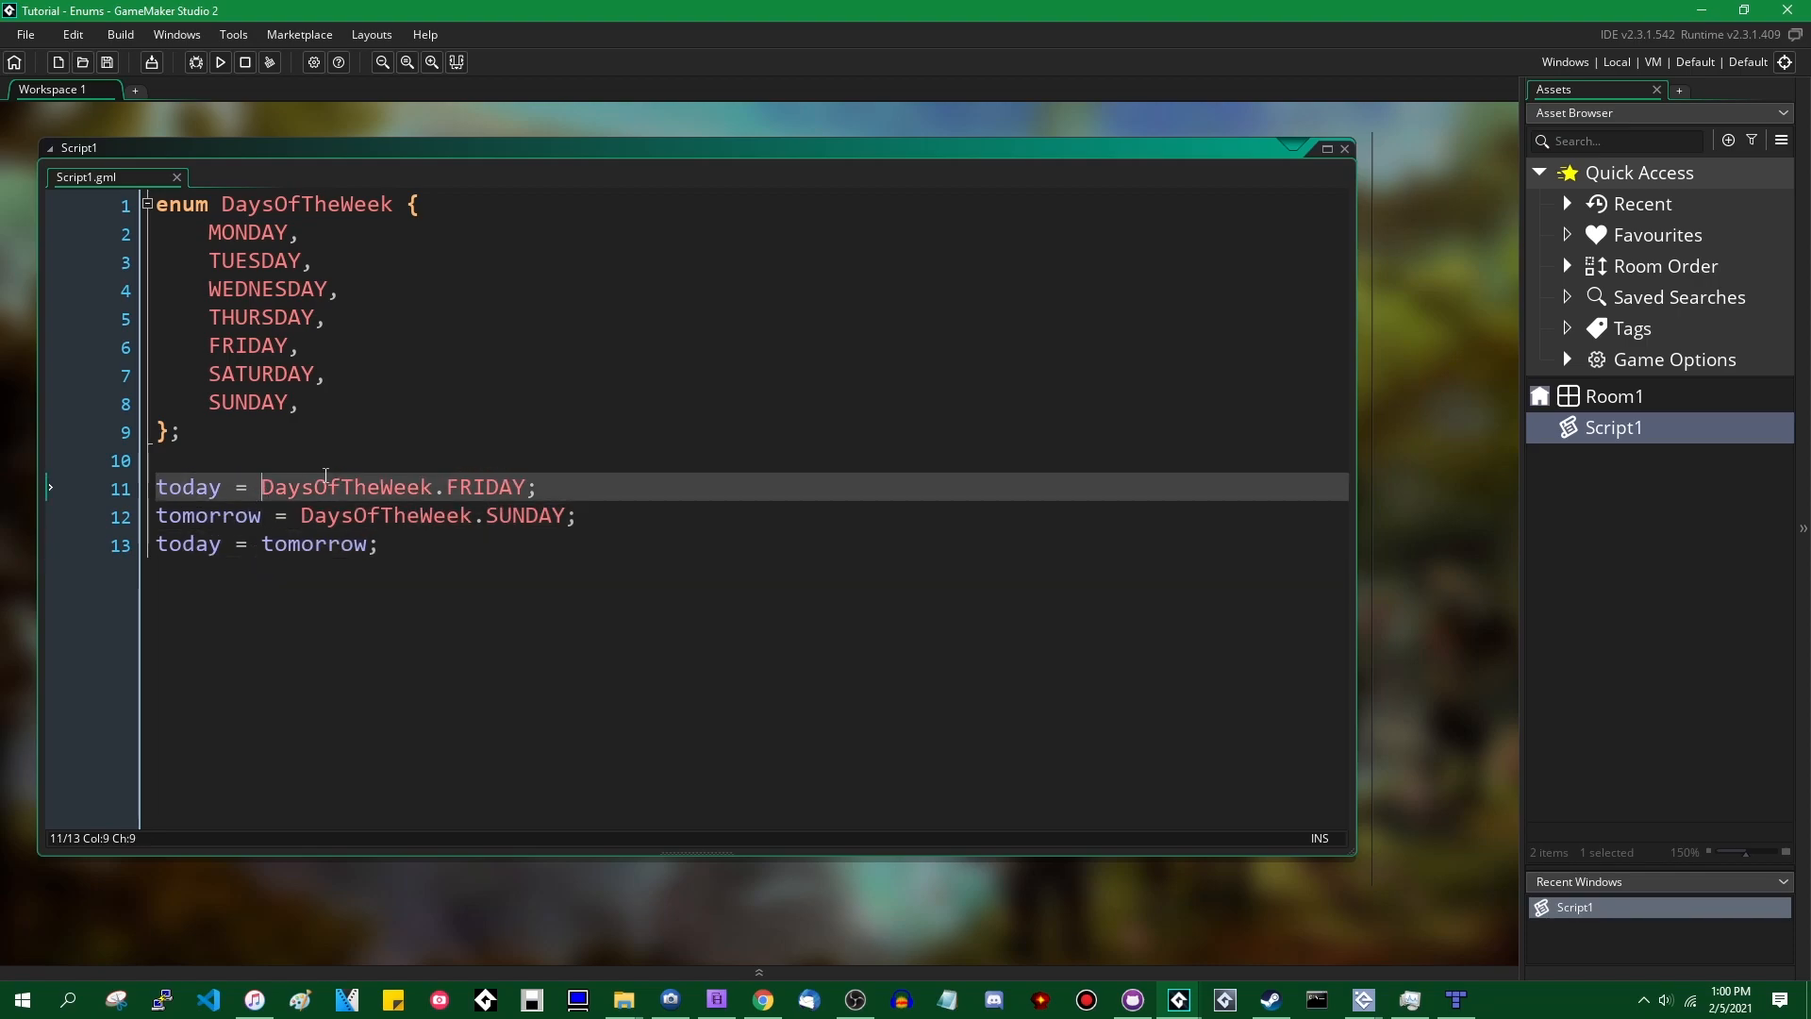
text(pi)
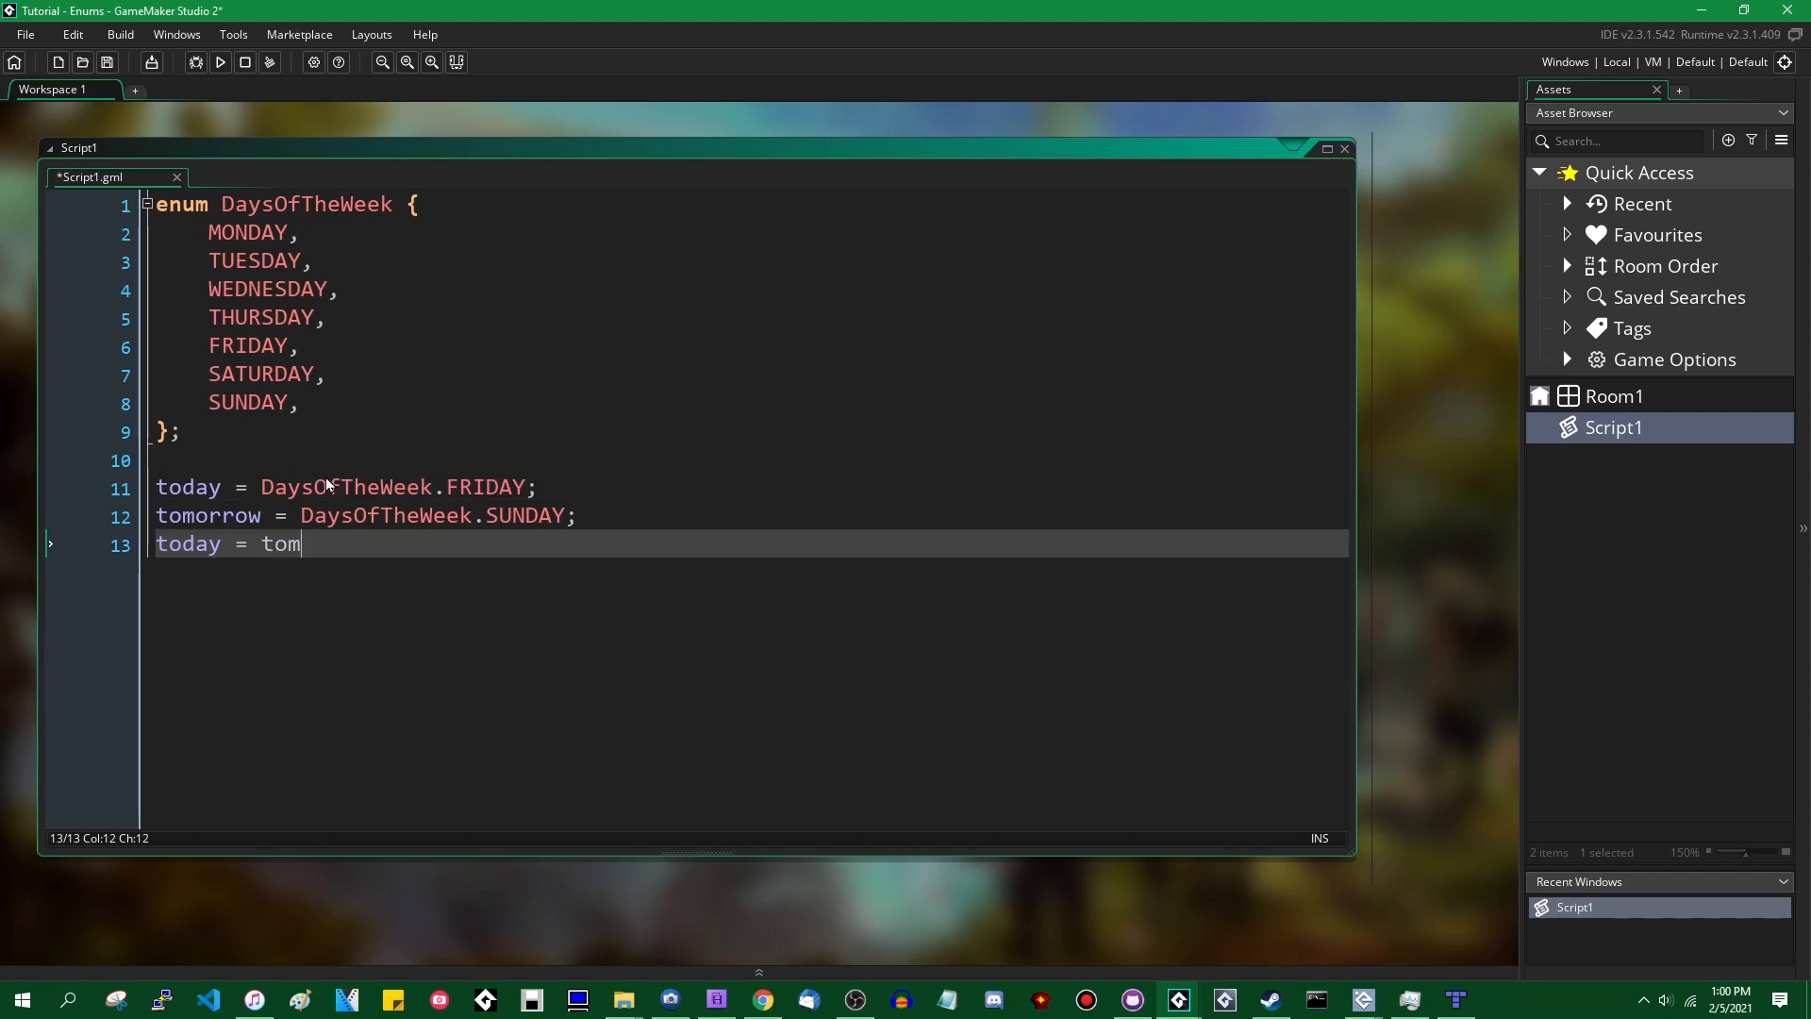
text(orrow;)
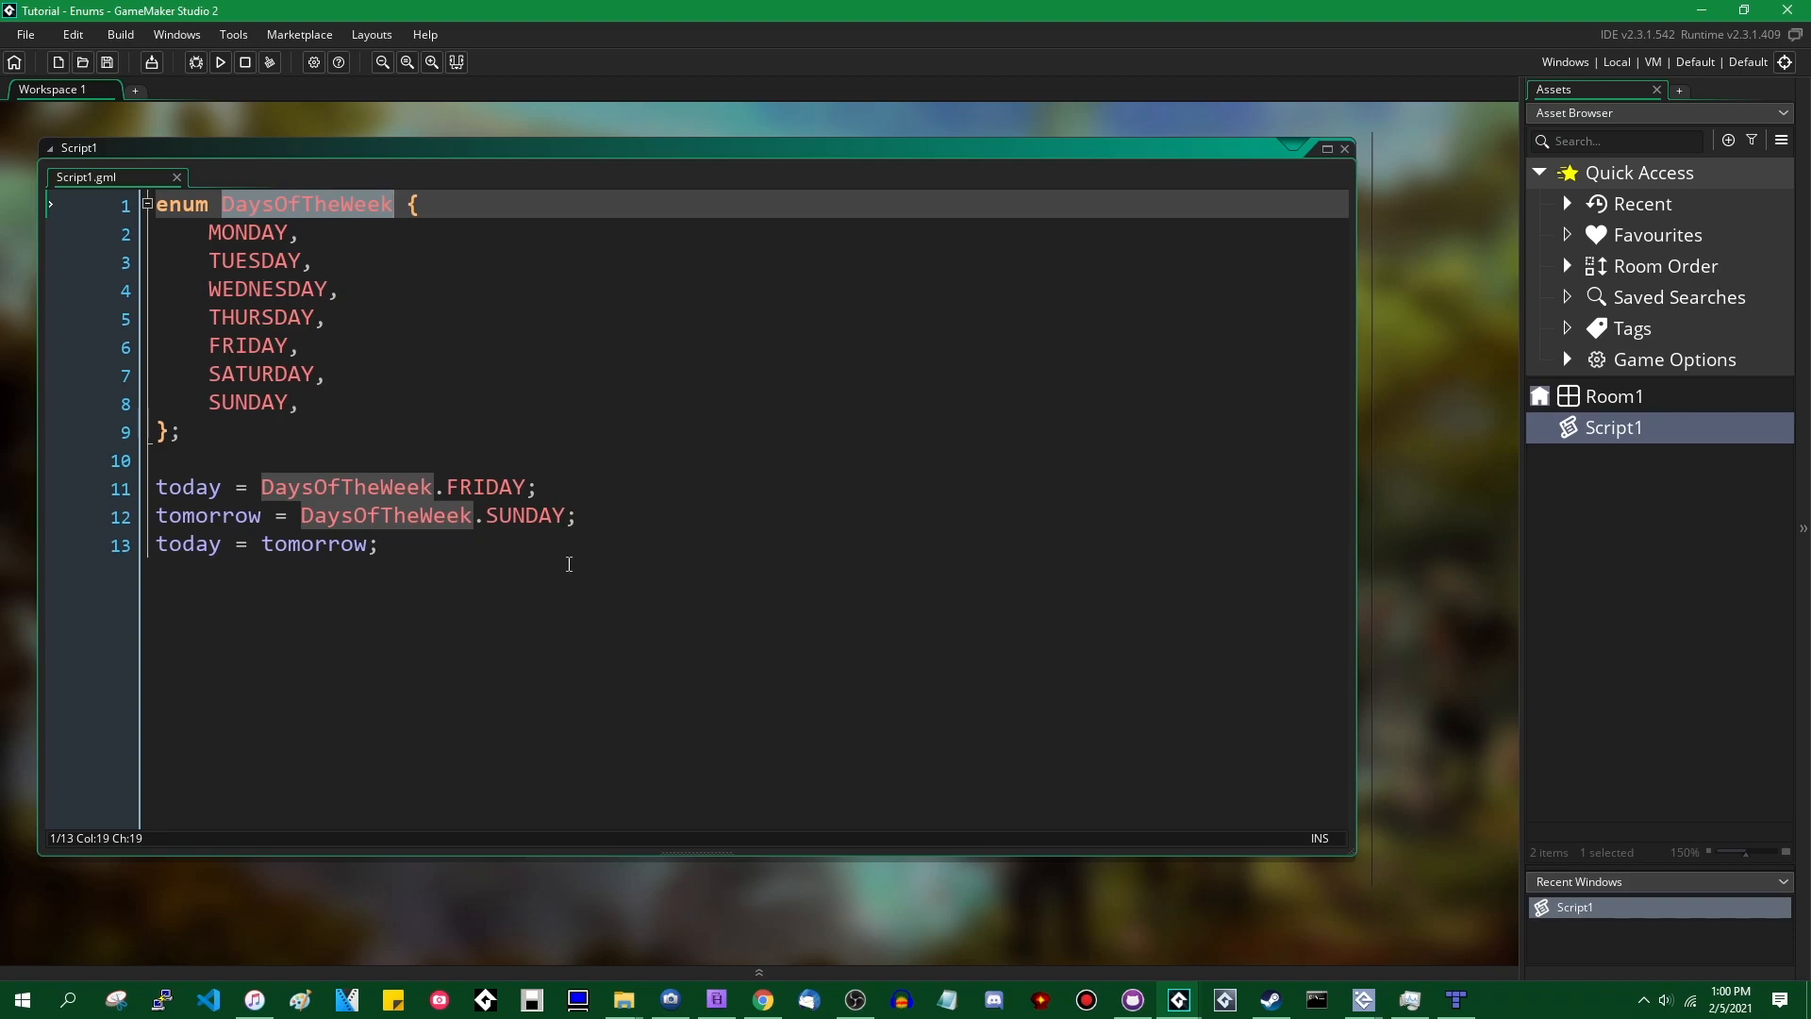
click(378, 543)
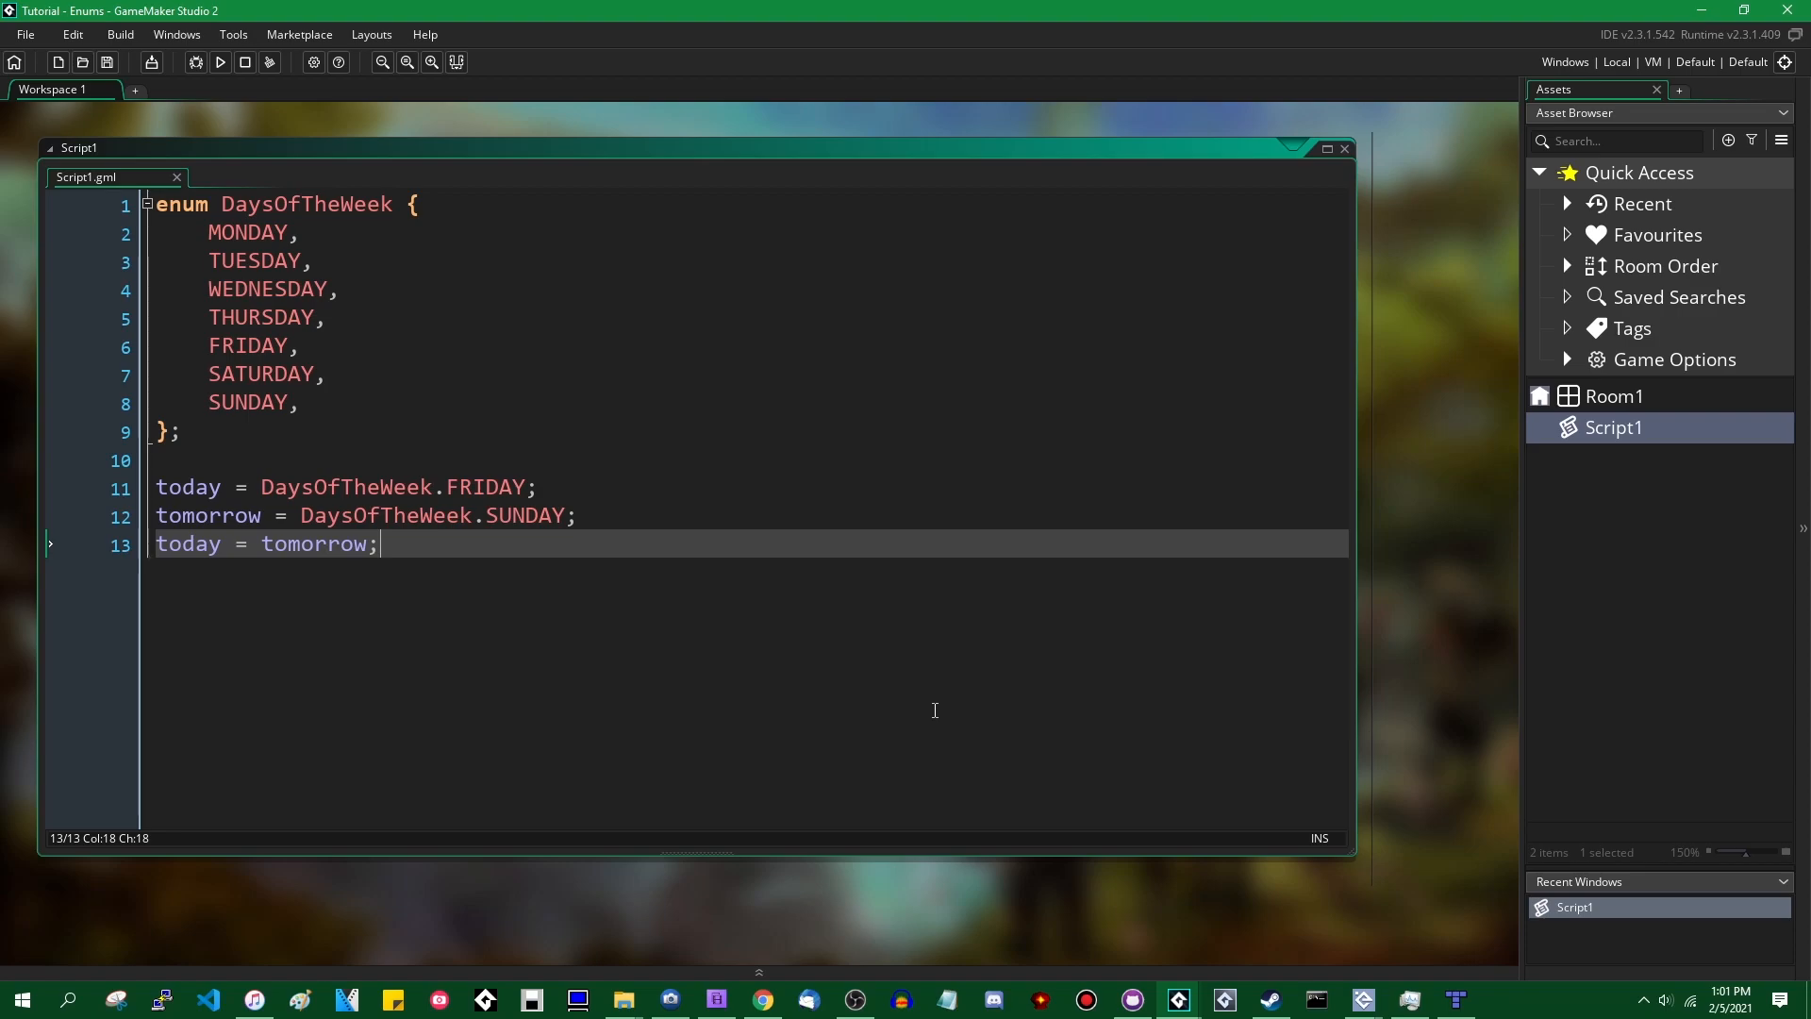
- Define an enum AIStates with members IDLE, PATROL, PURSUIT, ATTACK
key(Enter)
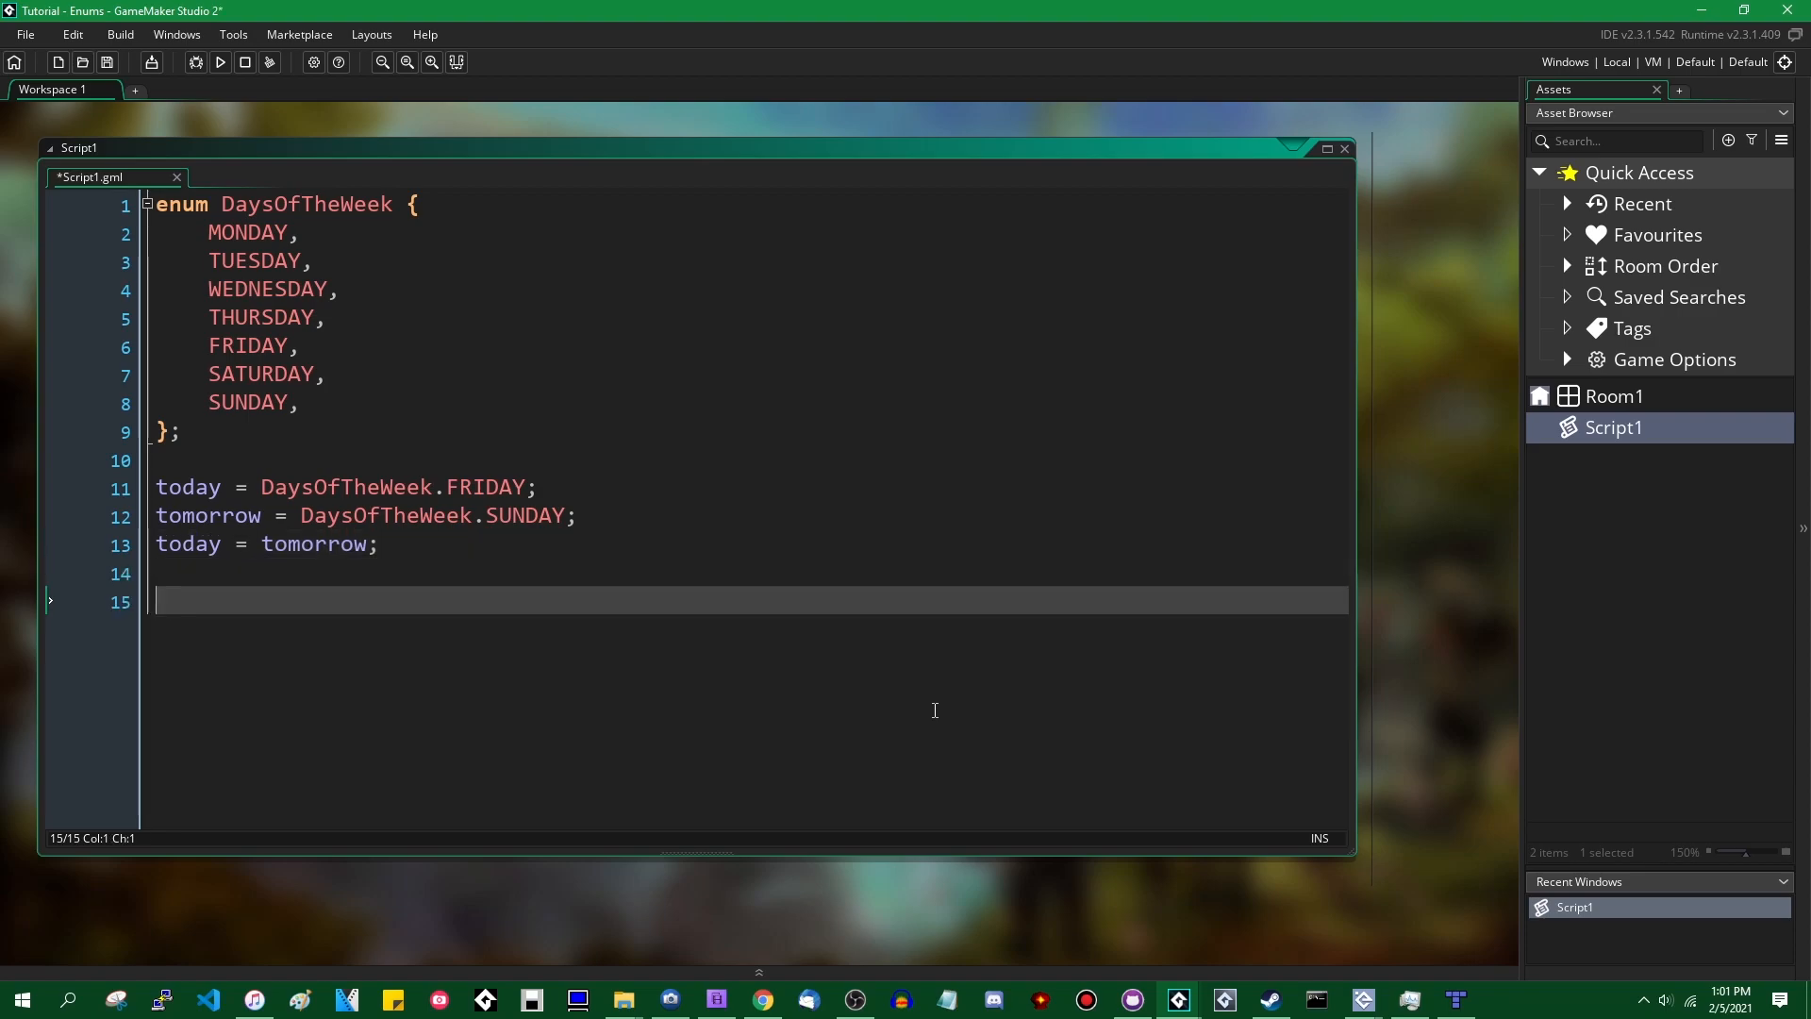
text(enum AISta)
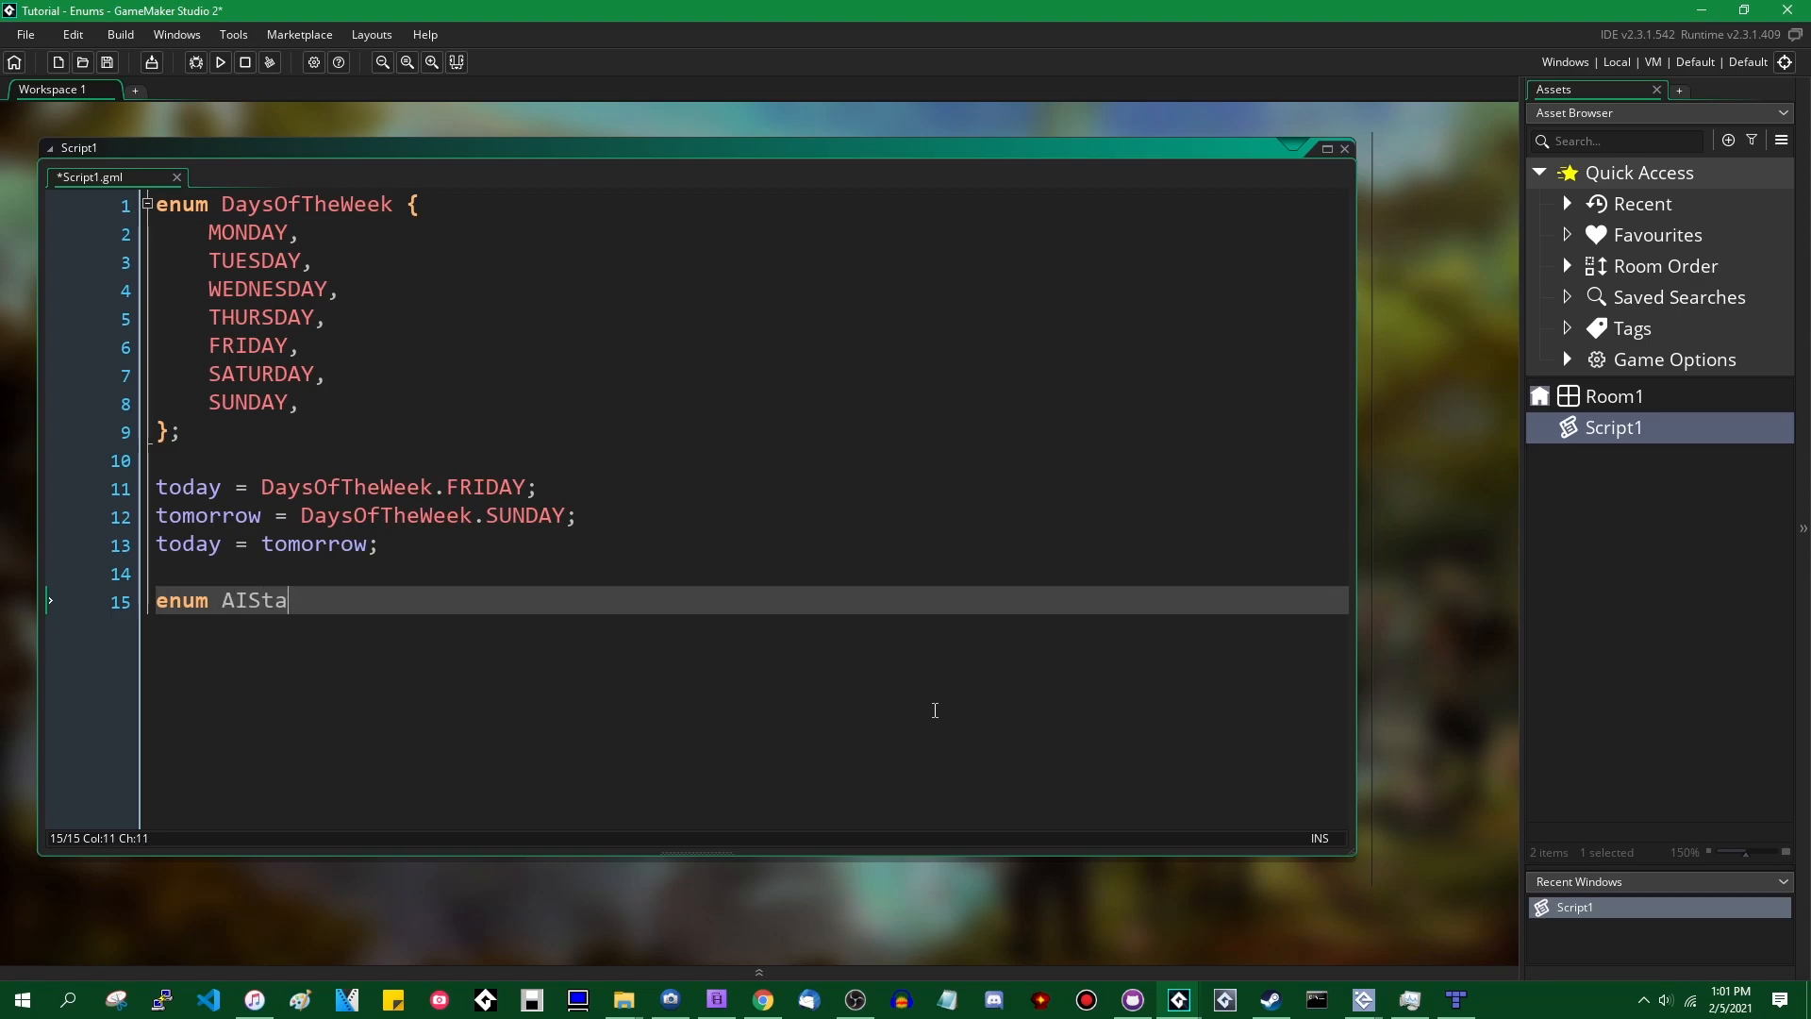
text(tes {)
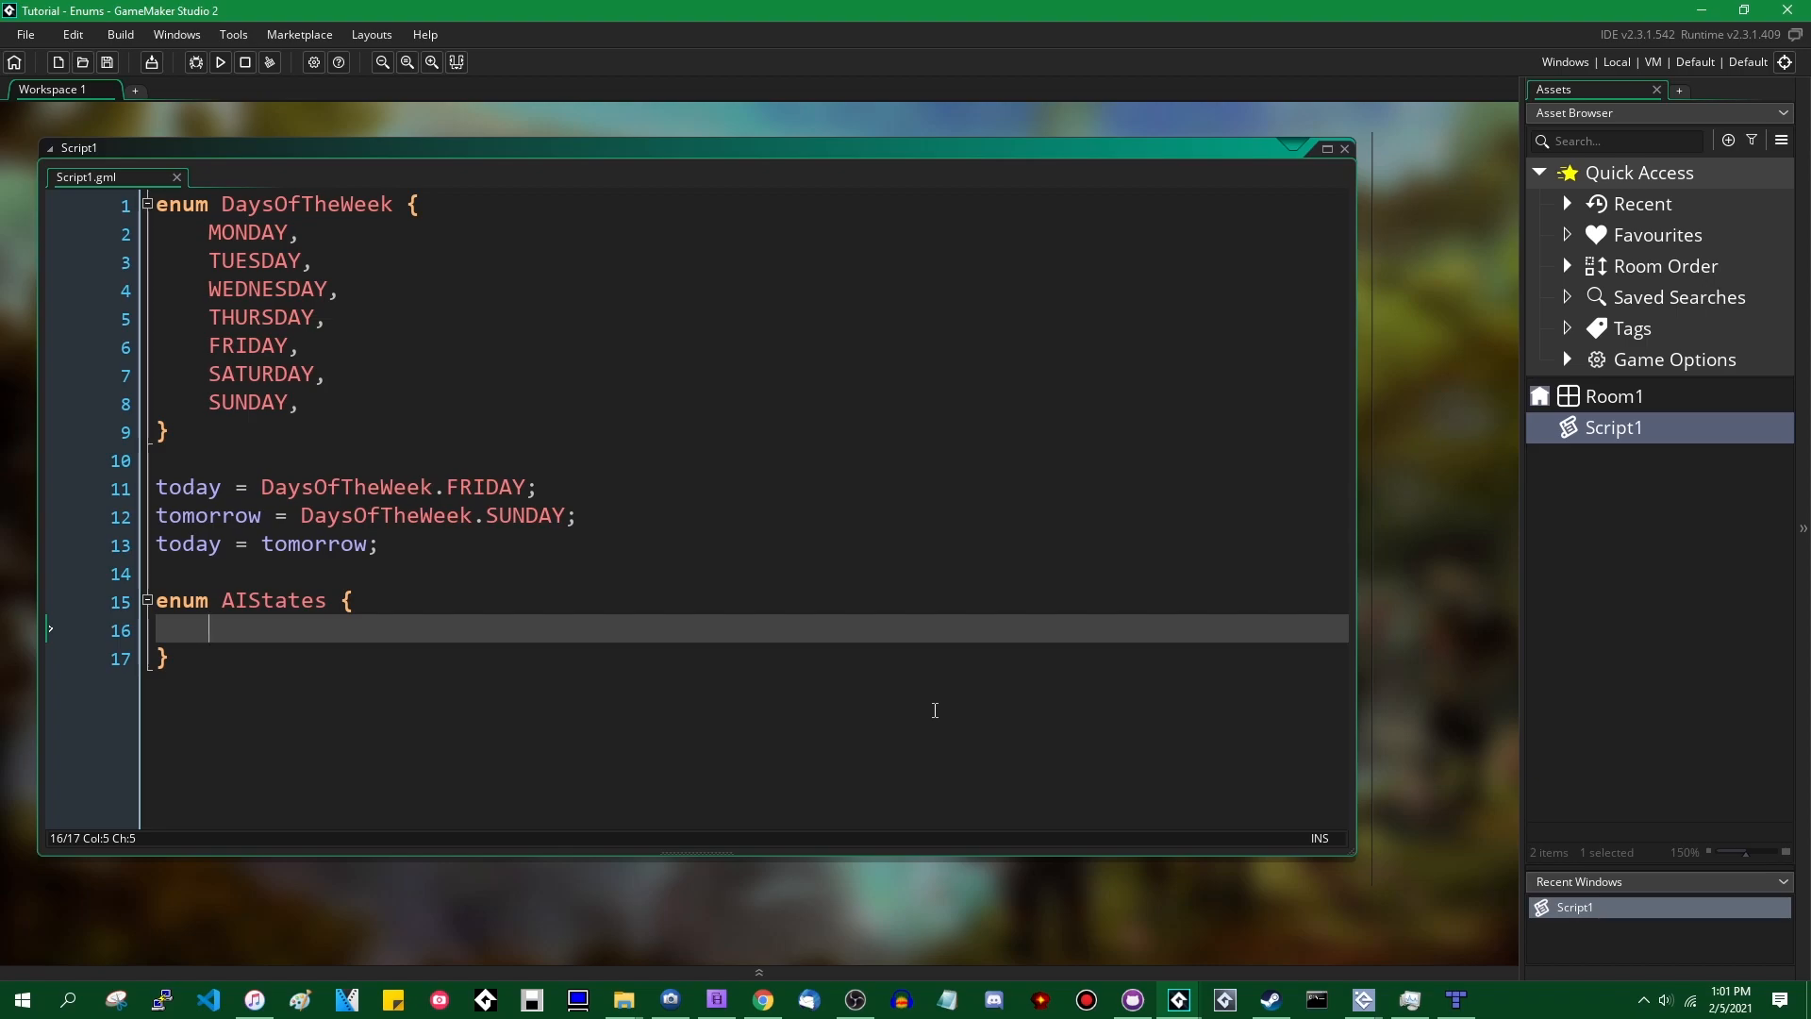
text(IDLE,)
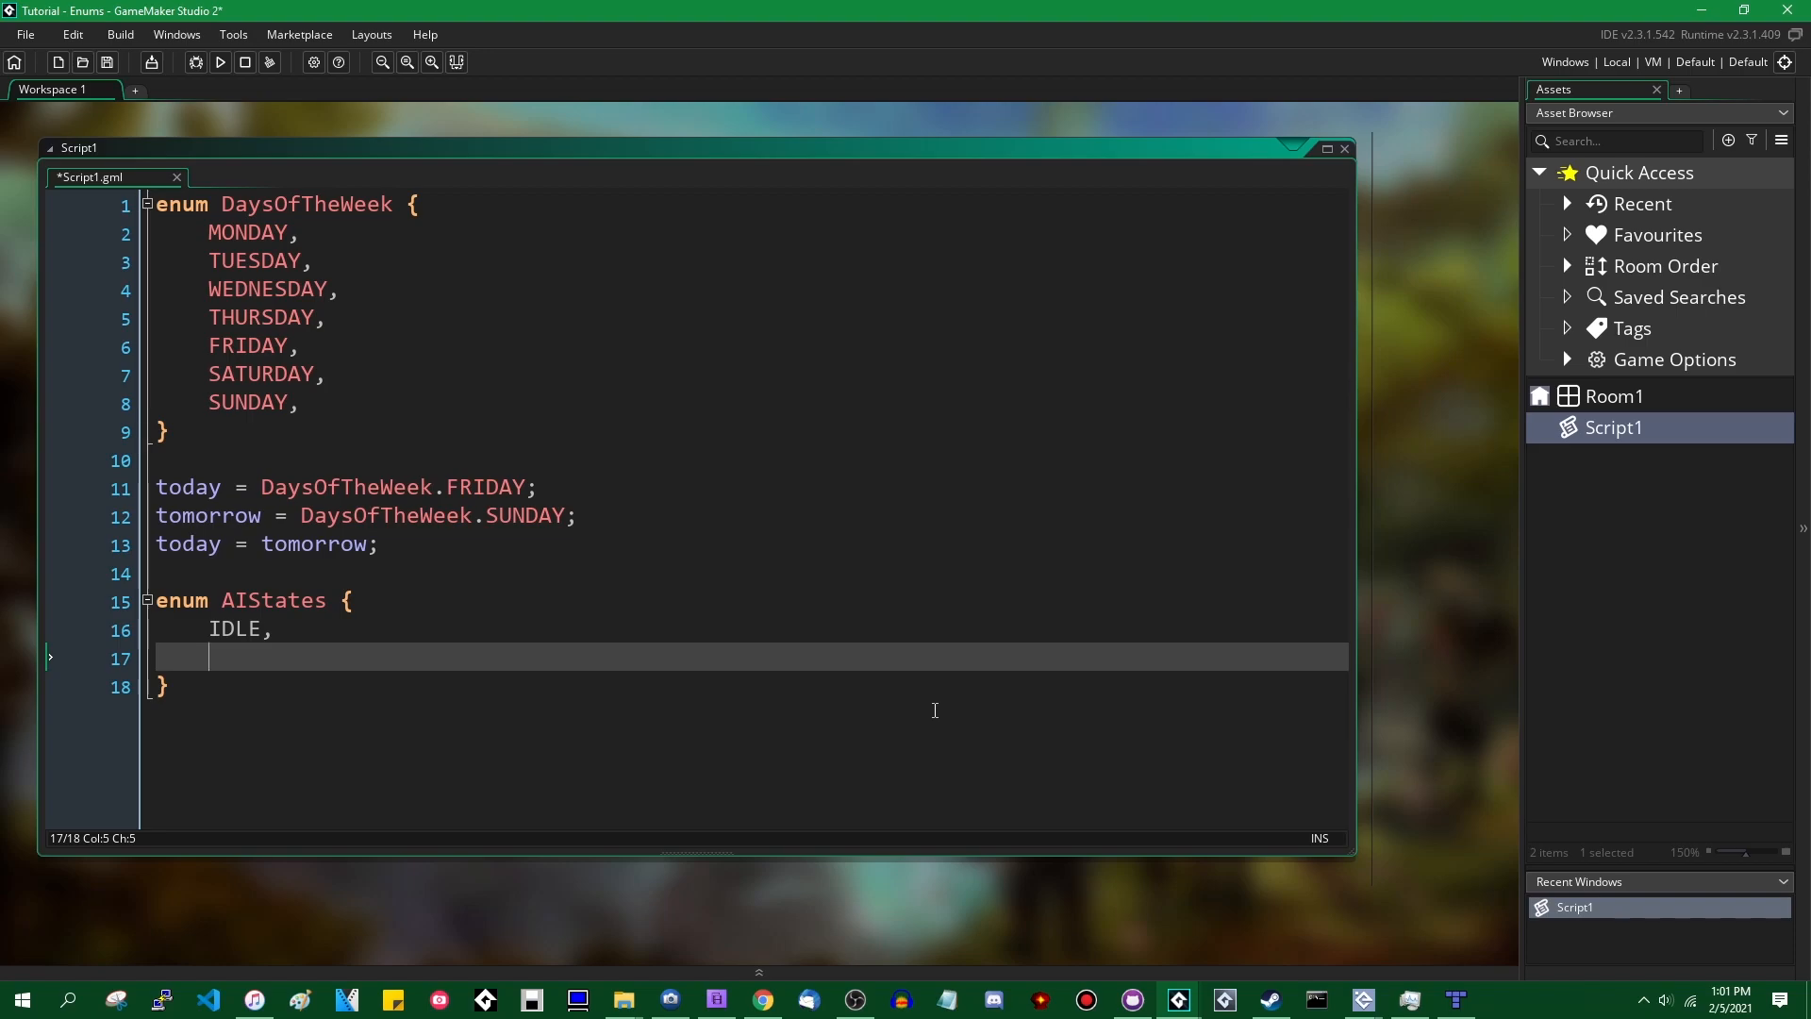
text(PATROL)
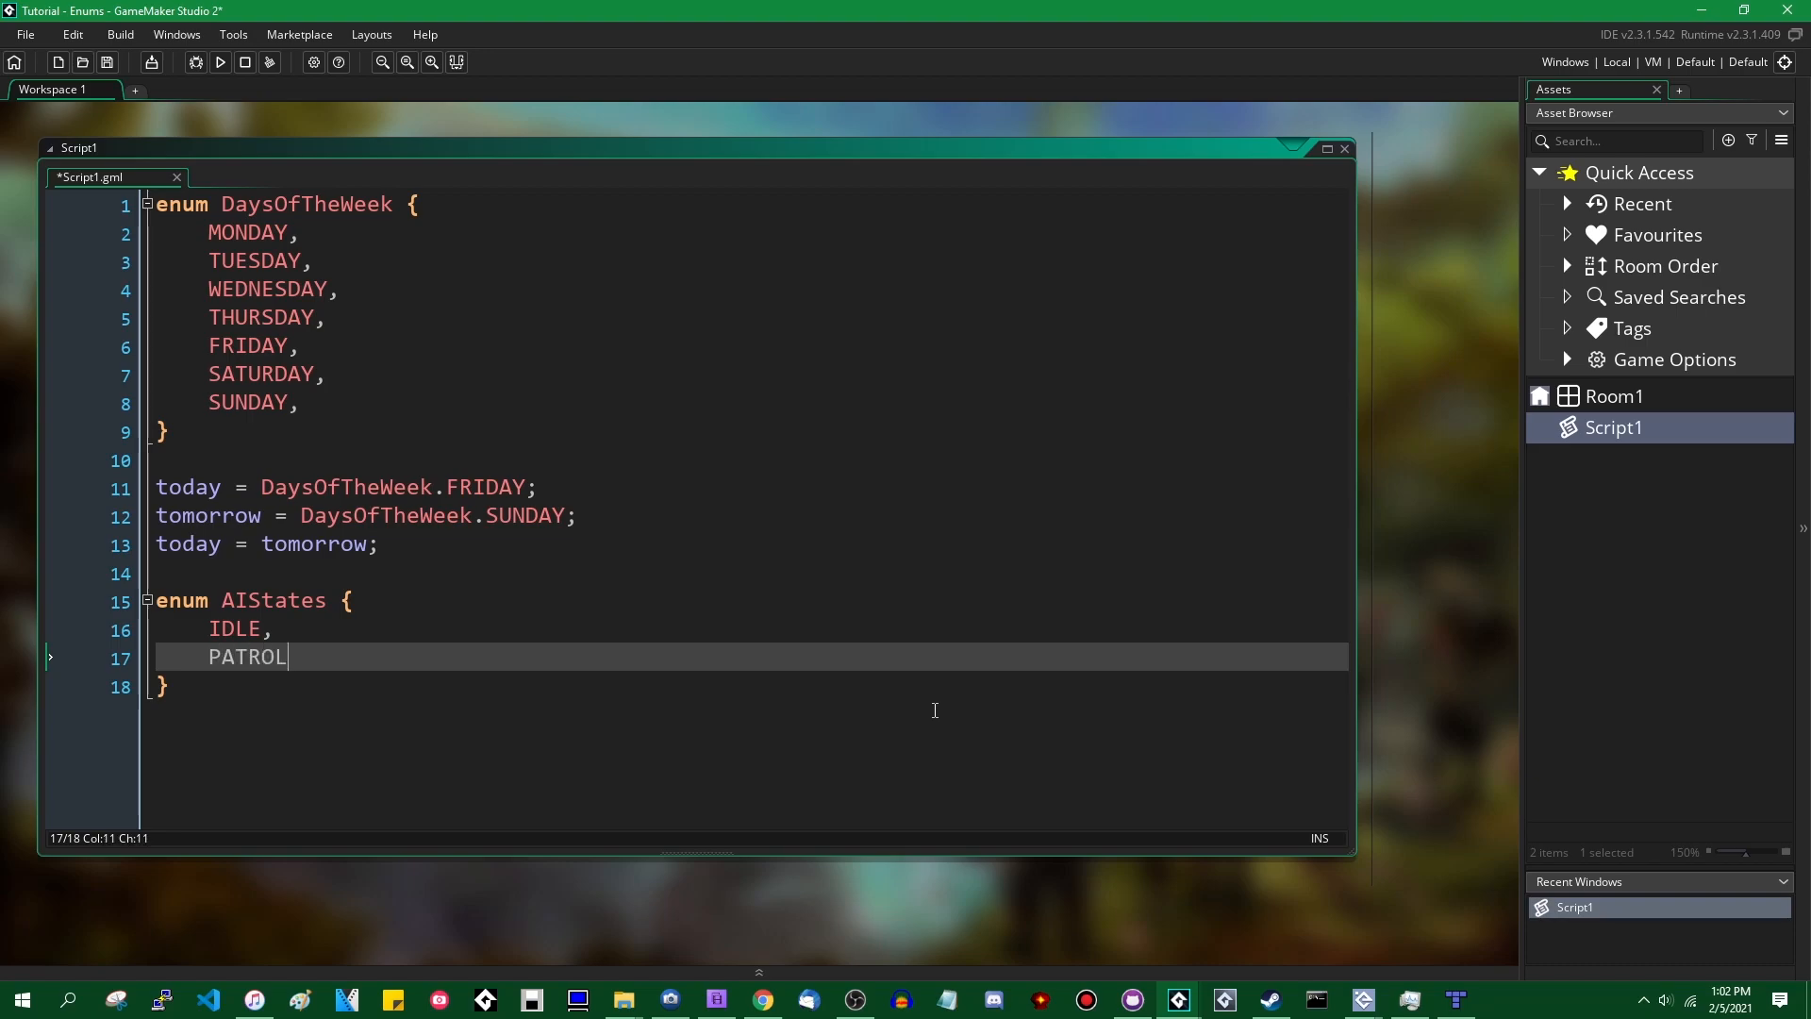
text(,)
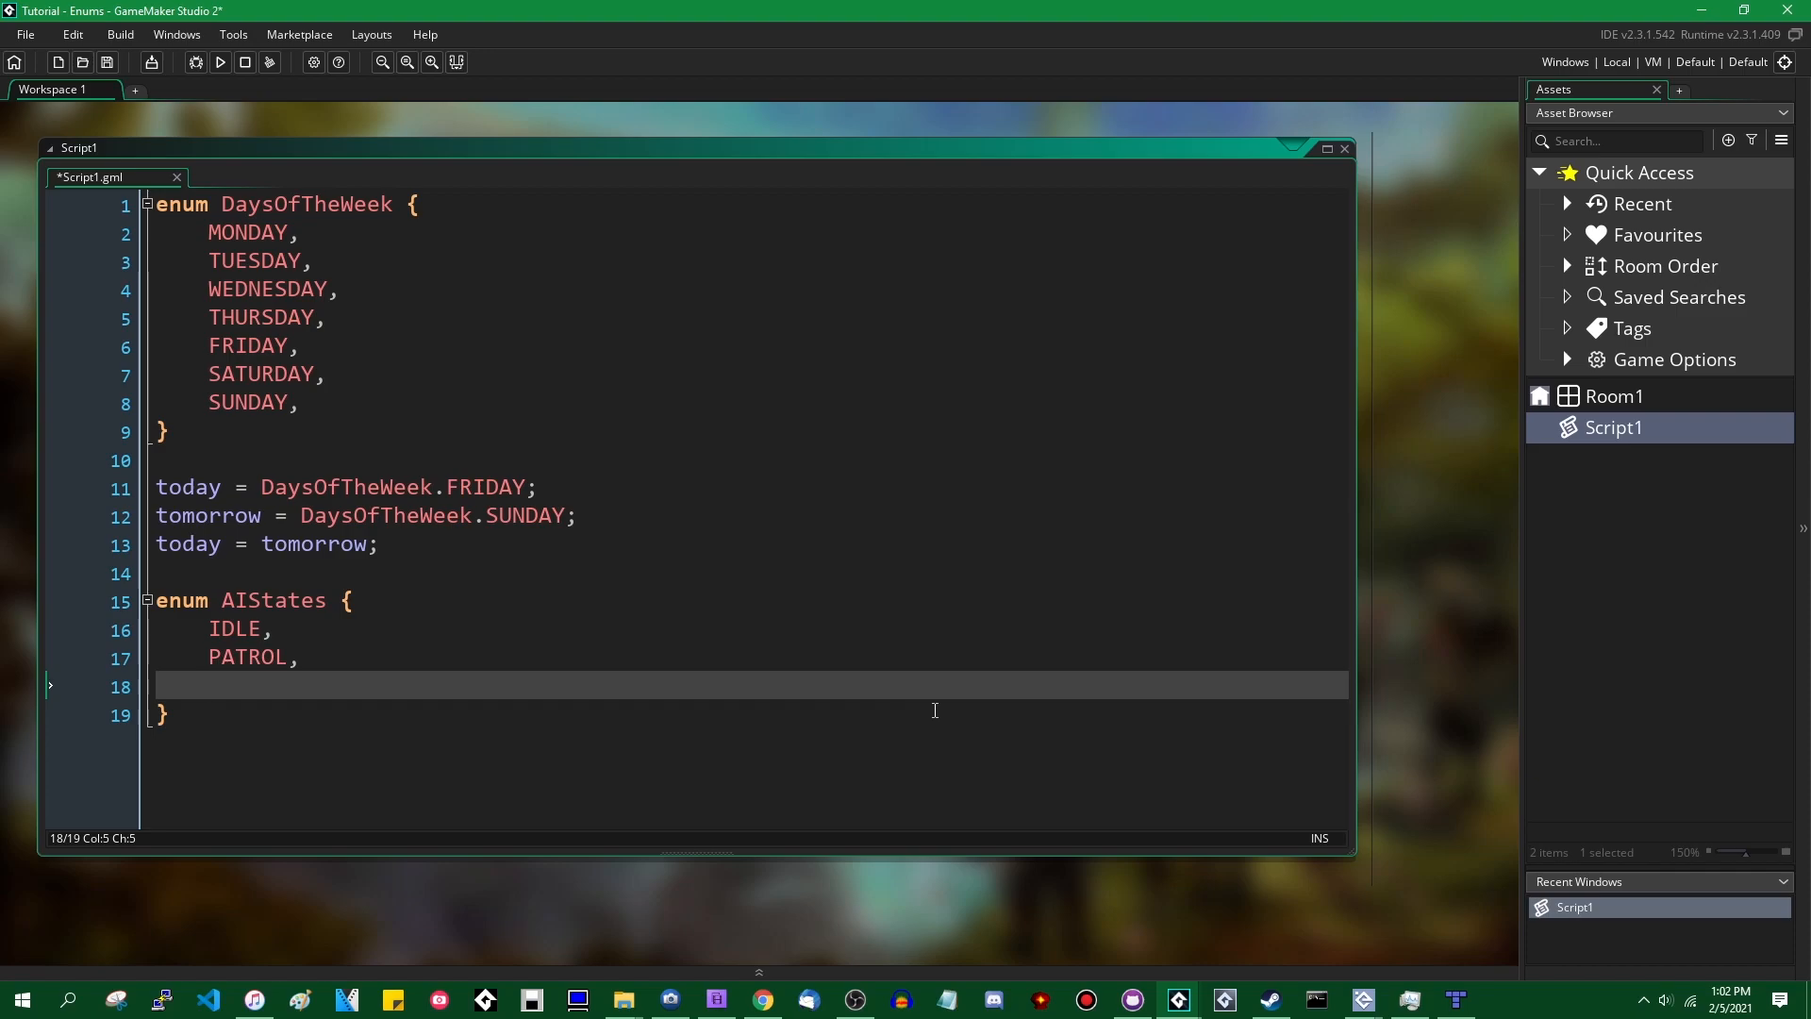
text(PURSUIT,)
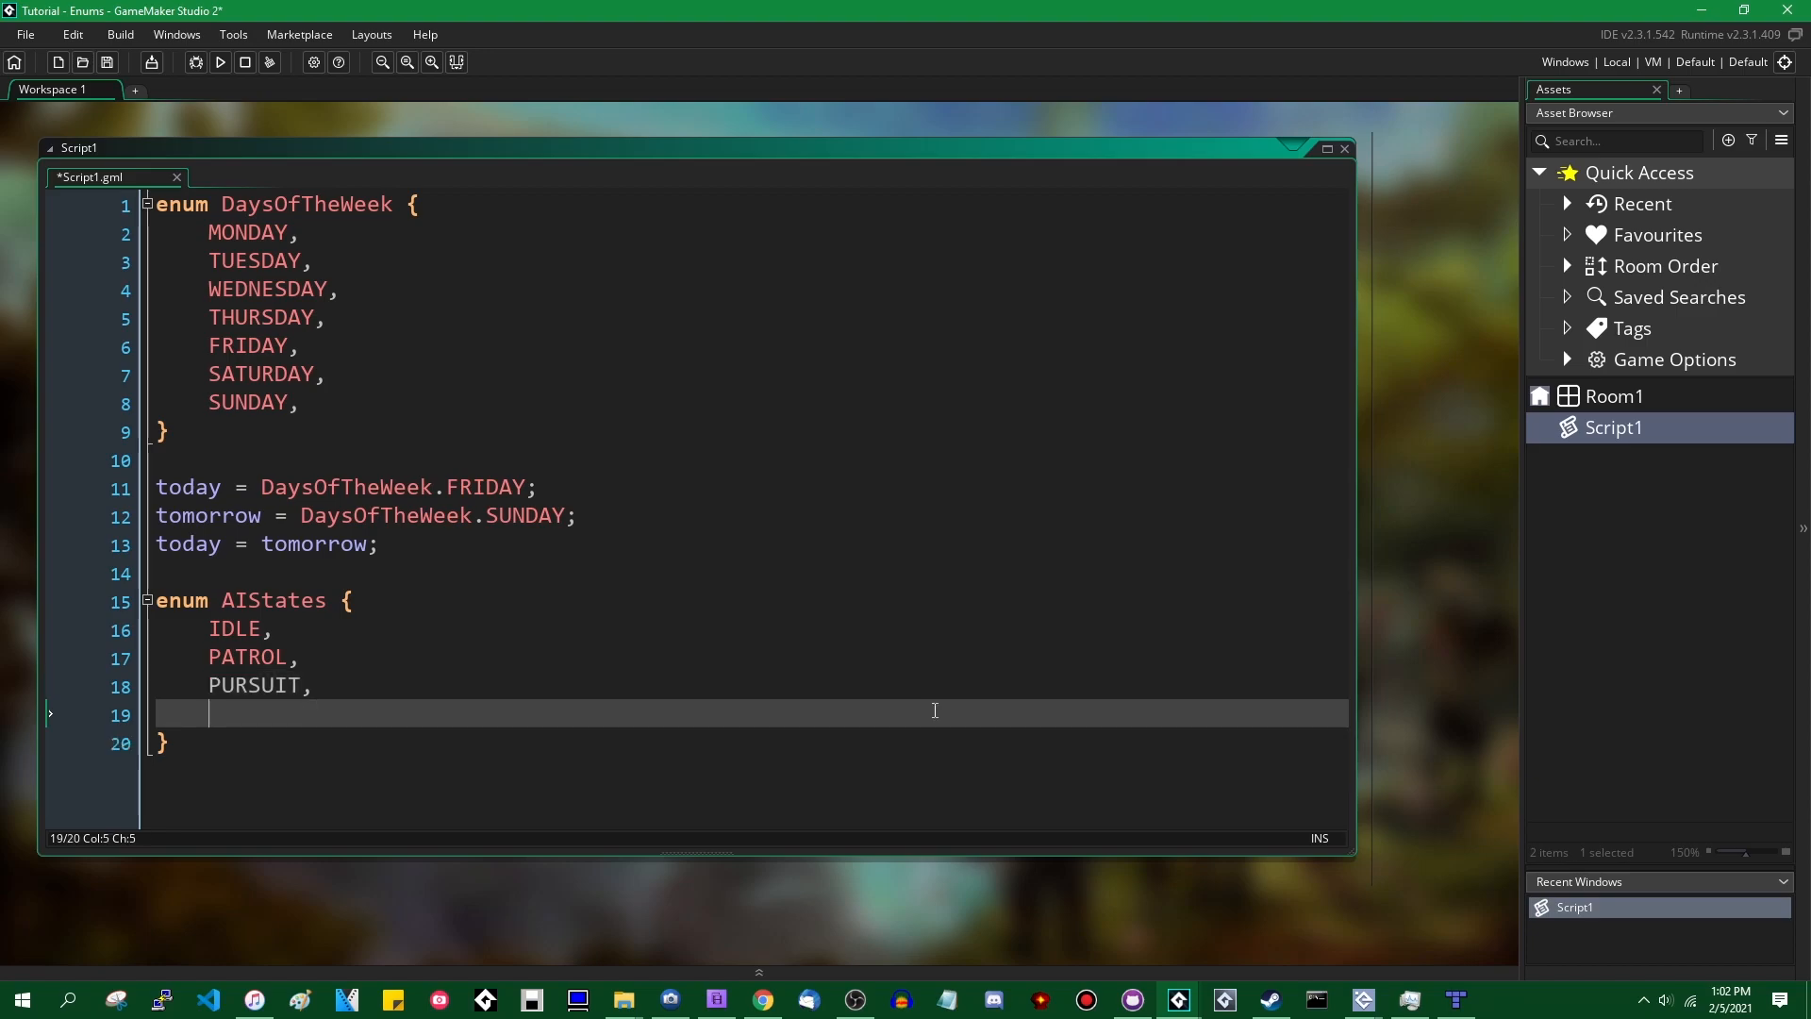
text(ATTACK,)
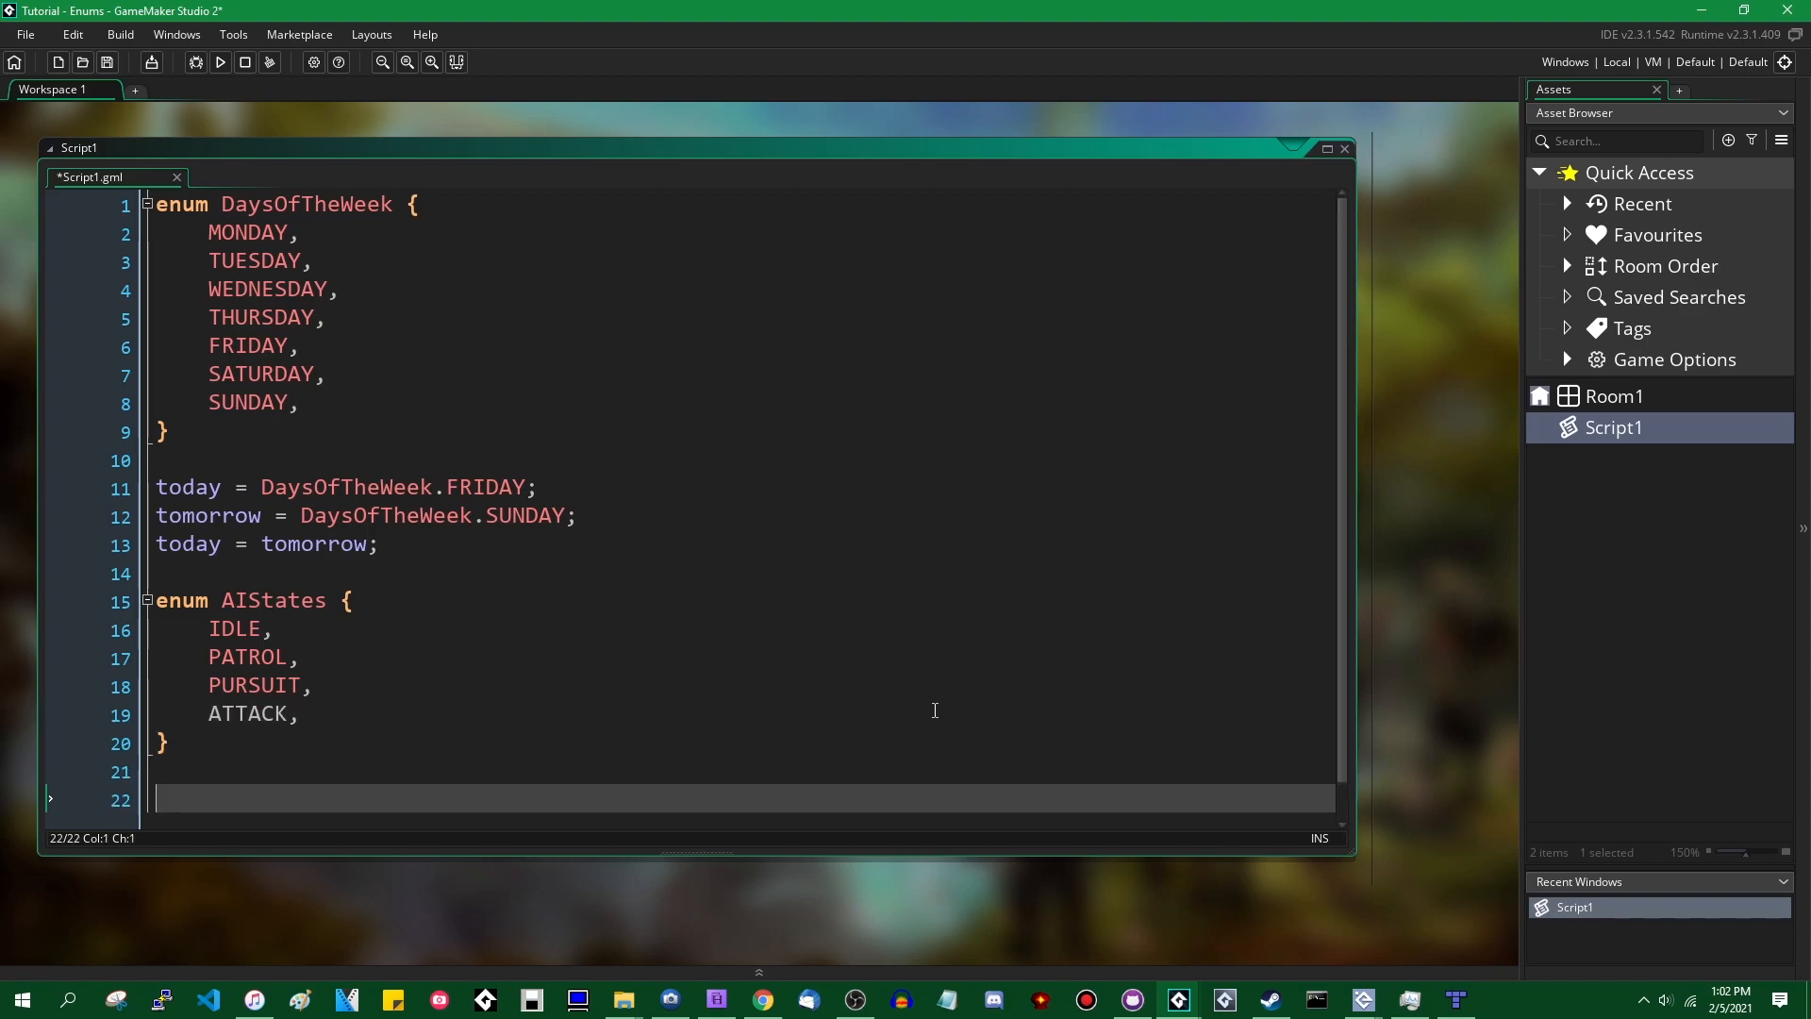
- Assign current_ai_state = AIStates.IDLE; below the enum
text(current_ai_state = AIS)
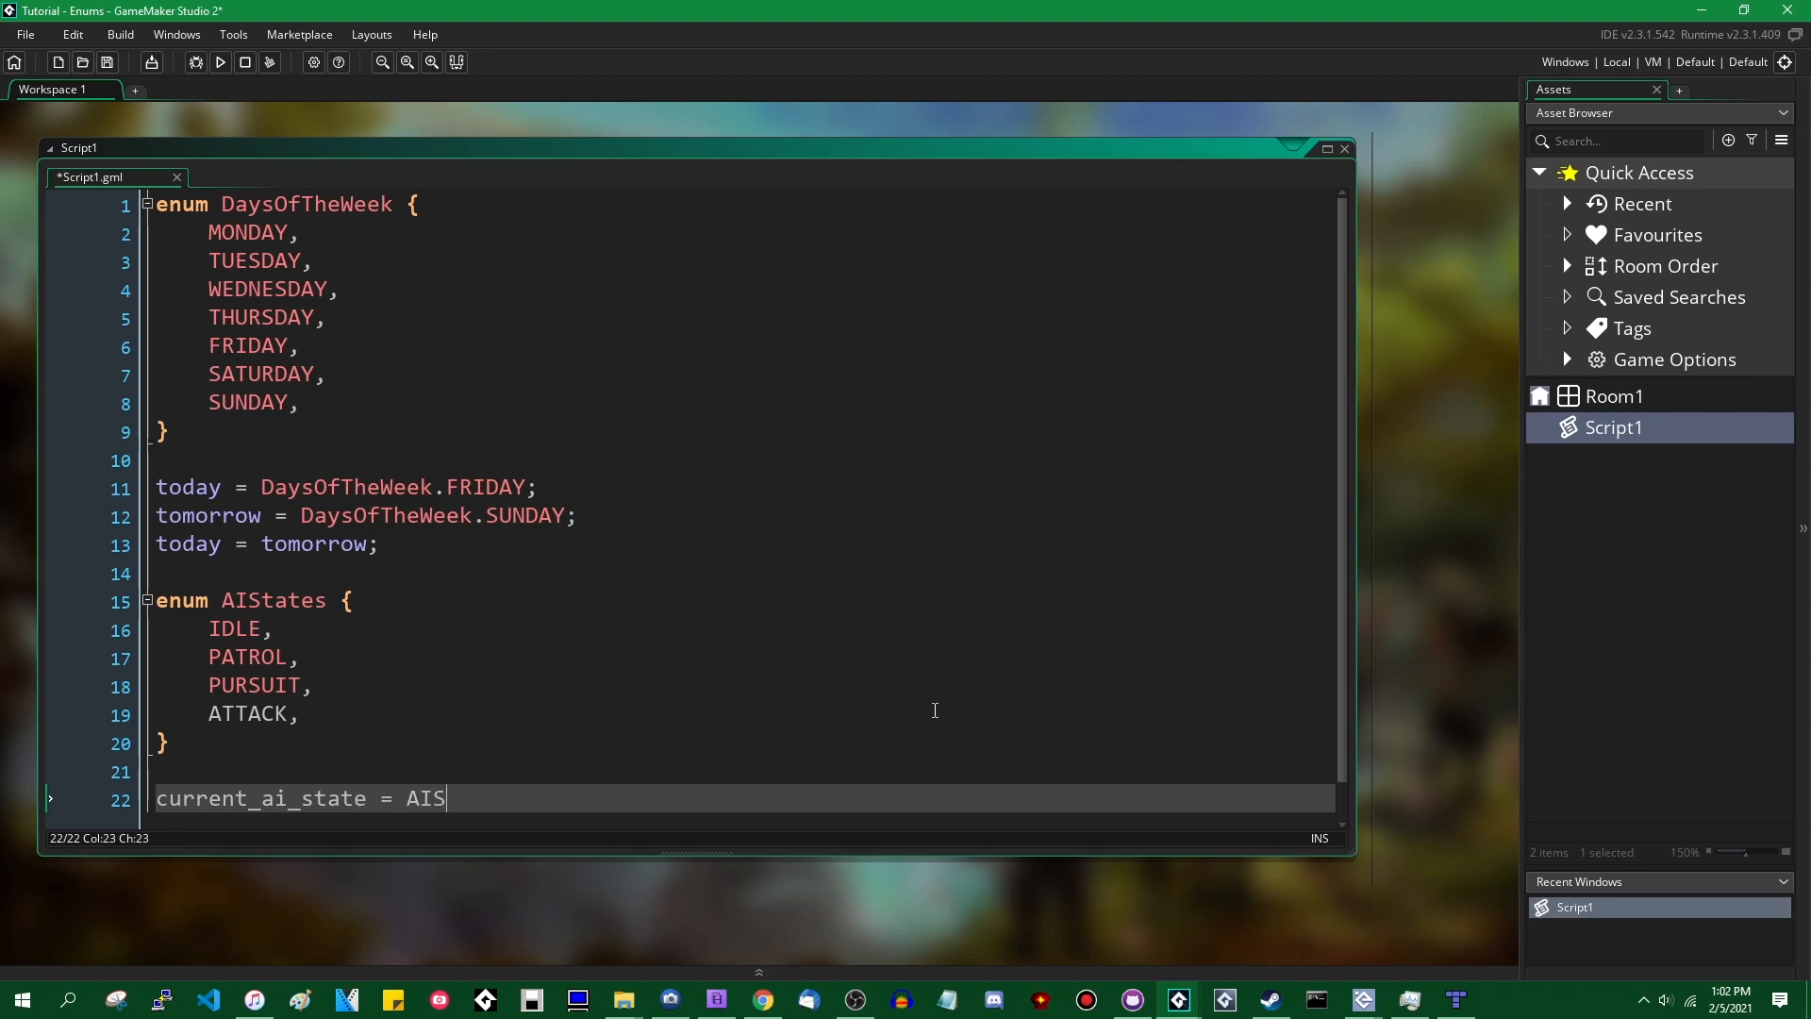
text(tates.IDLE;)
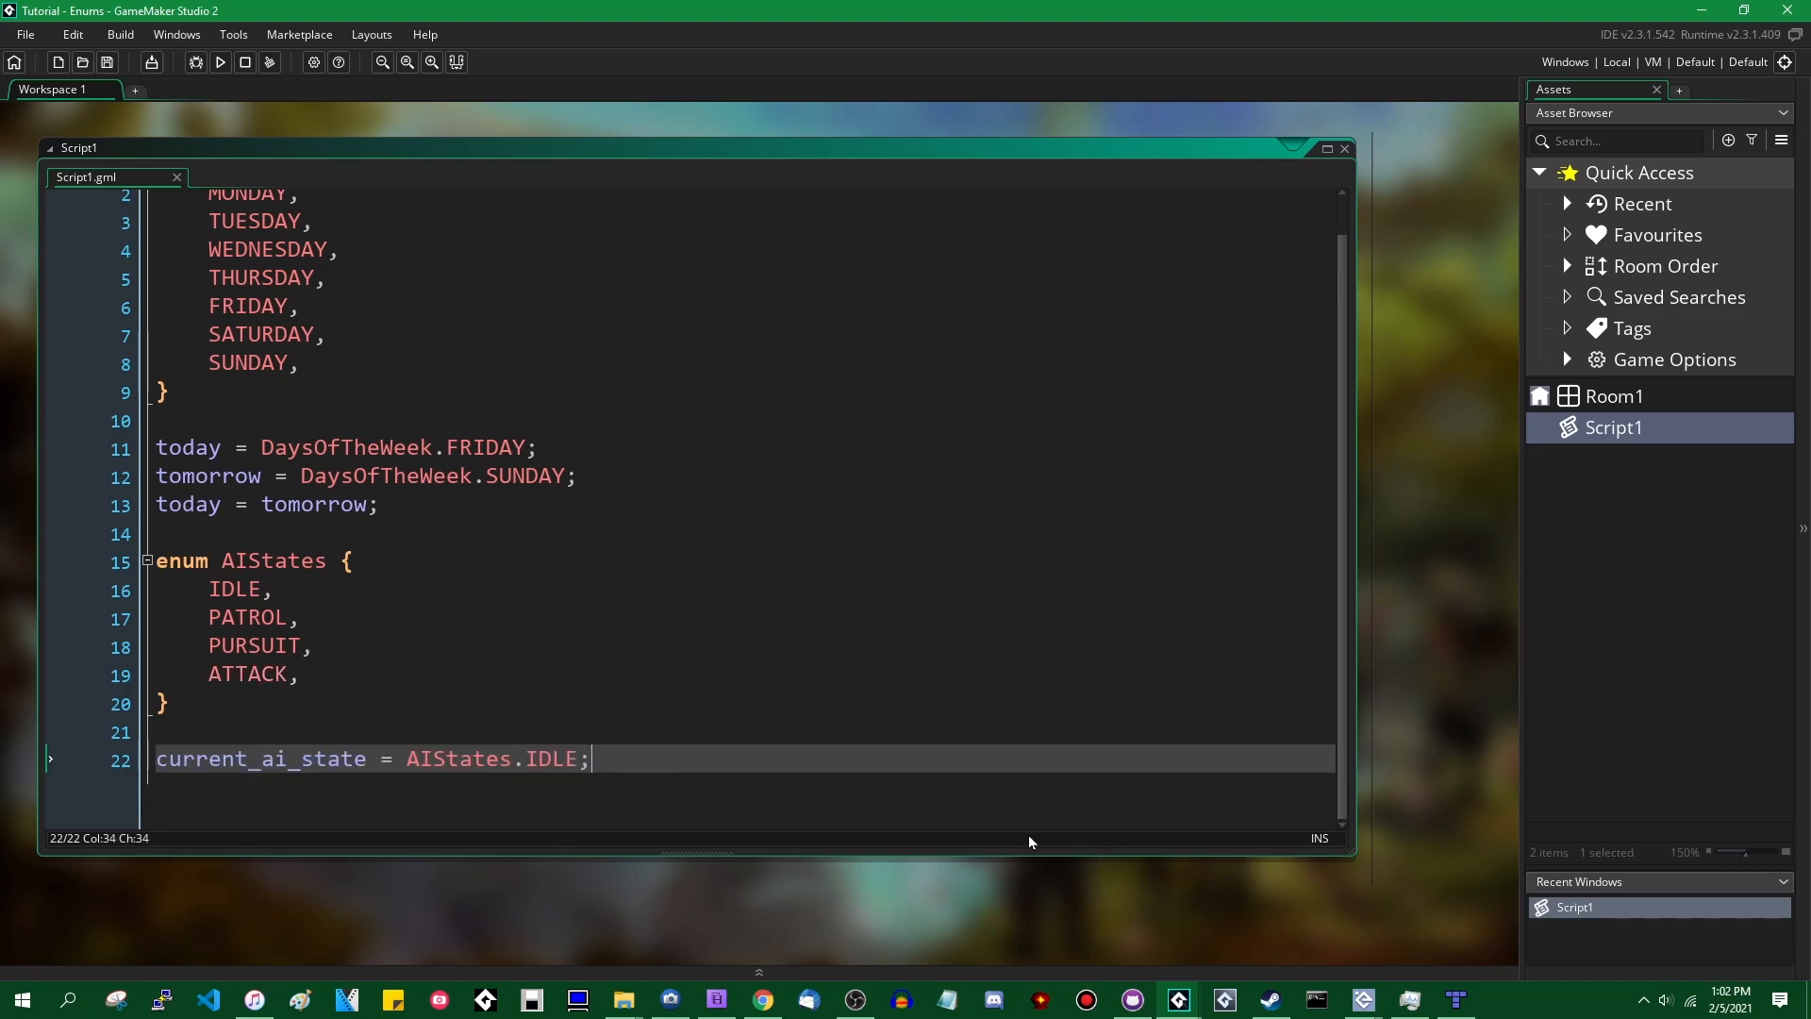
mouse_move(811, 787)
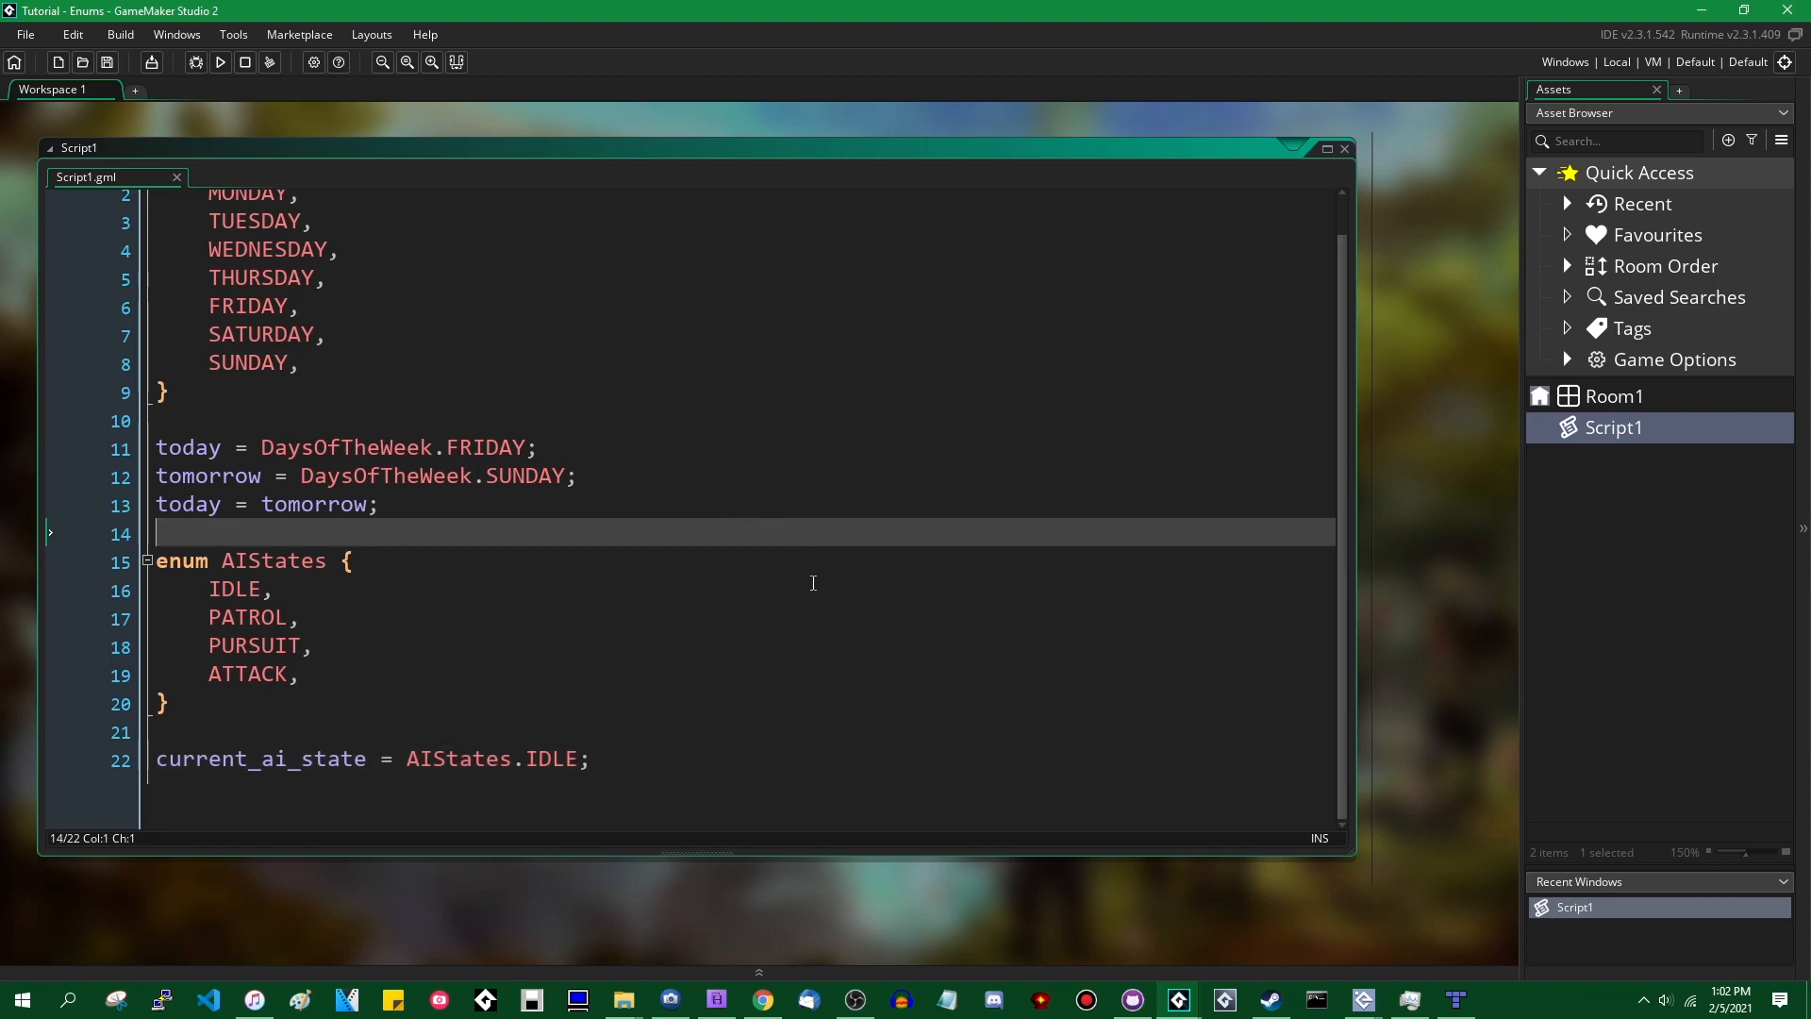
scroll(up, 3)
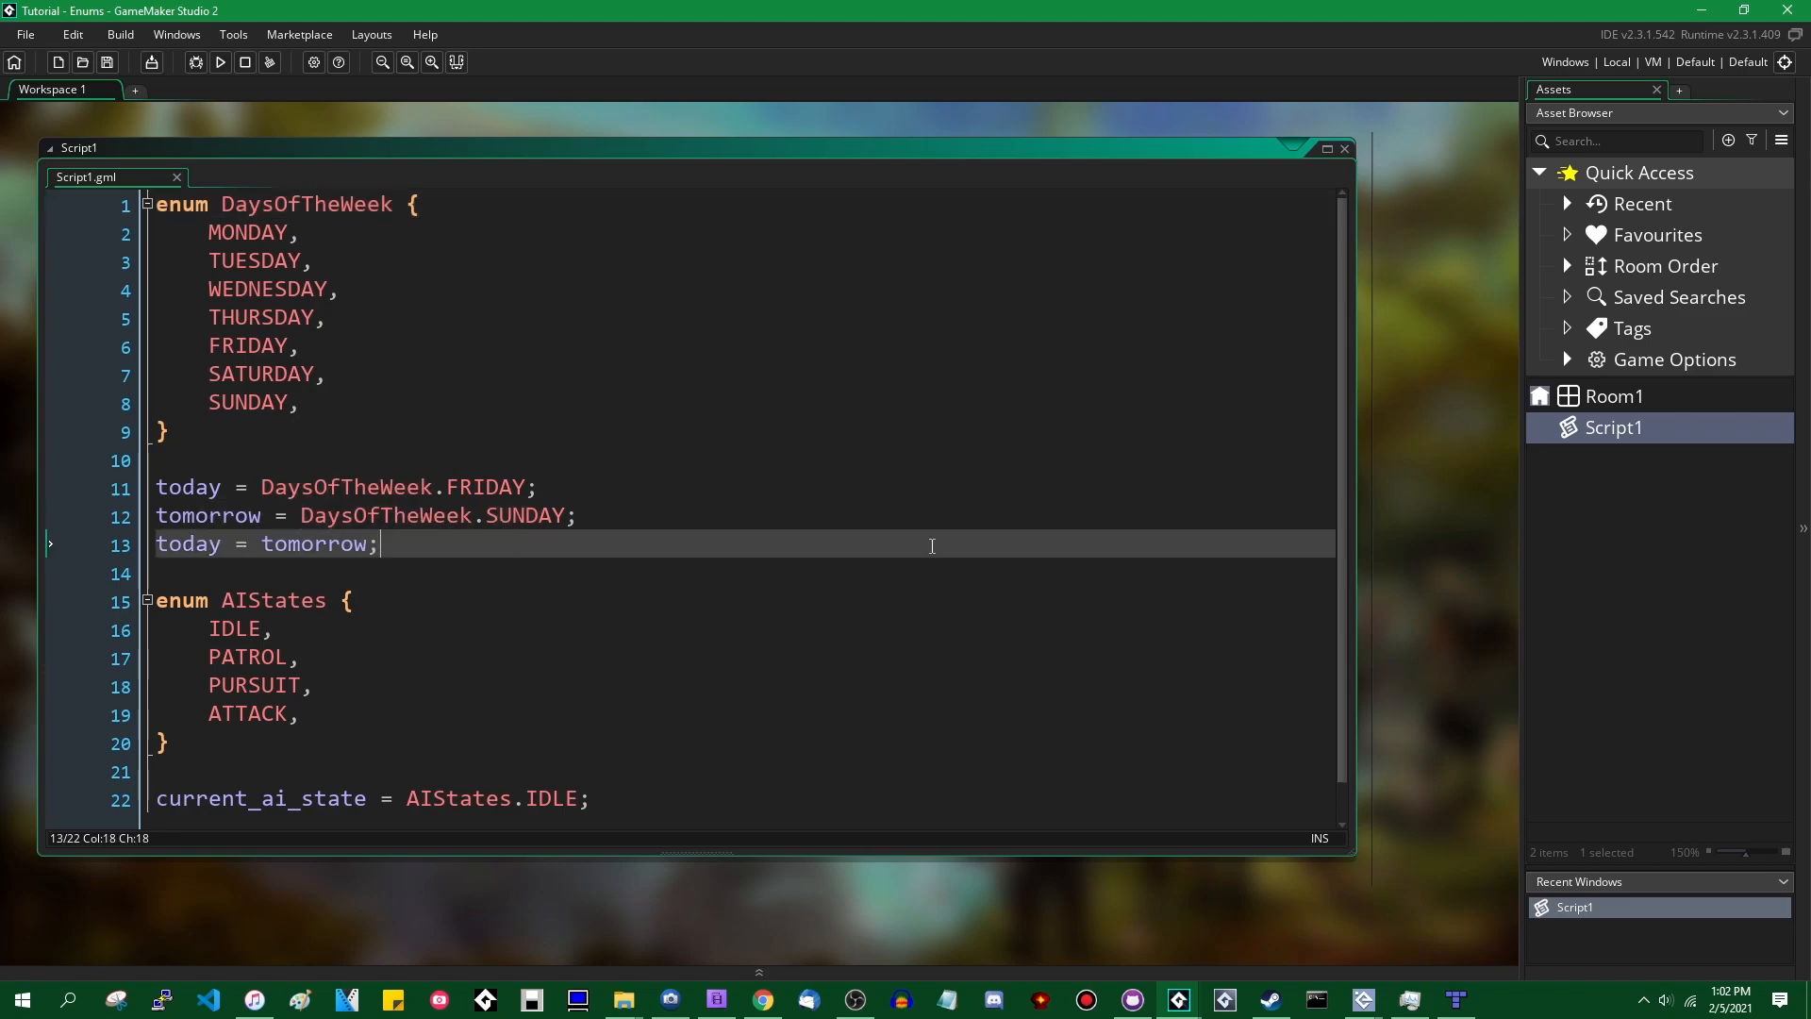
mouse_move(789, 522)
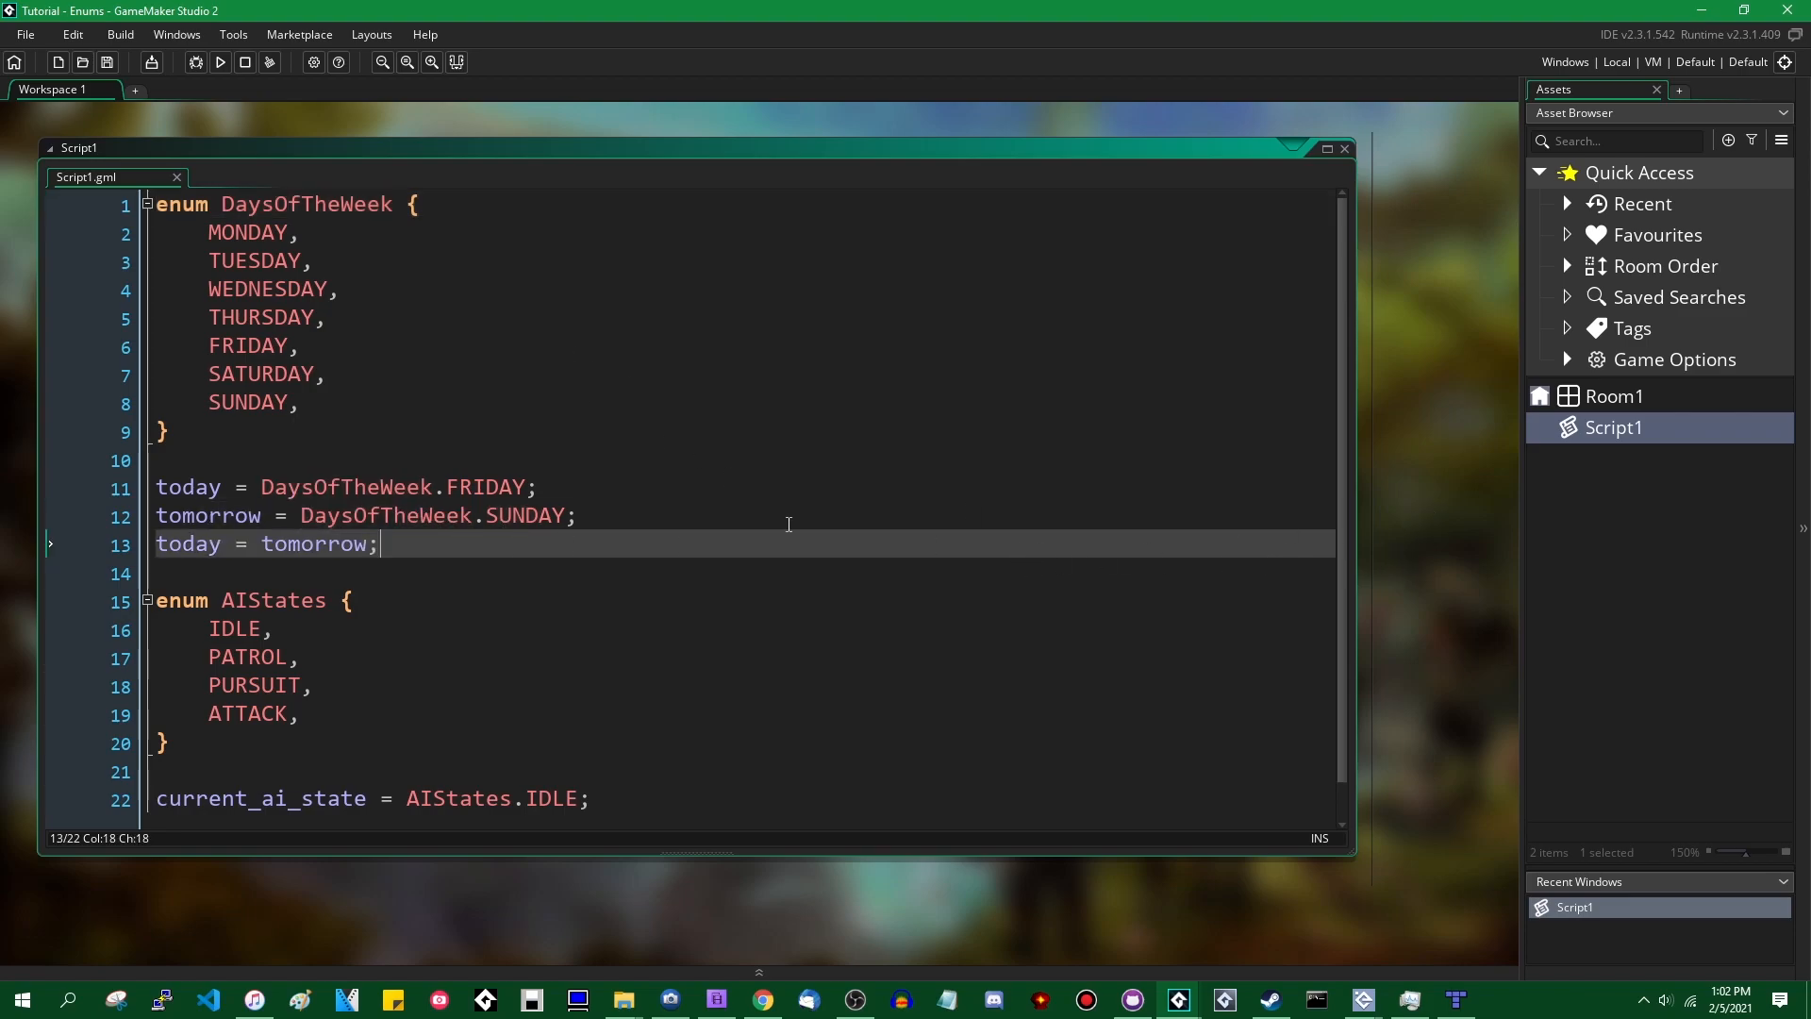
mouse_move(915, 555)
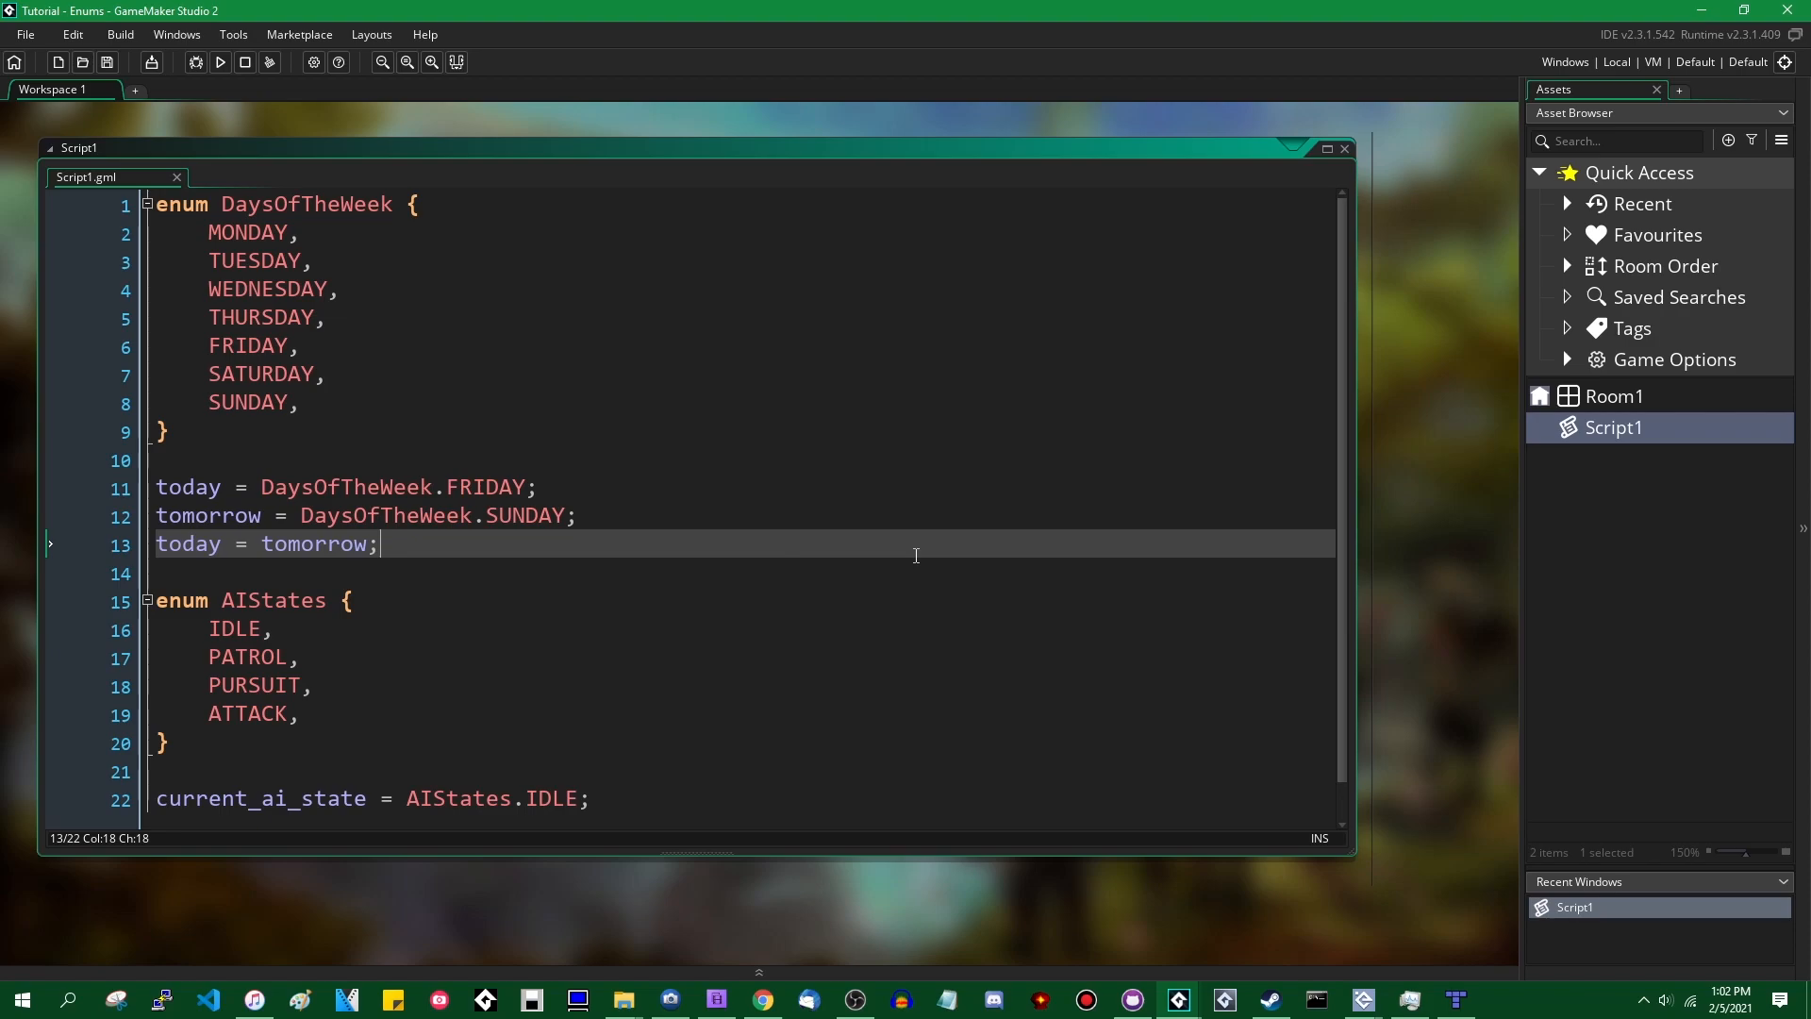
- Add a show_message(today); call on line 15
text(show_)
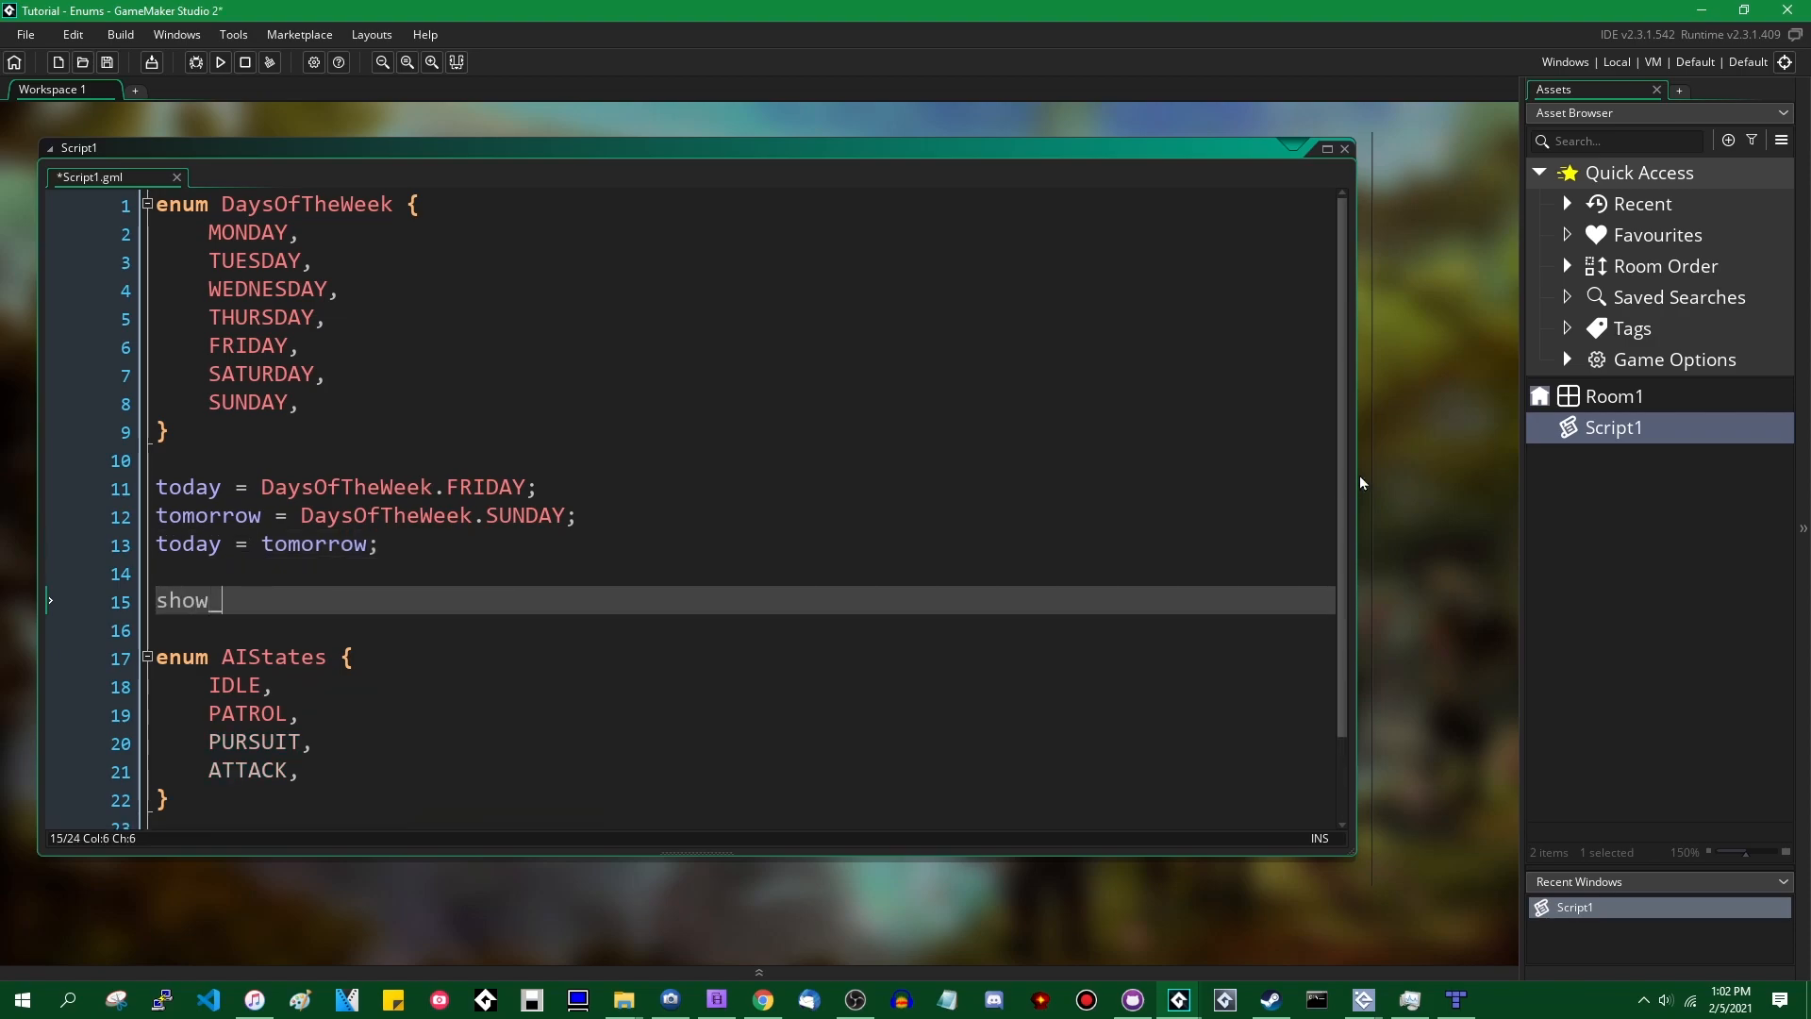
key(Backspace)
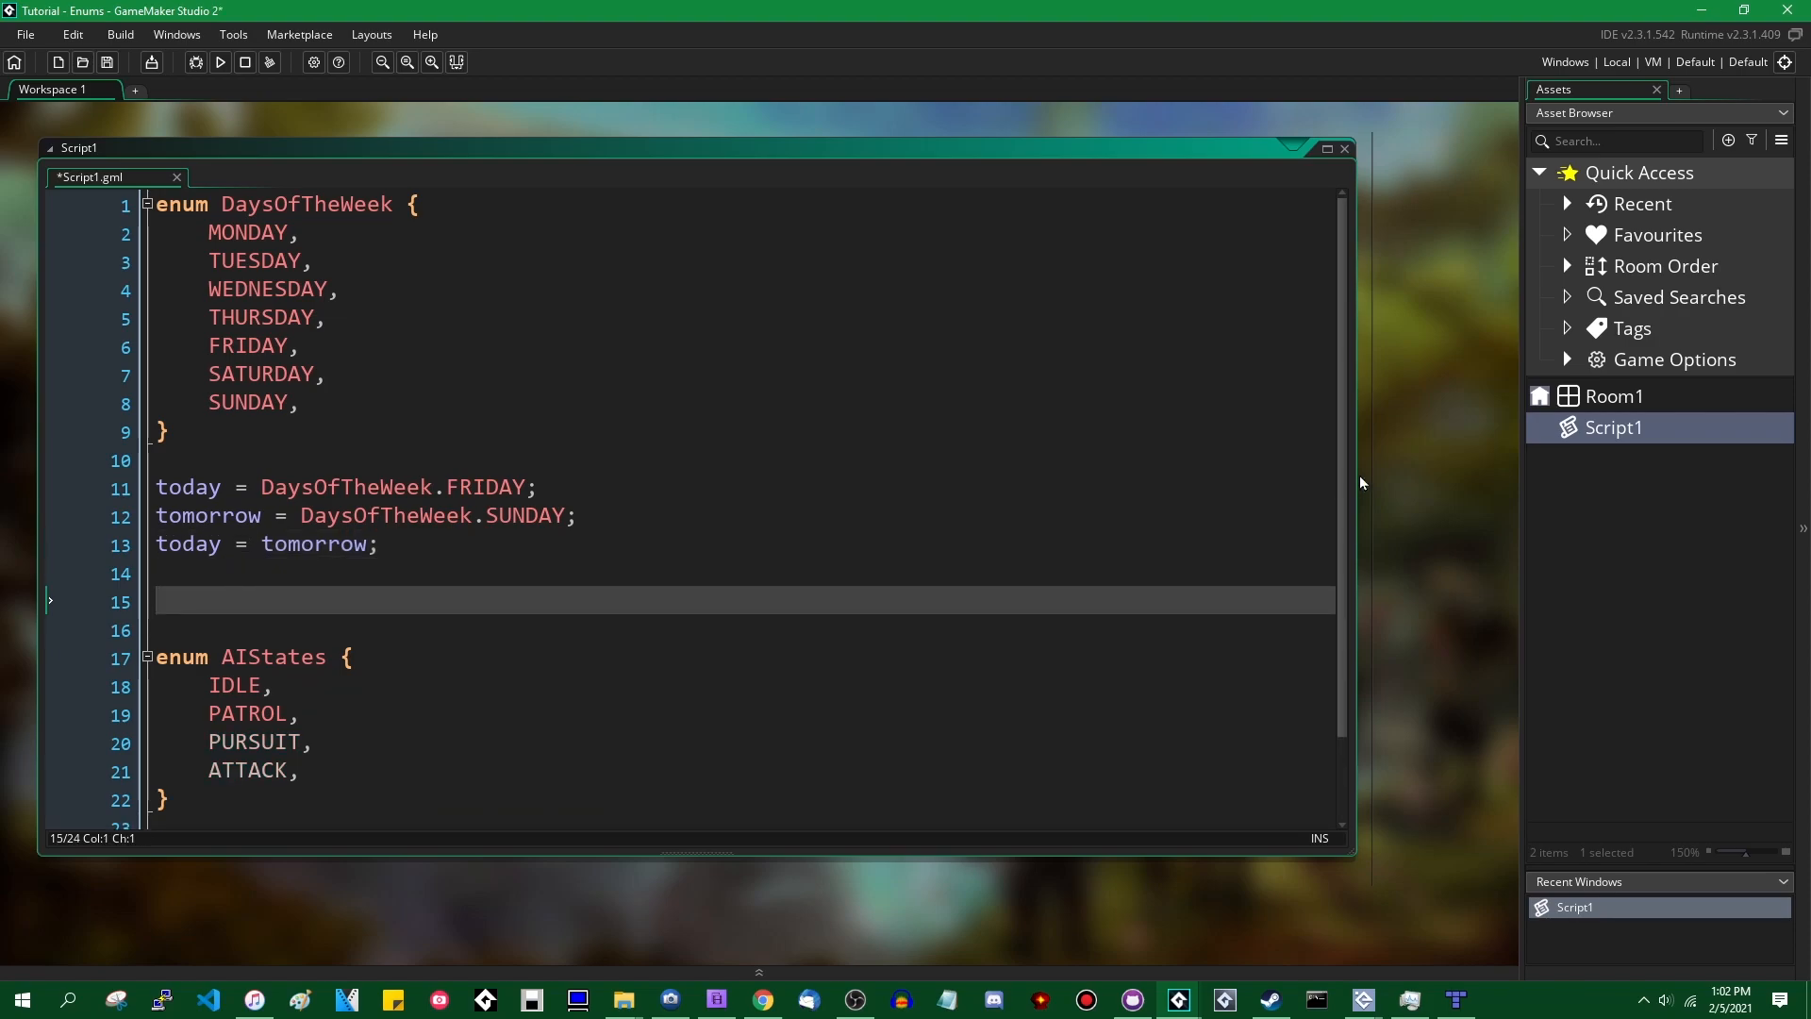
text(show_r)
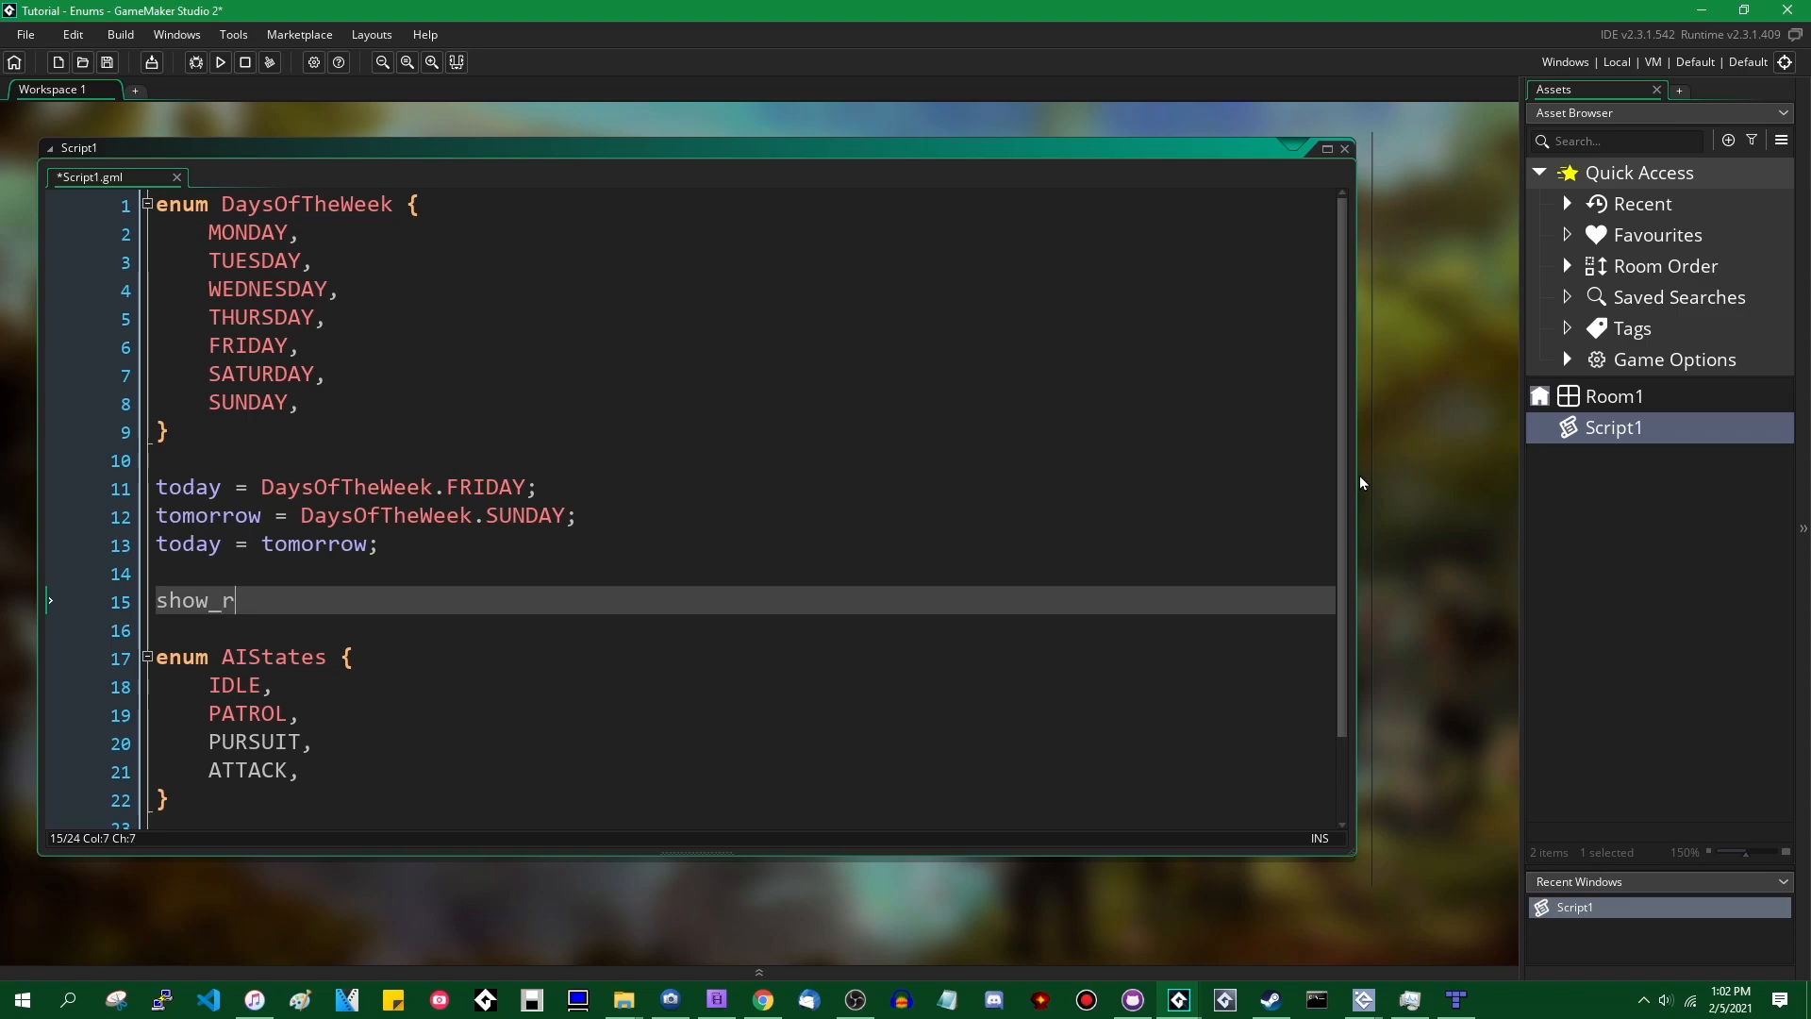
key(Backspace)
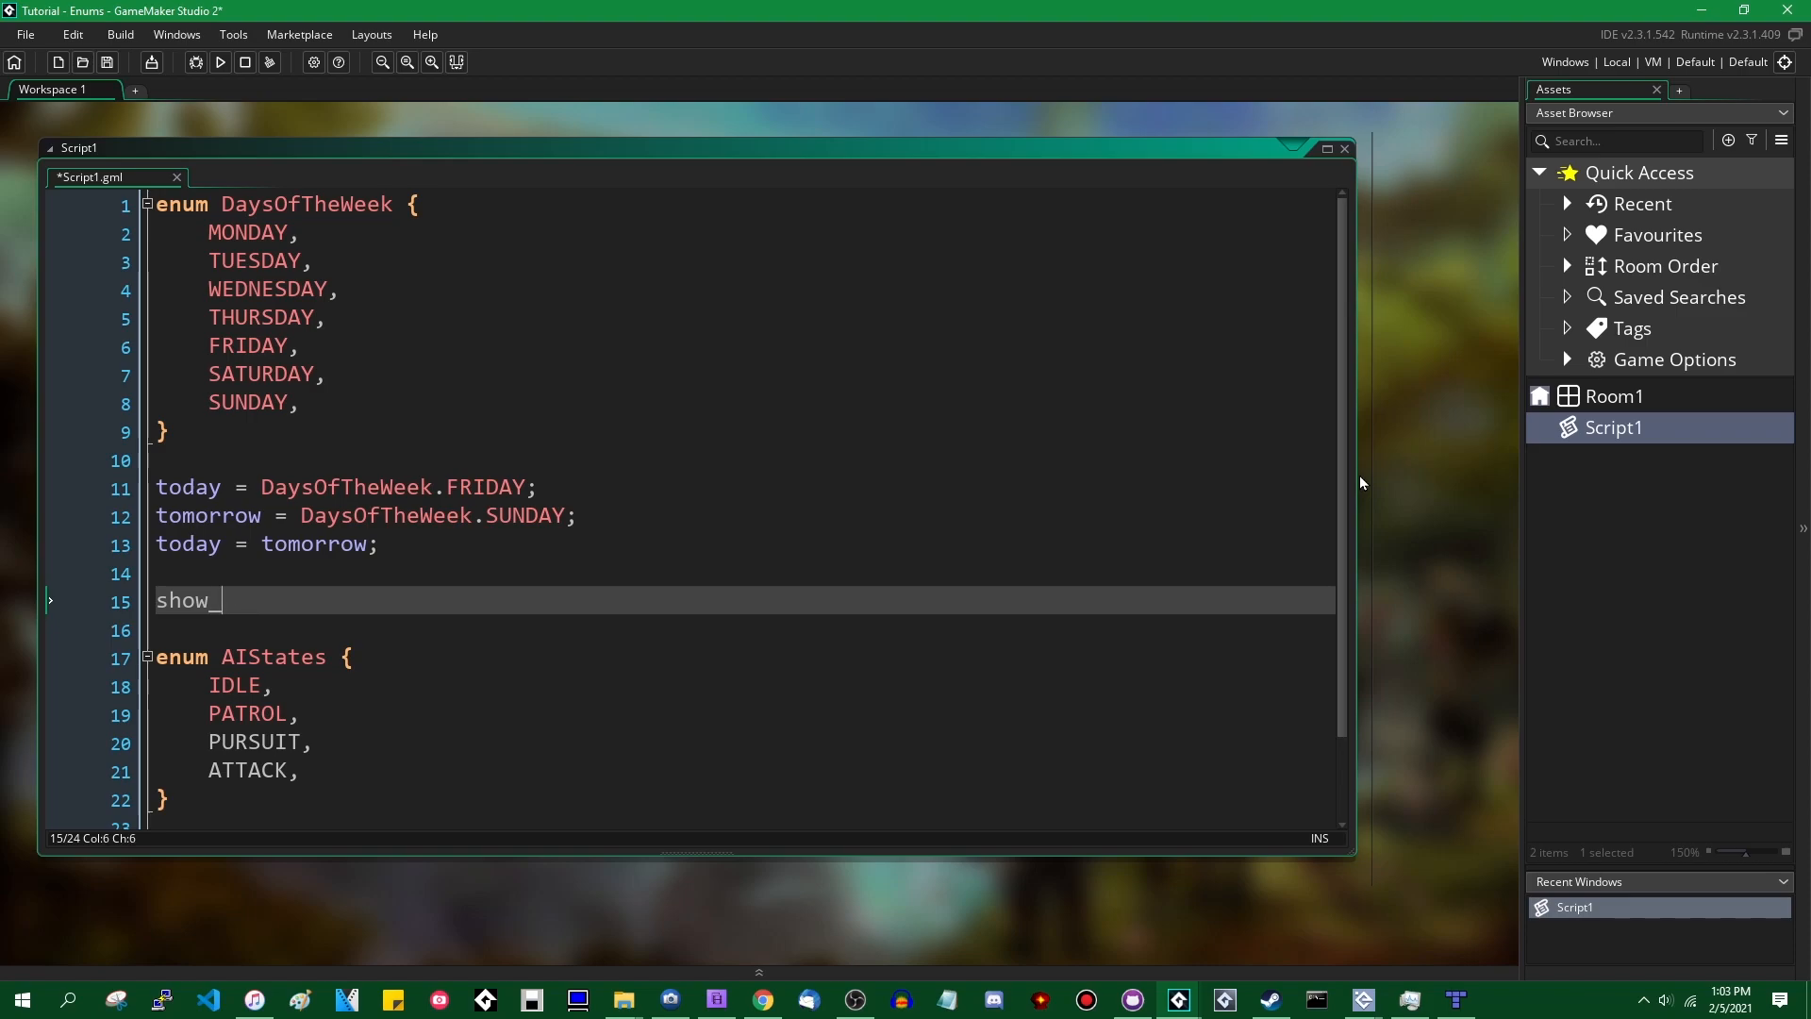
text(_message(tod)
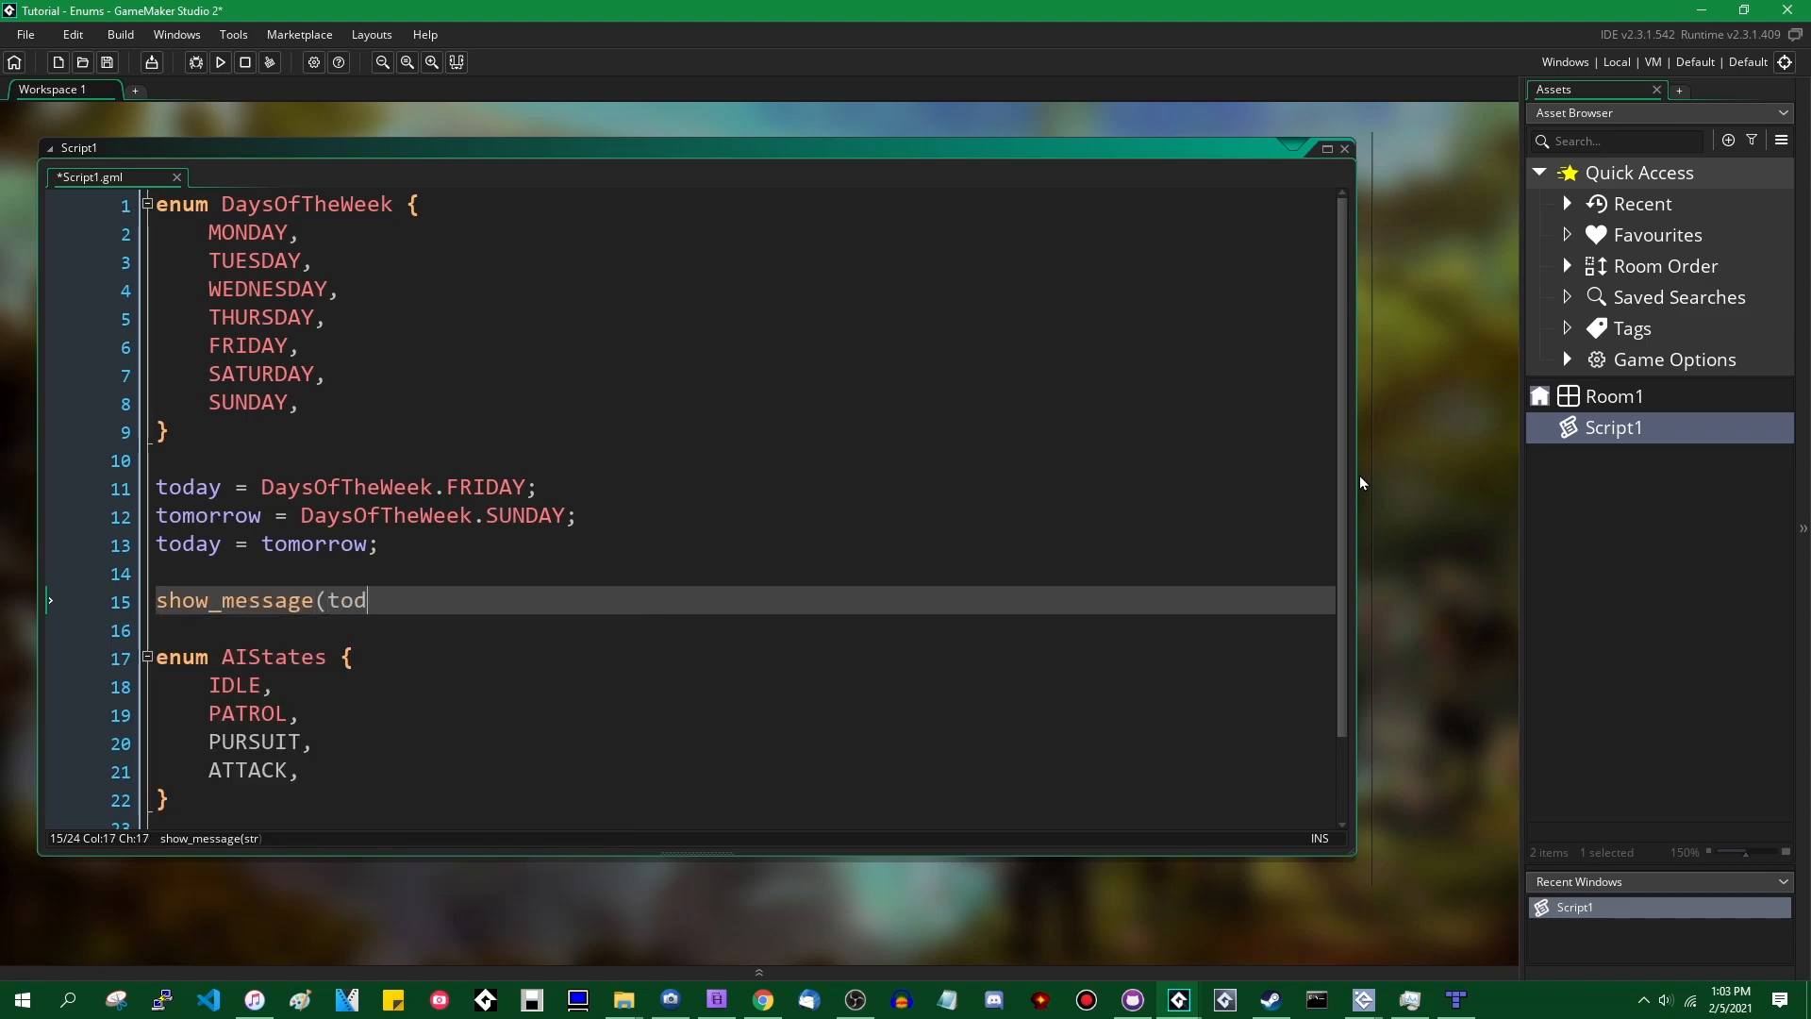
- Run the game and dismiss the message box showing 6
click(219, 62)
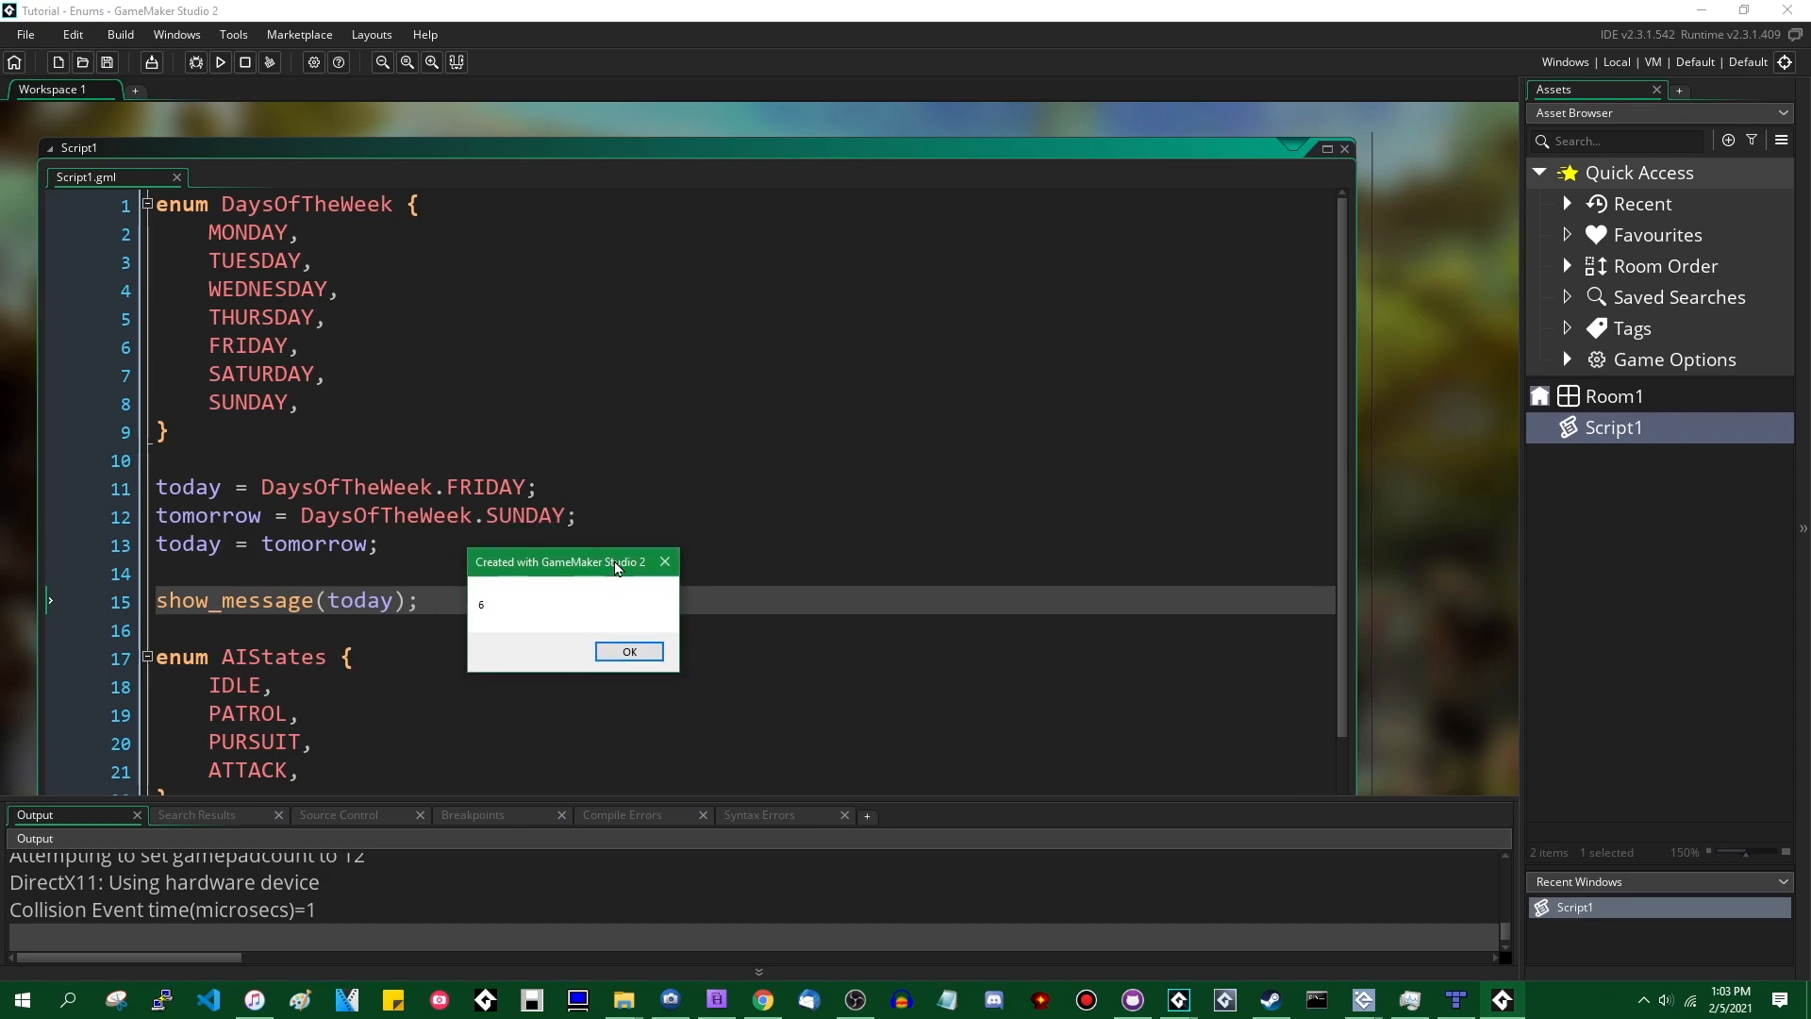
mouse_move(607, 538)
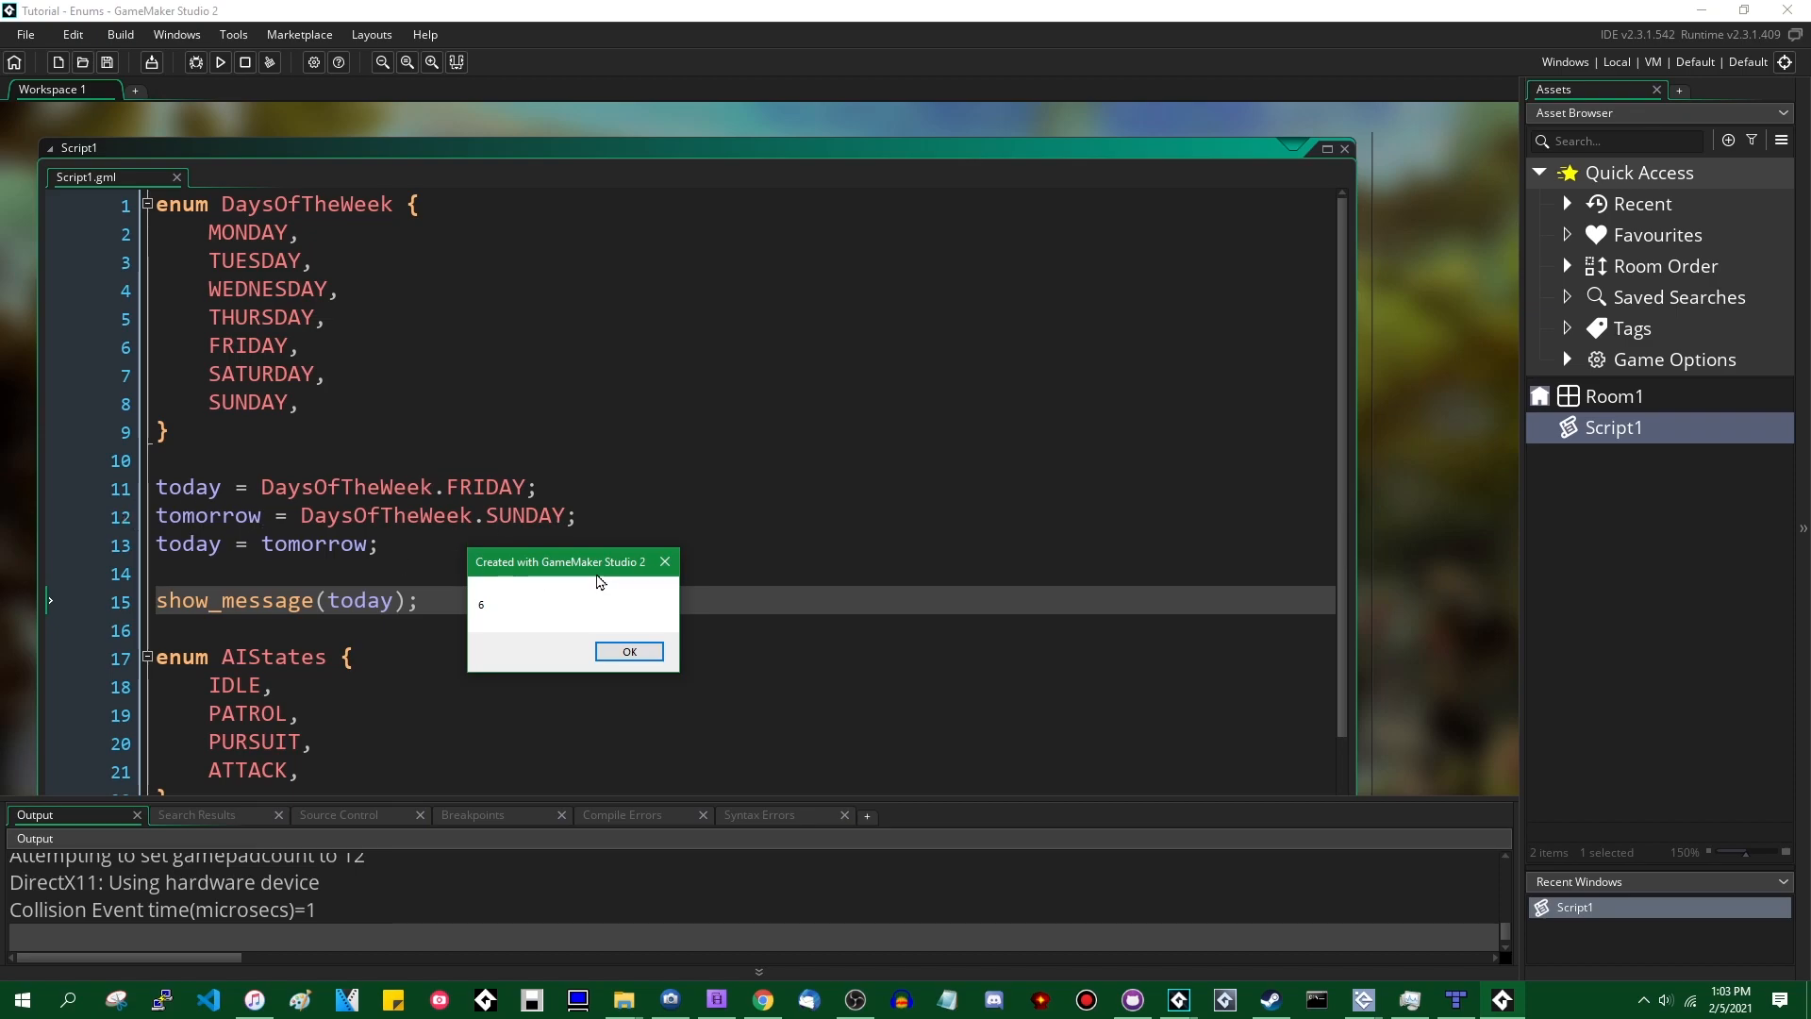
drag(593, 562, 562, 568)
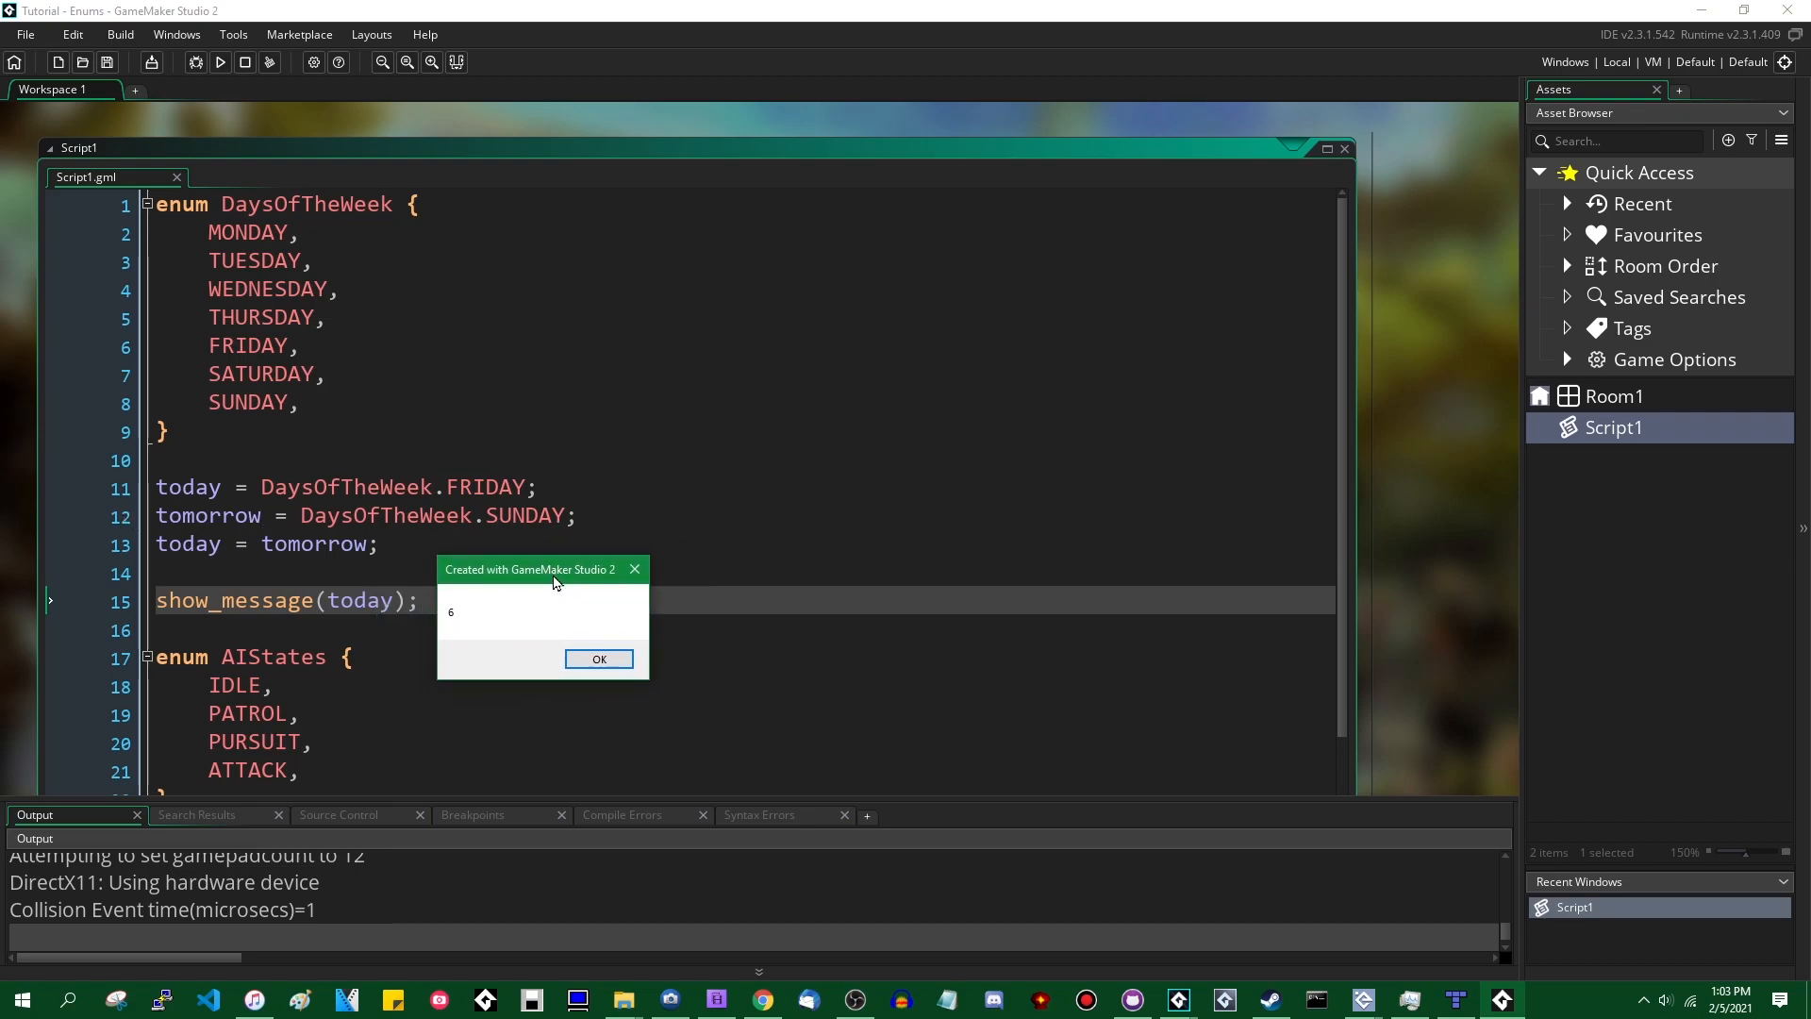
mouse_move(577, 601)
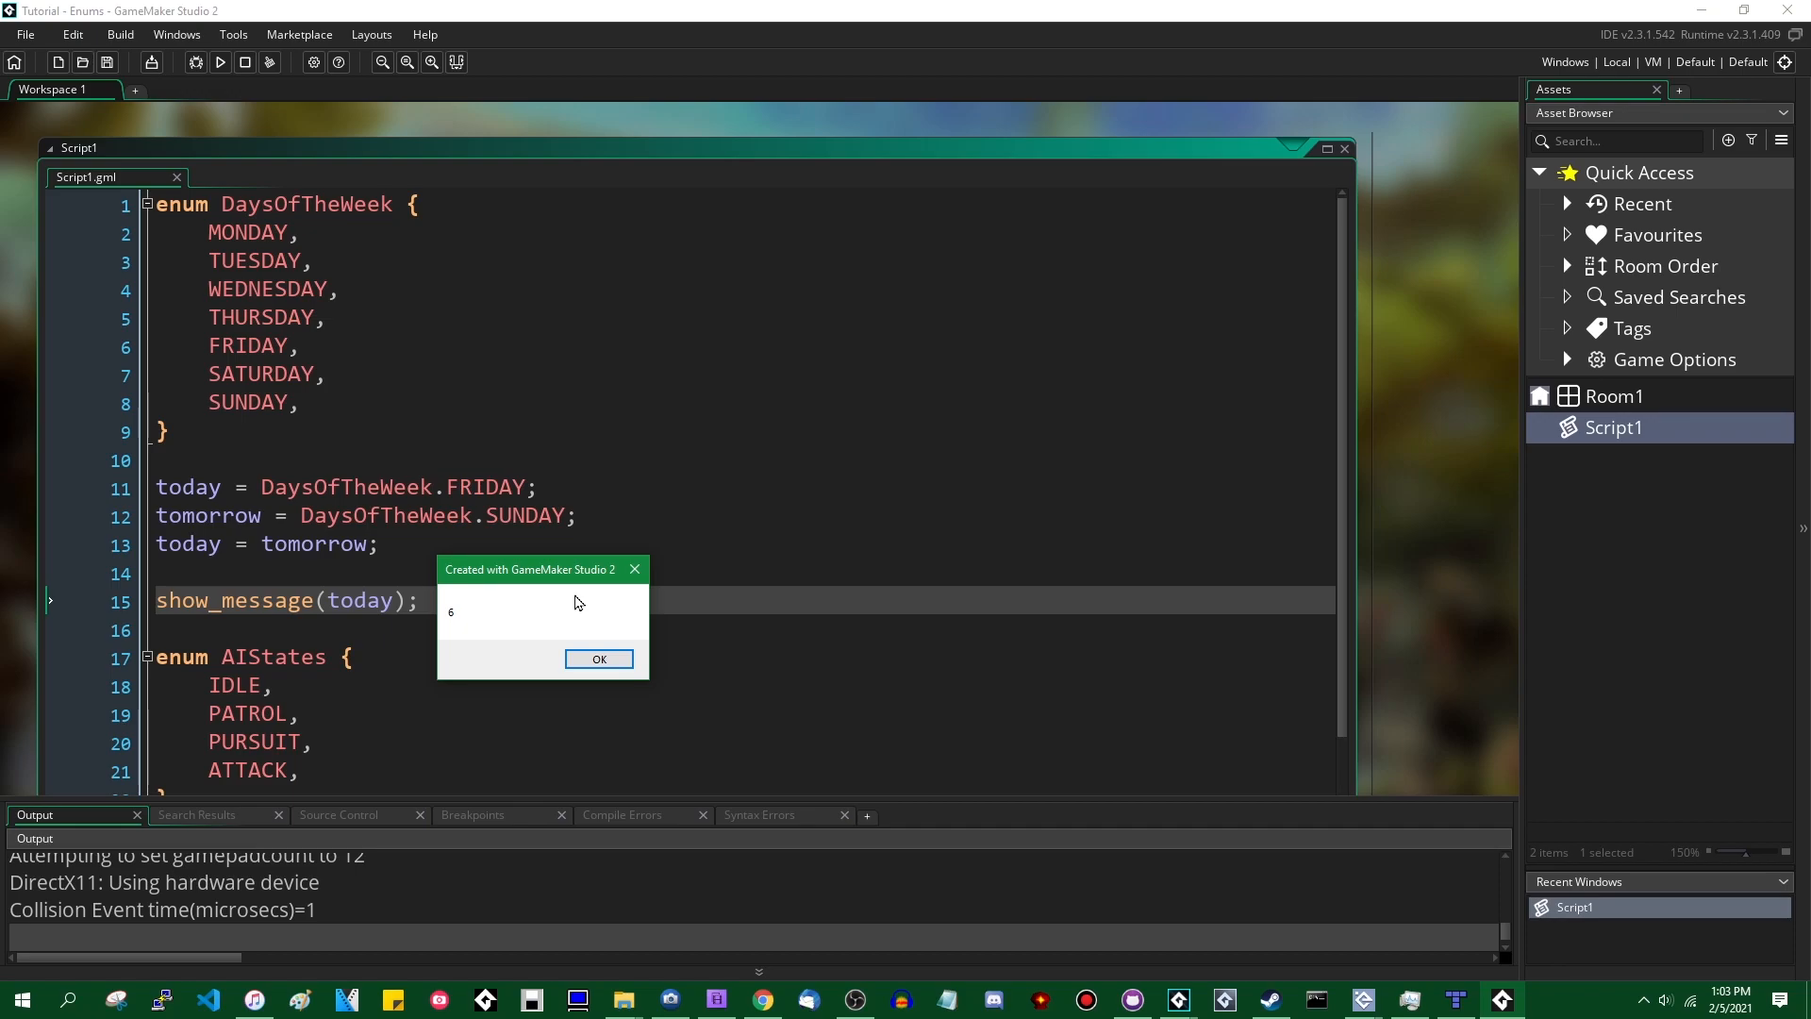
click(598, 658)
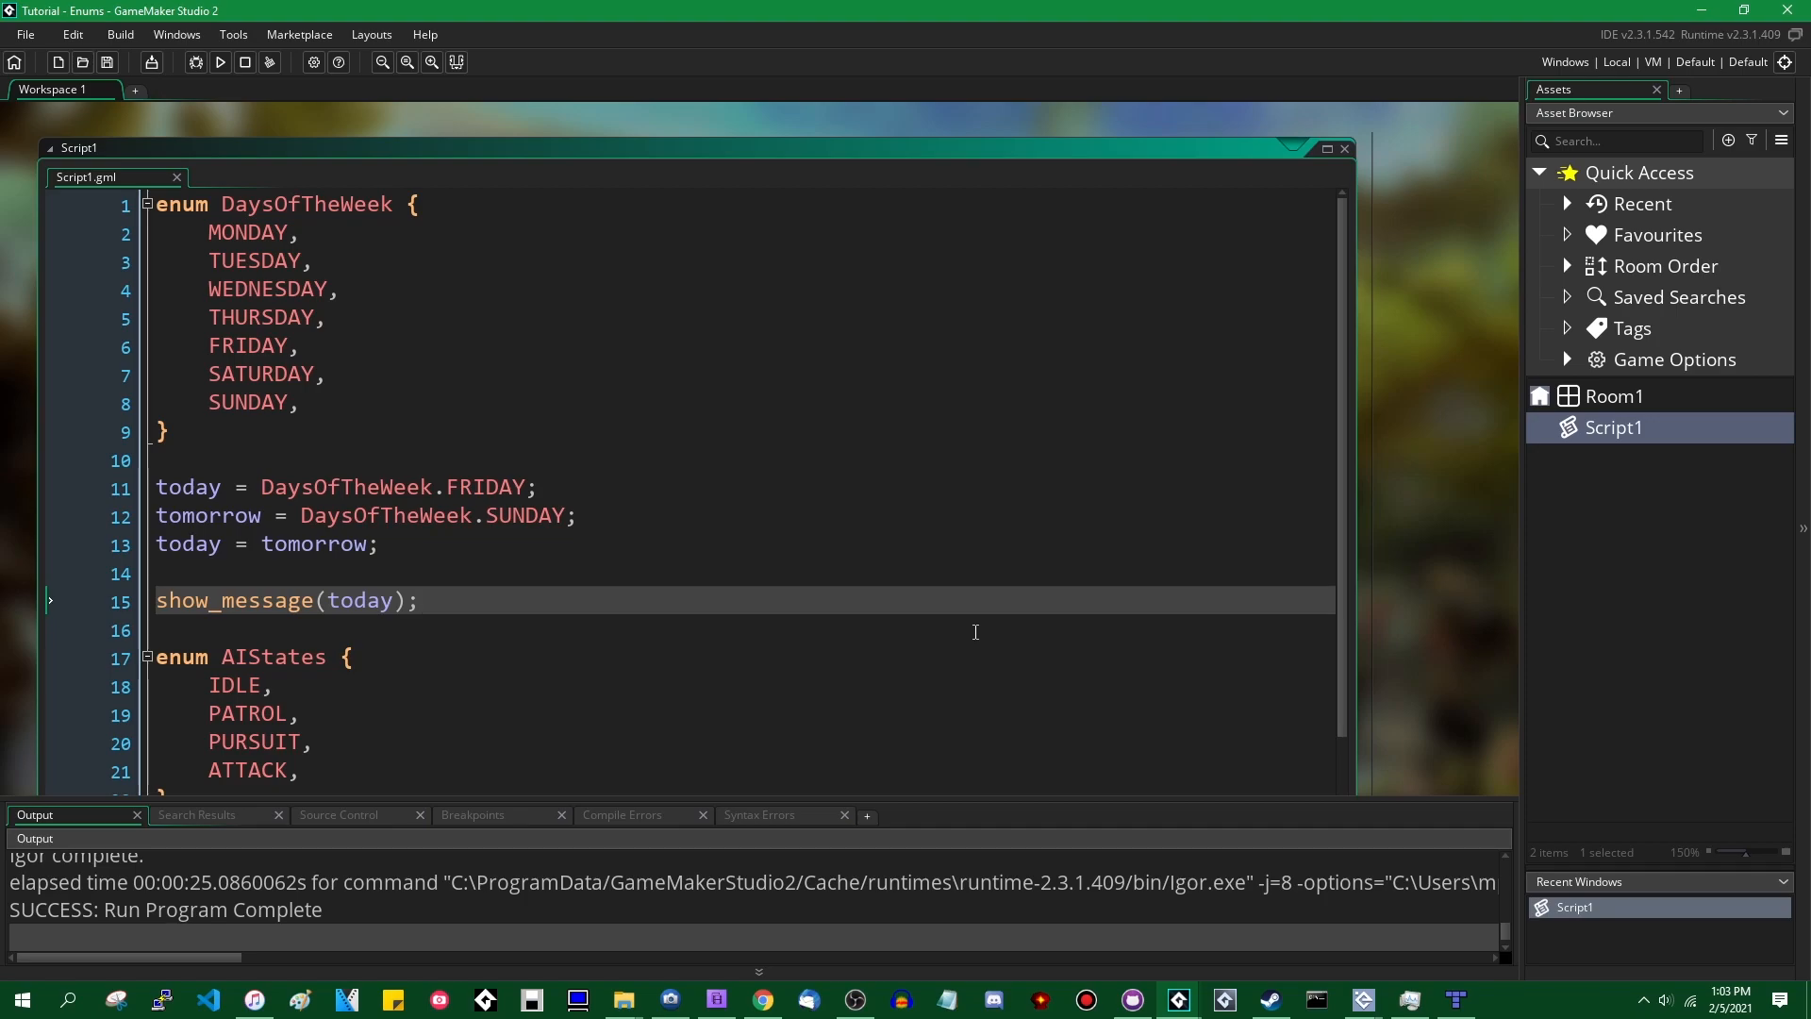
mouse_move(1000, 641)
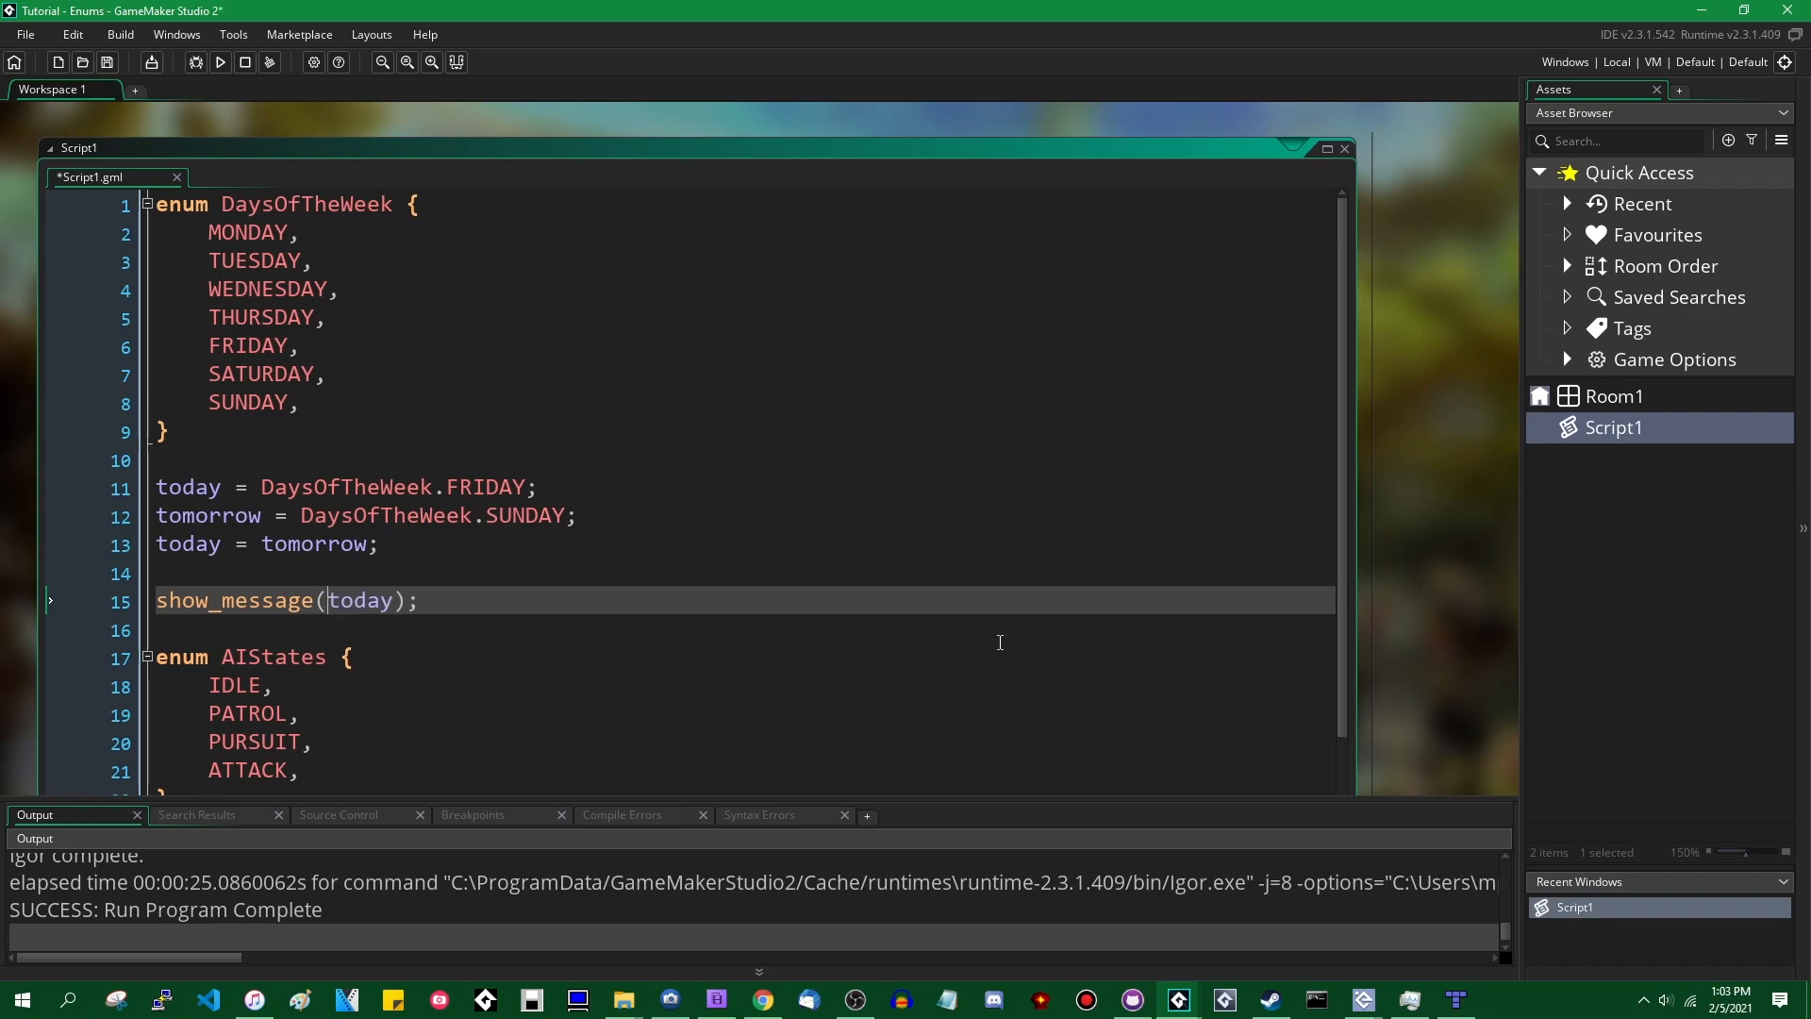
- Wrap the argument as show_message(typeof(today)); and run to see the int64 dialog
text(typeof(t)
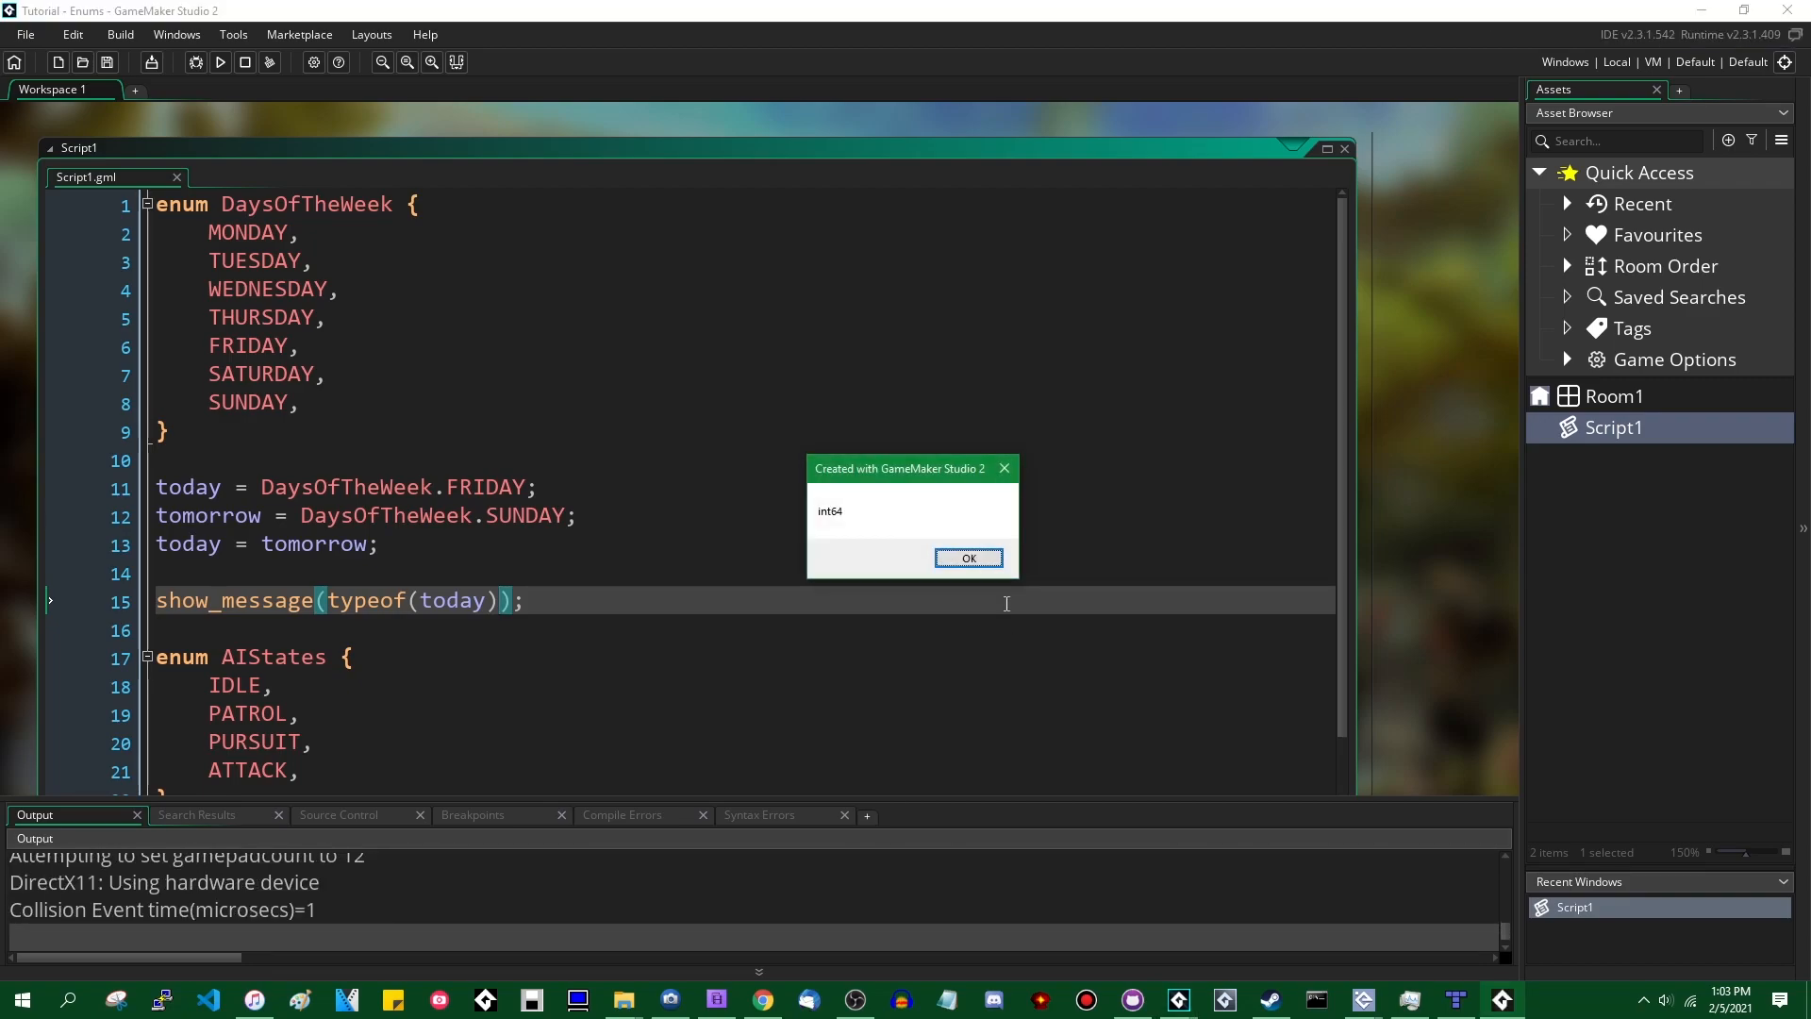
drag(901, 468, 647, 574)
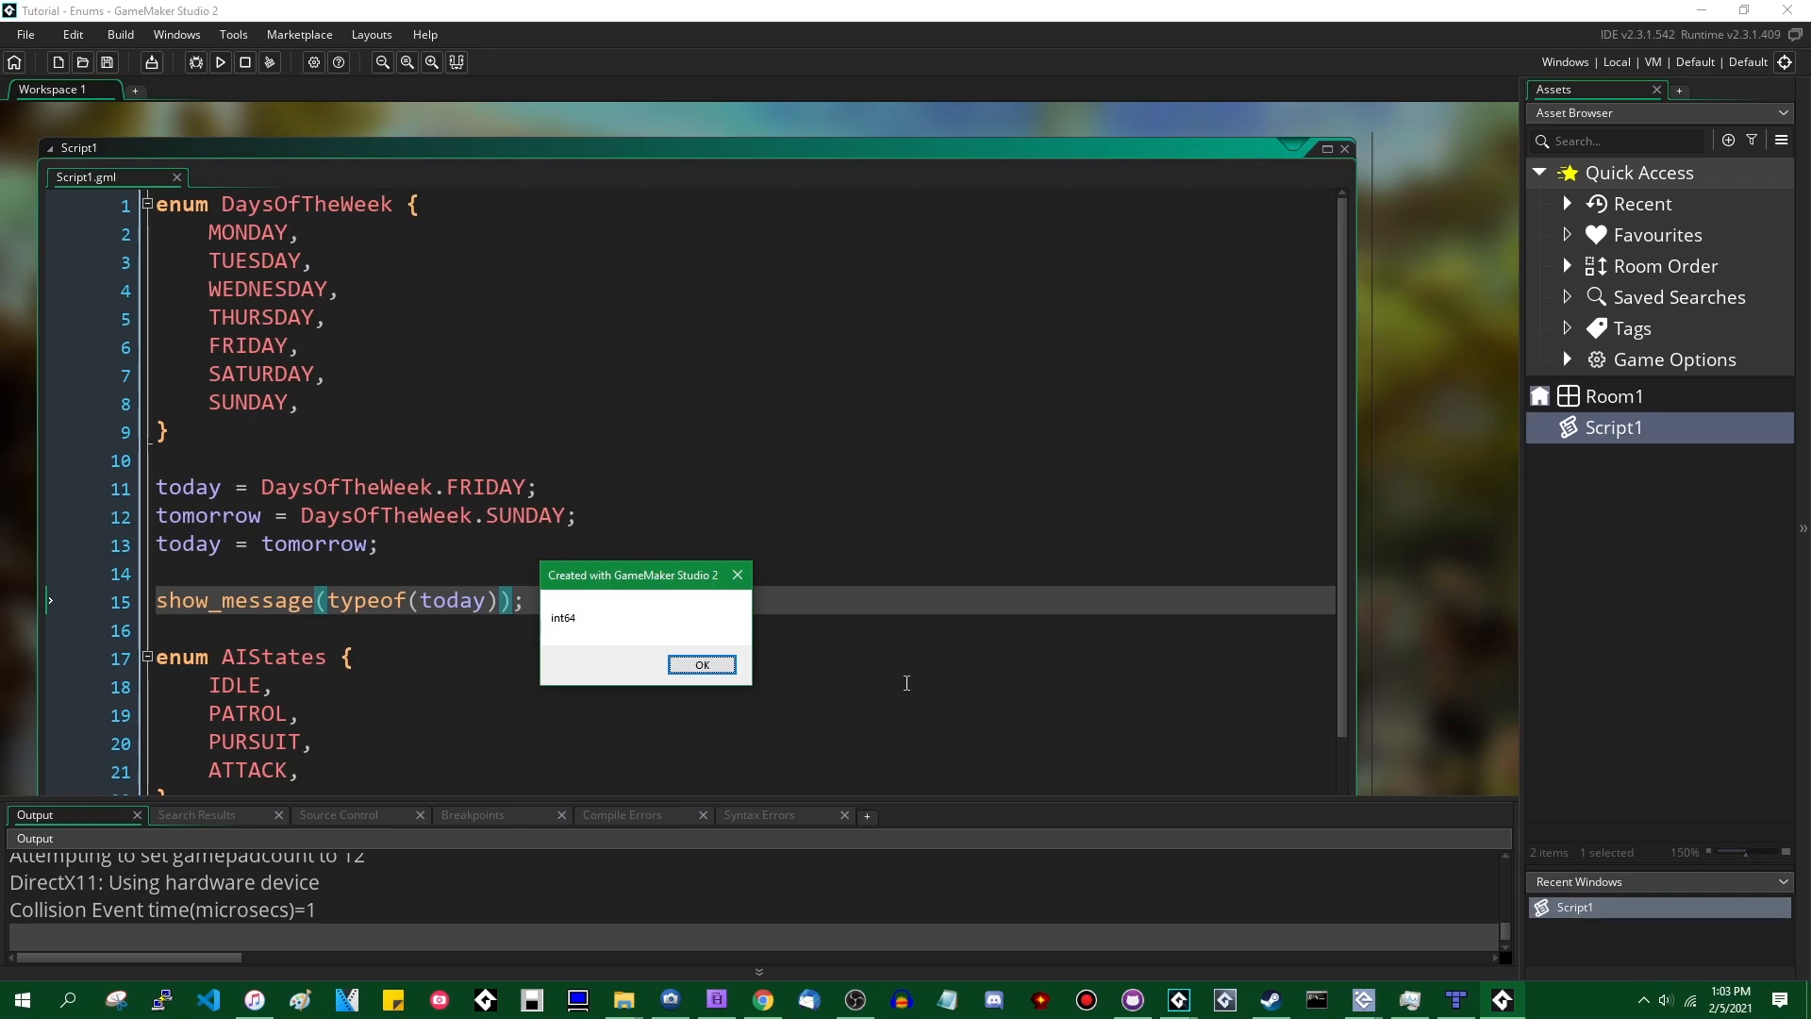
mouse_move(632, 593)
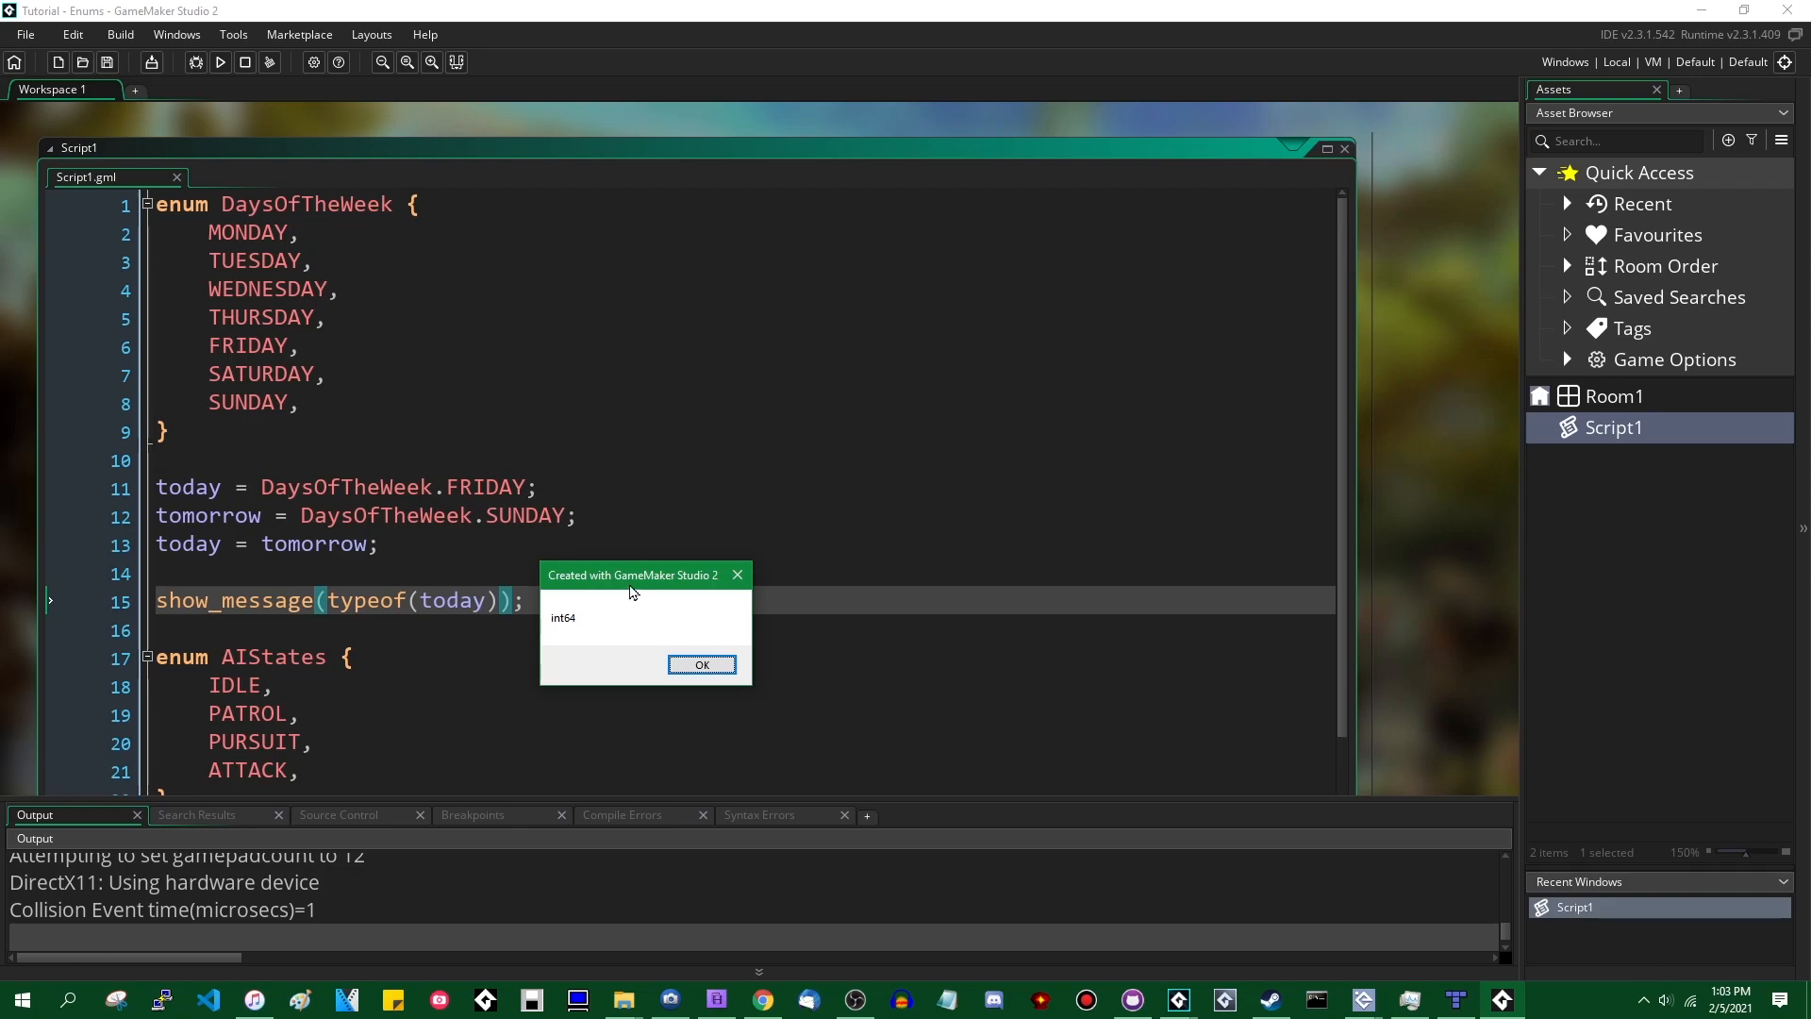
drag(630, 574, 642, 568)
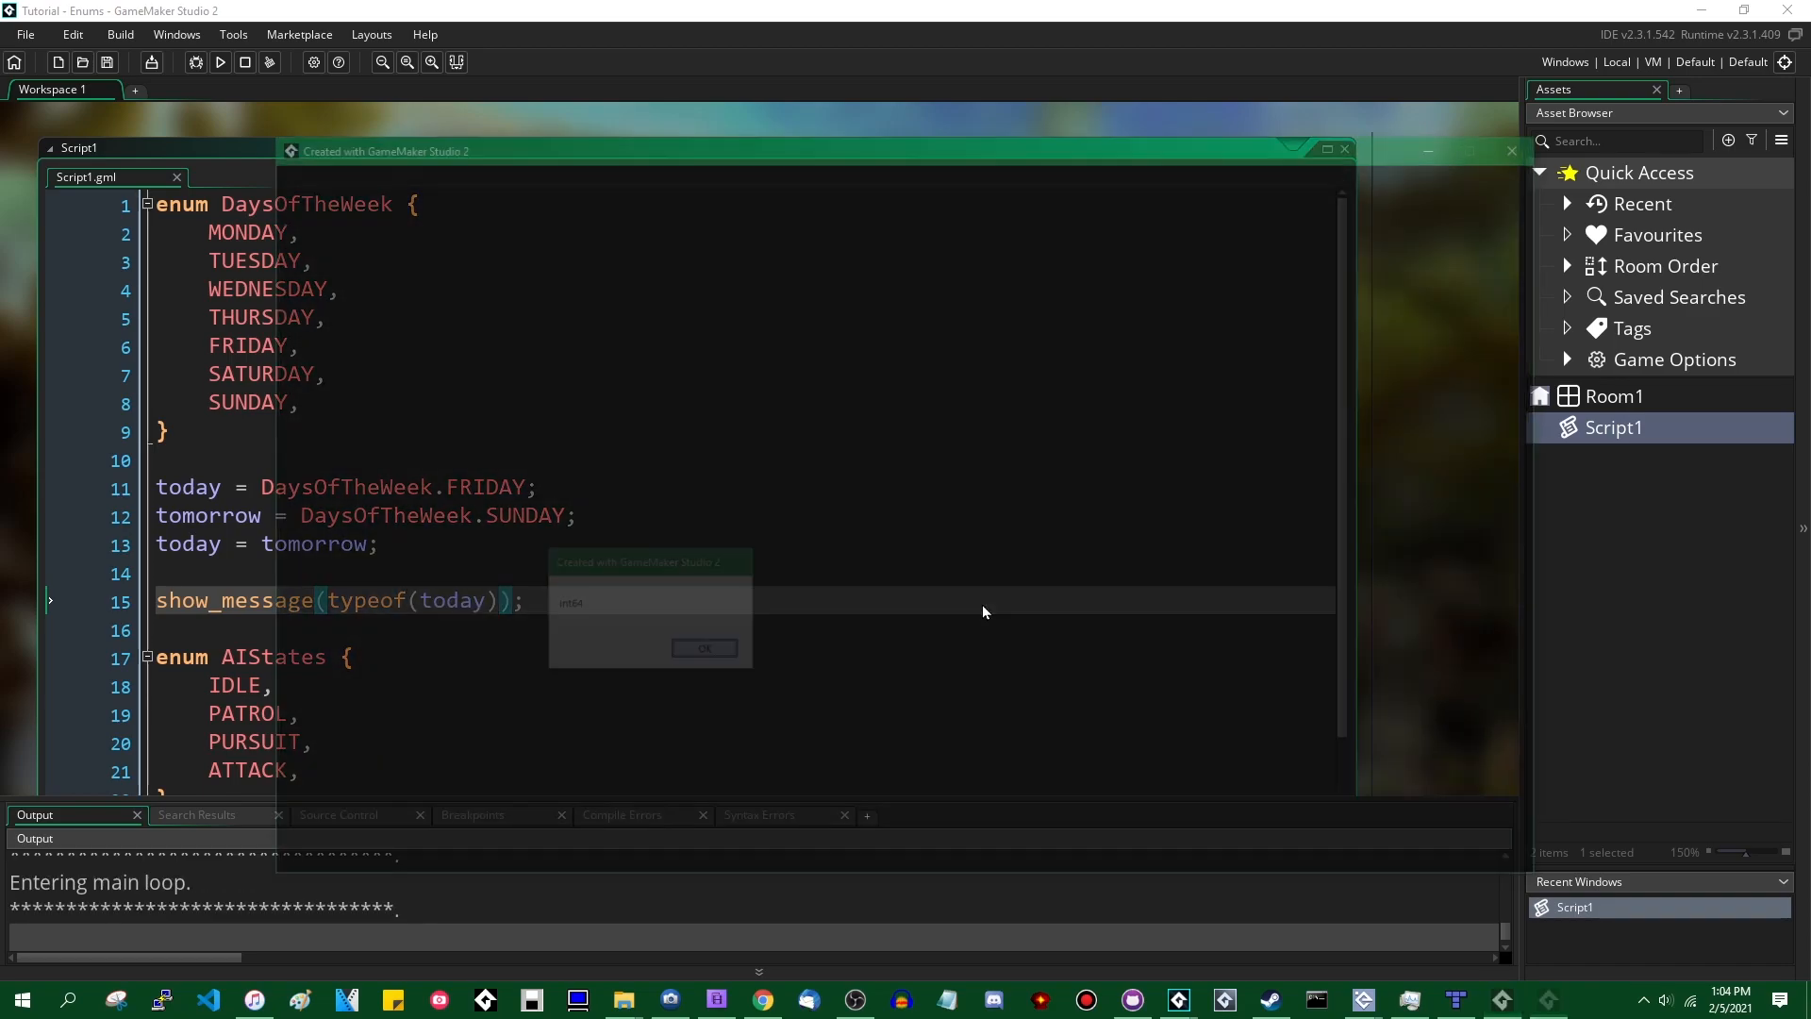
- Replace the typeof call with show_message lines for DaysOfTheWeek.MONDAY, TUESDAY and WEDNESDAY
click(703, 647)
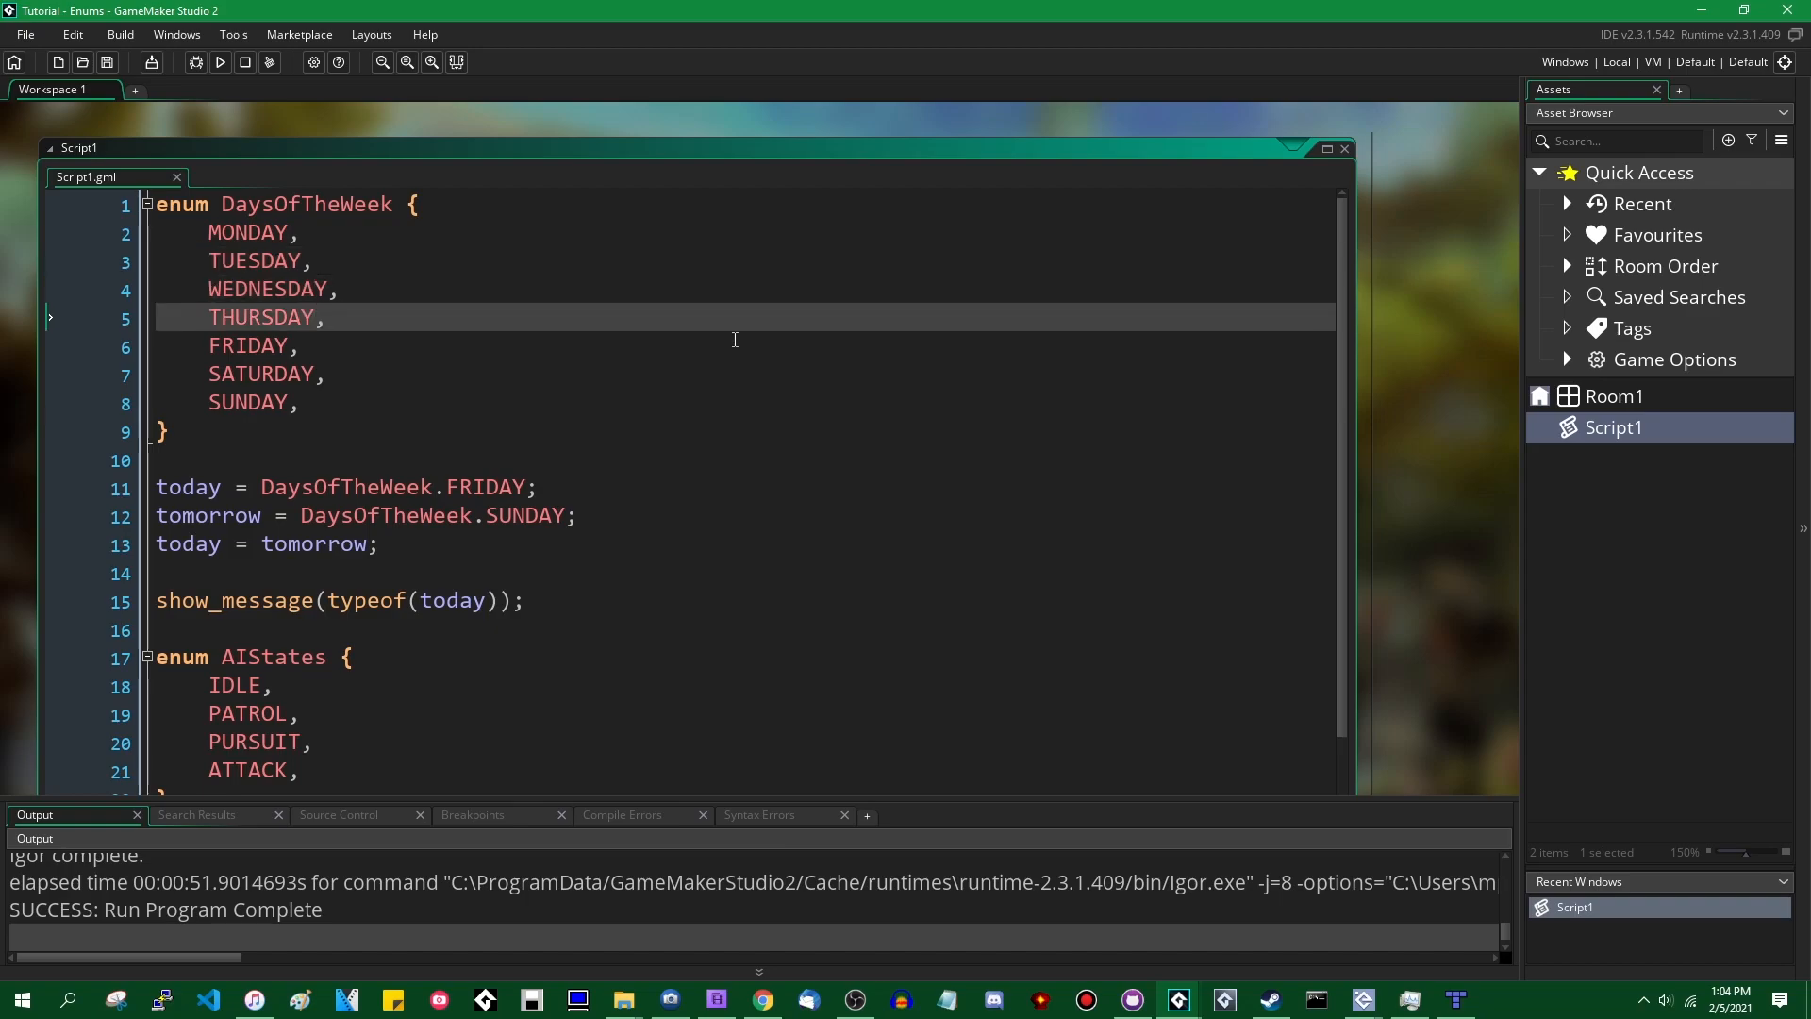
click(302, 400)
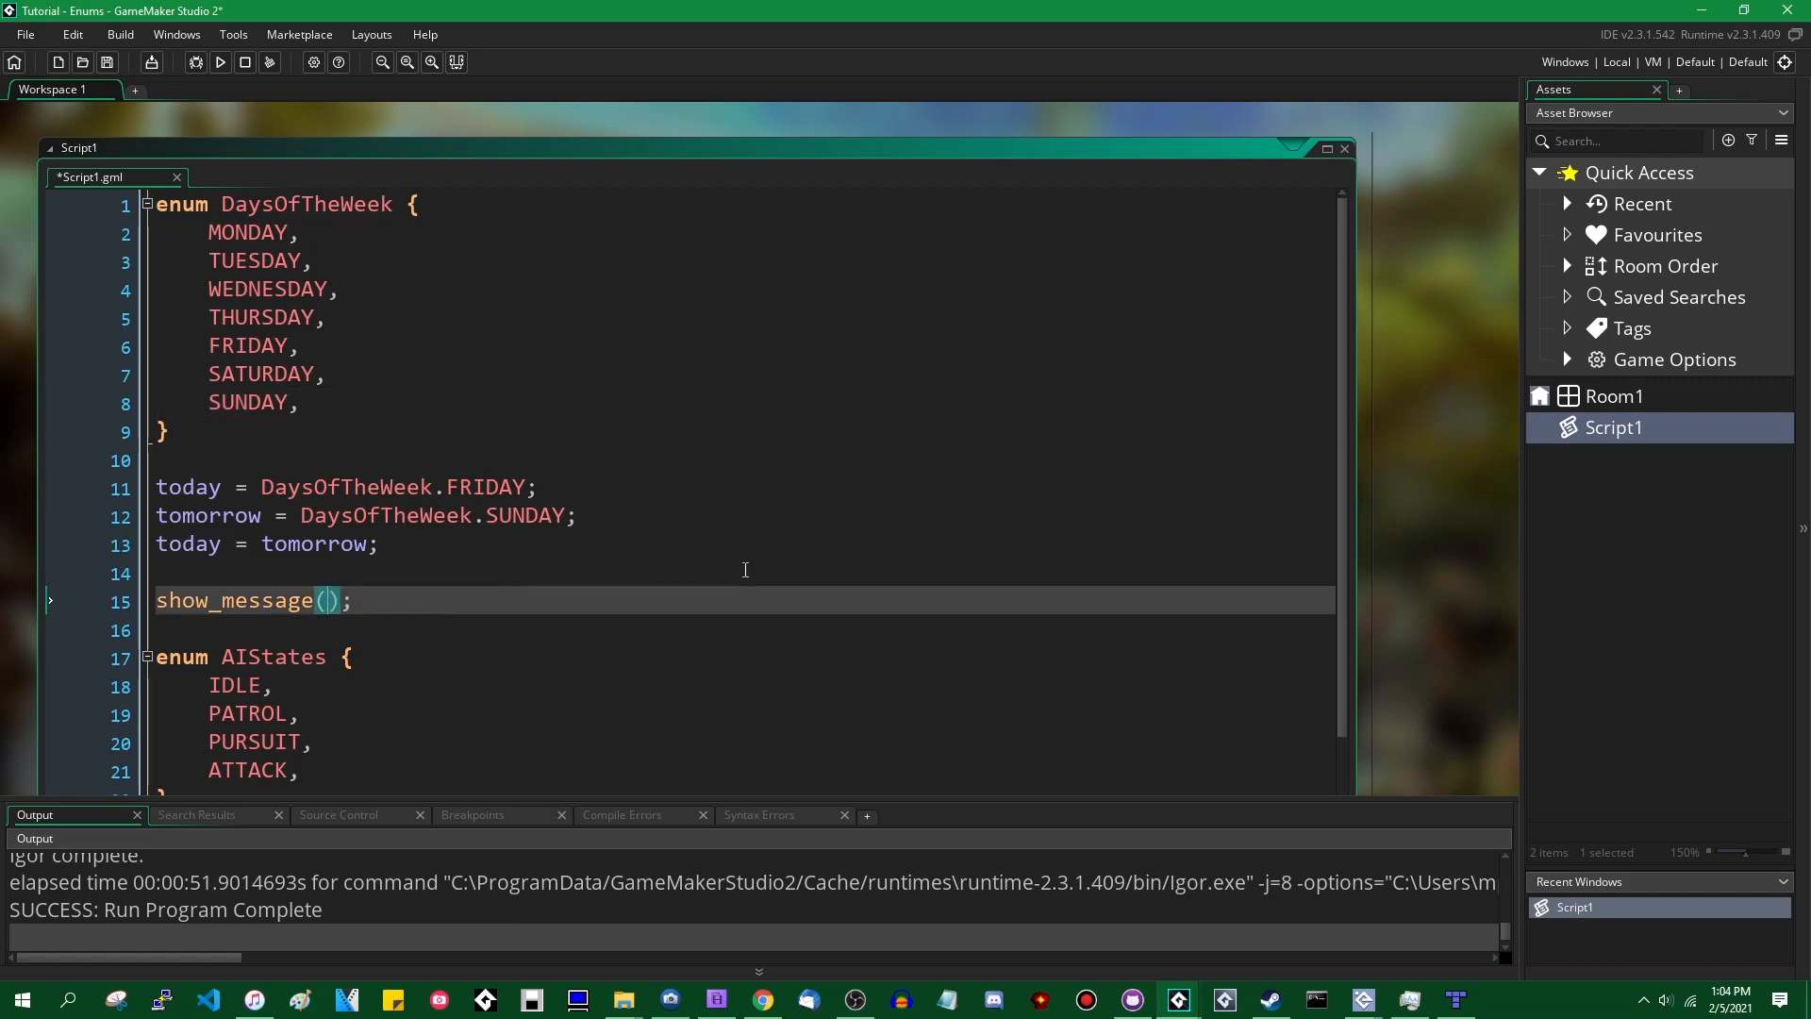
text(DaysOfTheWeek.MONDAY)
click(744, 628)
text(show_message(DaysOfTheWeek.);)
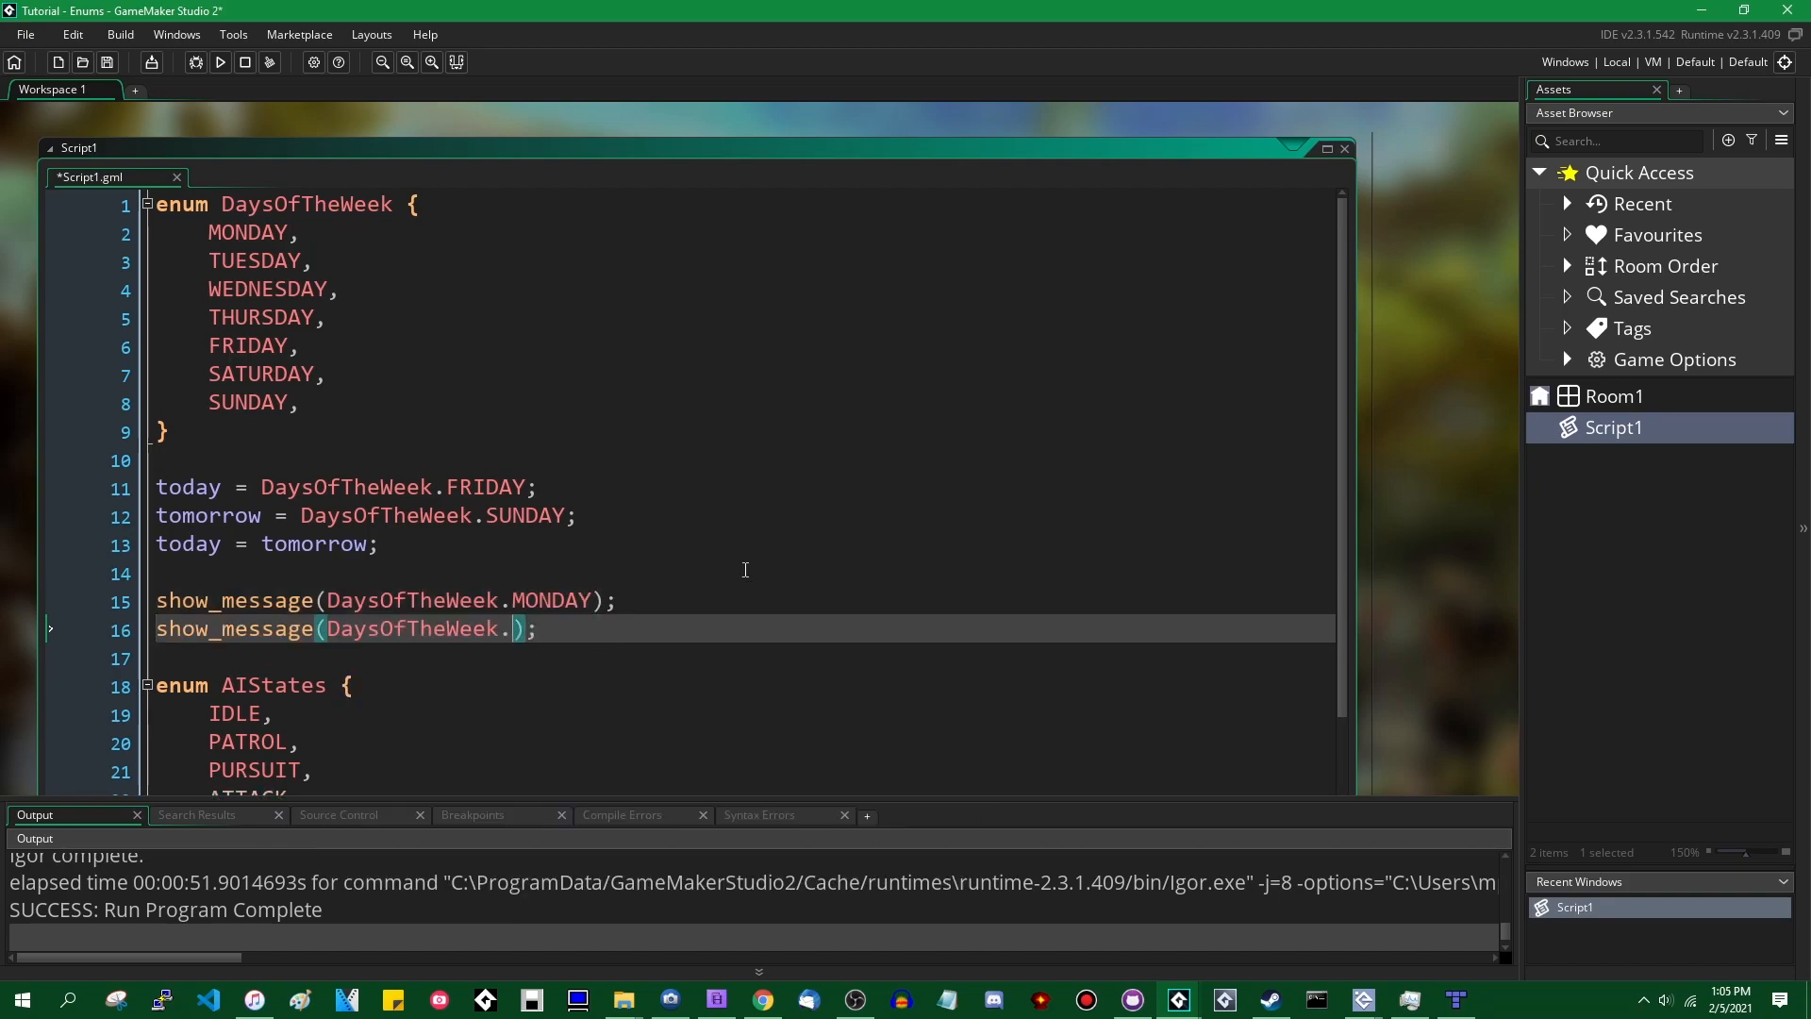
text(TUESDAY)
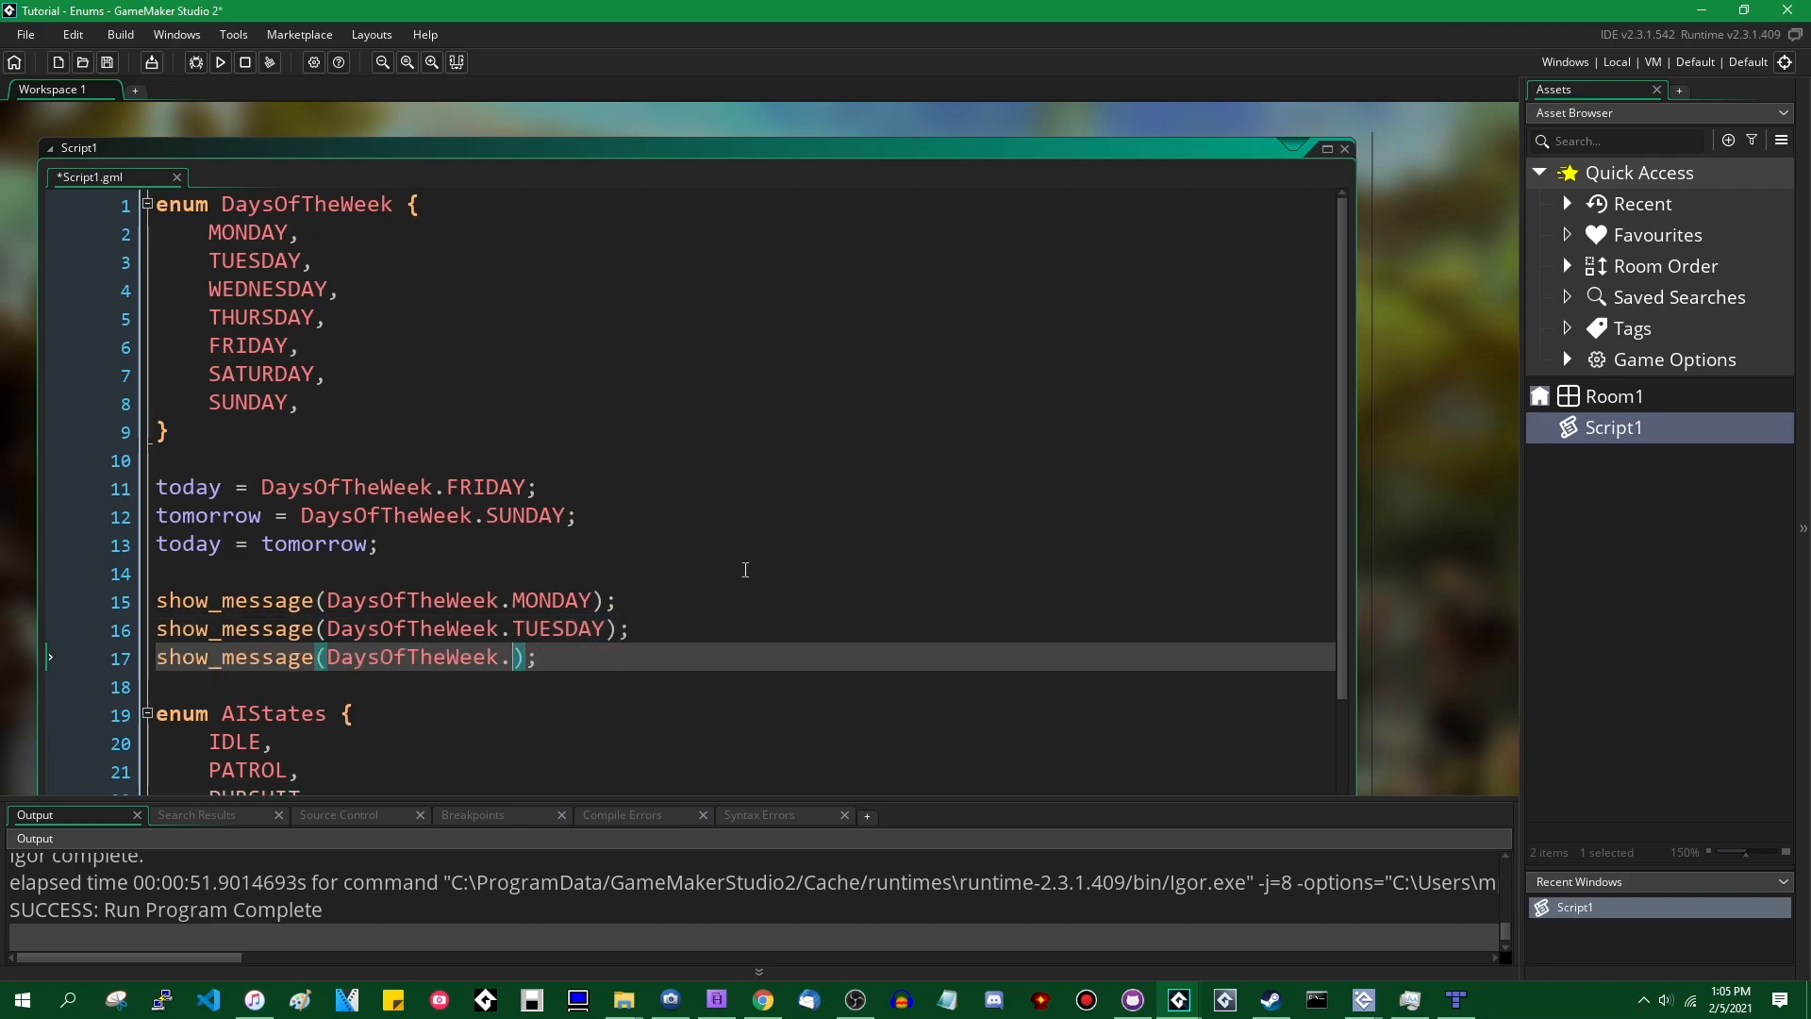
text(WE)
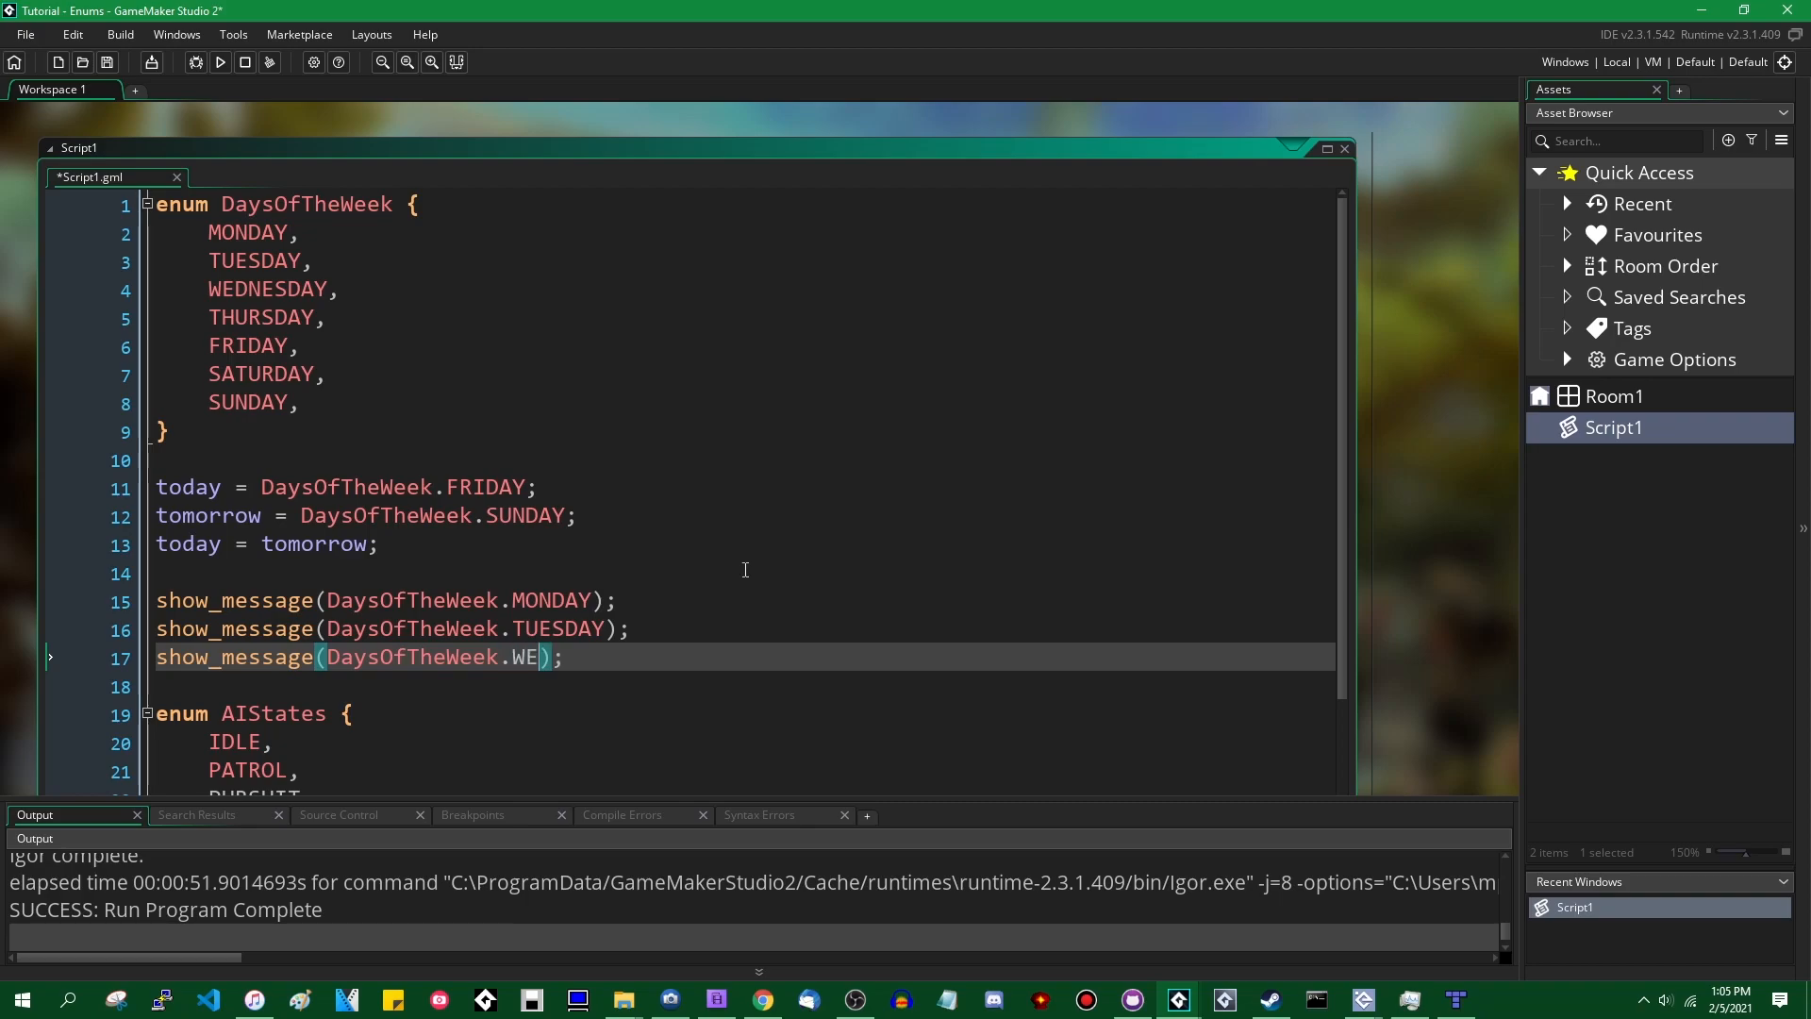
text(DNESDAY)
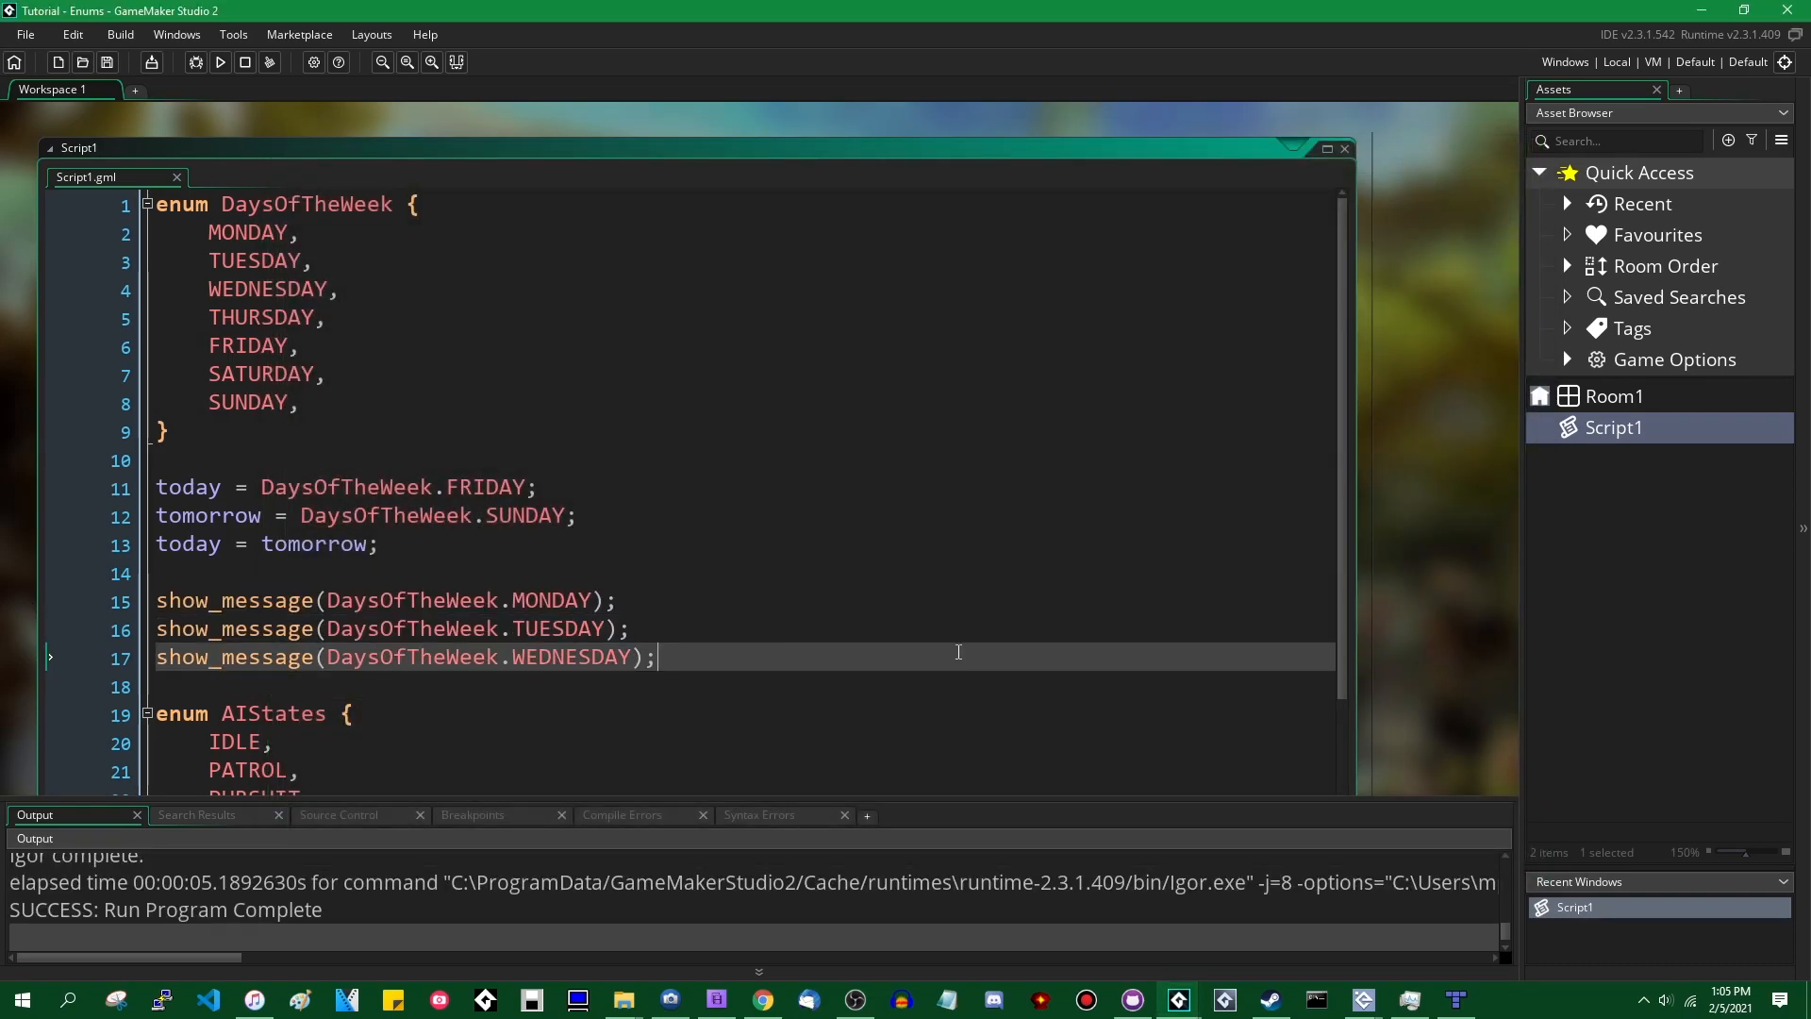
- Highlight the AIStates name's references, then remove the comma after MONDAY
click(245, 232)
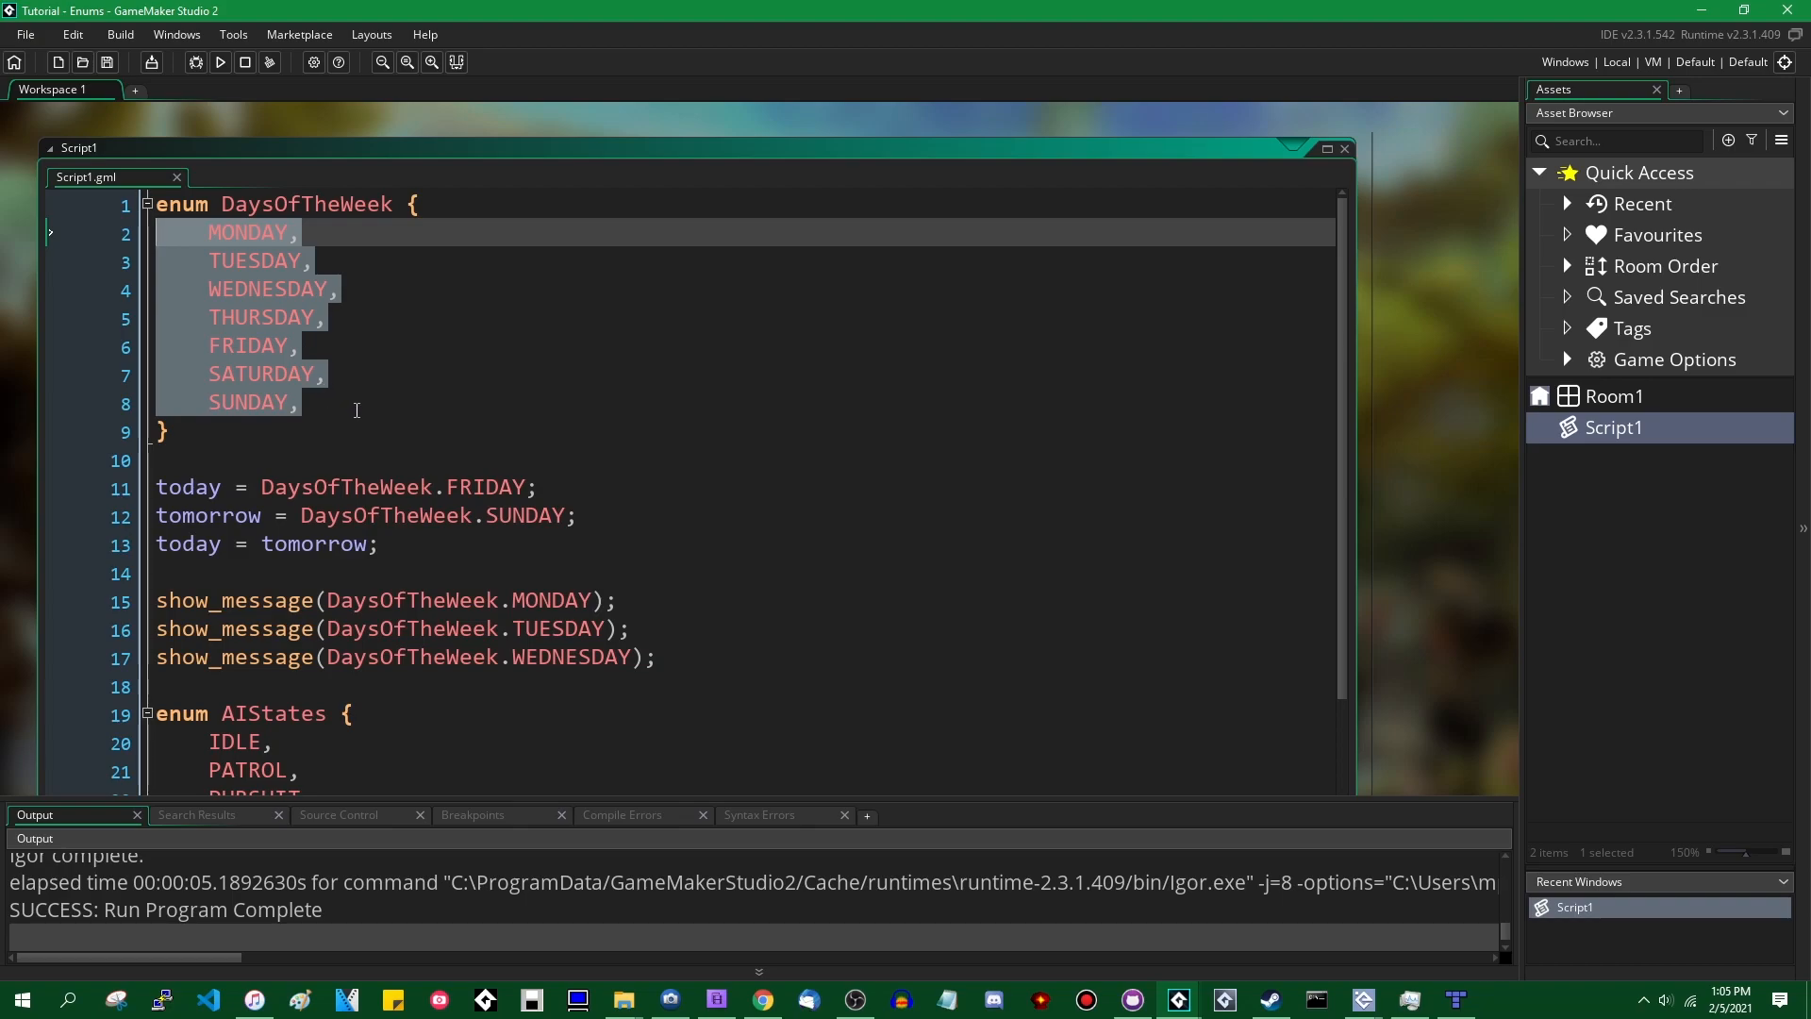
mouse_move(375, 436)
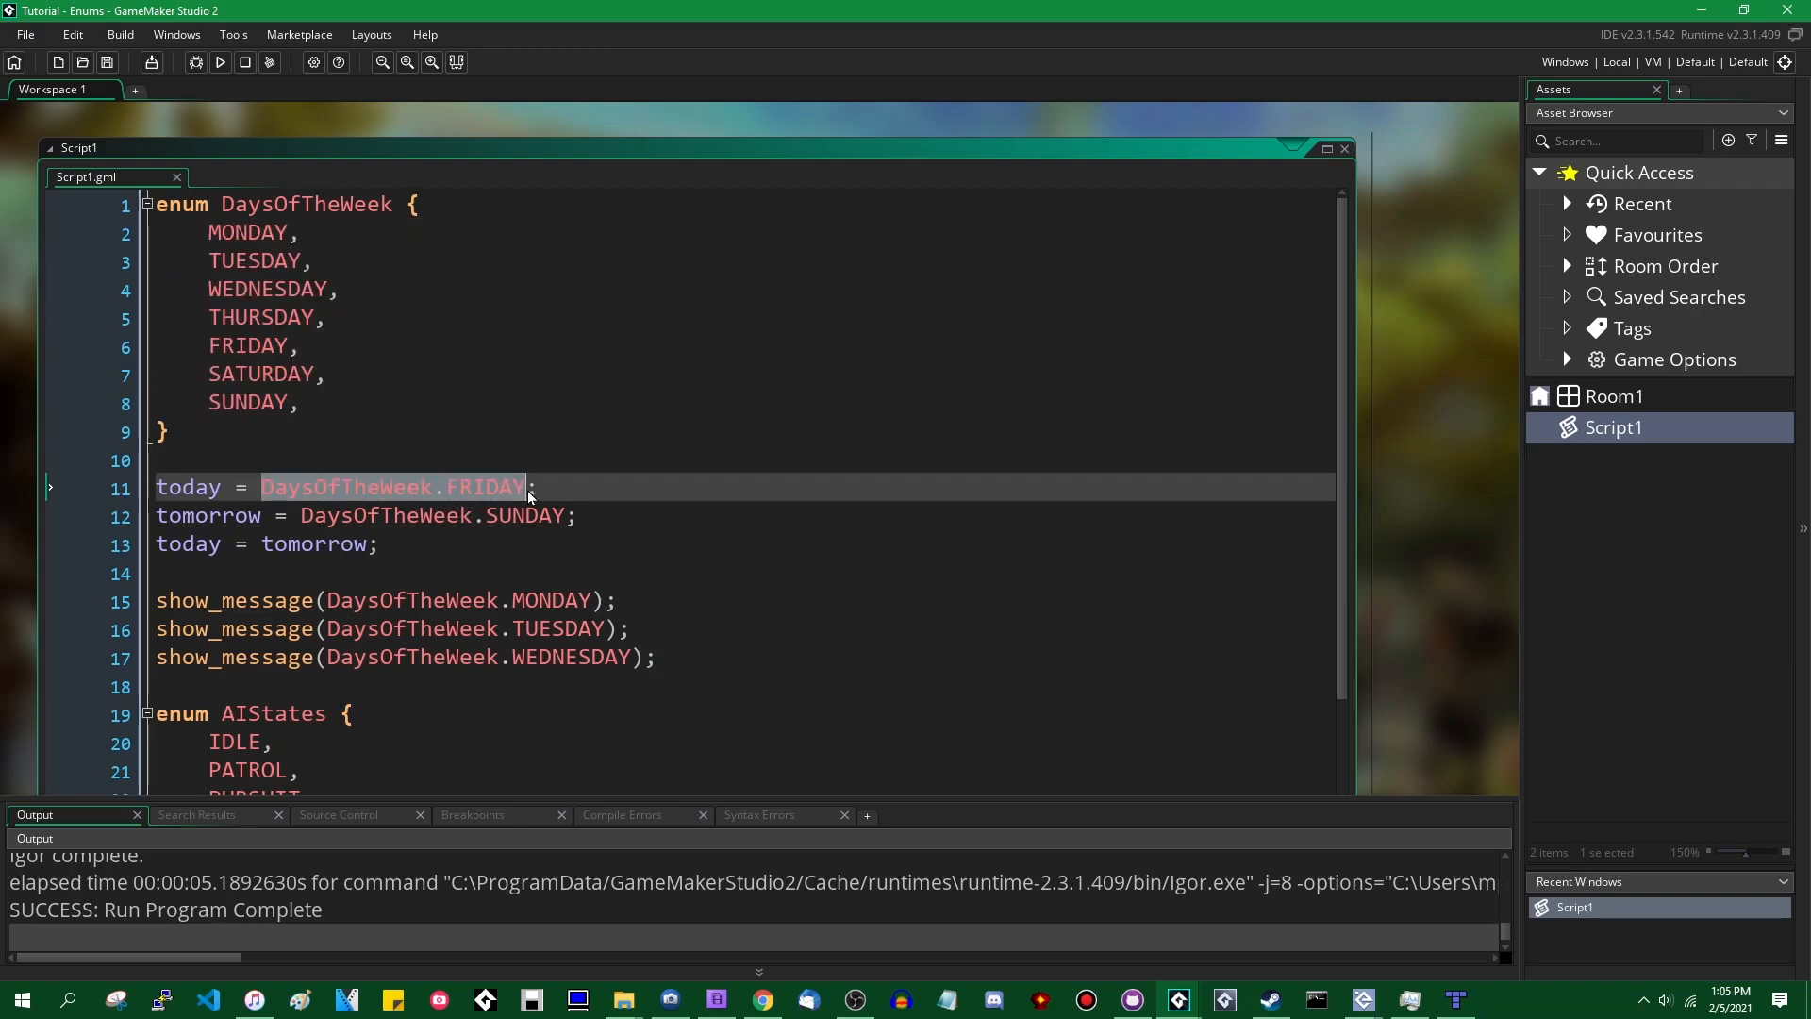
mouse_move(523, 496)
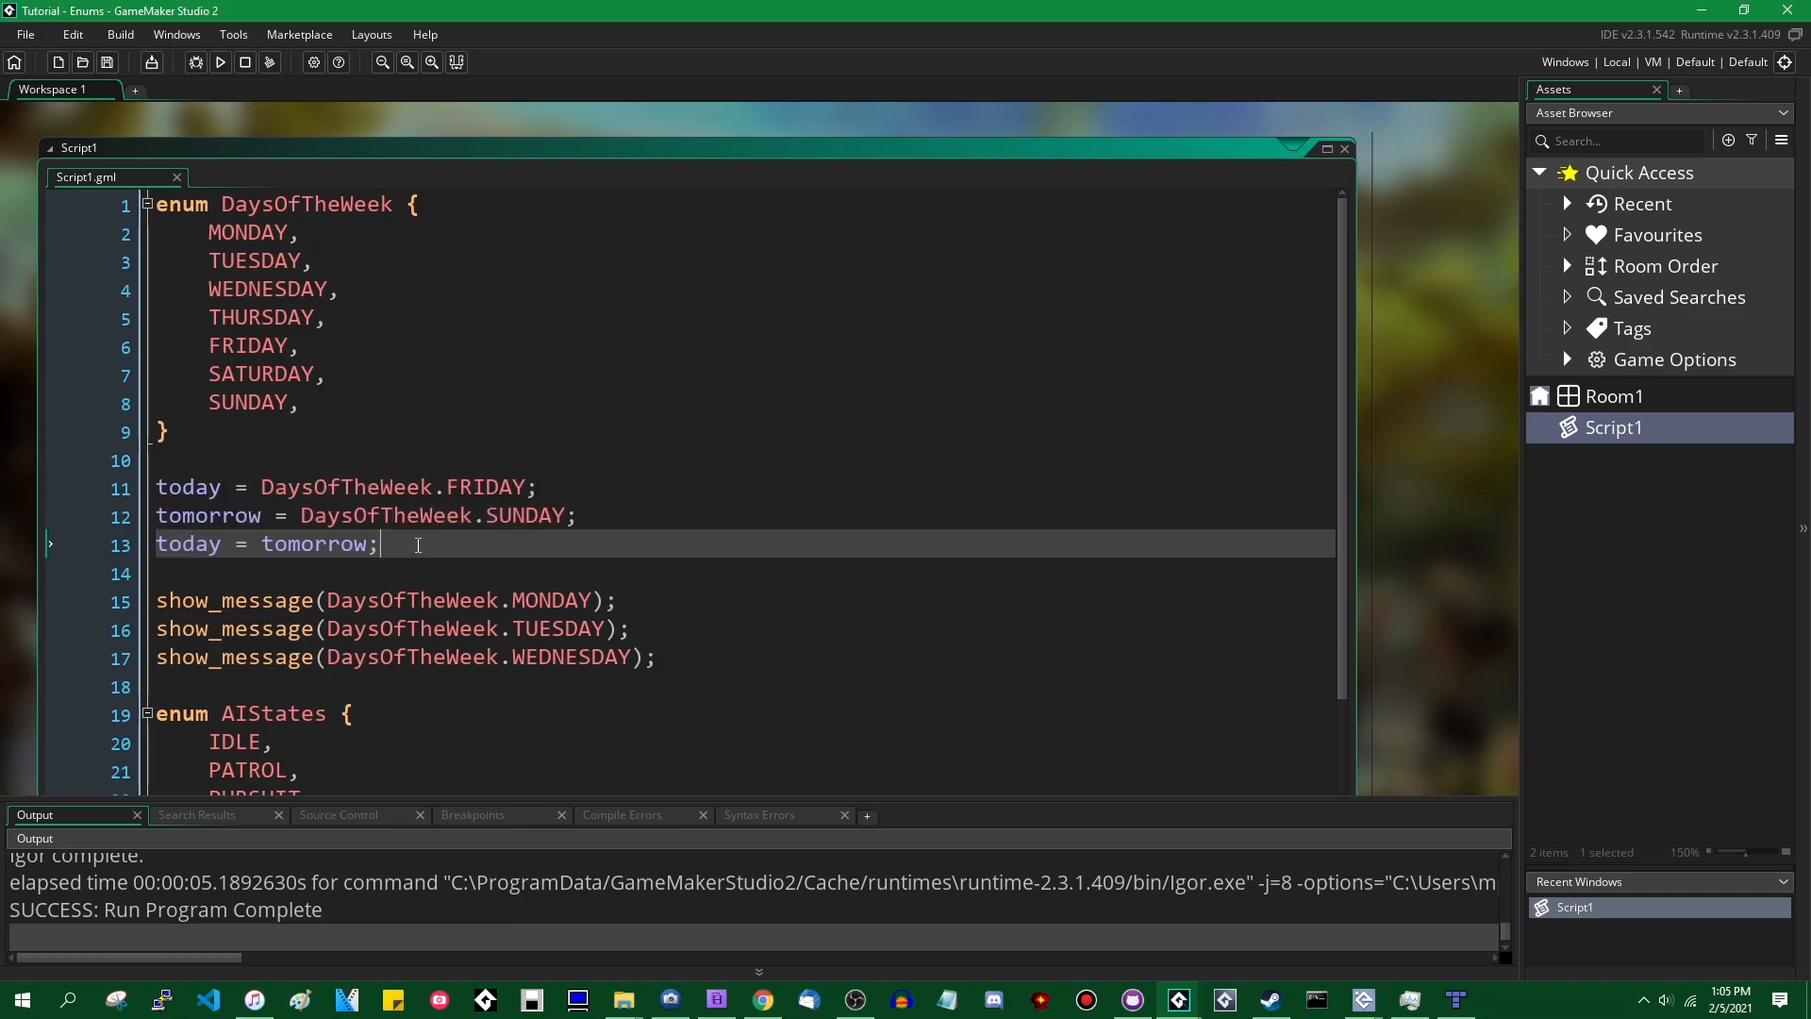
mouse_move(449, 542)
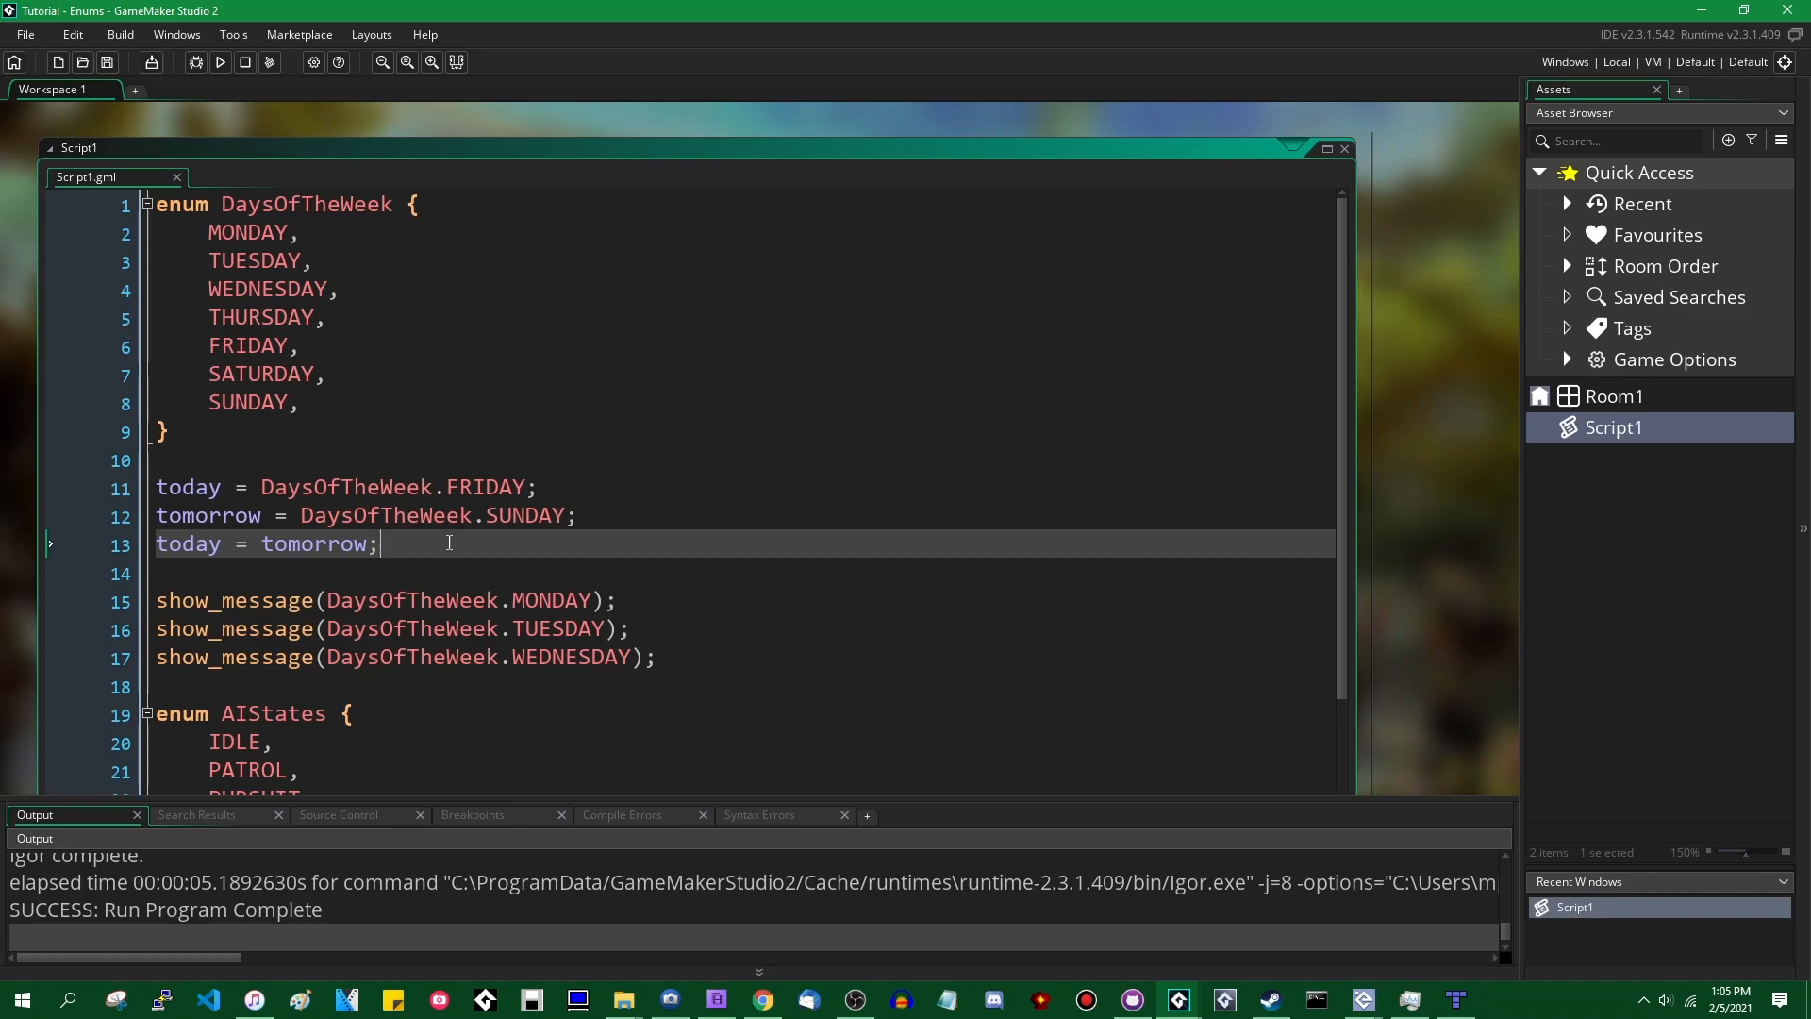
scroll(down, 3)
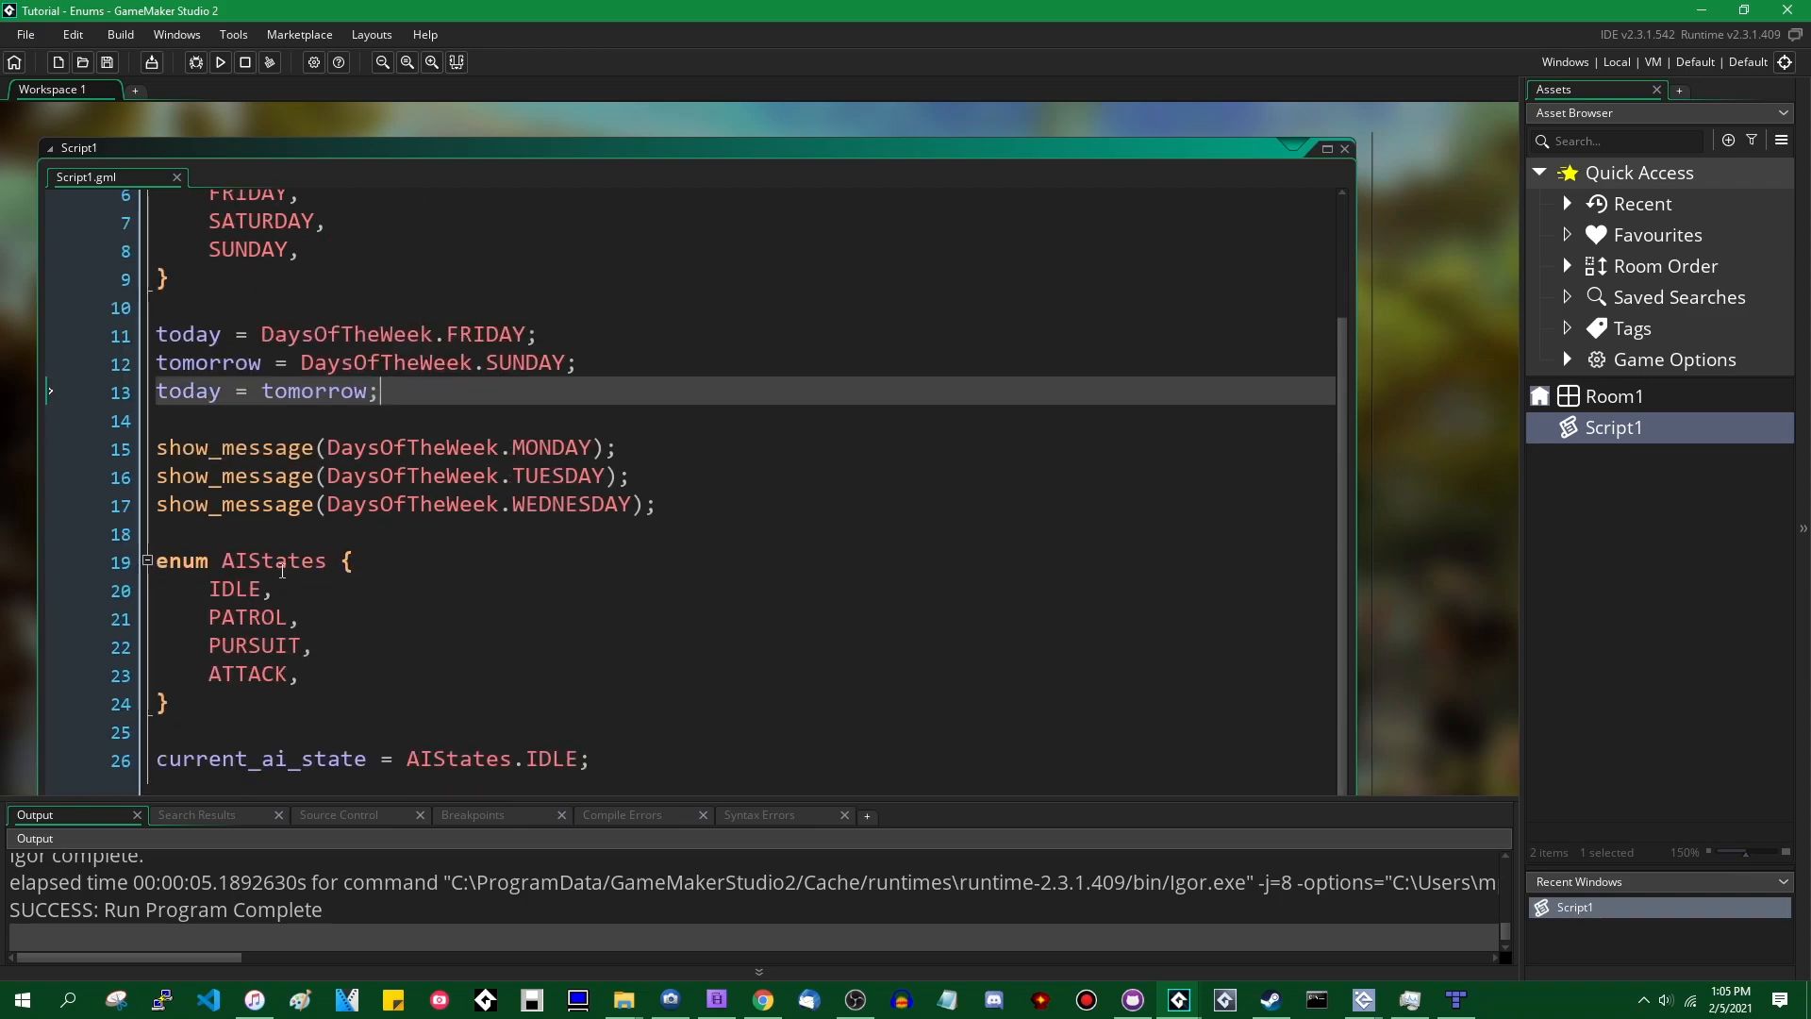
double_click(273, 560)
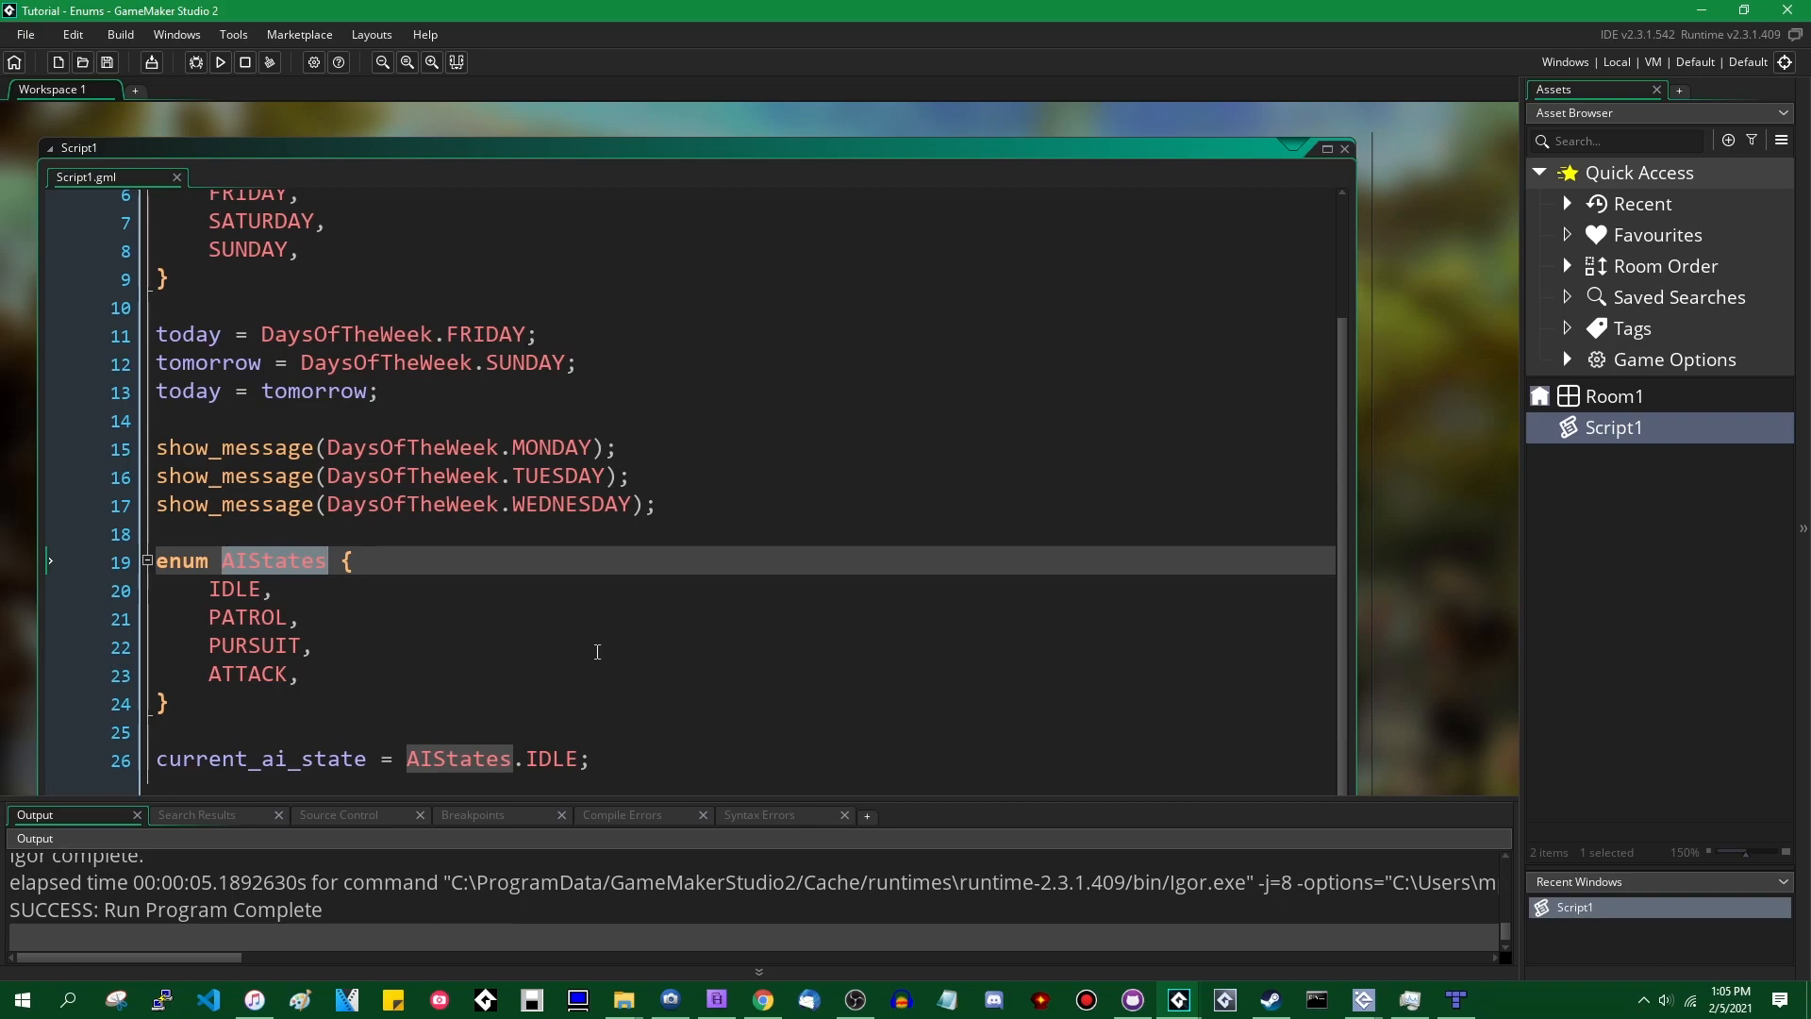
scroll(up, 3)
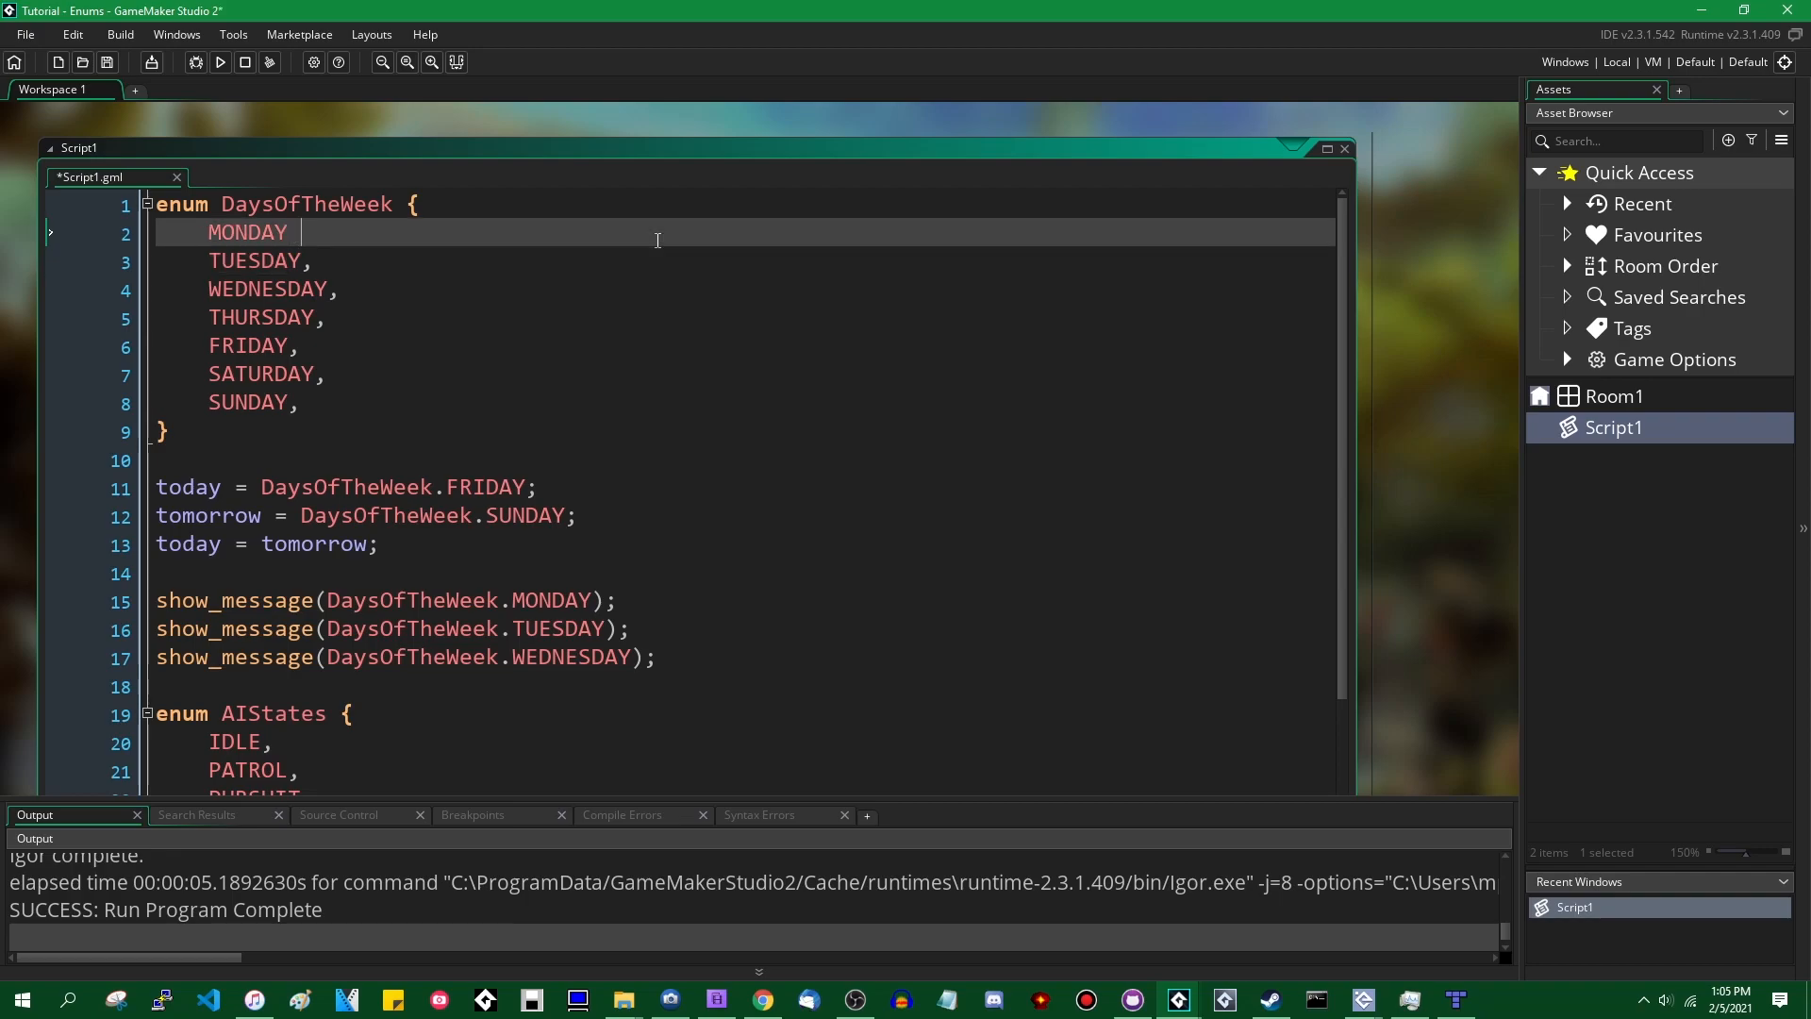
- Give MONDAY = 10 and TUESDAY = 20 explicit values and dismiss the message showing 10
text(=)
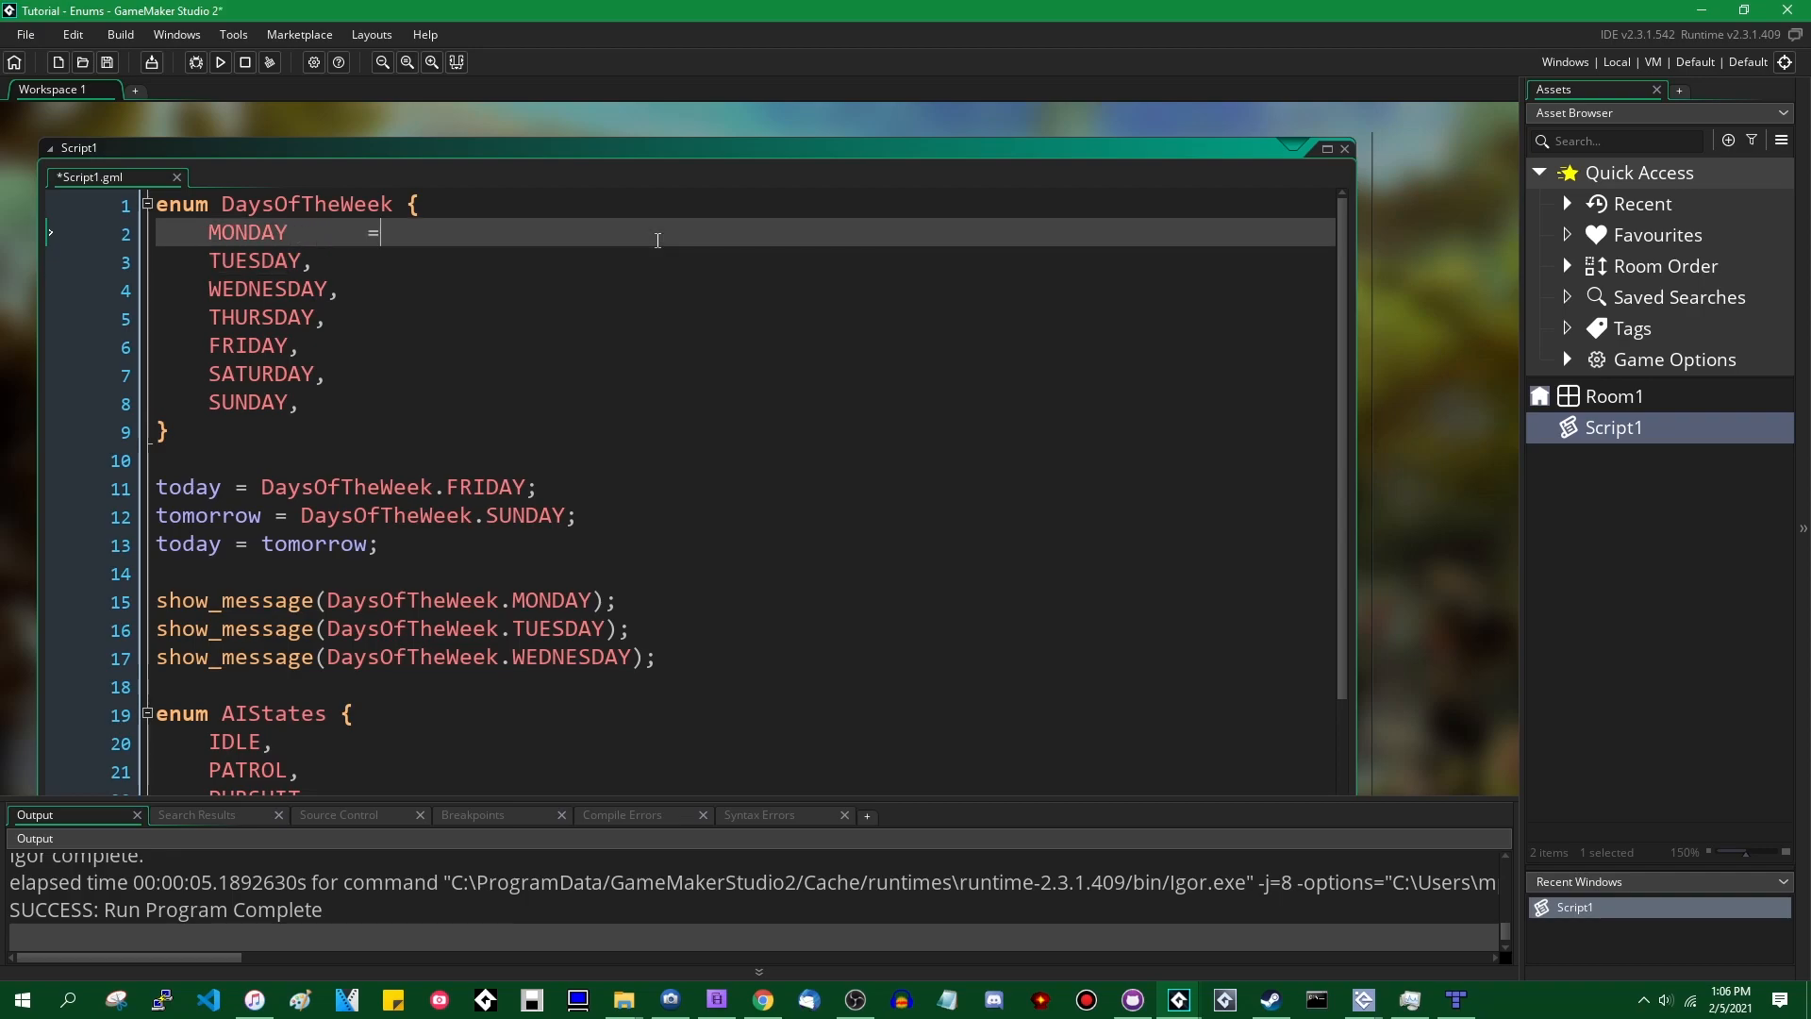
text(10,)
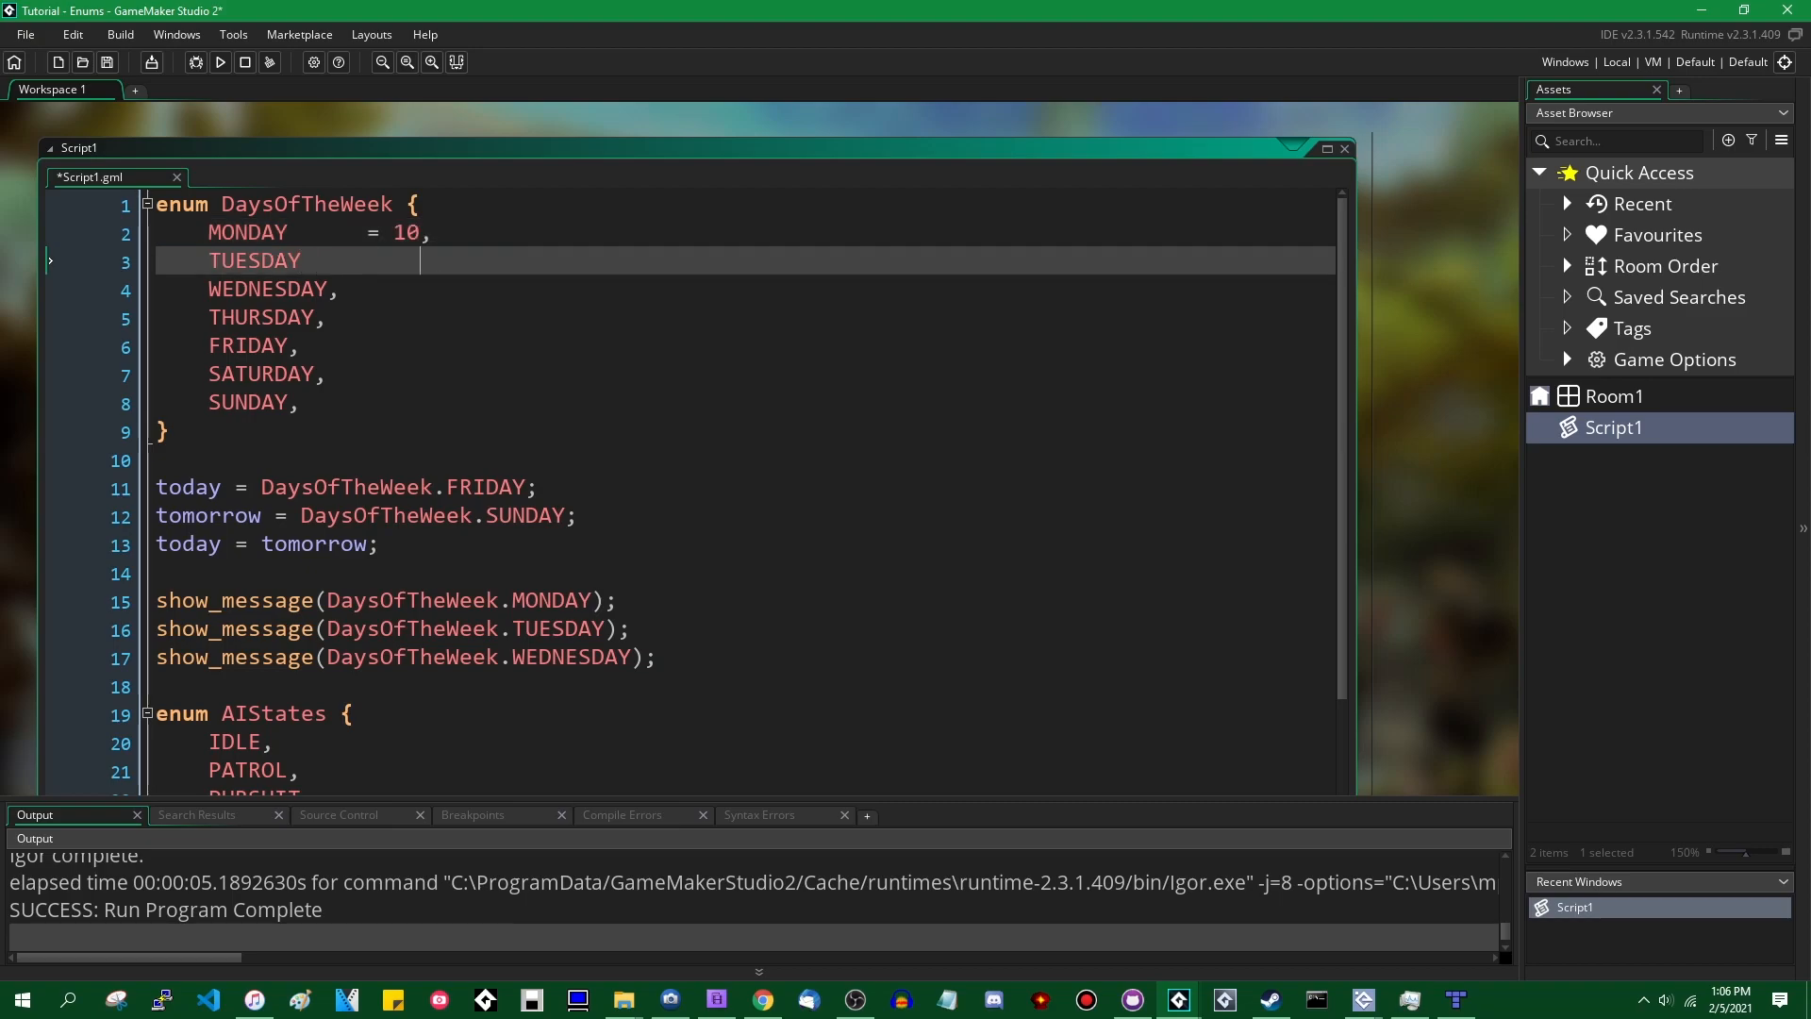
text(= 20)
click(745, 288)
text(   = 50)
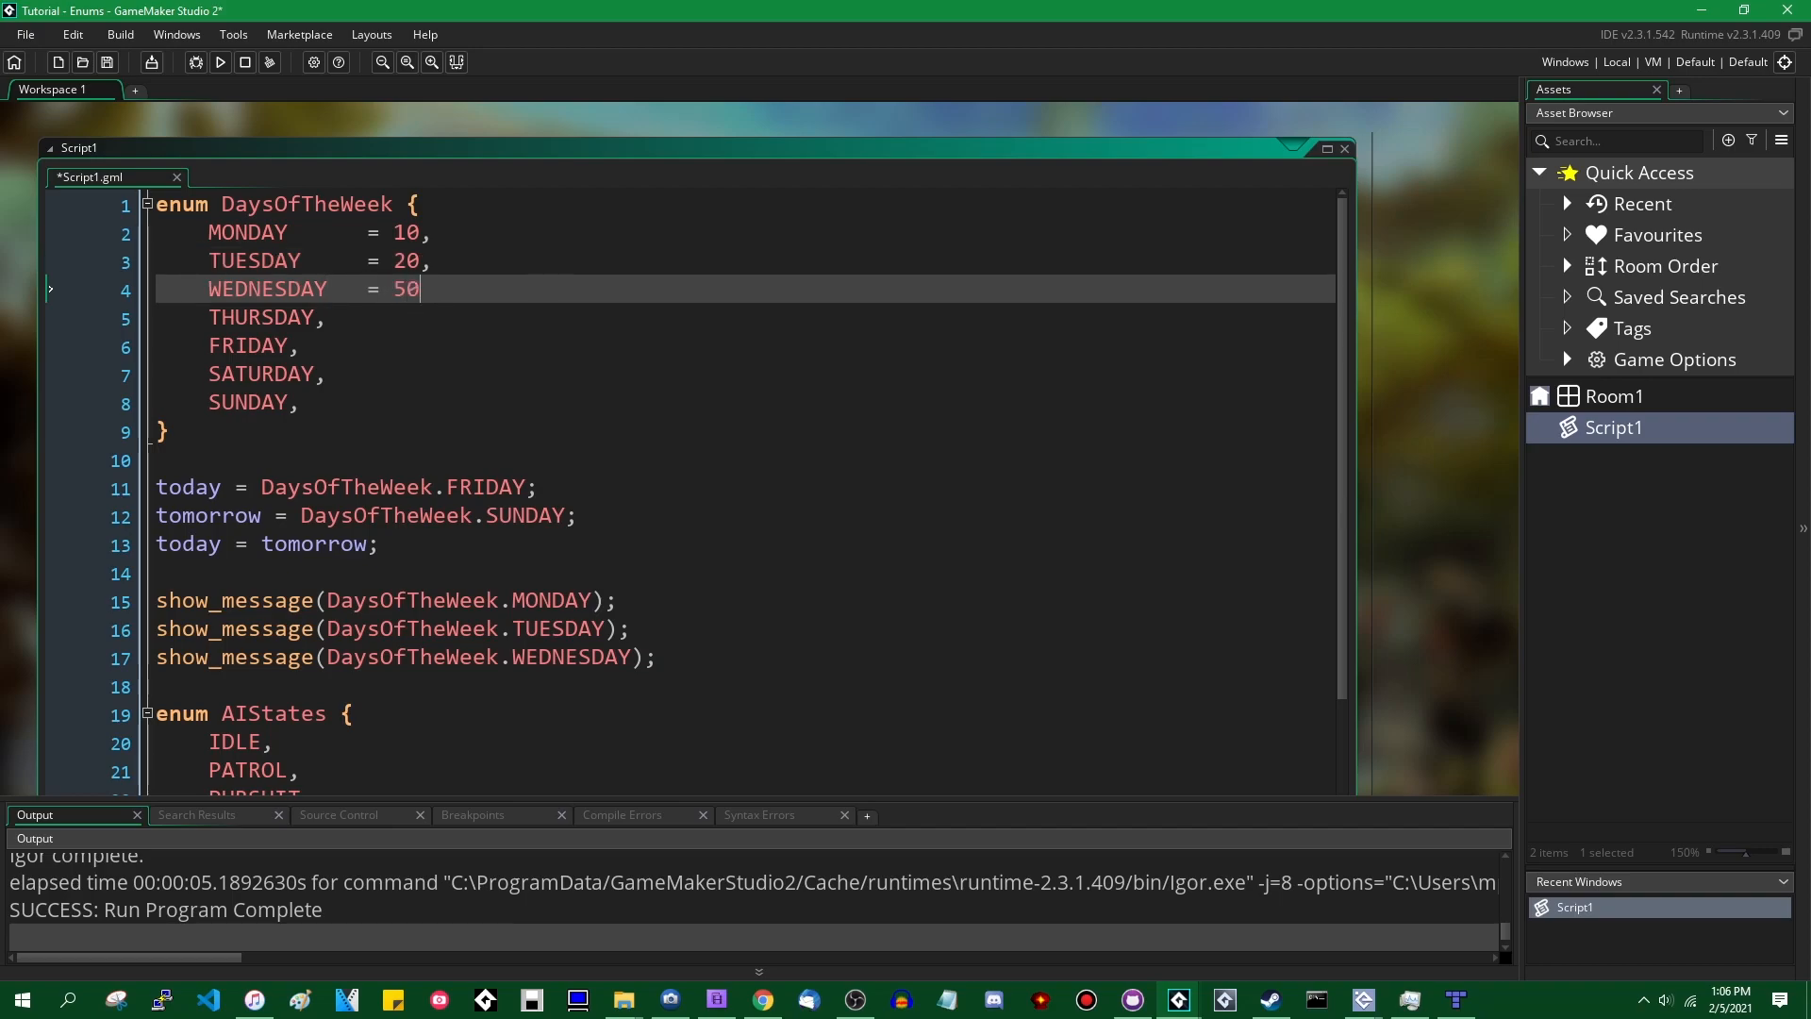
text(,)
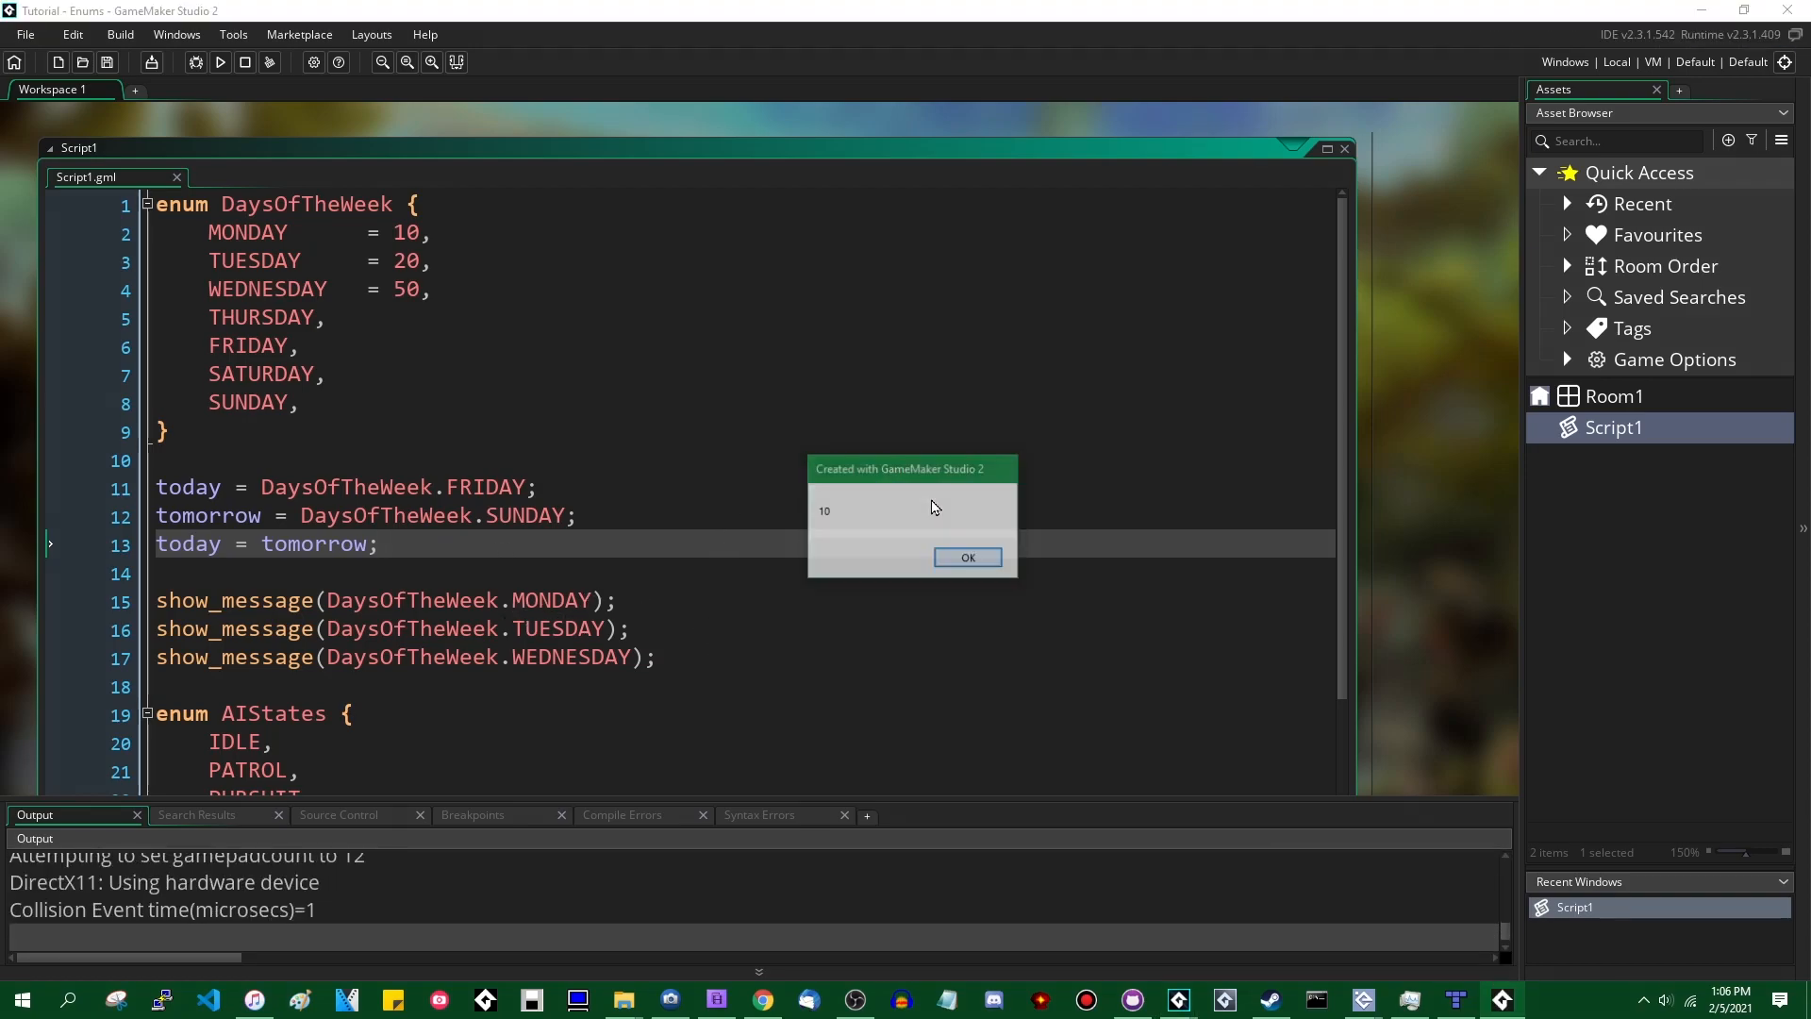
click(967, 556)
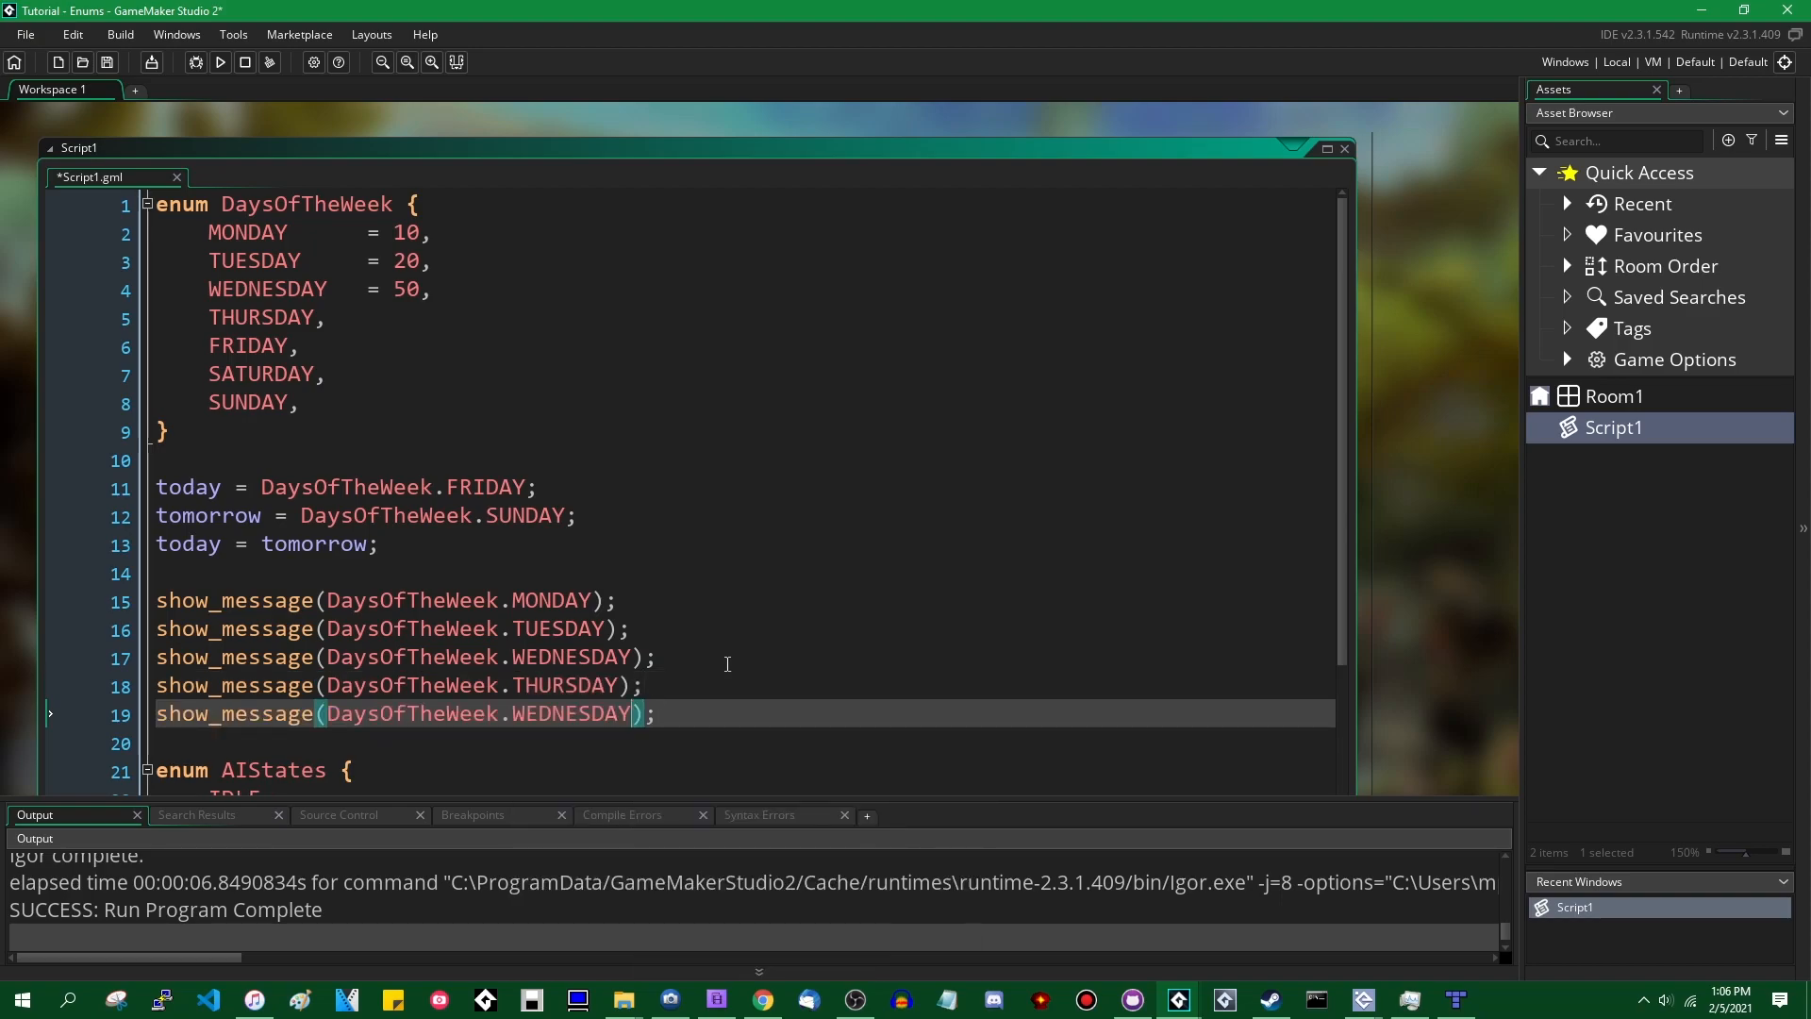
- Add THURSDAY and FRIDAY show_message lines, run, and dismiss the 10 and 50 messages
key(Backspace)
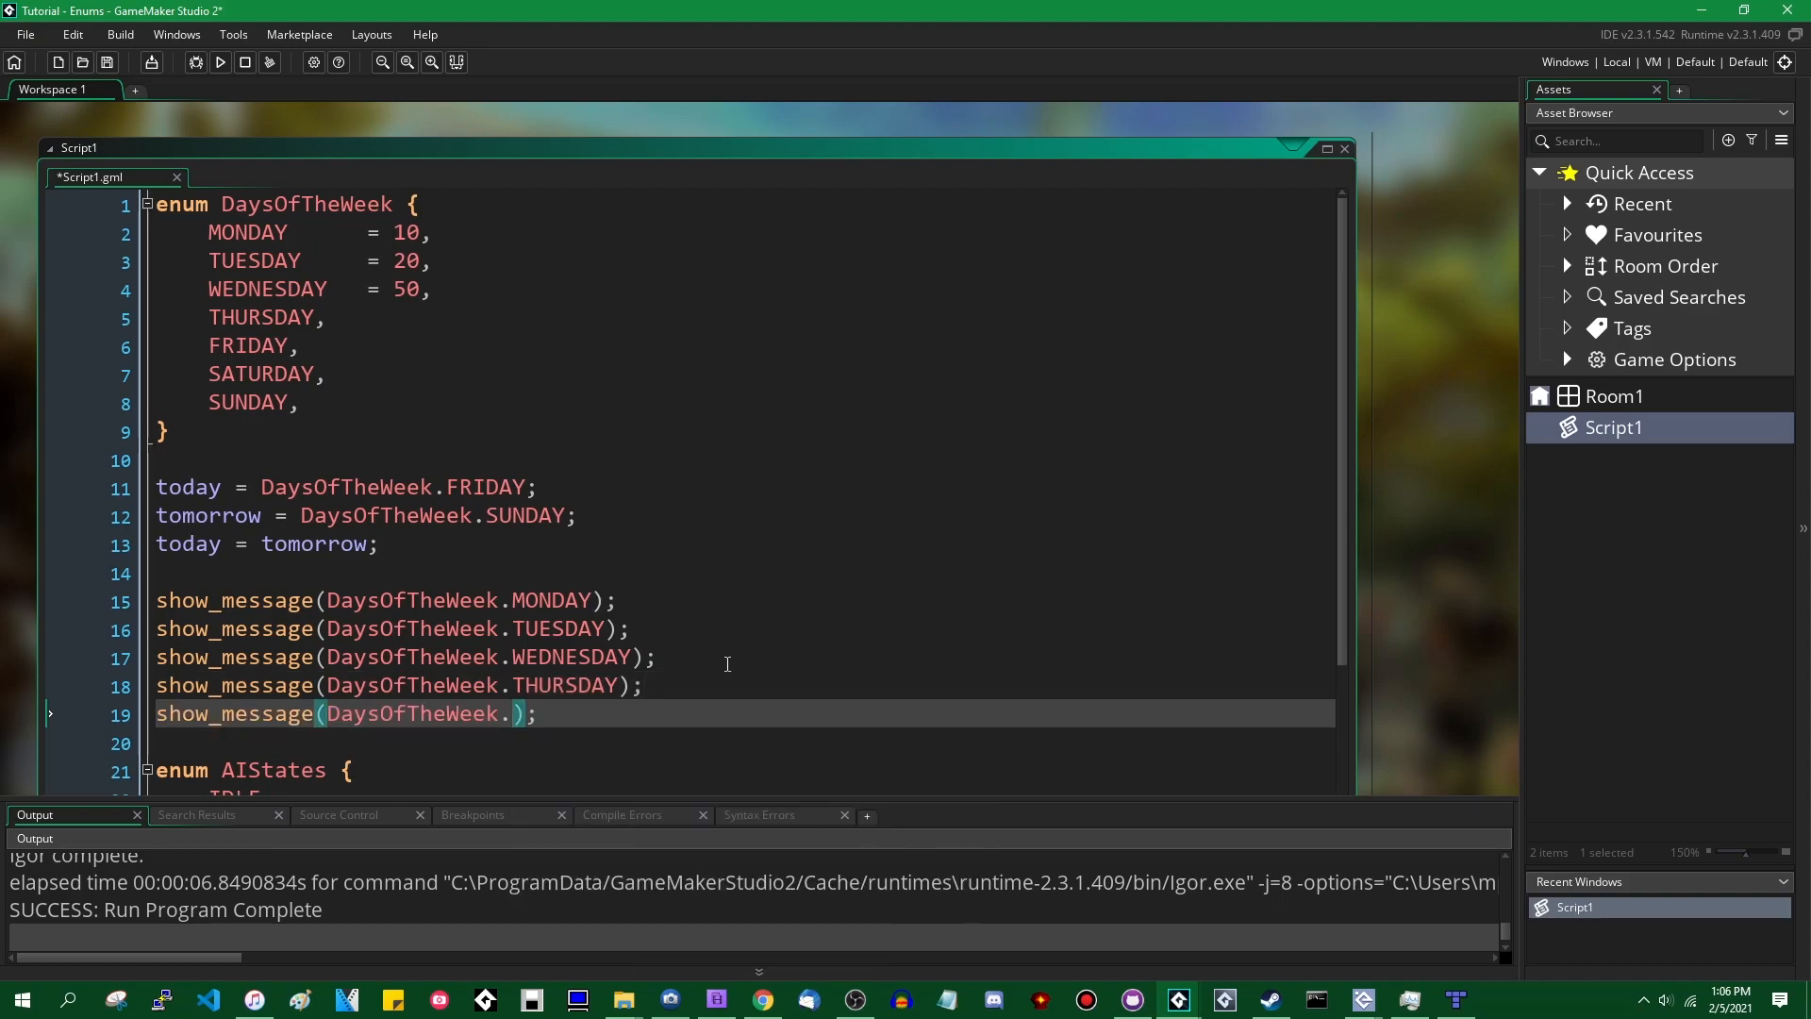
text(FRIDAY)
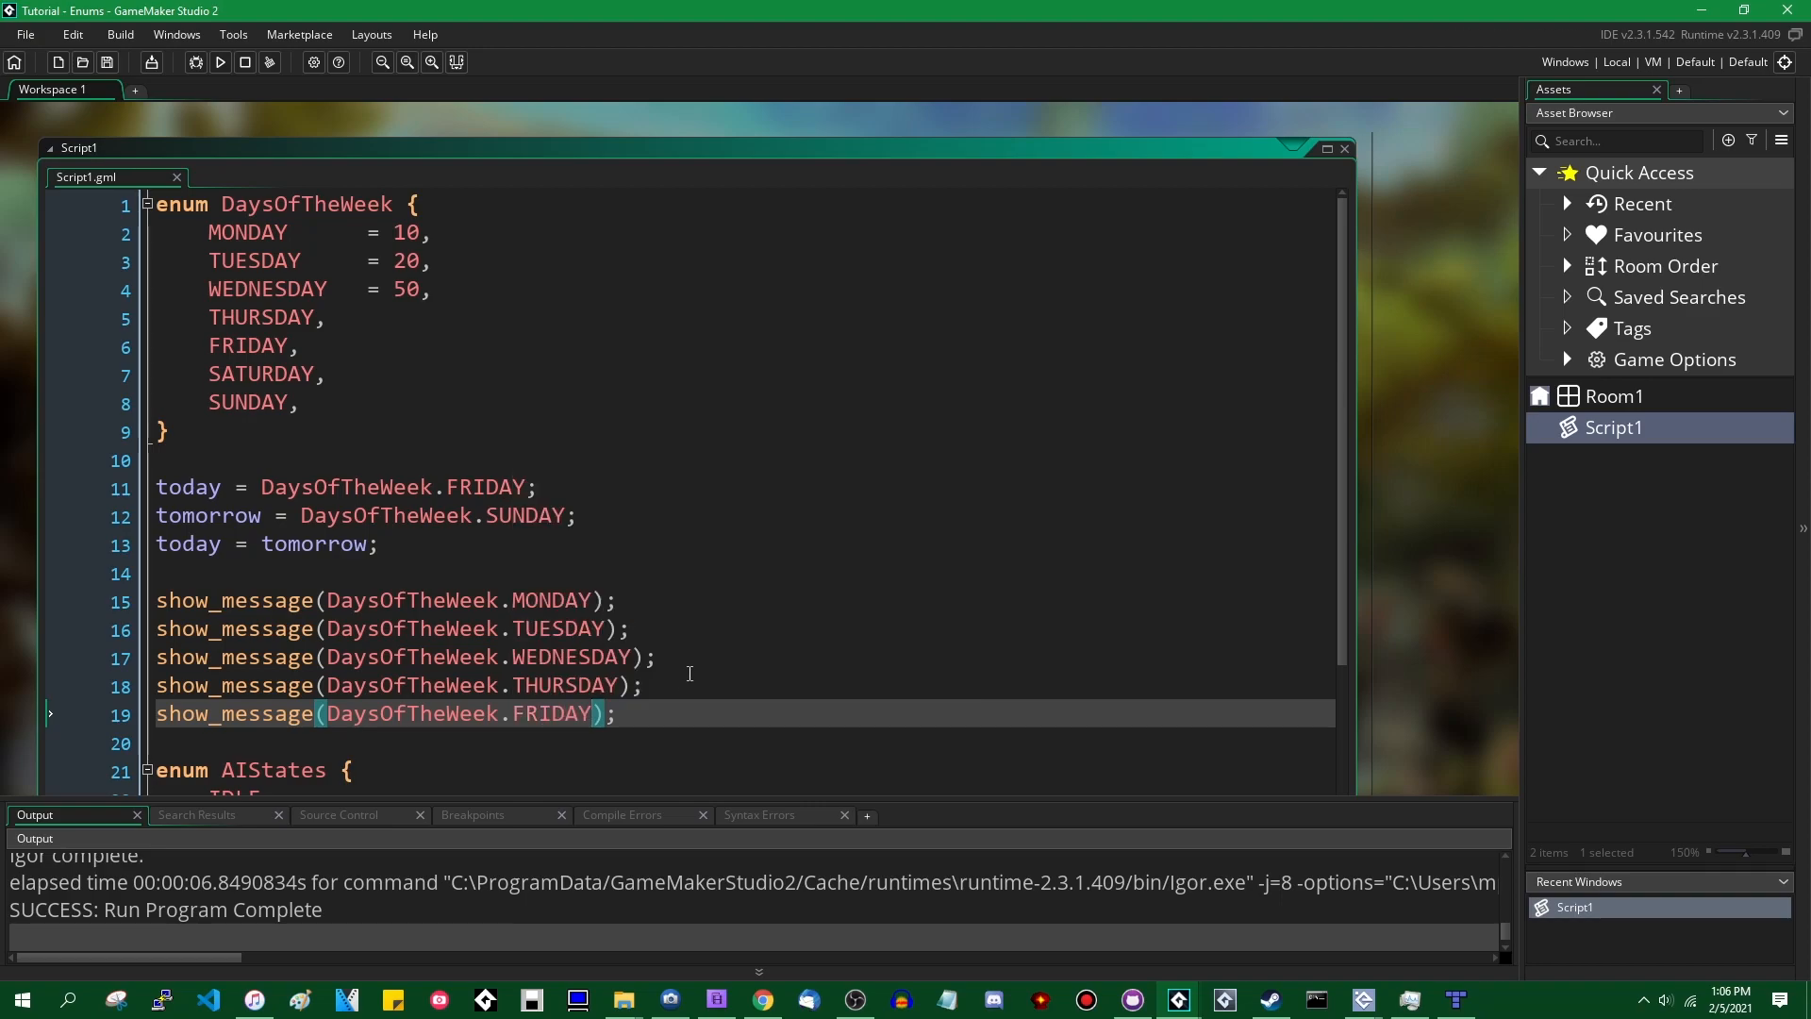
click(219, 62)
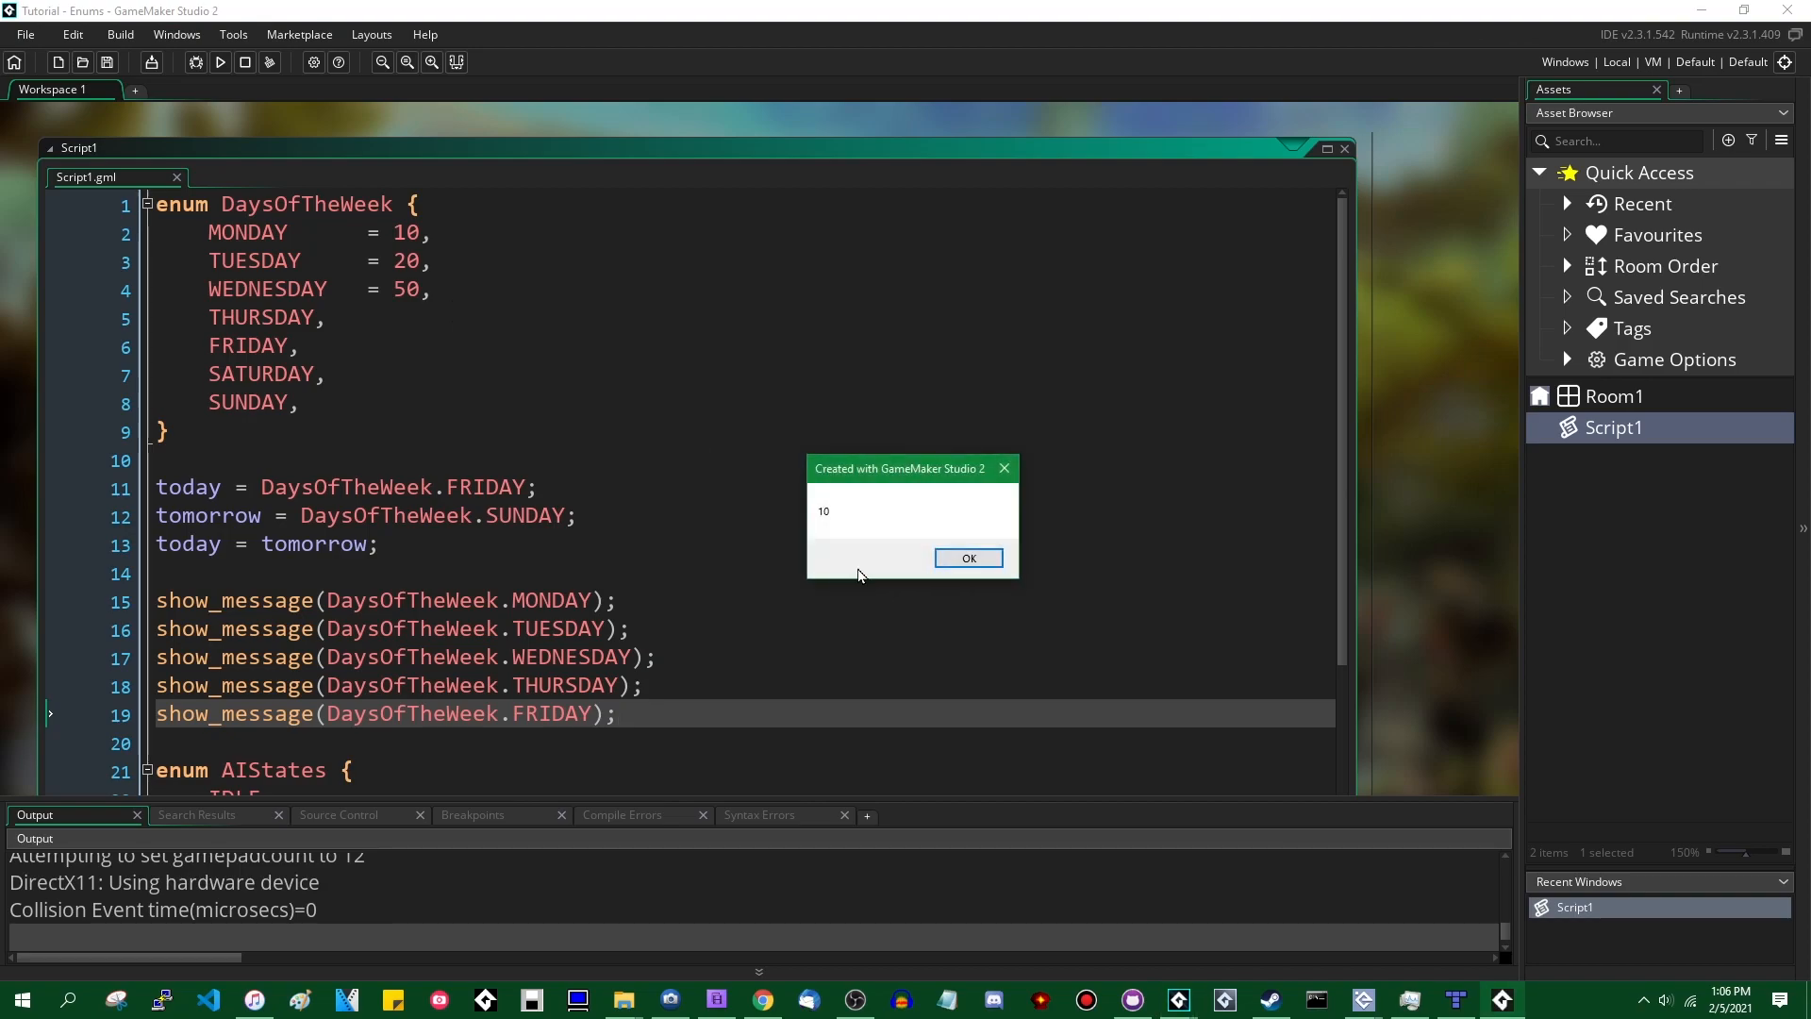
drag(901, 468, 757, 347)
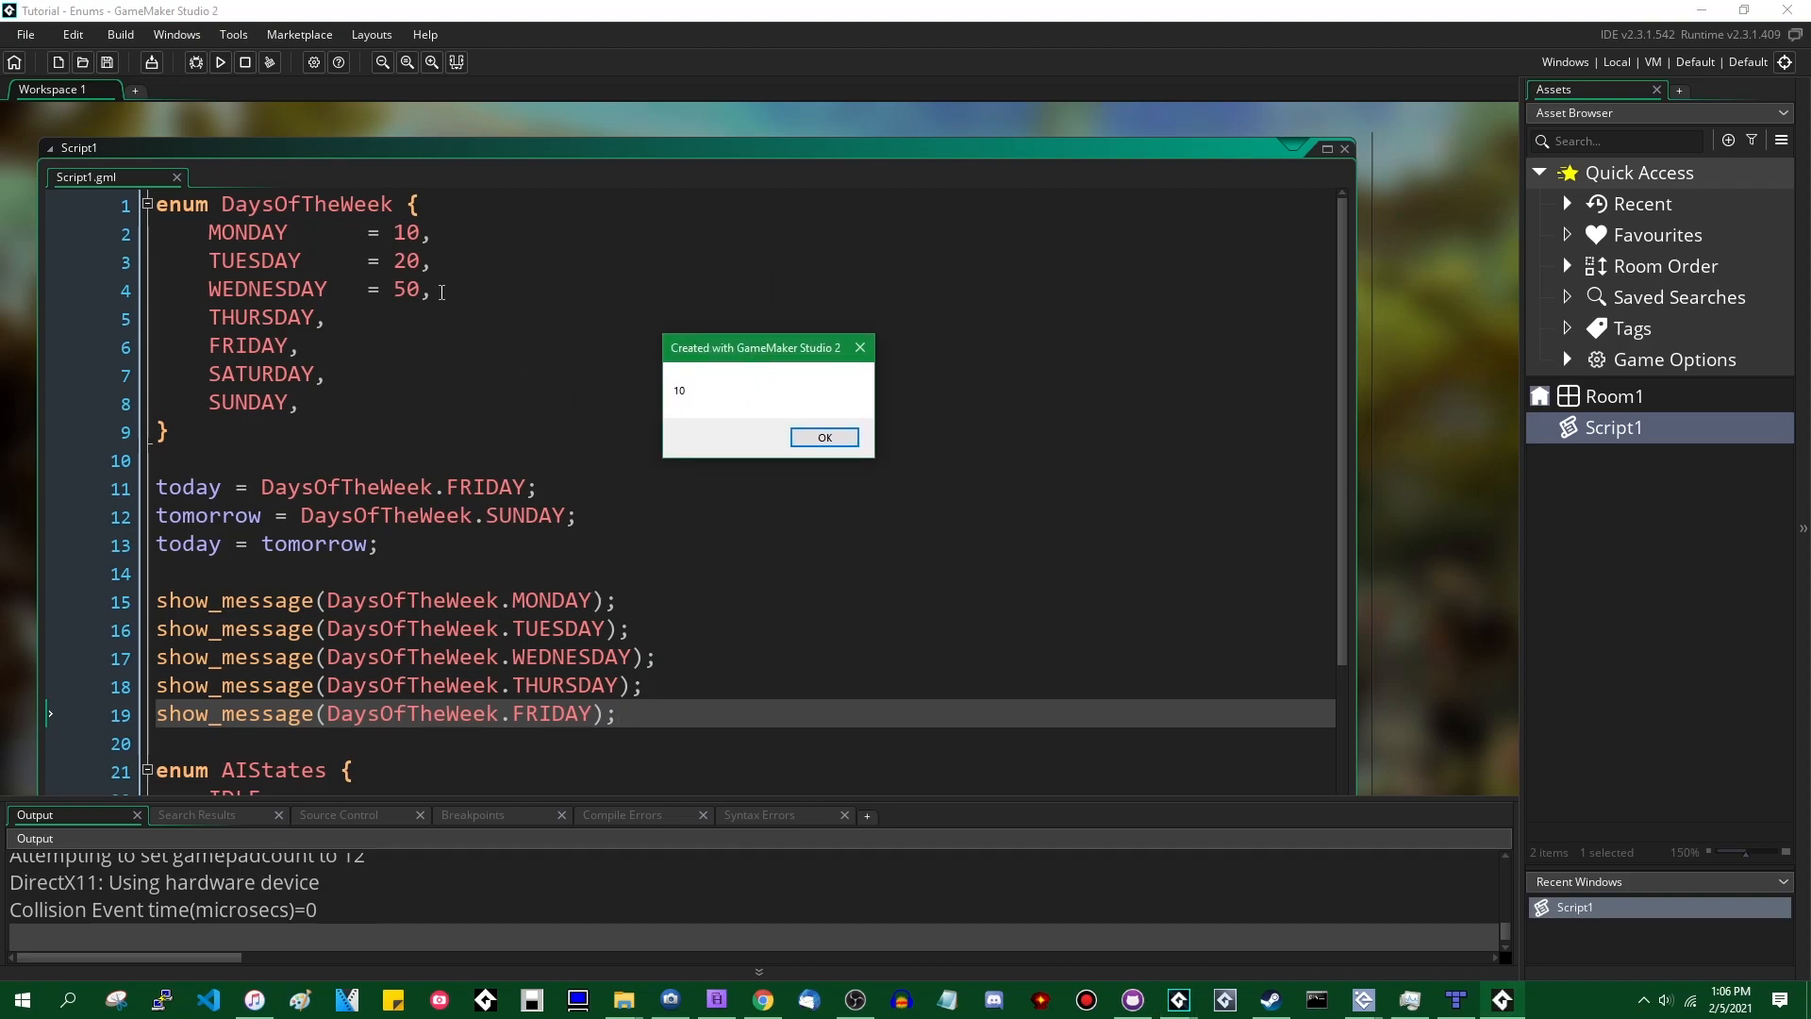
click(825, 436)
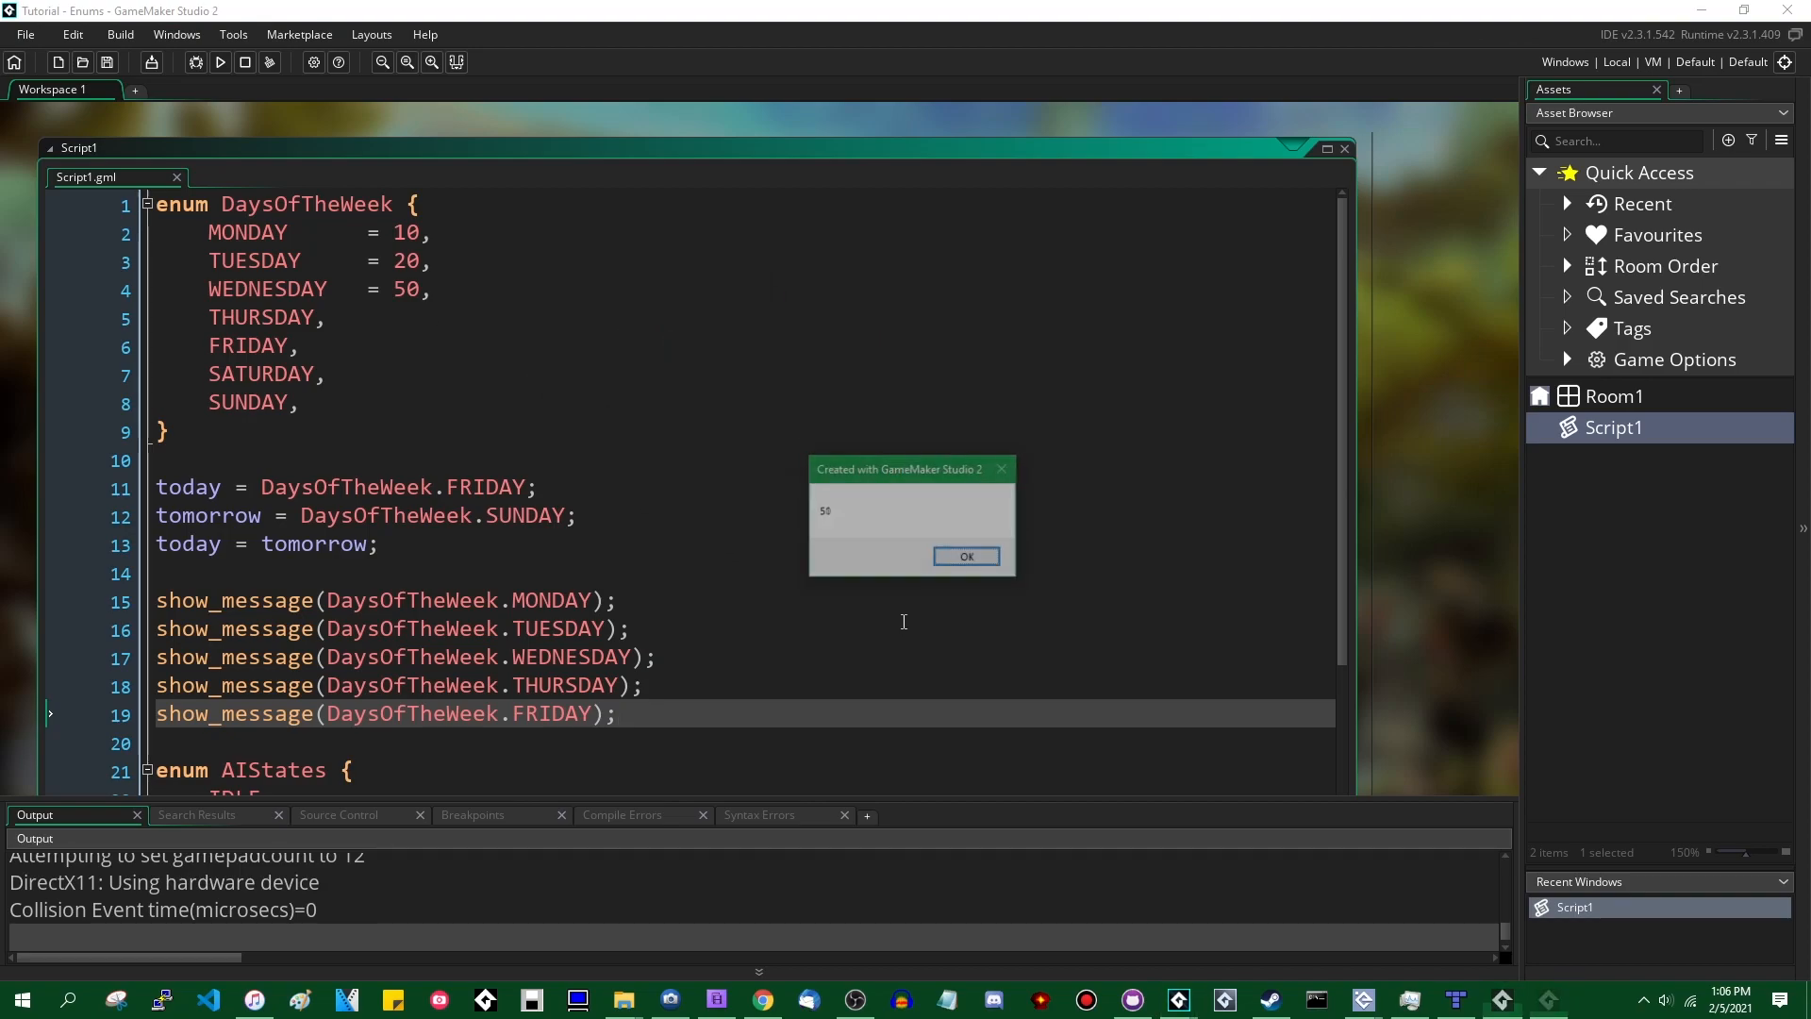
click(966, 554)
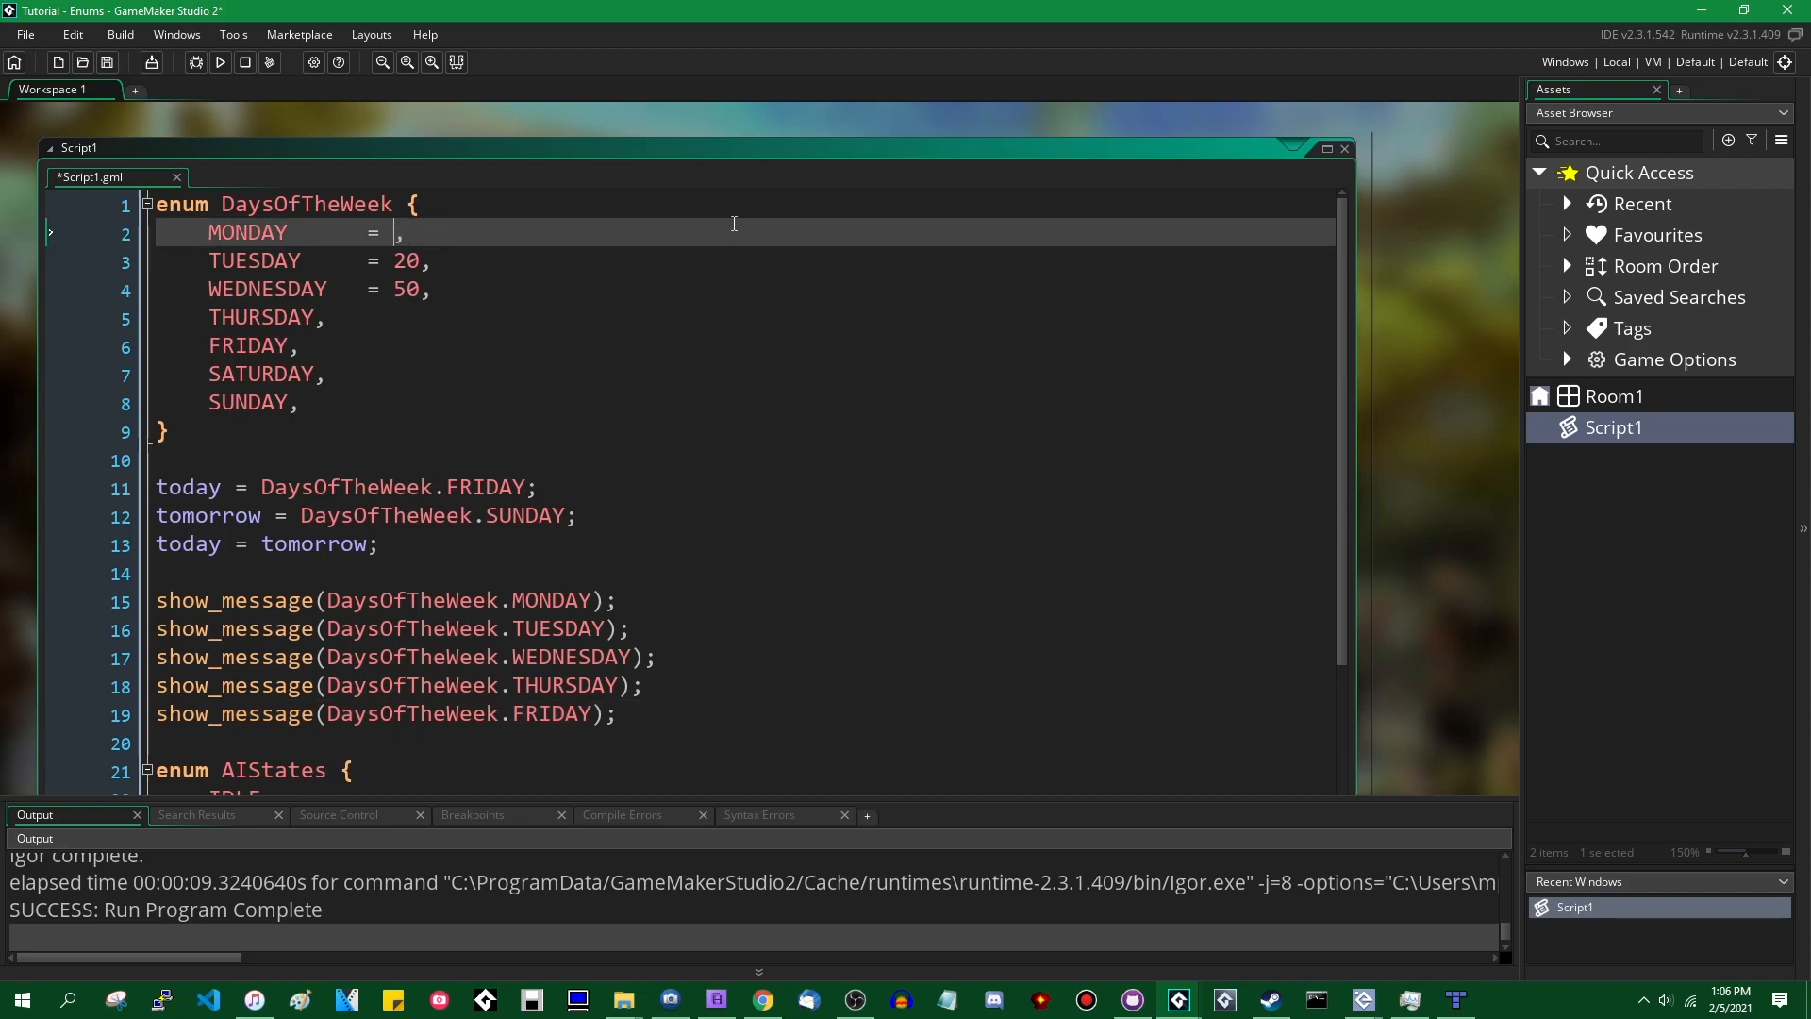
- Set MONDAY to a negative value, run, and dismiss the message showing 51
text(-1)
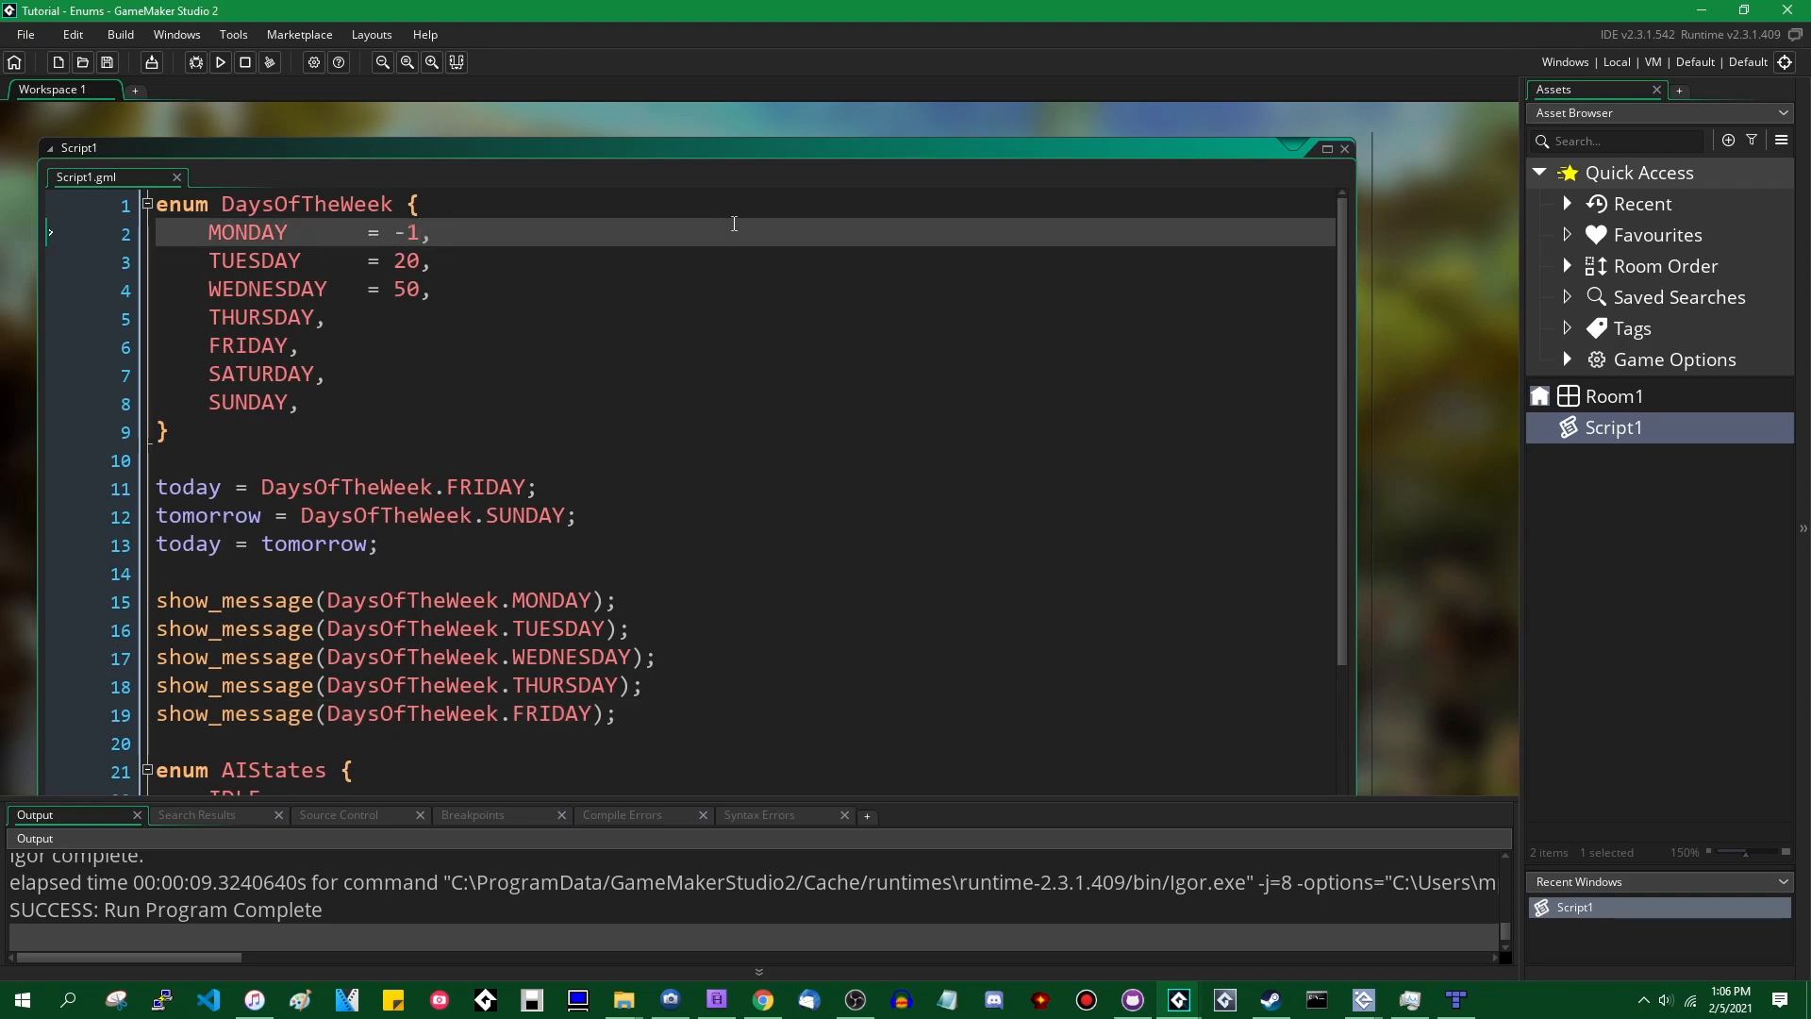
click(219, 60)
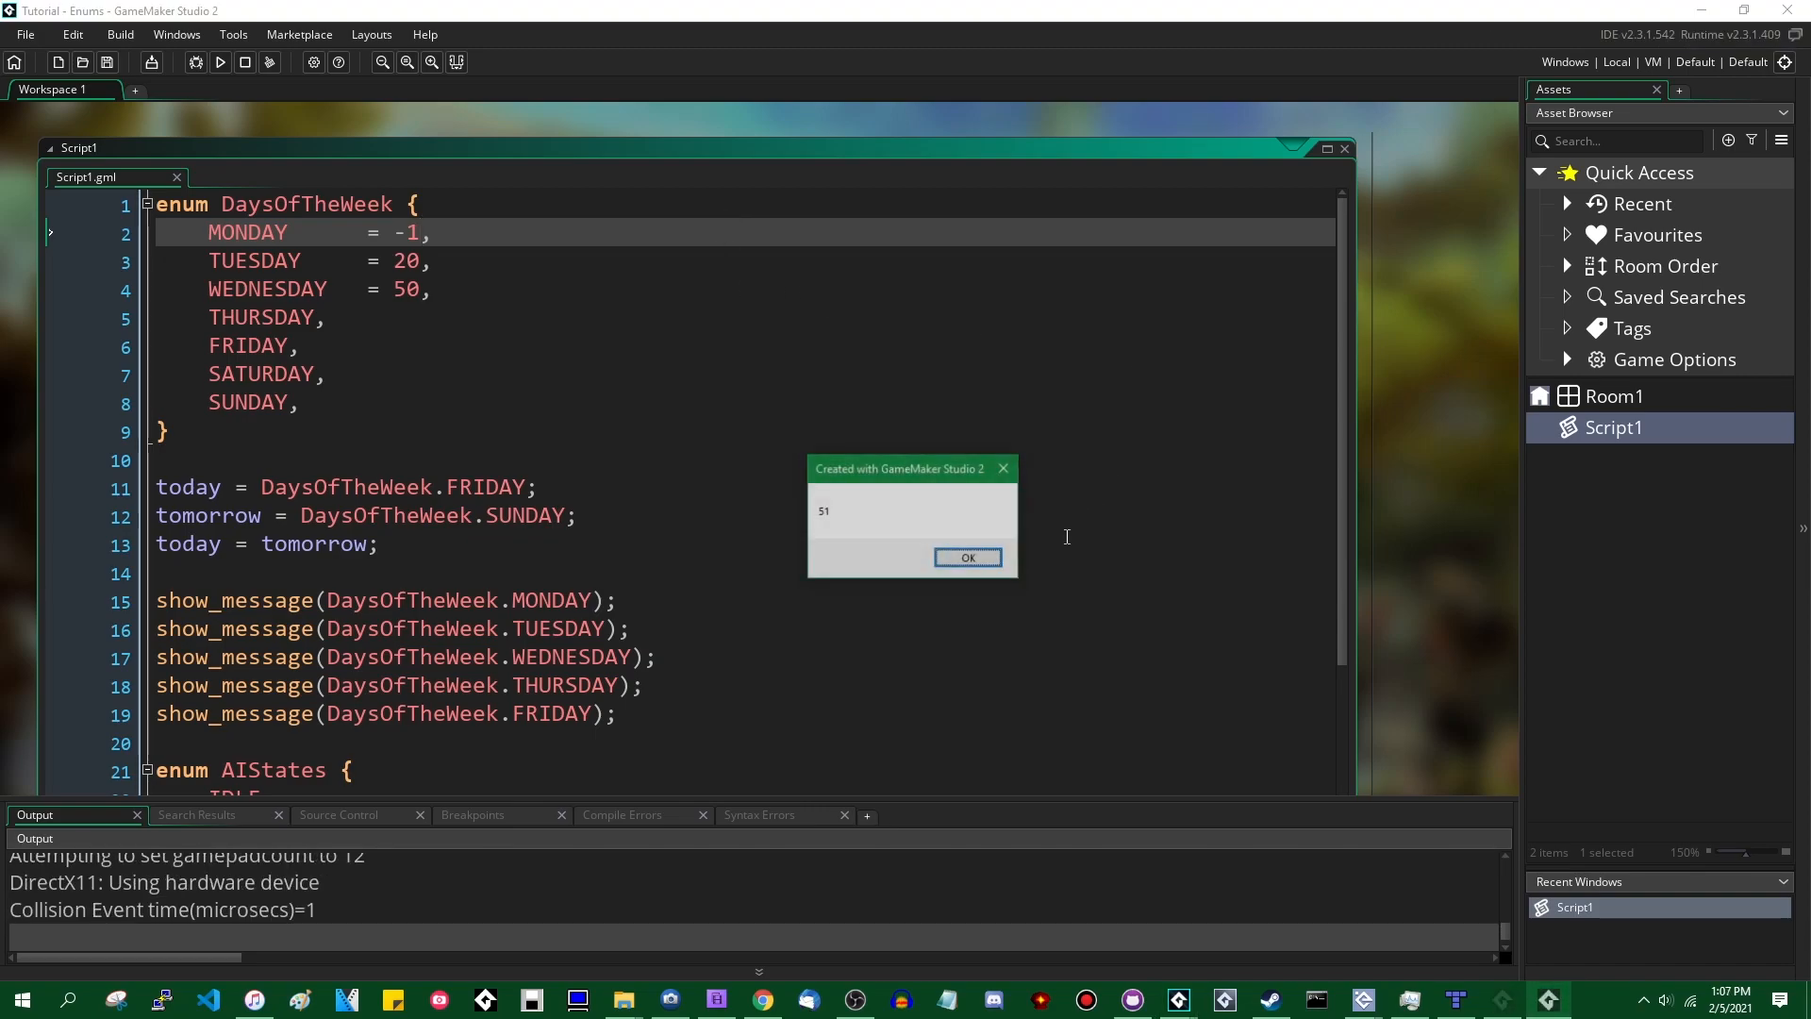
click(966, 556)
text(5)
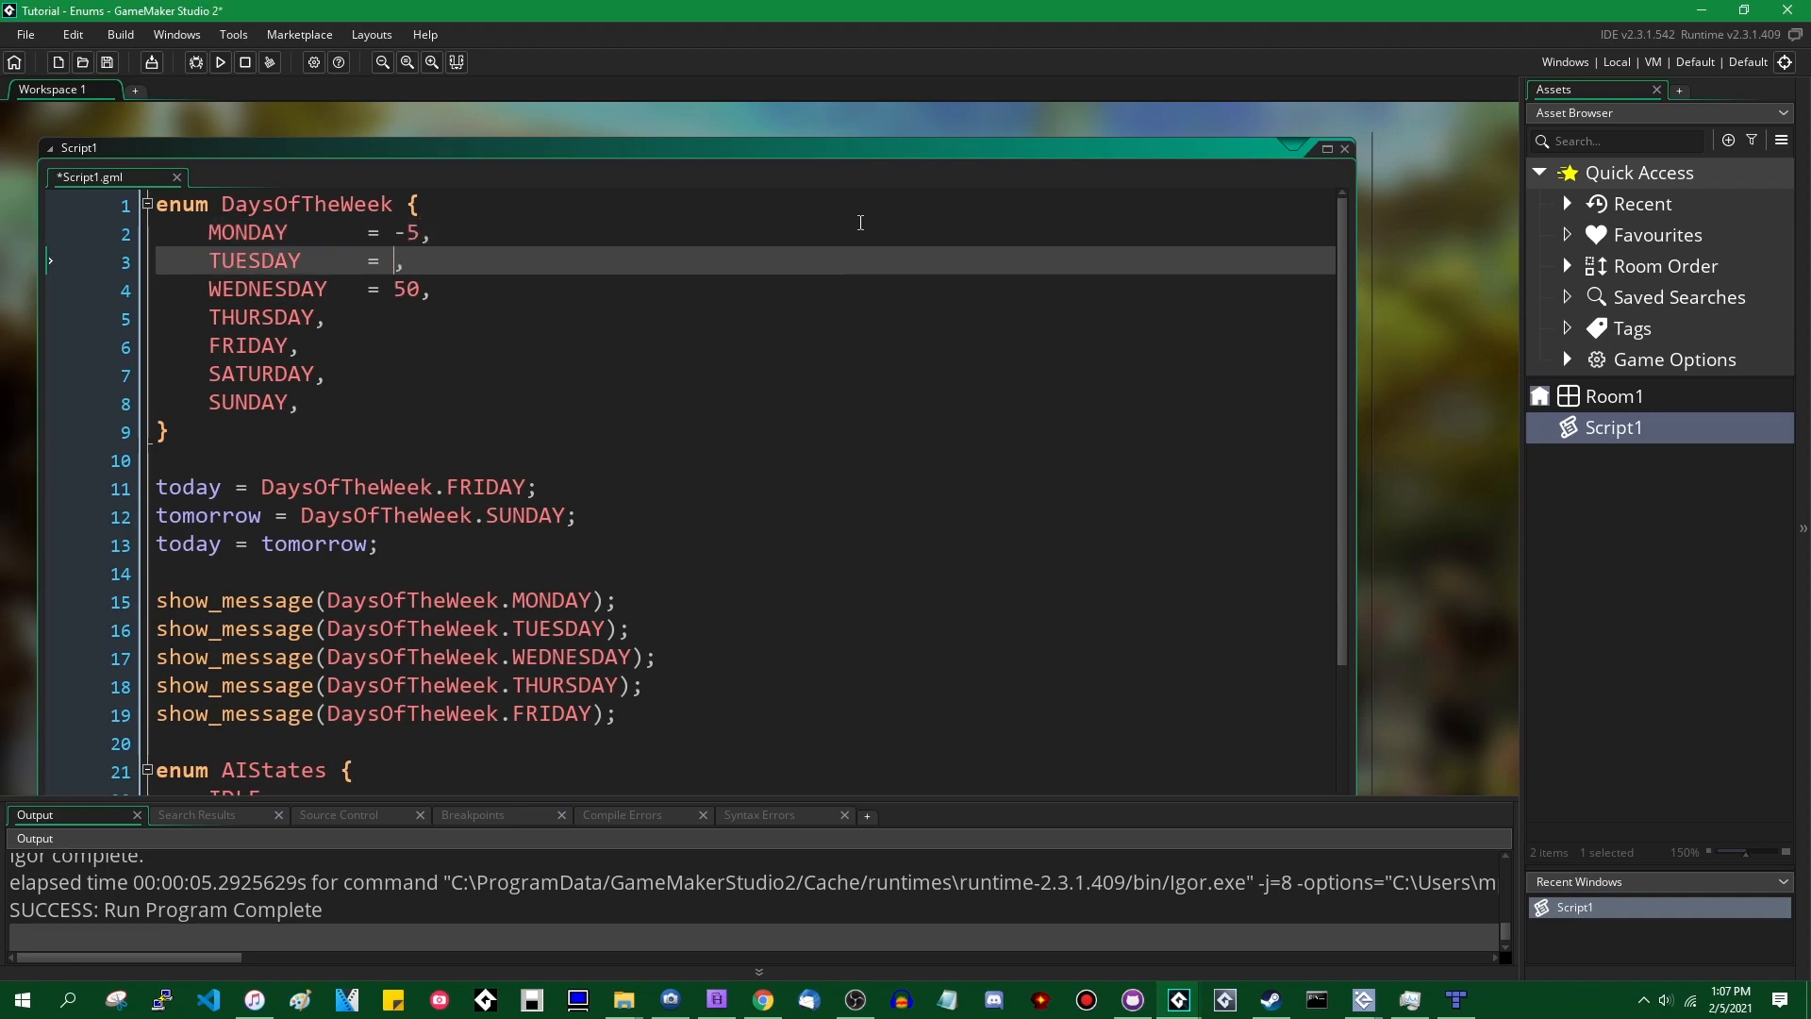
- Fix the WEDNESDAY typo, run to see -4, then clear MONDAY's explicit value
key(BackSpace)
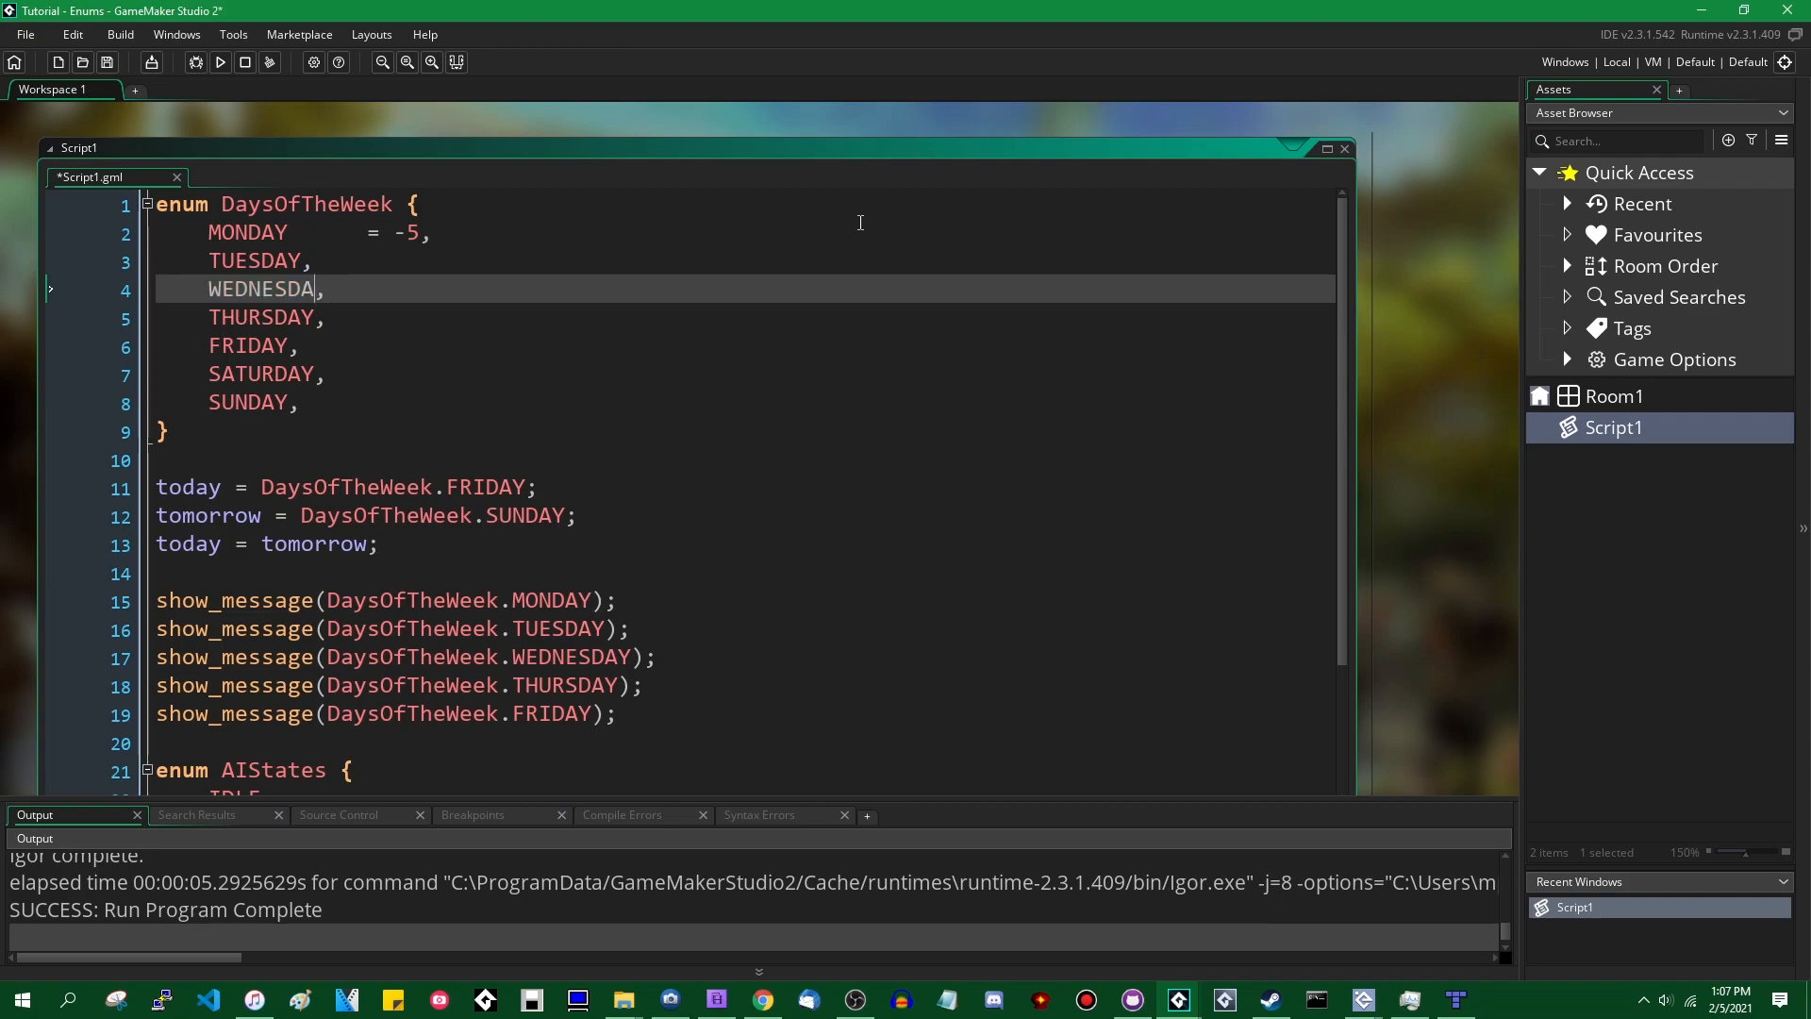
text(Y)
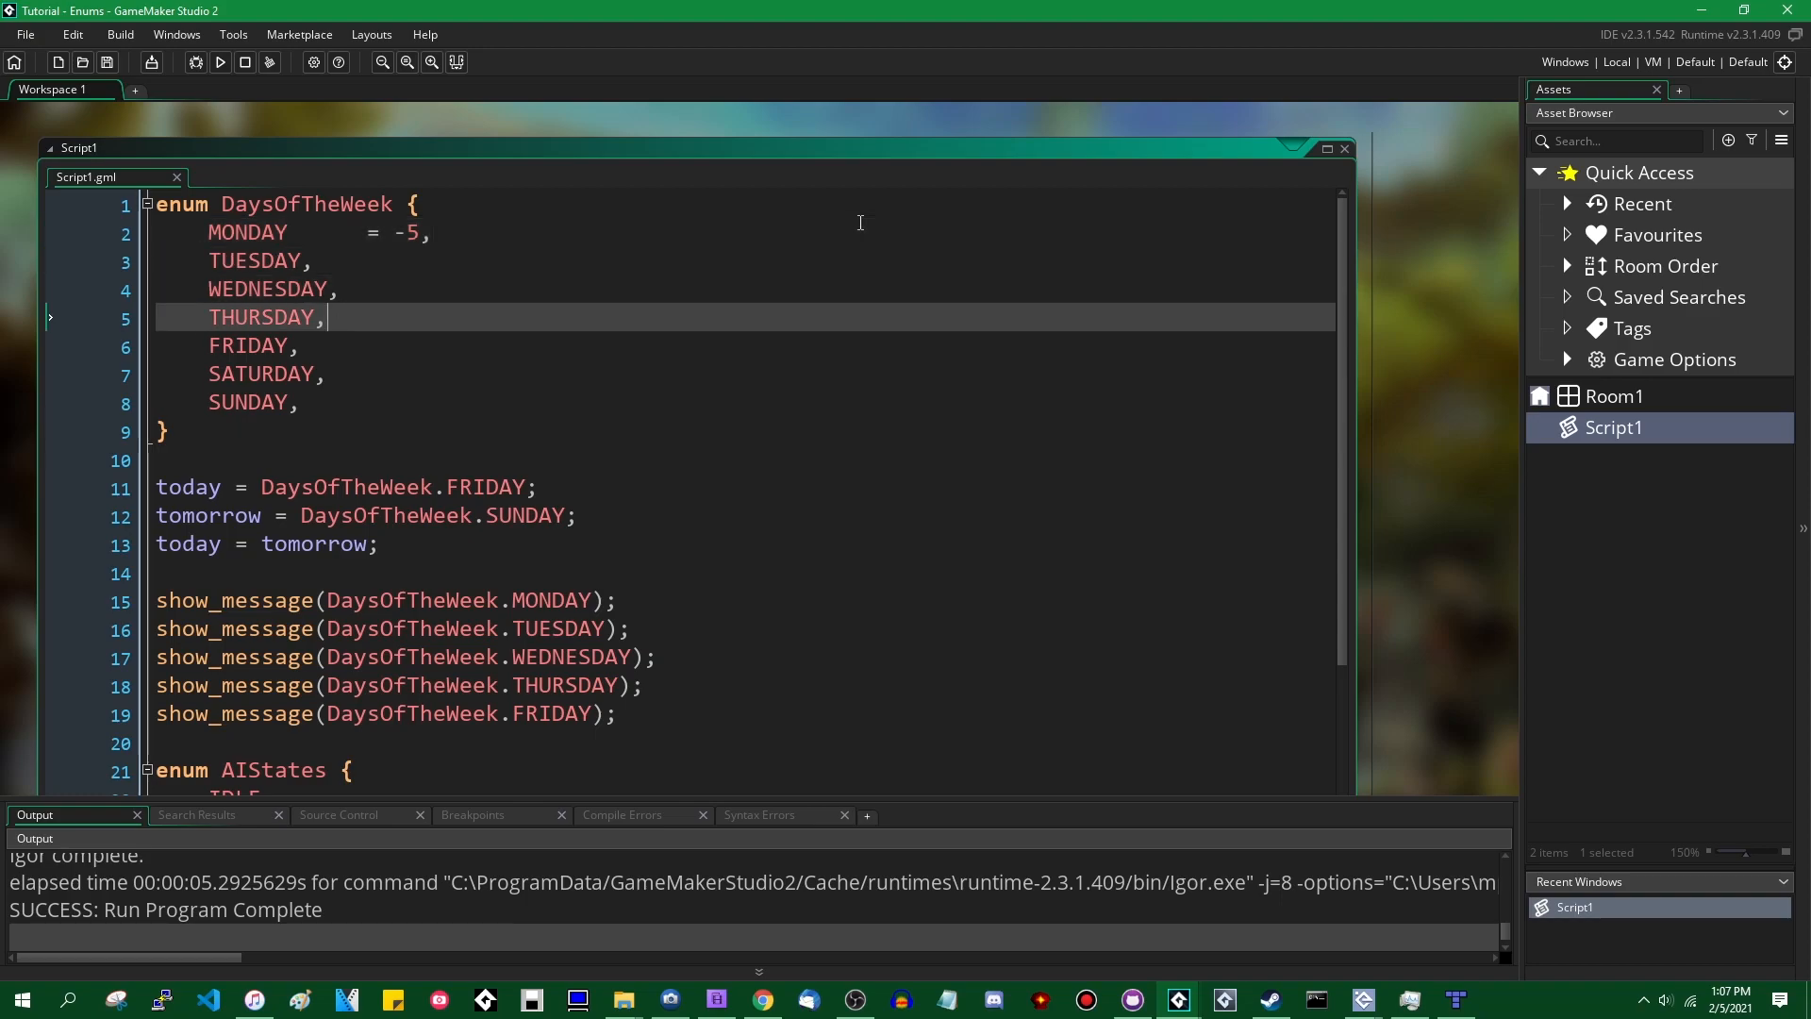
click(300, 400)
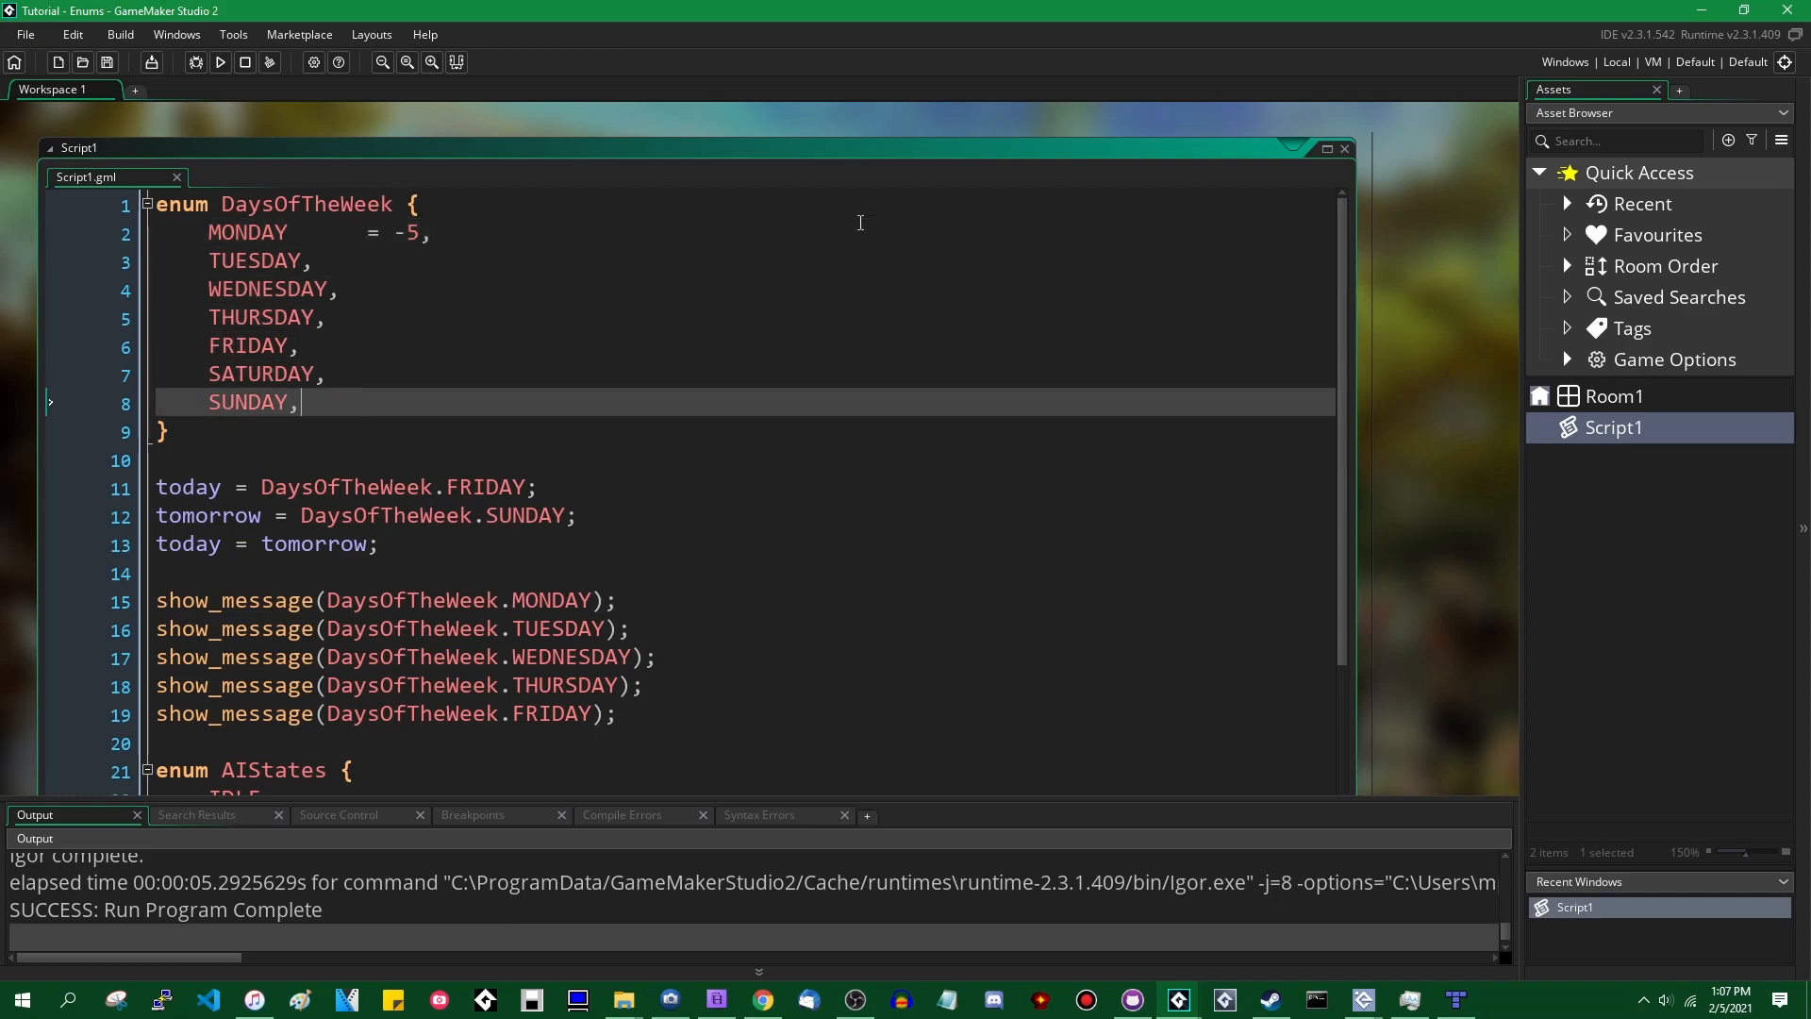
click(219, 62)
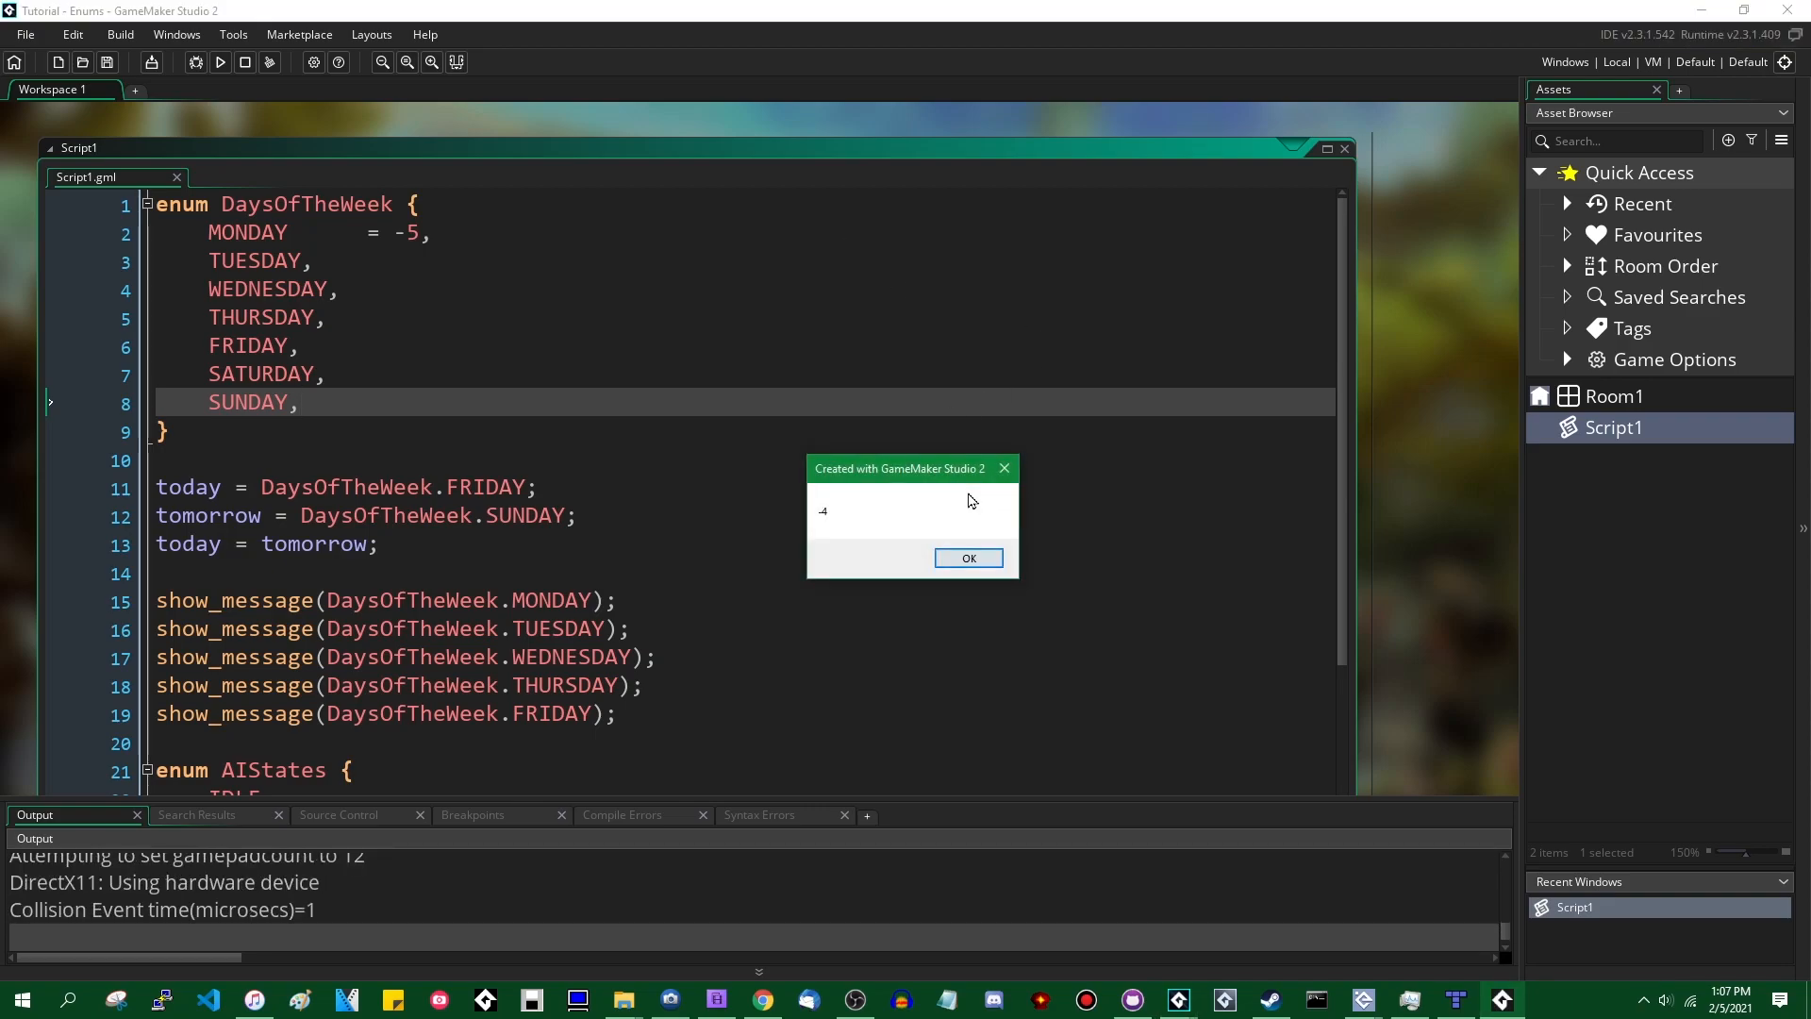
click(968, 559)
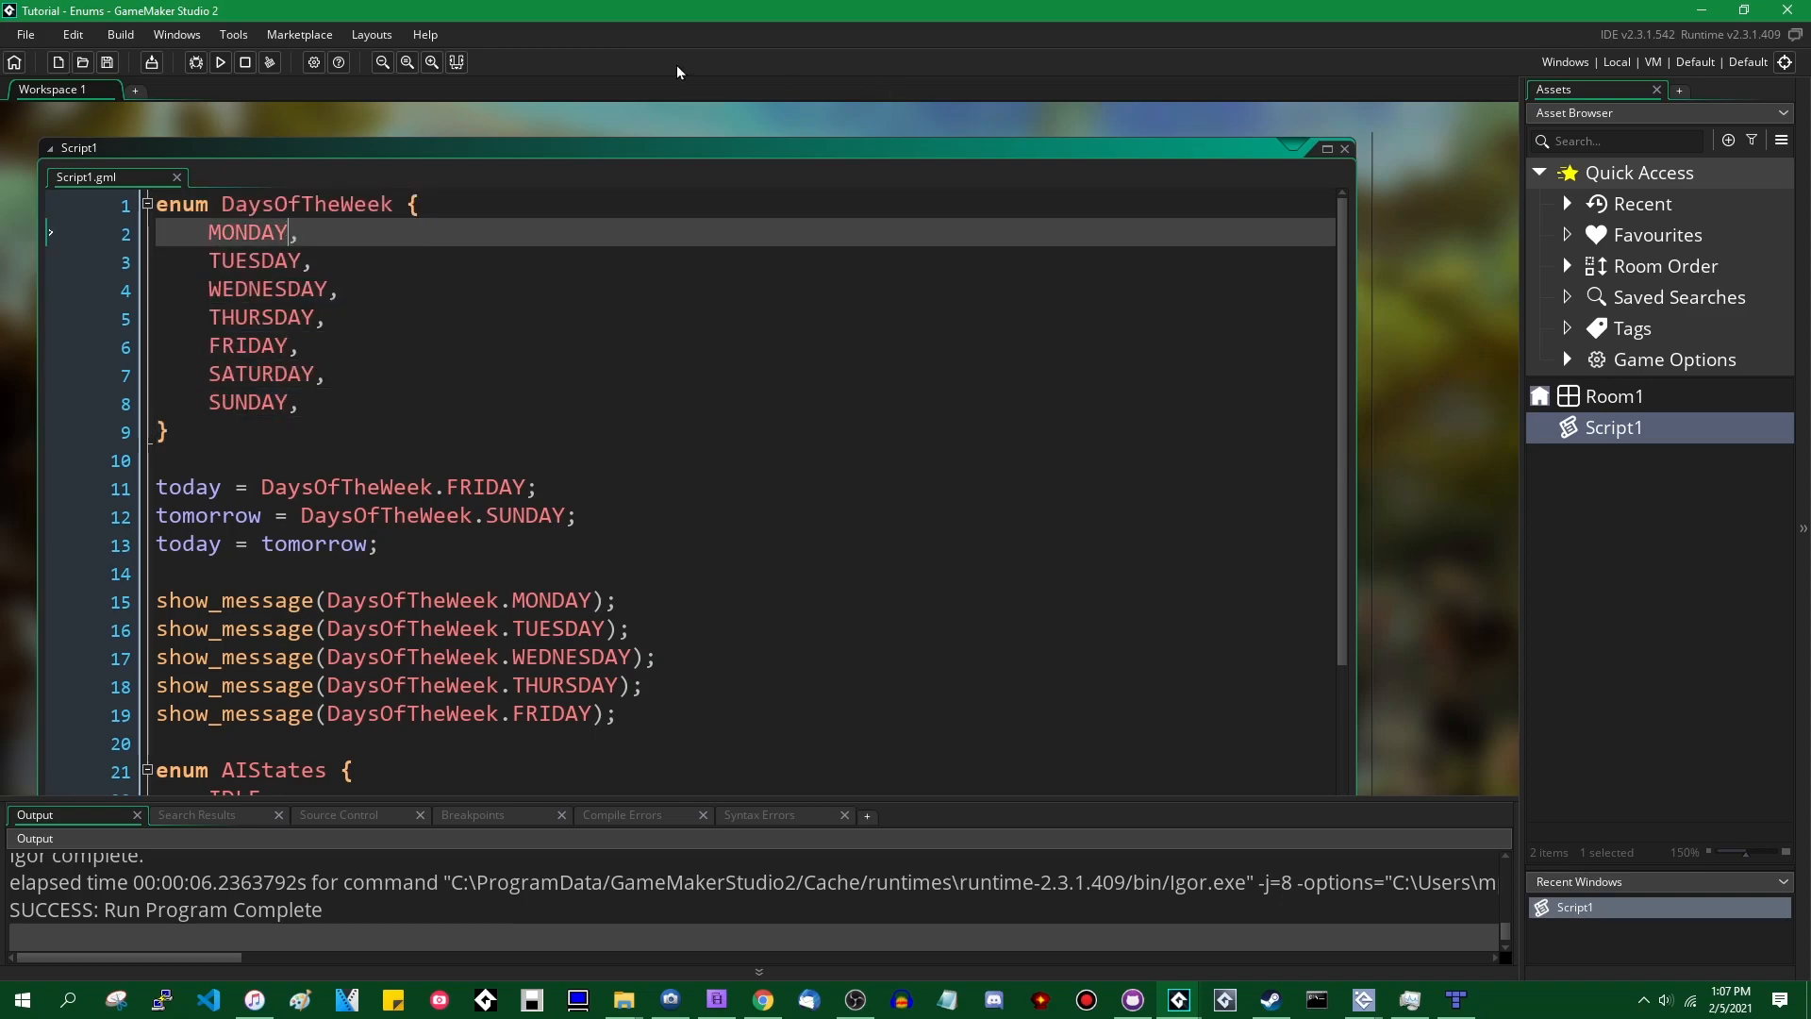
mouse_move(379, 190)
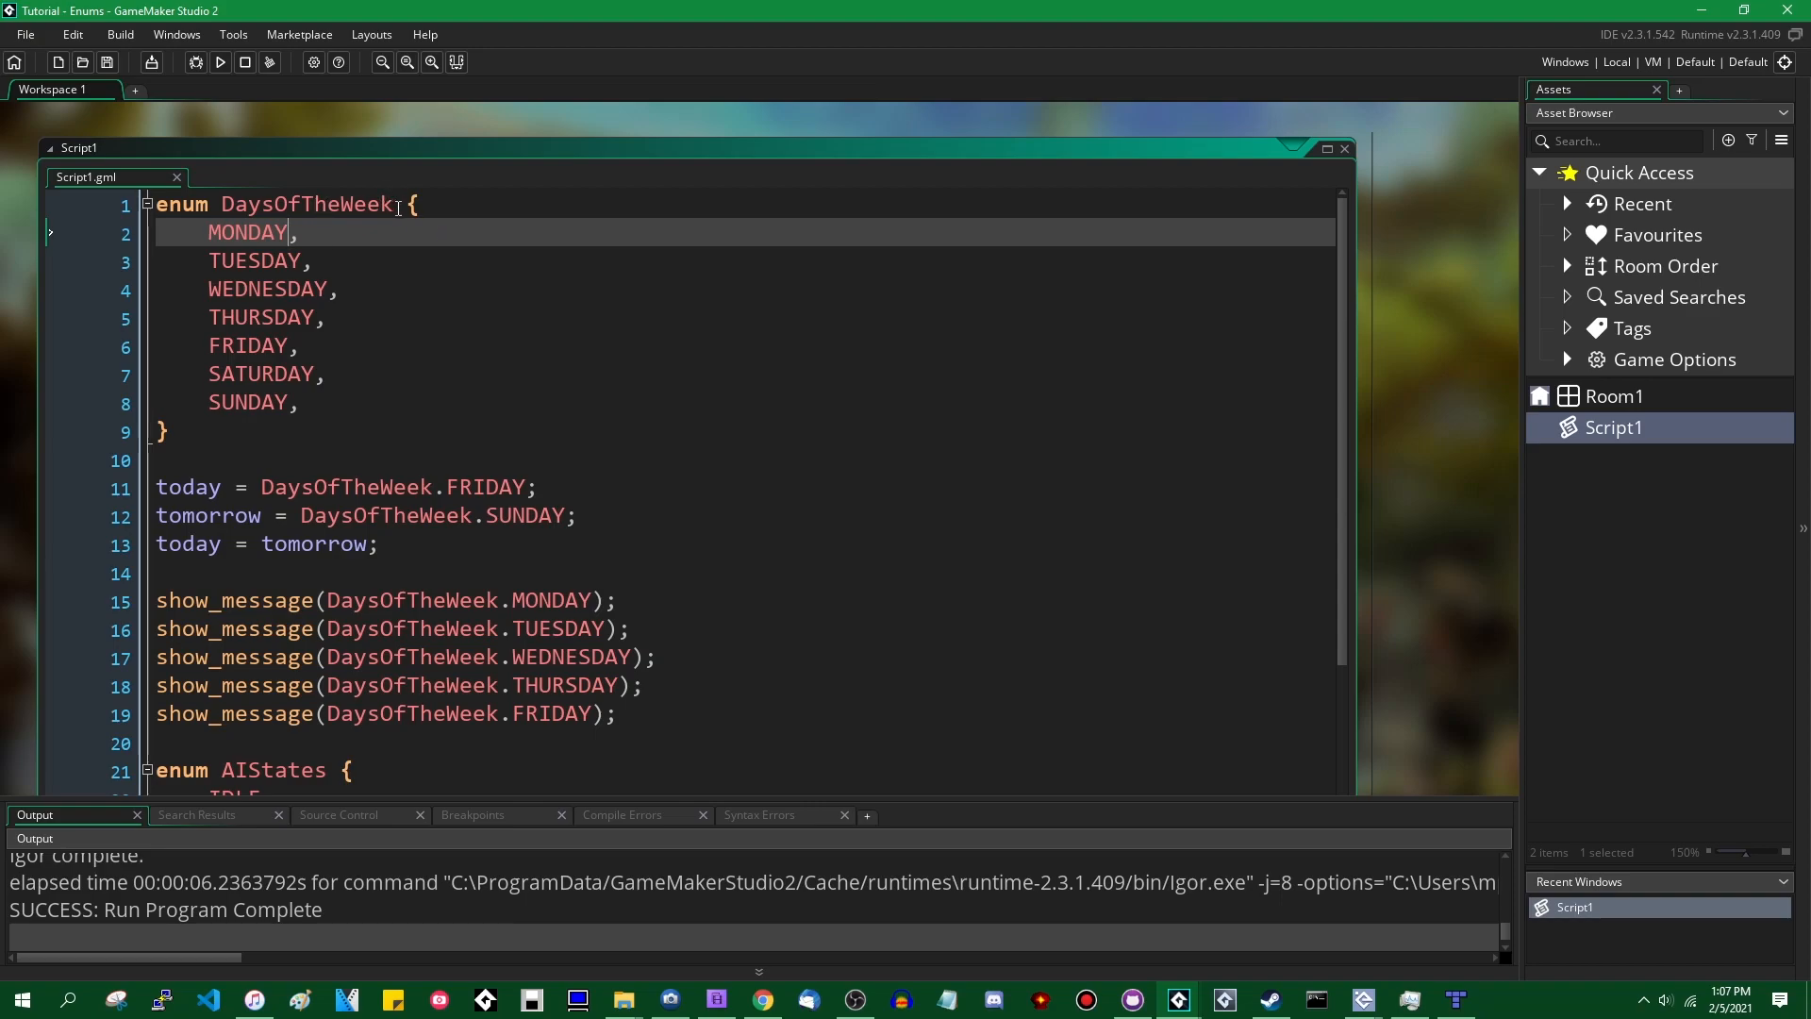
mouse_move(383, 363)
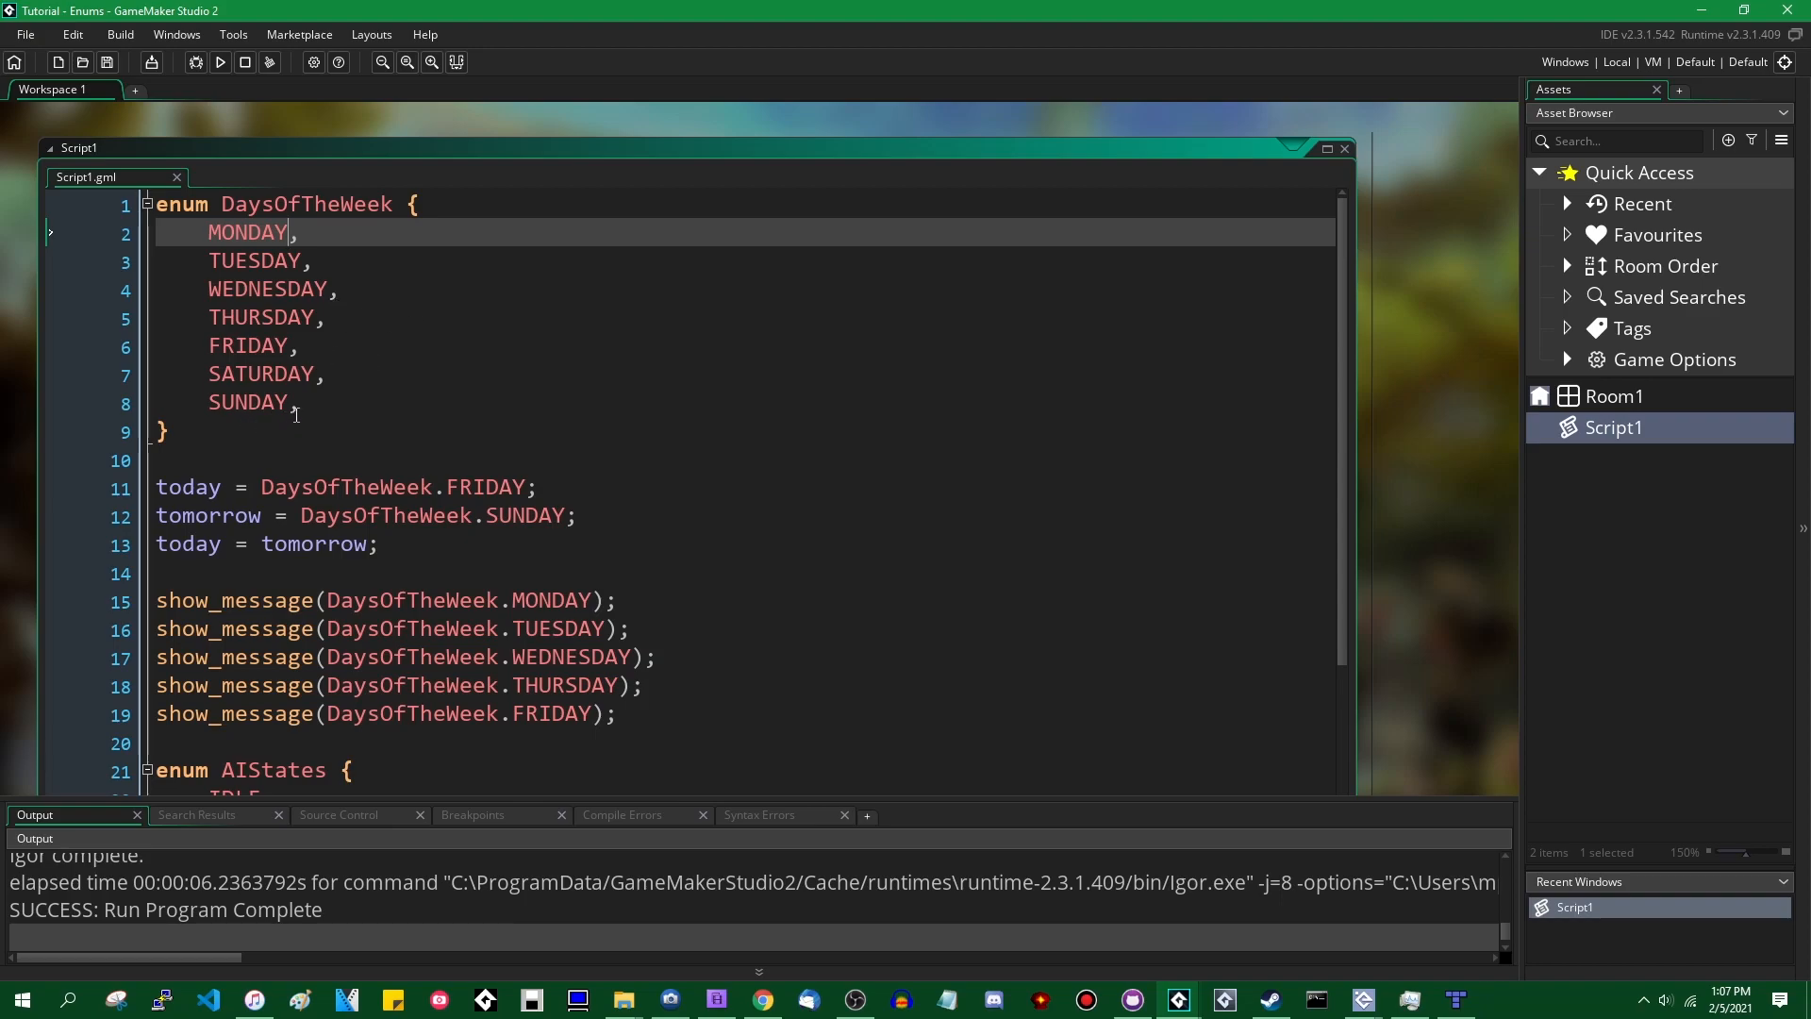
- Start an enum ErrorCodes with PLAYER_DEAD = -5 and NO_MORE_COINS = -4
text(en)
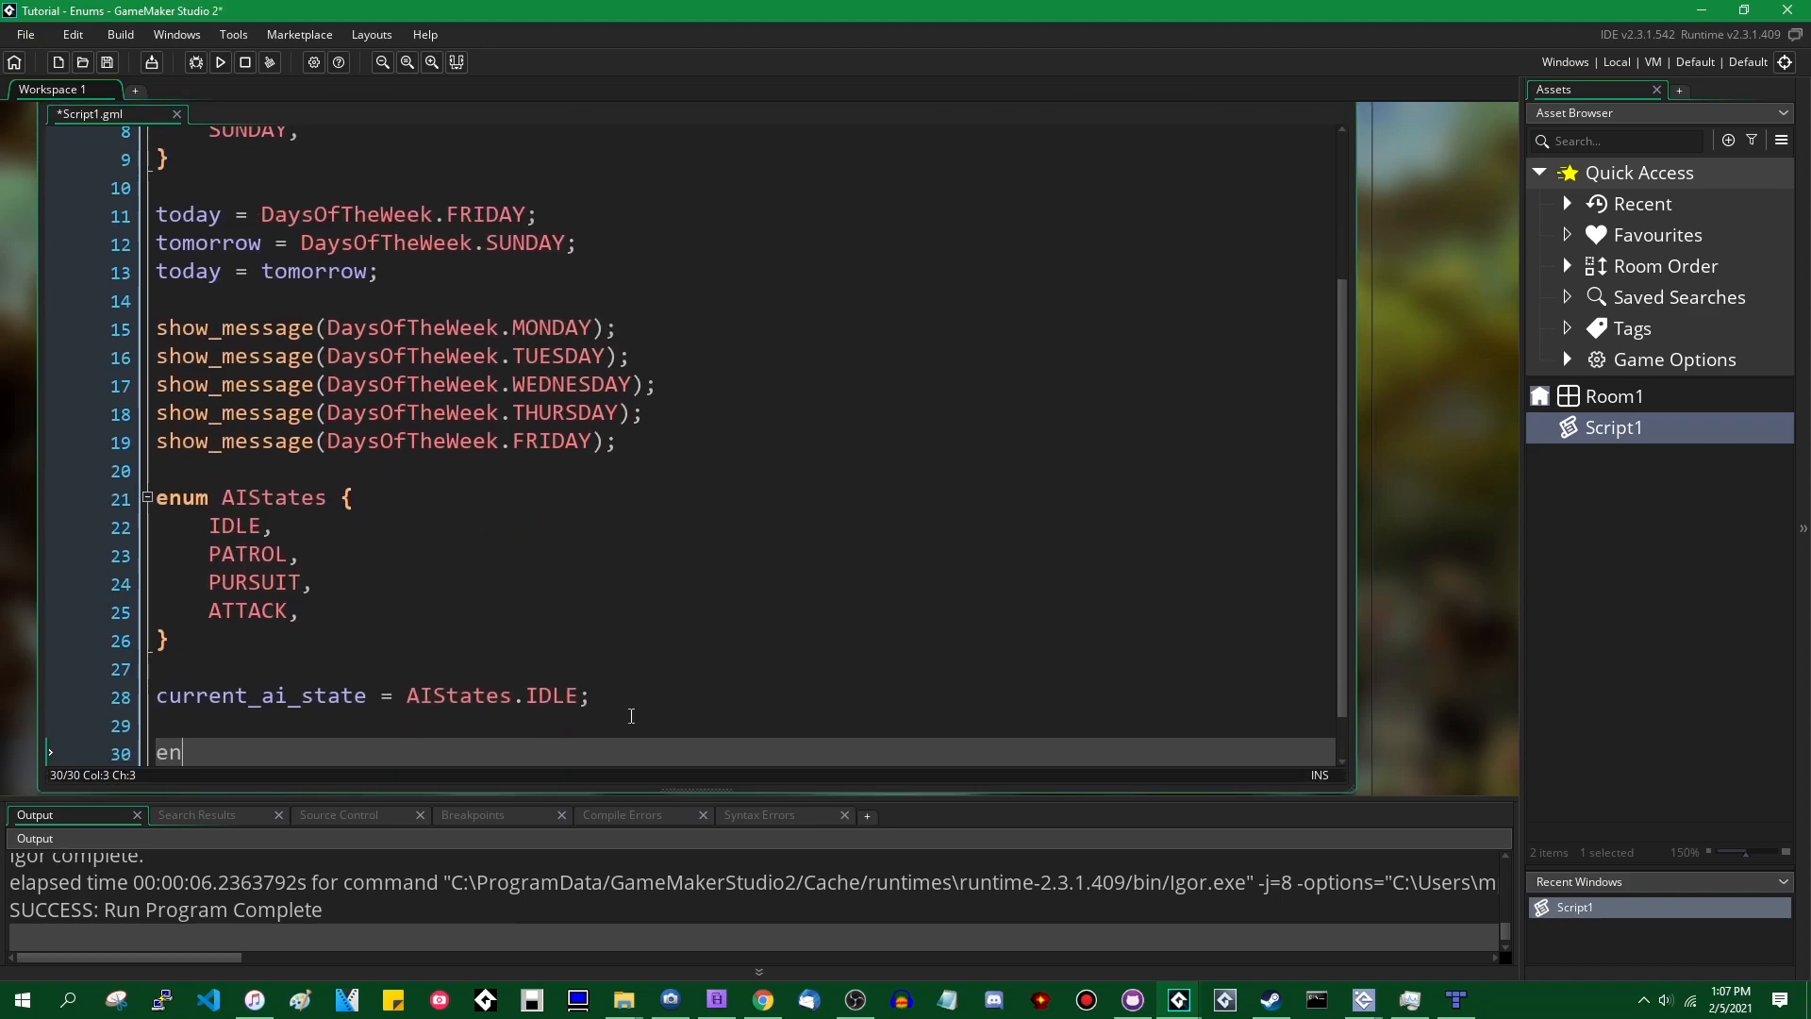
text(um ErrorCodes {)
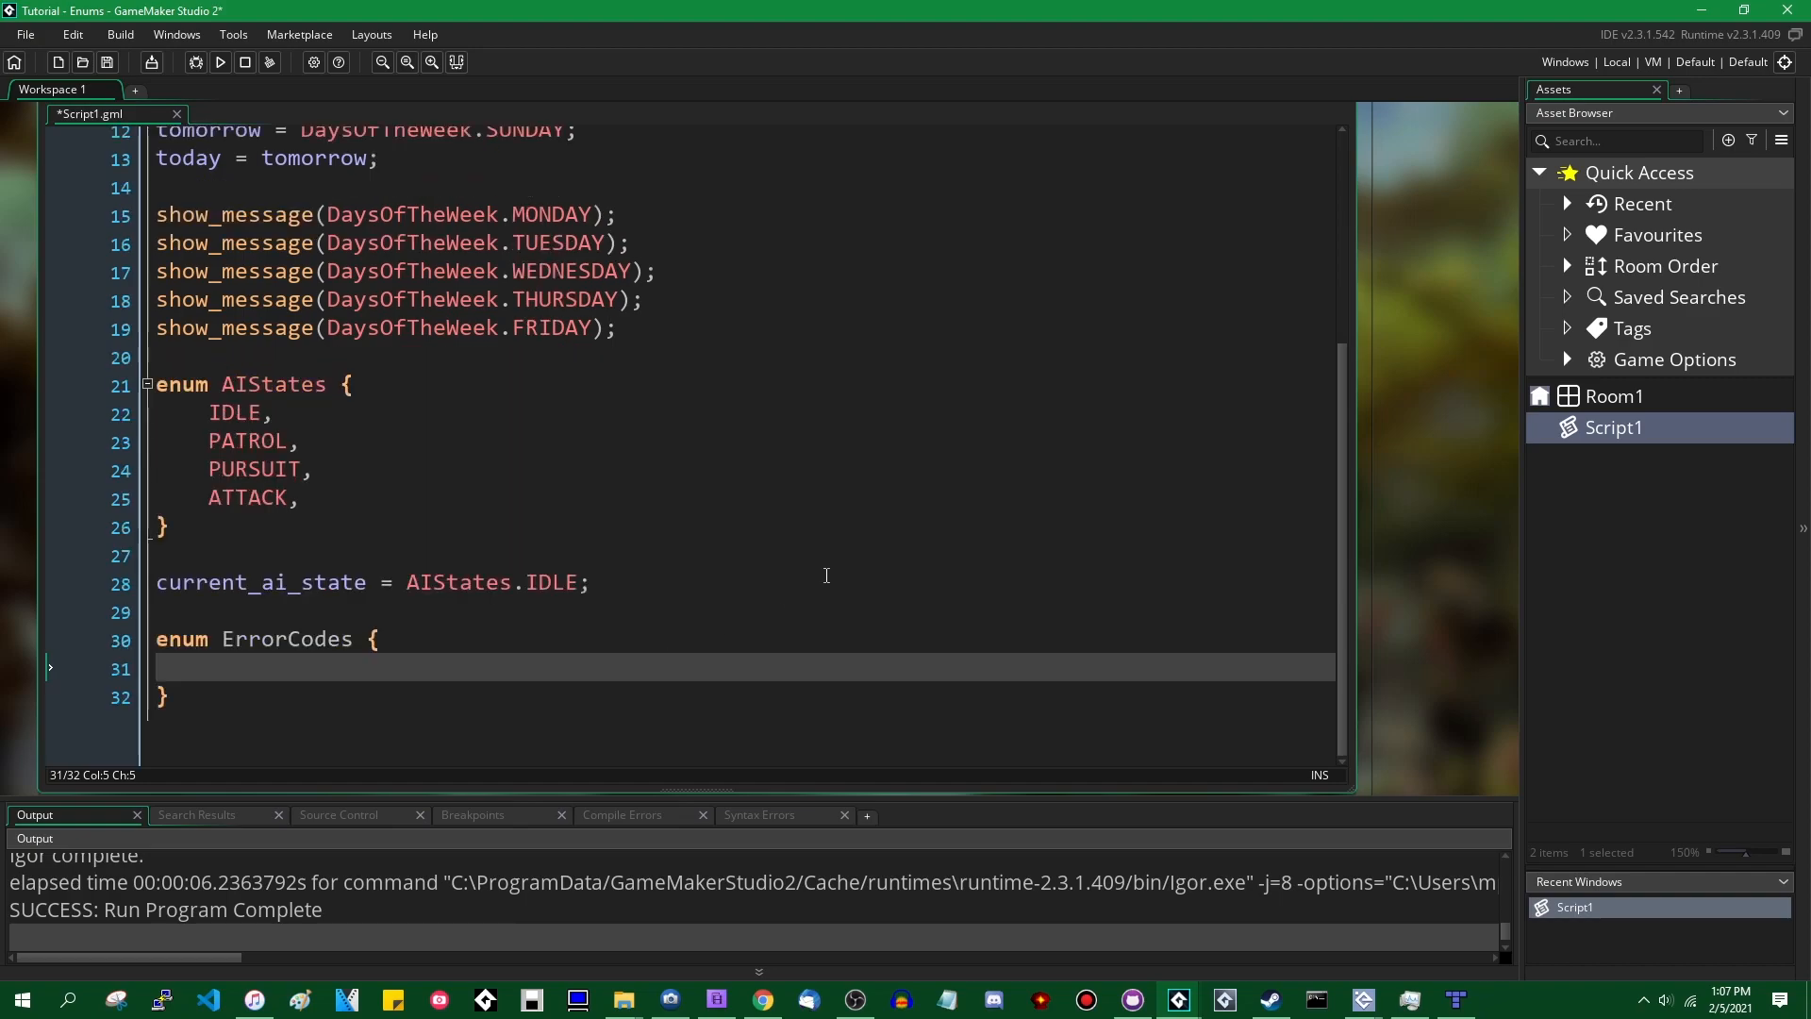
text(PLAYER_DE)
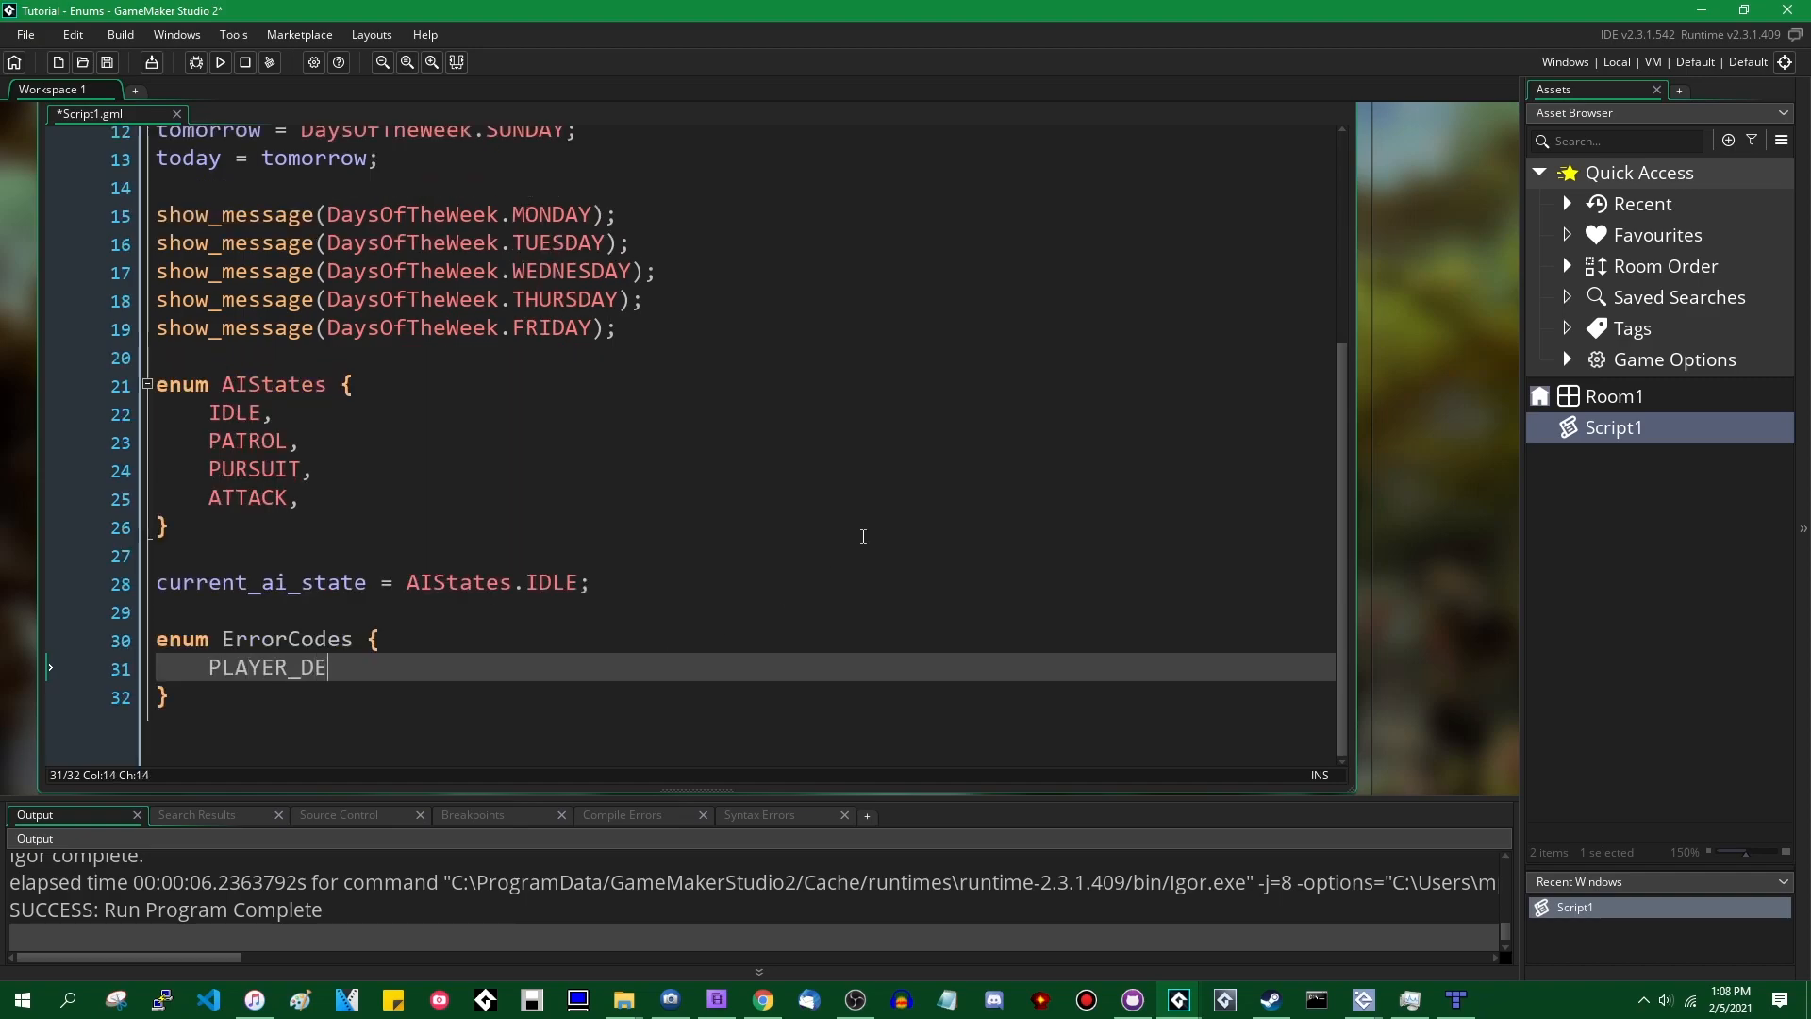
text(AD =)
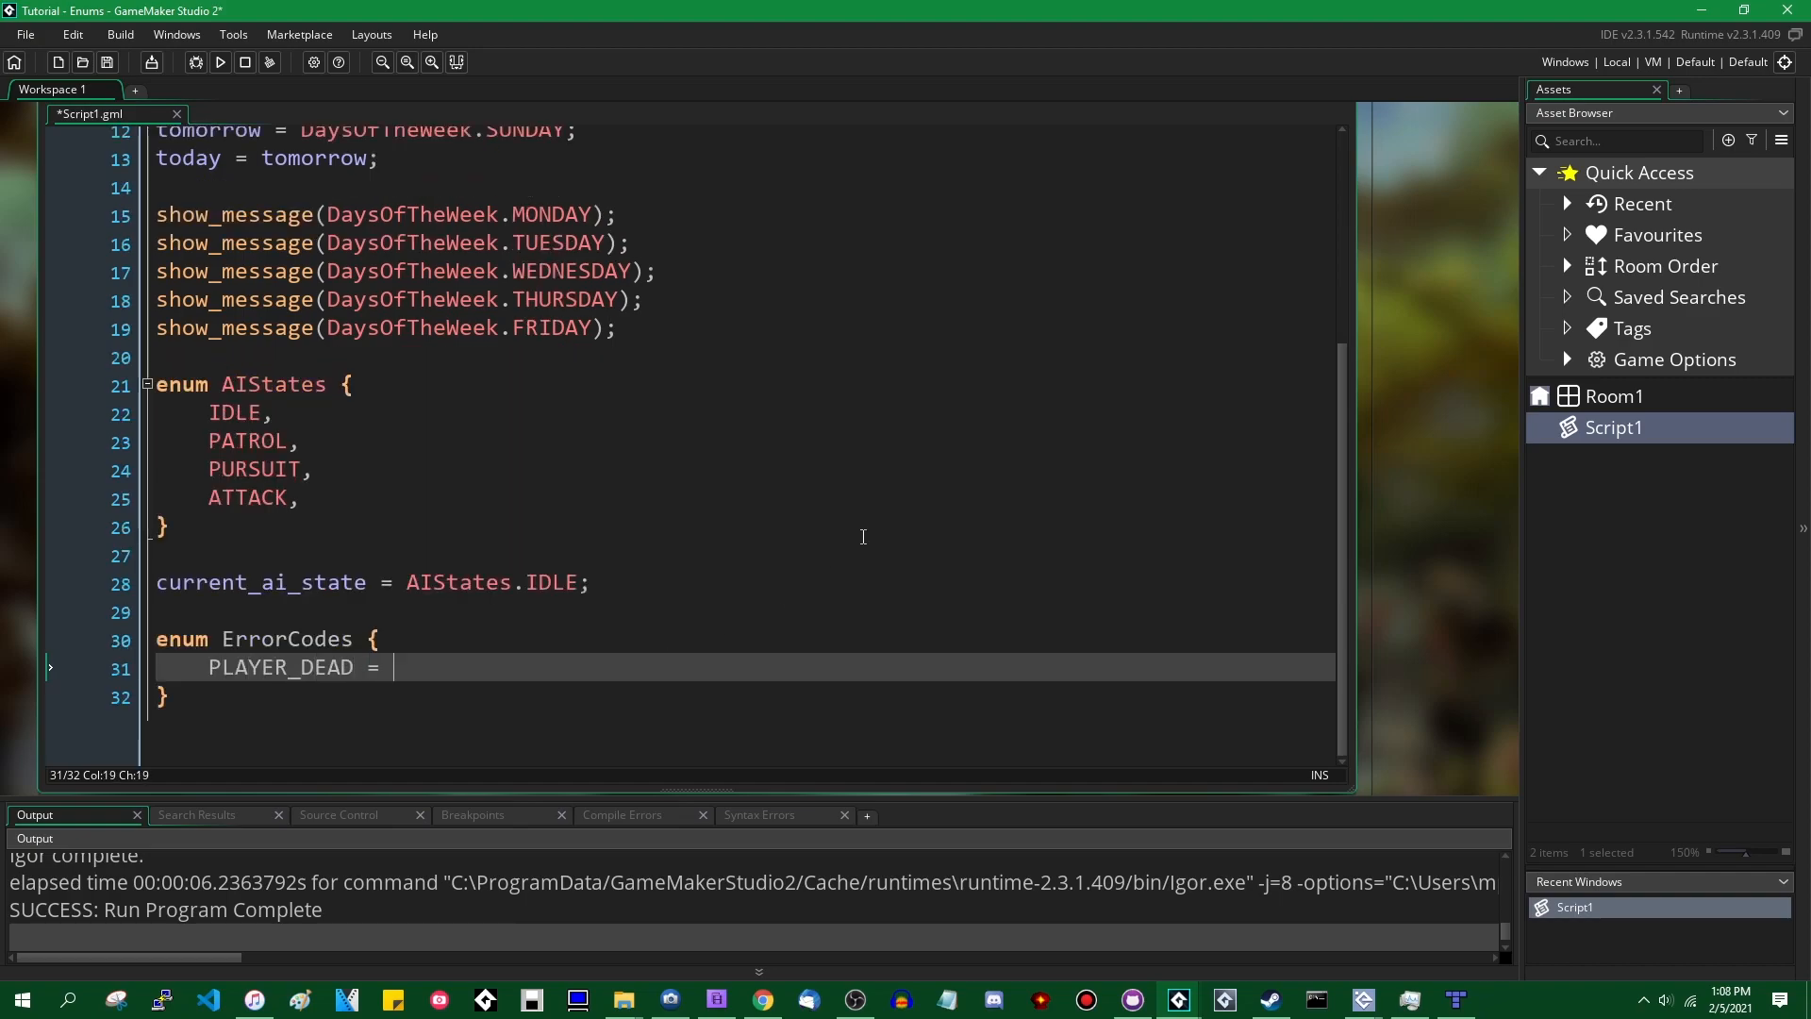
text(-5,)
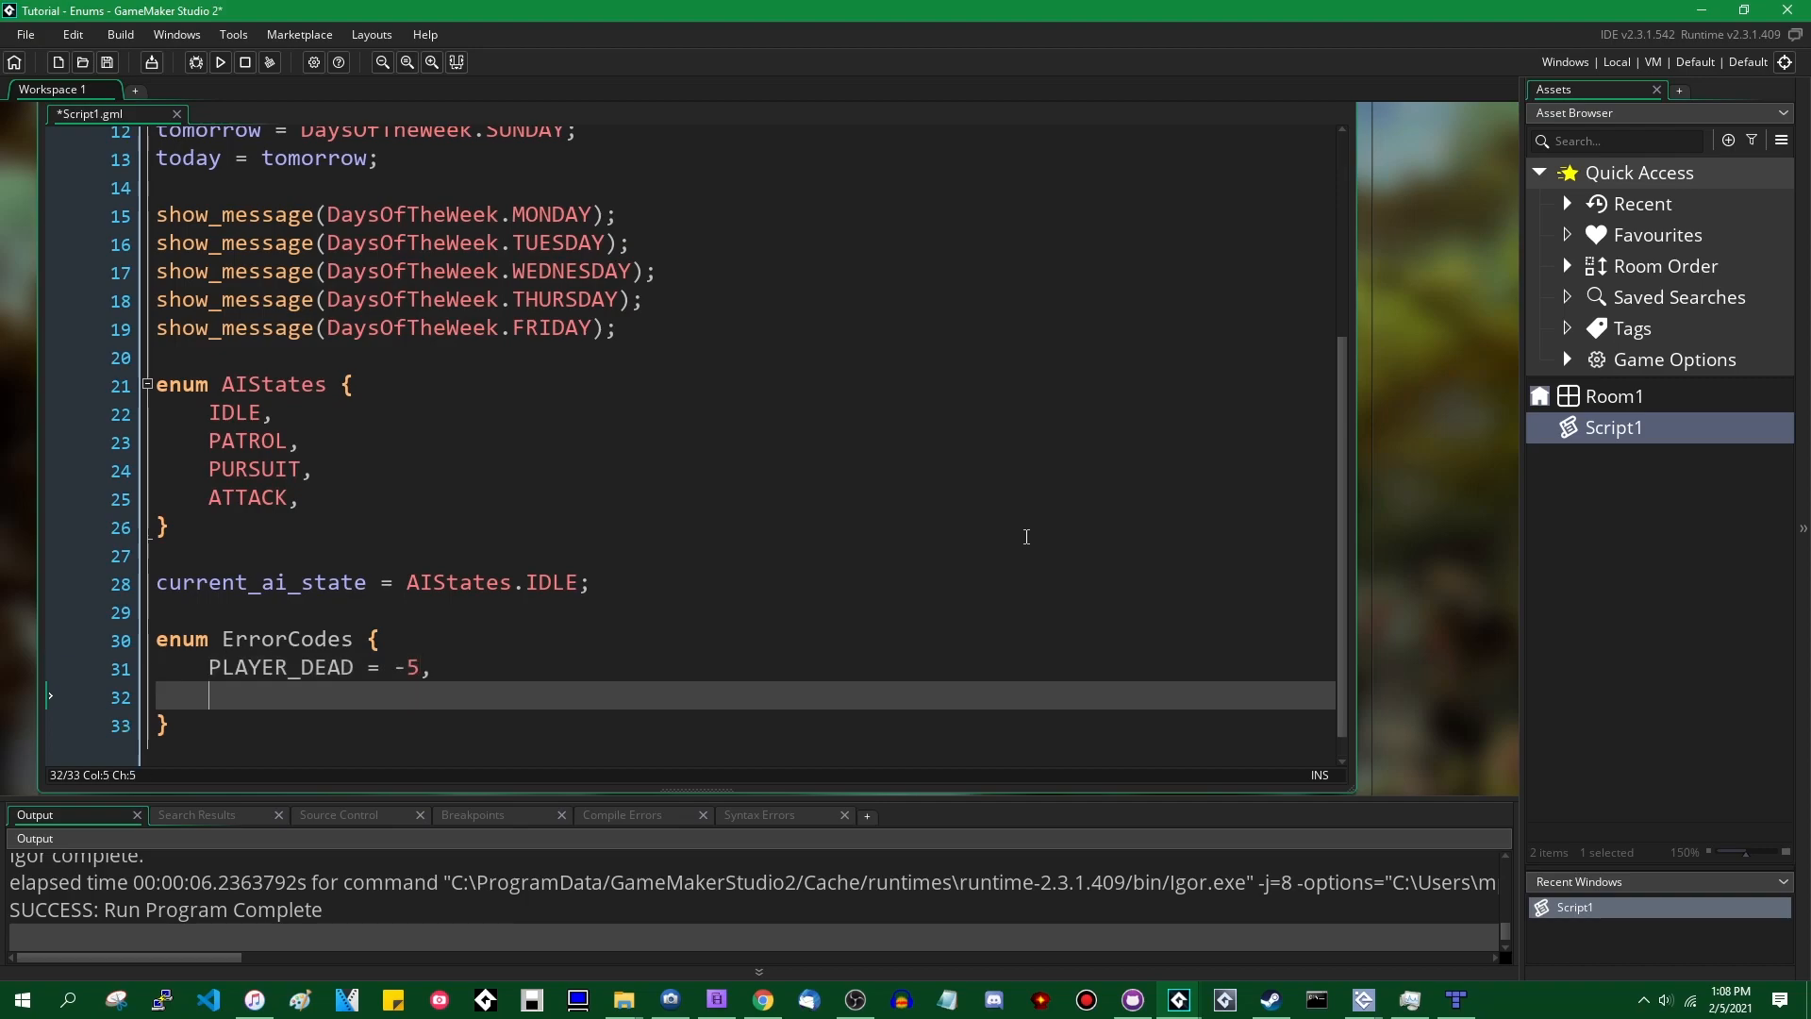
text(NO)
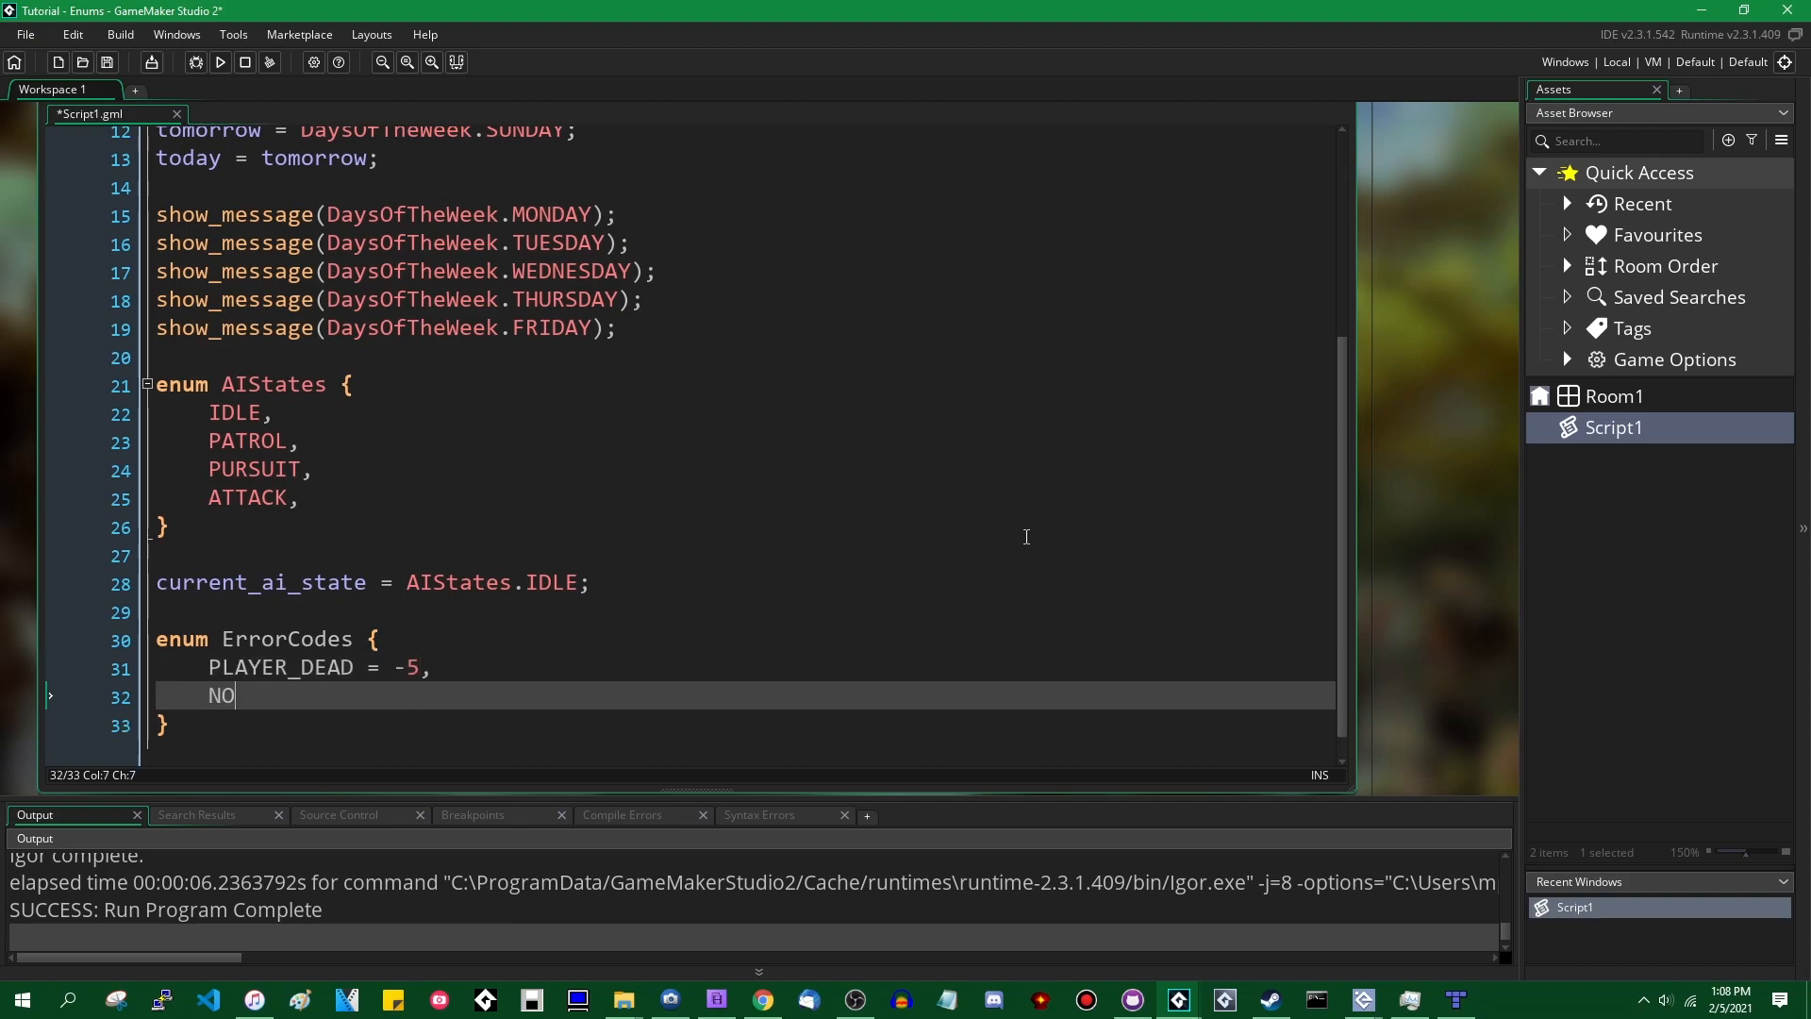
text(_MORE_COINS)
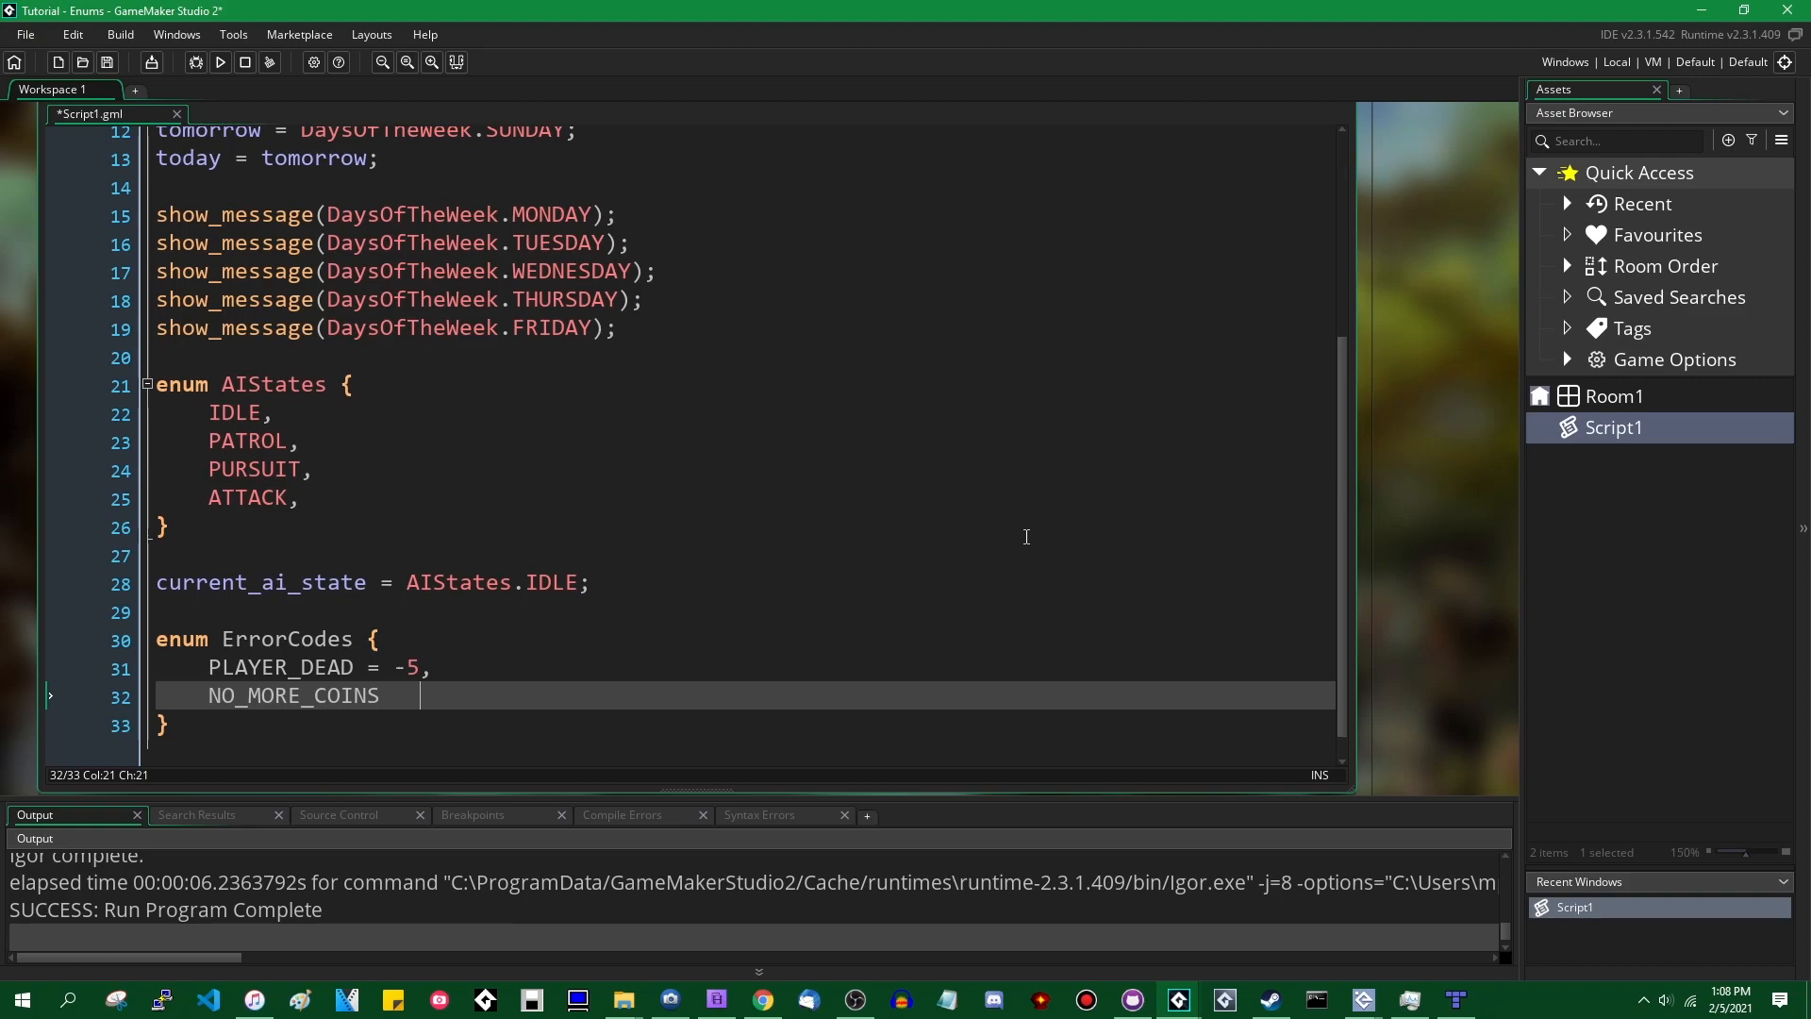
text(= - 4)
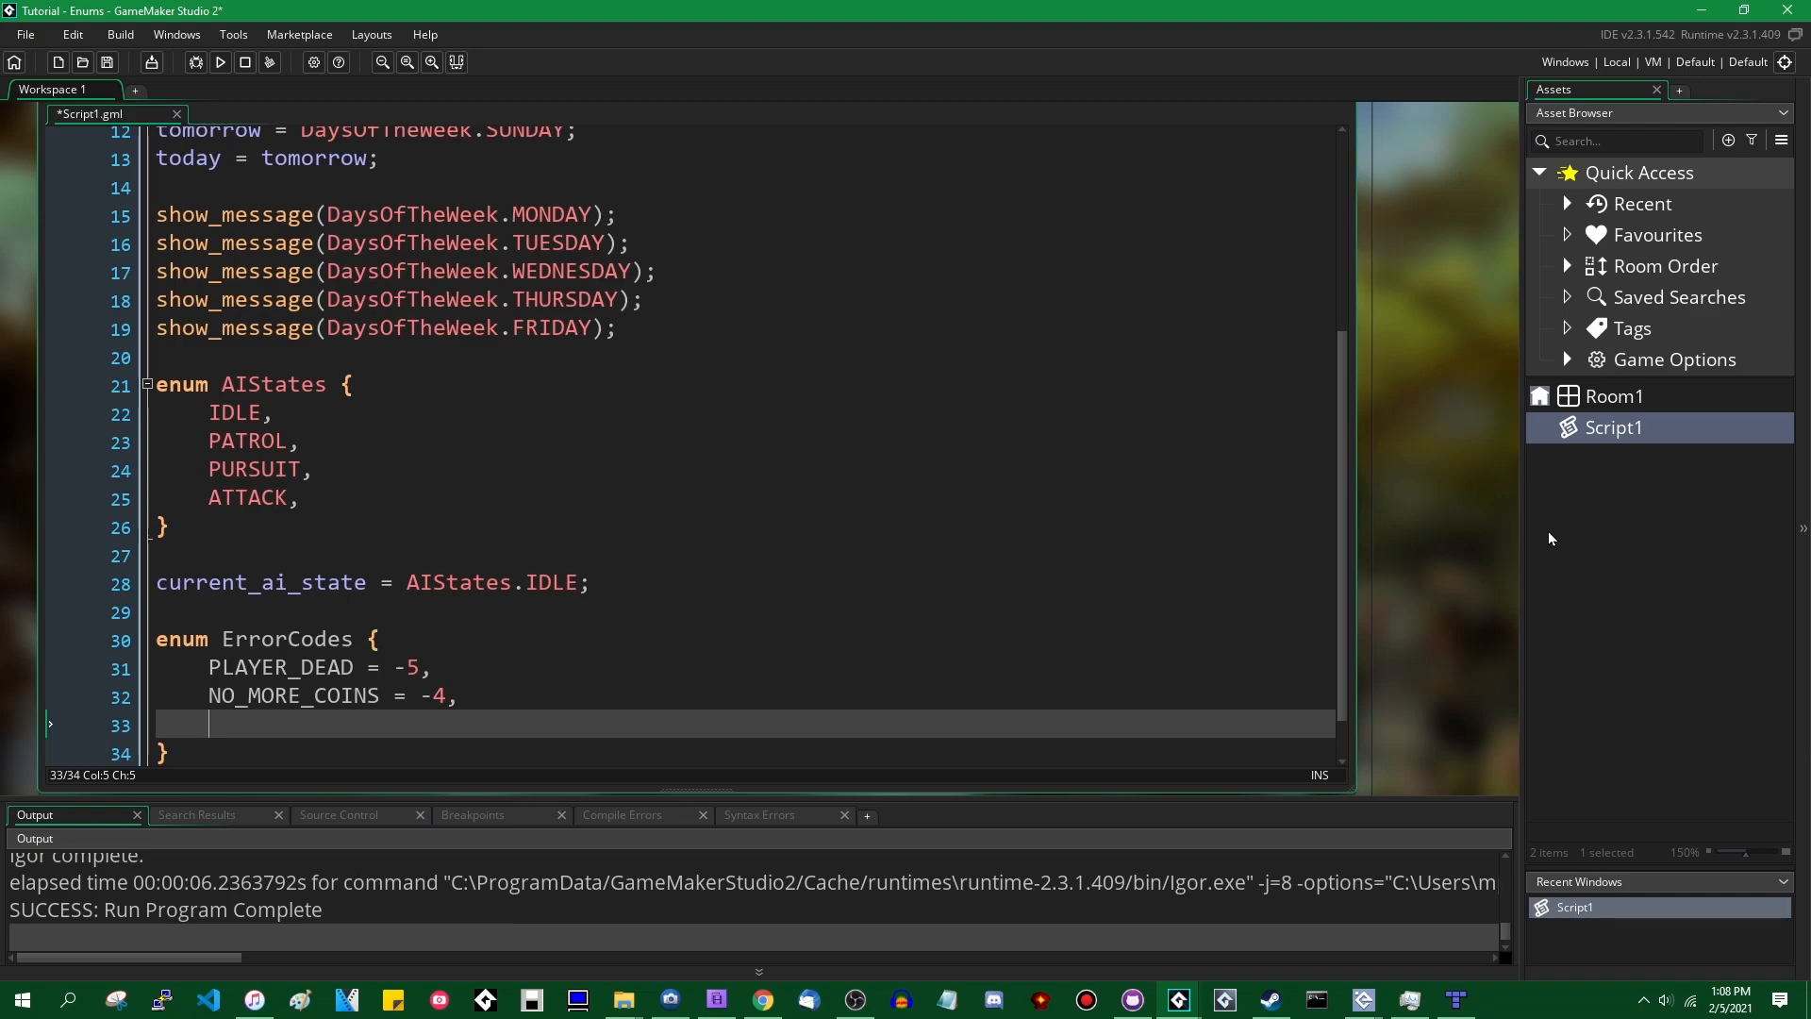
- Add SUCCESS = 1 and YOU_WIN_THE_GAME = 2 to the ErrorCodes enum
text(SUCCESS)
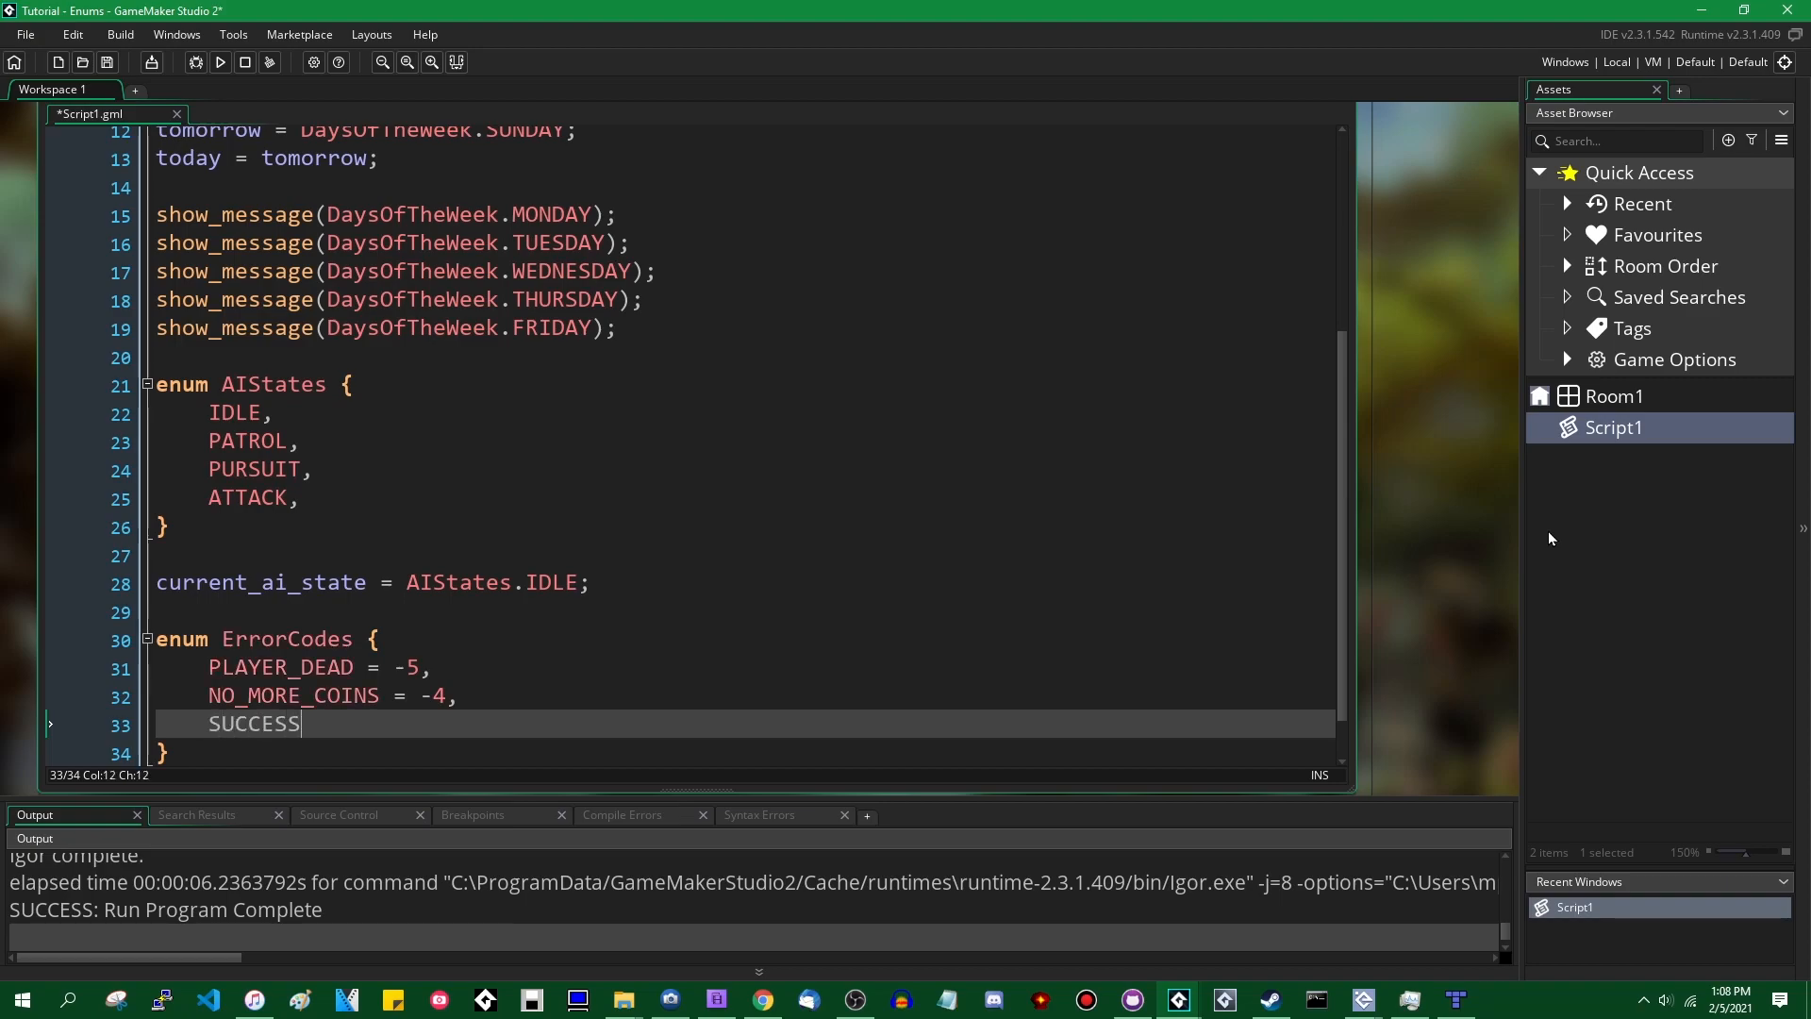
text(= 0,)
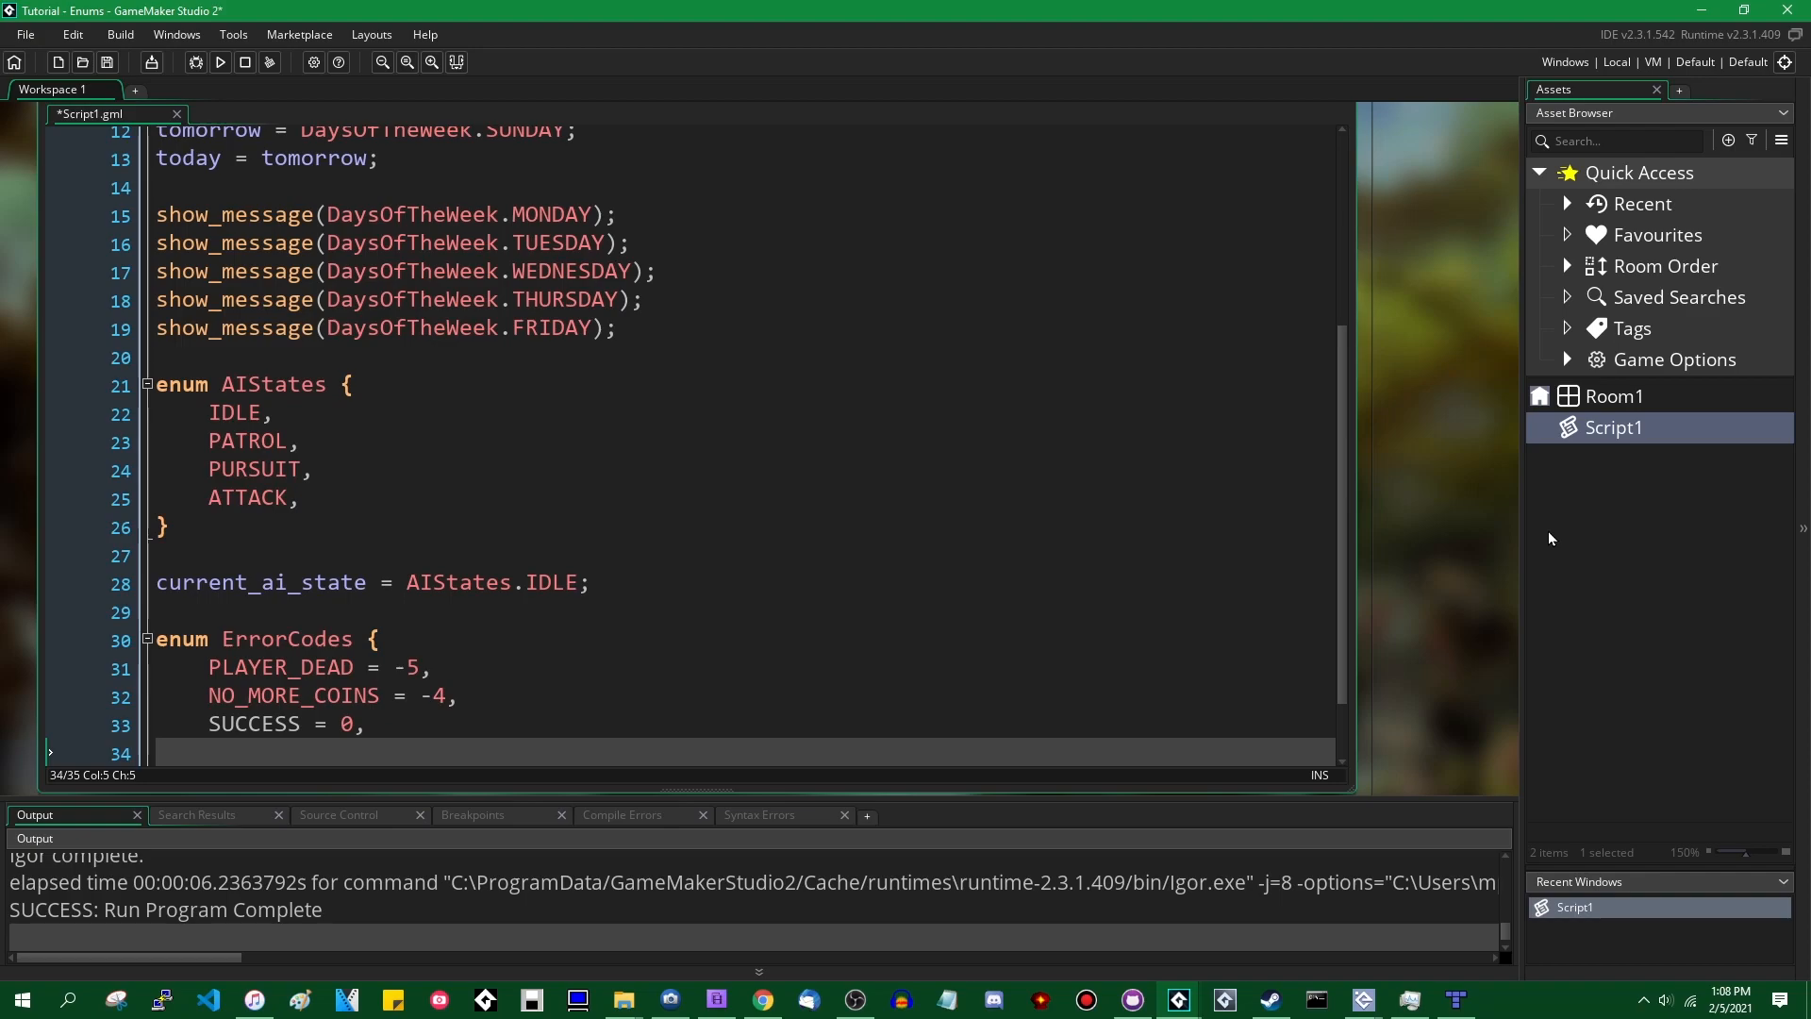
text(1)
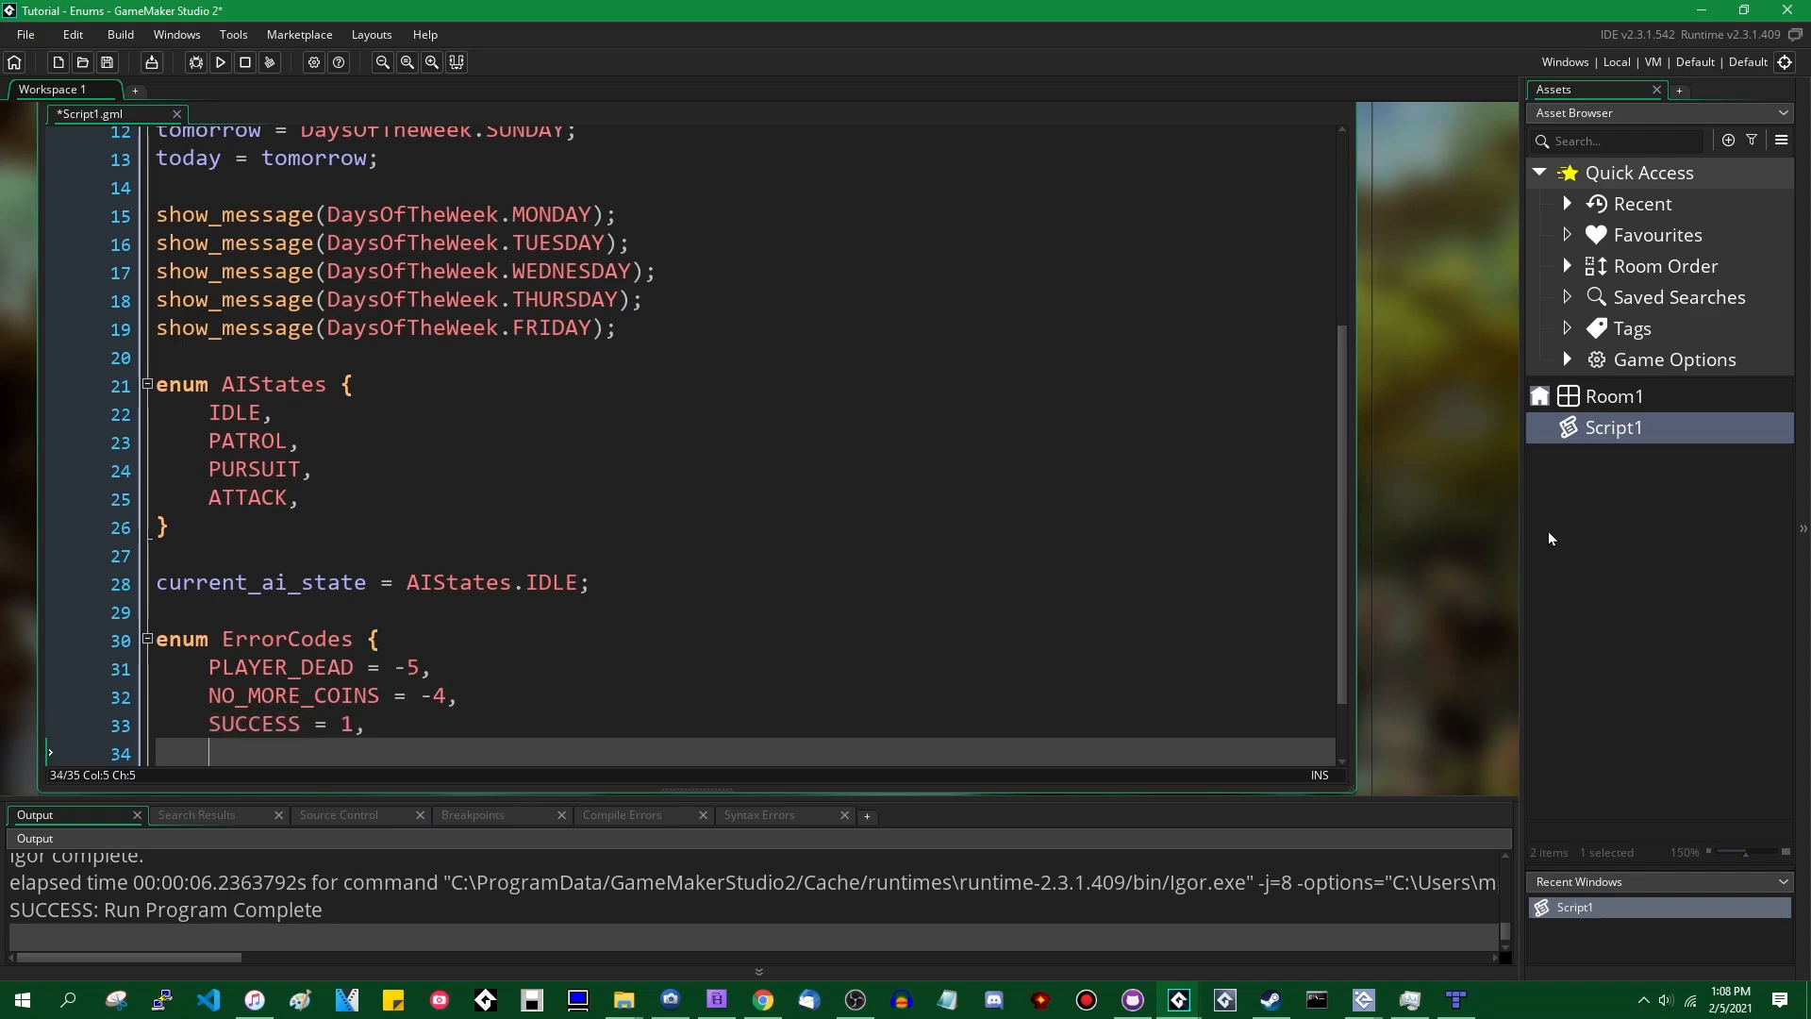
text(YOU_WIN_TH)
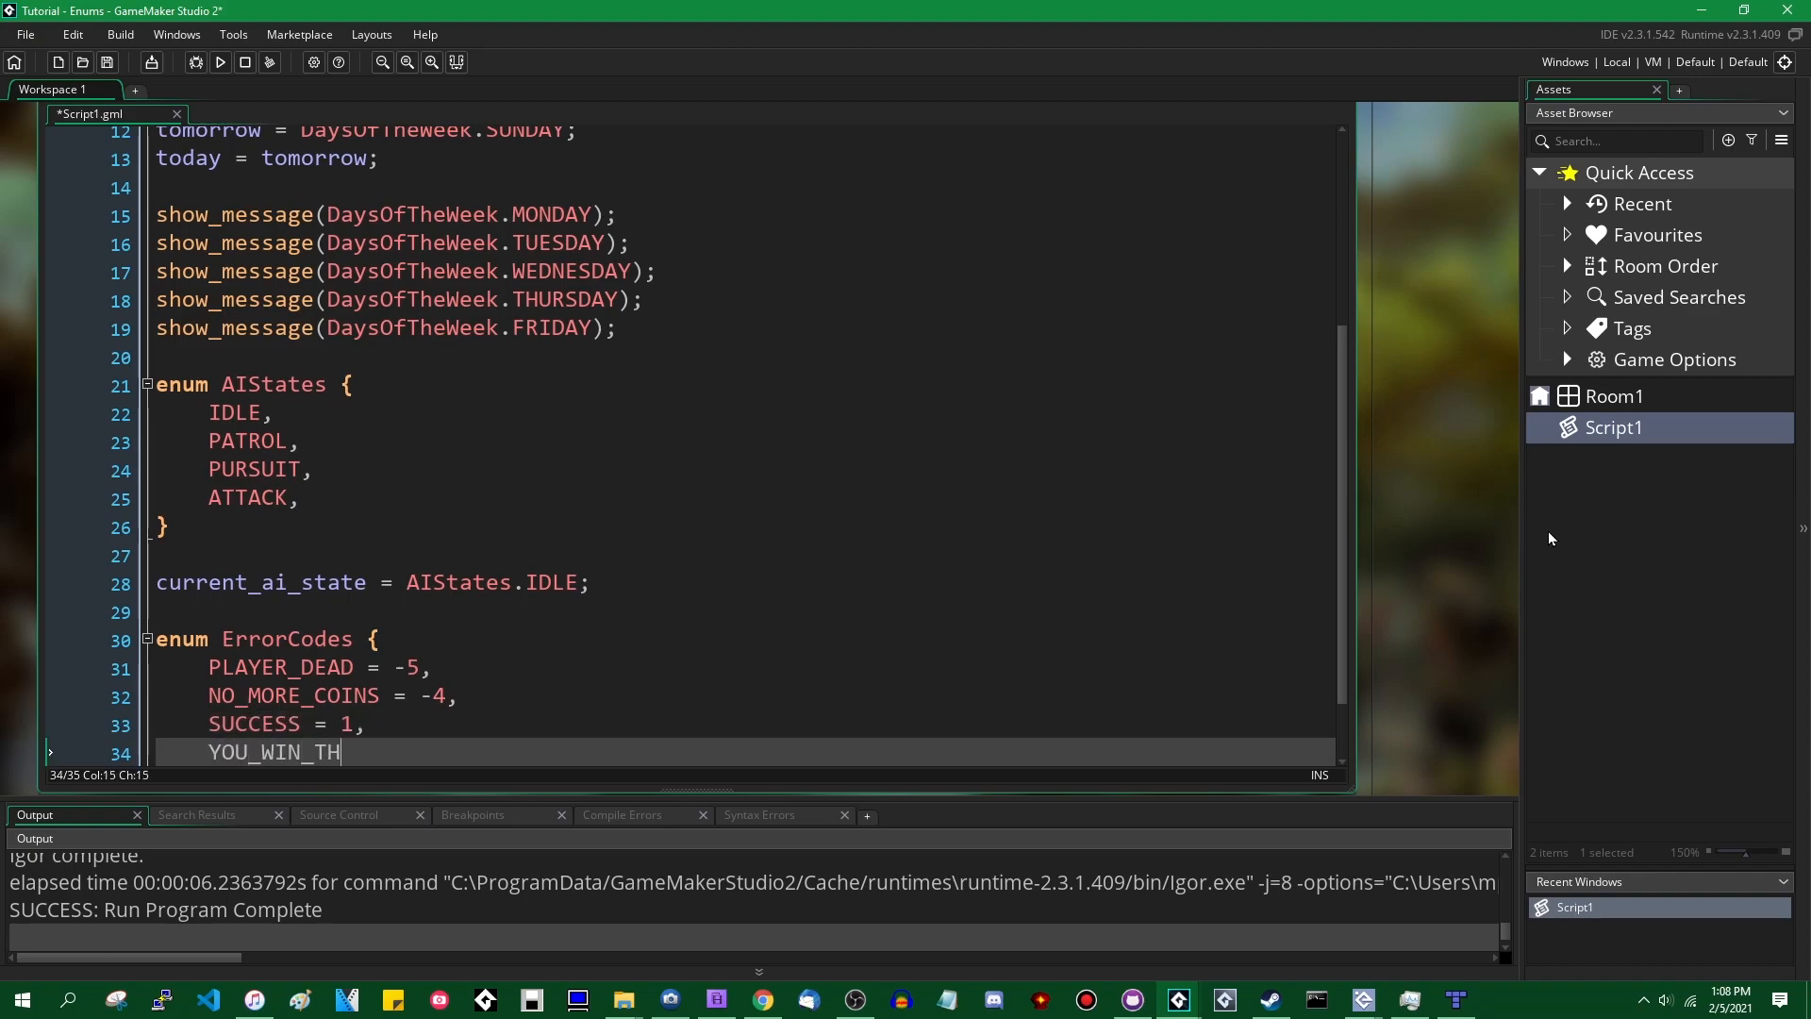
text(E_GAME = ,)
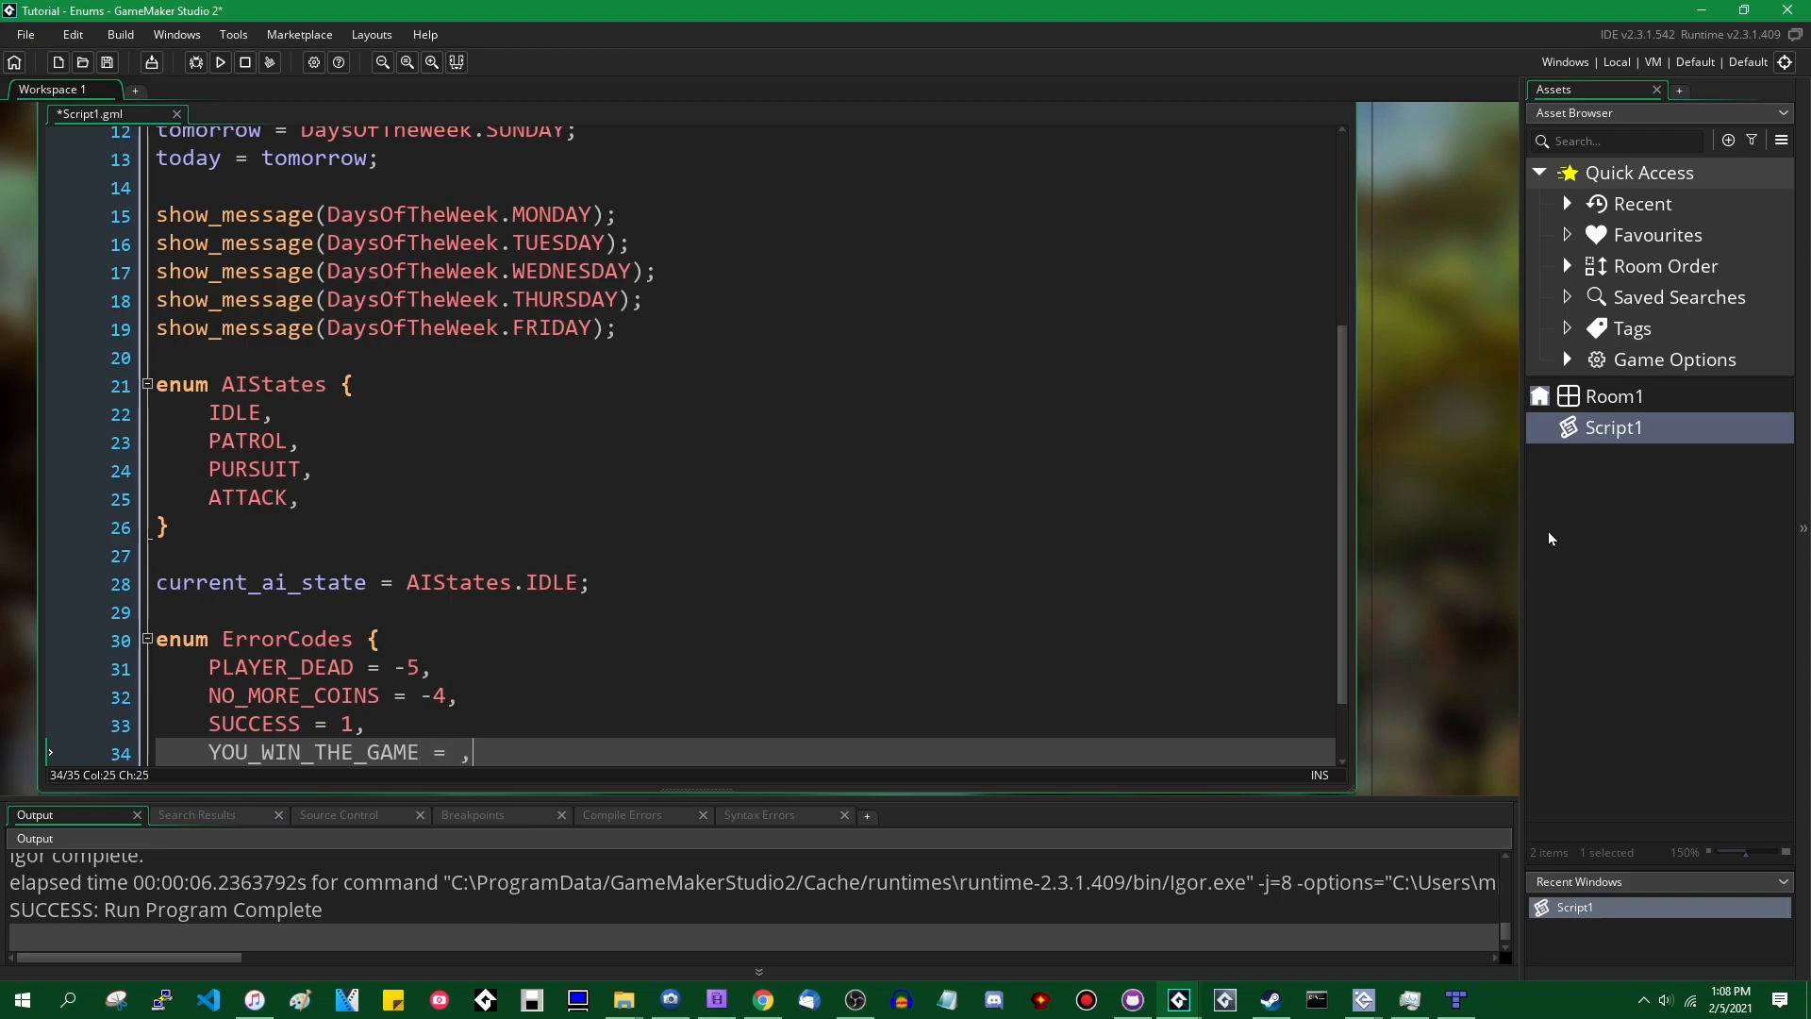
text(2)
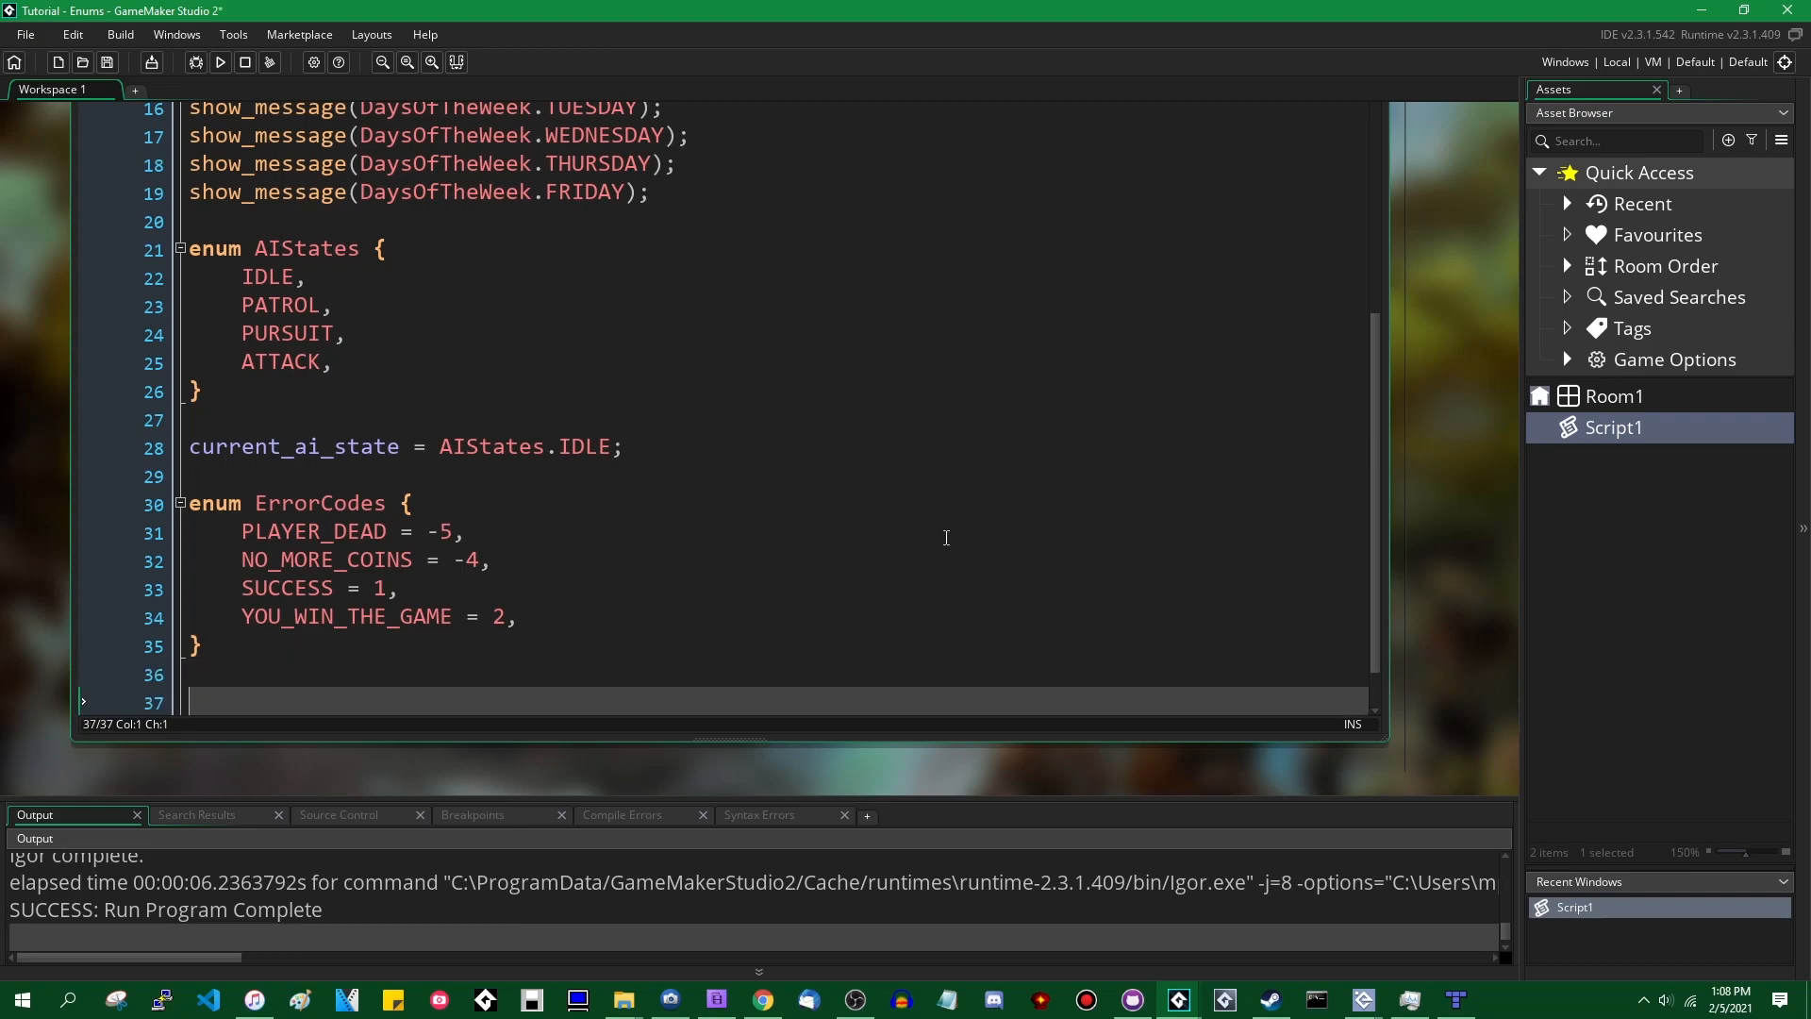
- Assign status = ErrorCodes.PLAYER_DEAD; on its own line
text(status)
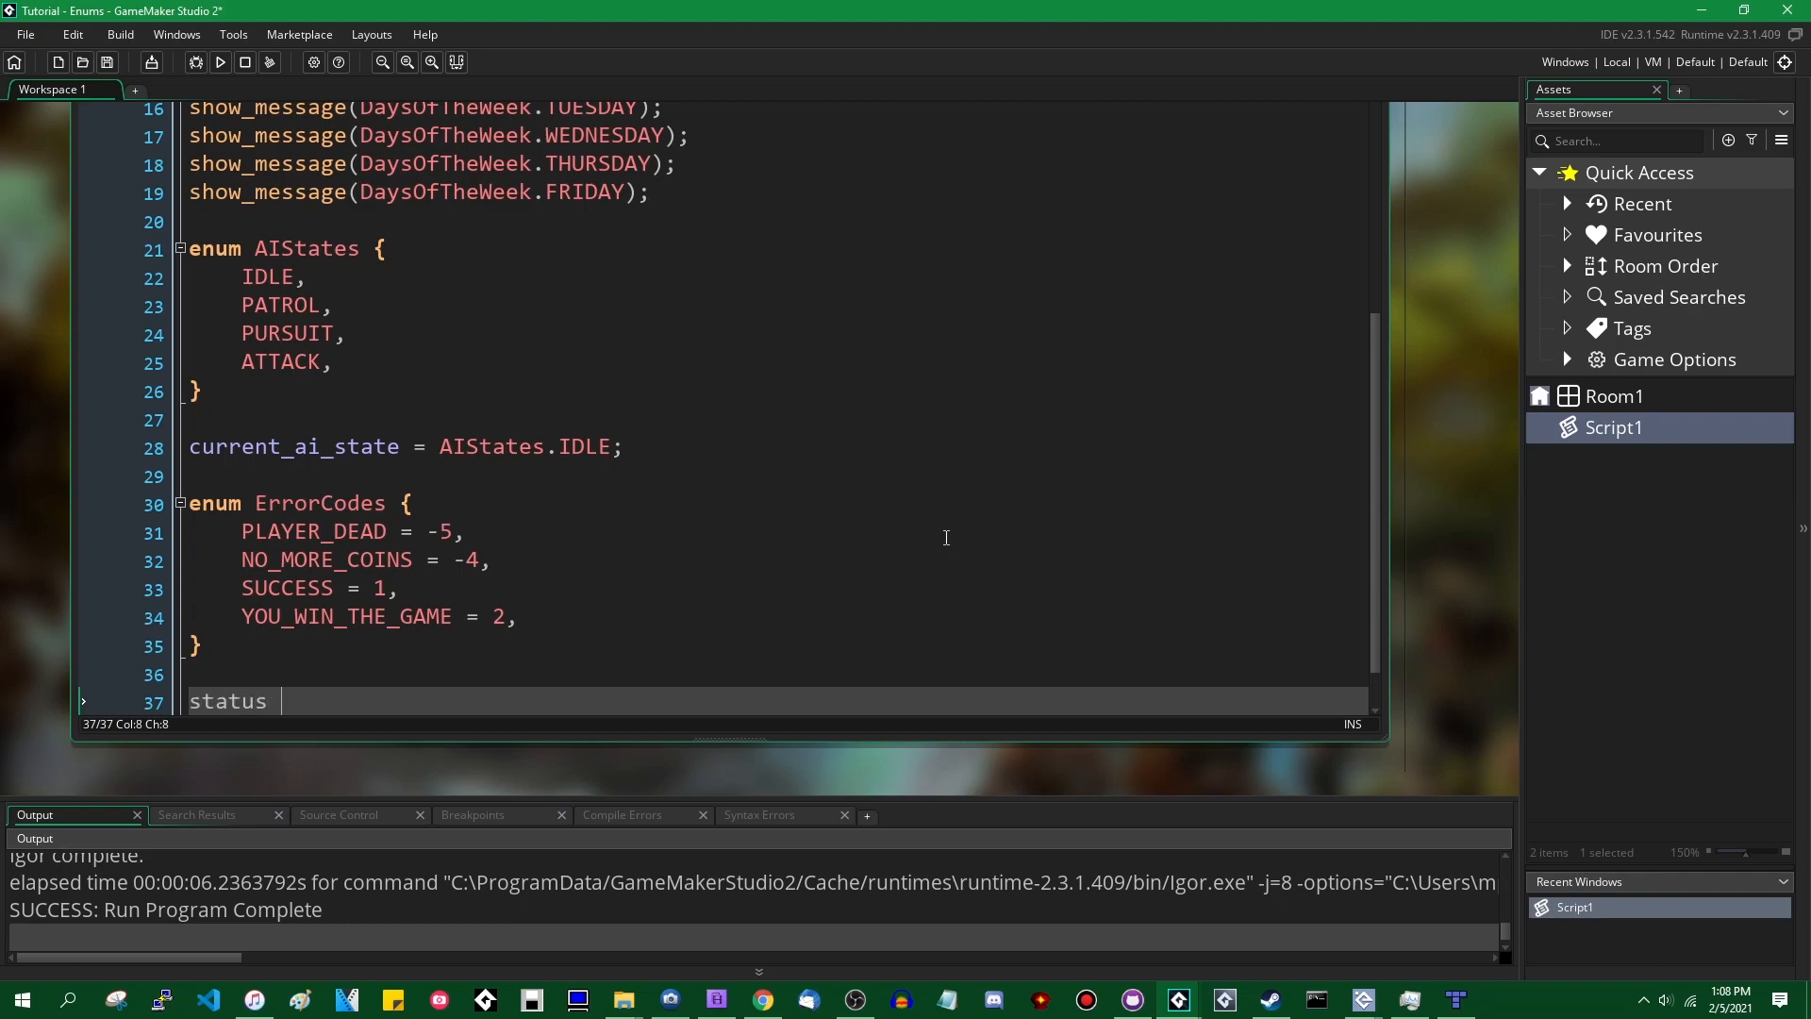
text(= ErrorCod)
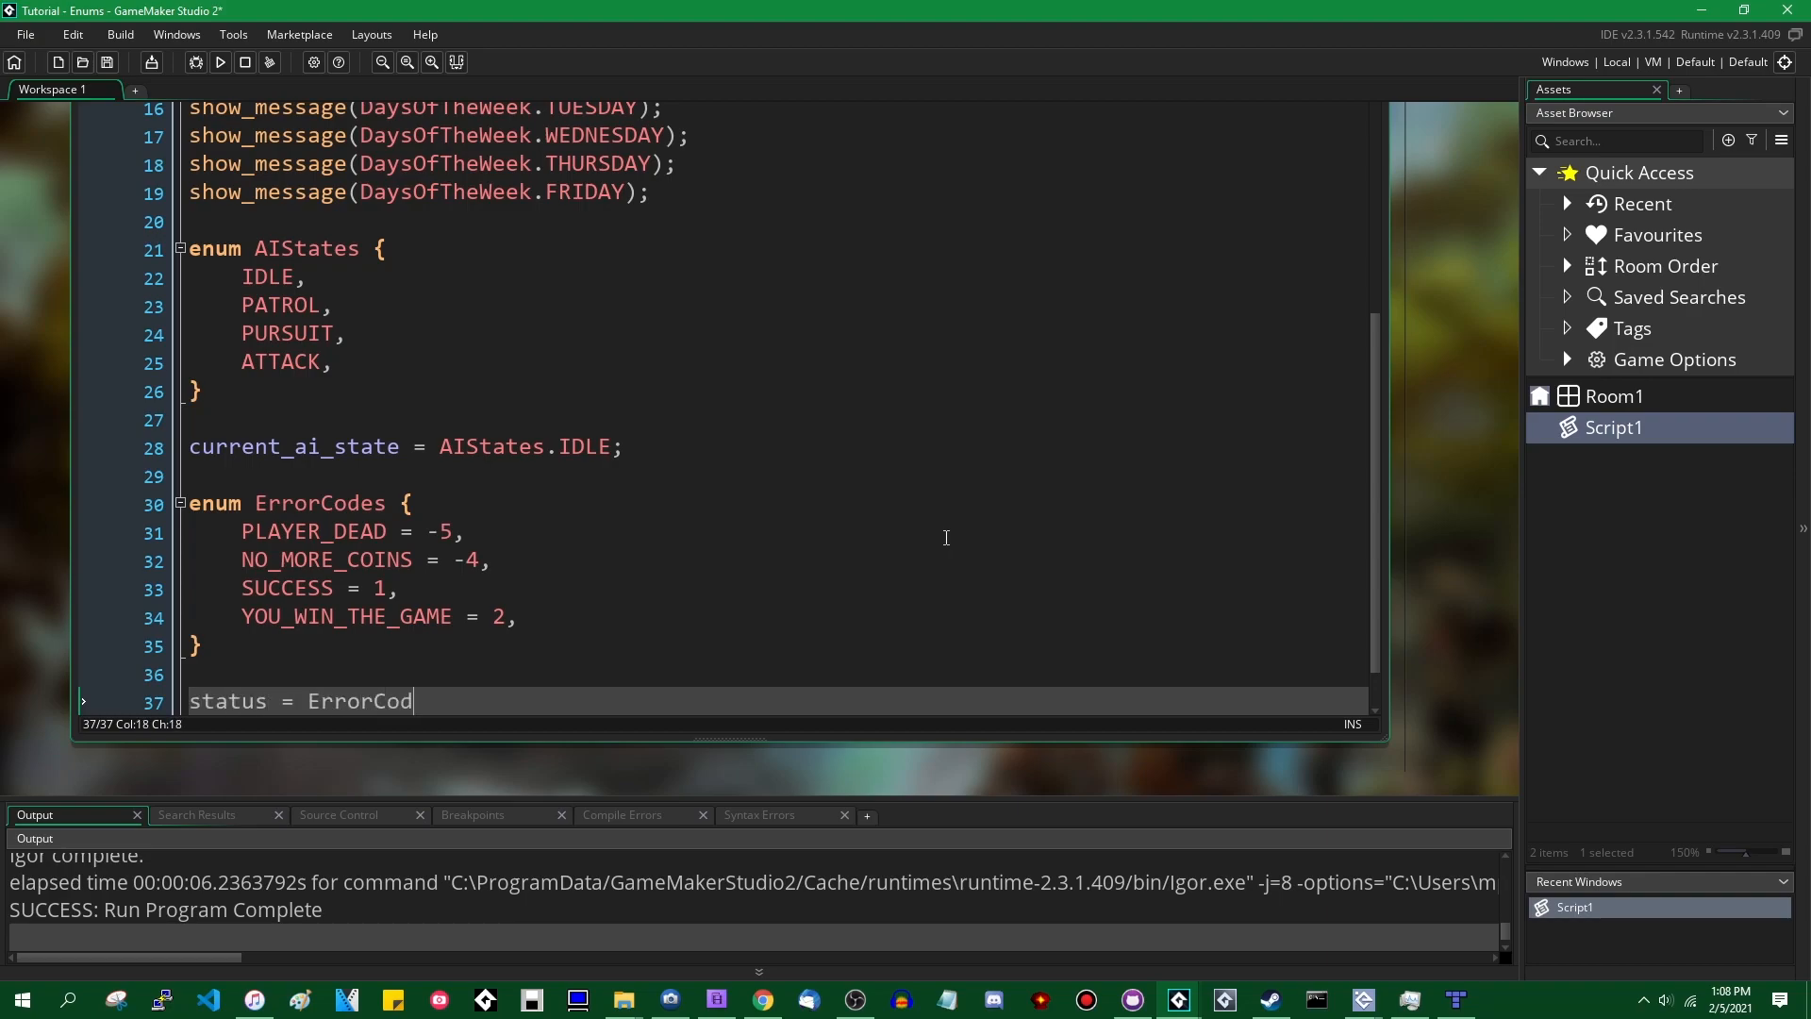
text(es.PLA)
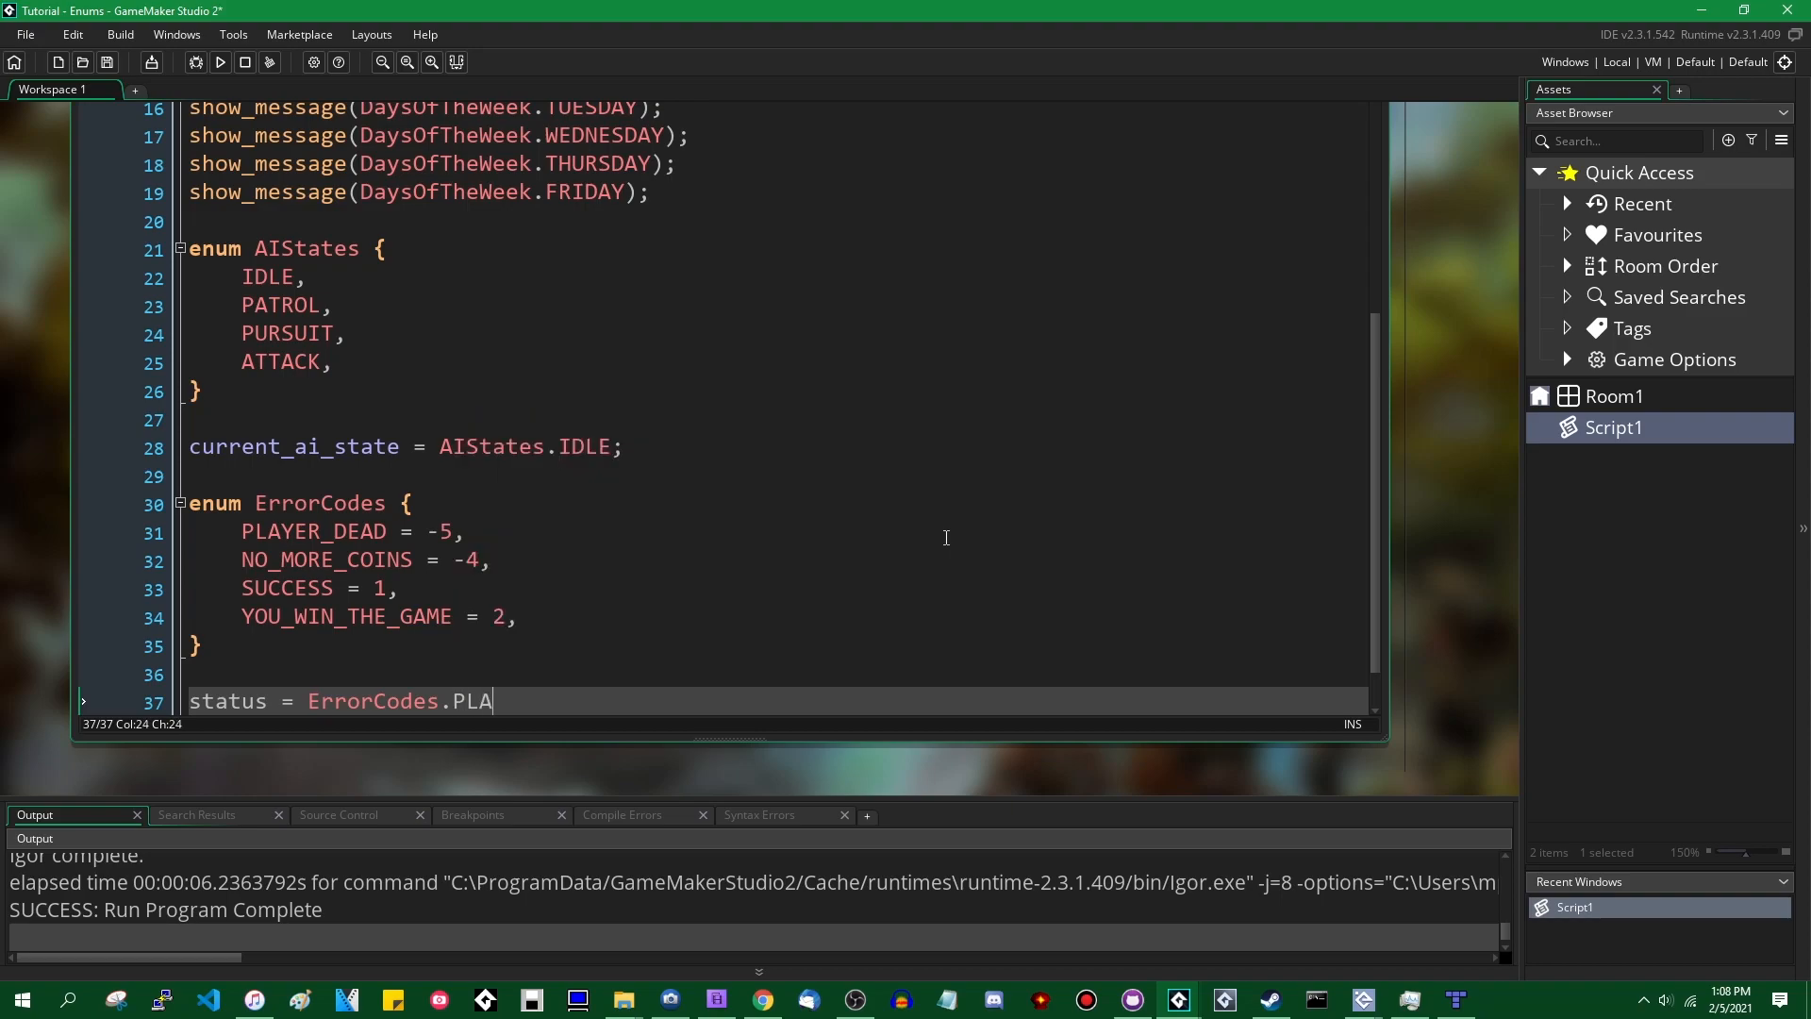
text(YER_DEAD;)
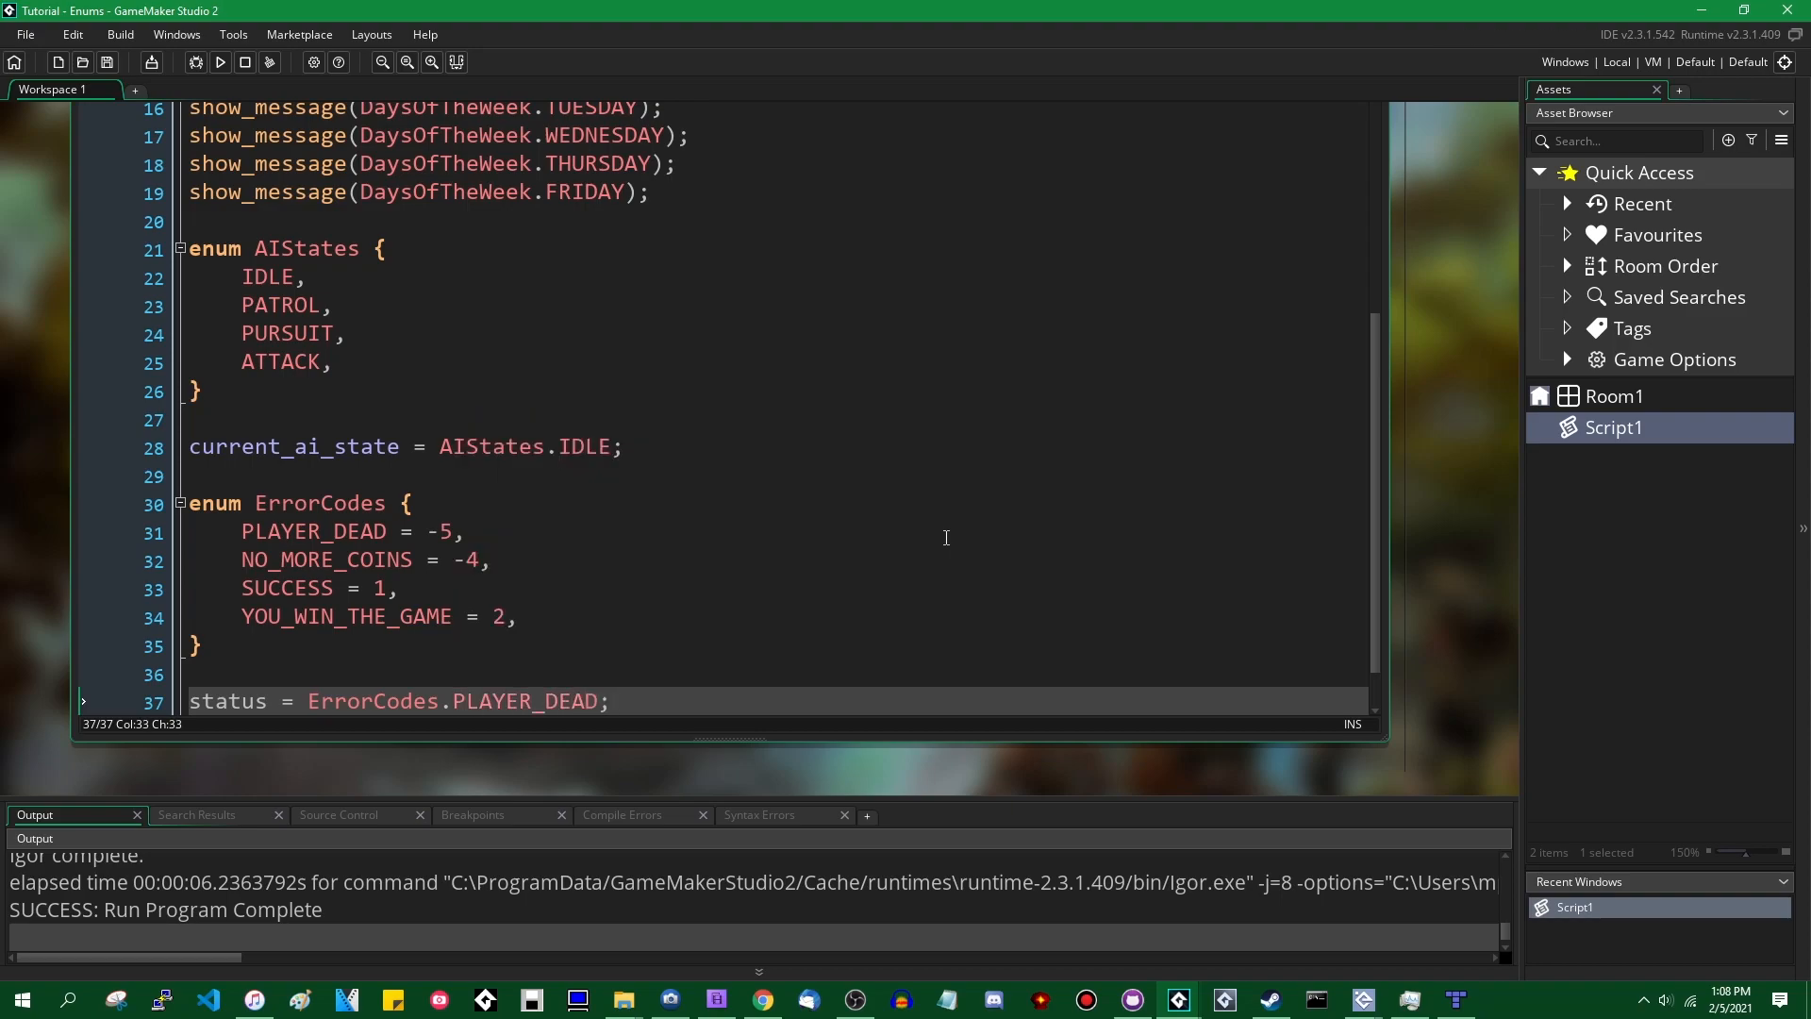
key(Enter)
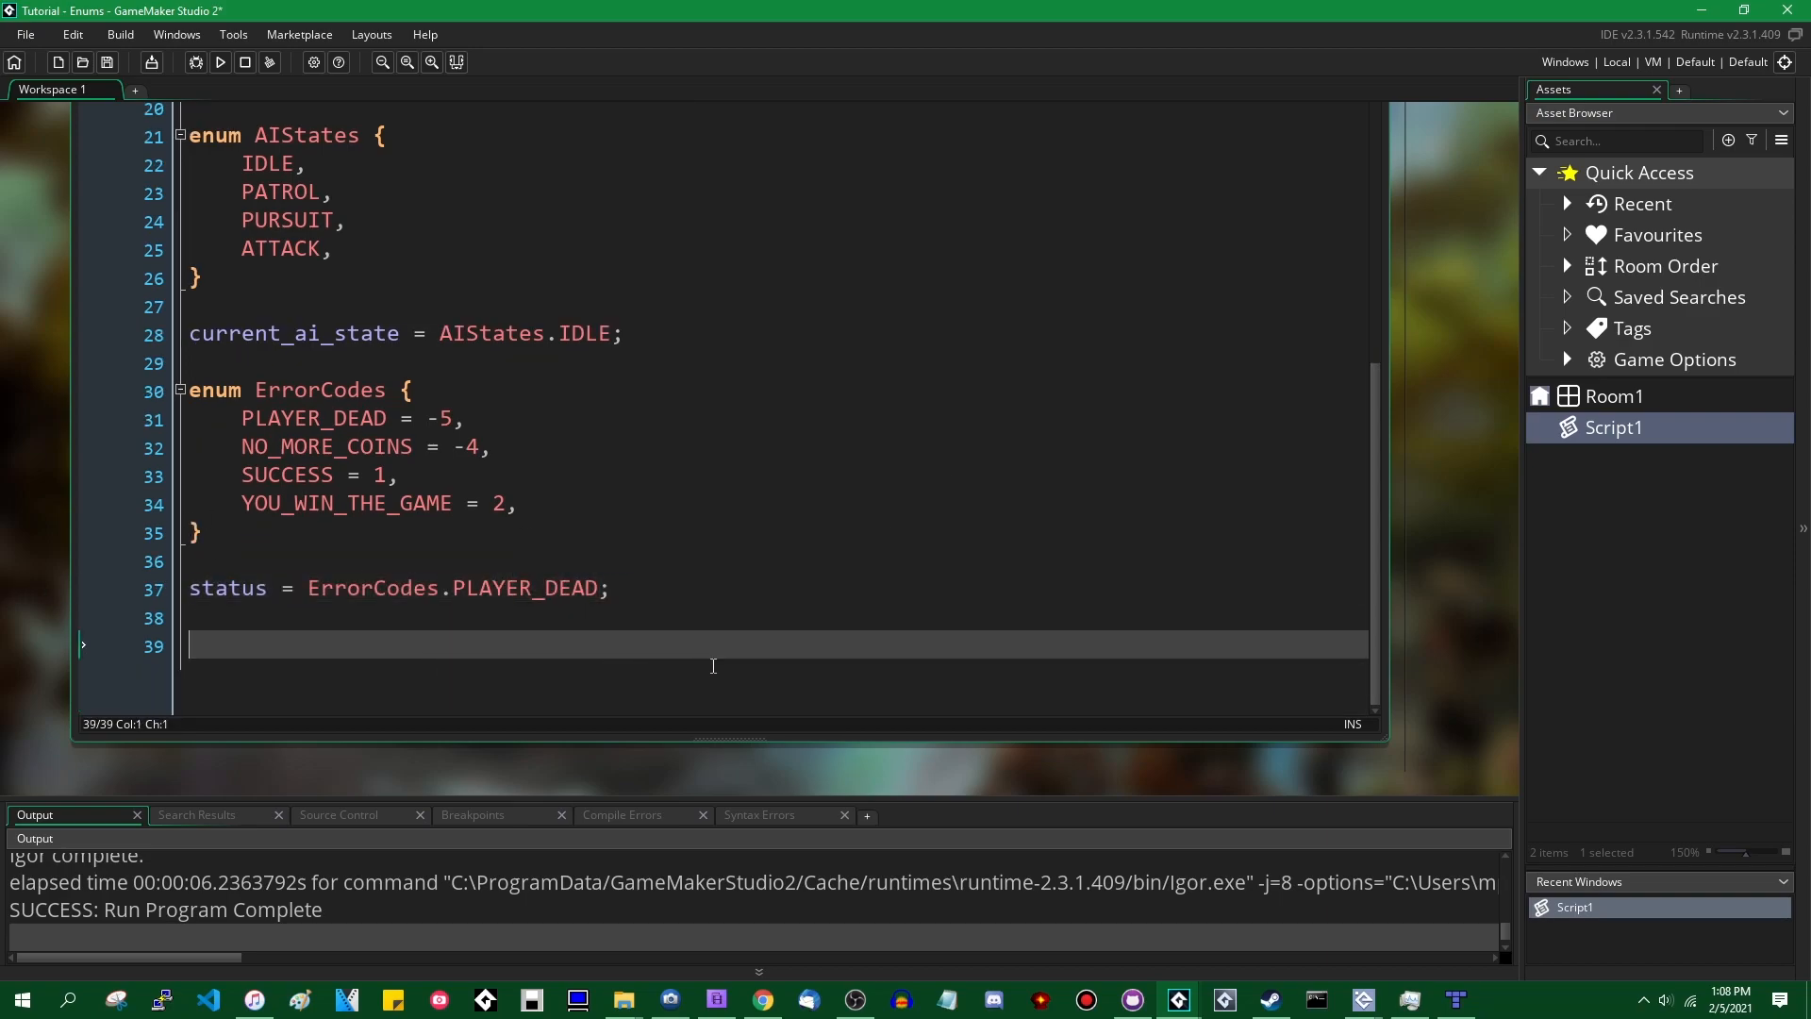
mouse_move(615, 670)
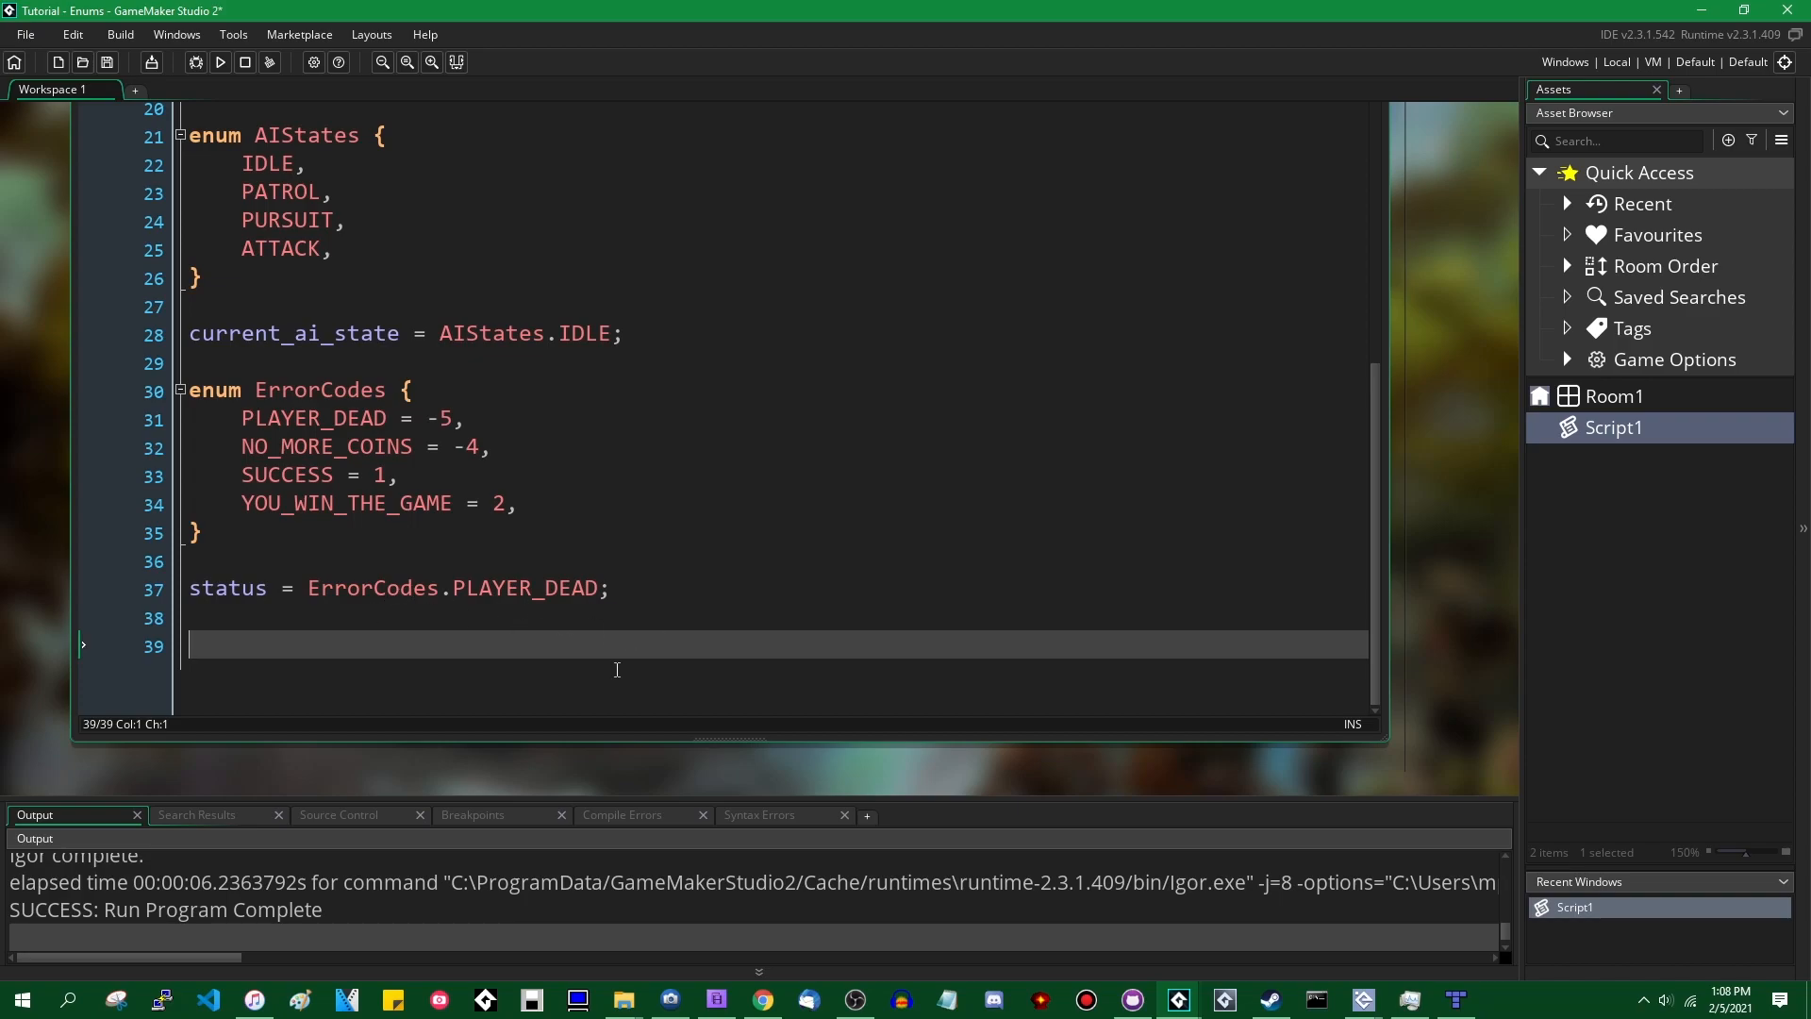
- Write an if (status) branch showing "Hooray!" and an else branch with another show_message
text(if ()
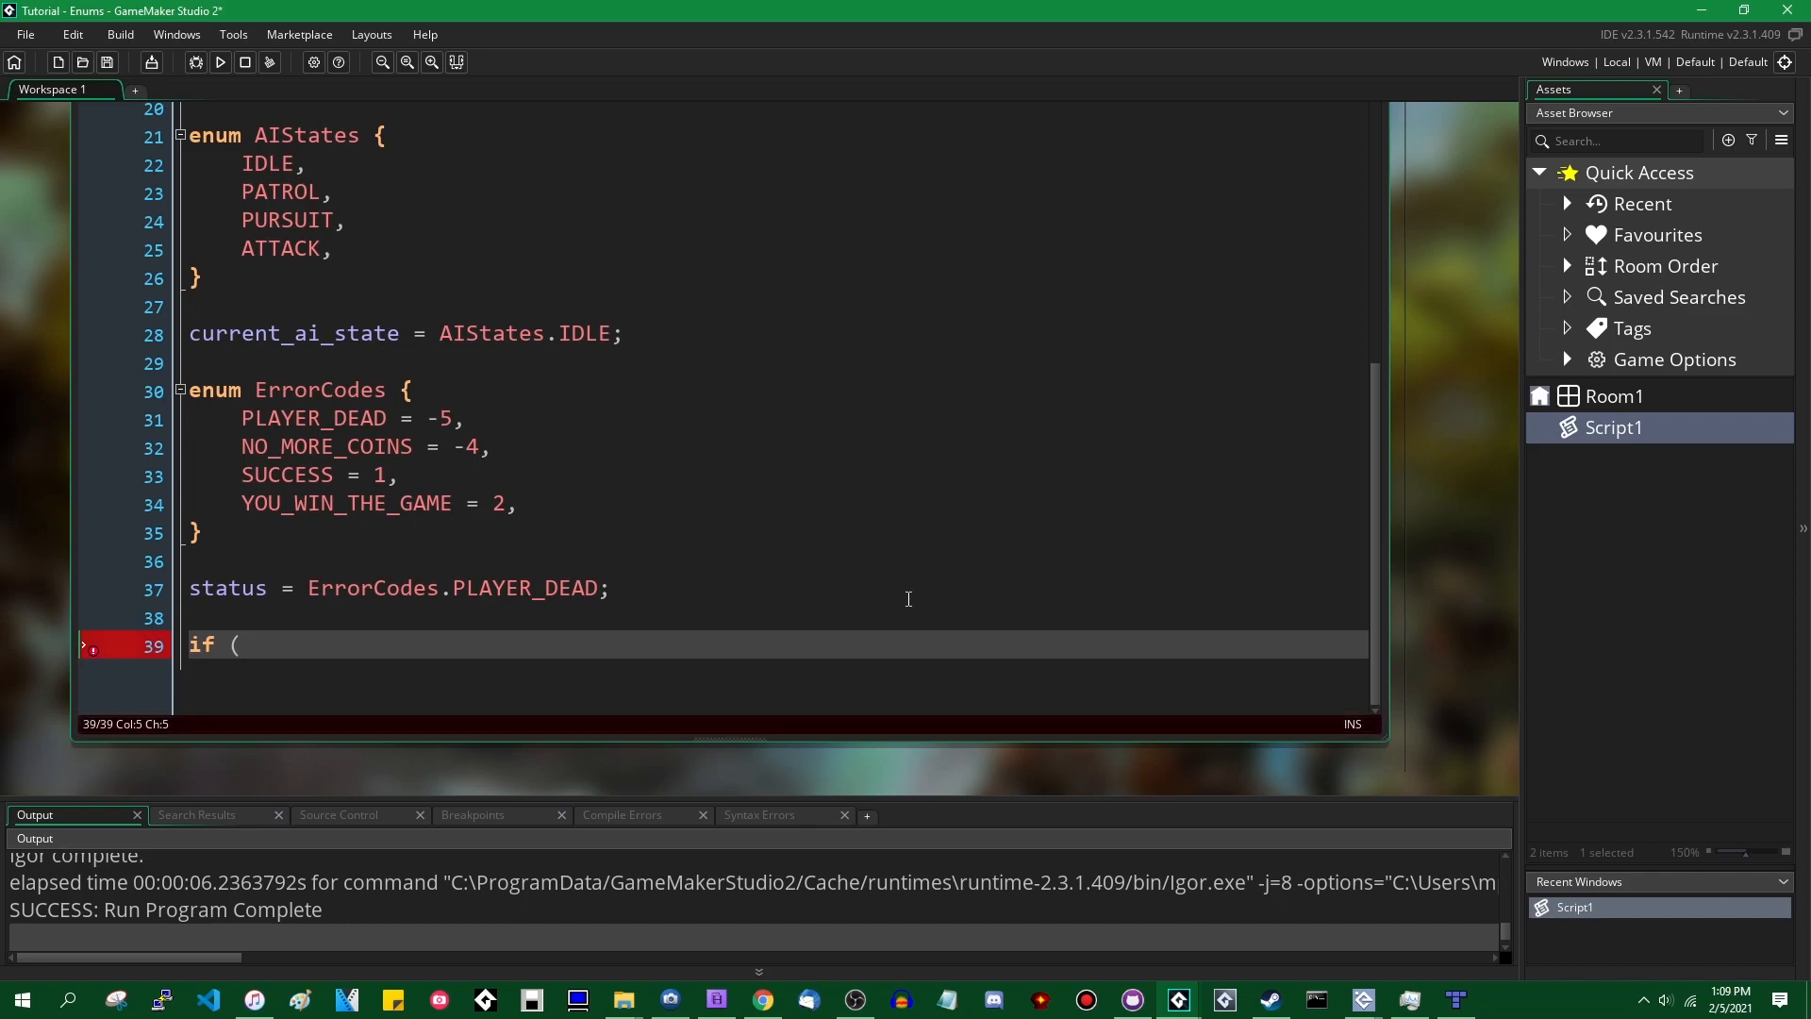
text(status)
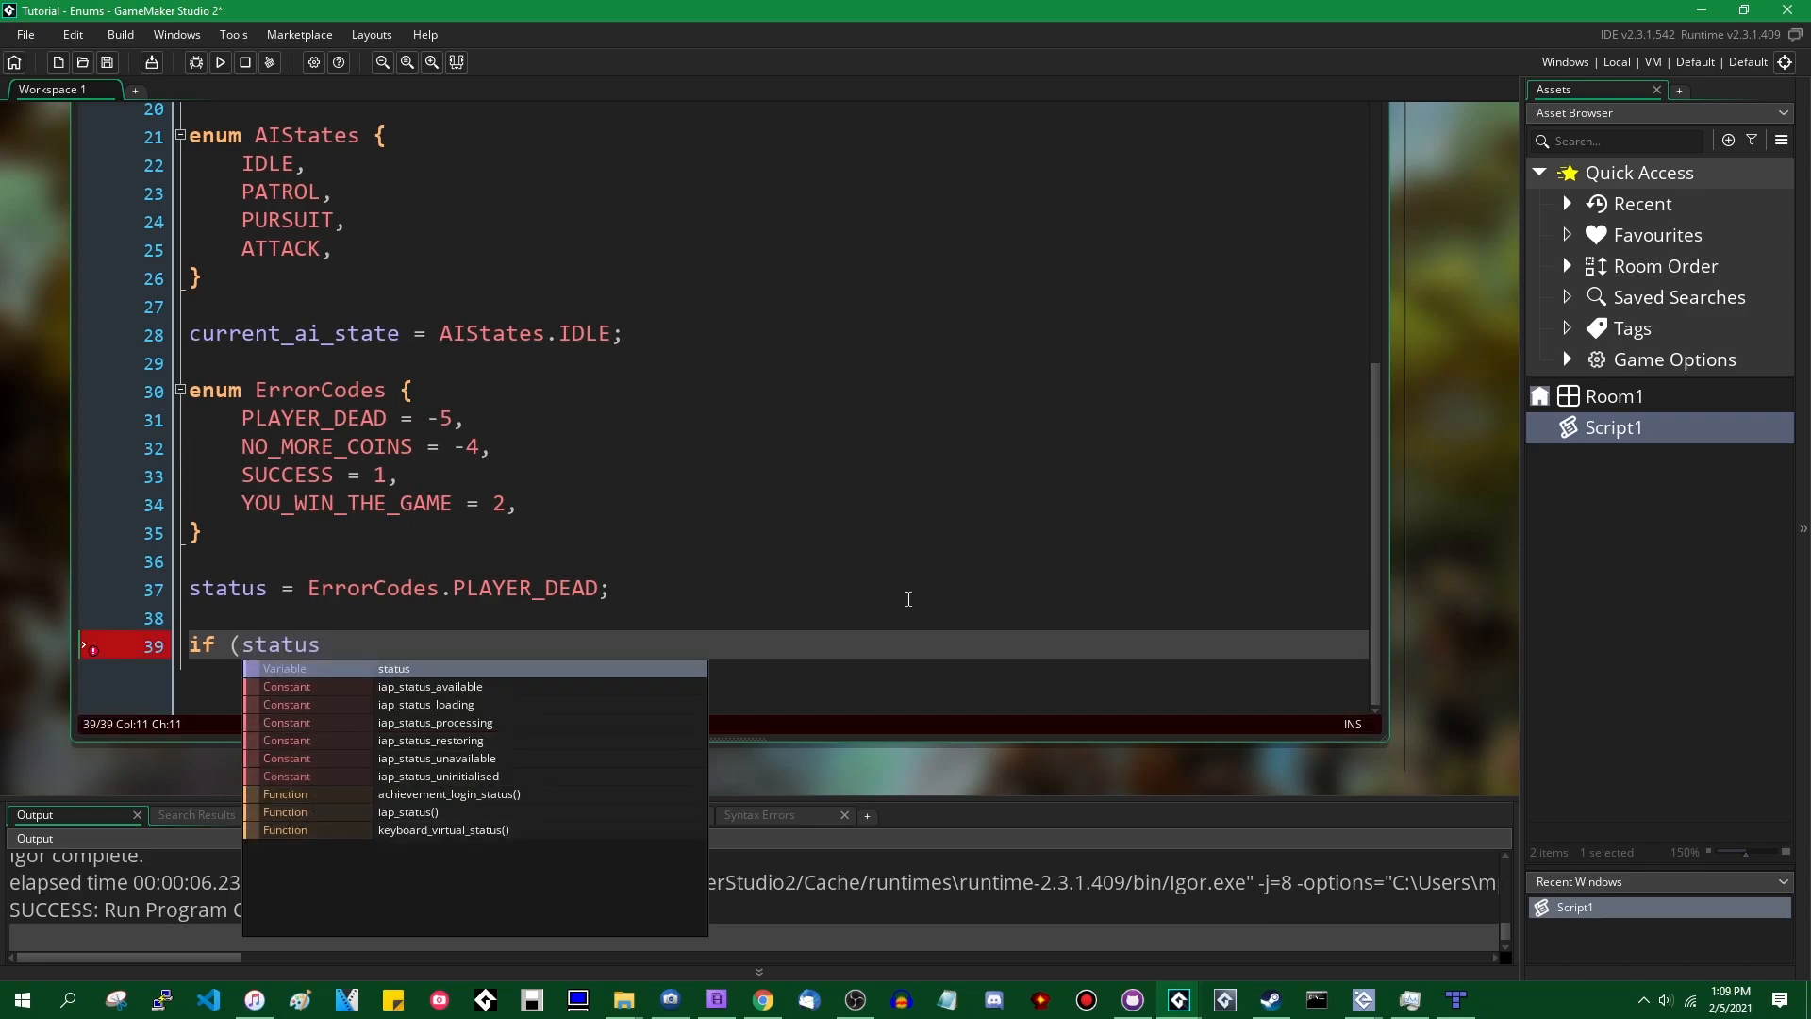
text() {)
text(} else {)
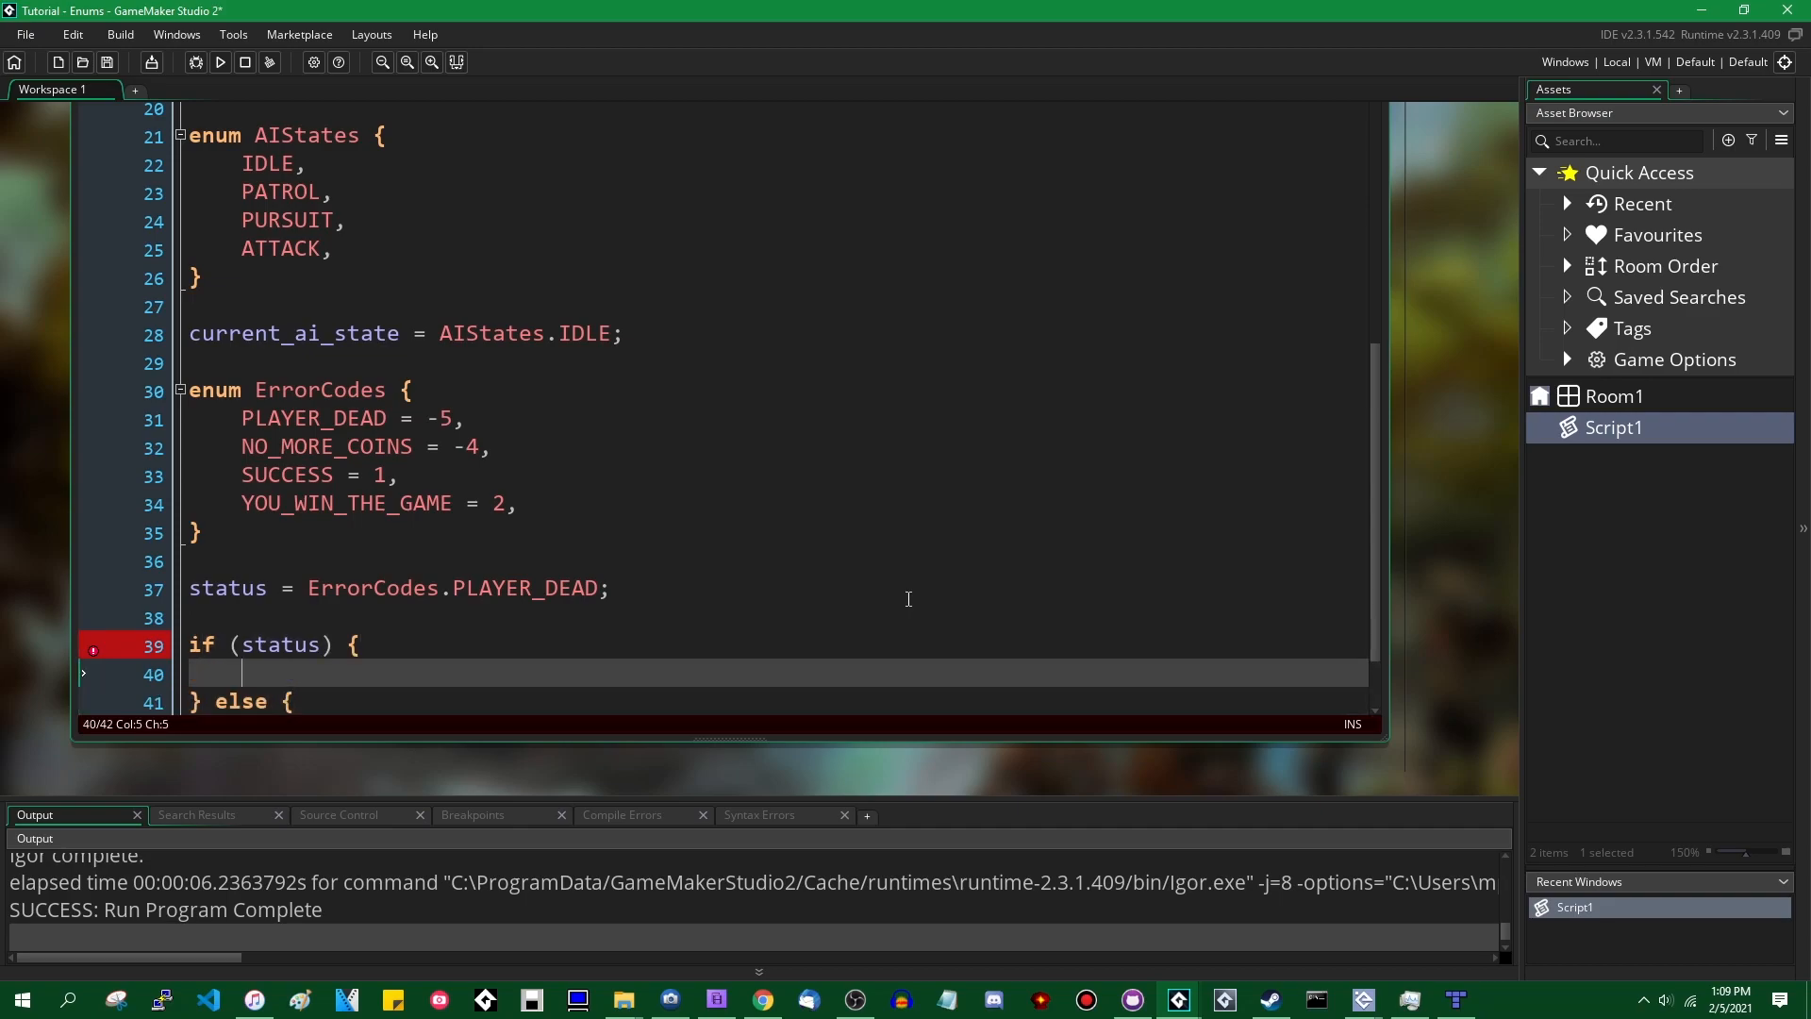
text(show_message()
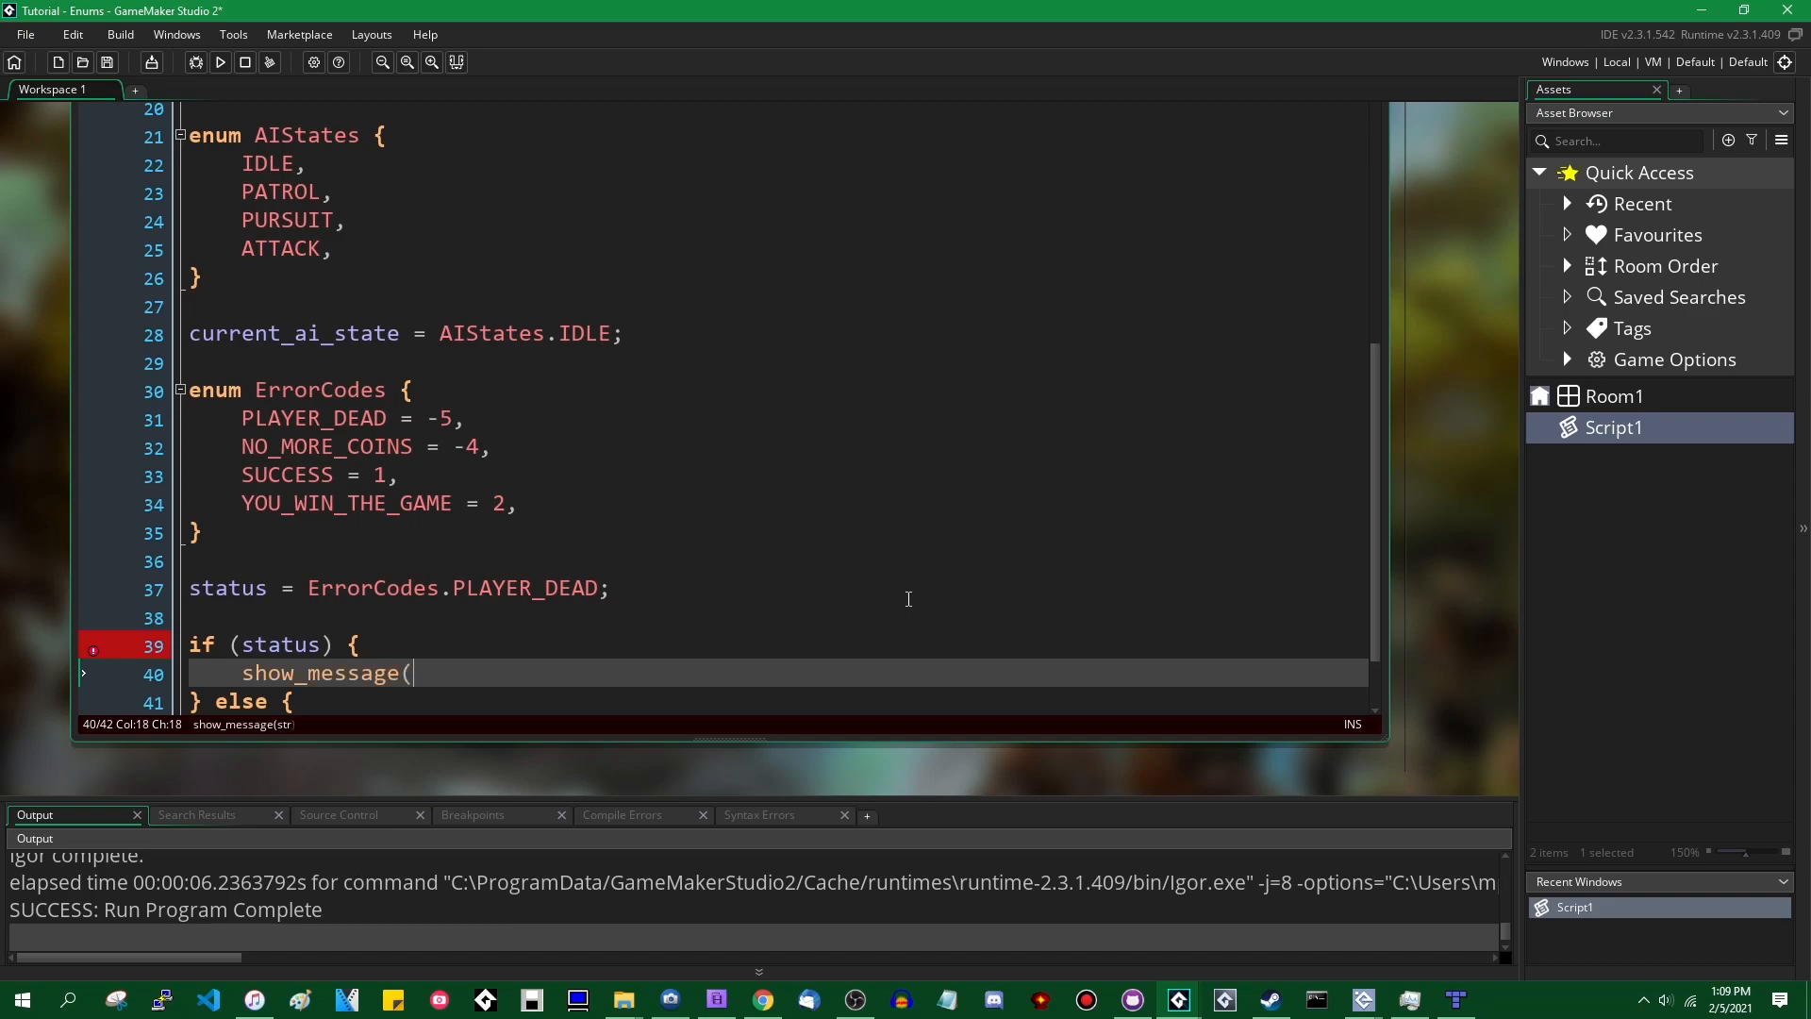
text("Hooray!");)
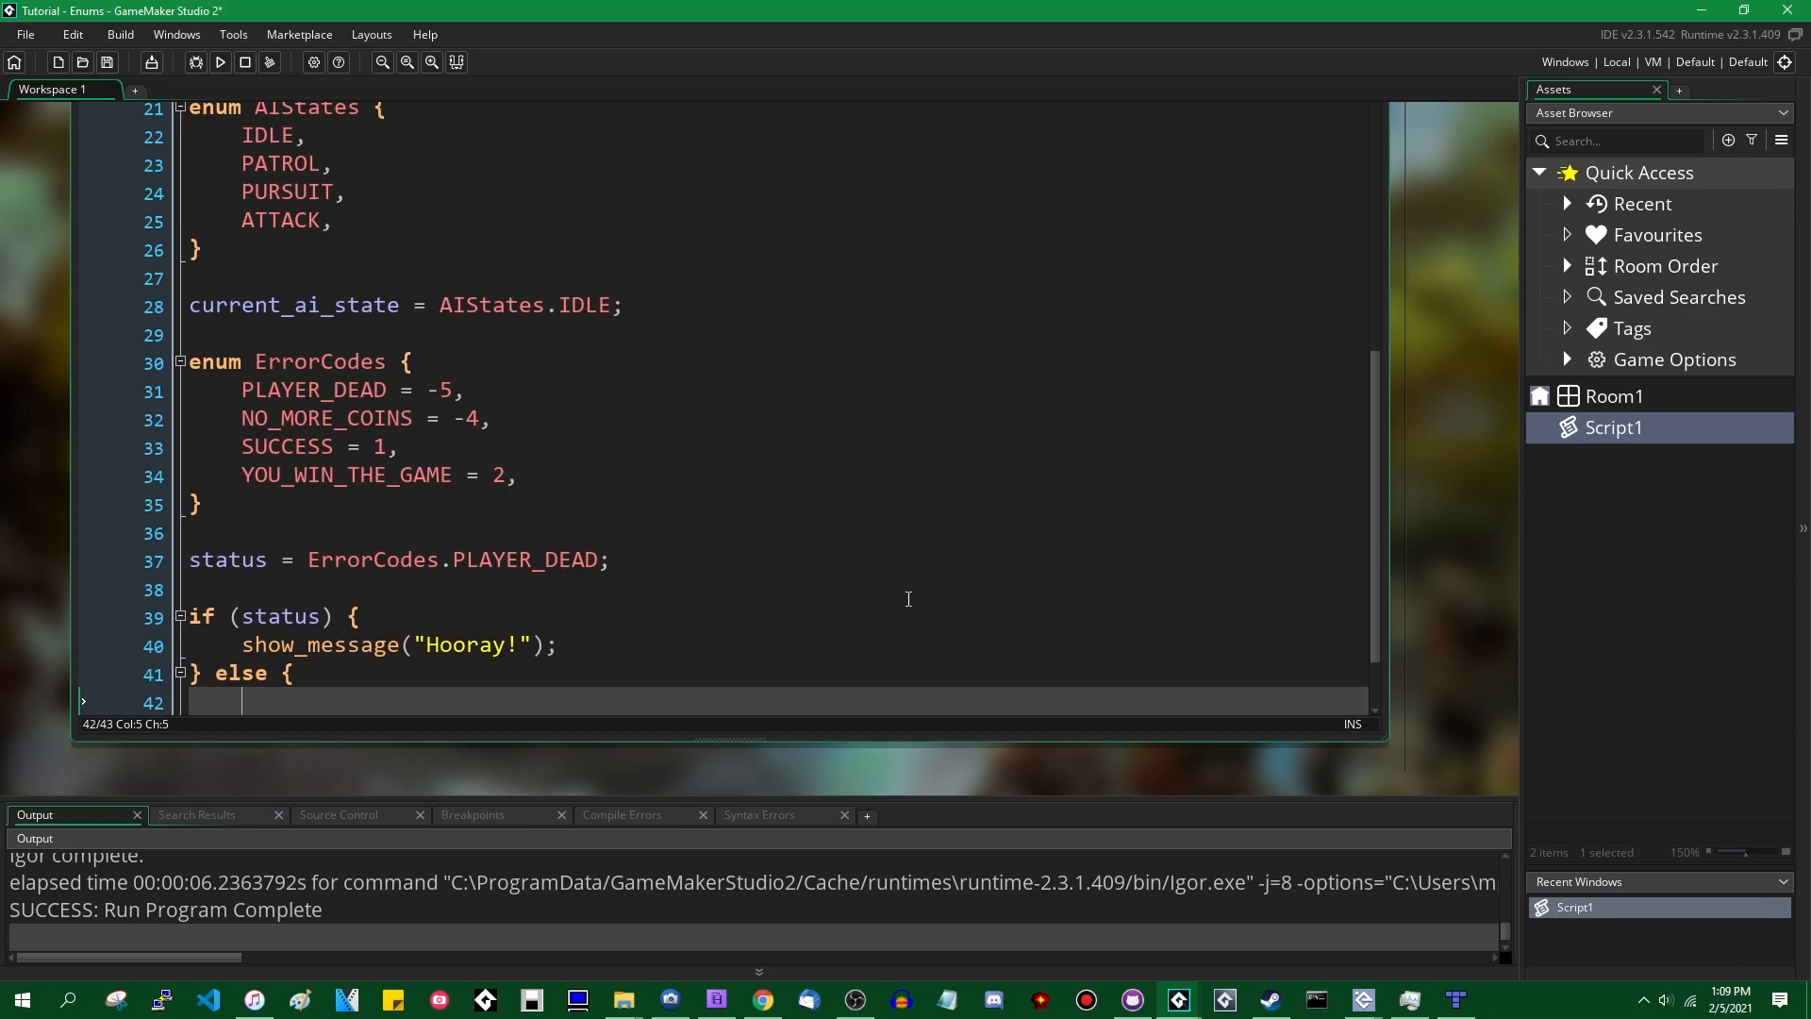
text(show_message("AAAAAAAAAAAAAAAAAAAAAAAAAAAA");)
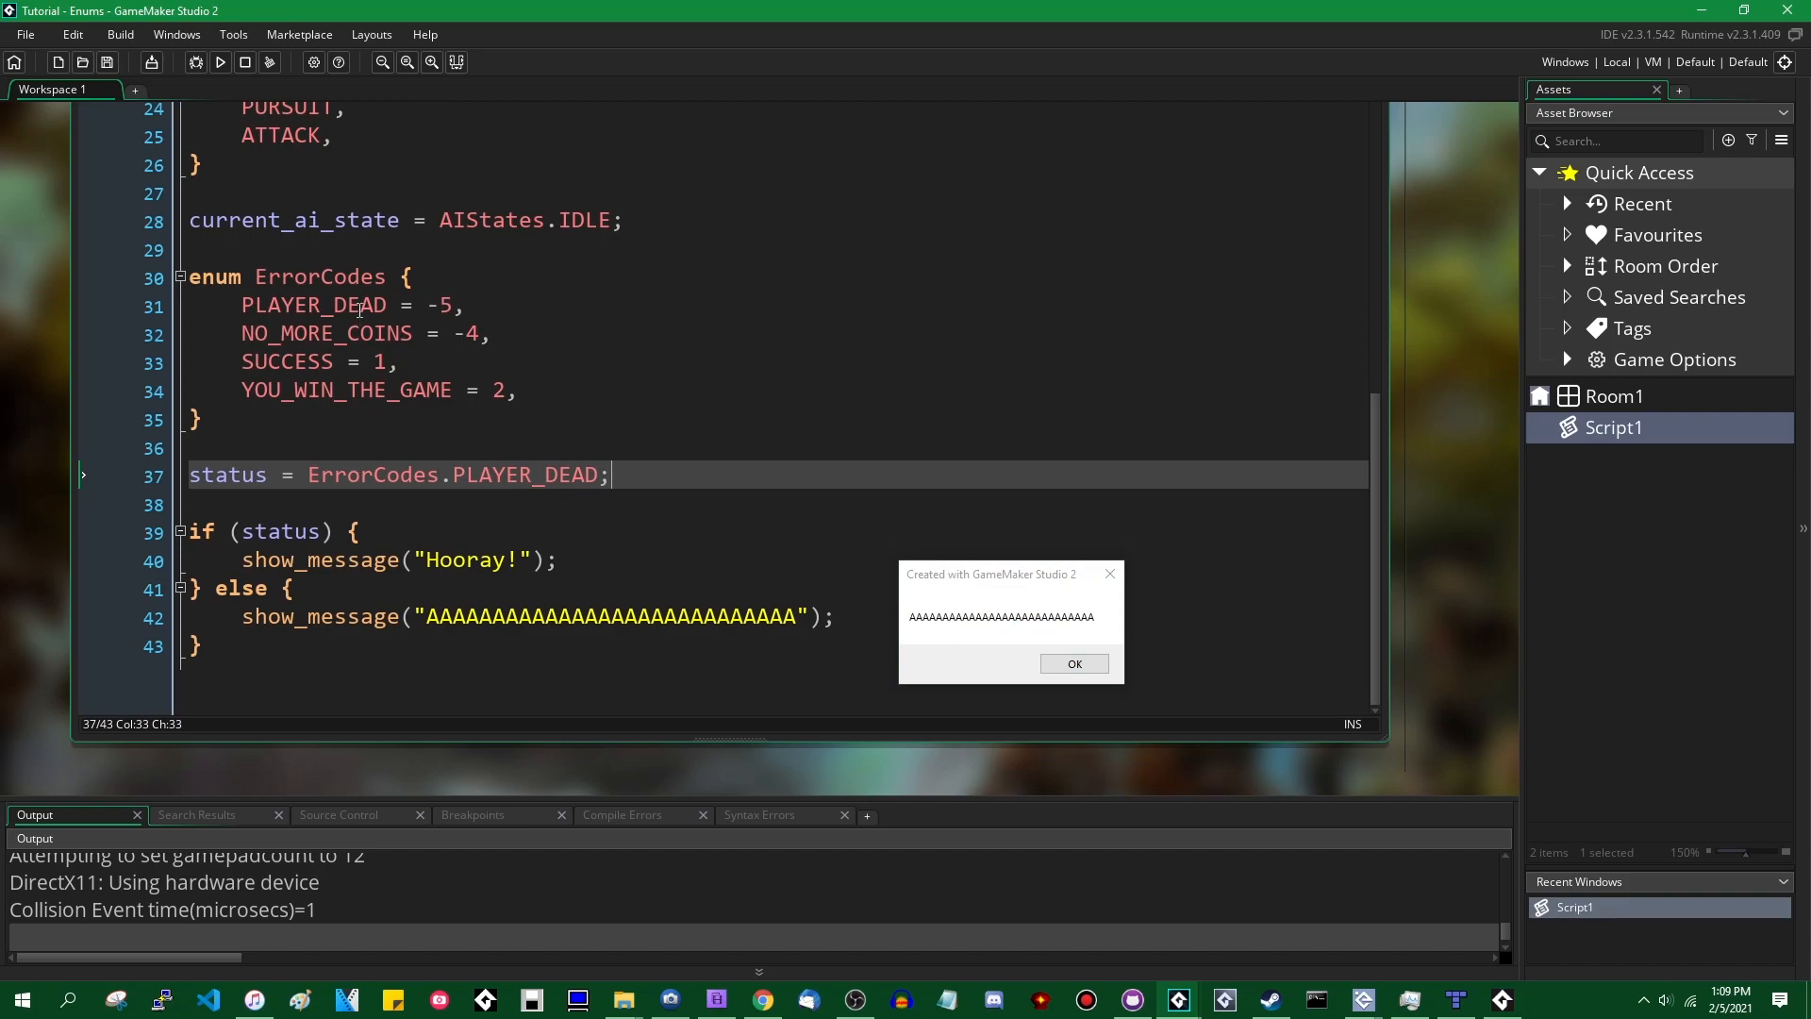
- Switch status to ErrorCodes.YOU_WIN_THE_GAME and view the Hooray! dialog in a test run
click(336, 305)
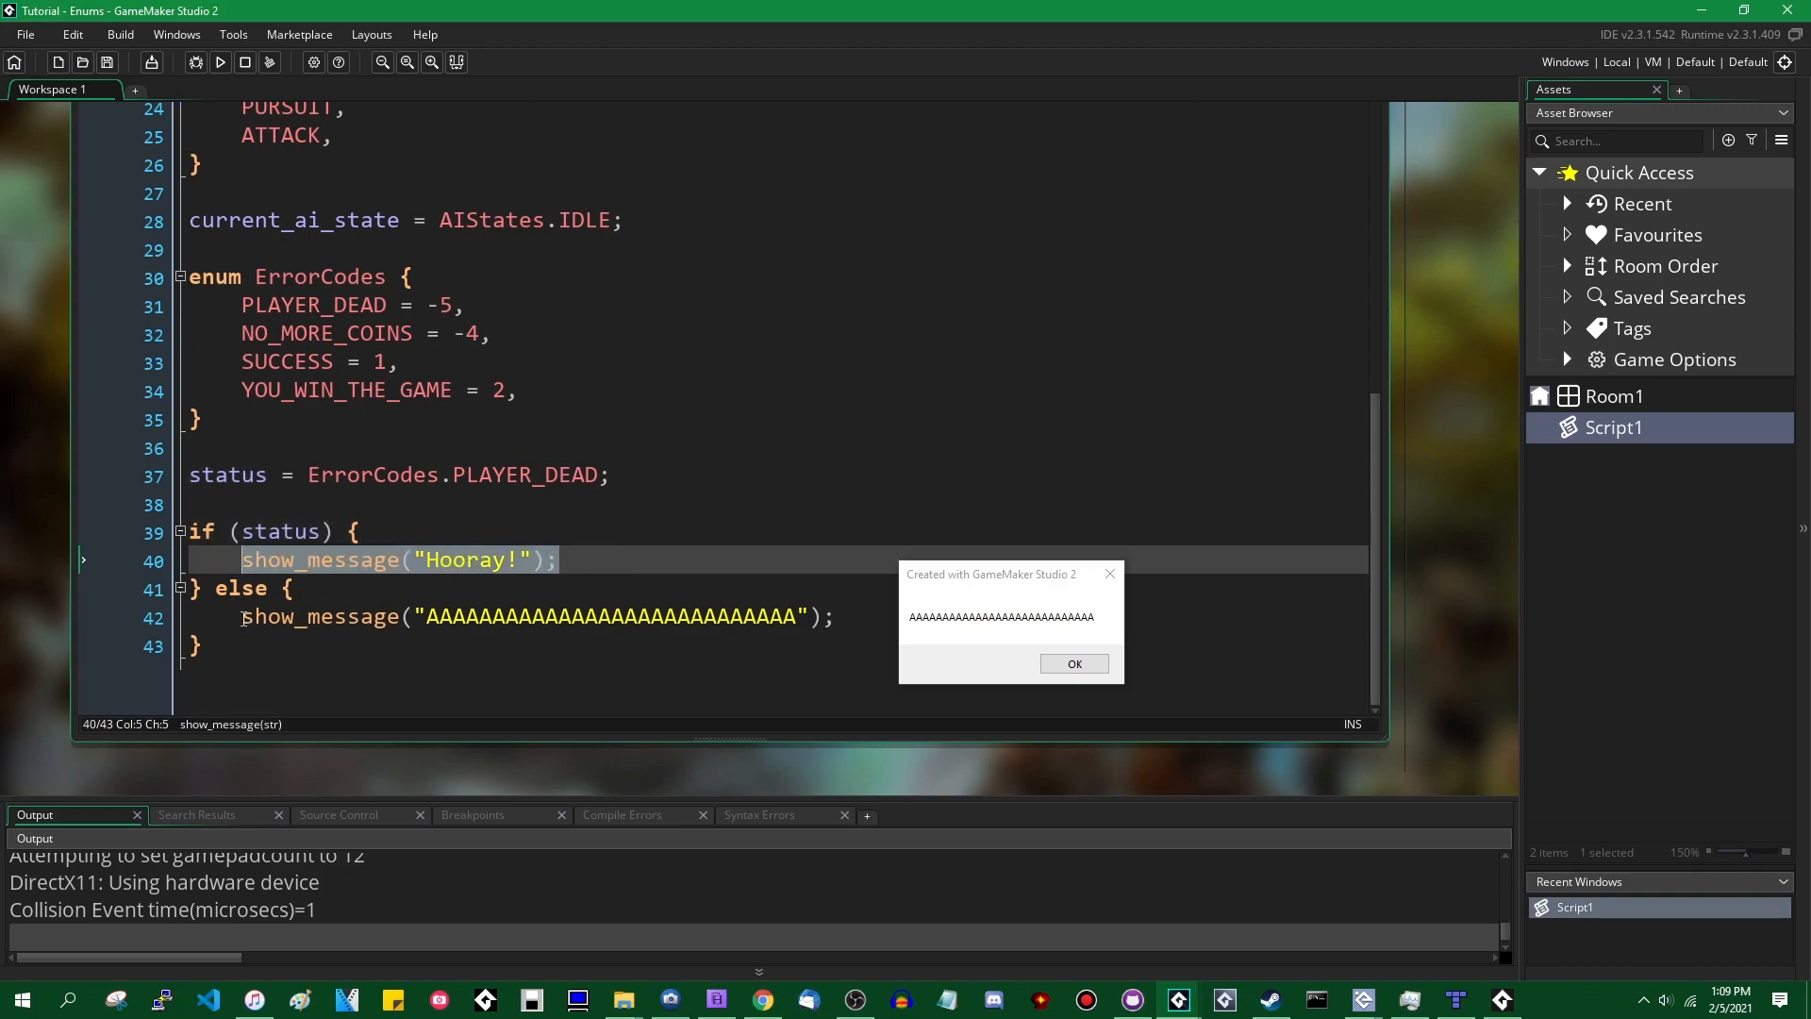
click(1071, 662)
text(YOU_WIN_THE_GAM)
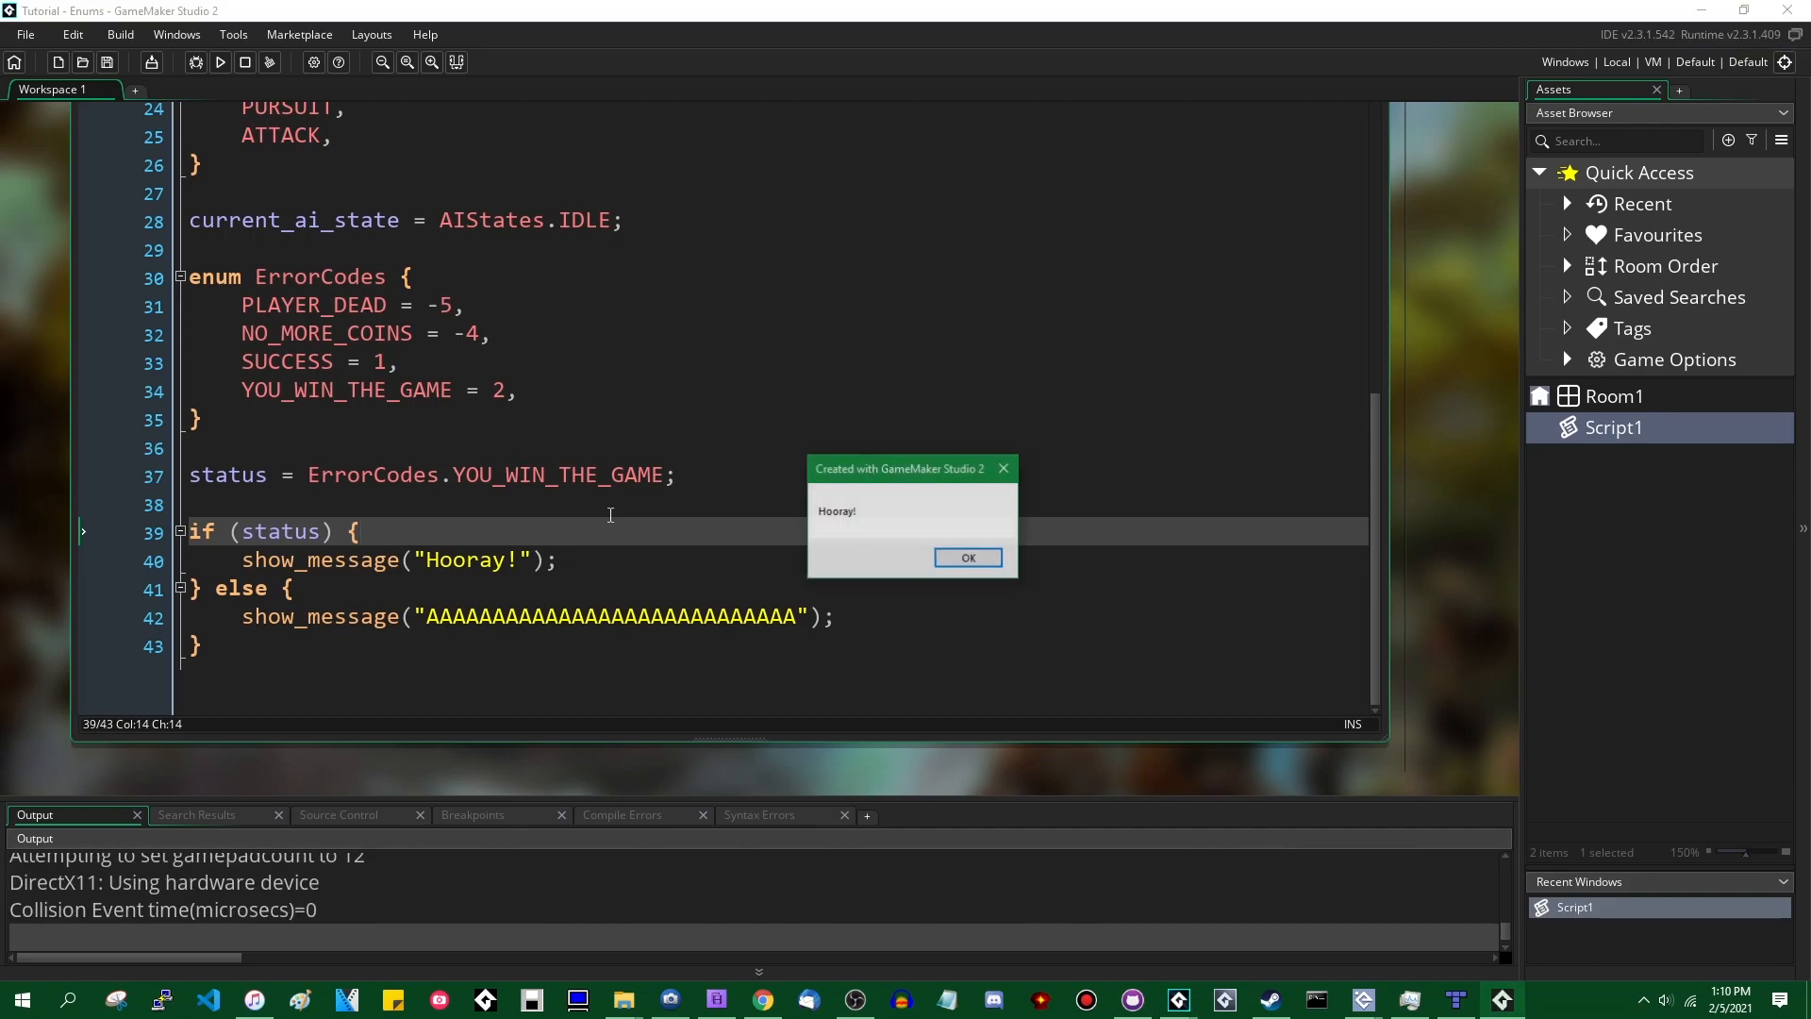
drag(902, 468, 358, 583)
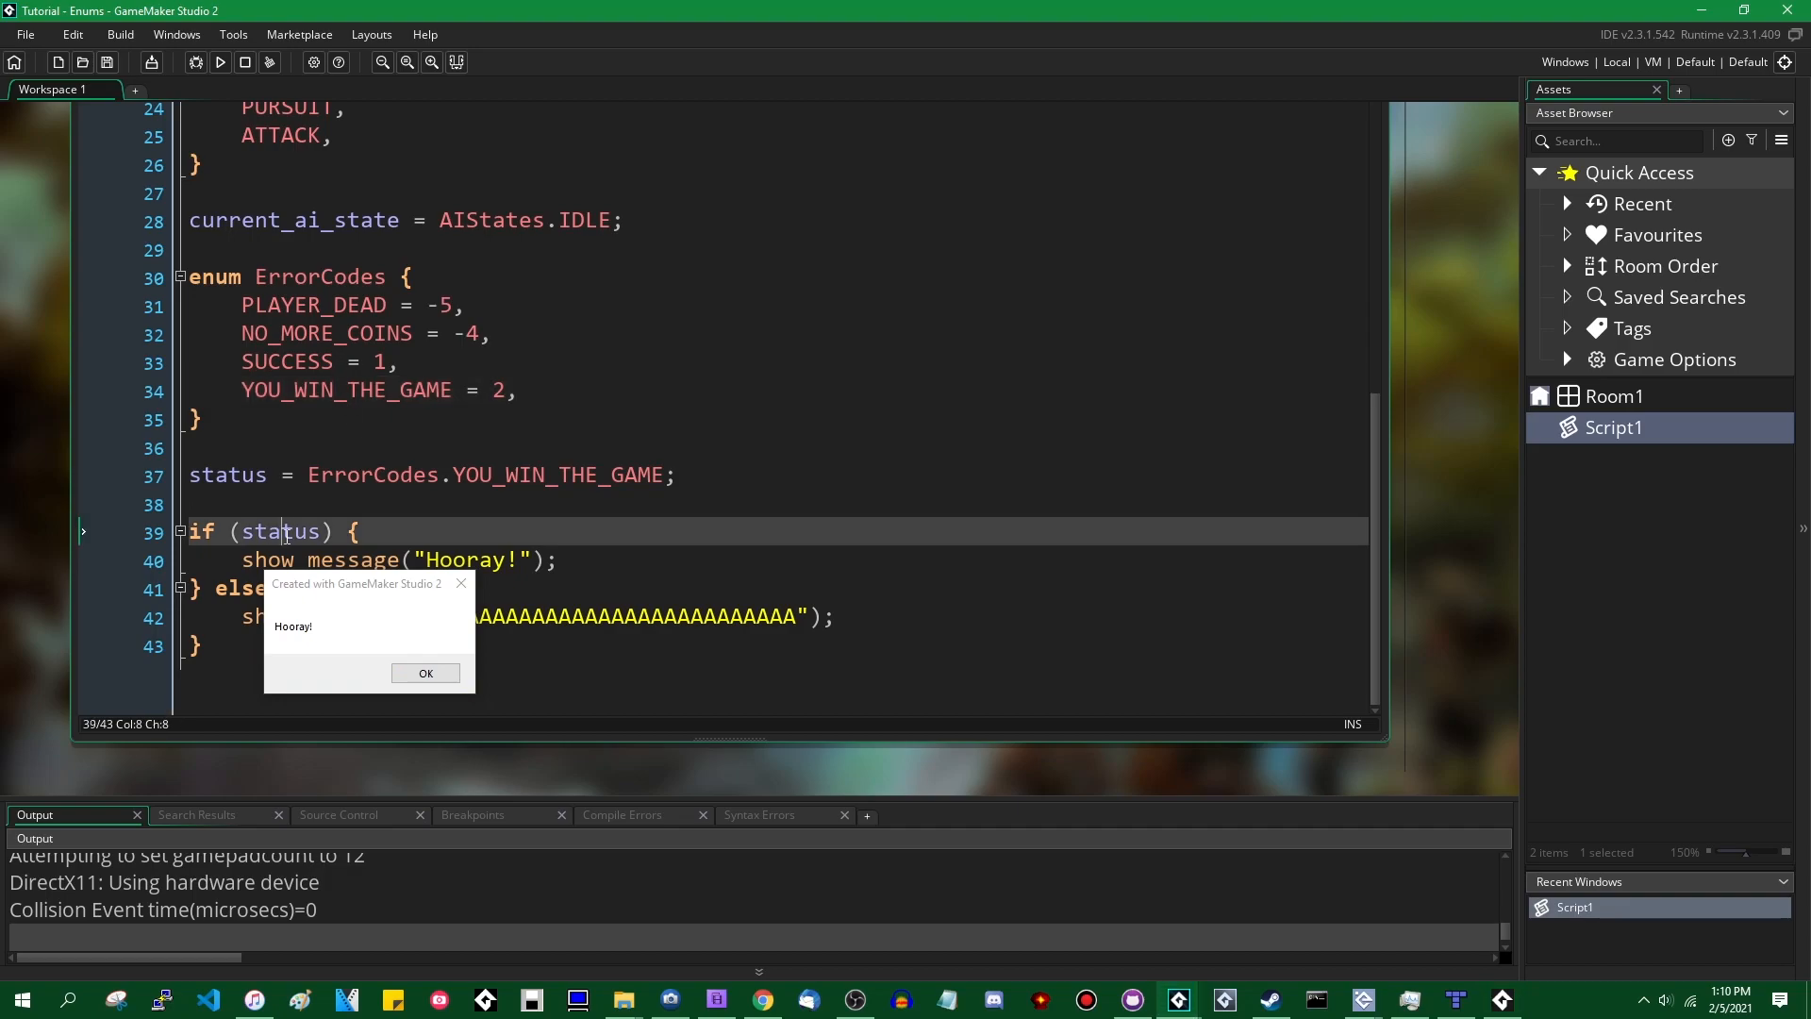
drag(358, 583, 755, 528)
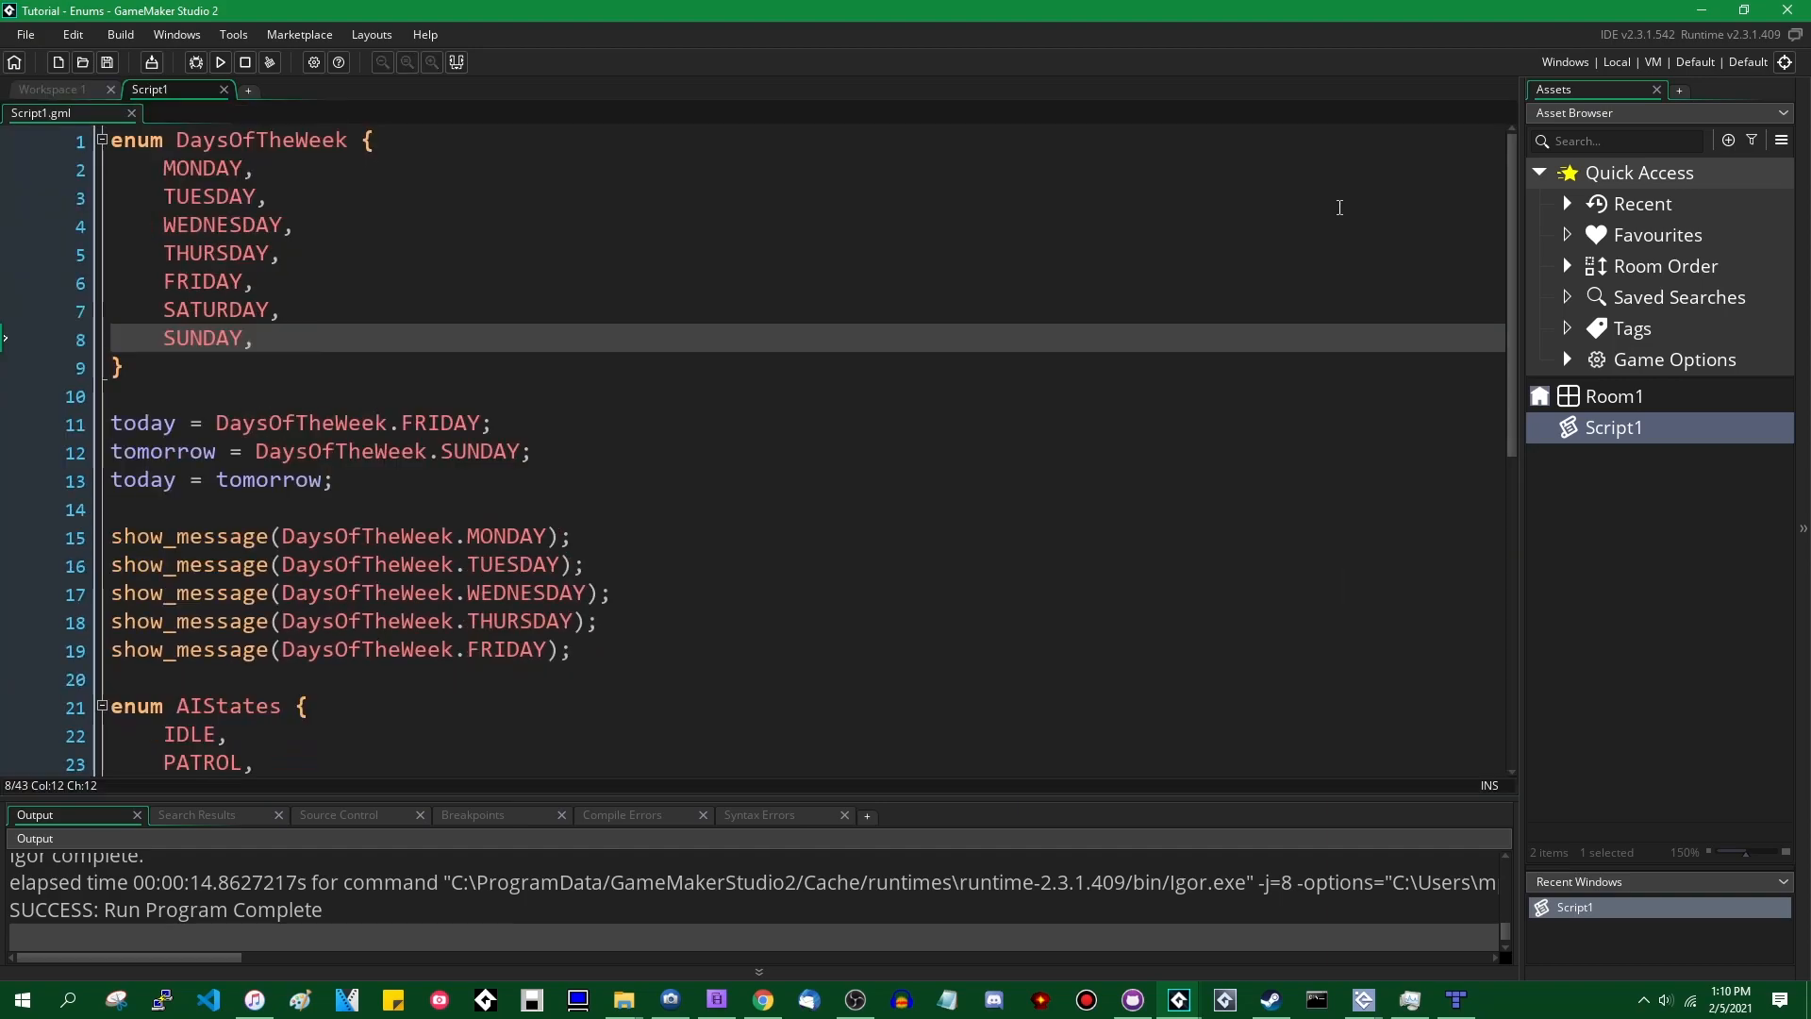
mouse_move(534, 323)
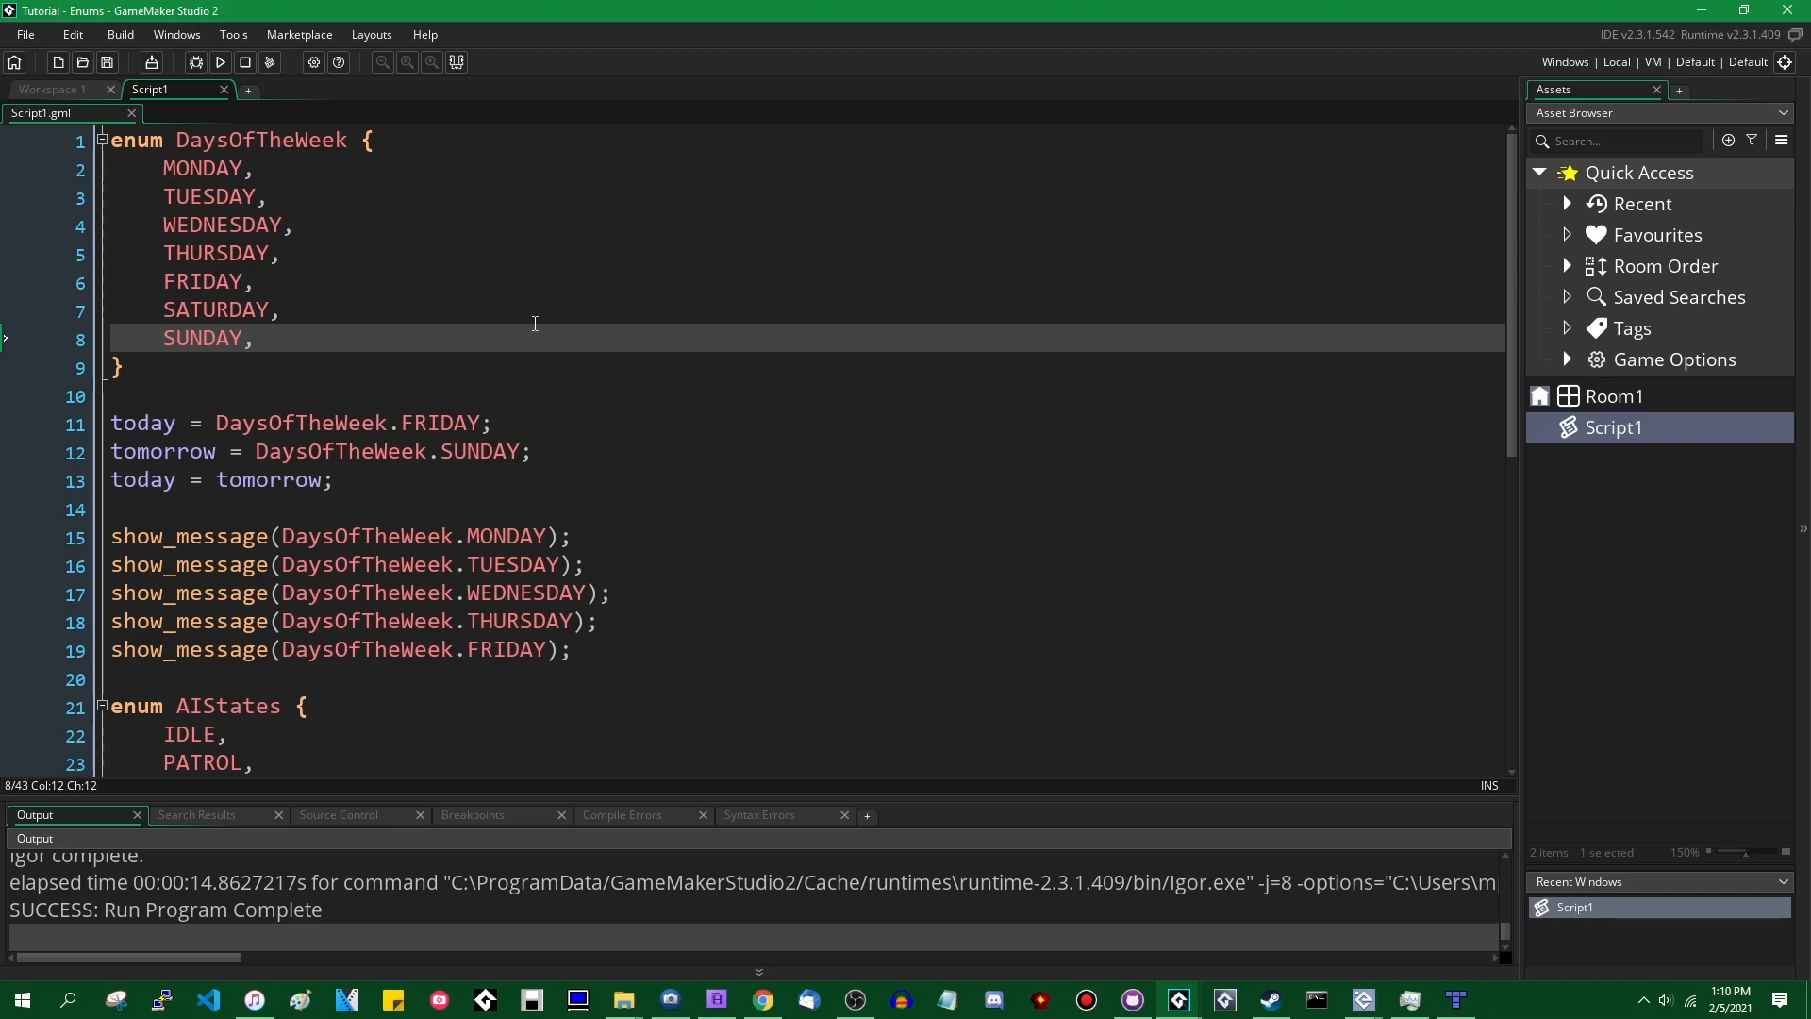
- Assign MONDAY = 0.5 in the DaysOfTheWeek enum and run the game
click(264, 196)
text( = )
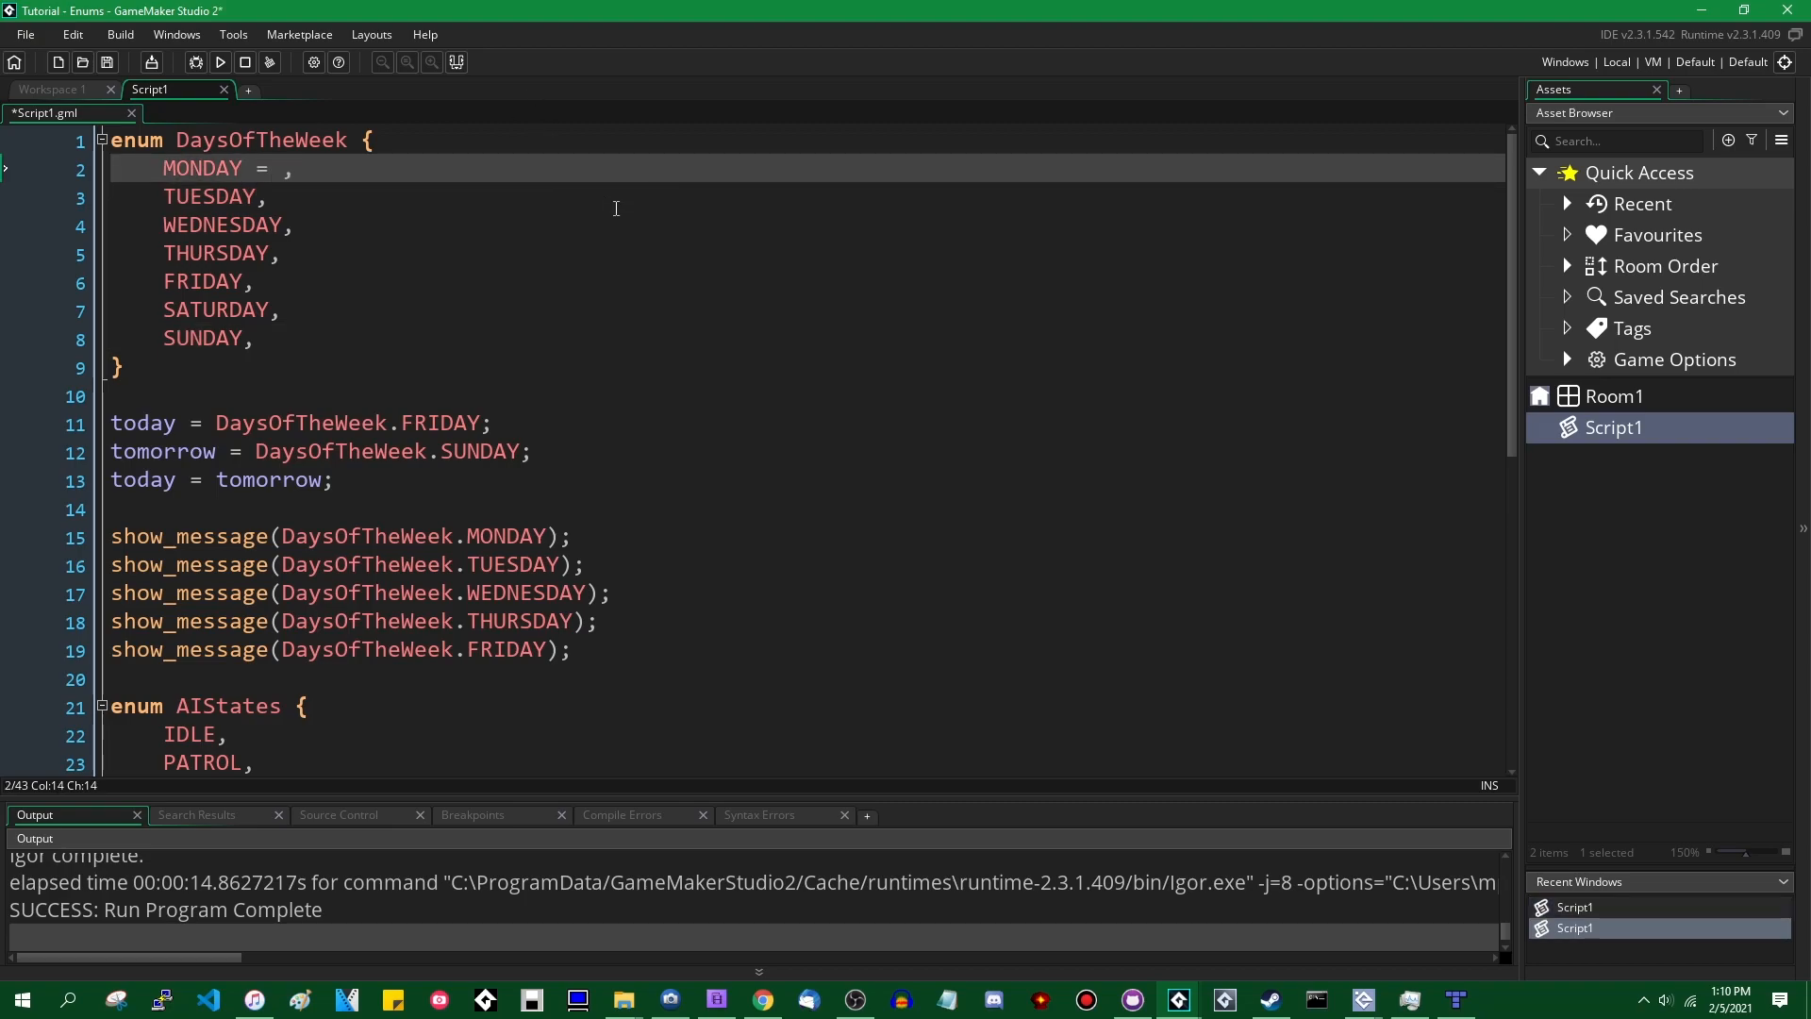
text(0.5)
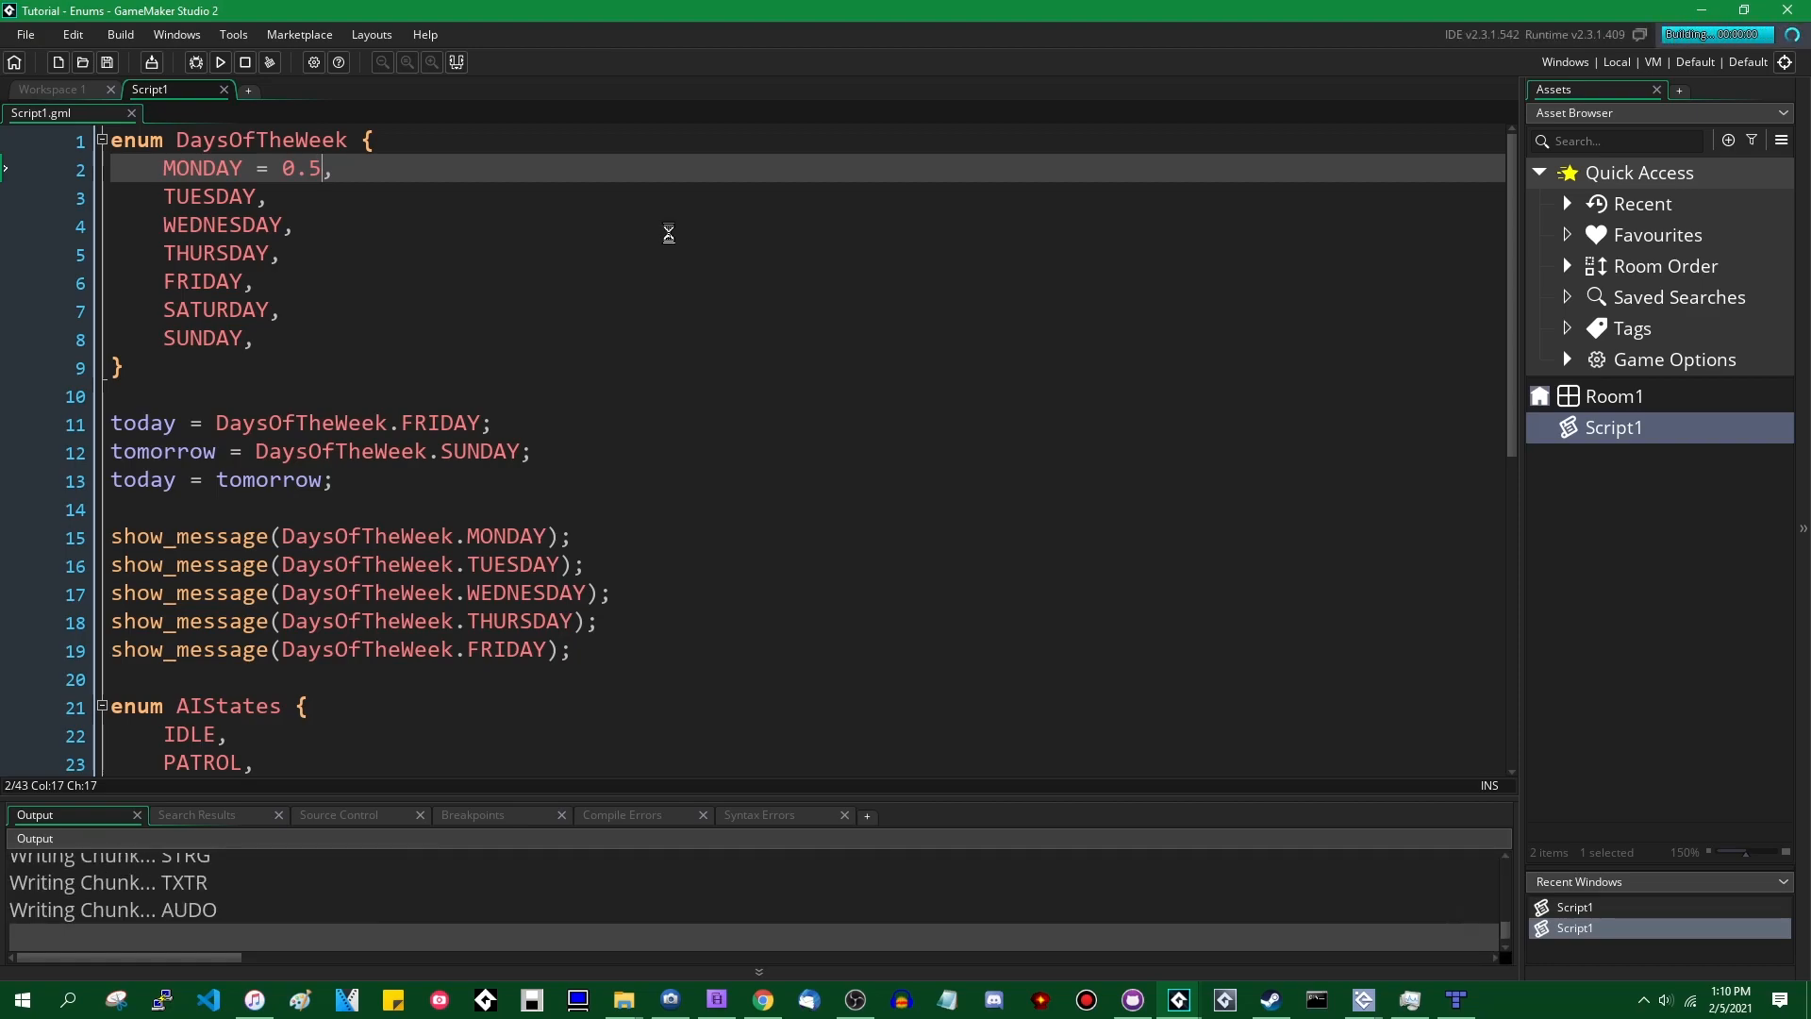
click(219, 62)
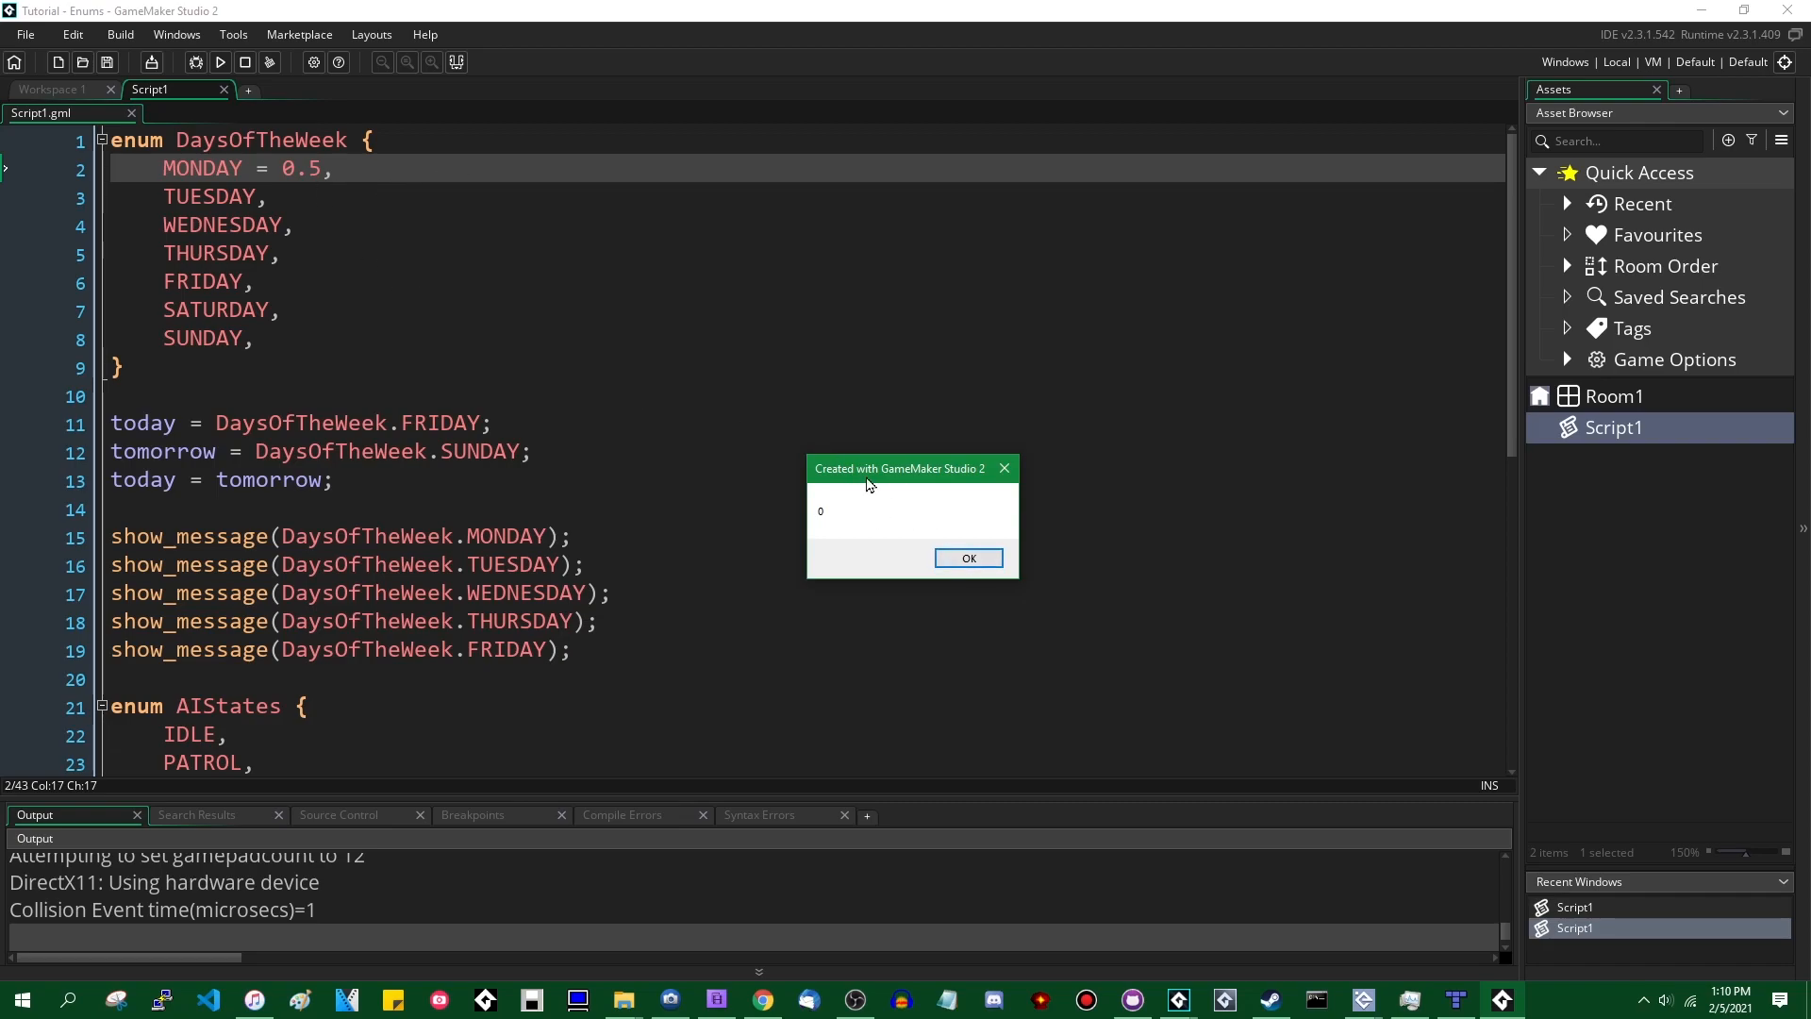
- Dismiss the 0, 1 and Hooray! message boxes from the test run
drag(900, 468, 468, 219)
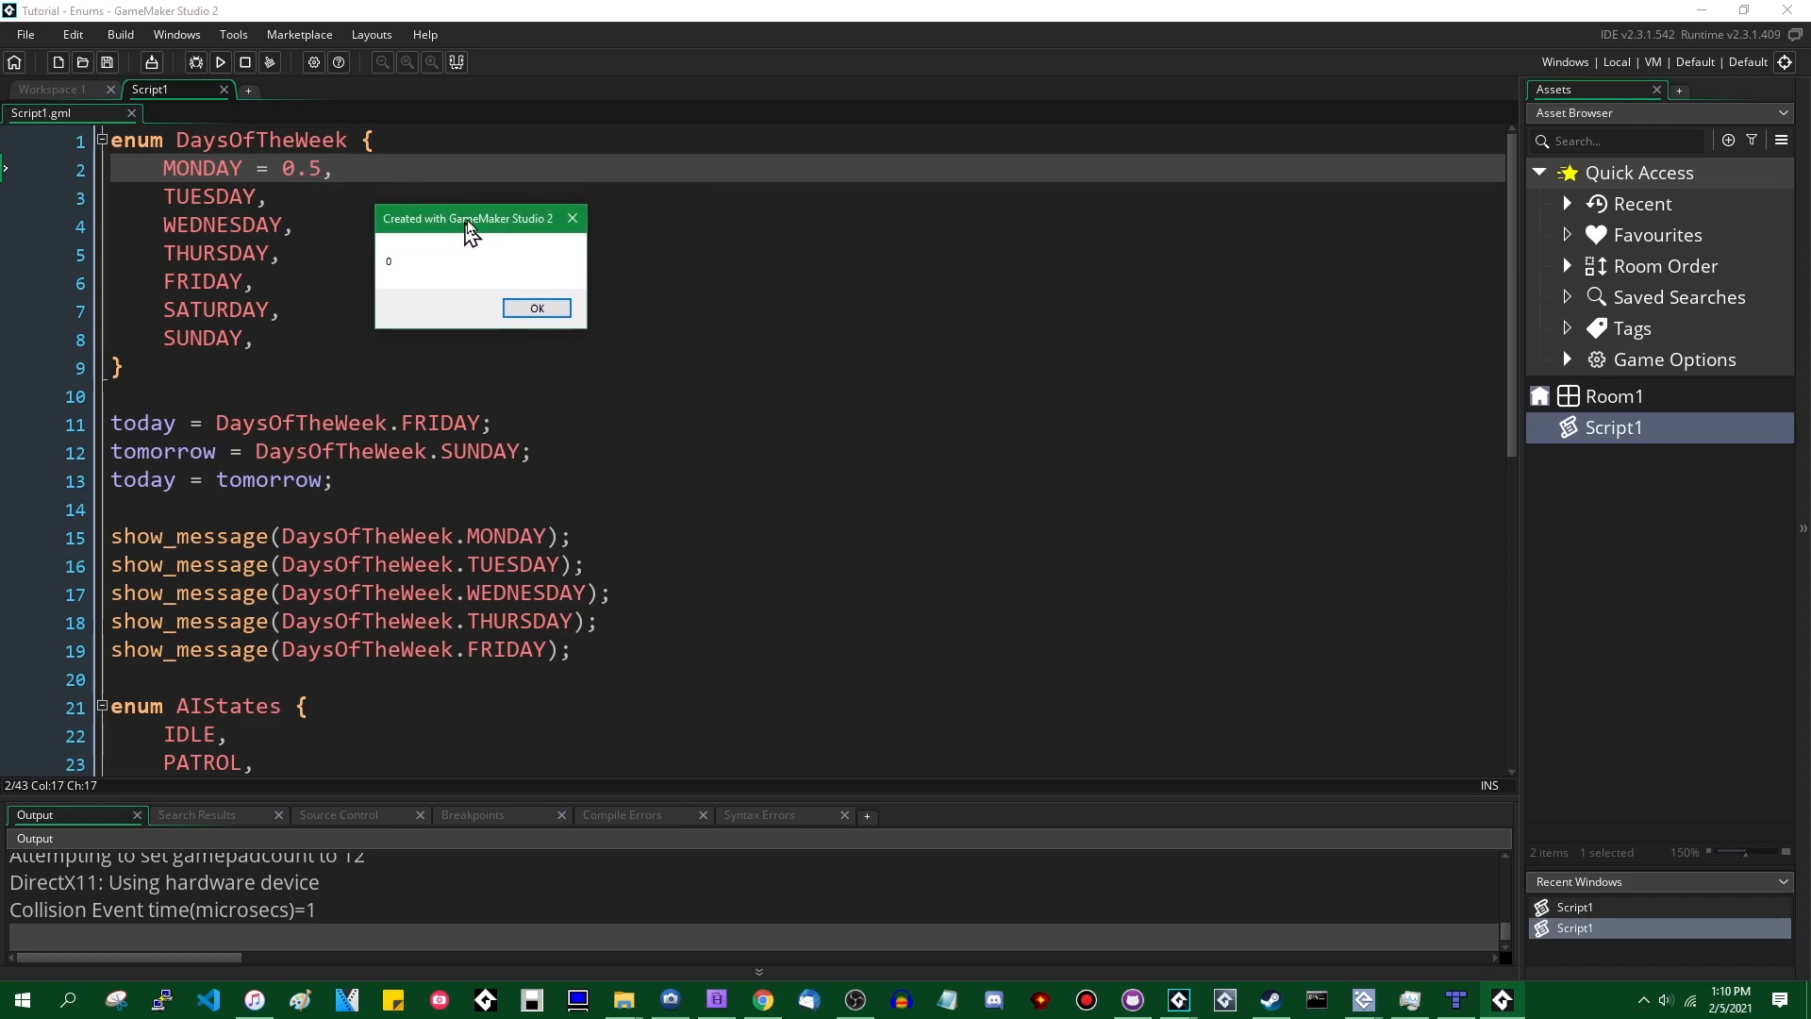
click(535, 307)
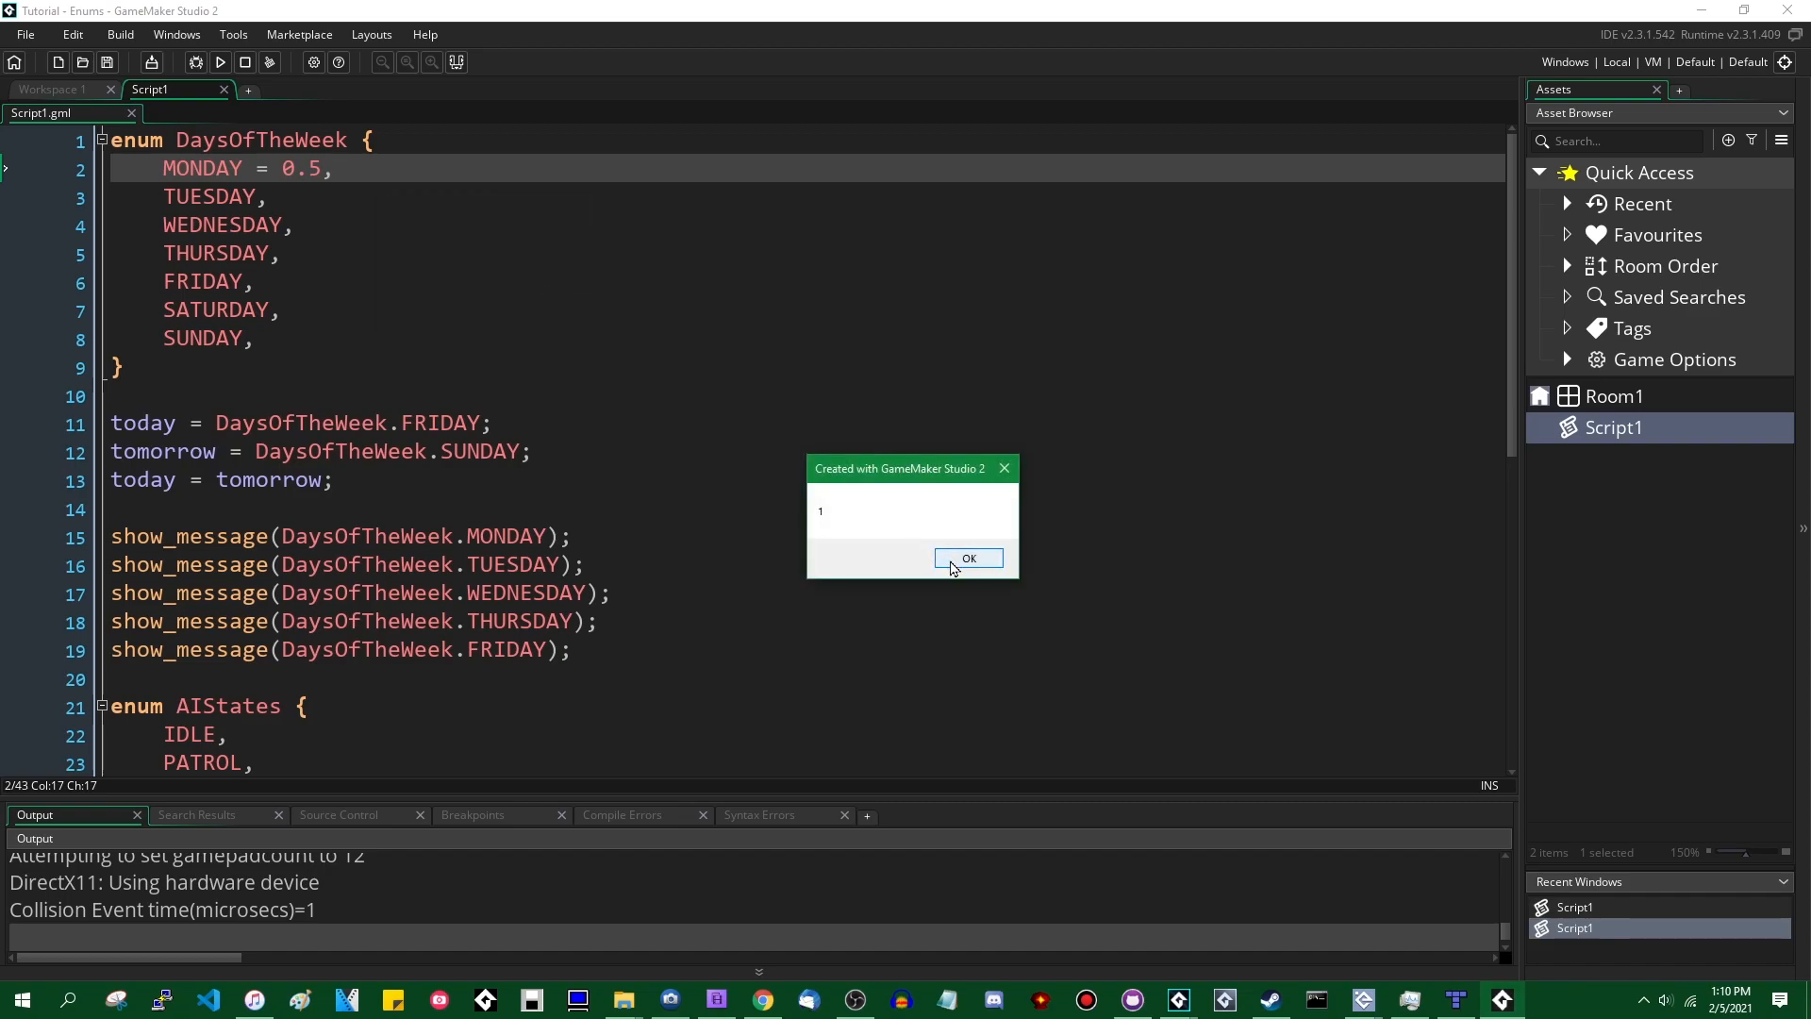
click(968, 558)
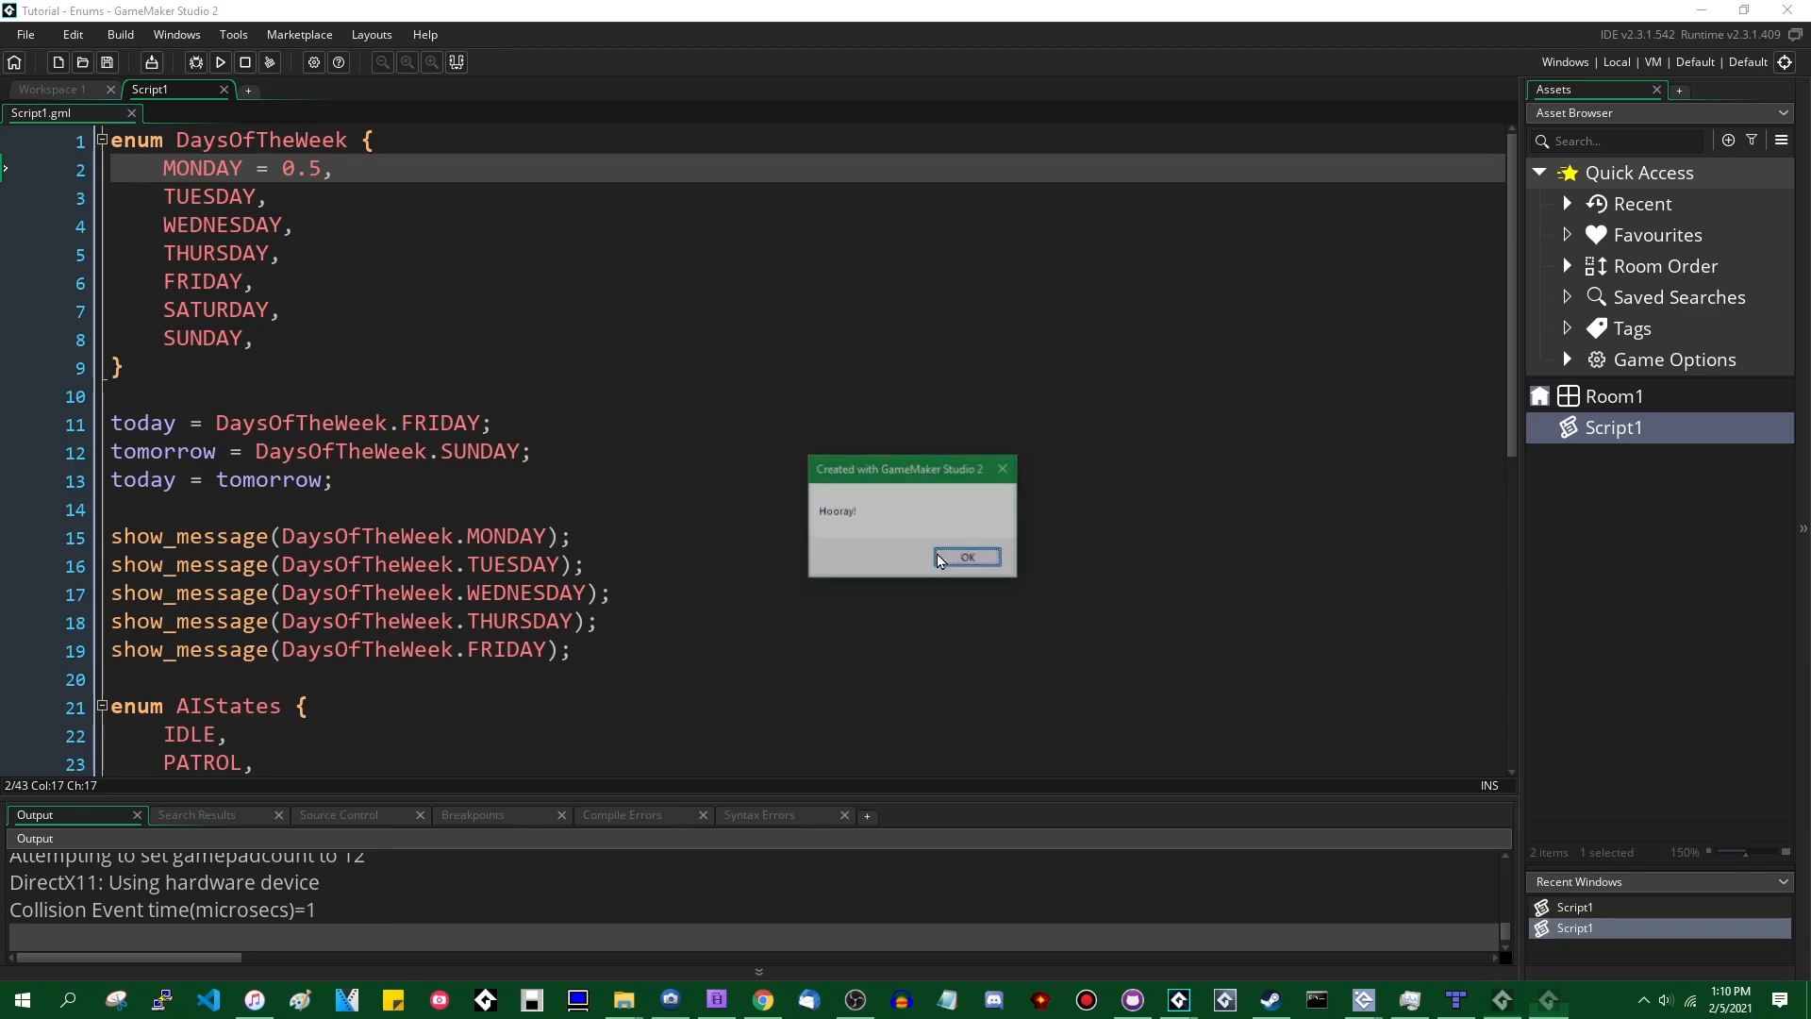
click(966, 557)
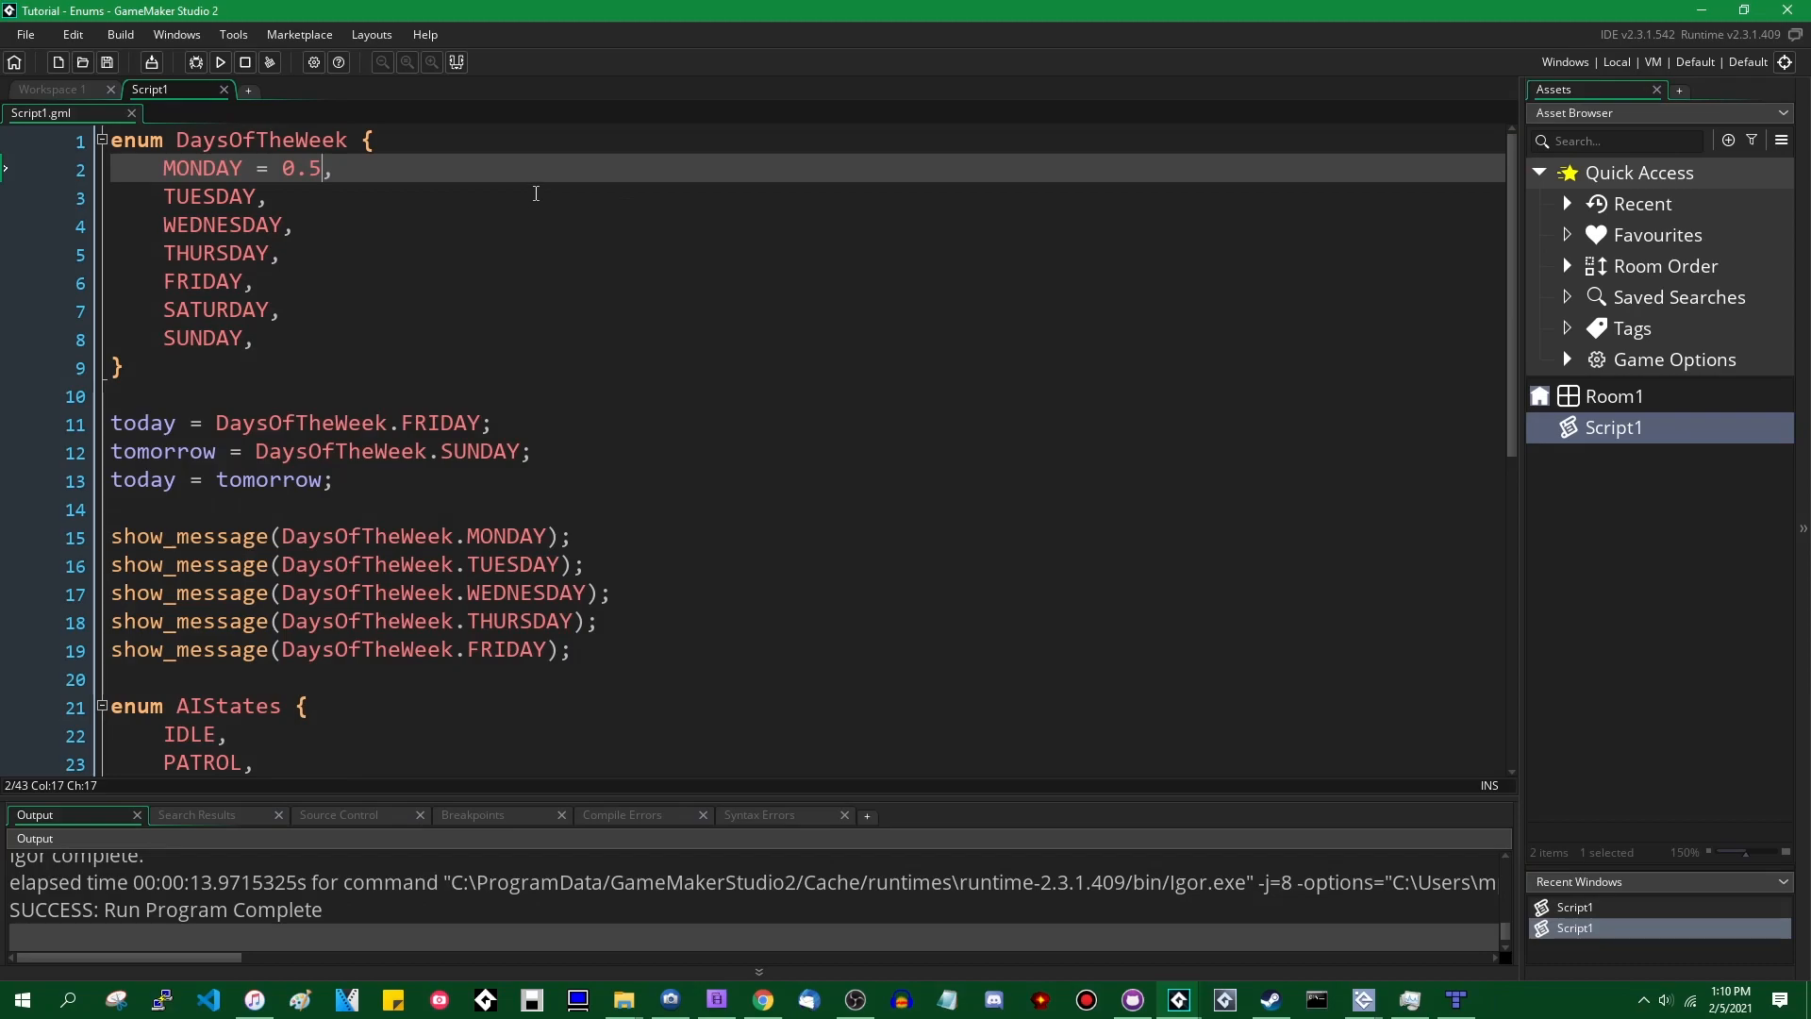
- Replace MONDAY's 0.5 with the string "monday" and compile to see the integer-constant error
key(Backspace)
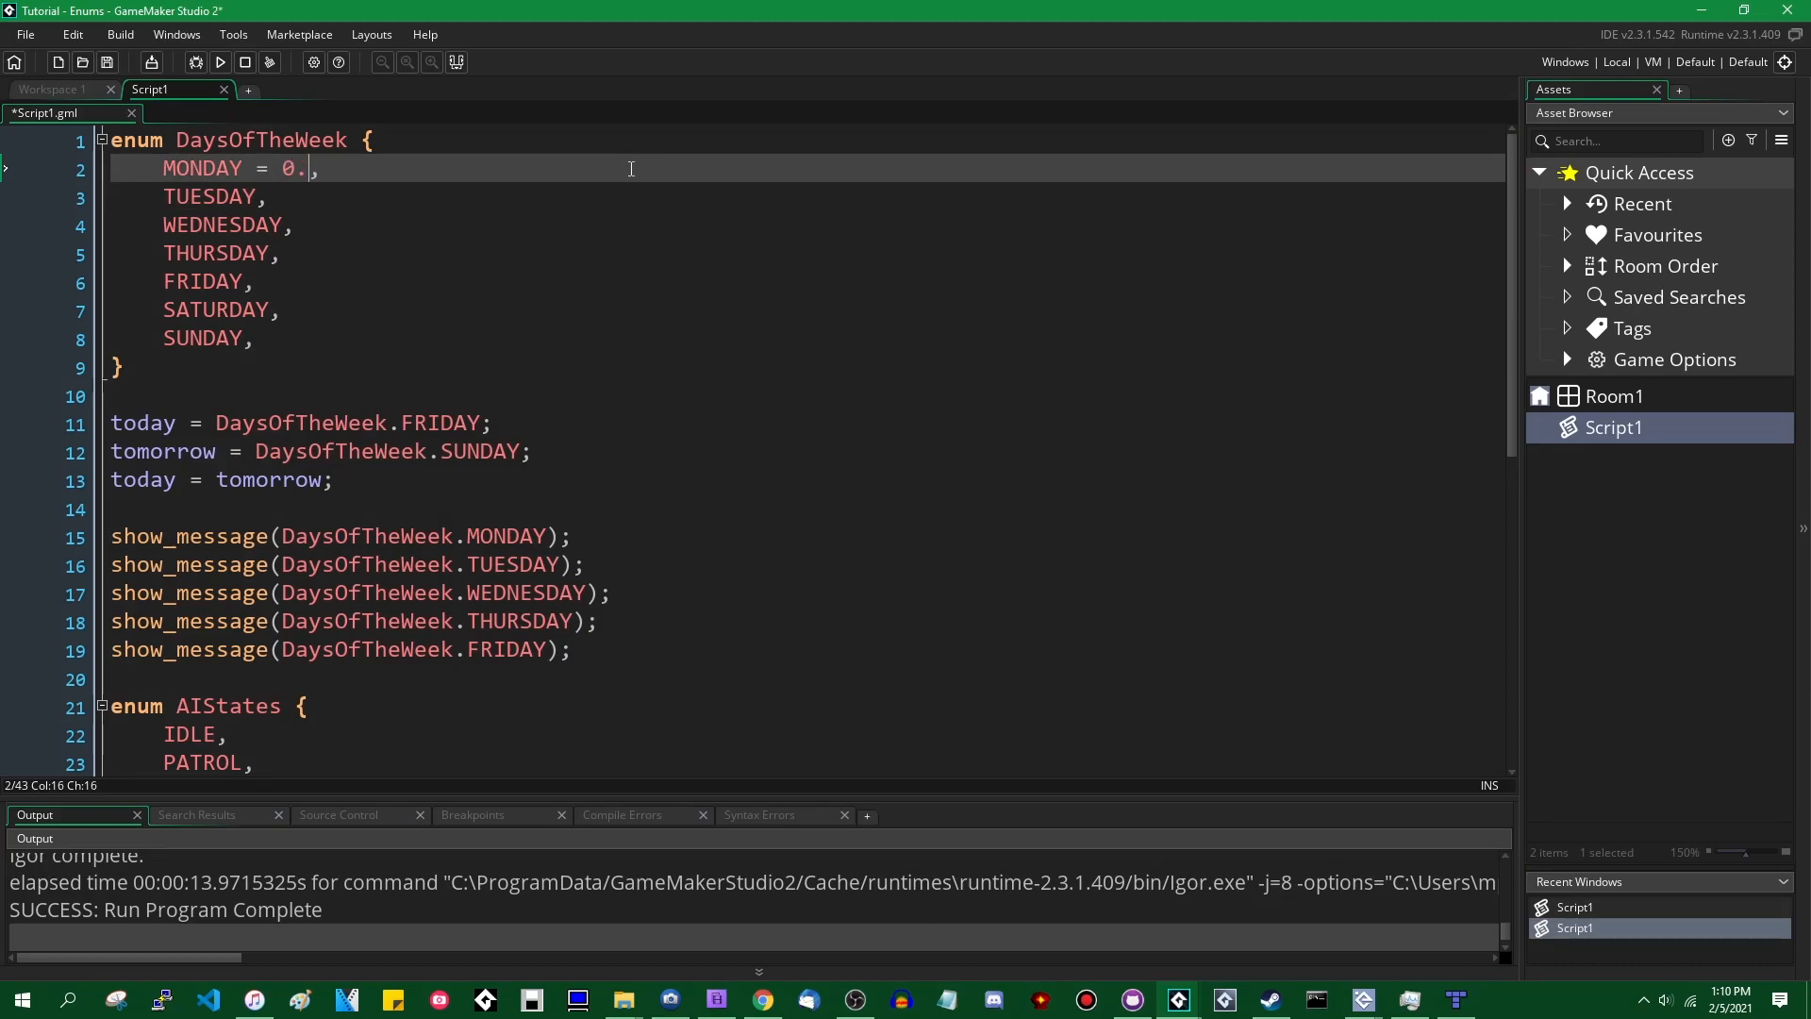
key(Backspace)
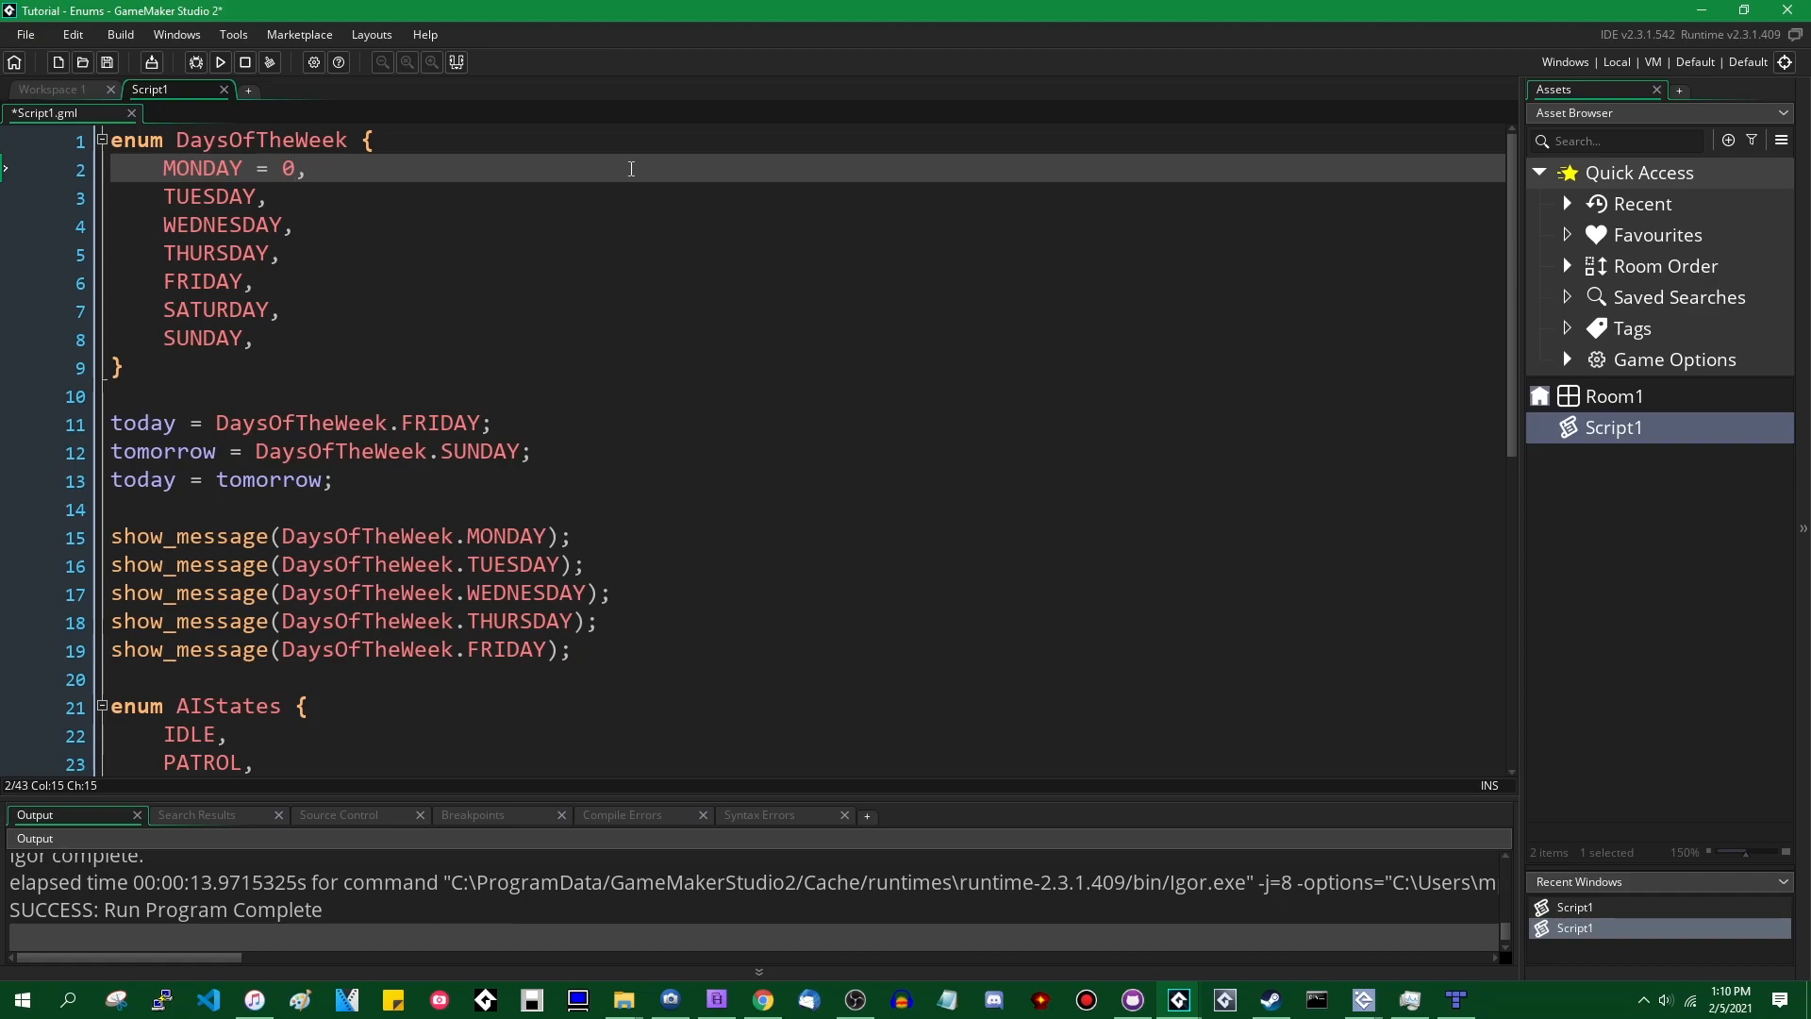
key(Backspace)
text("m)
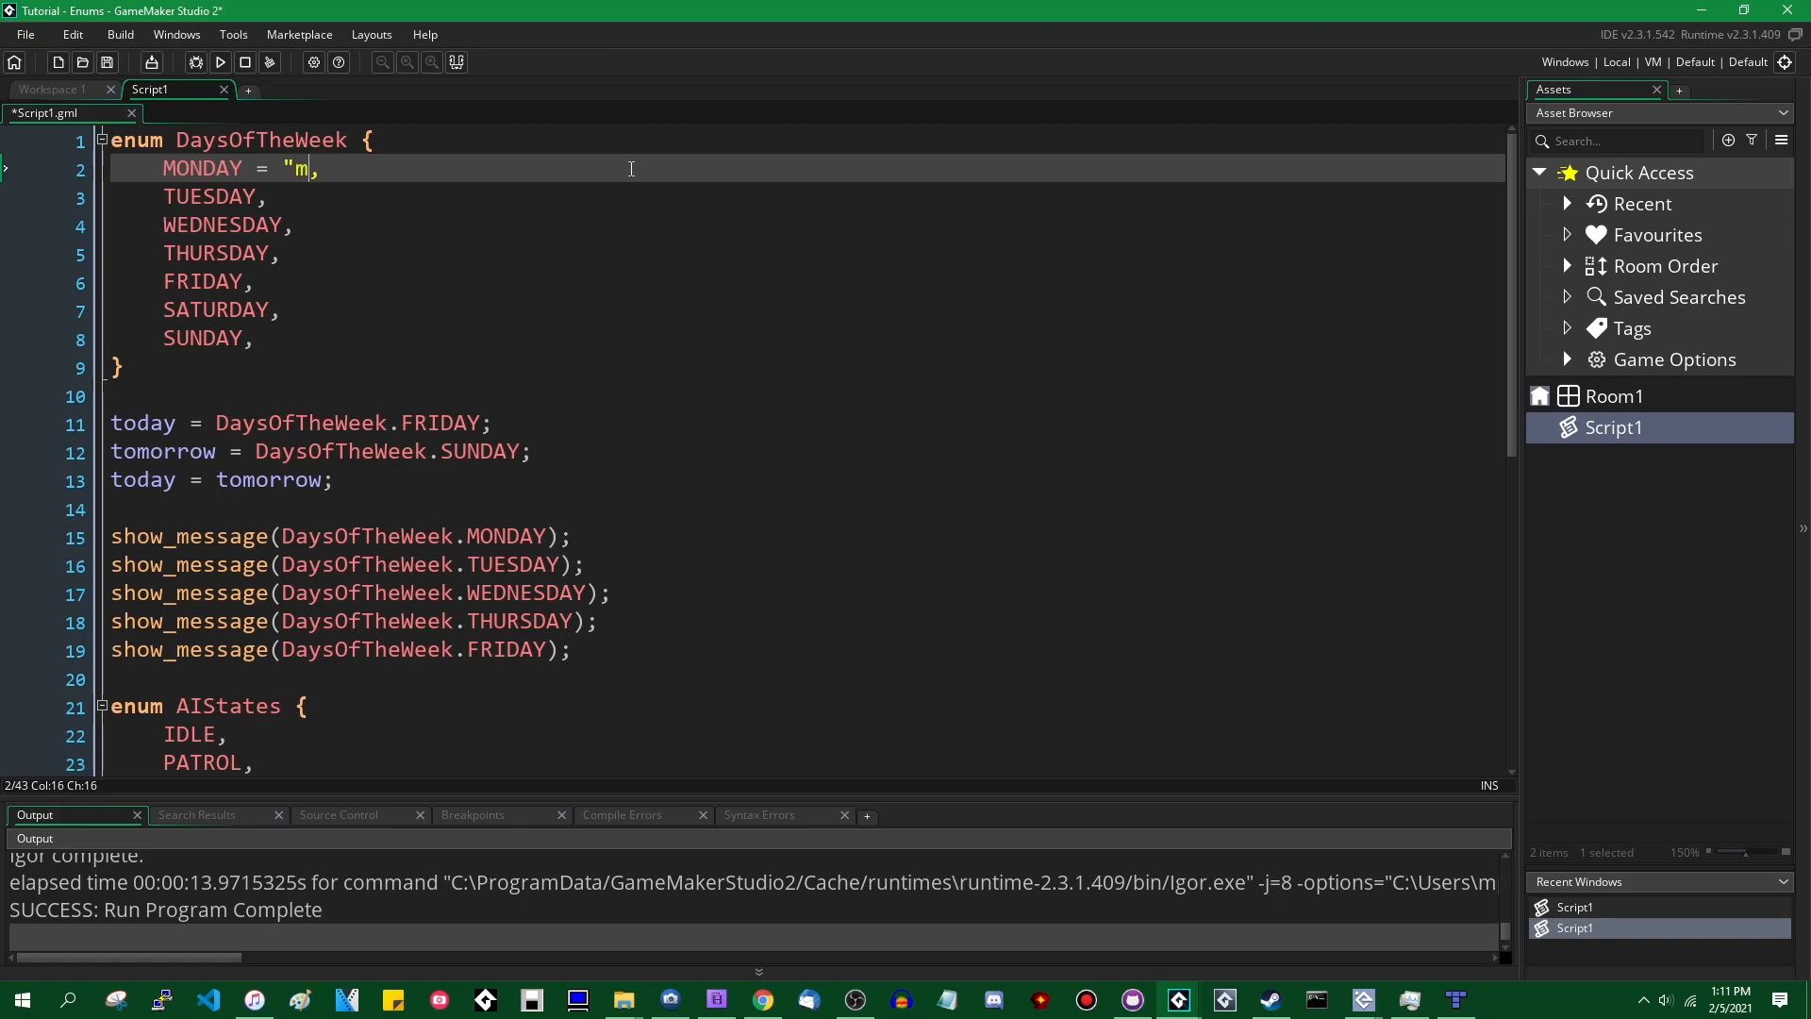
text(onday")
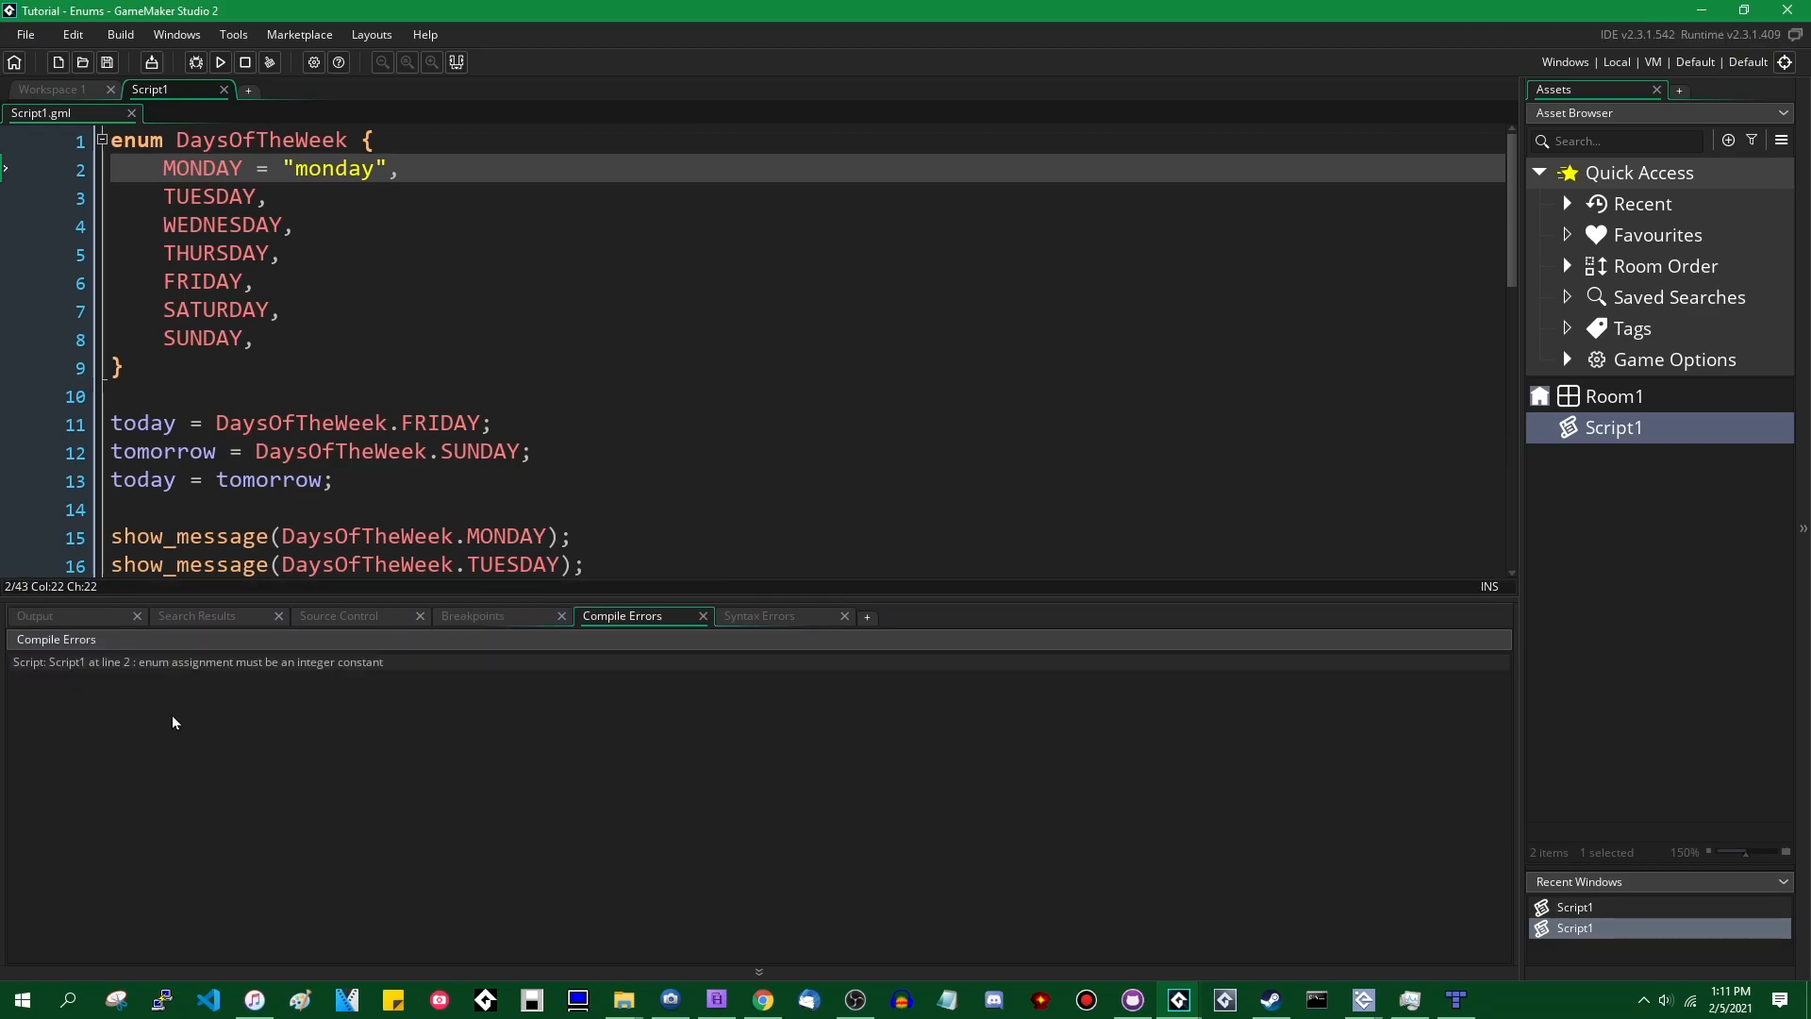
mouse_move(132, 690)
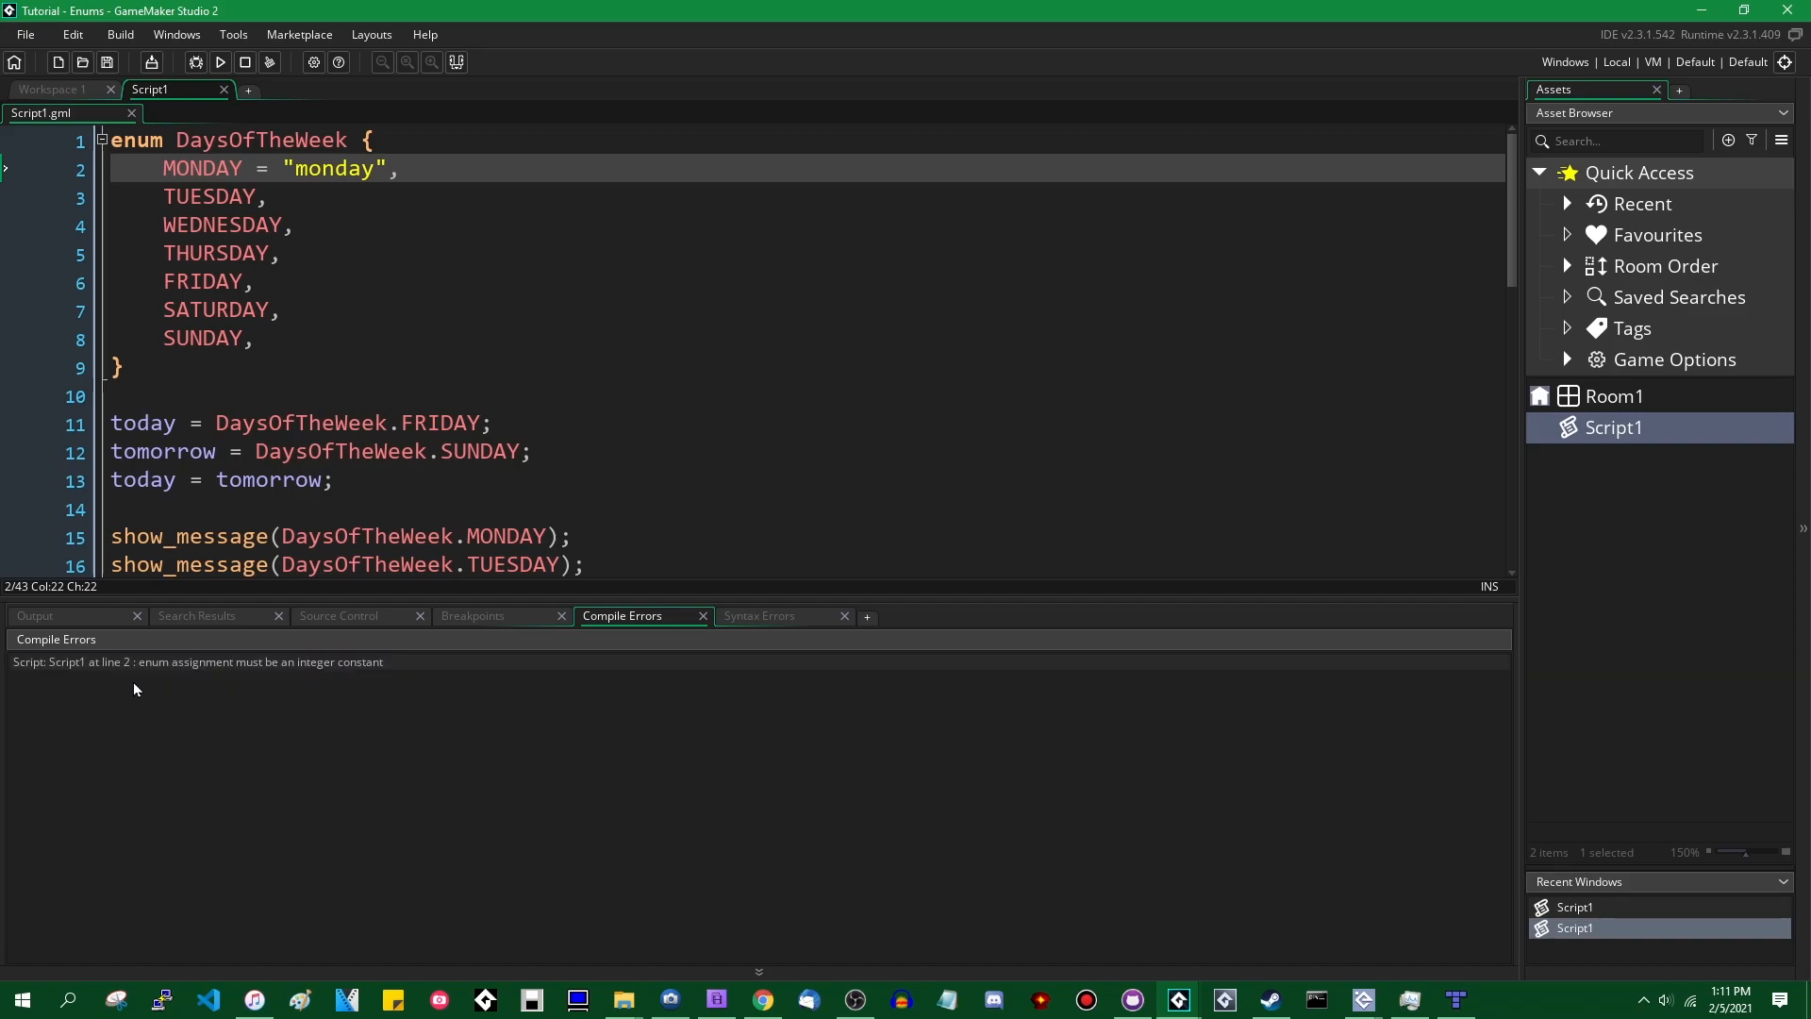
mouse_move(356, 292)
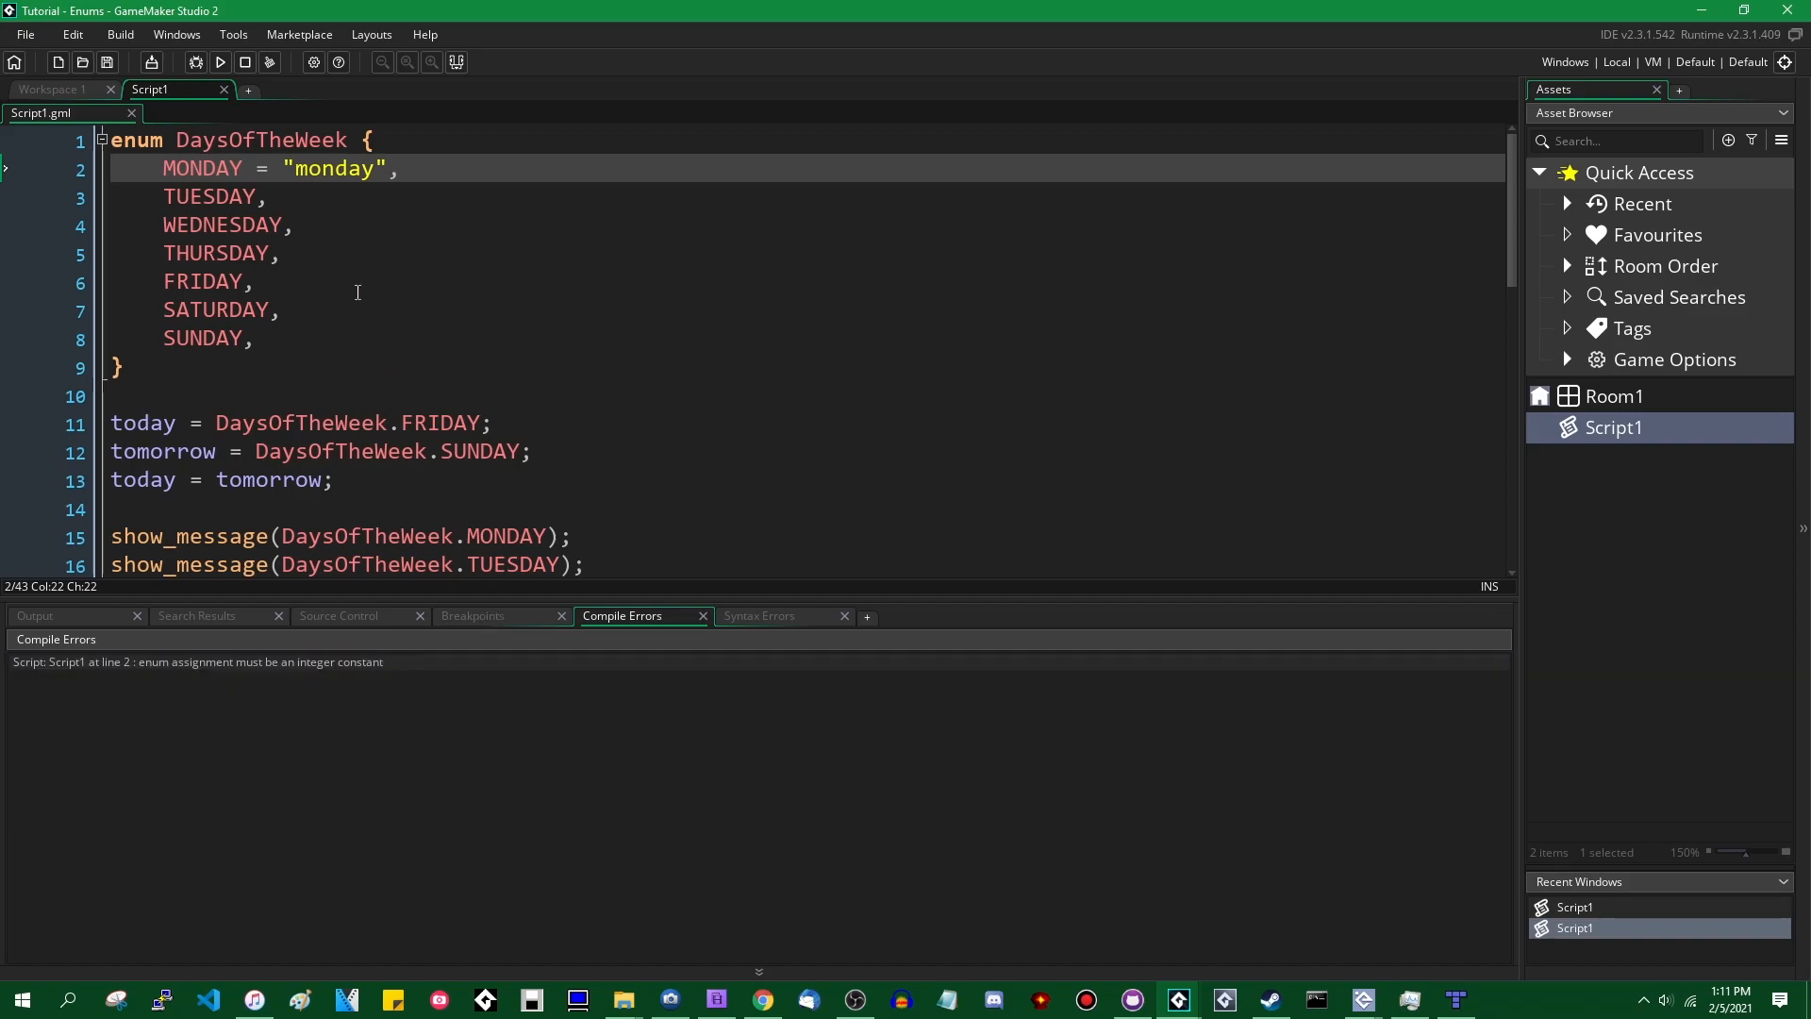
- Select the "monday" string value and delete it from MONDAY
double_click(332, 168)
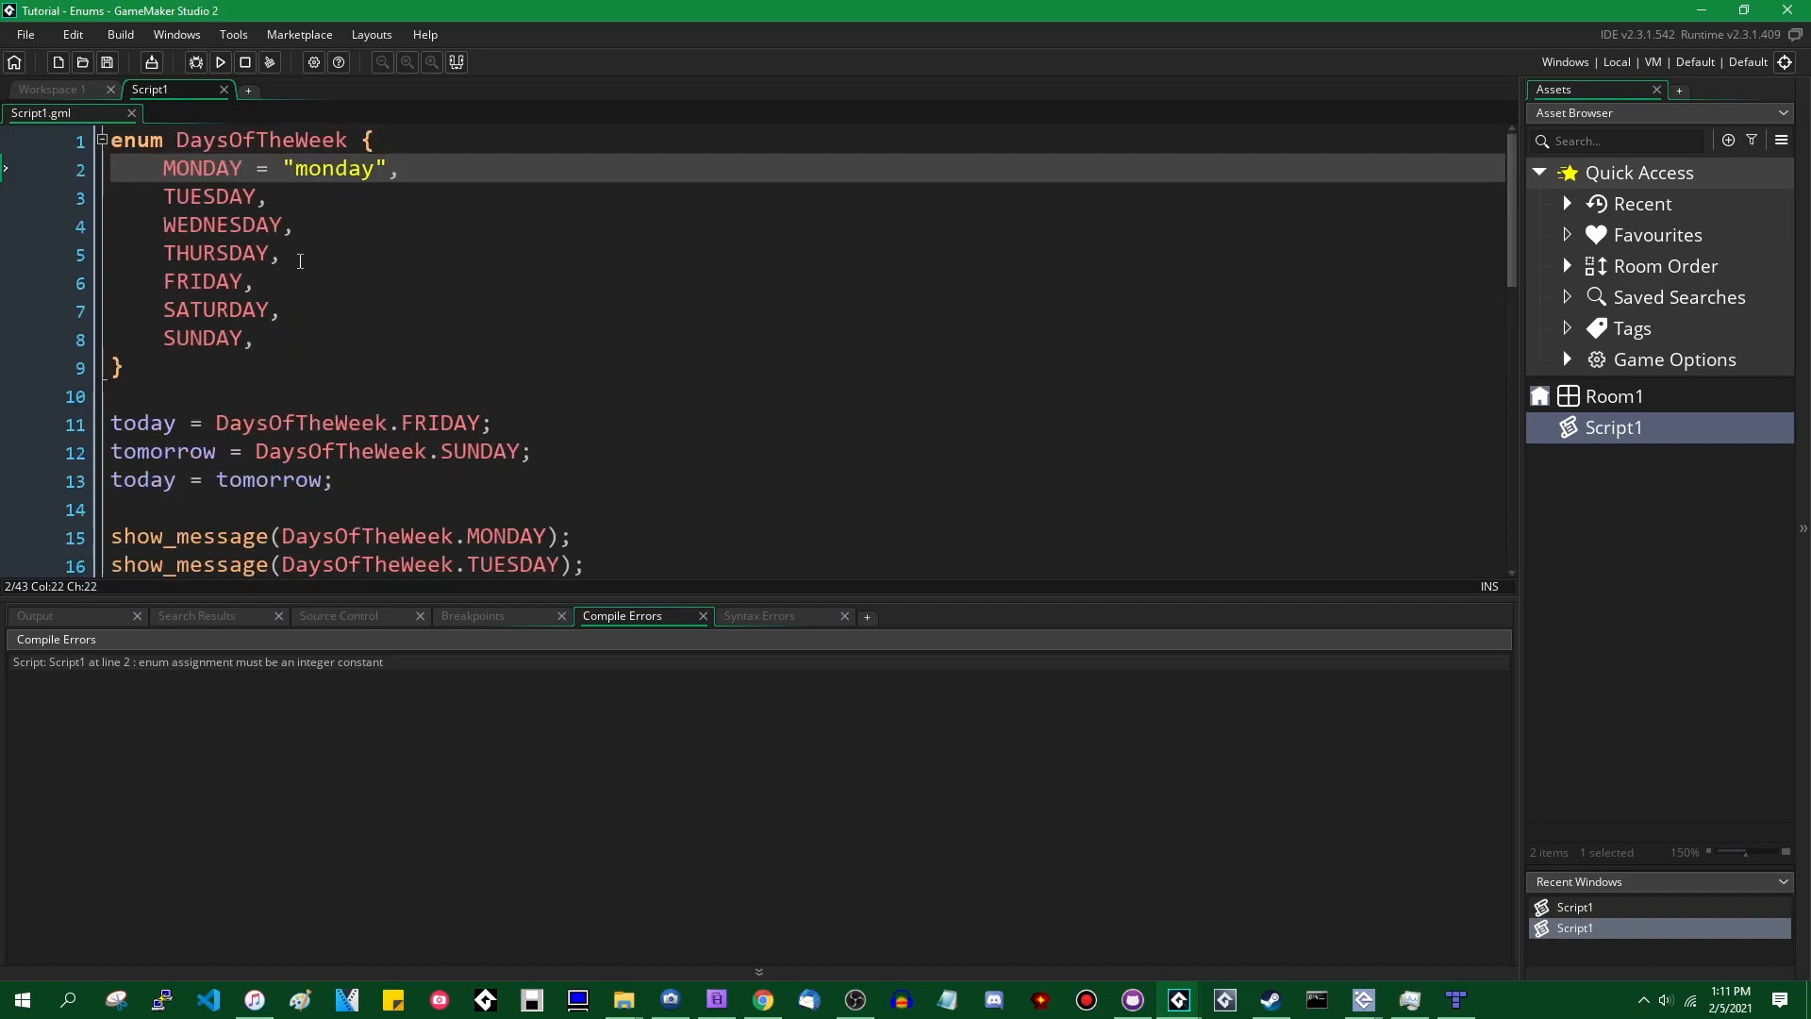
double_click(334, 168)
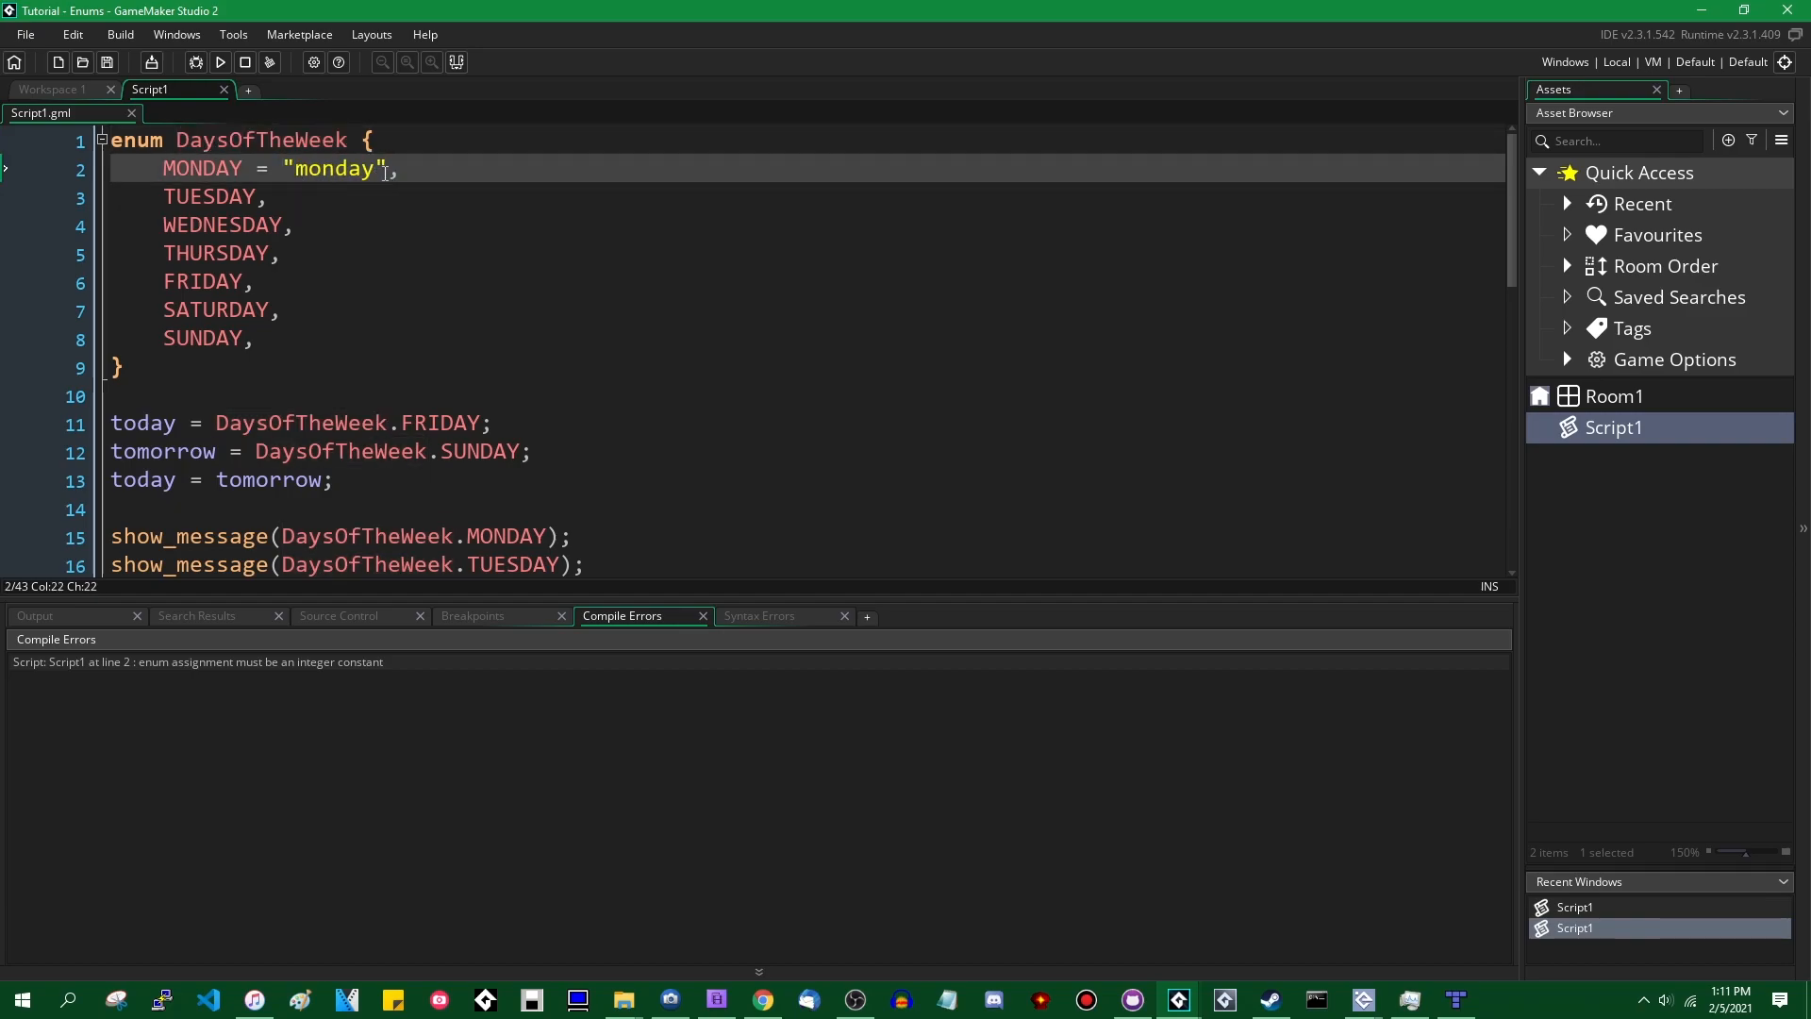
double_click(332, 168)
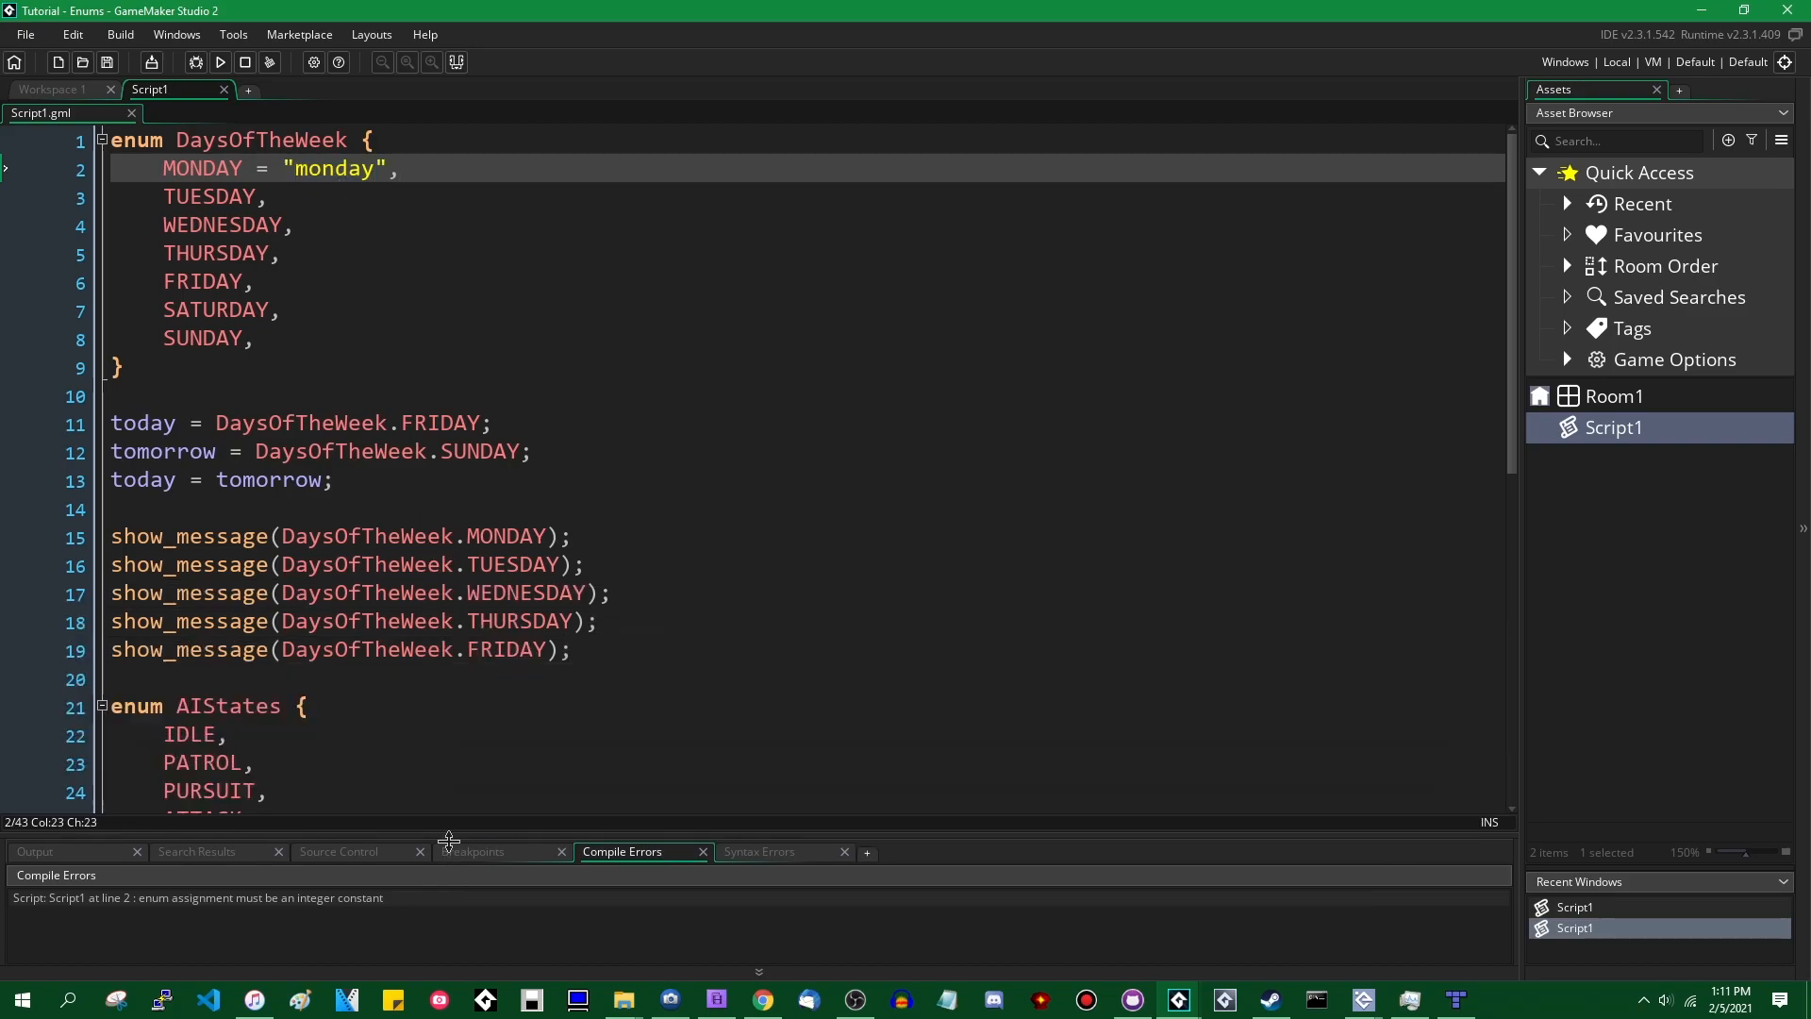
double_click(334, 167)
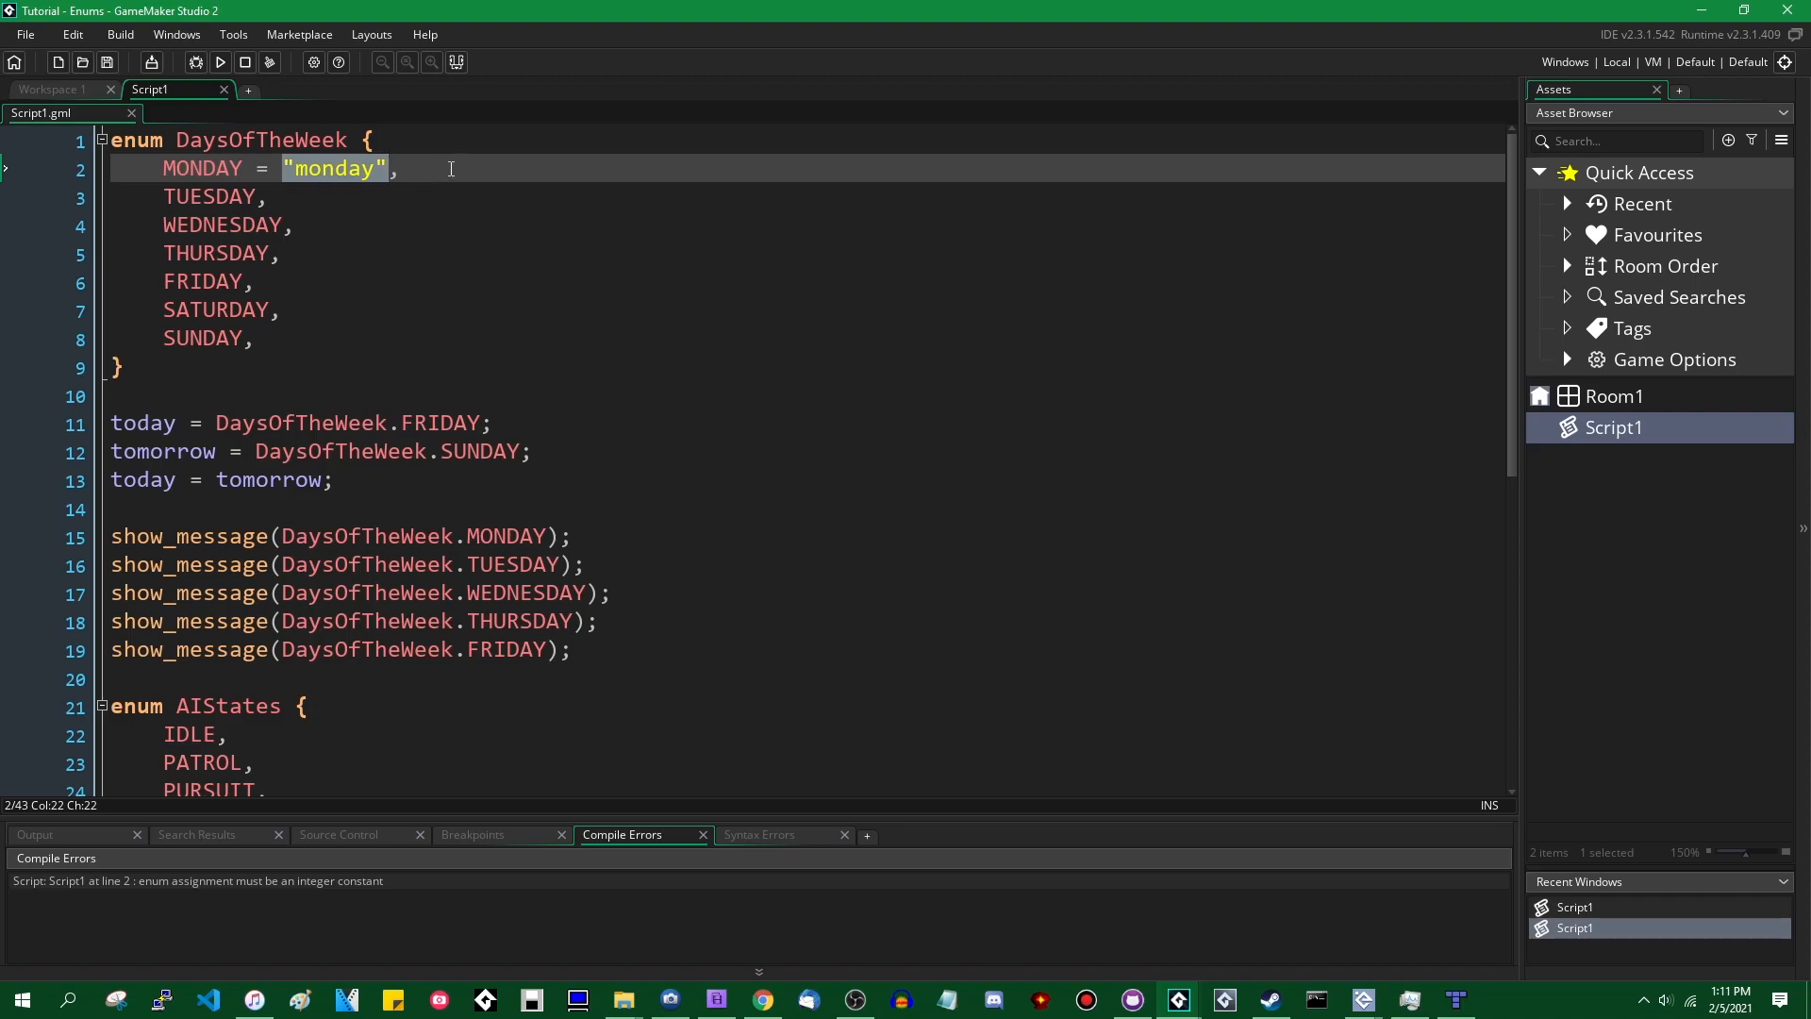
click(206, 140)
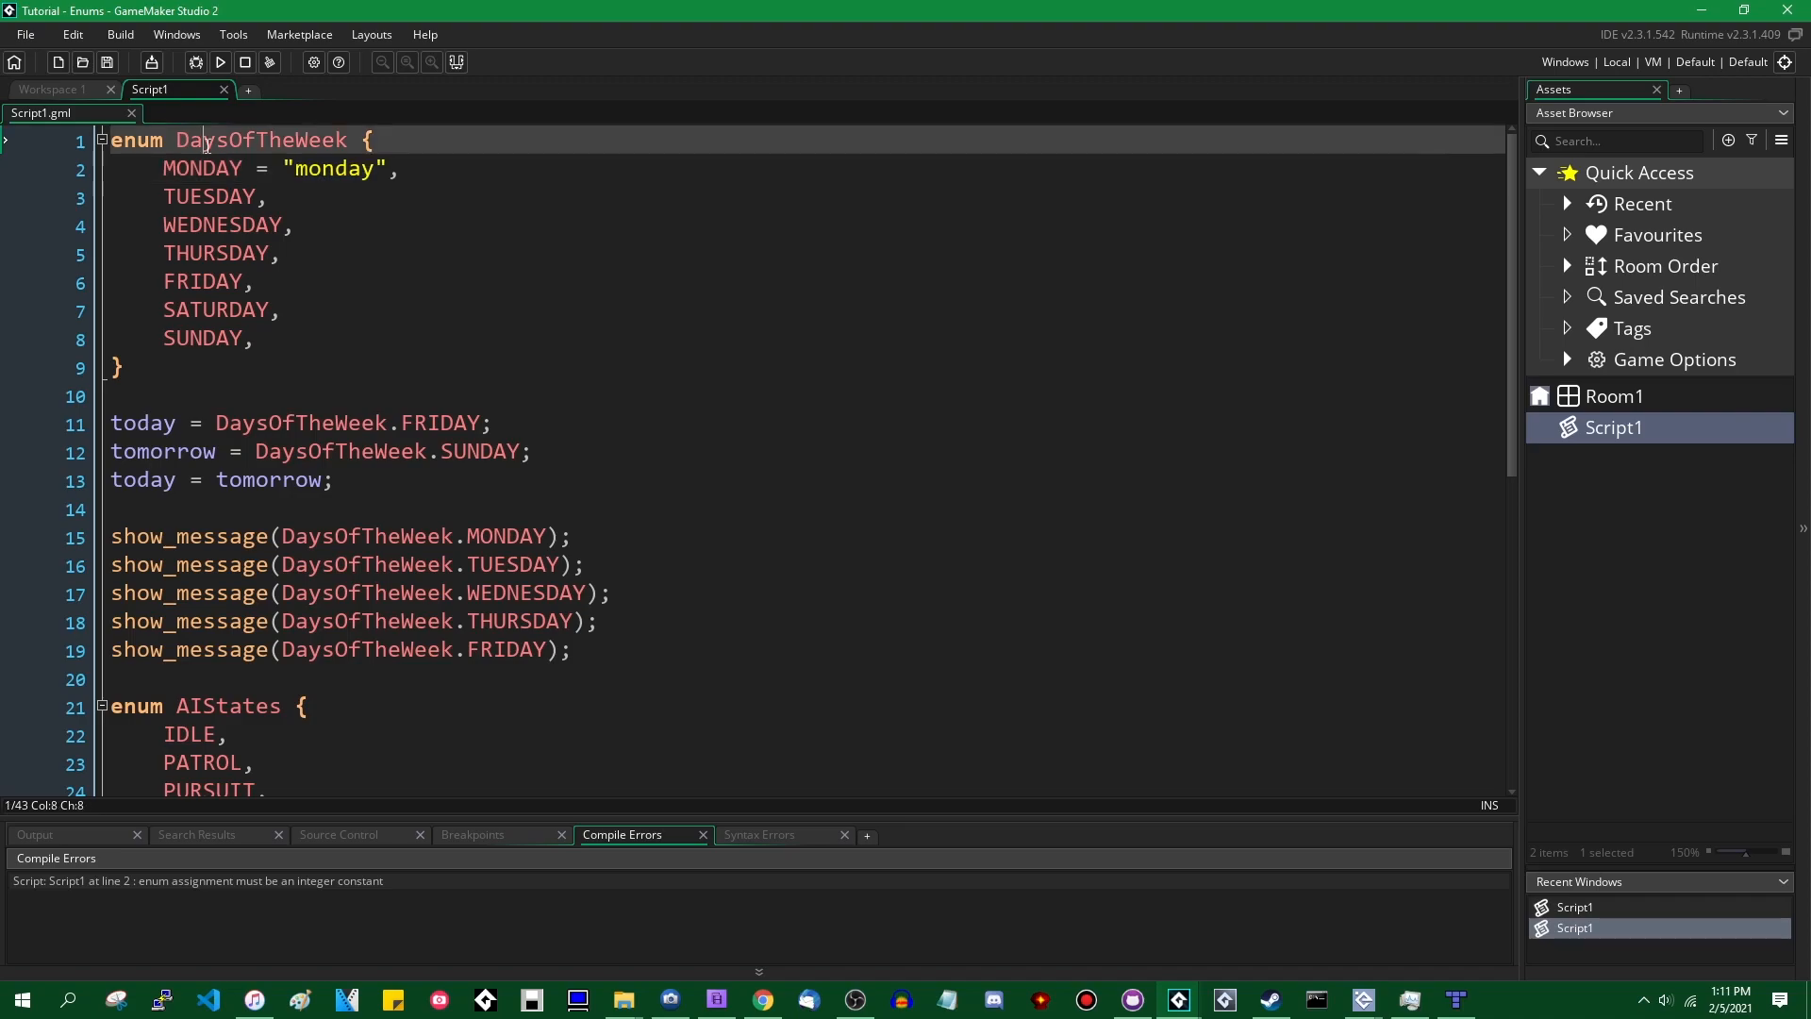
double_click(334, 168)
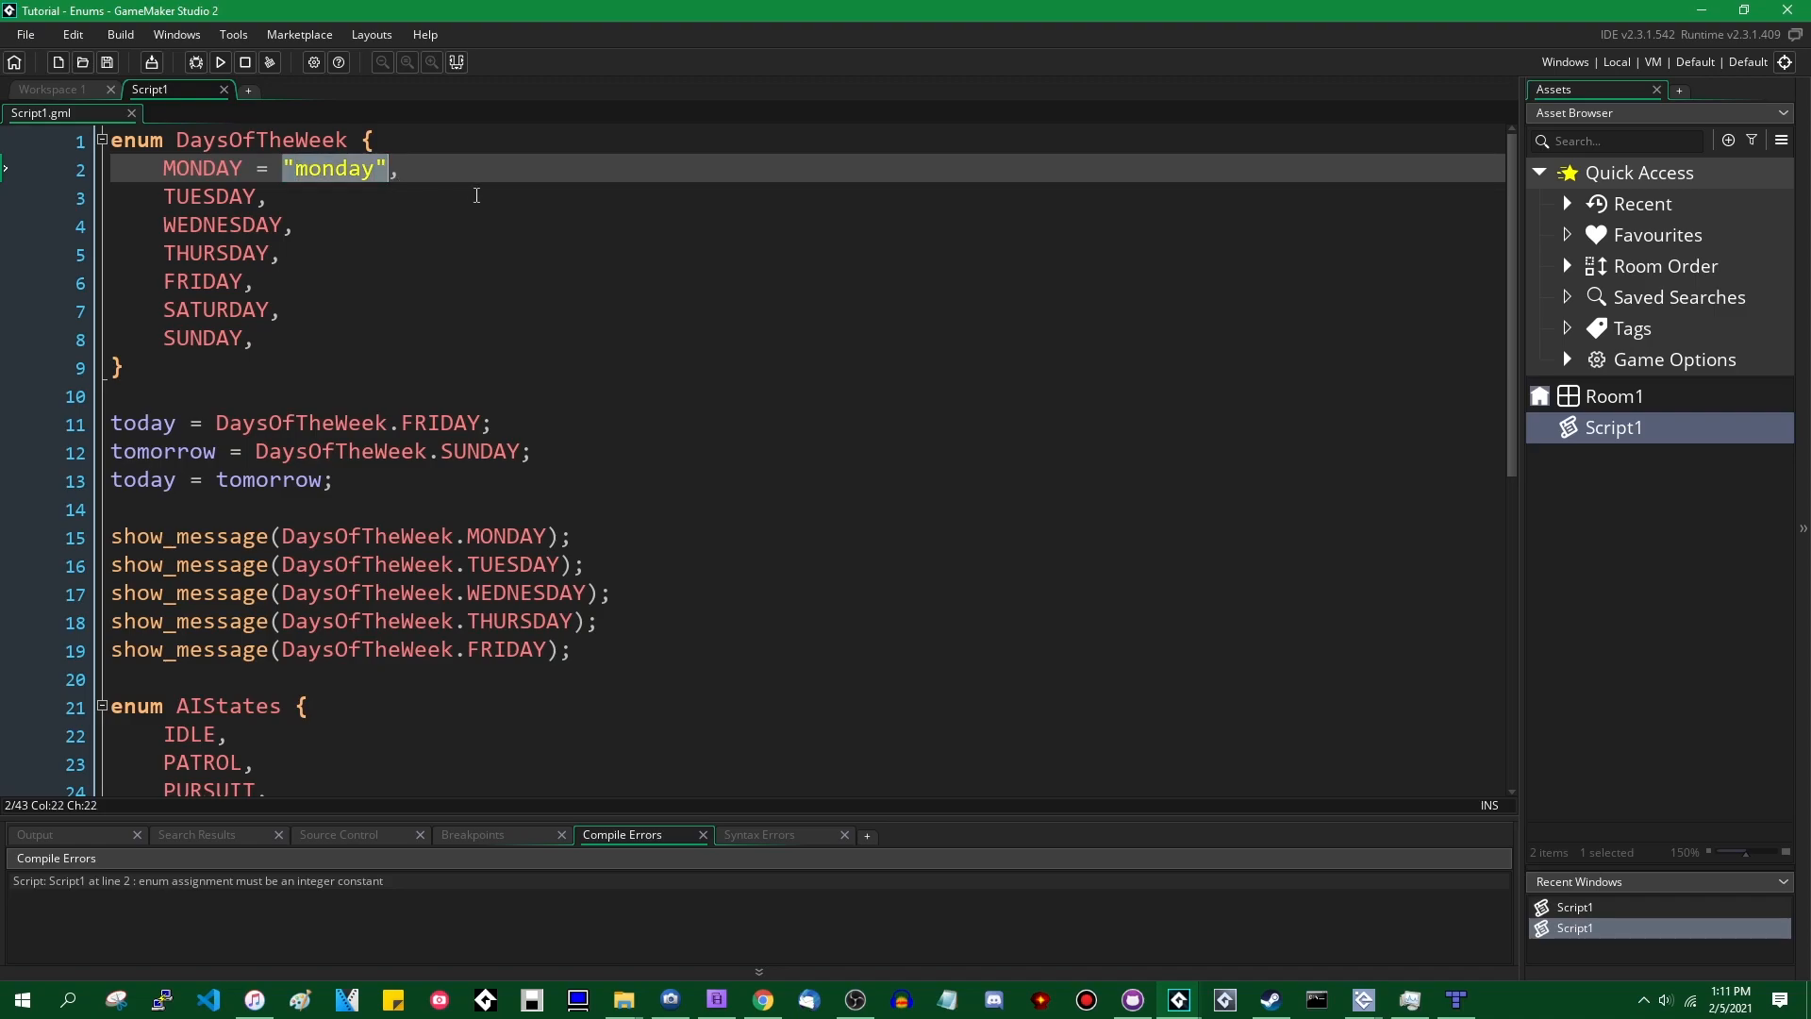
key(Delete)
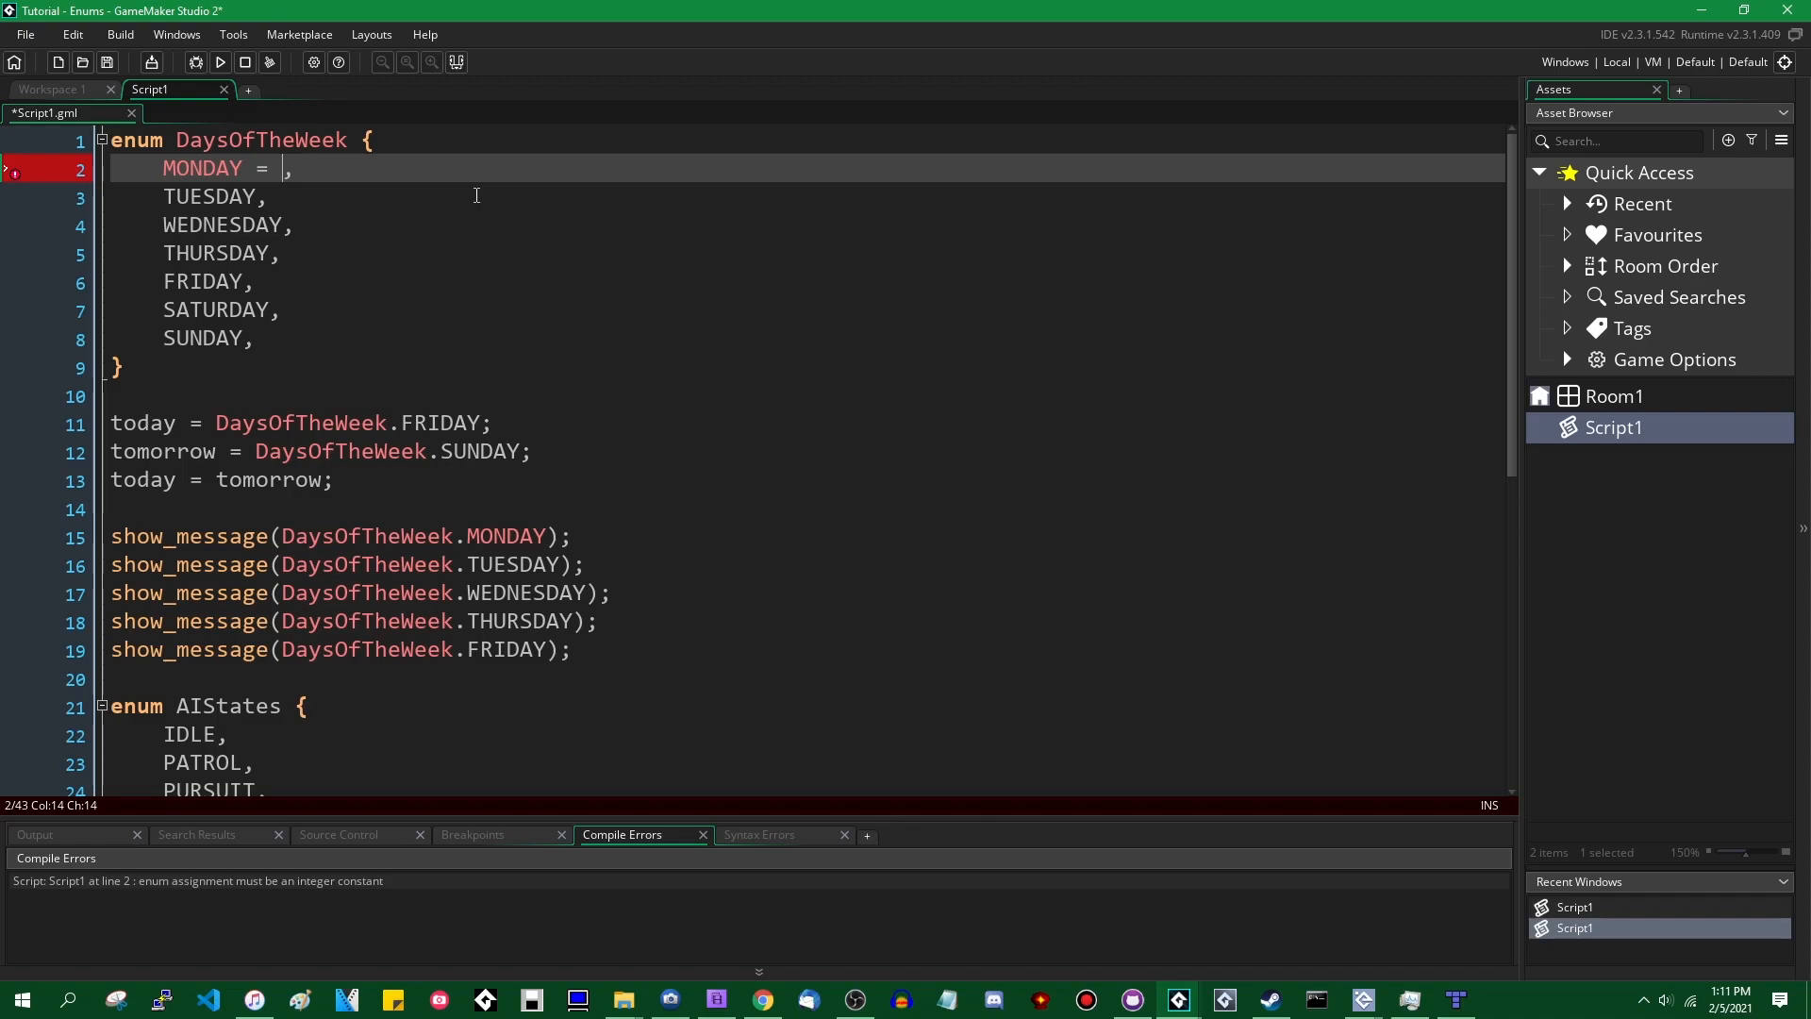
- Assign MONDAY = 5 * 2, run to see 10, then dismiss it and close the game window
text(5 * 2)
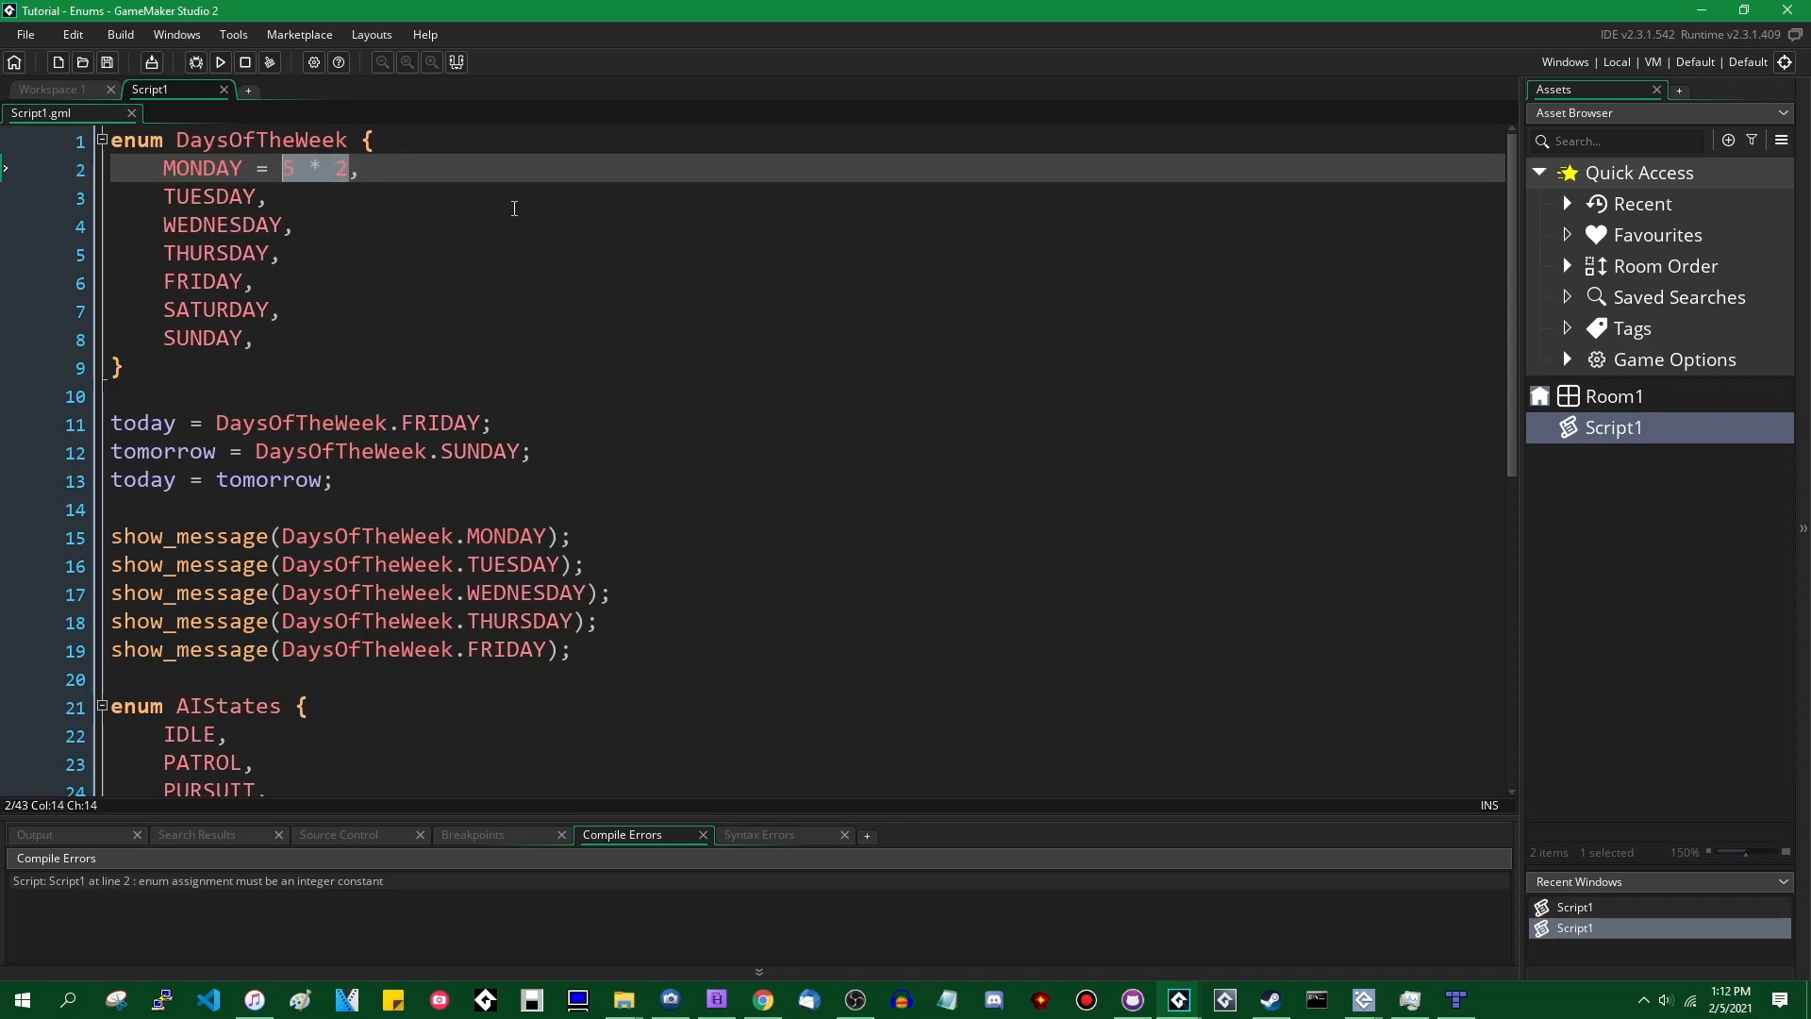
click(218, 62)
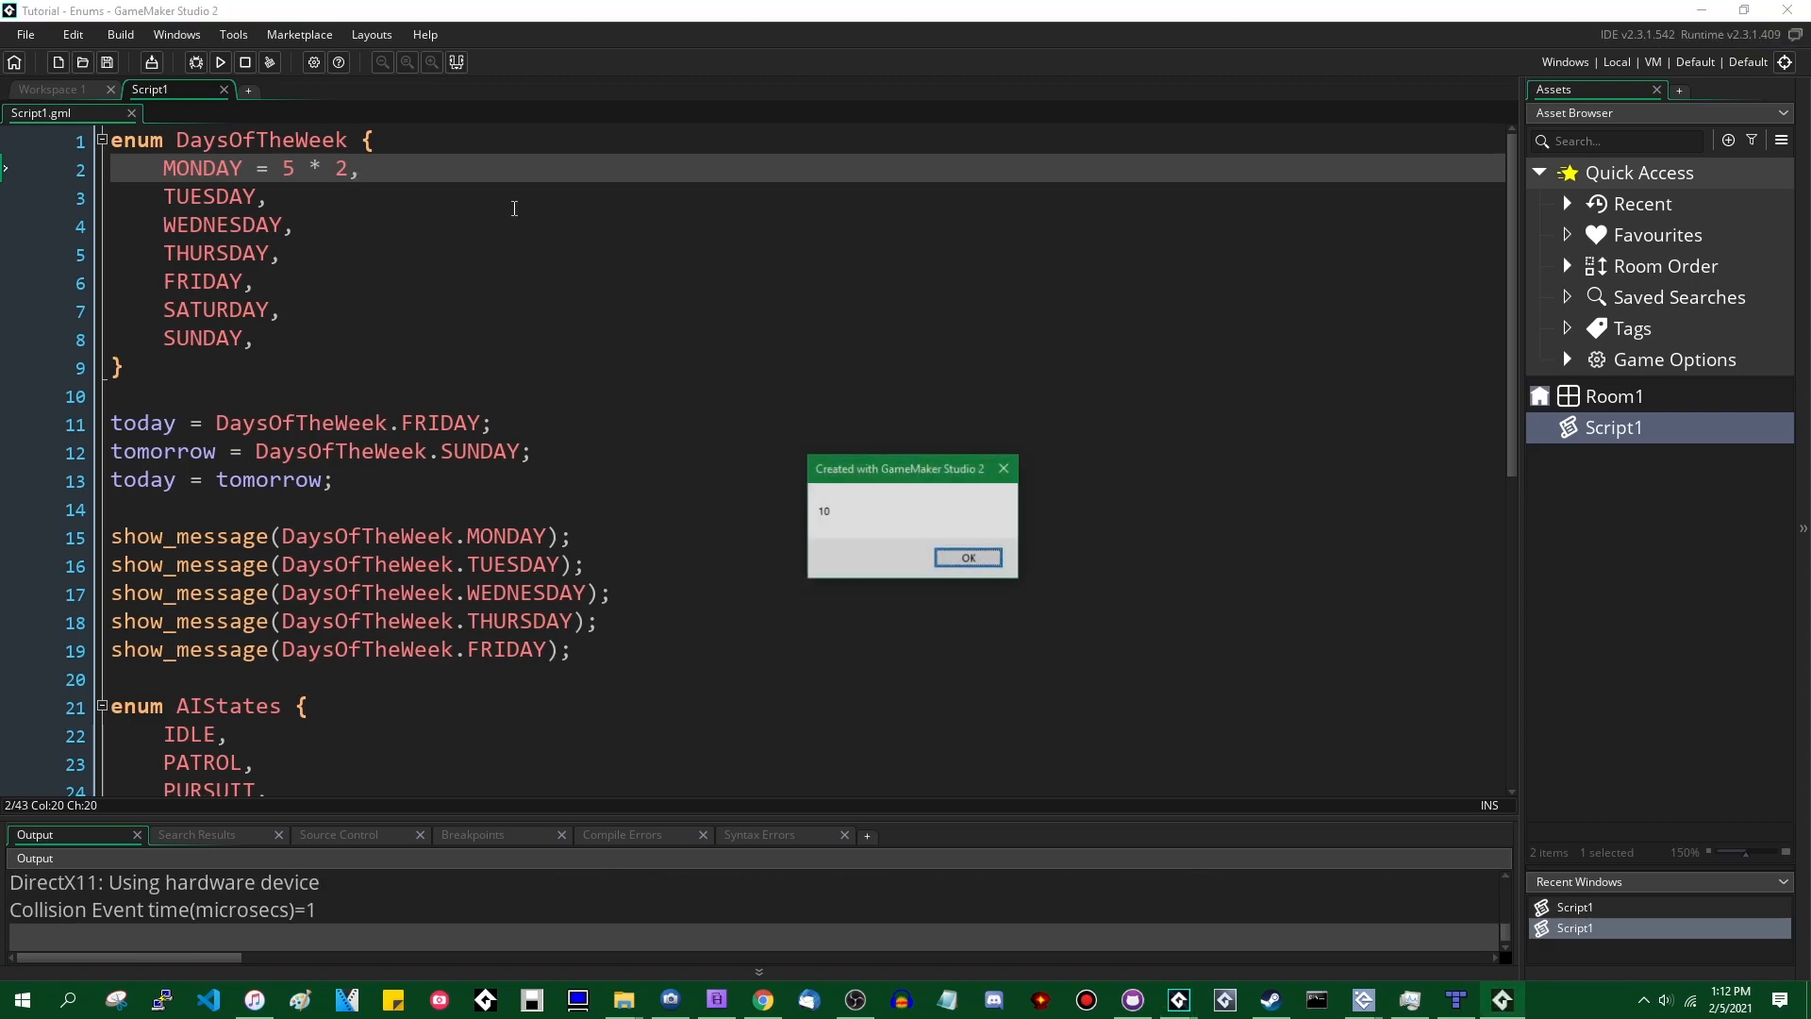
drag(913, 467, 560, 269)
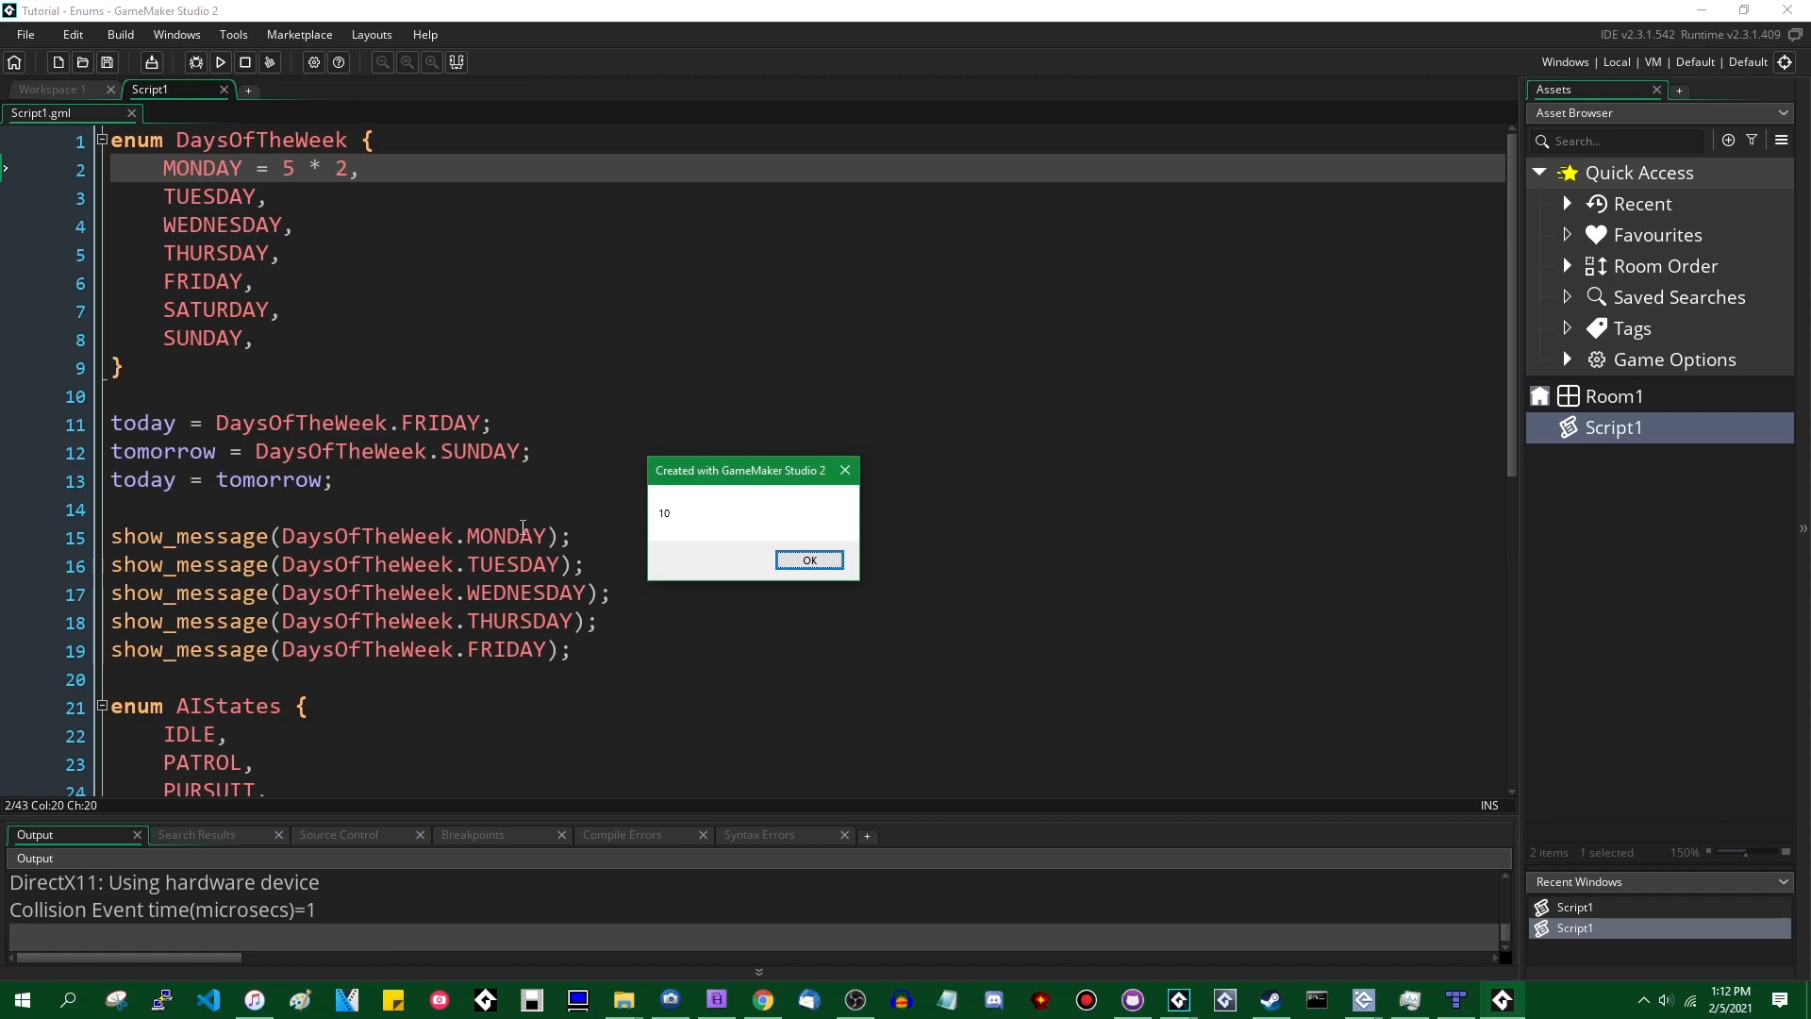
drag(753, 469, 494, 162)
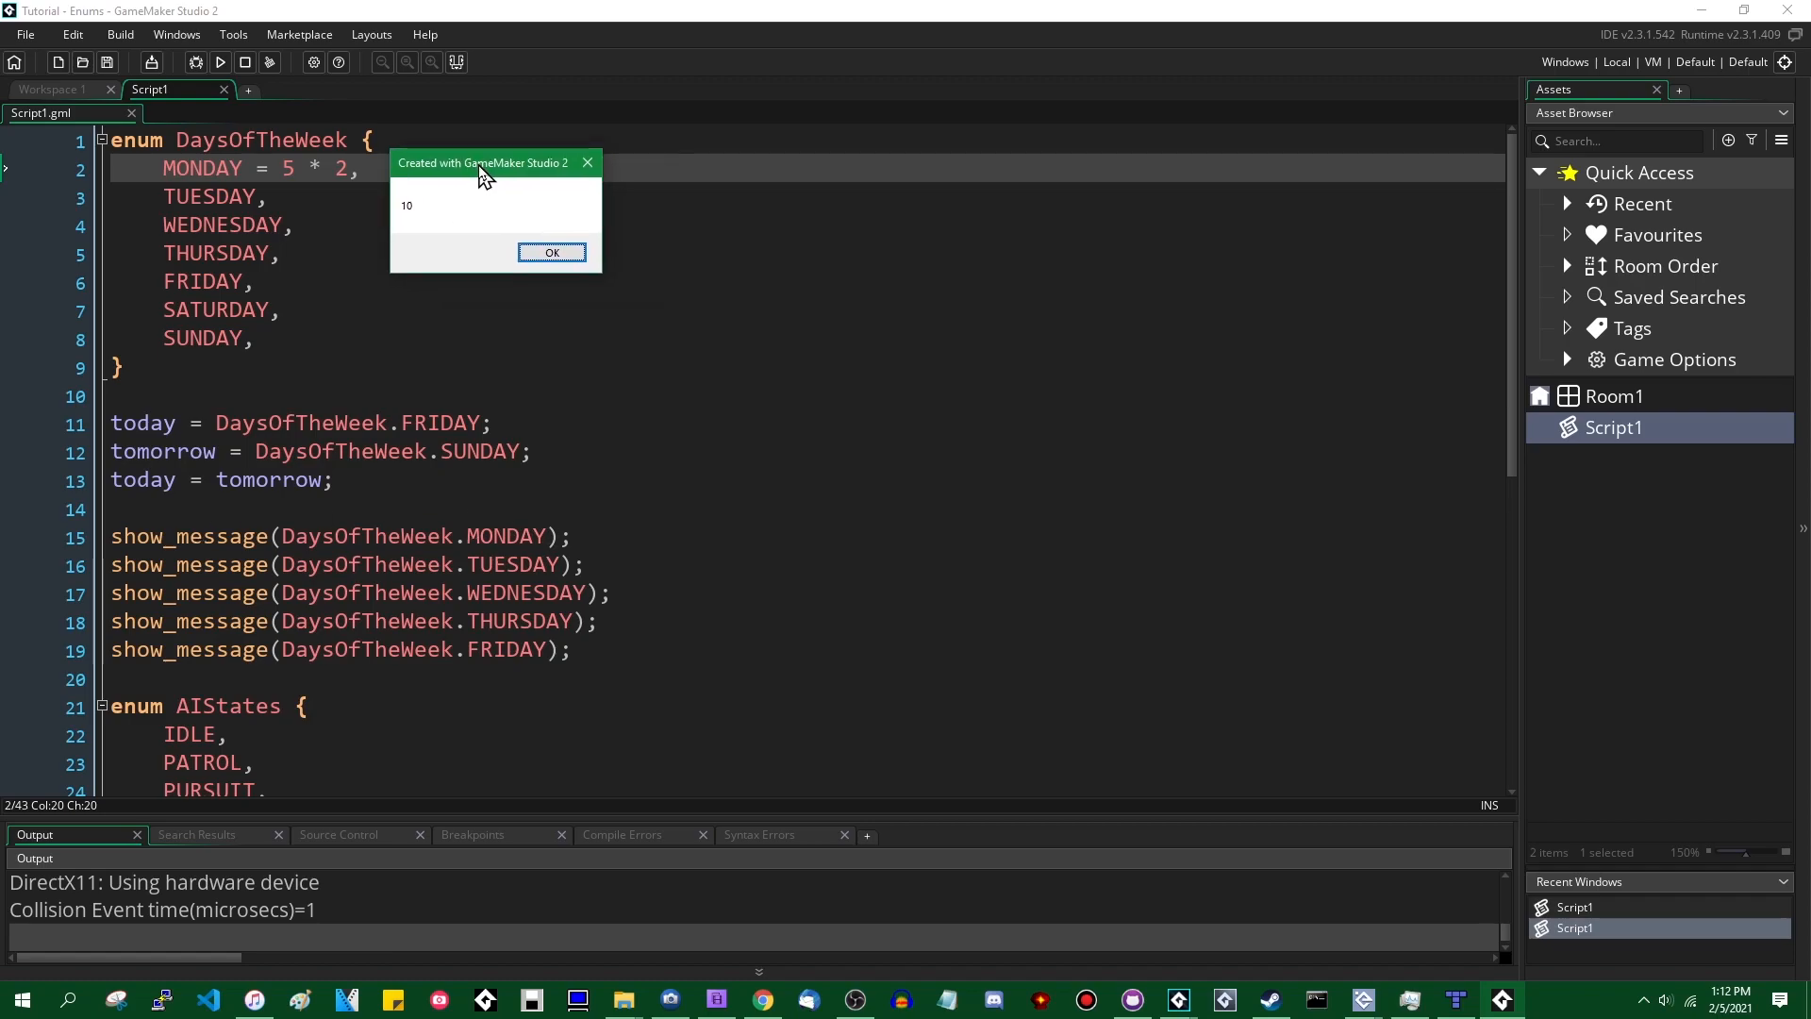
click(551, 251)
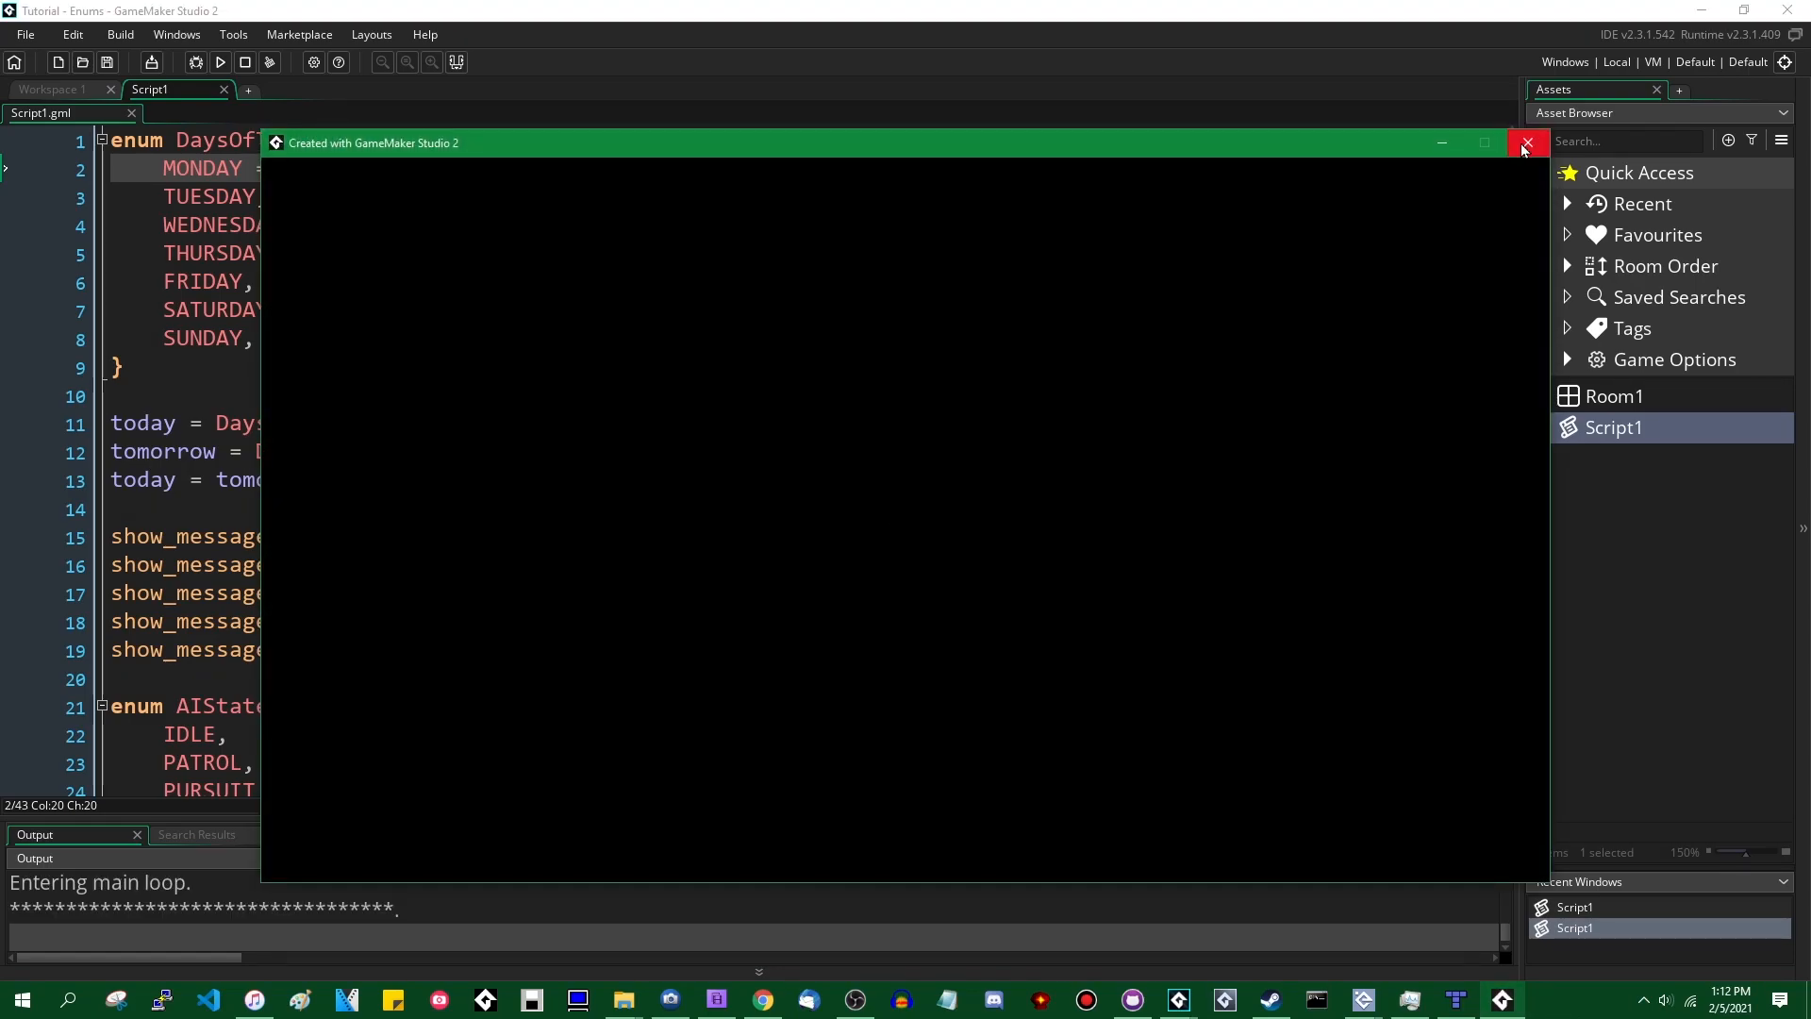
click(1528, 142)
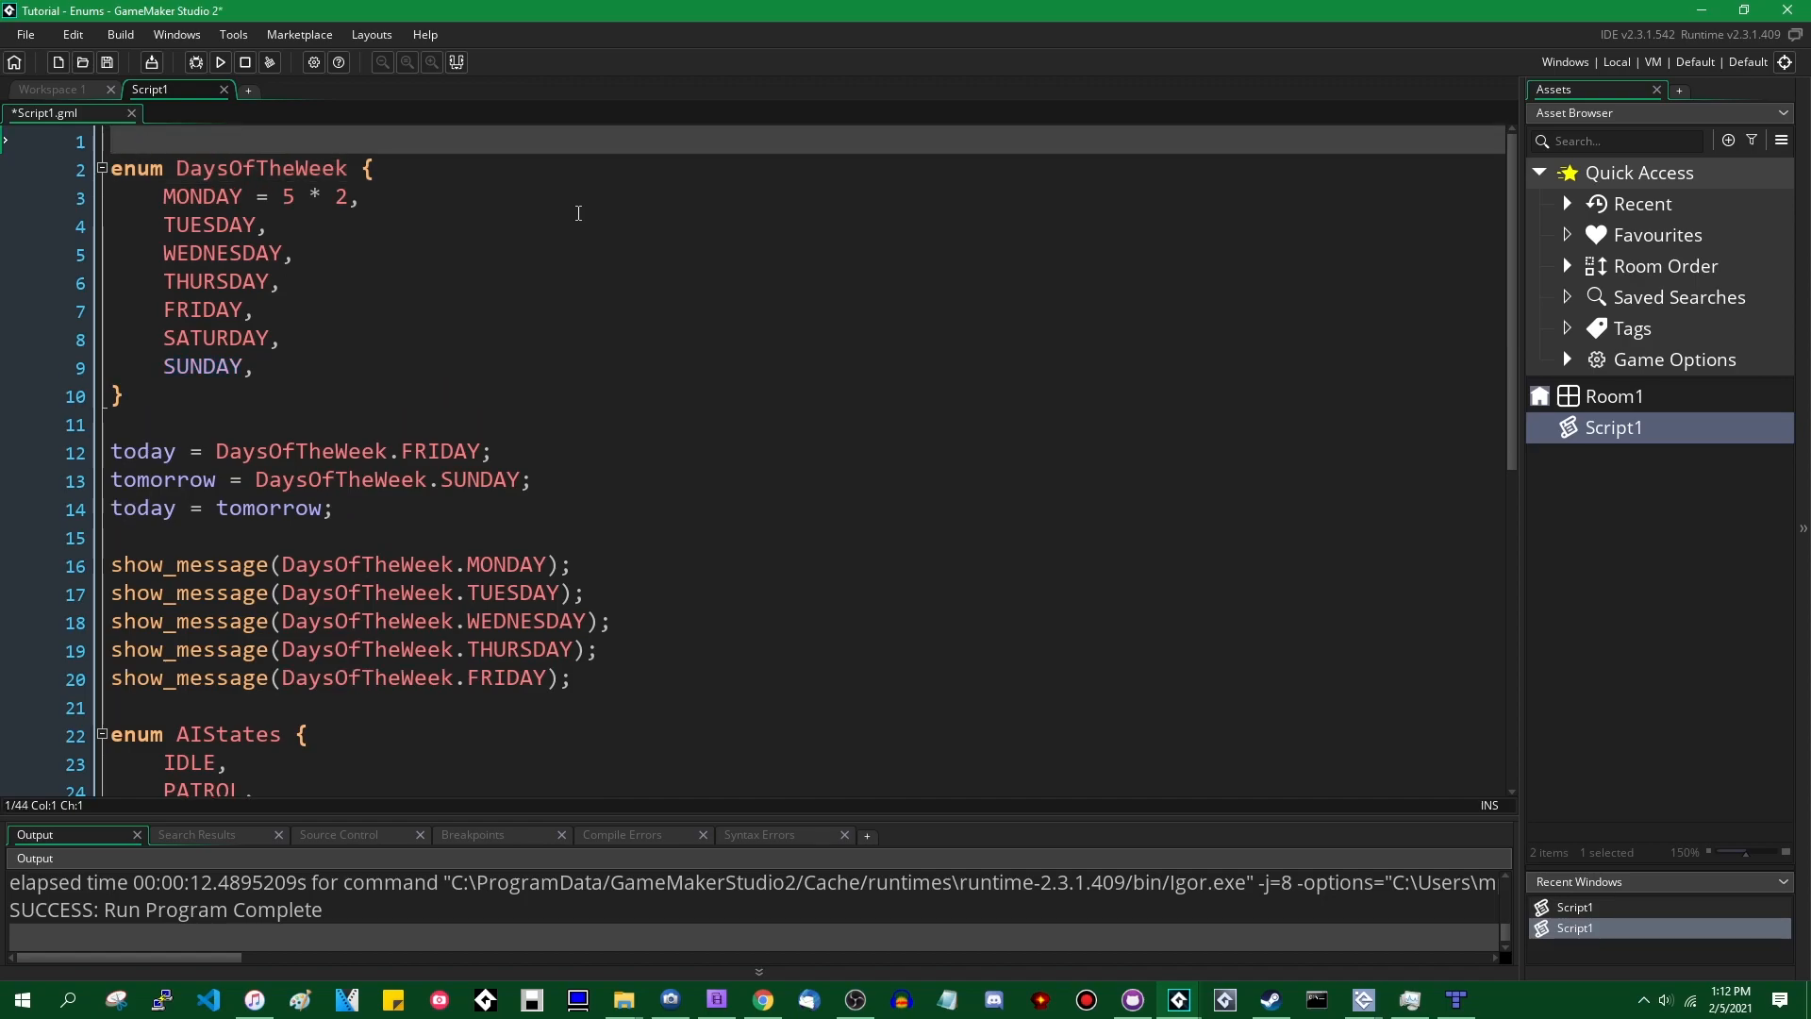
- Define #macro FIVE 5 on line 1, make MONDAY = FIVE * 2, and run
text(#ma)
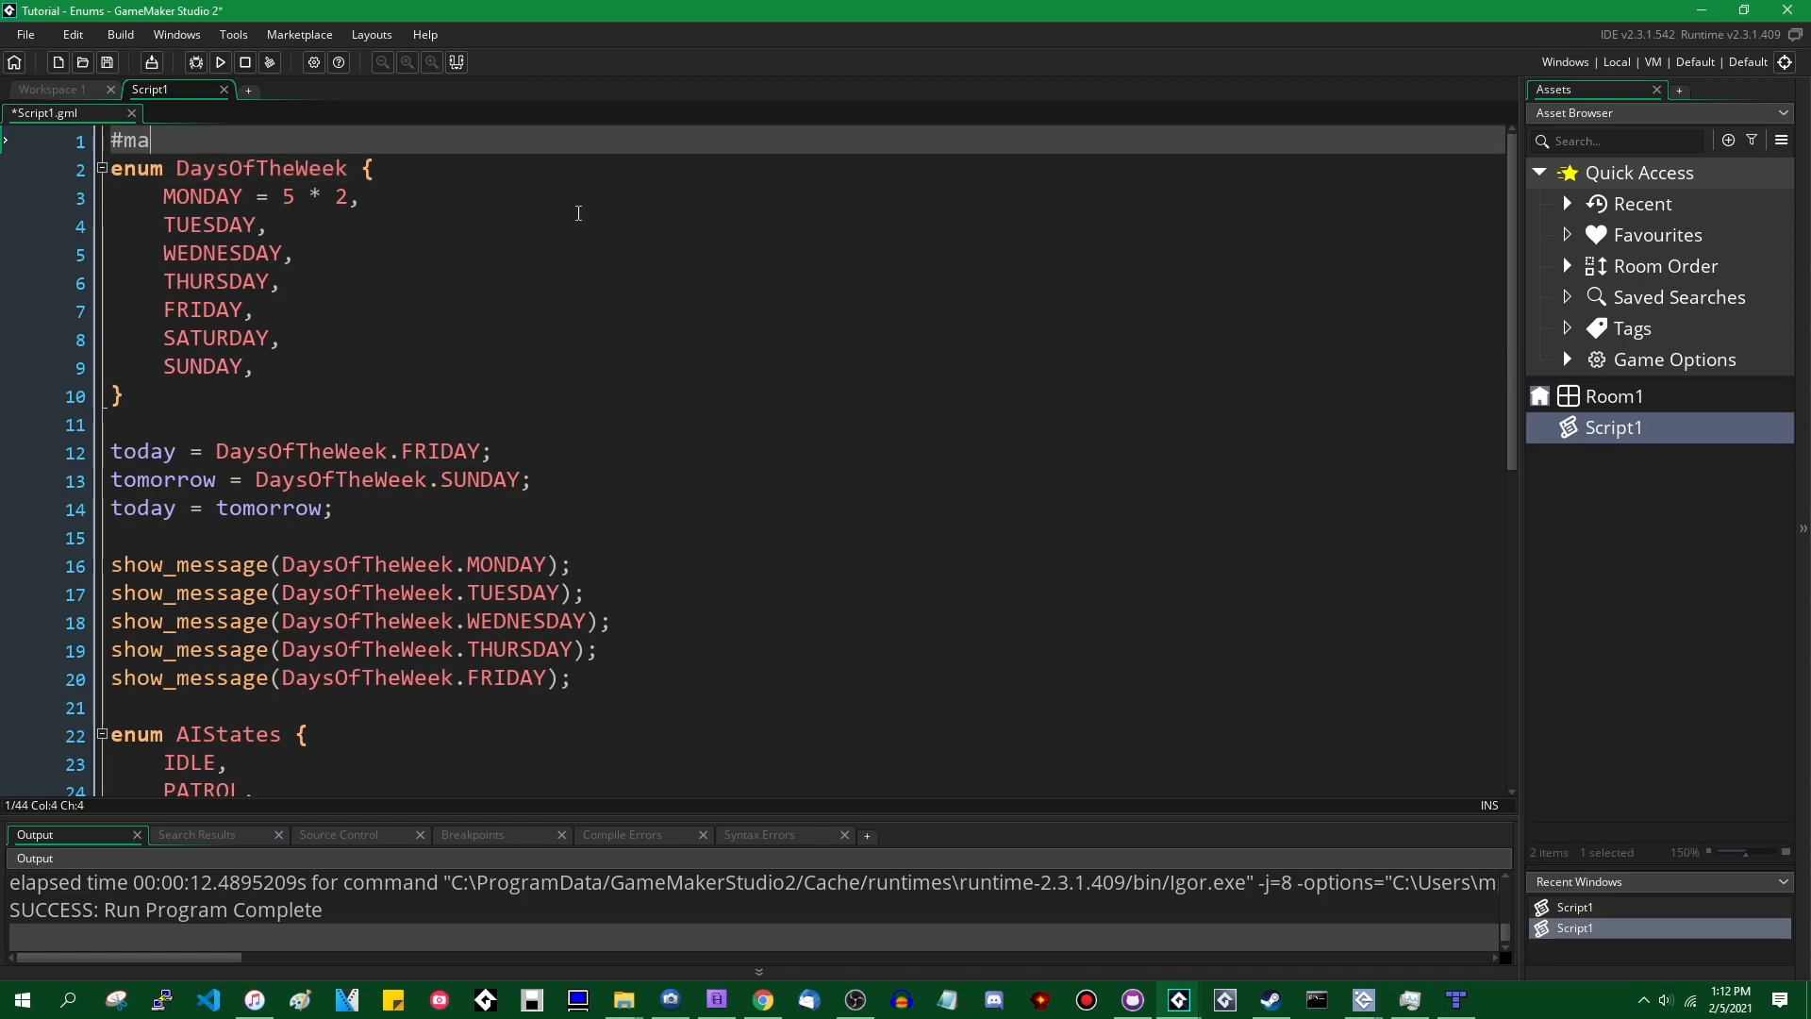
text(cro FIVE 5)
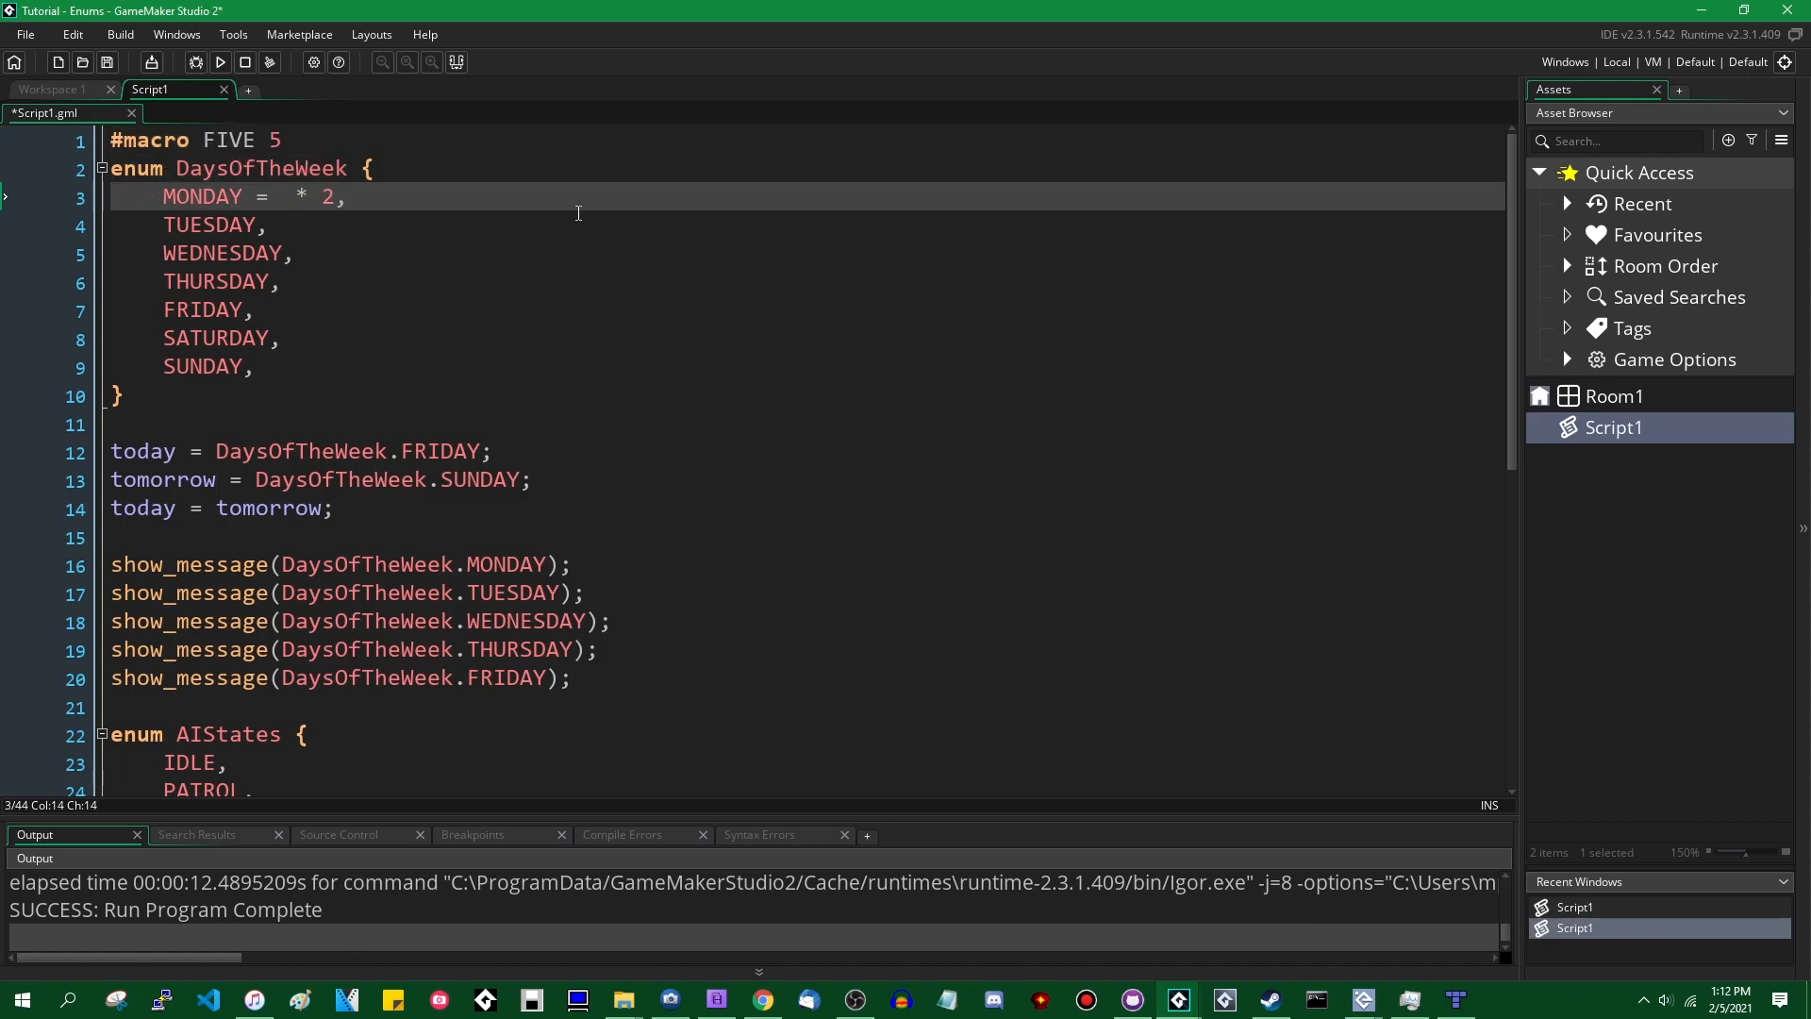
text(FIVE)
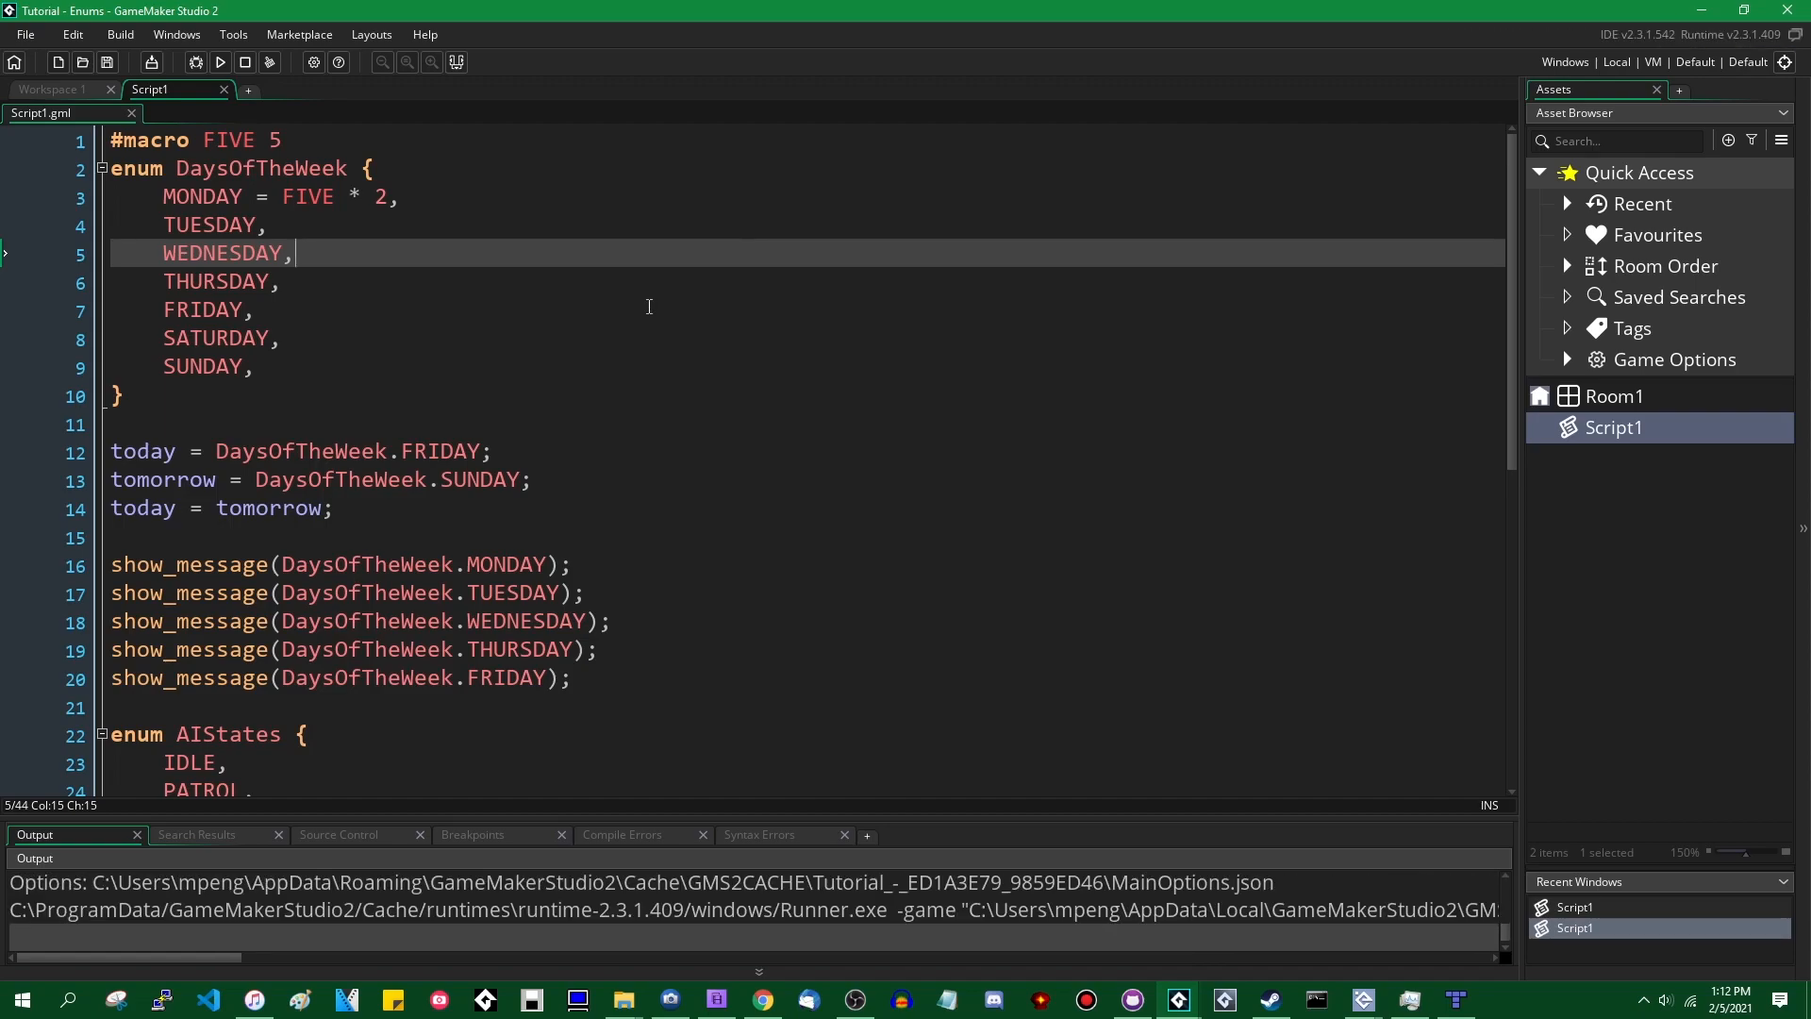
click(218, 62)
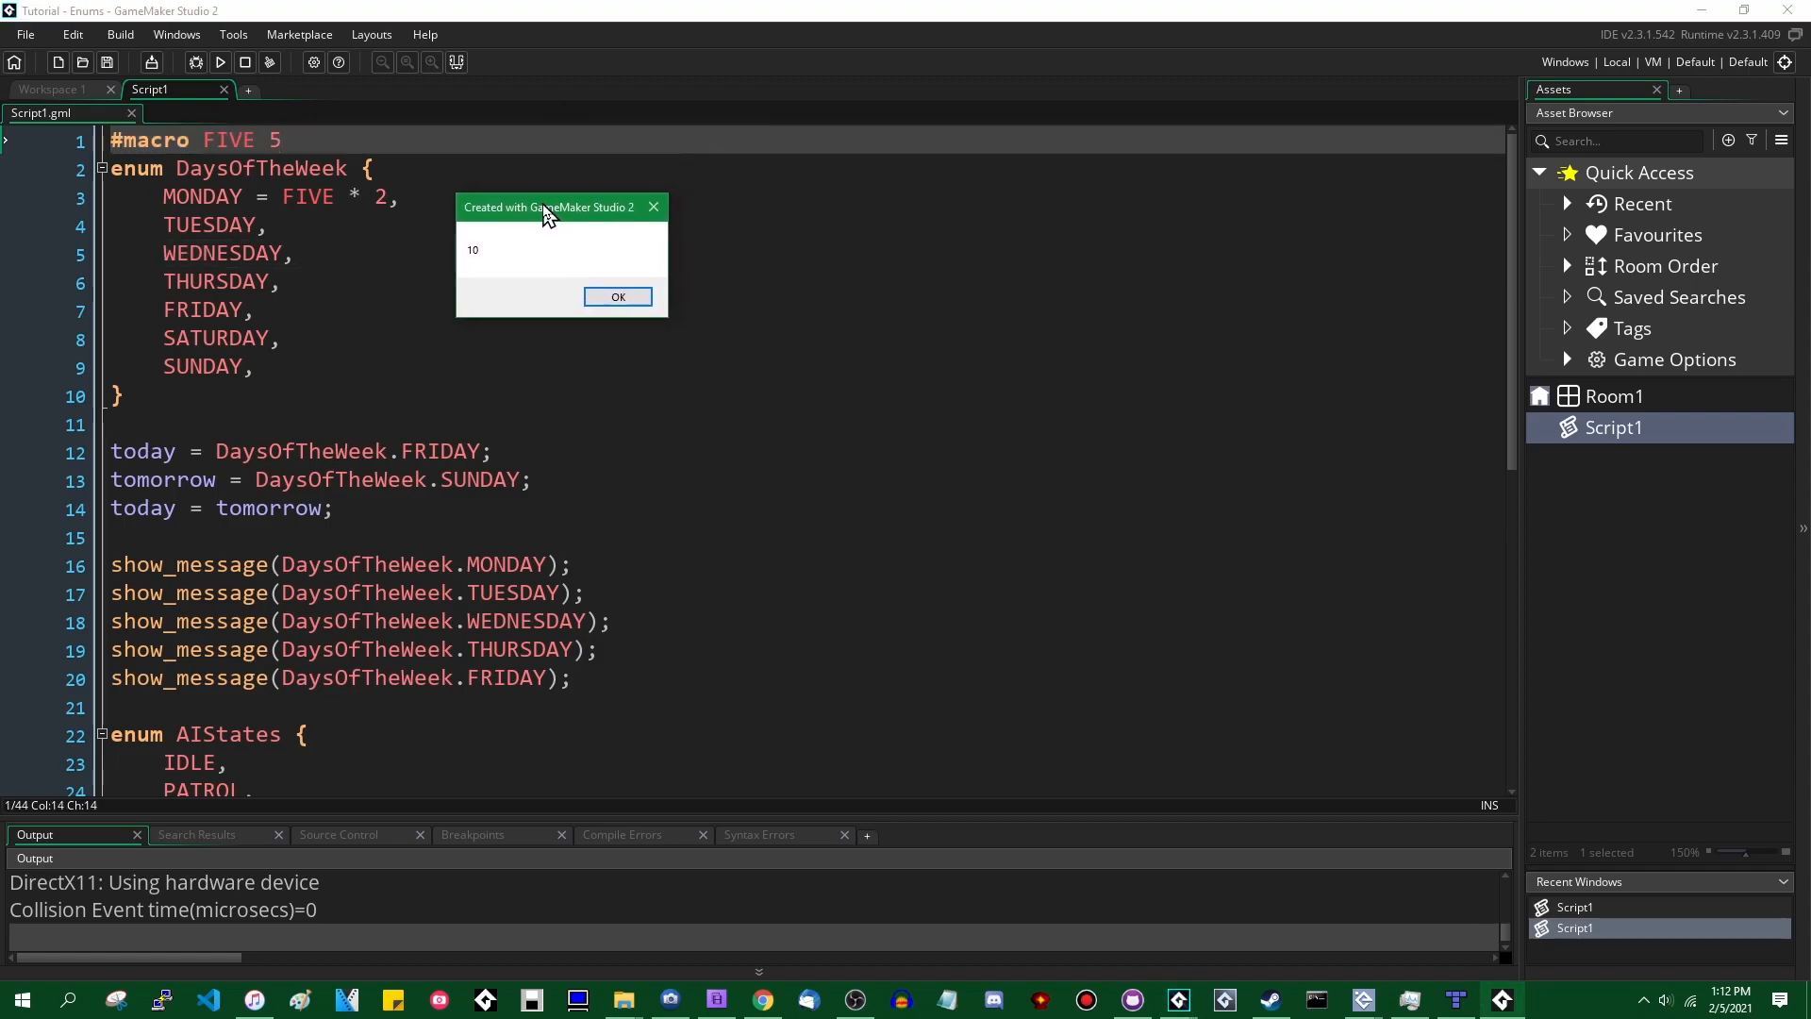
- Dismiss the 10 message and the following message from the test run
drag(553, 208, 724, 537)
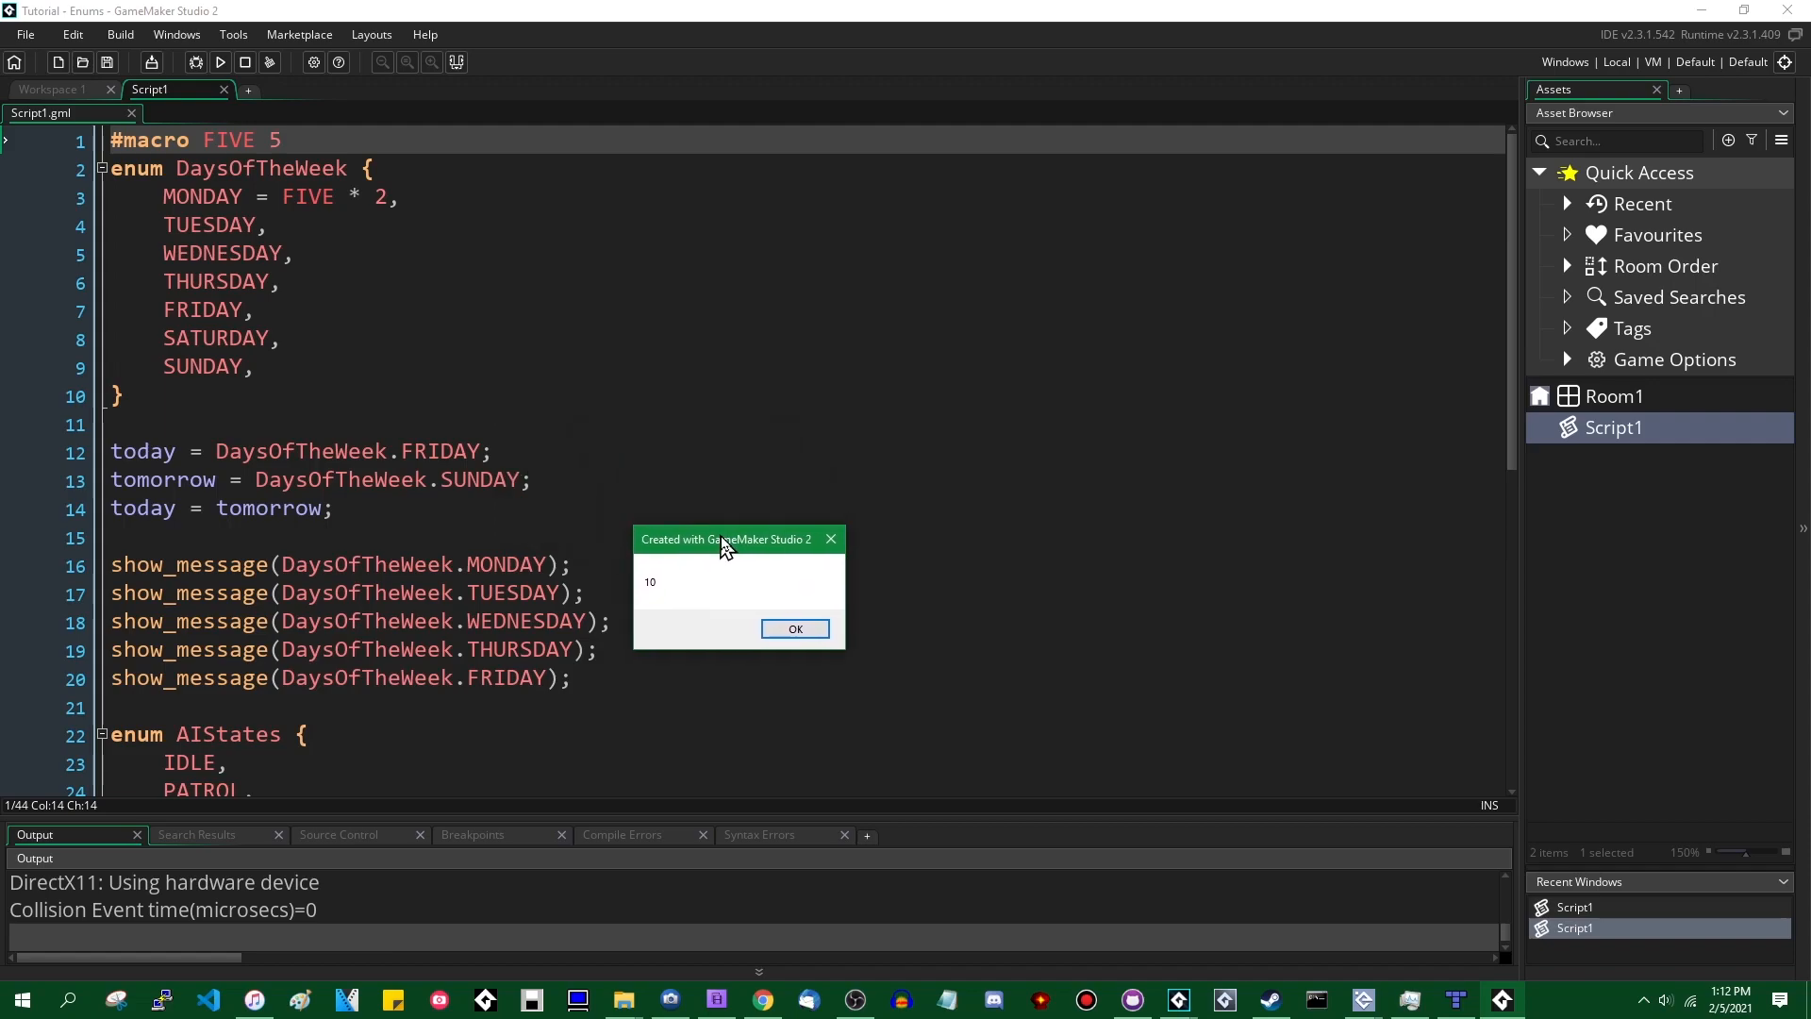
click(795, 629)
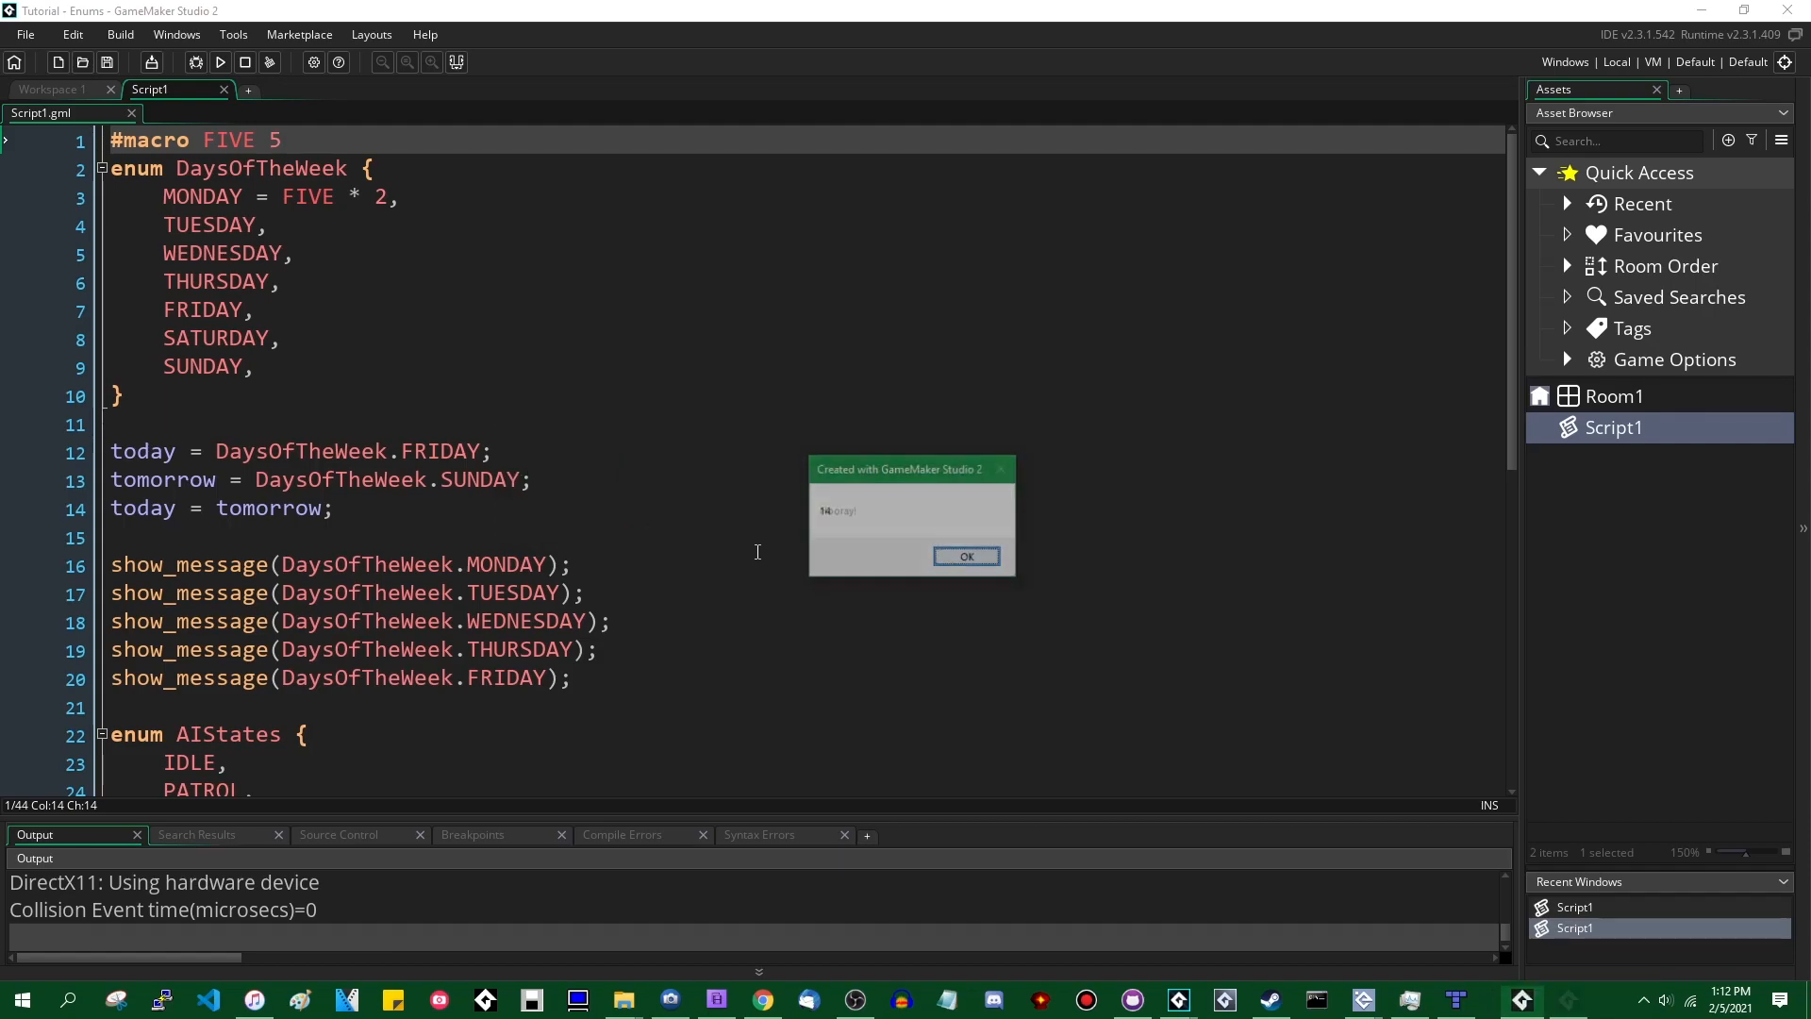
click(966, 554)
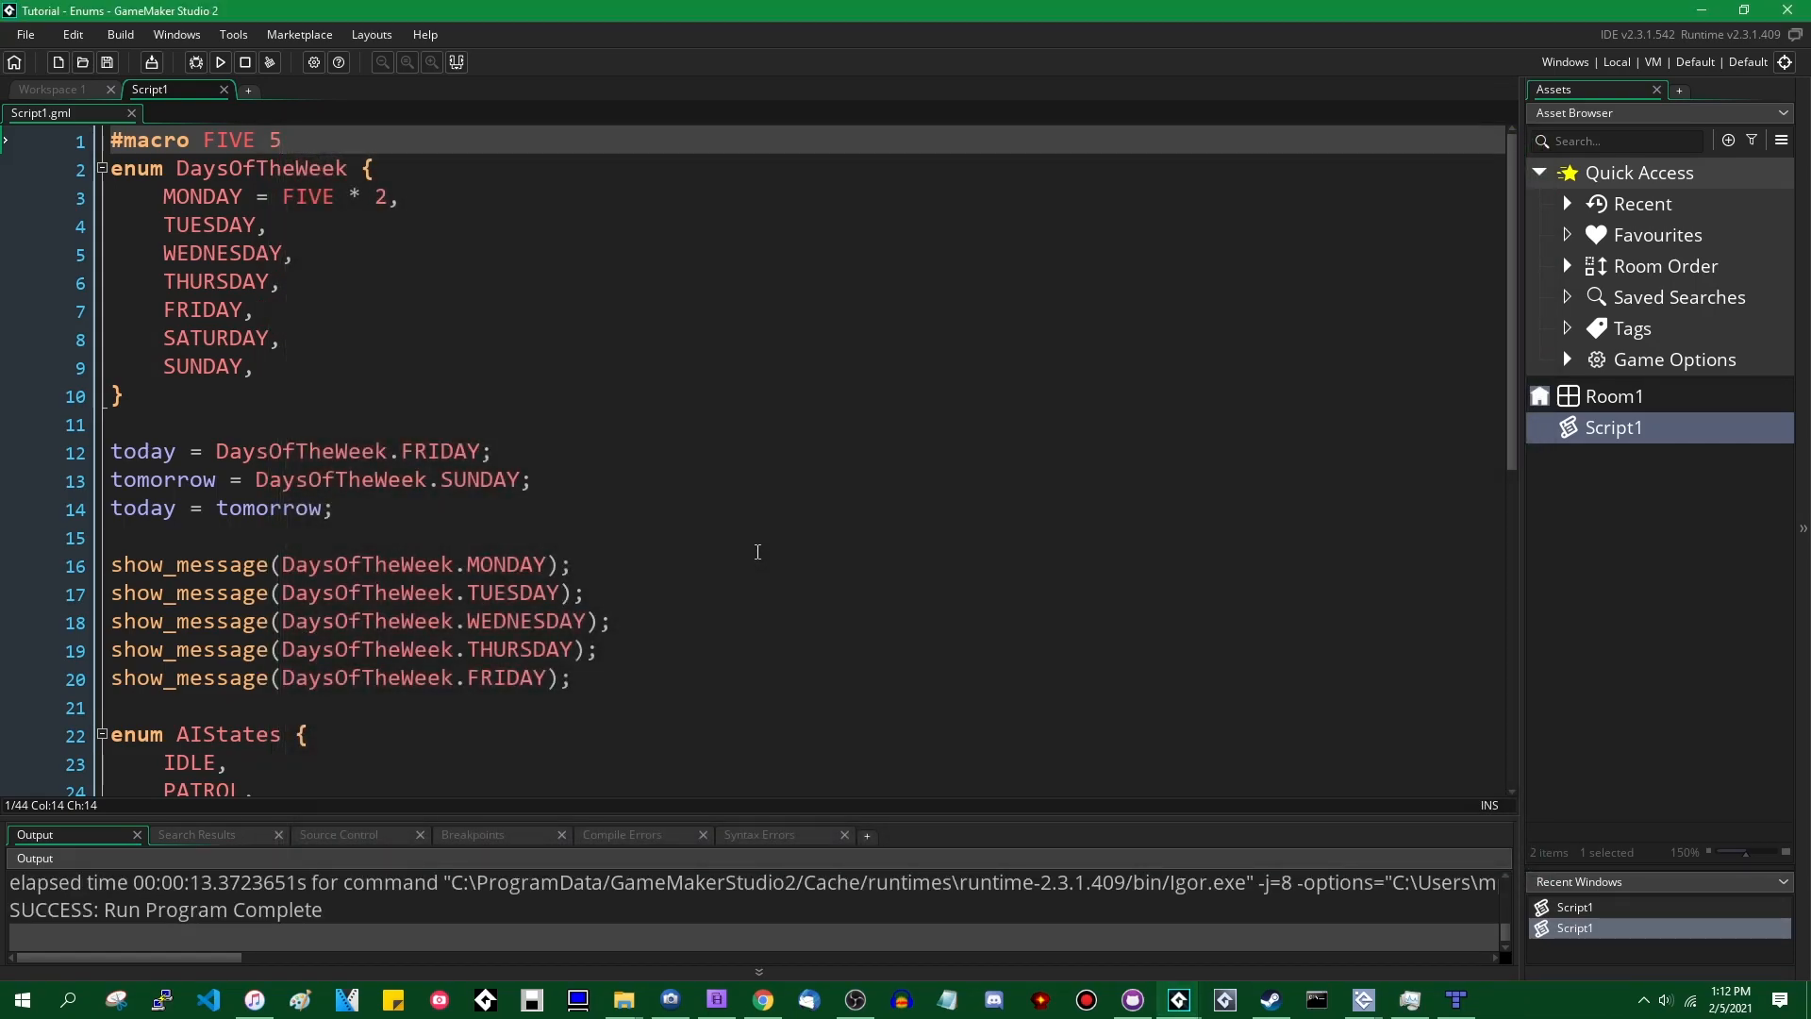
- Replace the macro with var five = 5, use five * 2 for MONDAY, and inspect the integer-constant compile error
key(Delete)
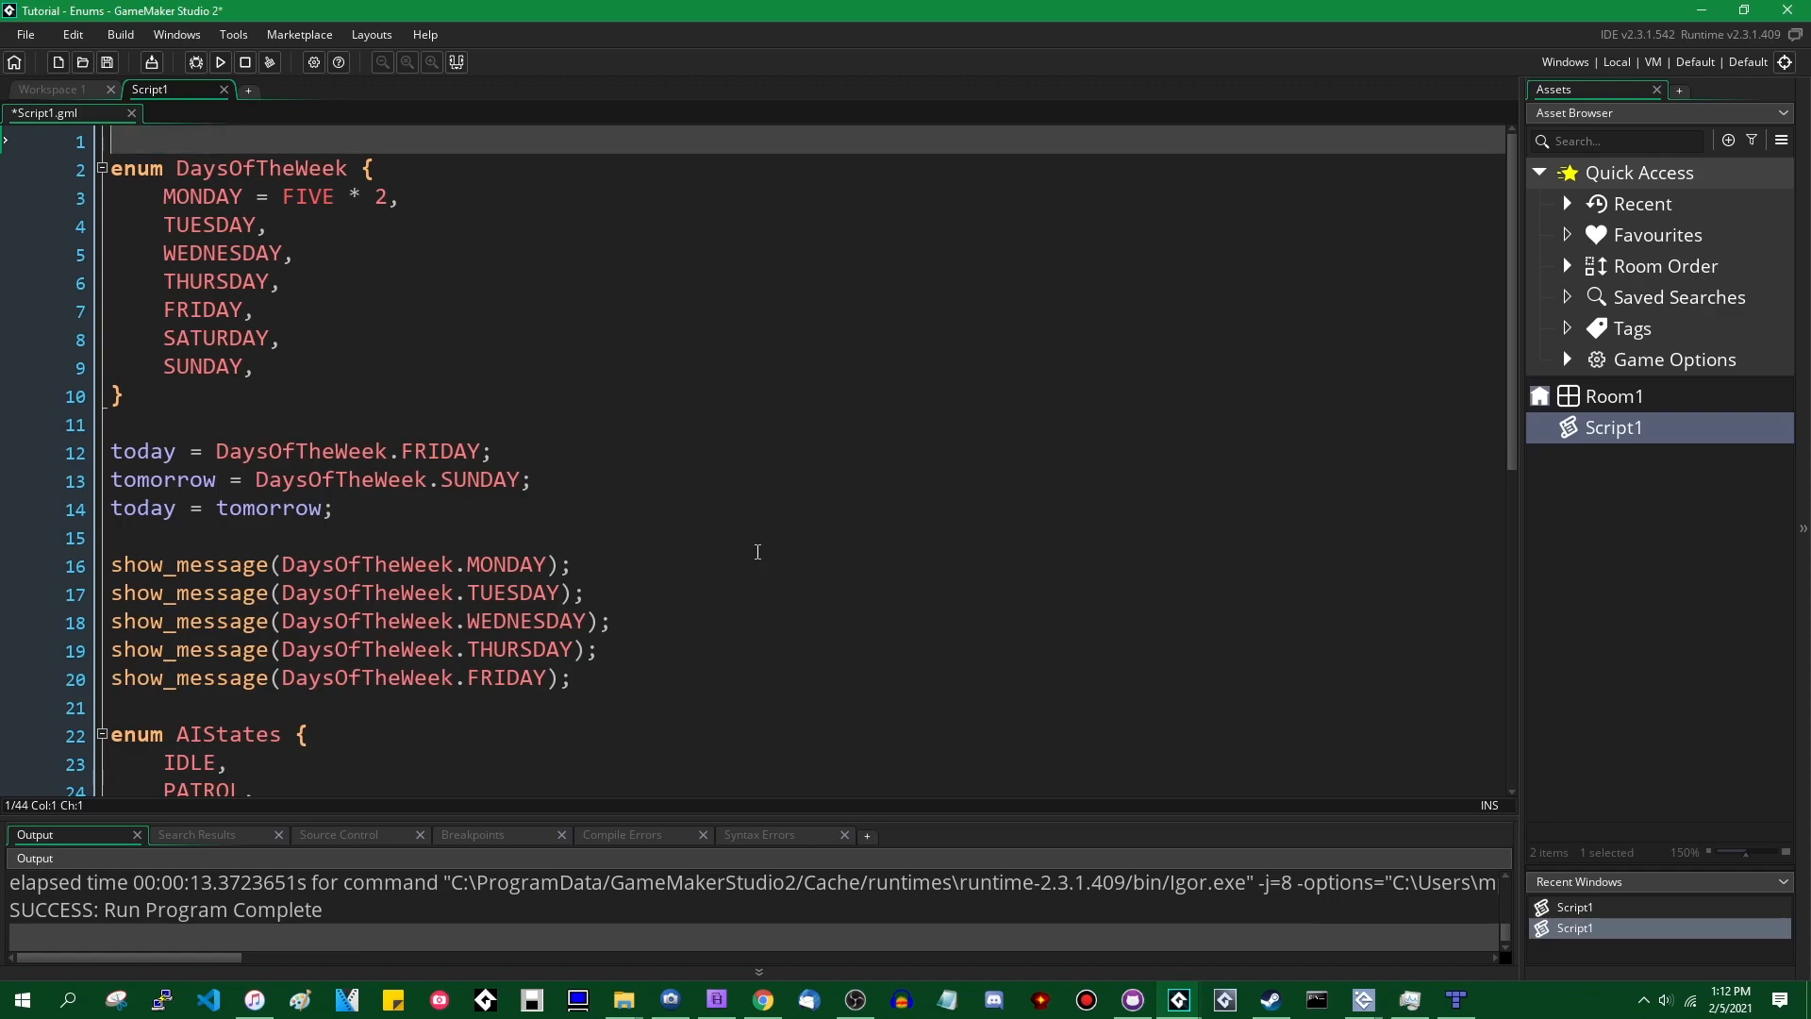
text(var five = 5;)
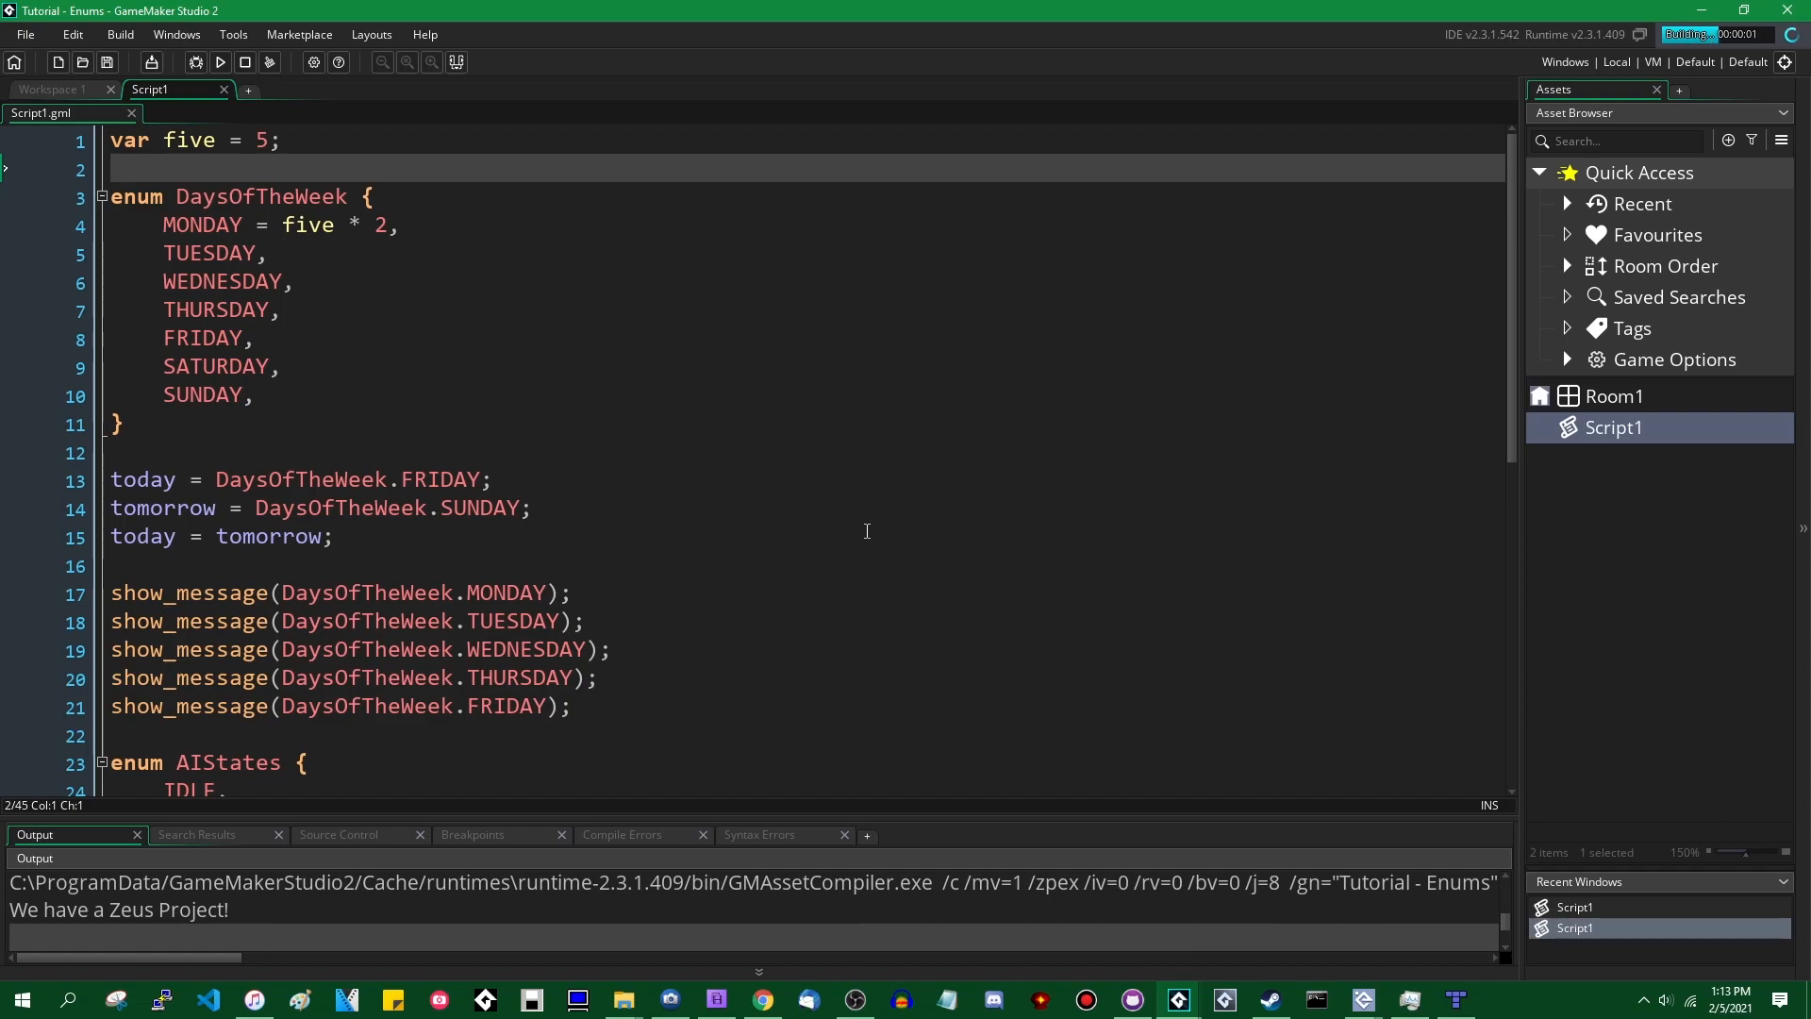
click(620, 834)
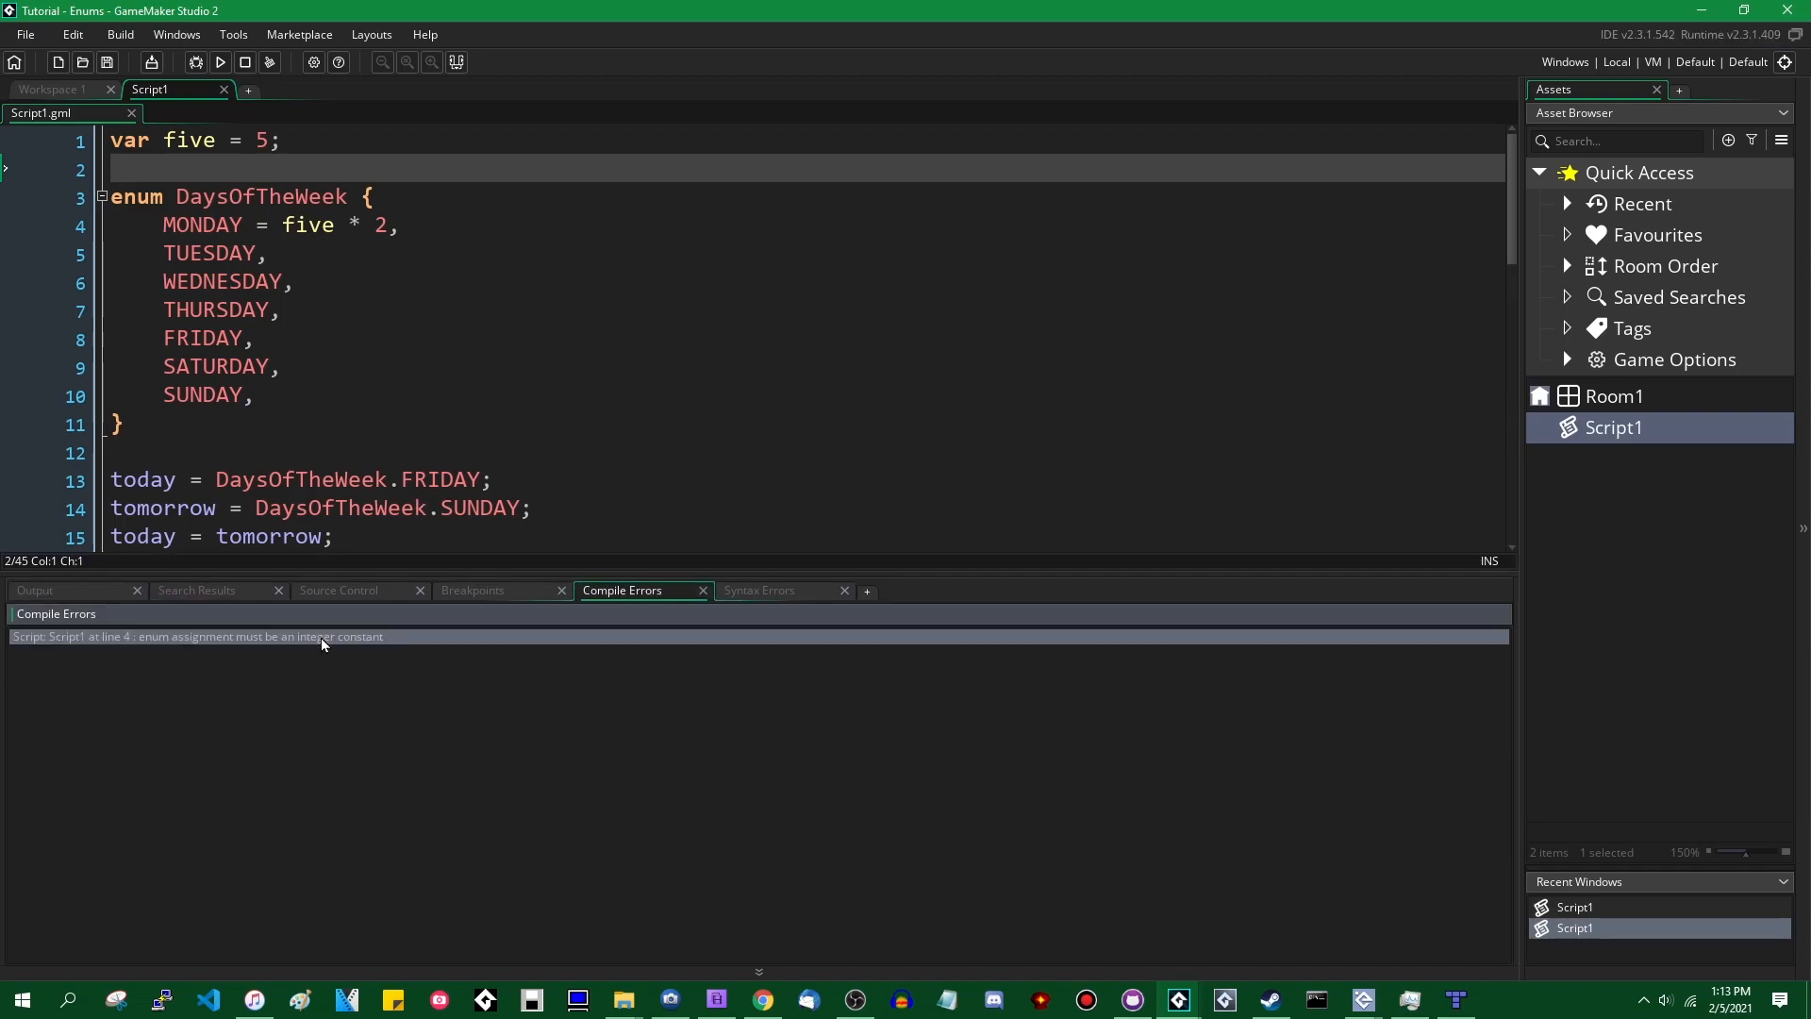
click(196, 635)
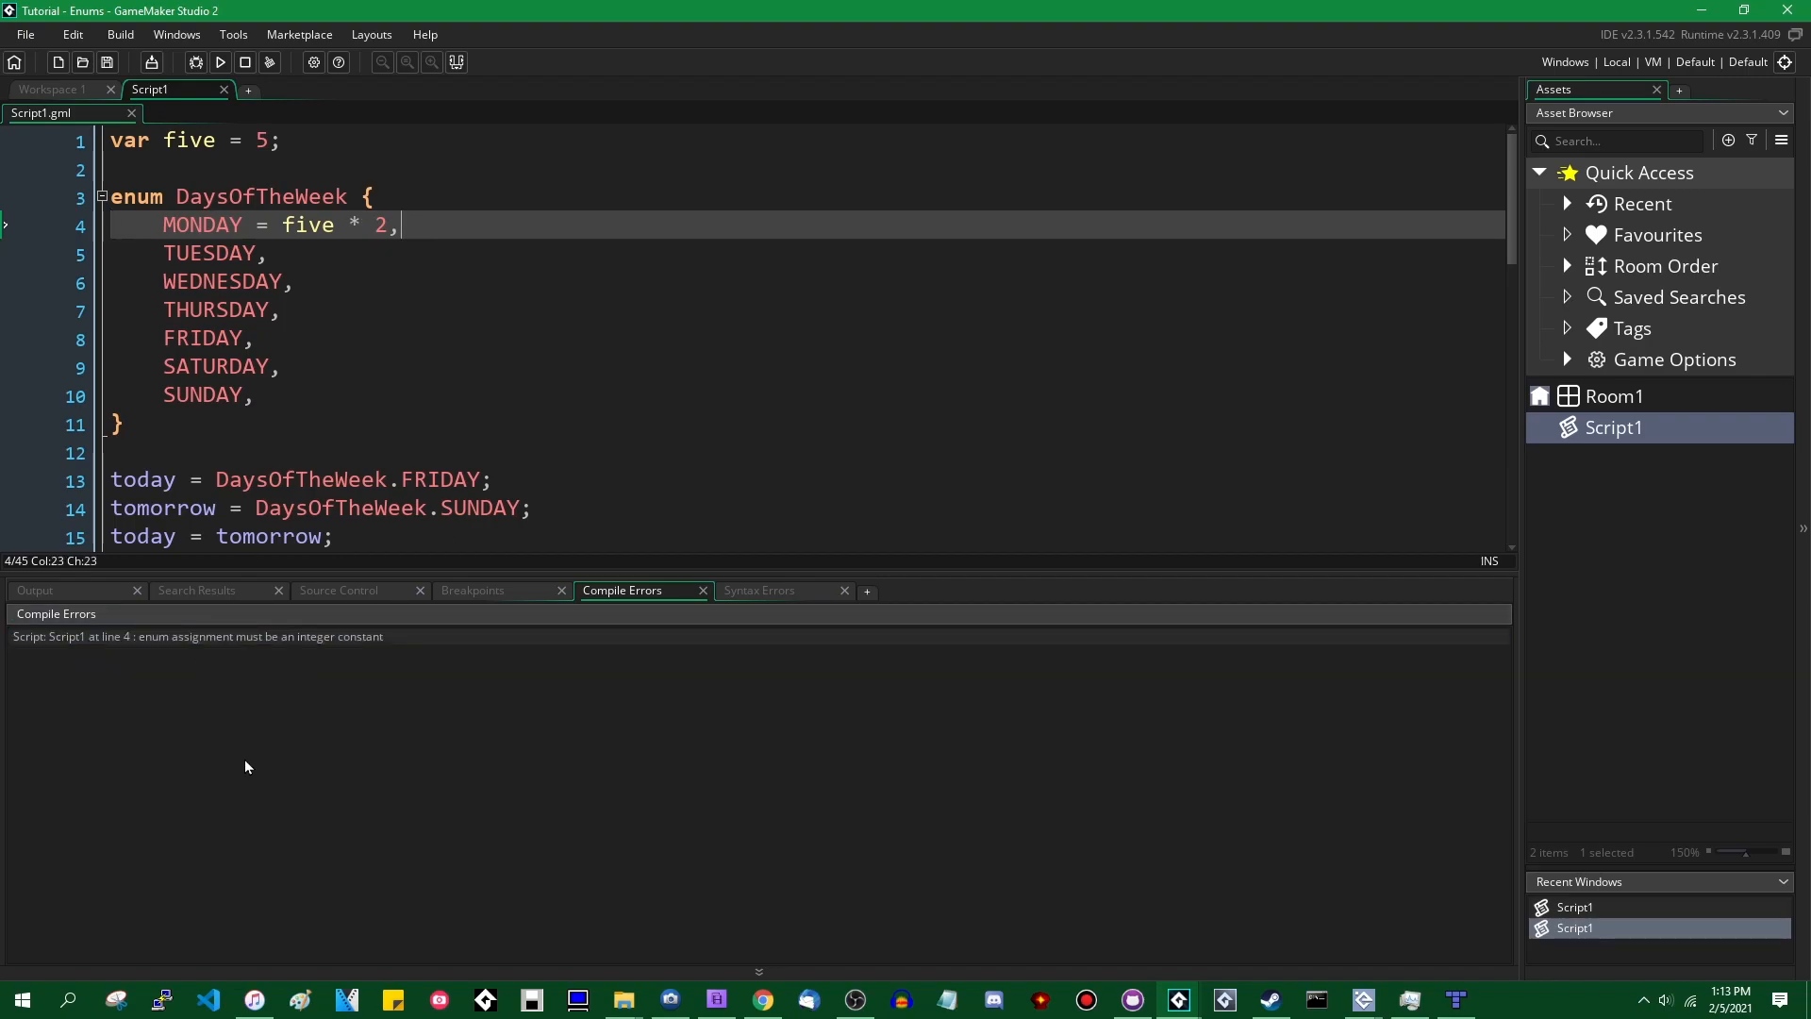
click(196, 636)
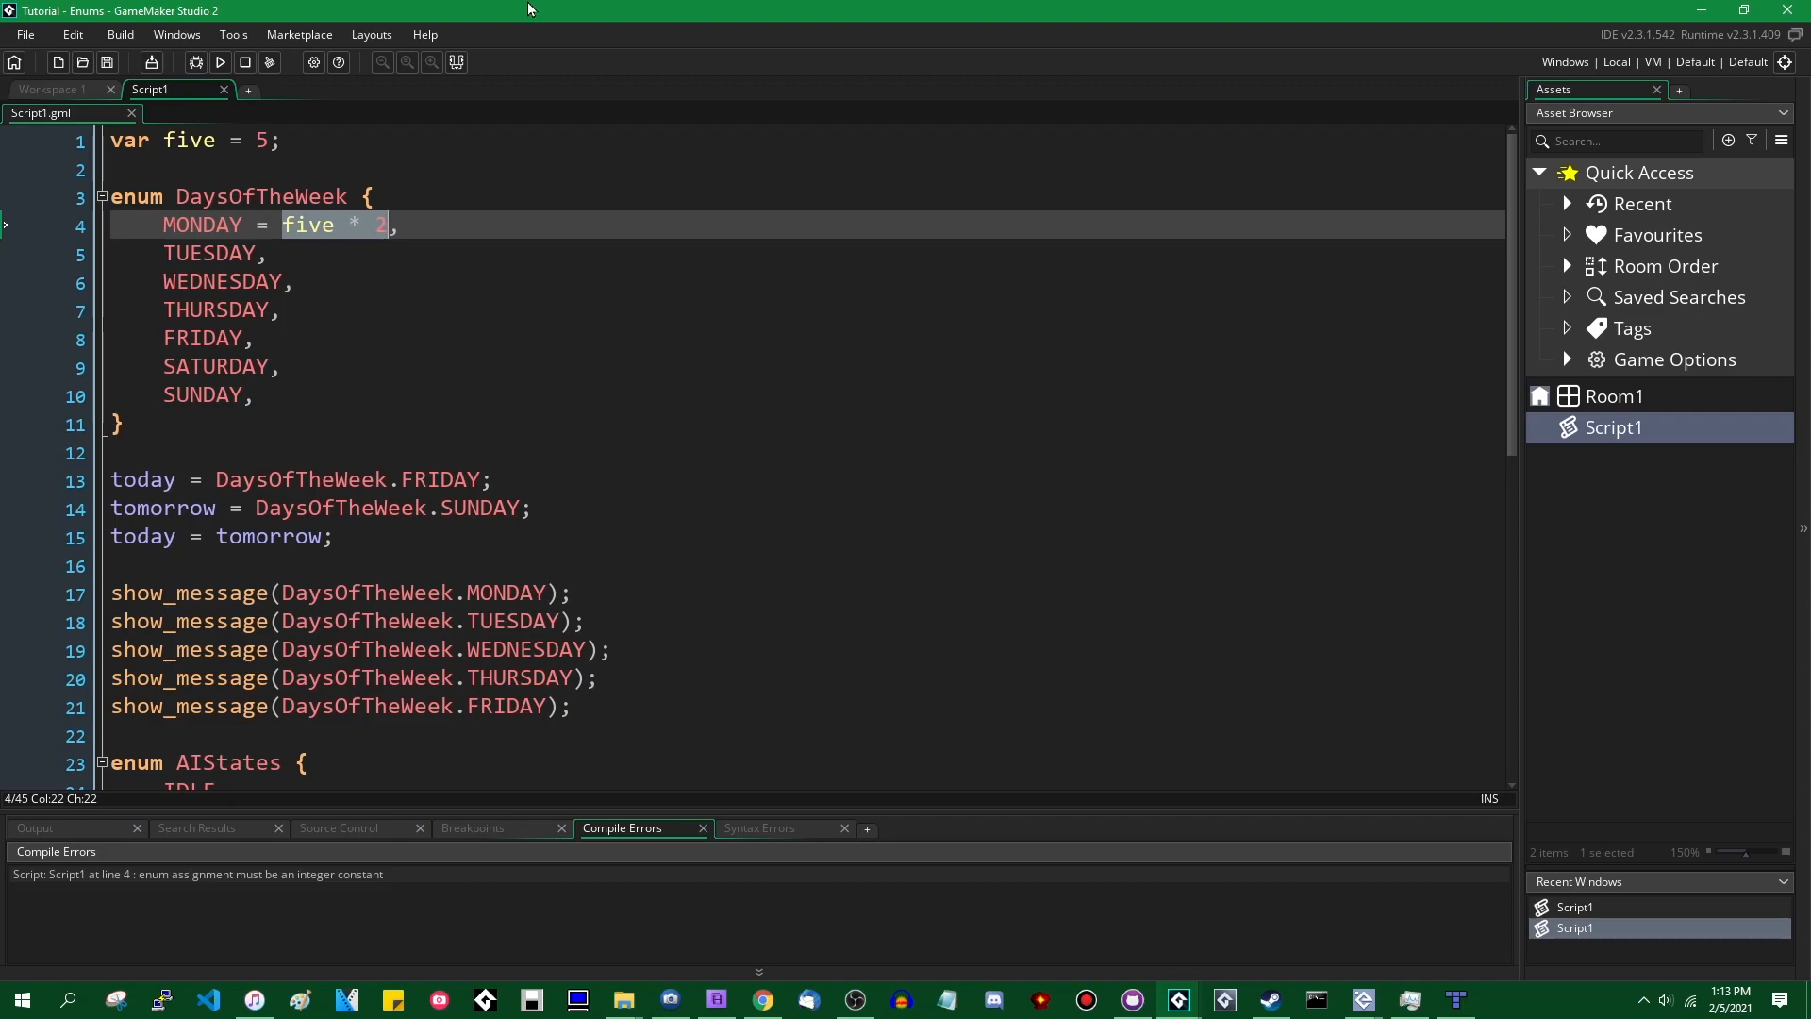
- Assign hex flags 0x0001, 0x0002, 0x0004, 0x0008 to MONDAY through THURSDAY
text(0x0001)
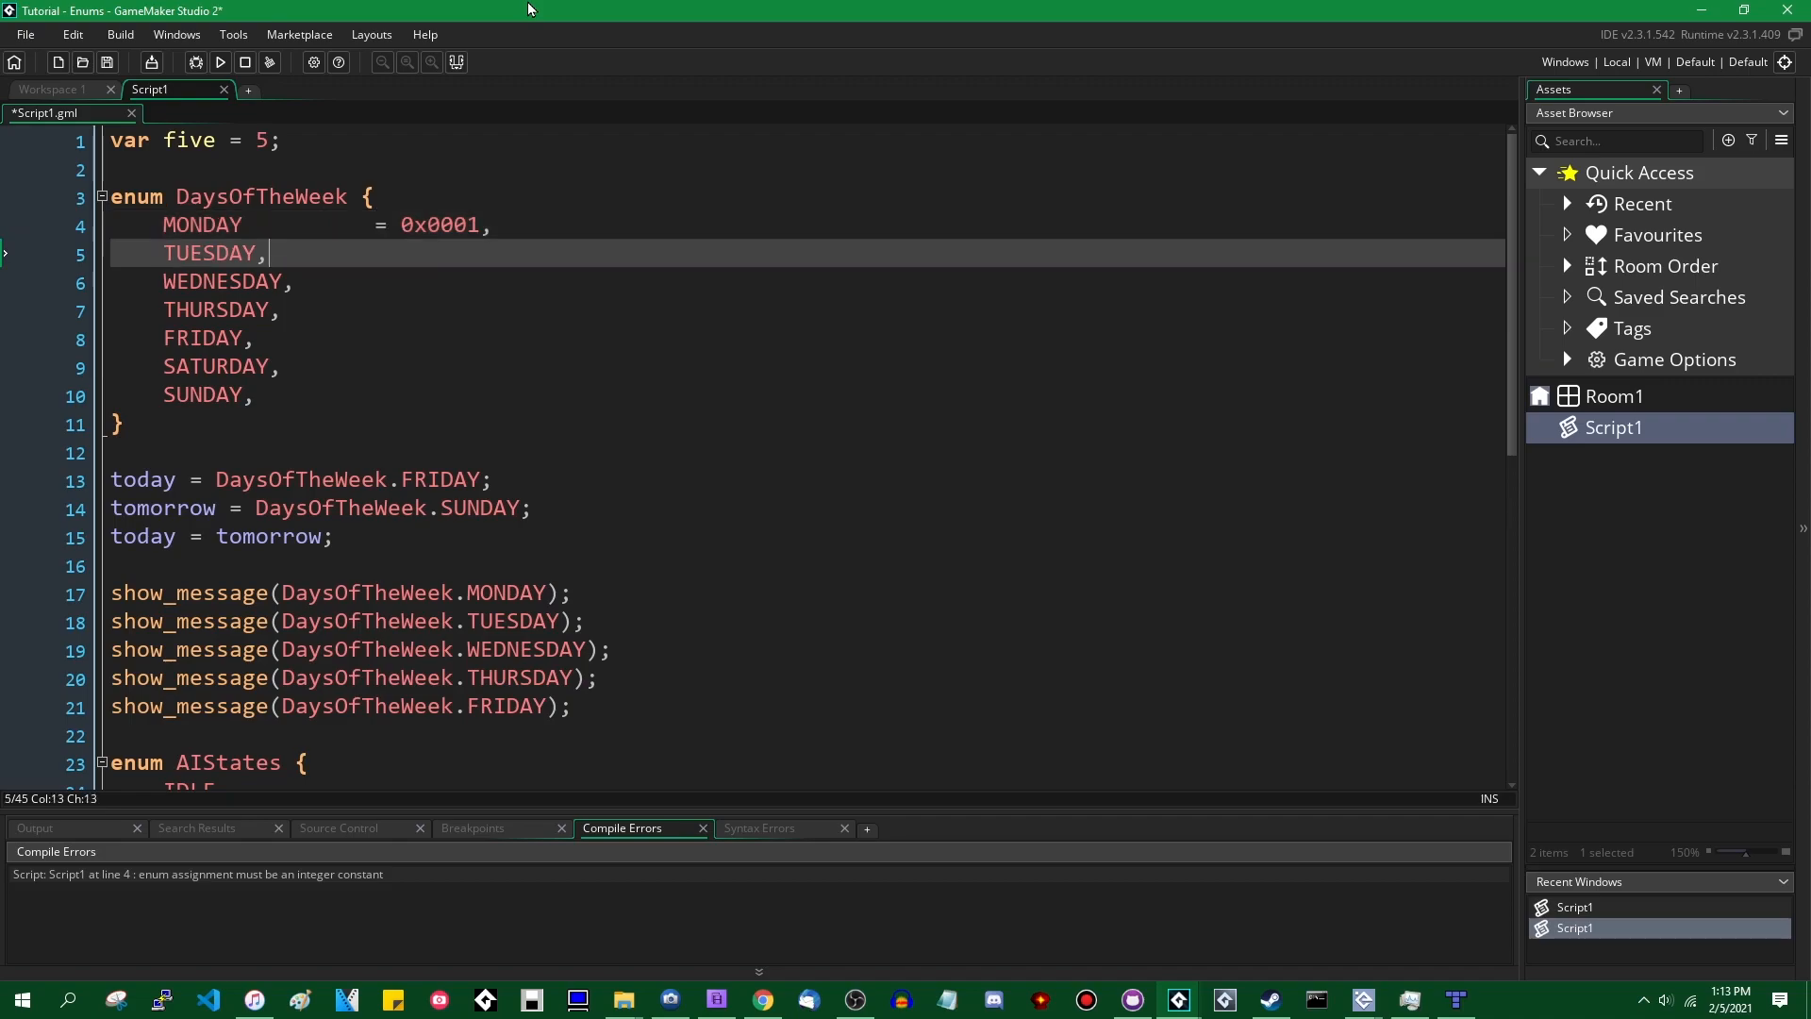
text(=)
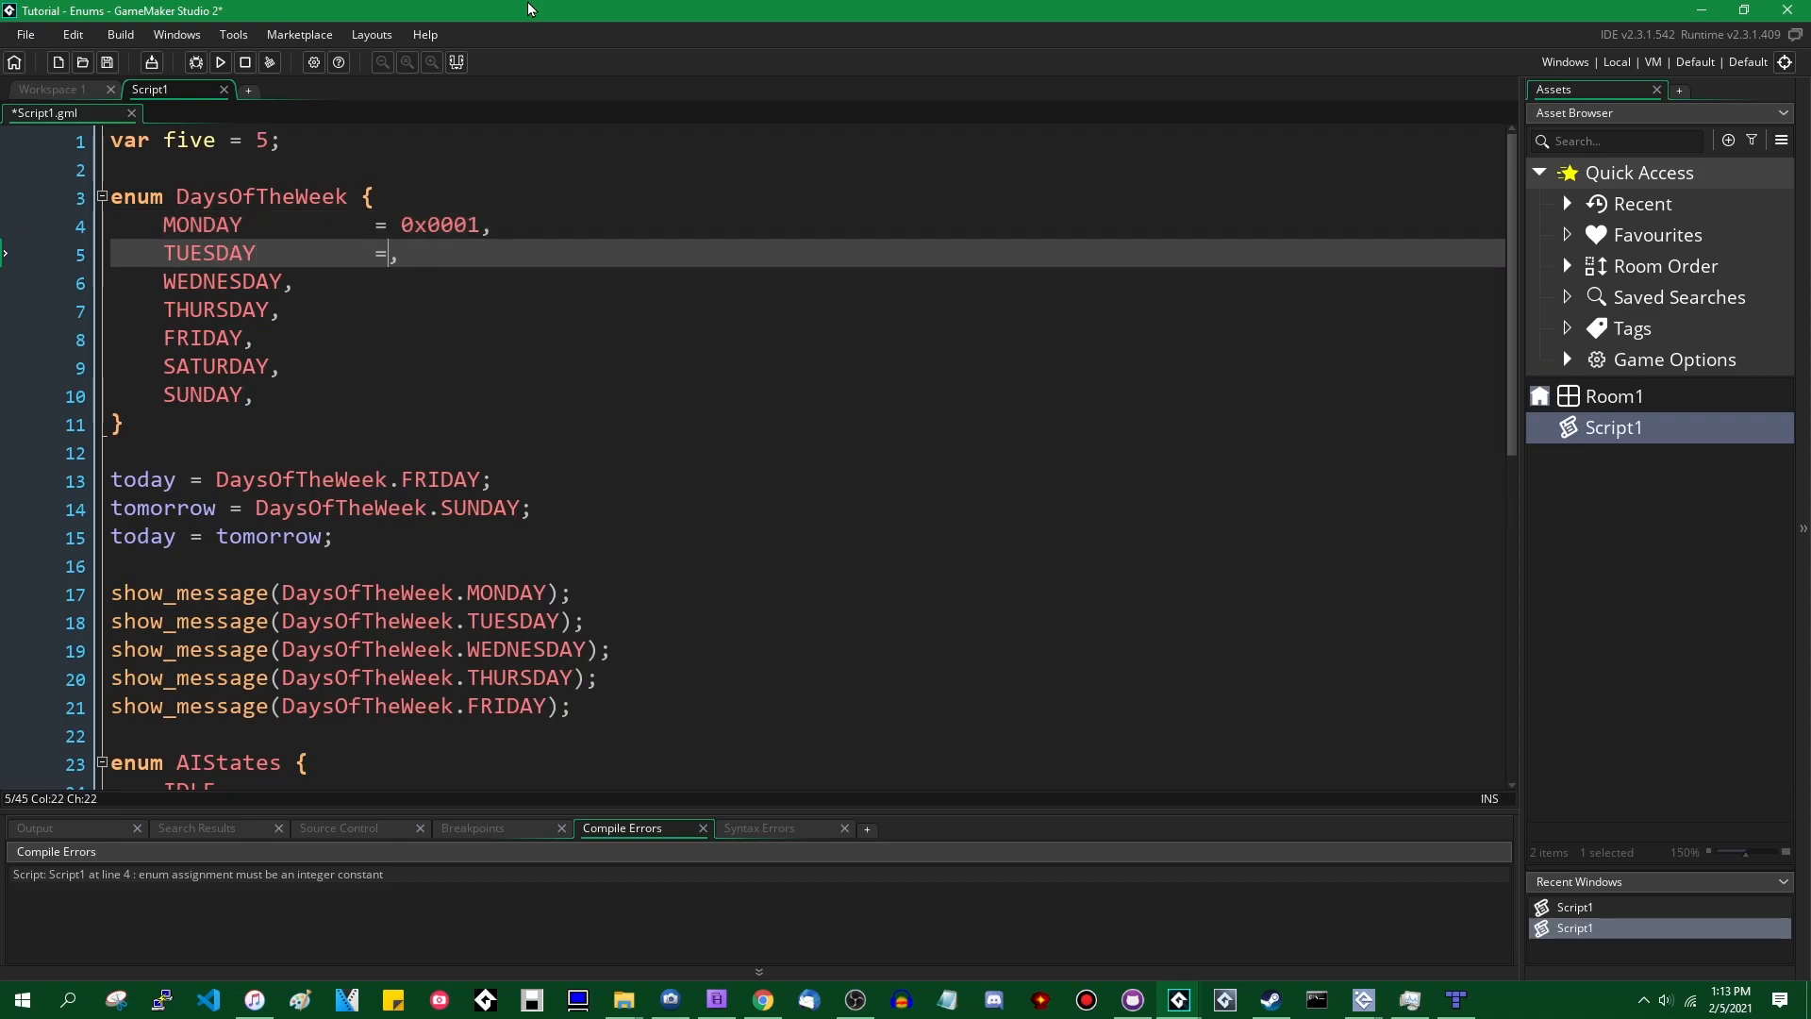
text(0x0002)
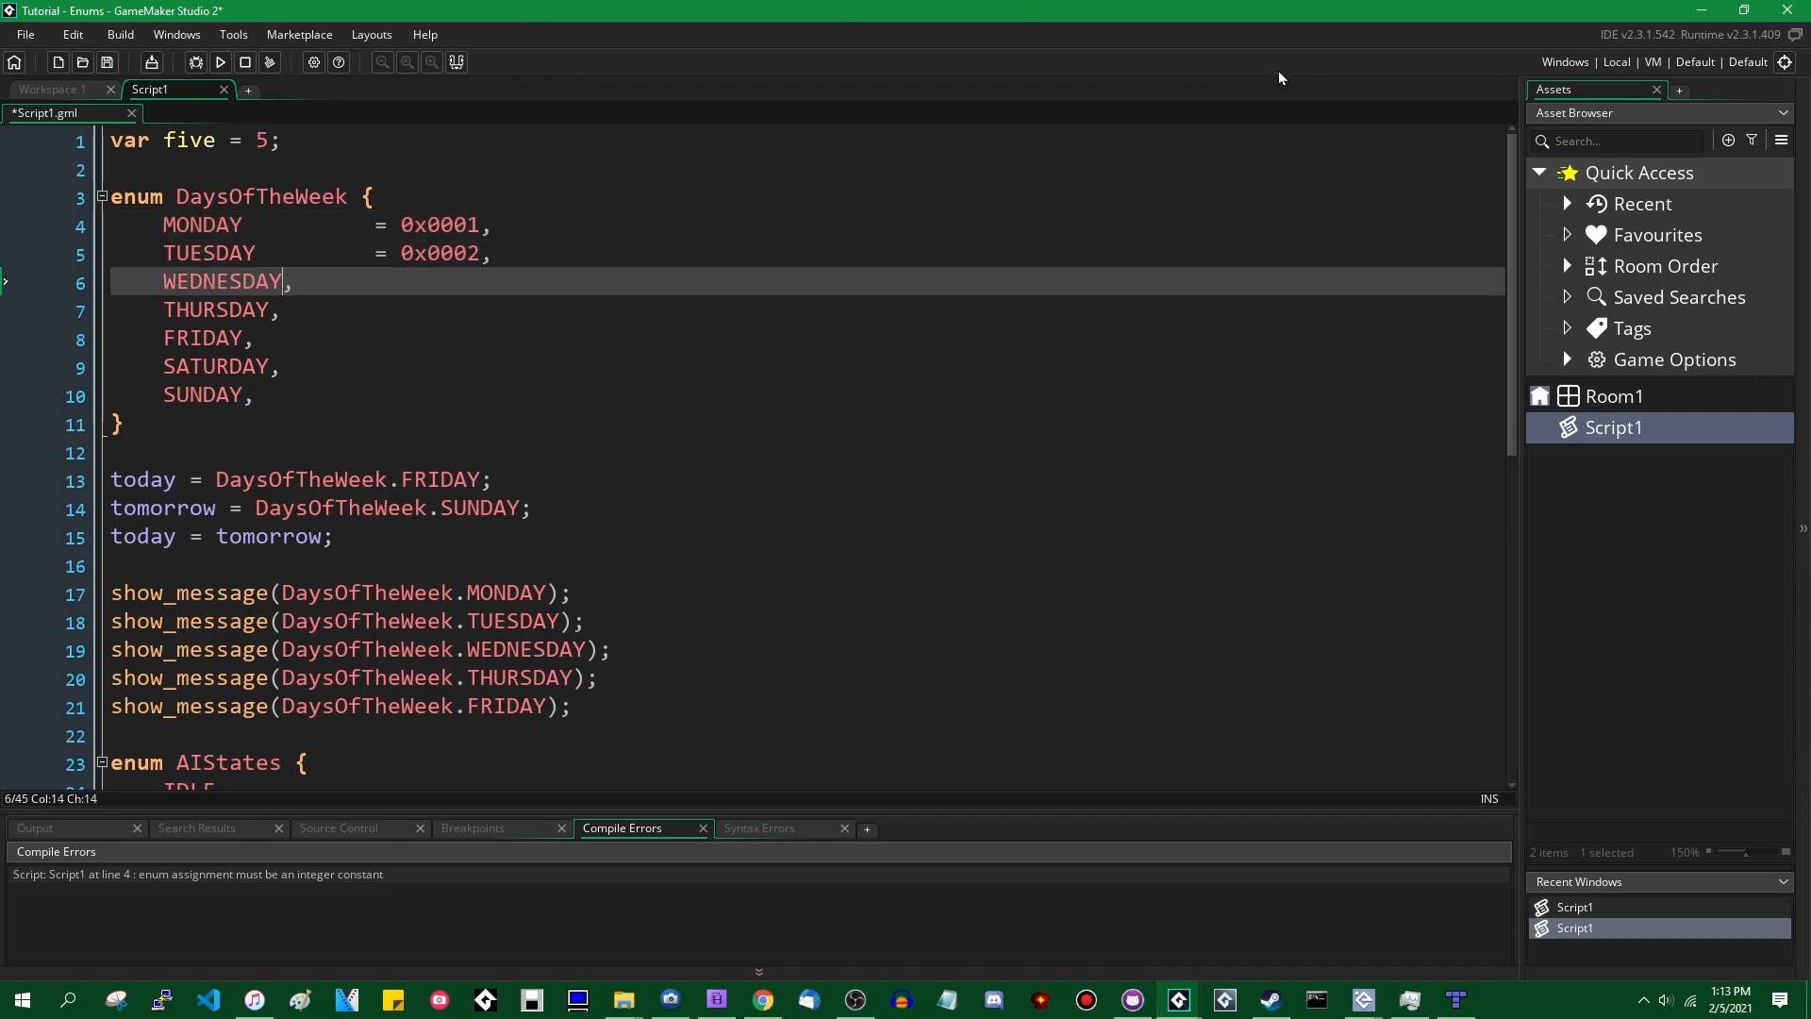
text(=)
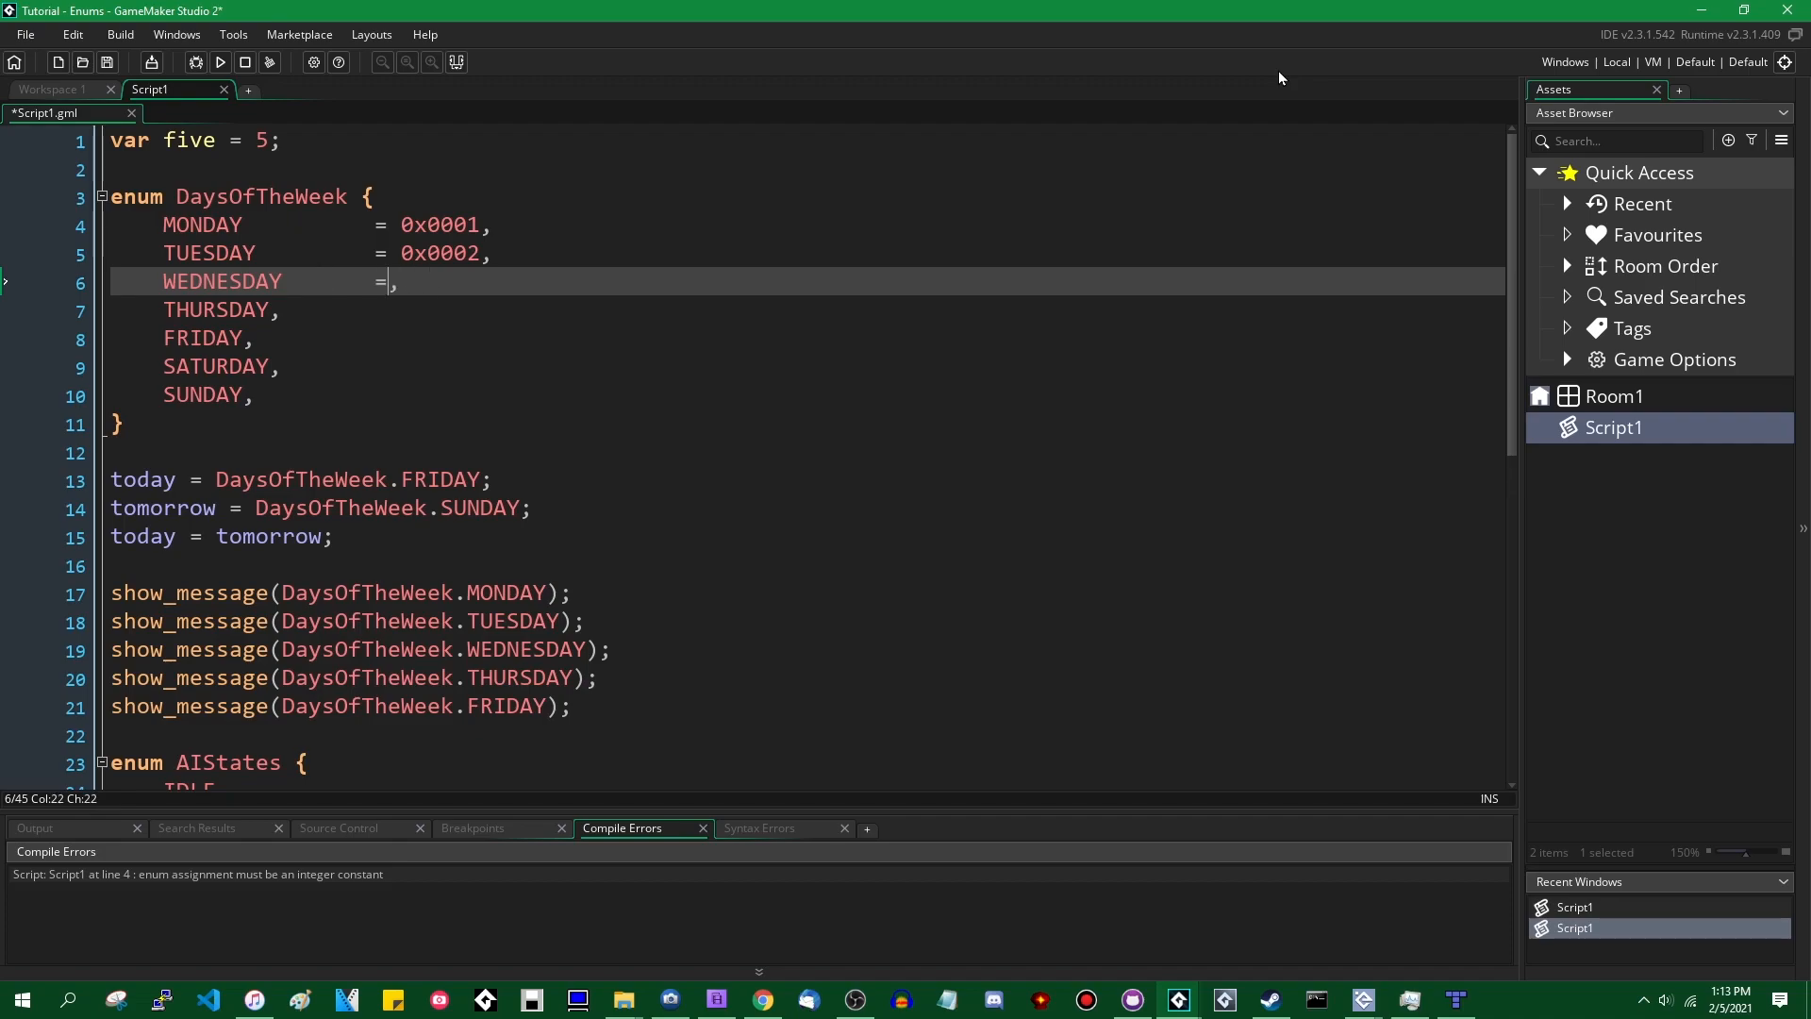
text(0x0004)
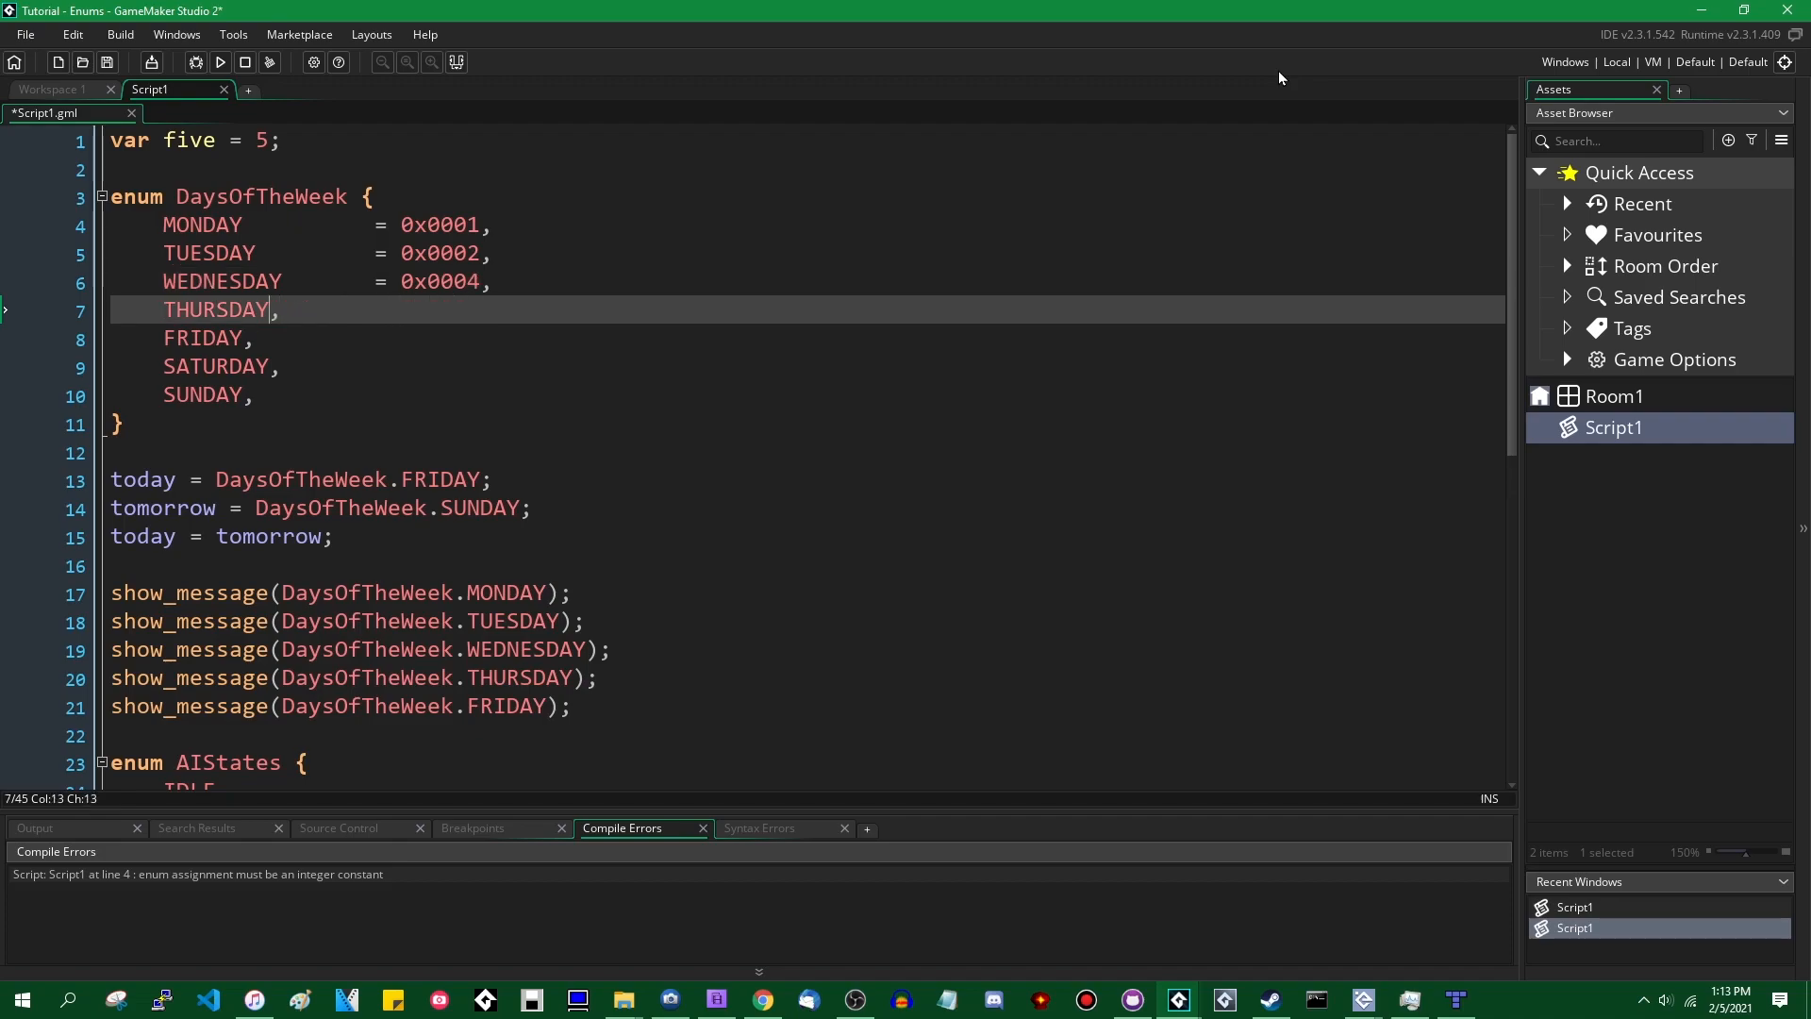
text(=0)
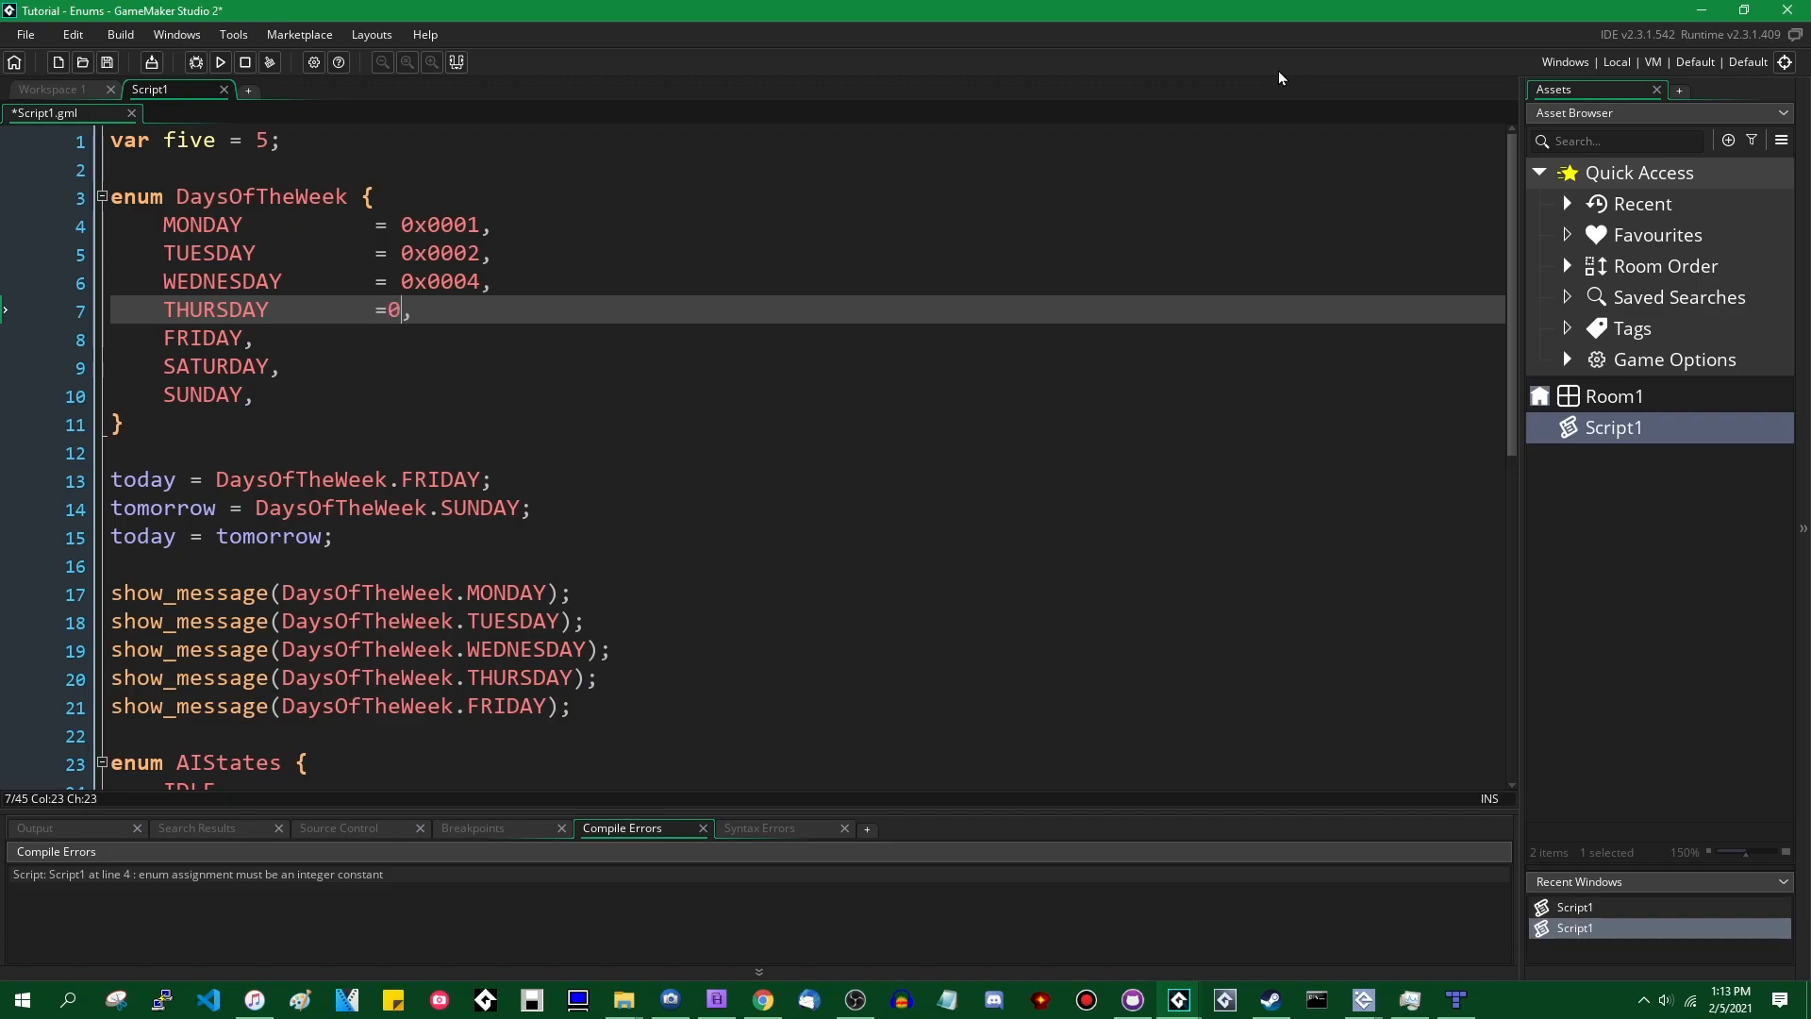
text(x008)
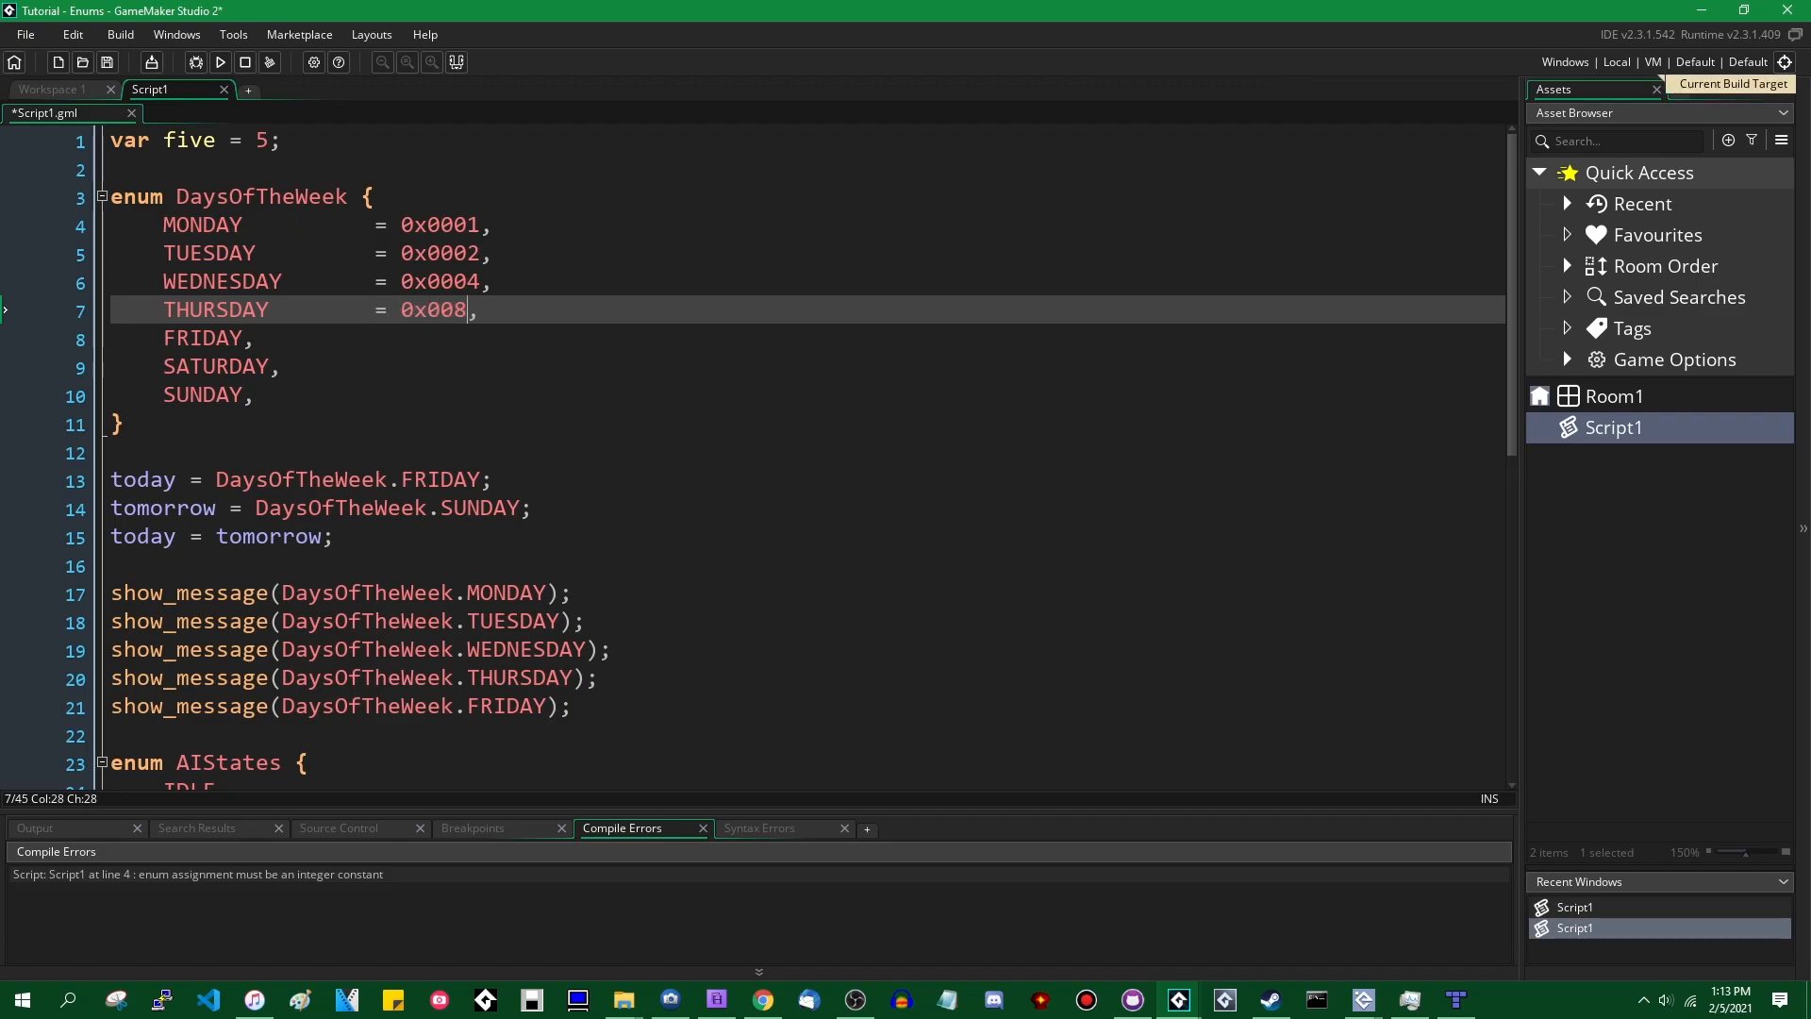
- Assign 0x0010, 0x0020, 0x0040 to FRIDAY through SUNDAY and run to show 16
key(Left)
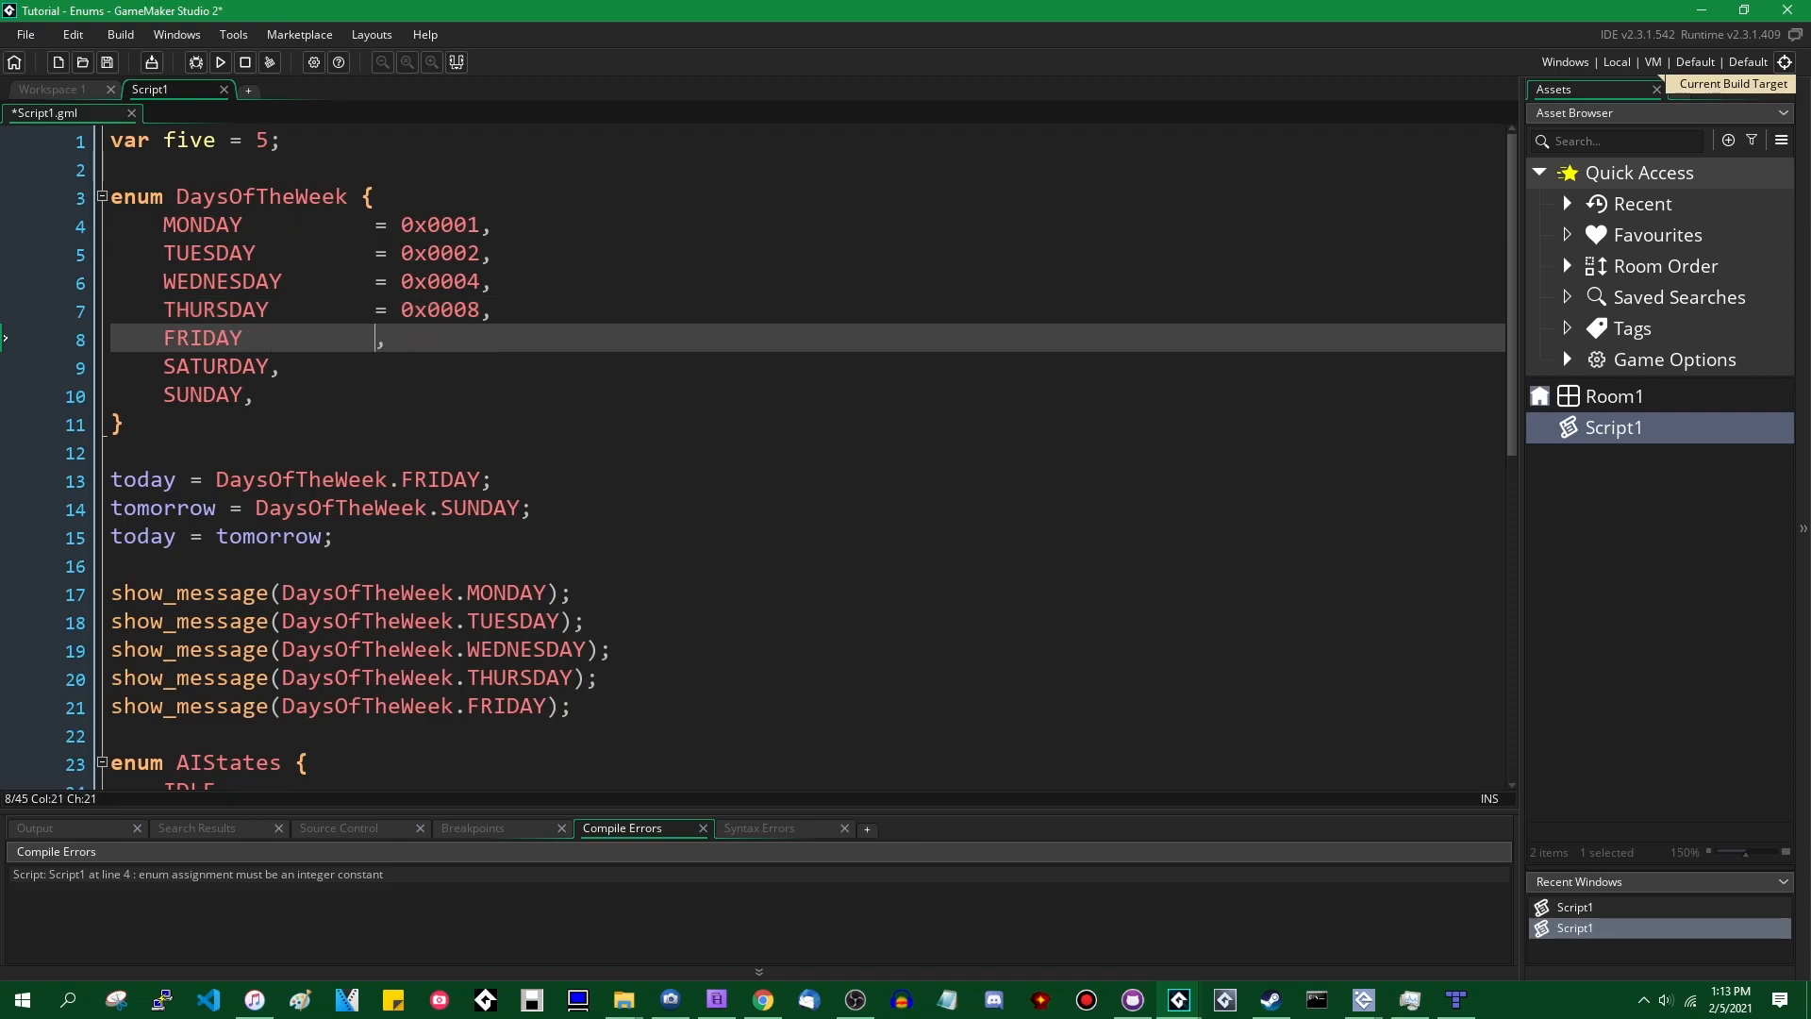
text(=)
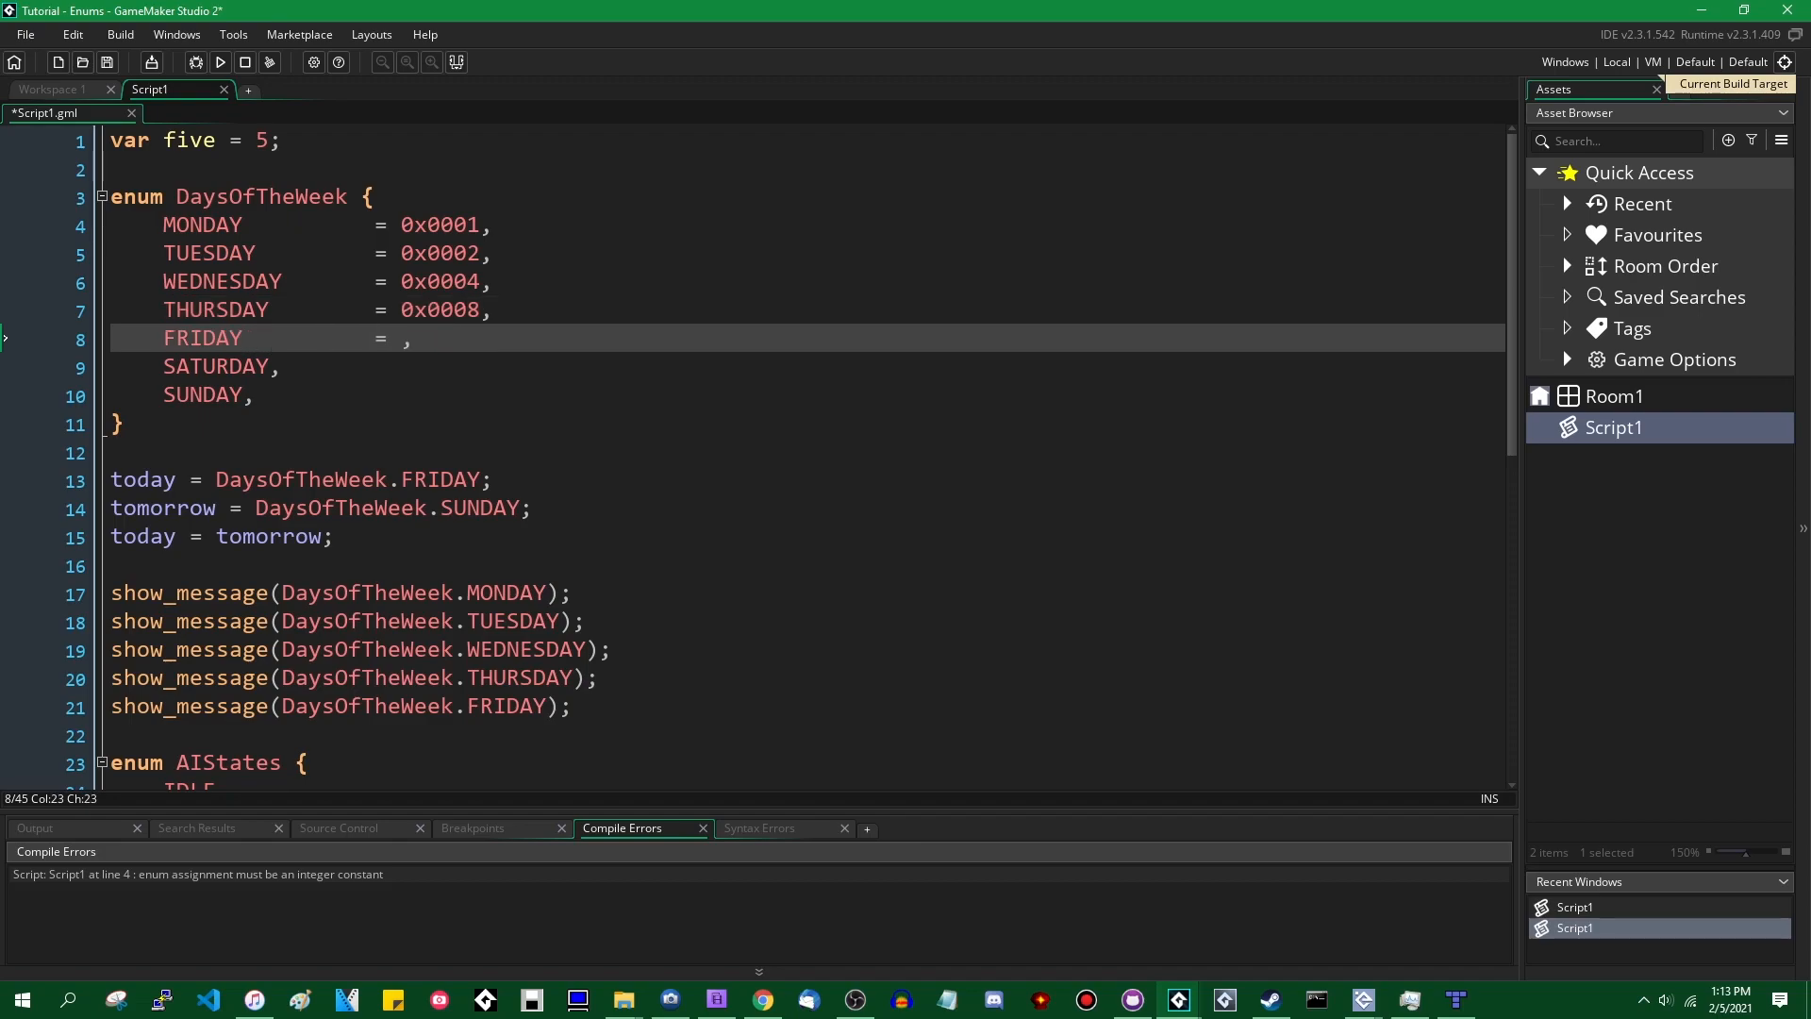
text(0x0010)
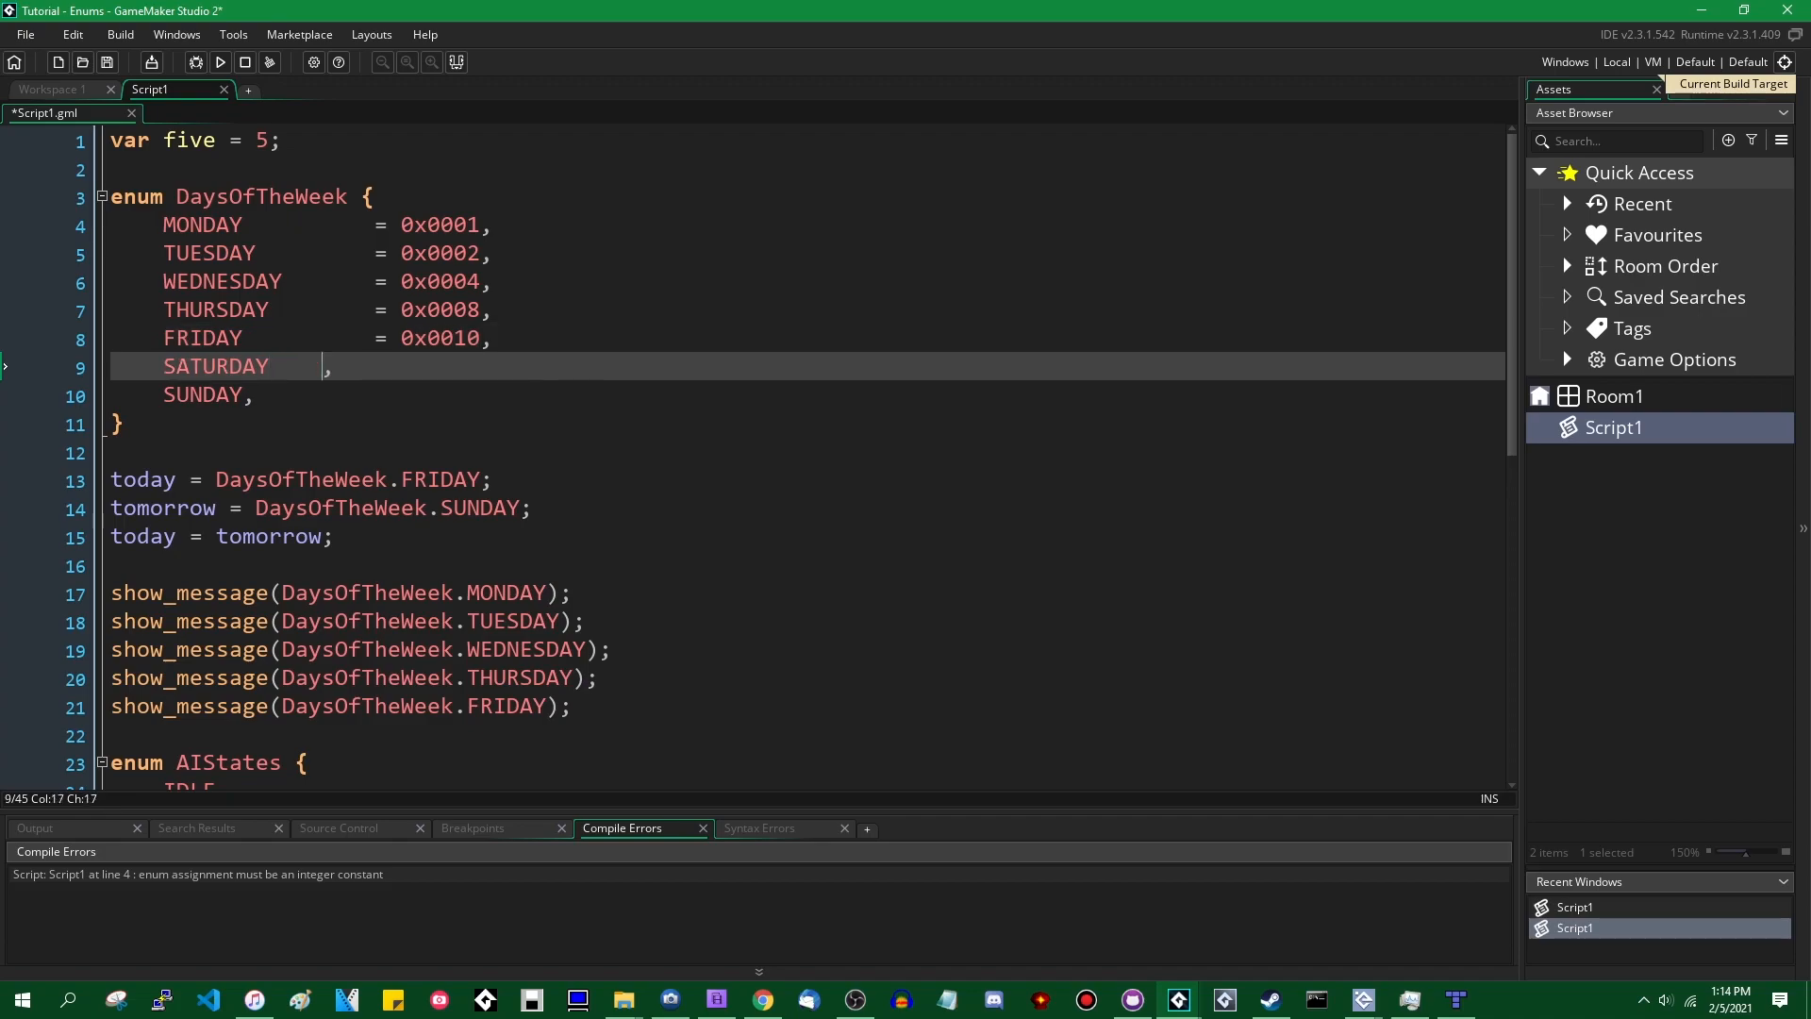
text(= 0x002)
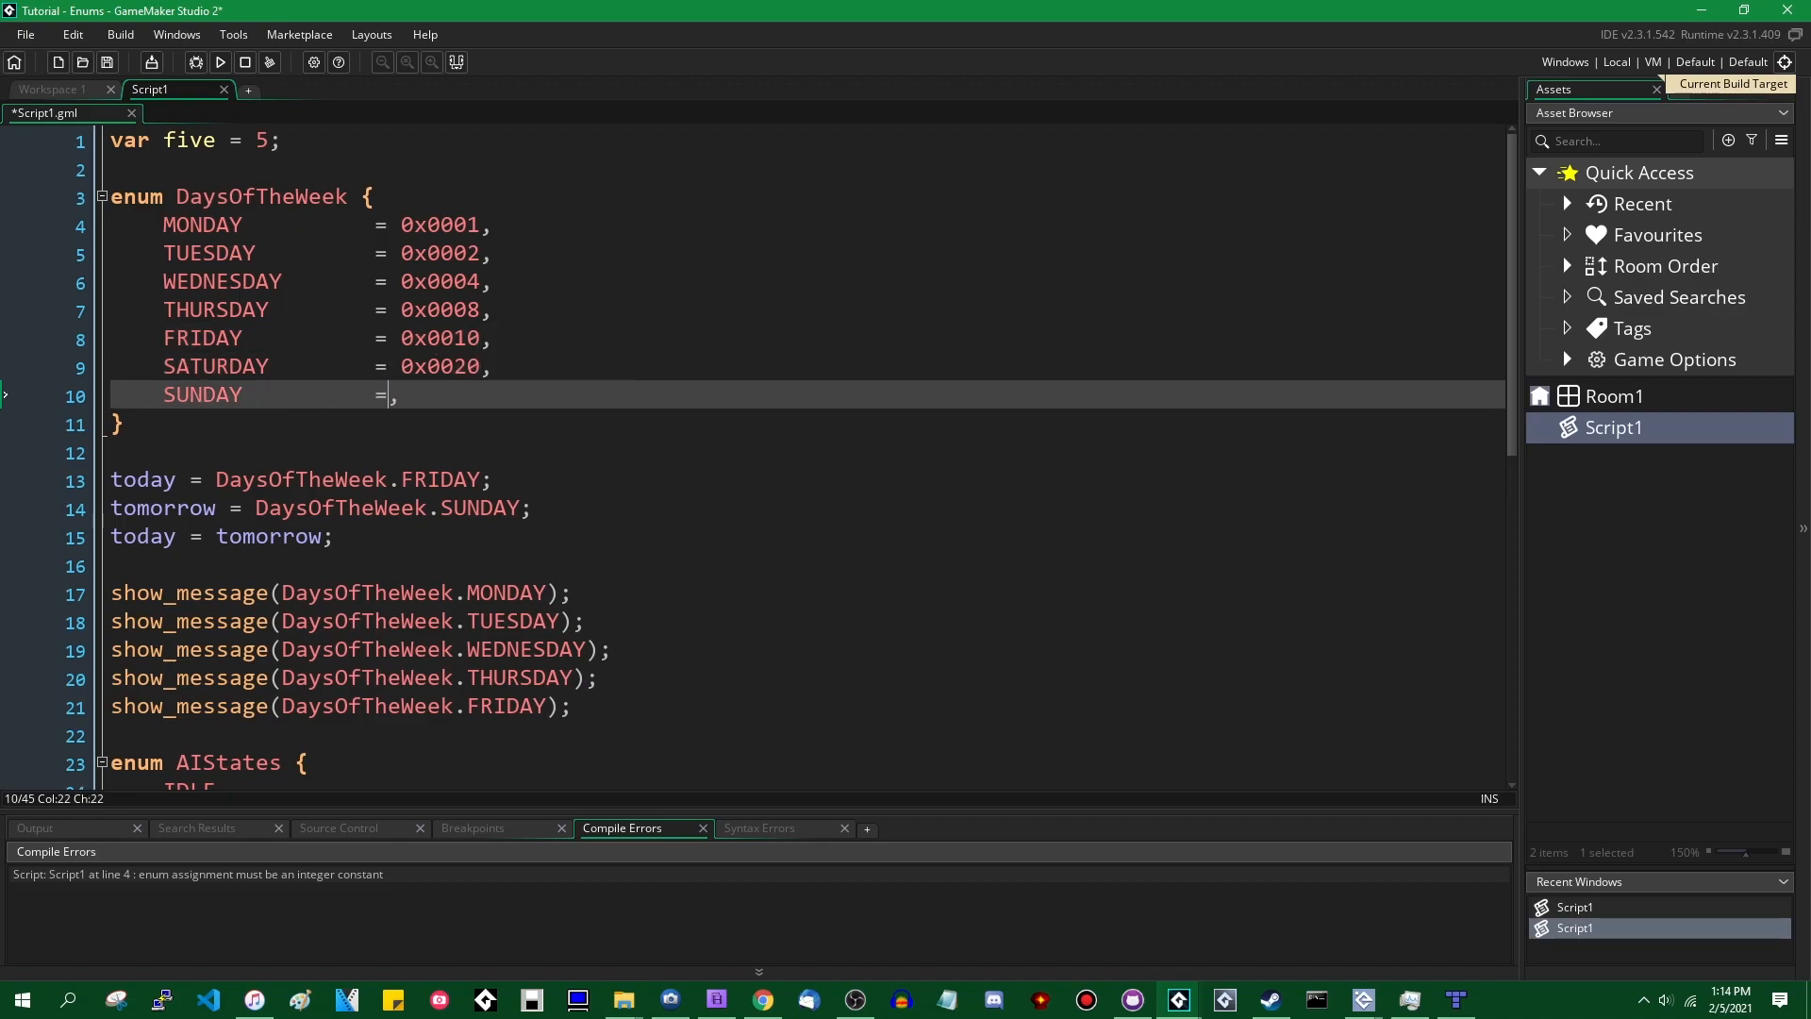
text(0x0040)
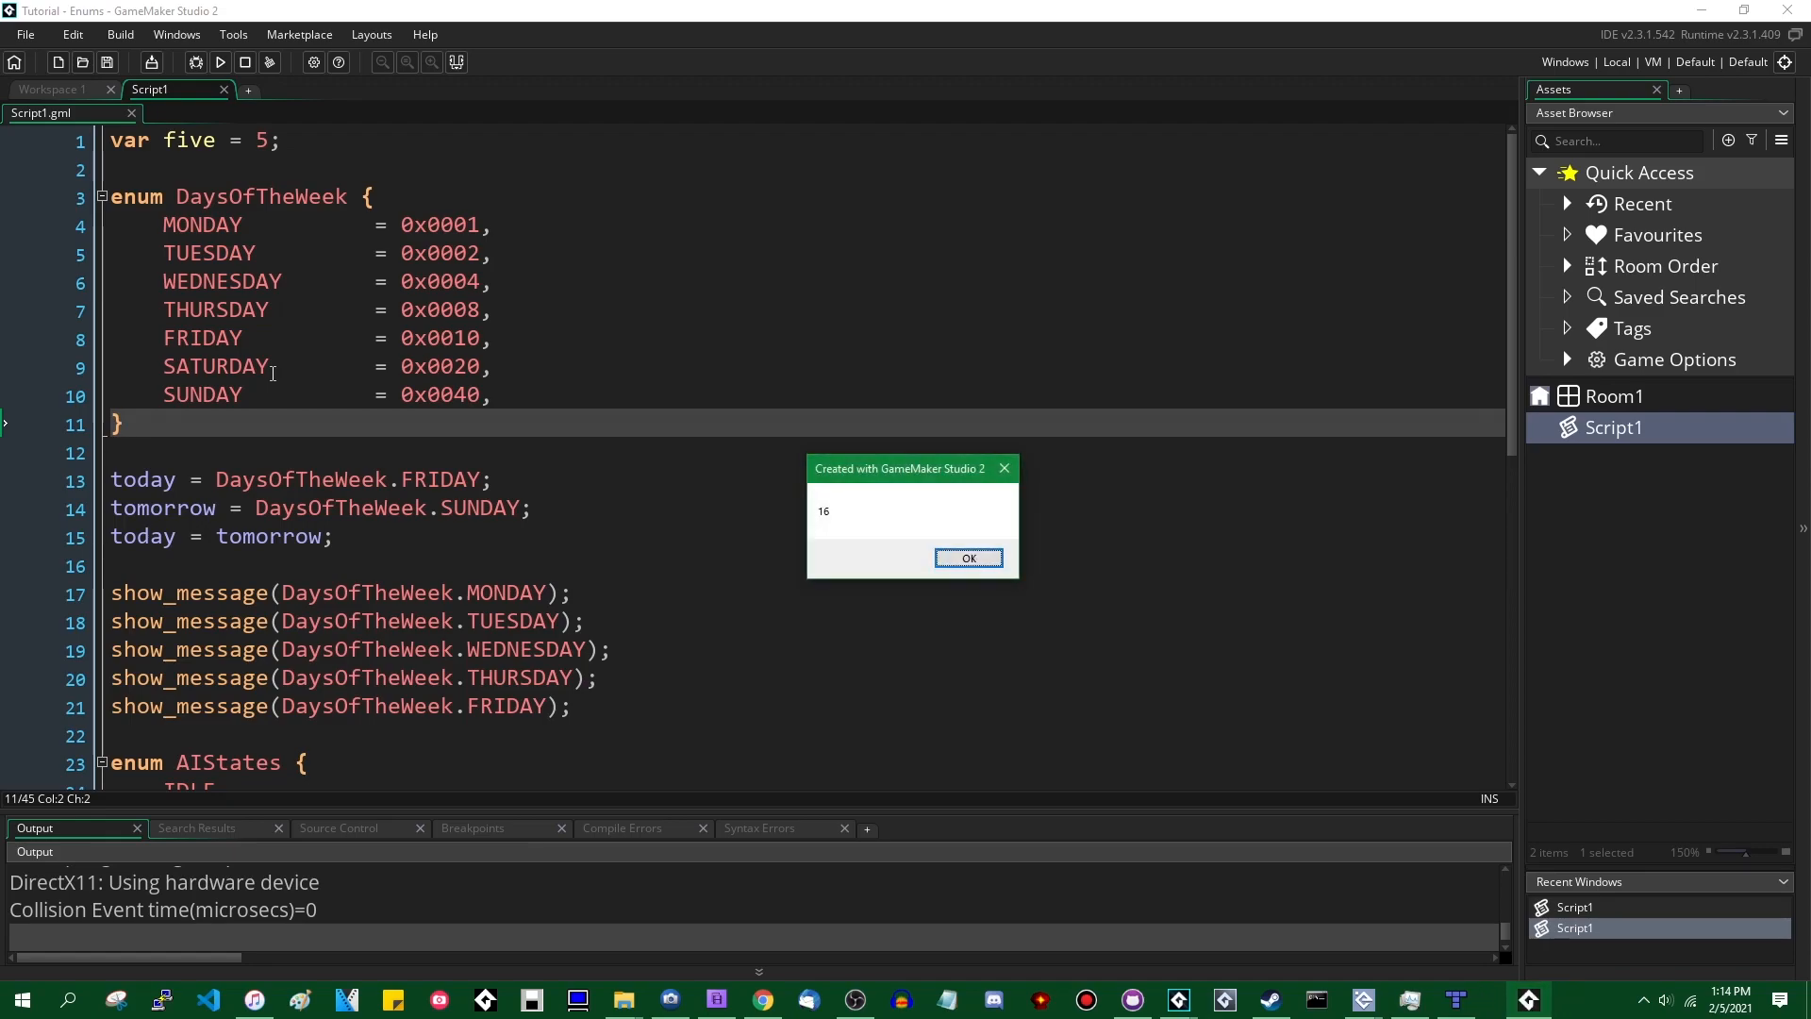
- Dismiss the 16 message and select the enum block to strip the hex values
click(968, 558)
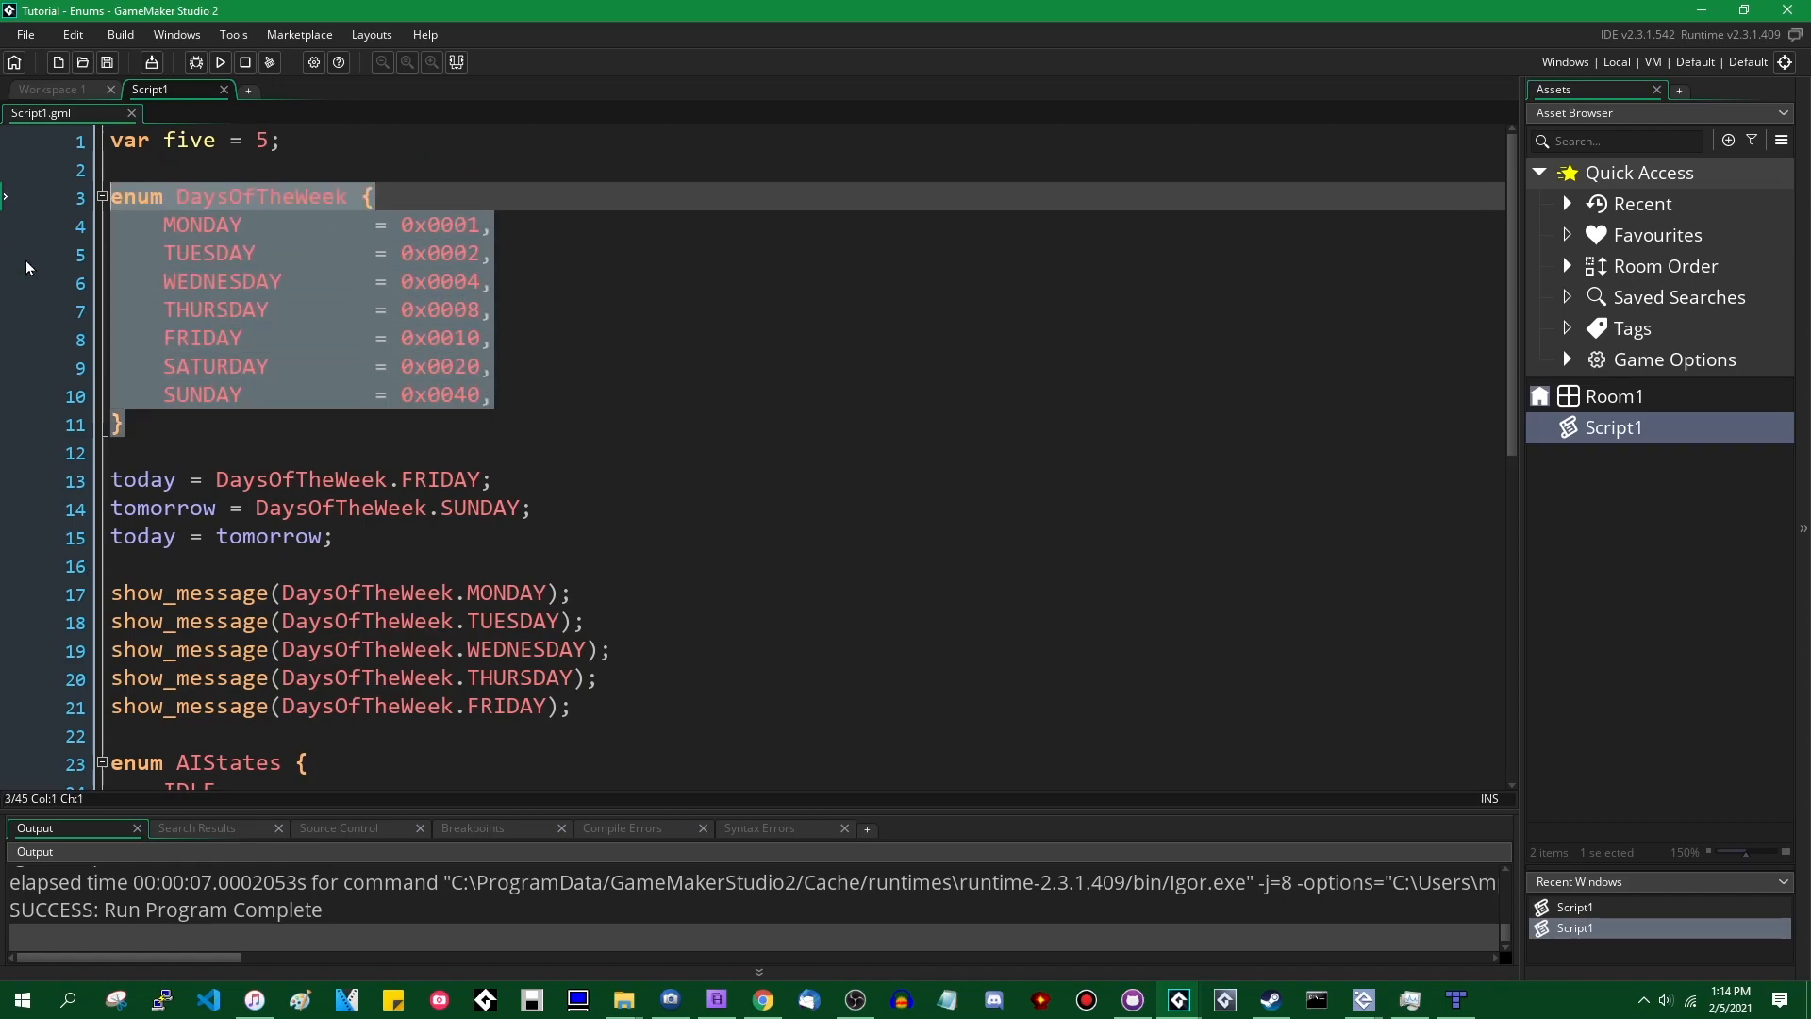
mouse_move(113, 400)
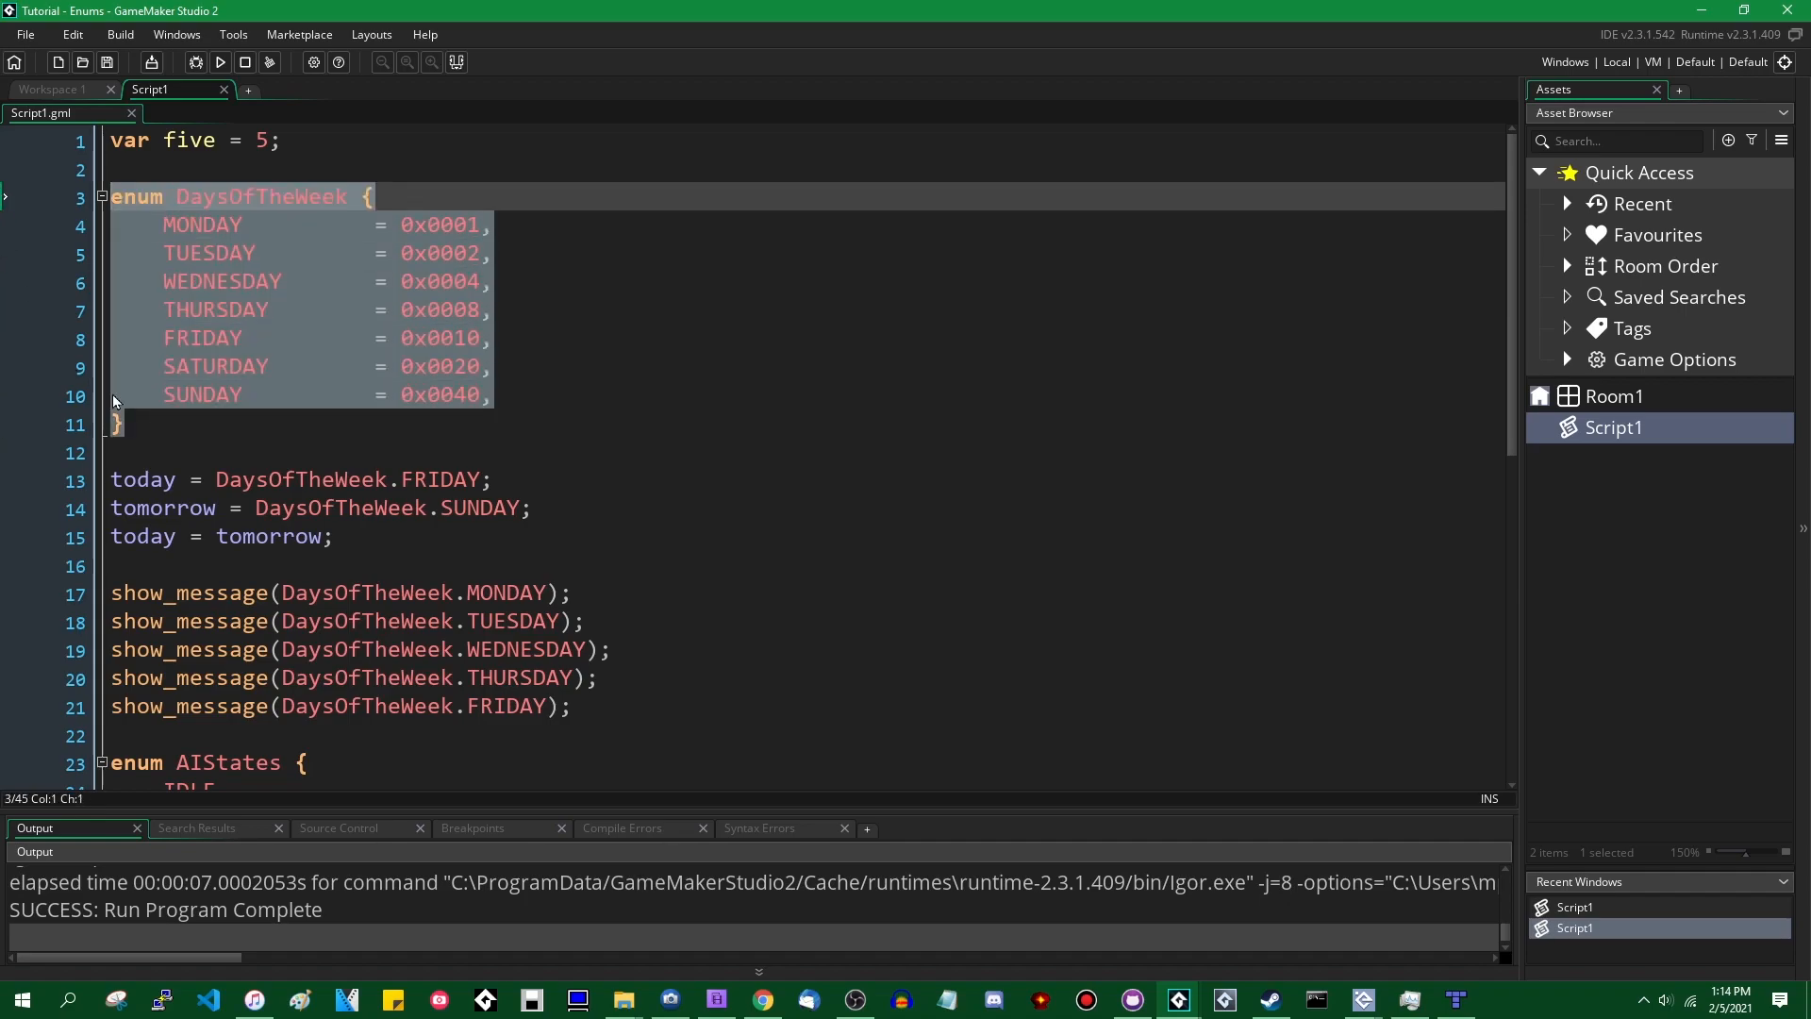
click(266, 424)
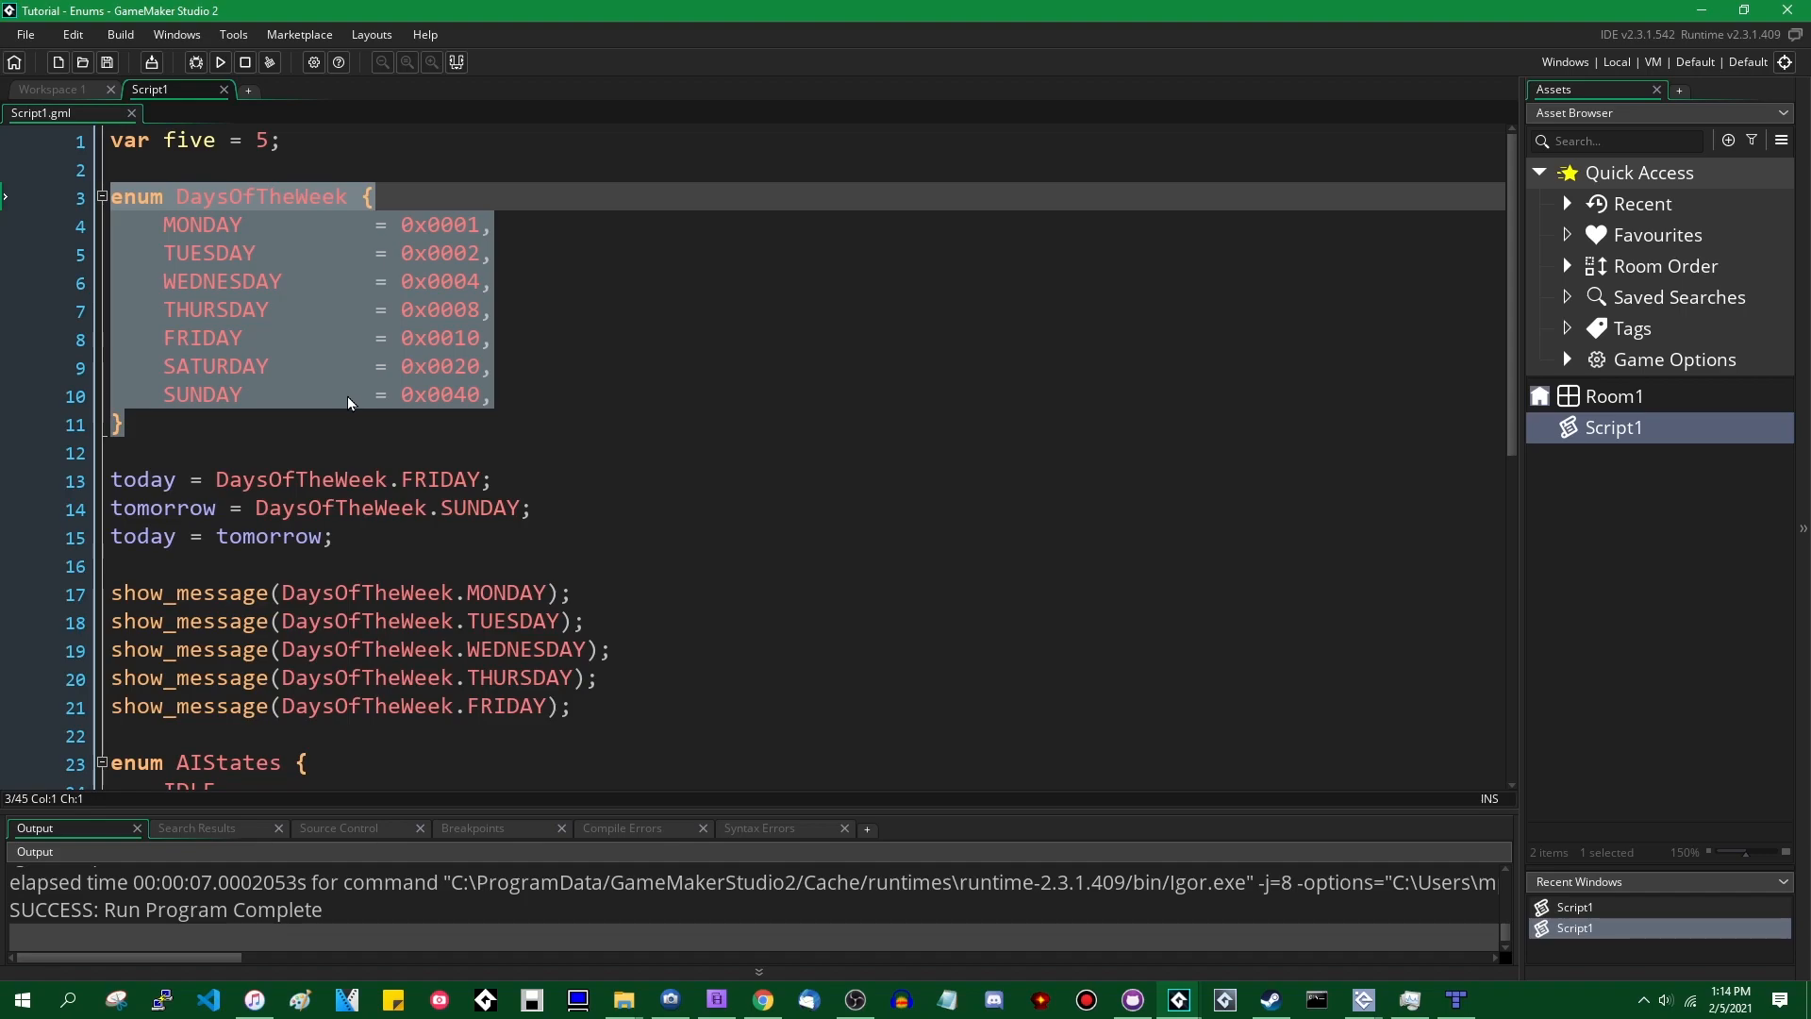
mouse_move(379, 421)
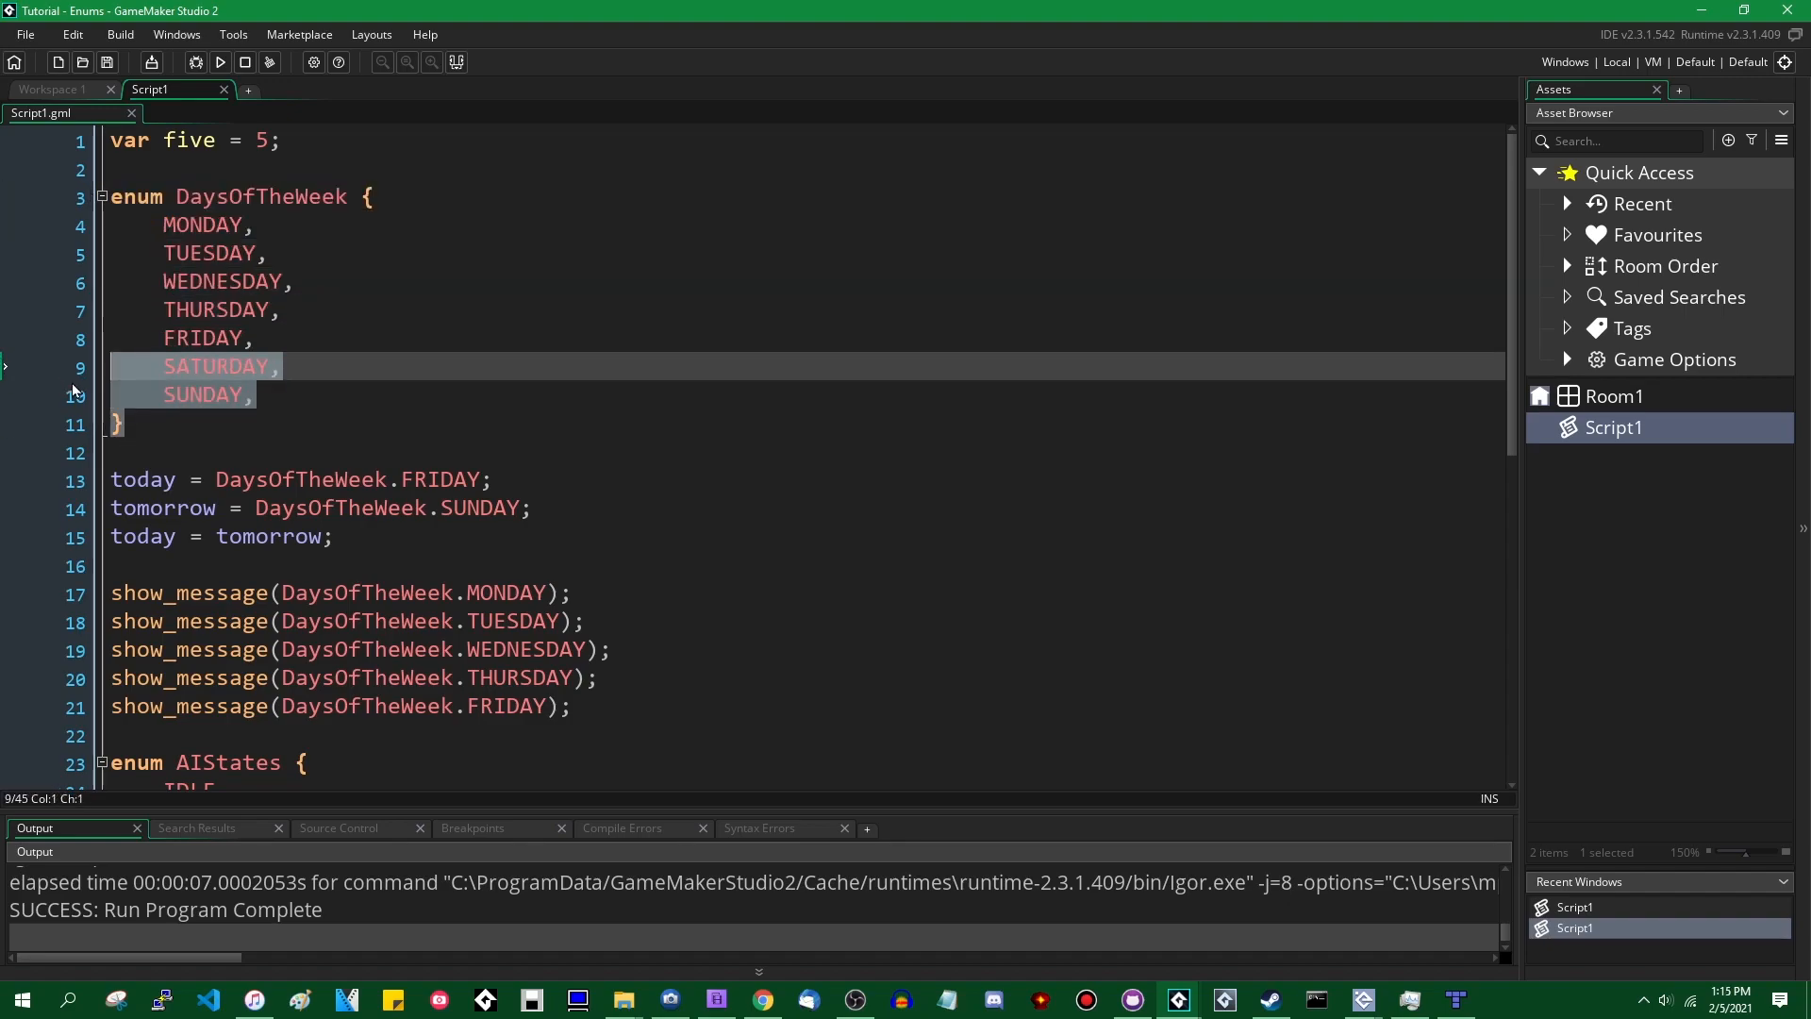
- Place the cursor after the enum's closing brace for a blank line
click(477, 424)
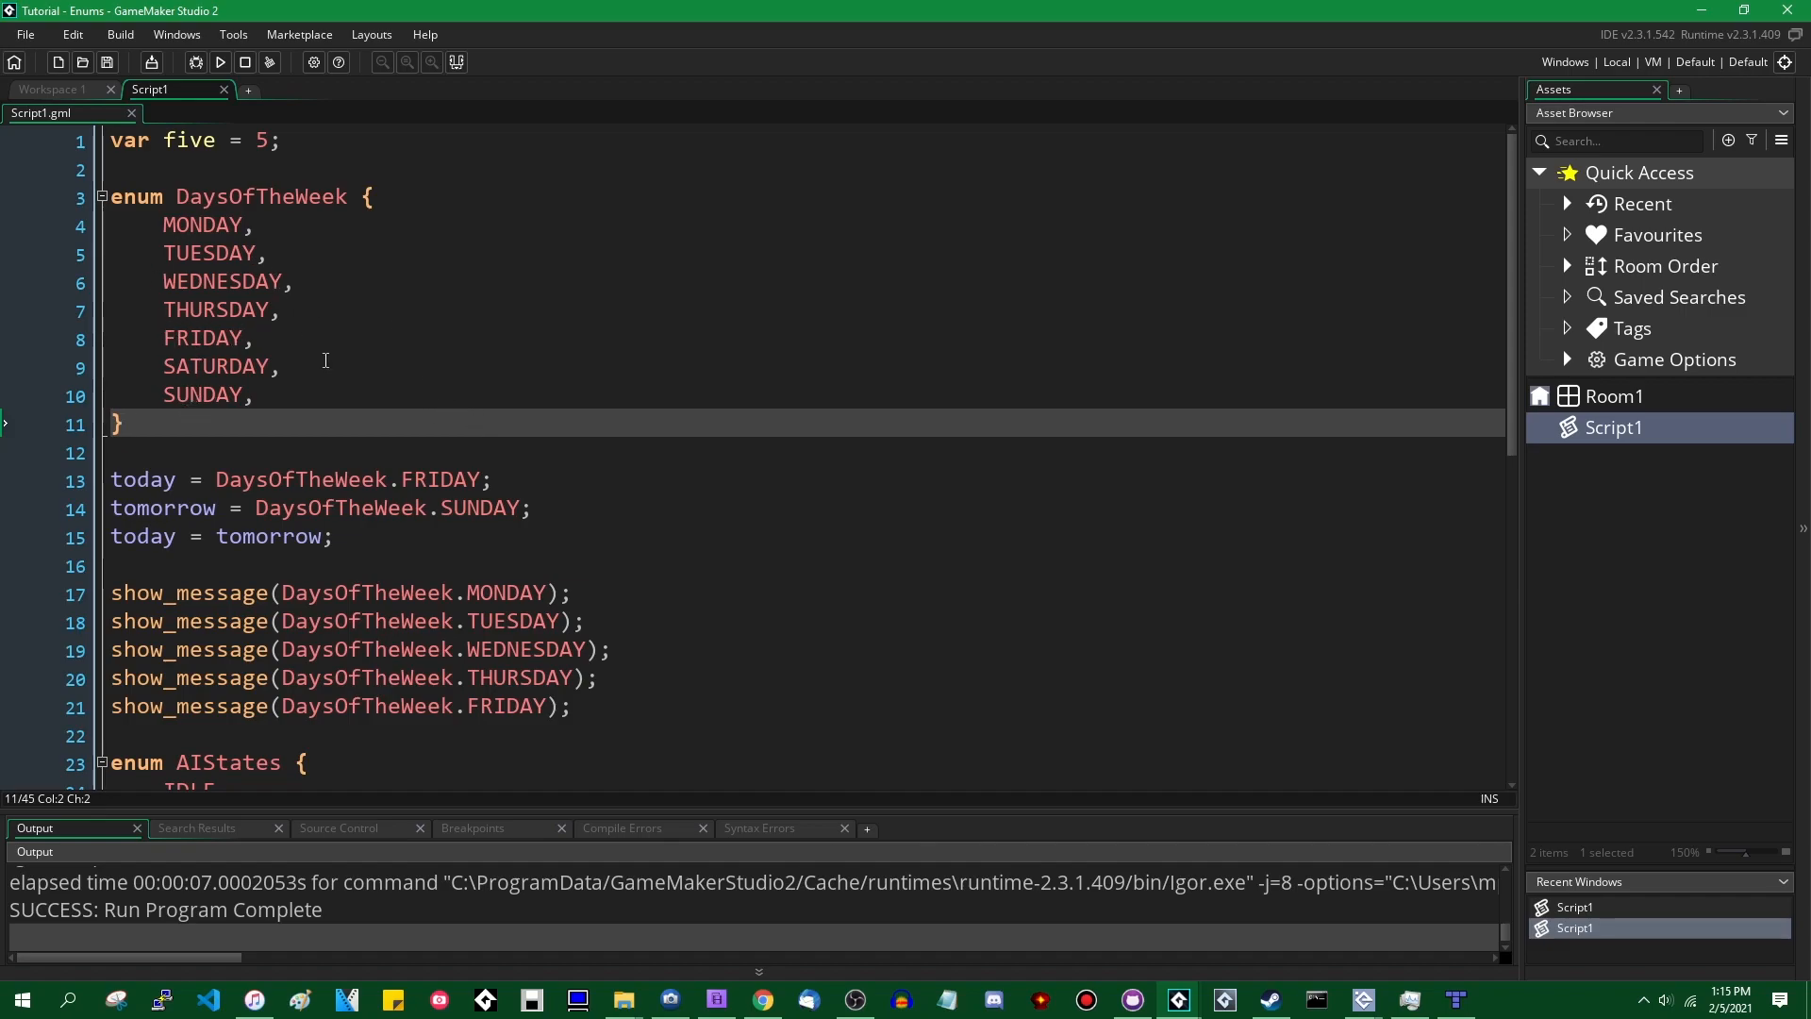
mouse_move(558, 388)
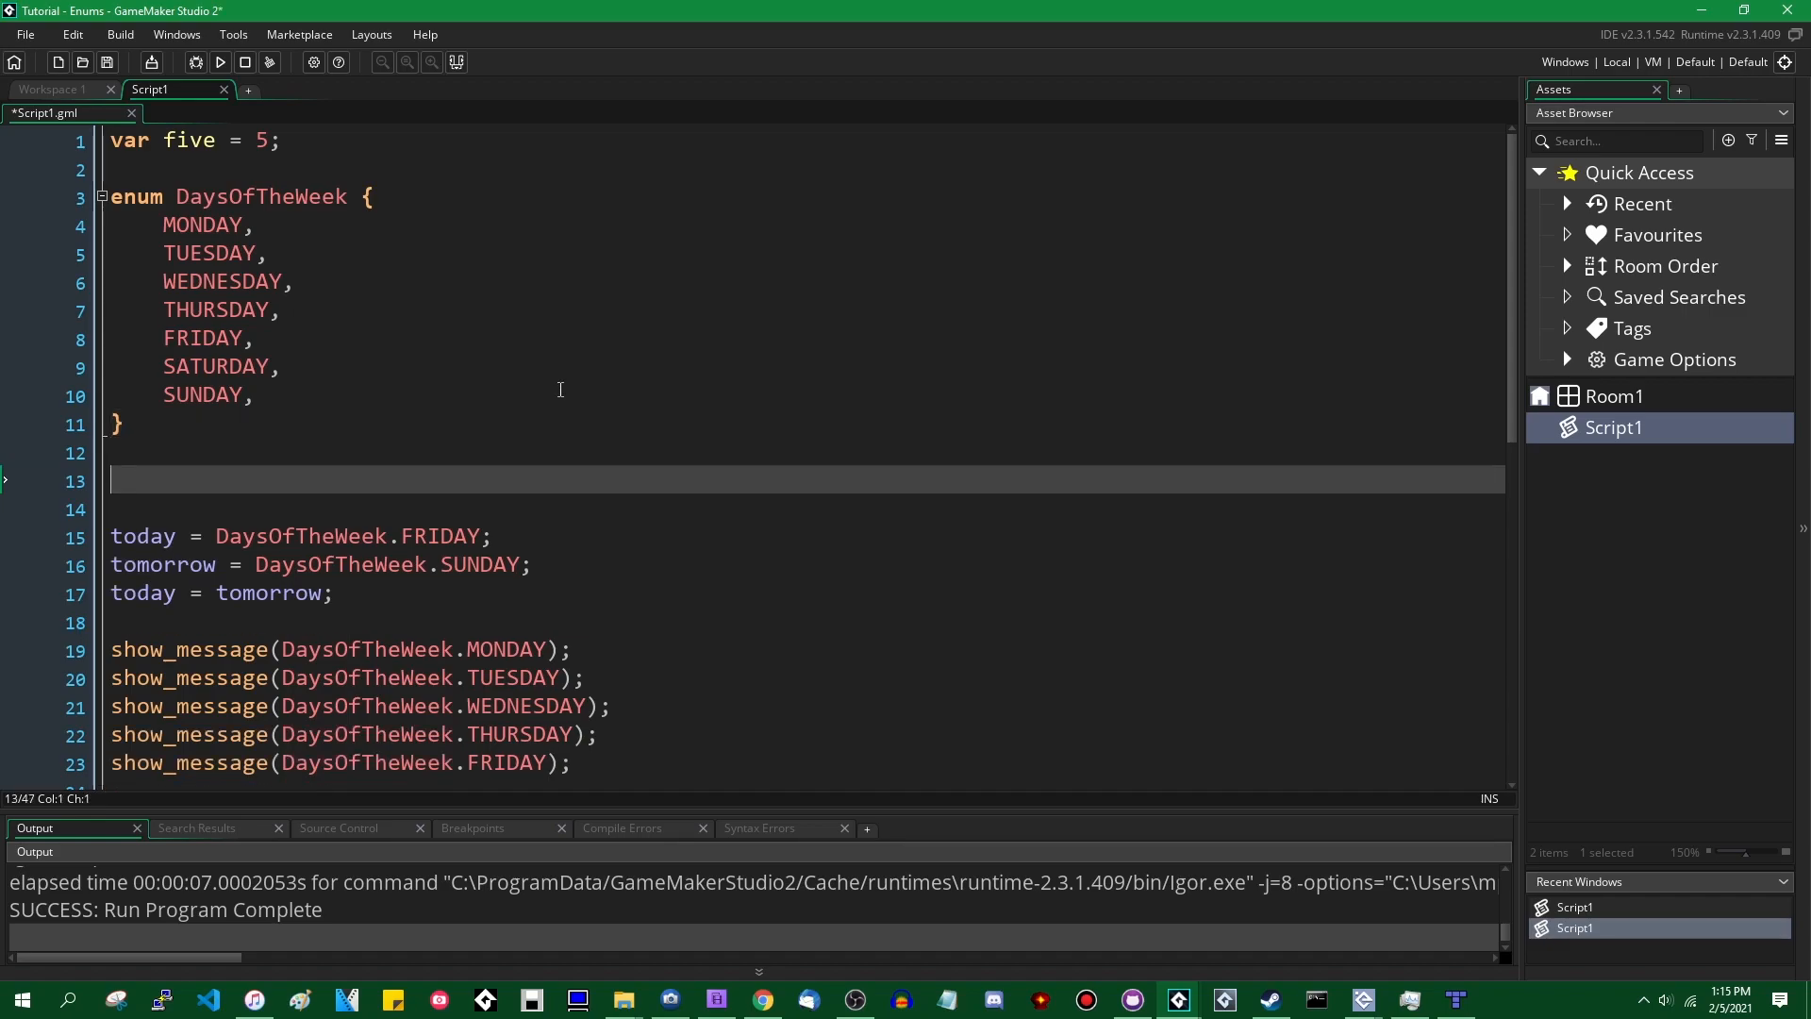
- Write day_names[DaysOfTheWeek.MONDAY] = "Monday"; then duplicate it for Tuesday through Sunday
text(day_names =)
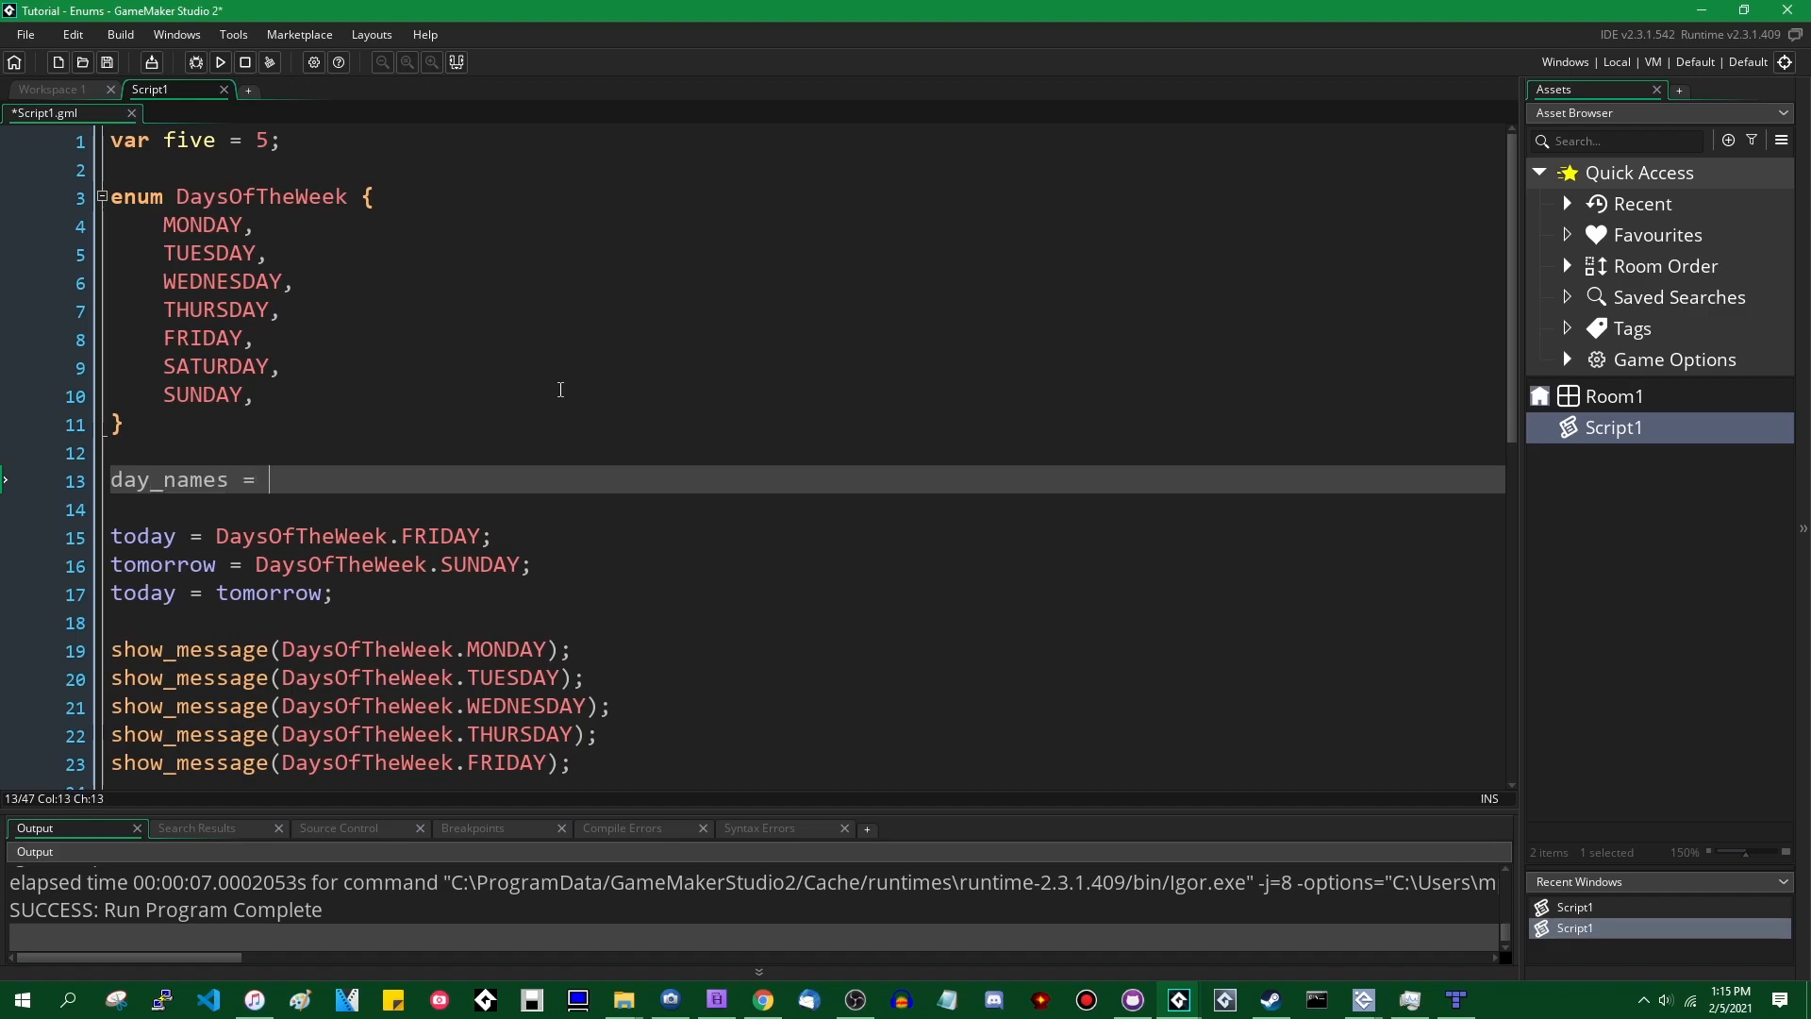
text([])
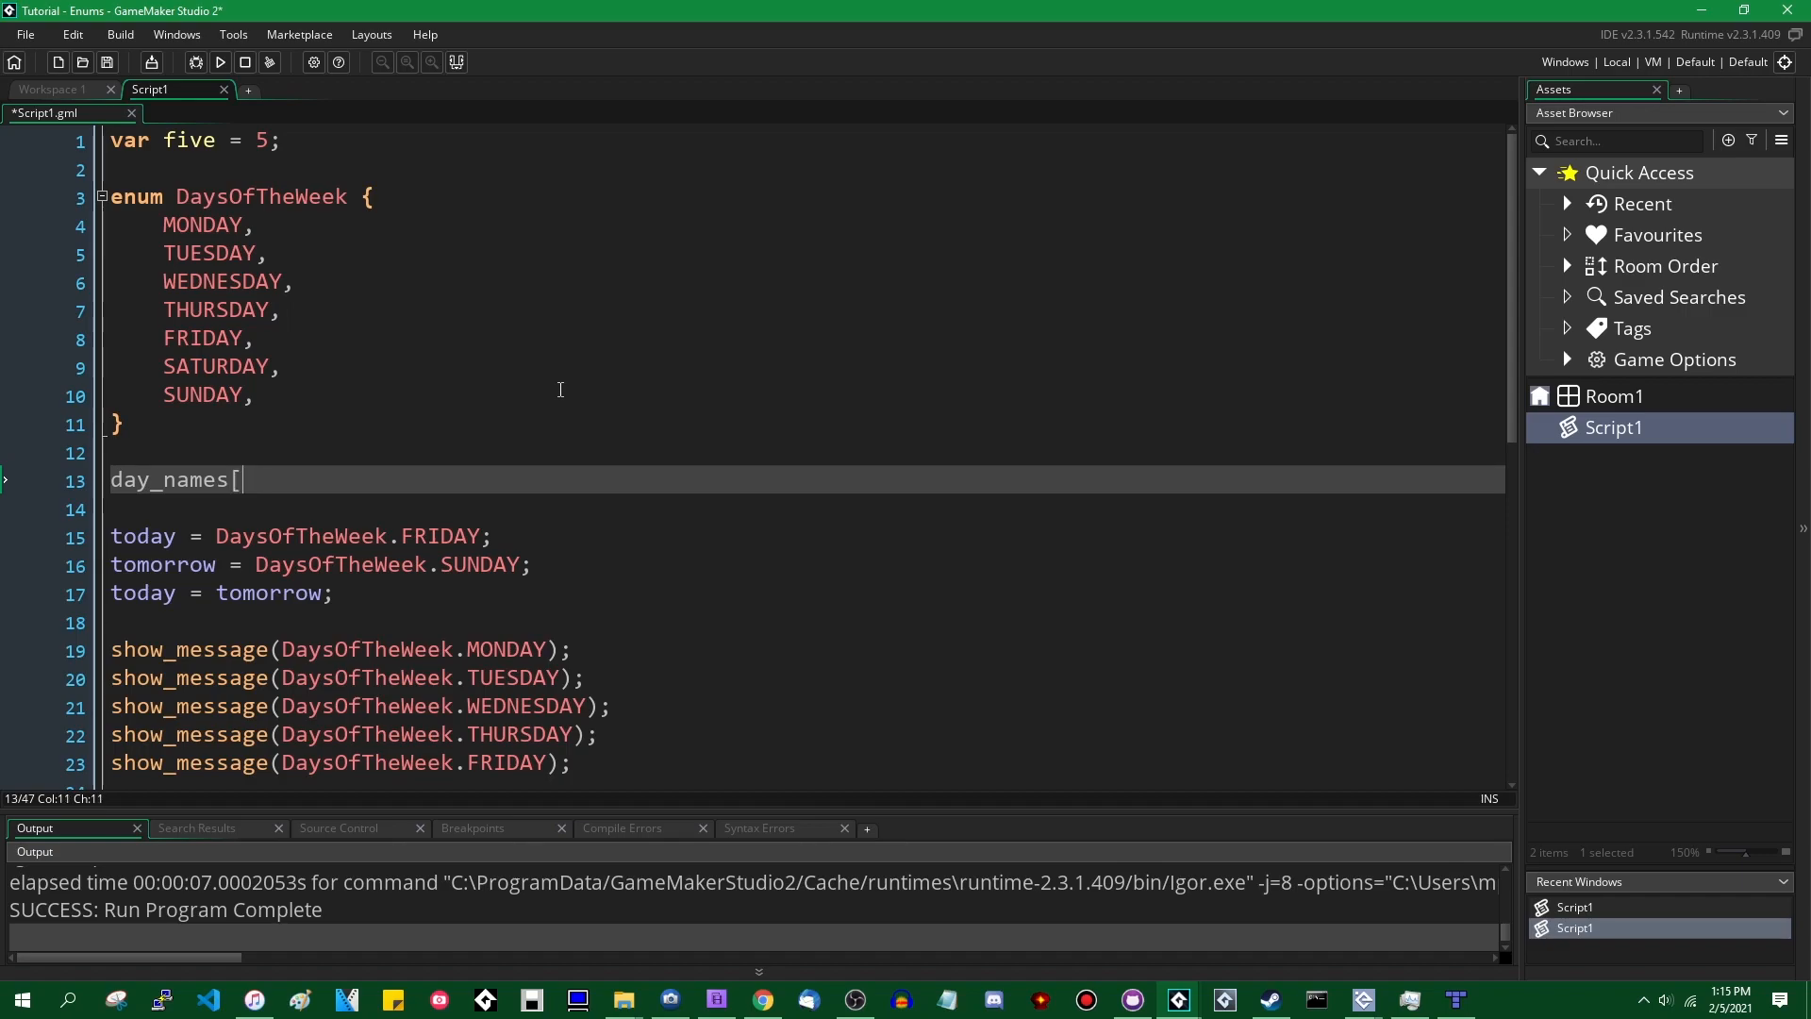
click(12, 537)
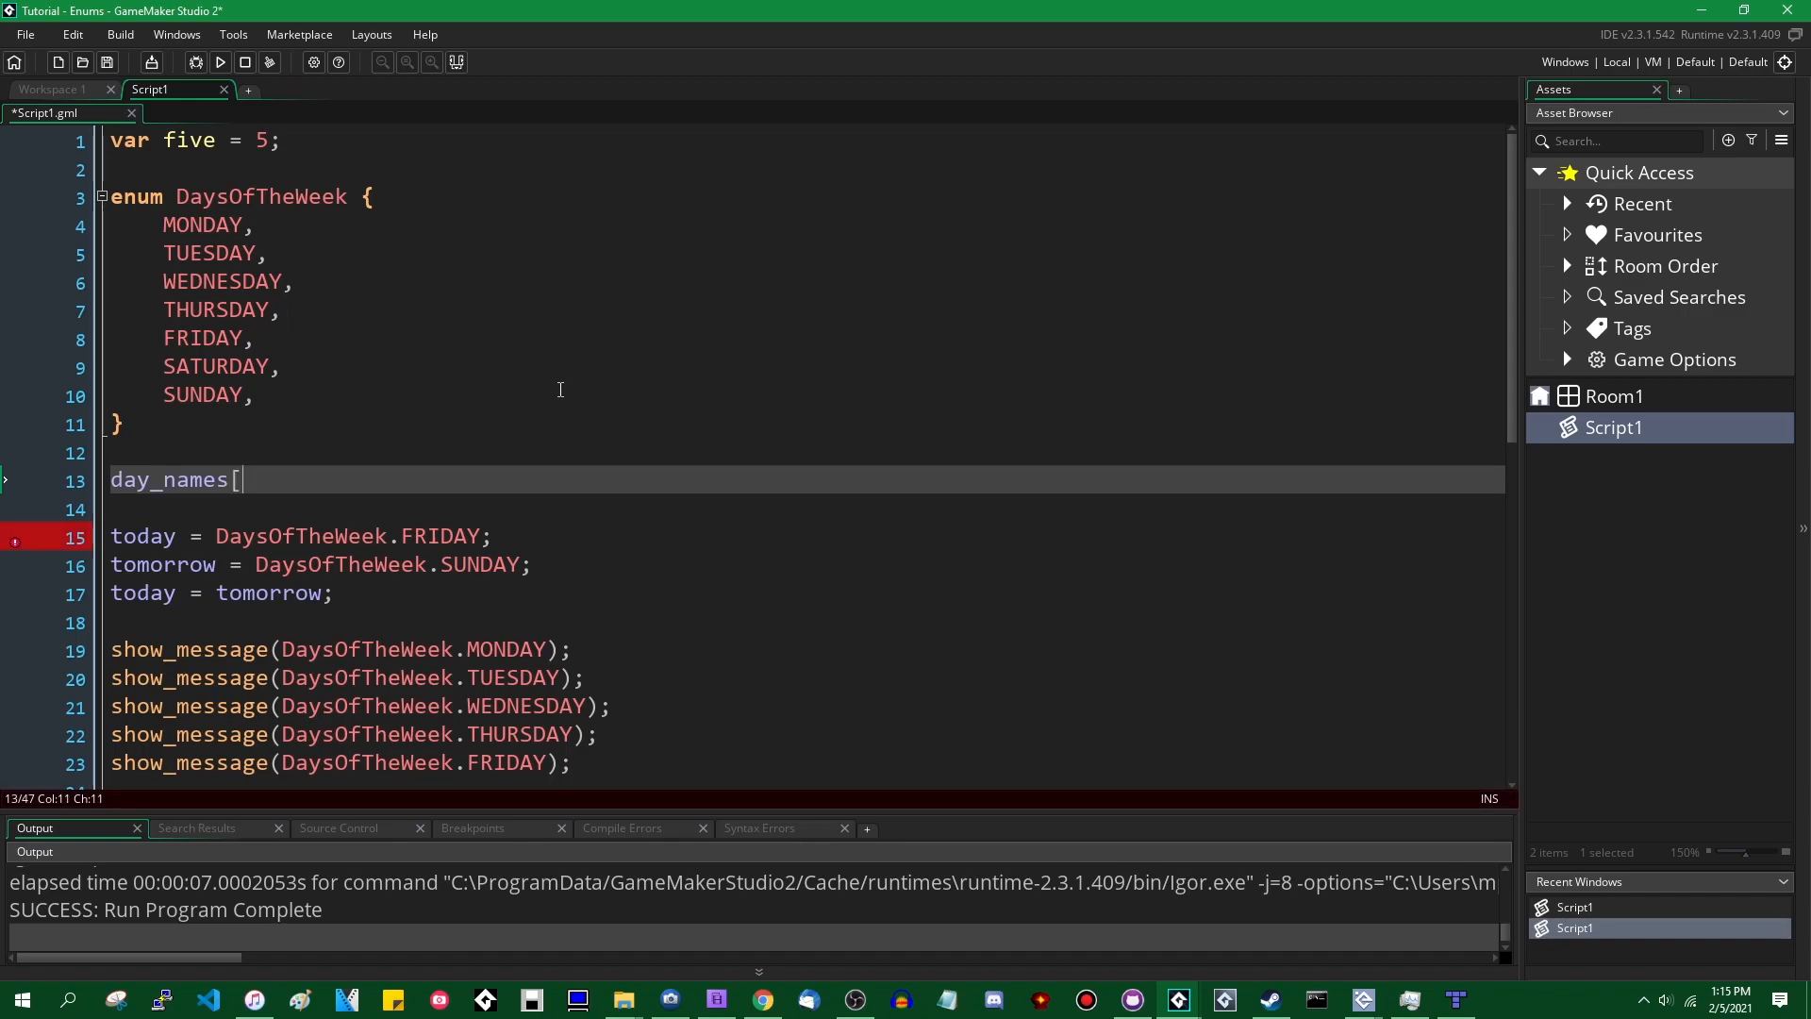
text(DA)
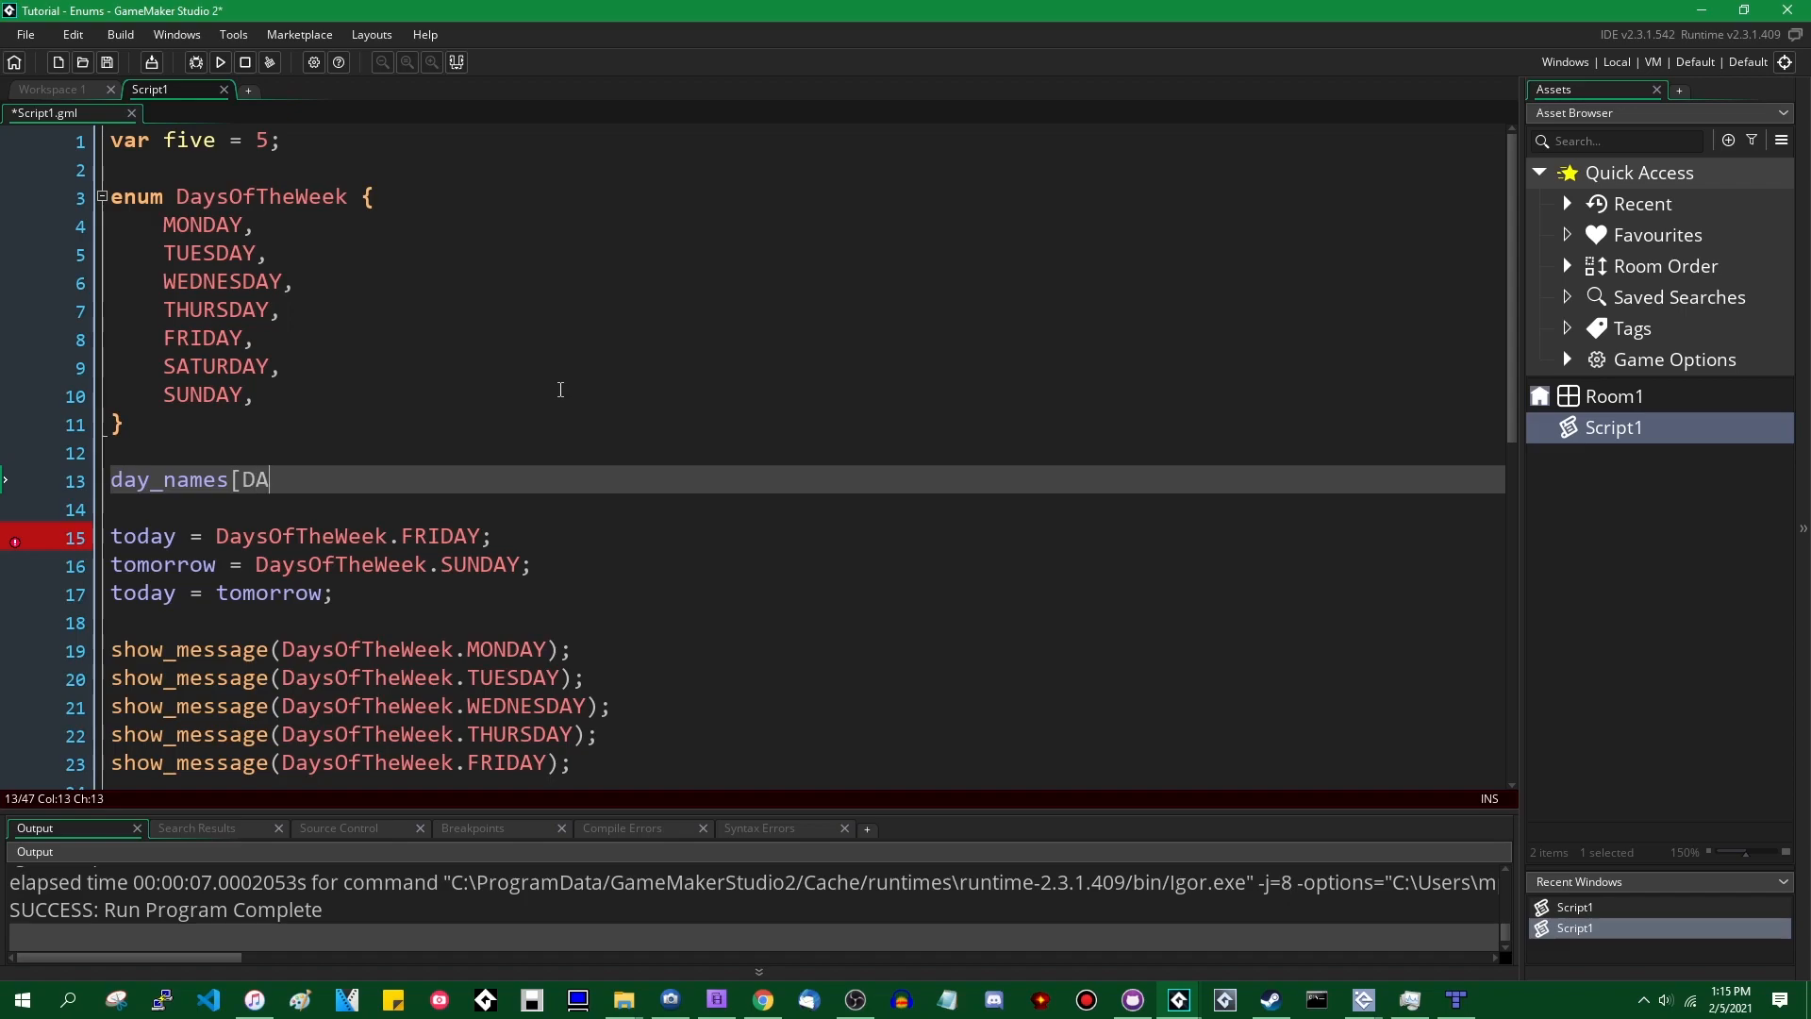
text(ysOf)
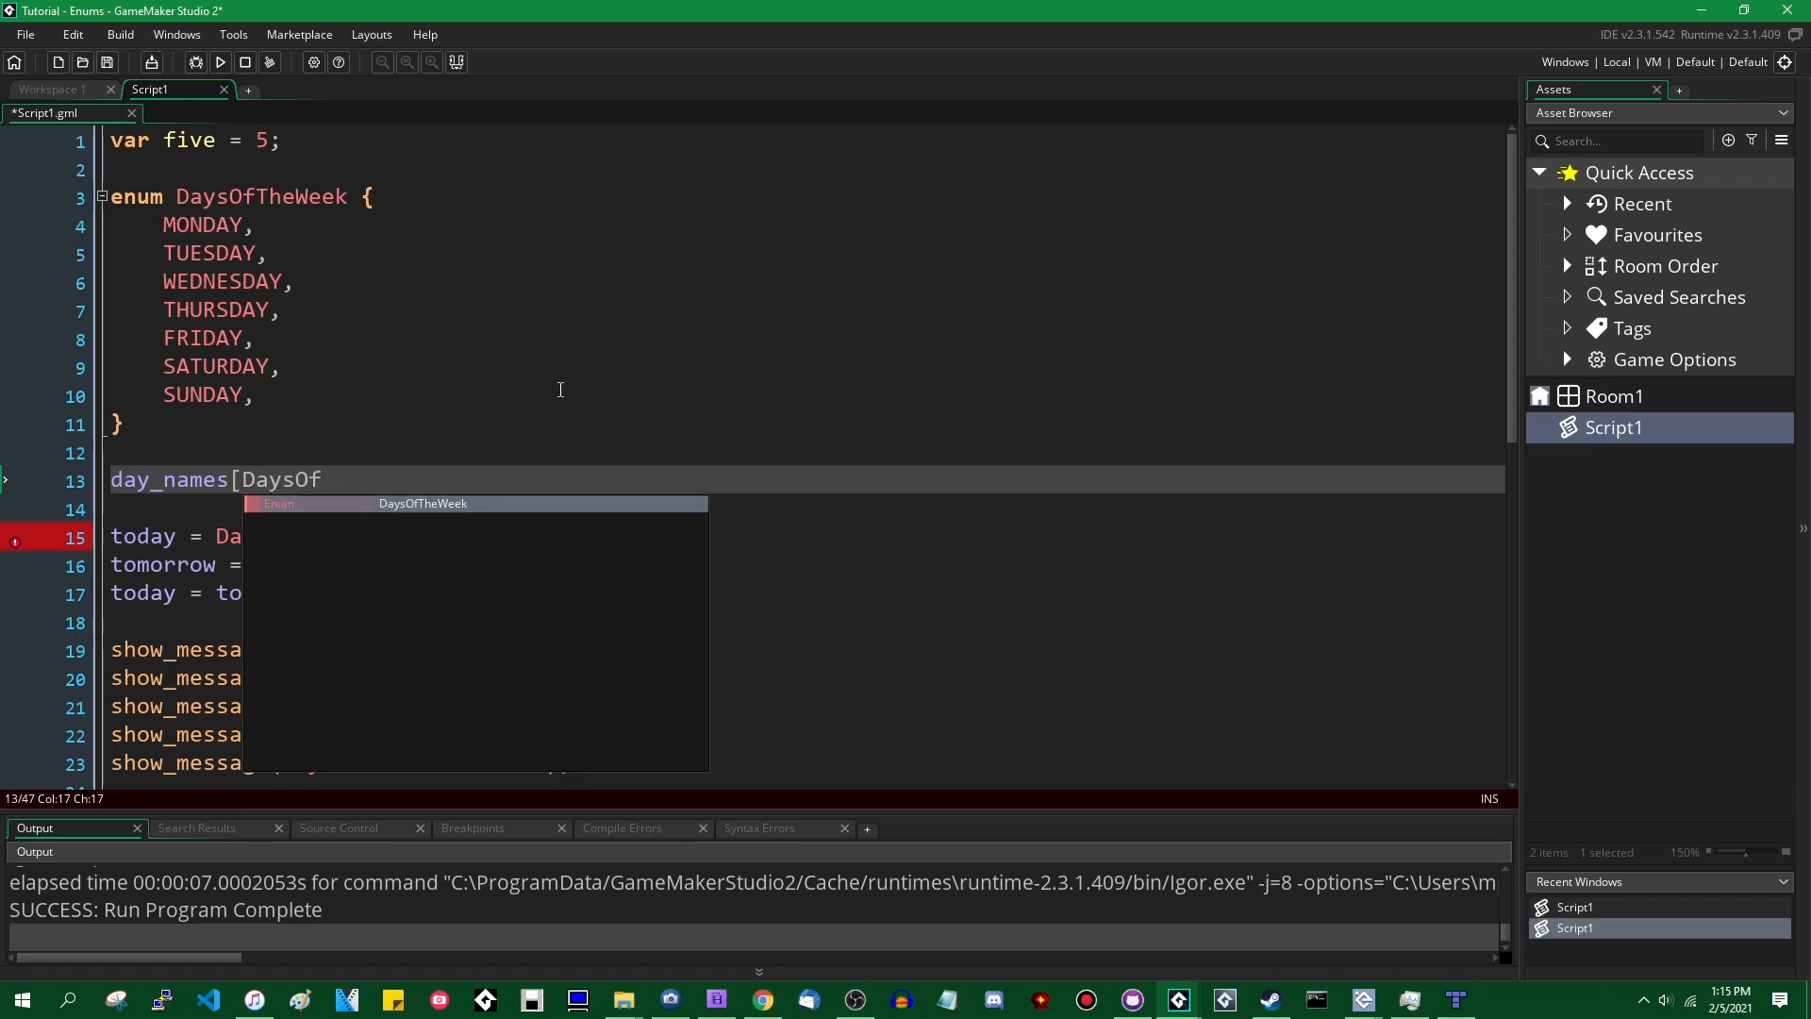
text(TheWeek.MONDAY] = "Monday";)
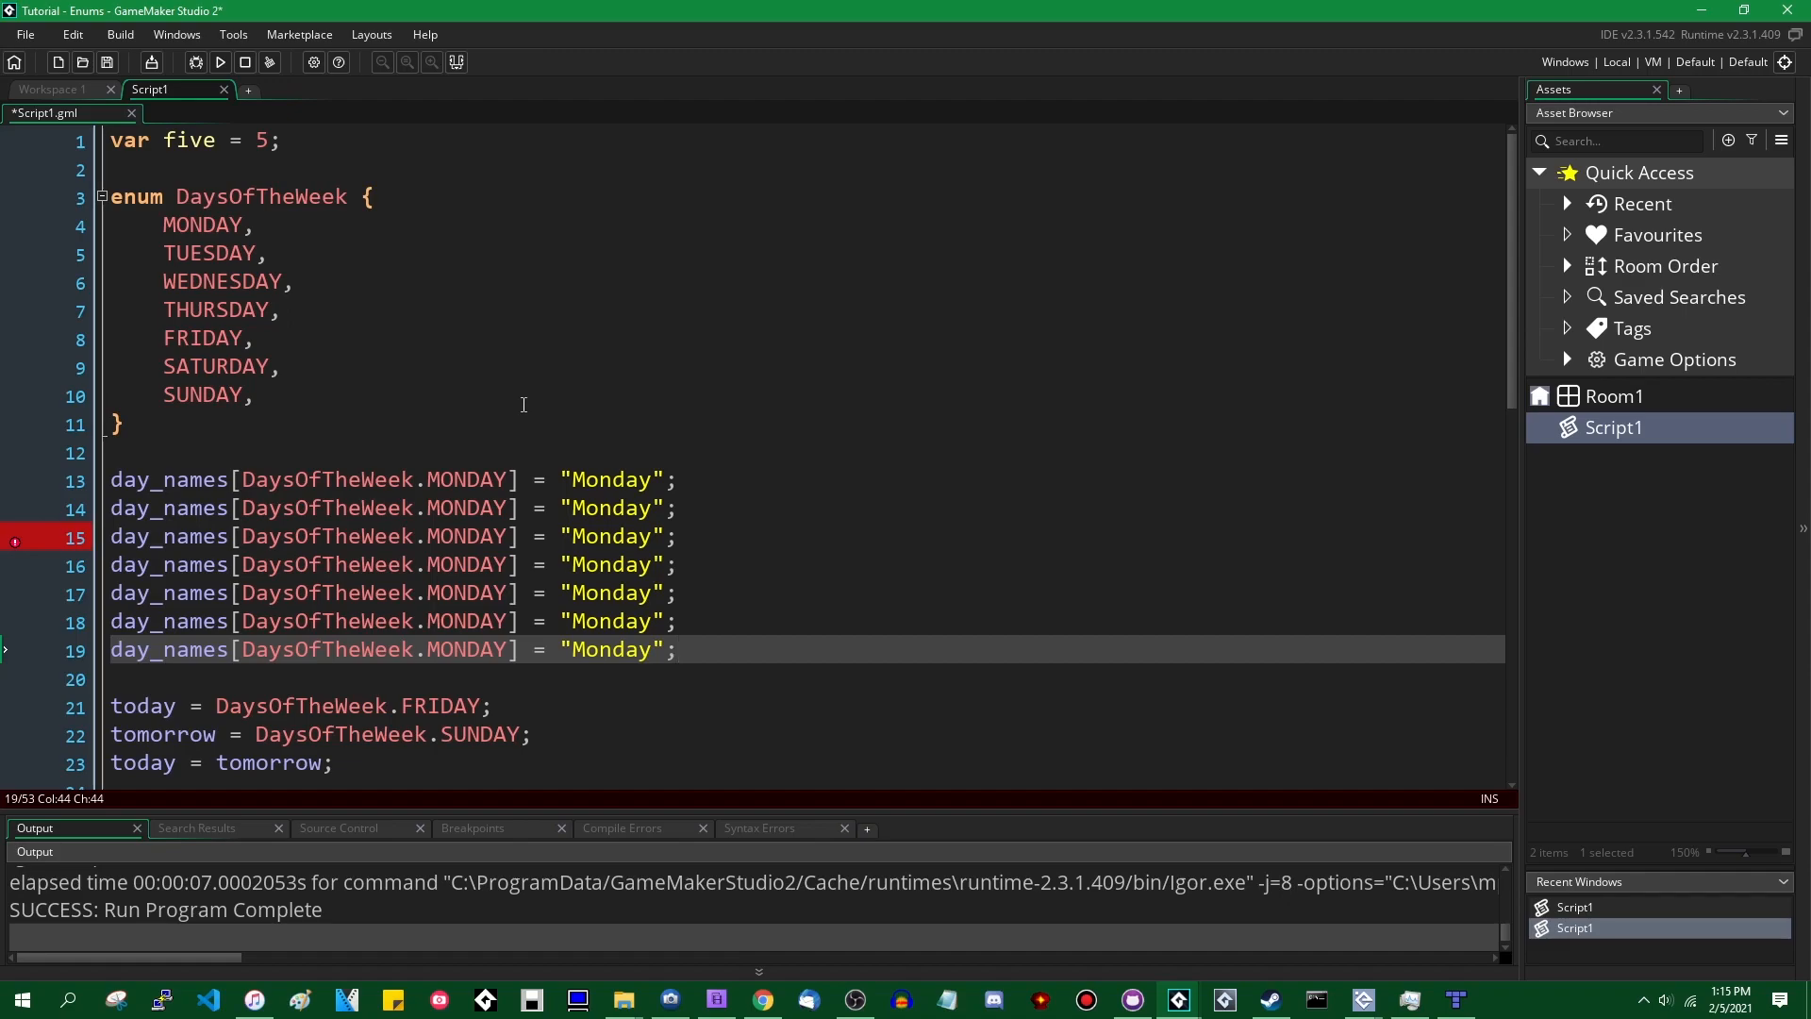
click(466, 508)
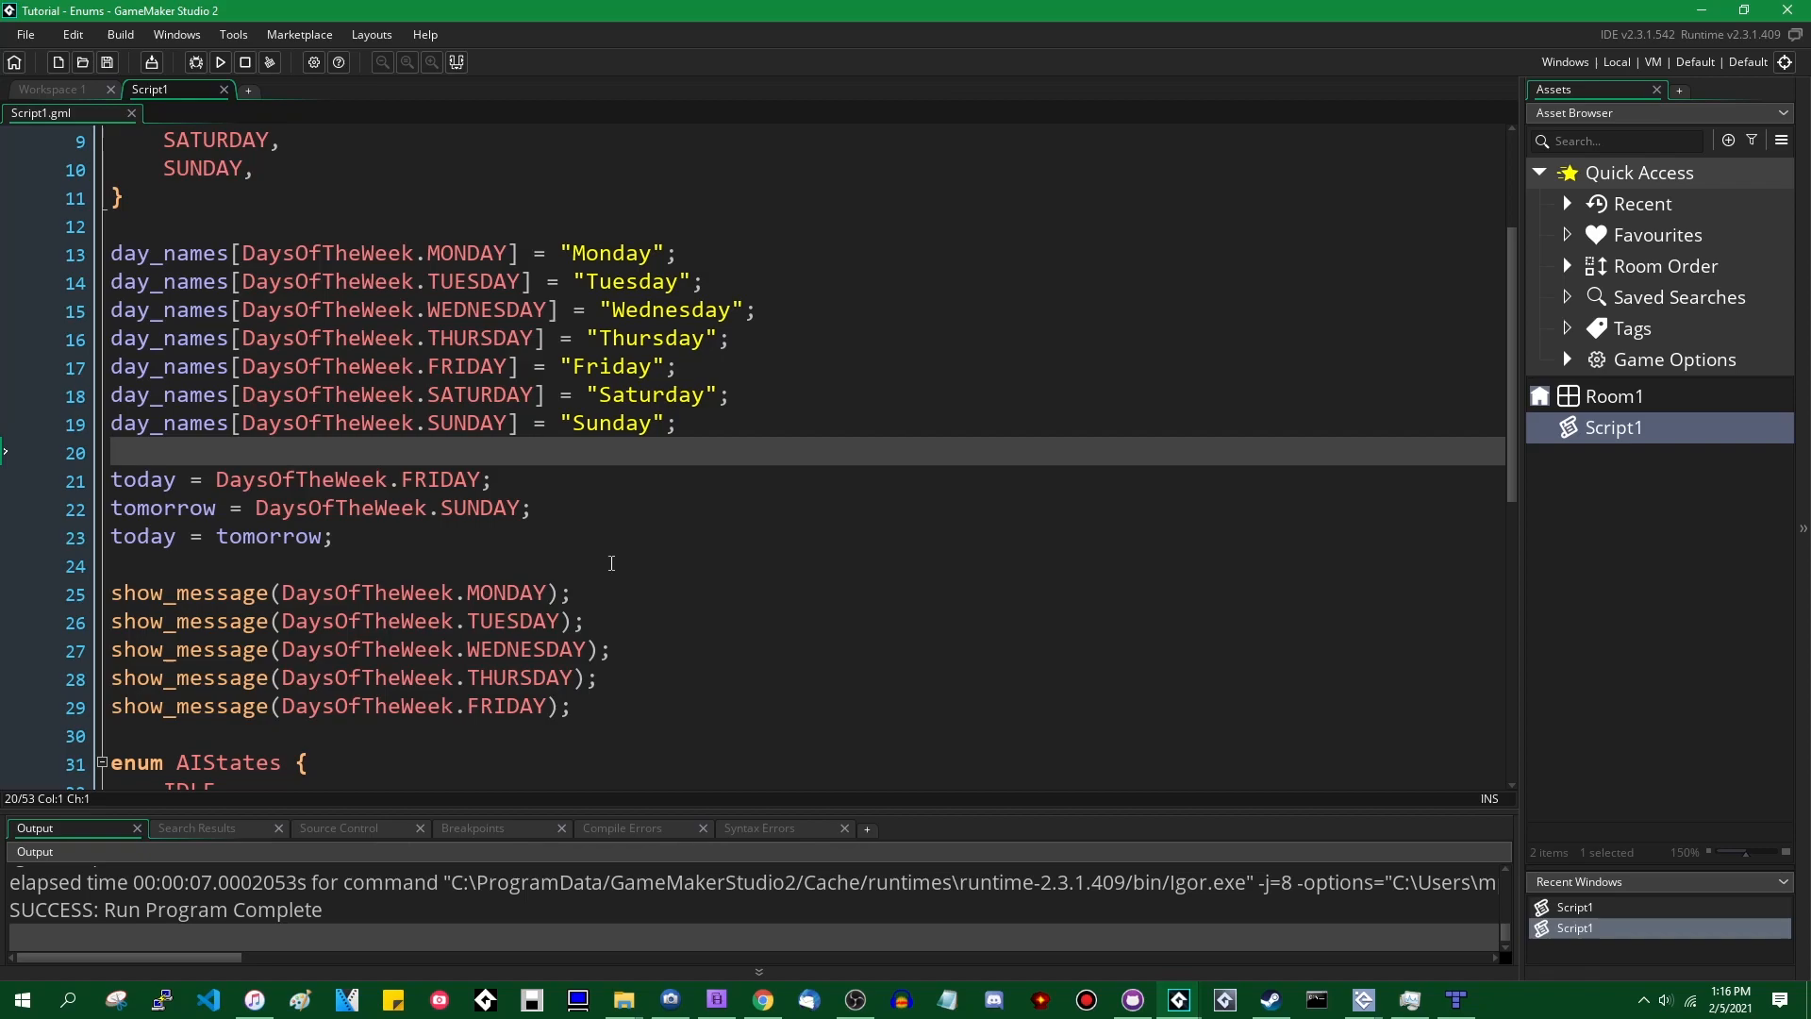
- Change the show_message calls for MONDAY through FRIDAY to display day_names[DaysOfTheWeek...] entries
drag(111, 479, 336, 566)
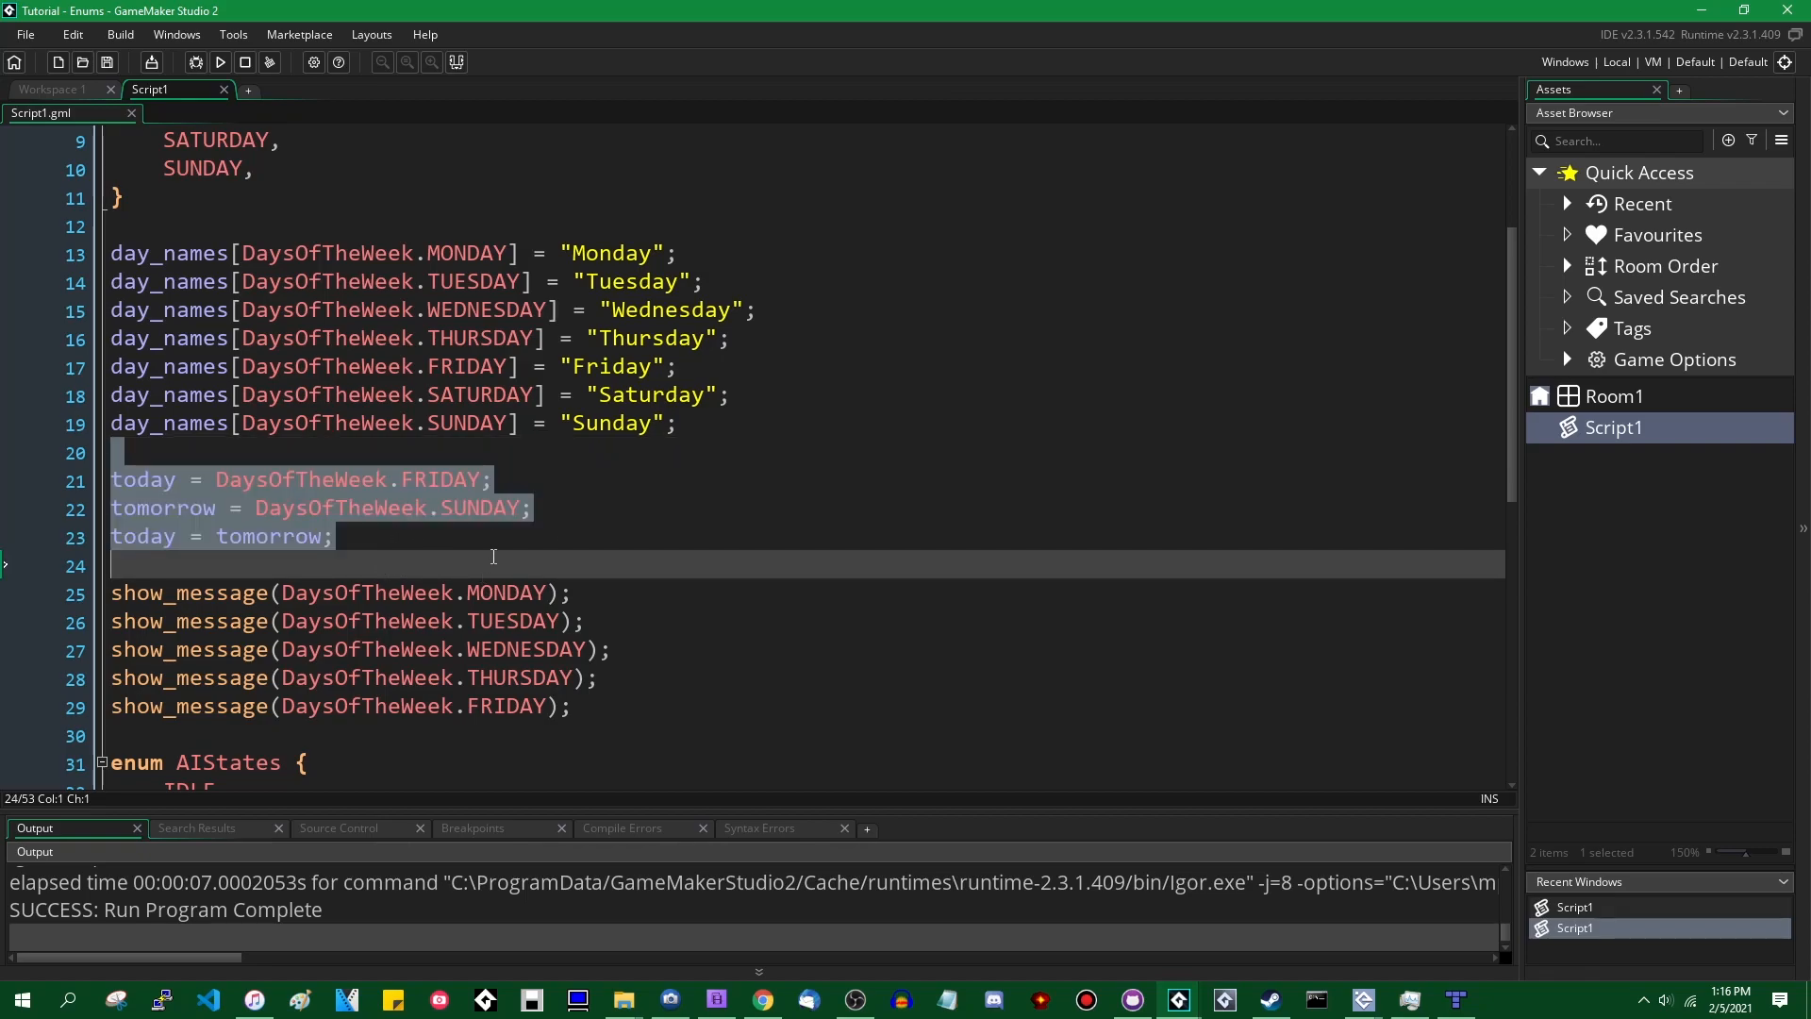
mouse_move(532, 555)
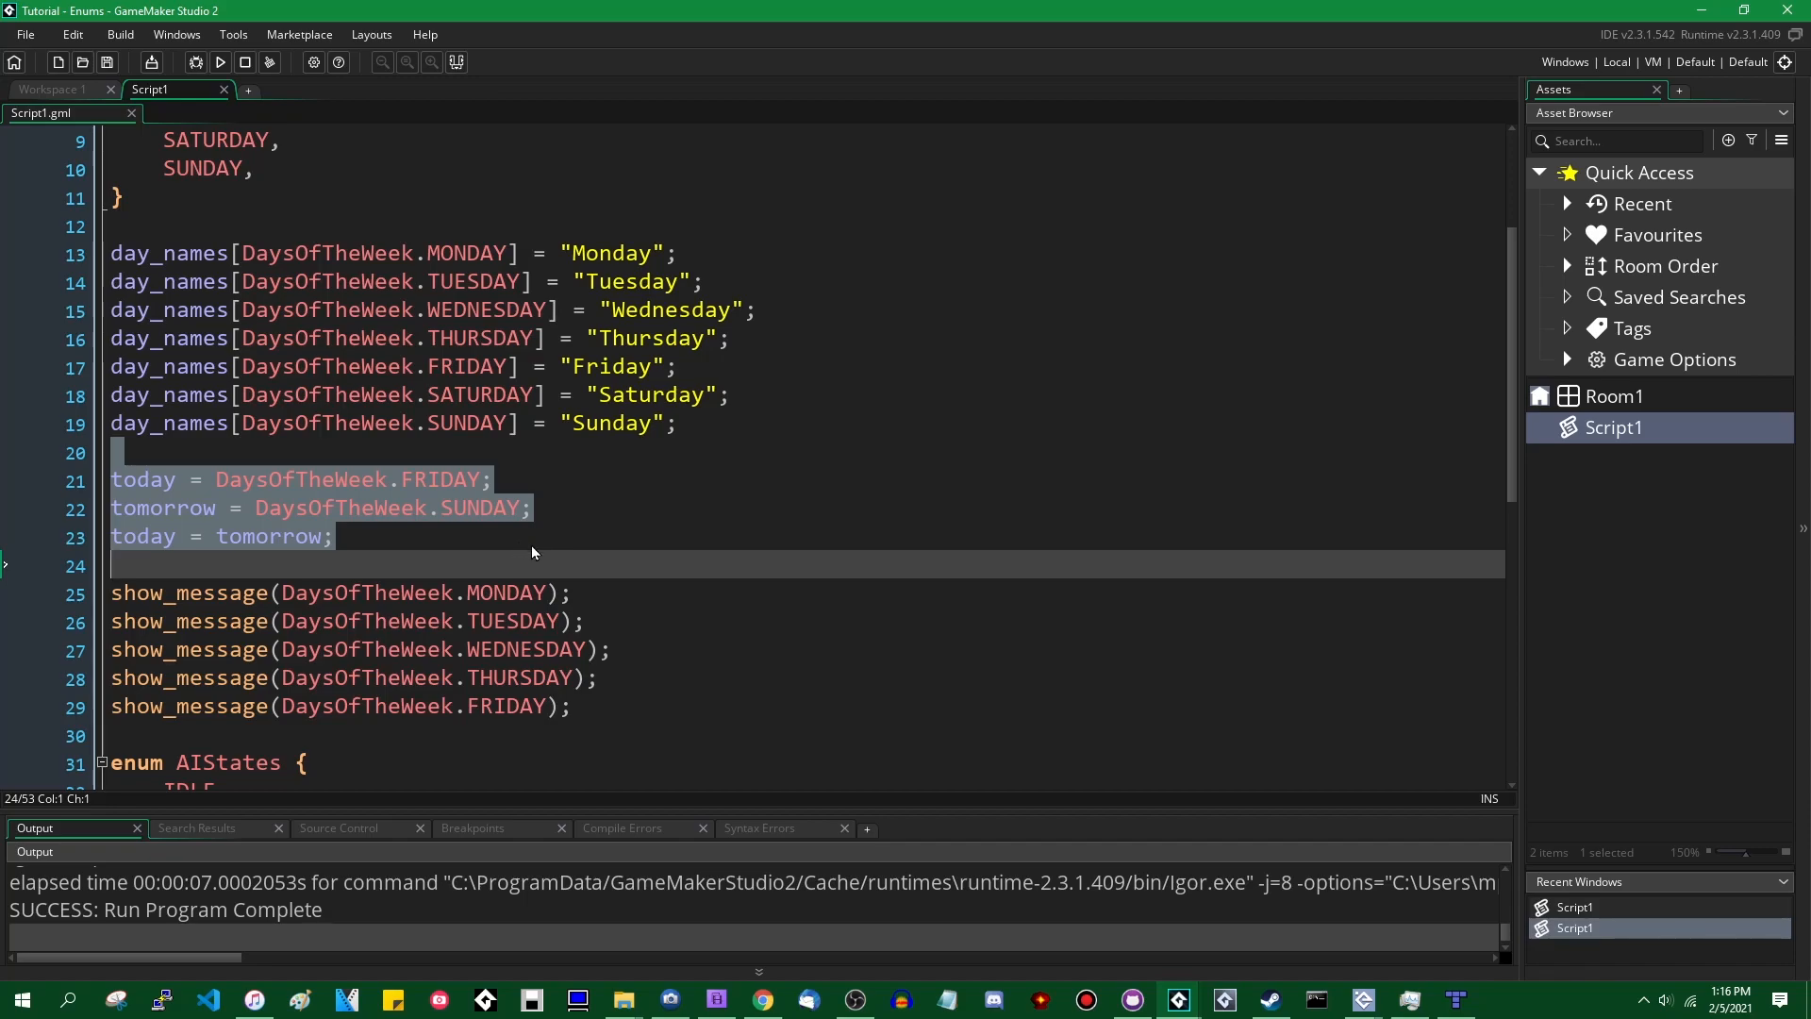
mouse_move(543, 554)
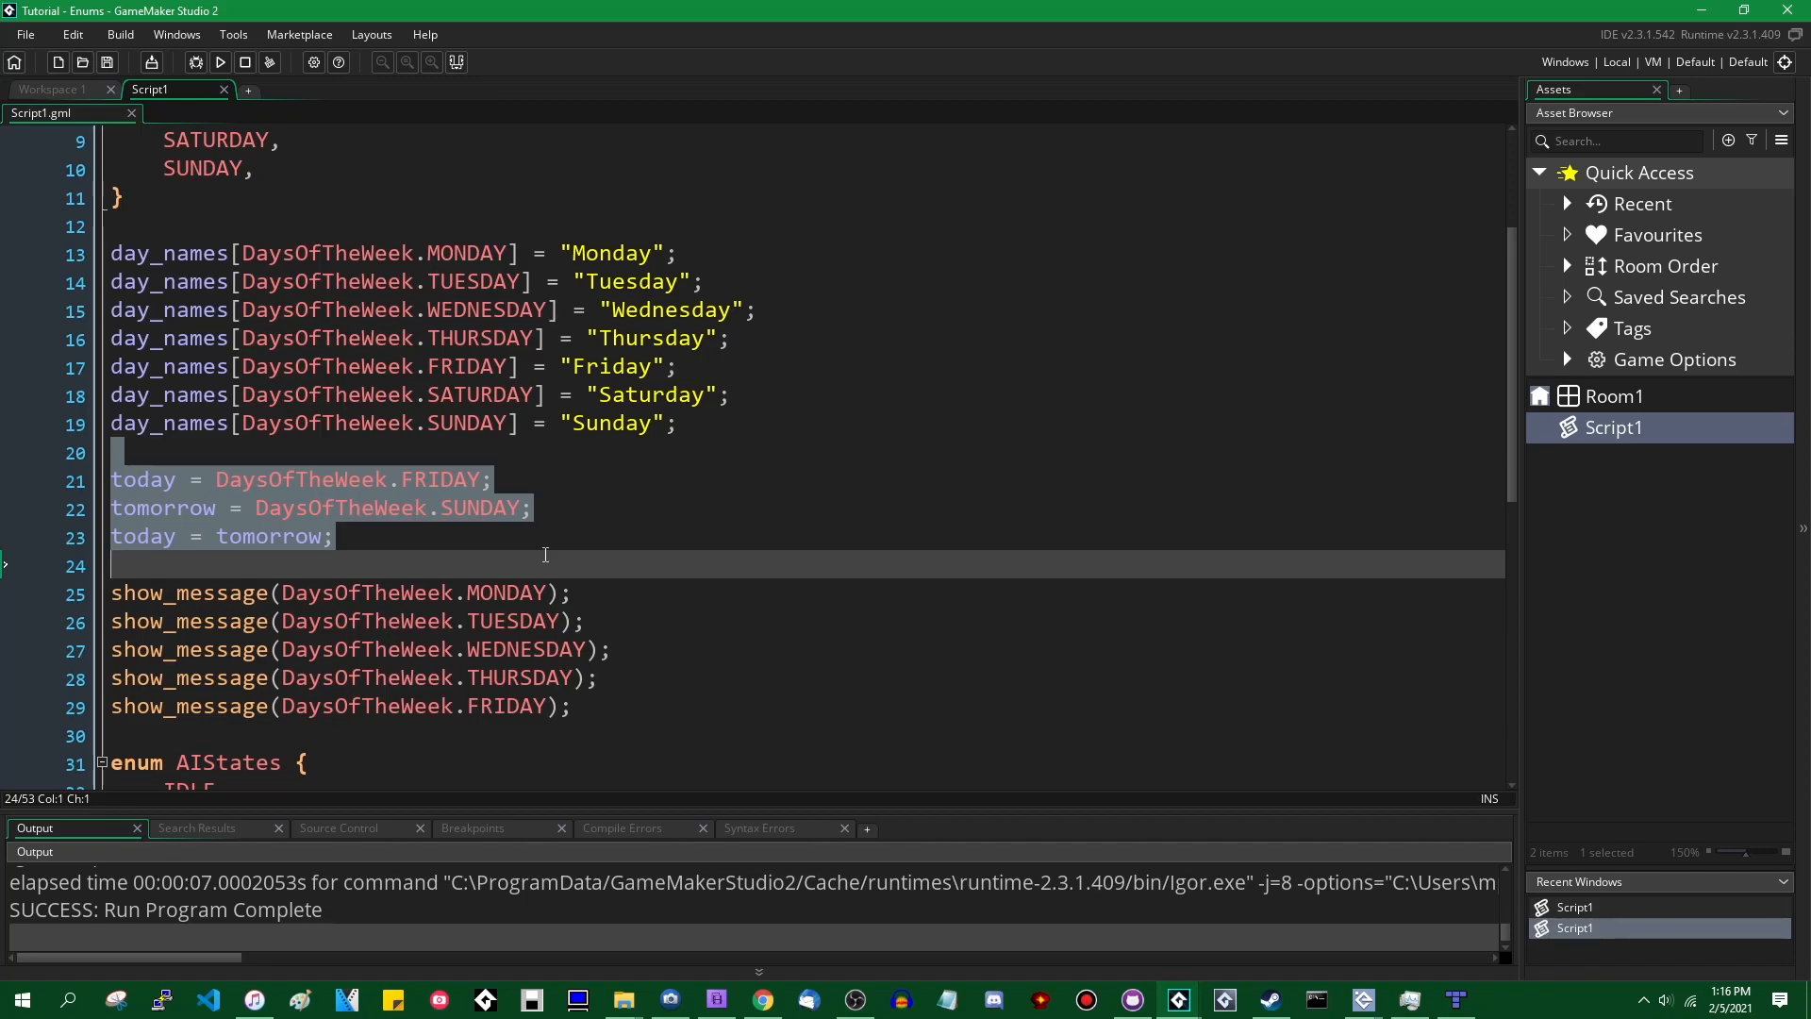
scroll(down, 3)
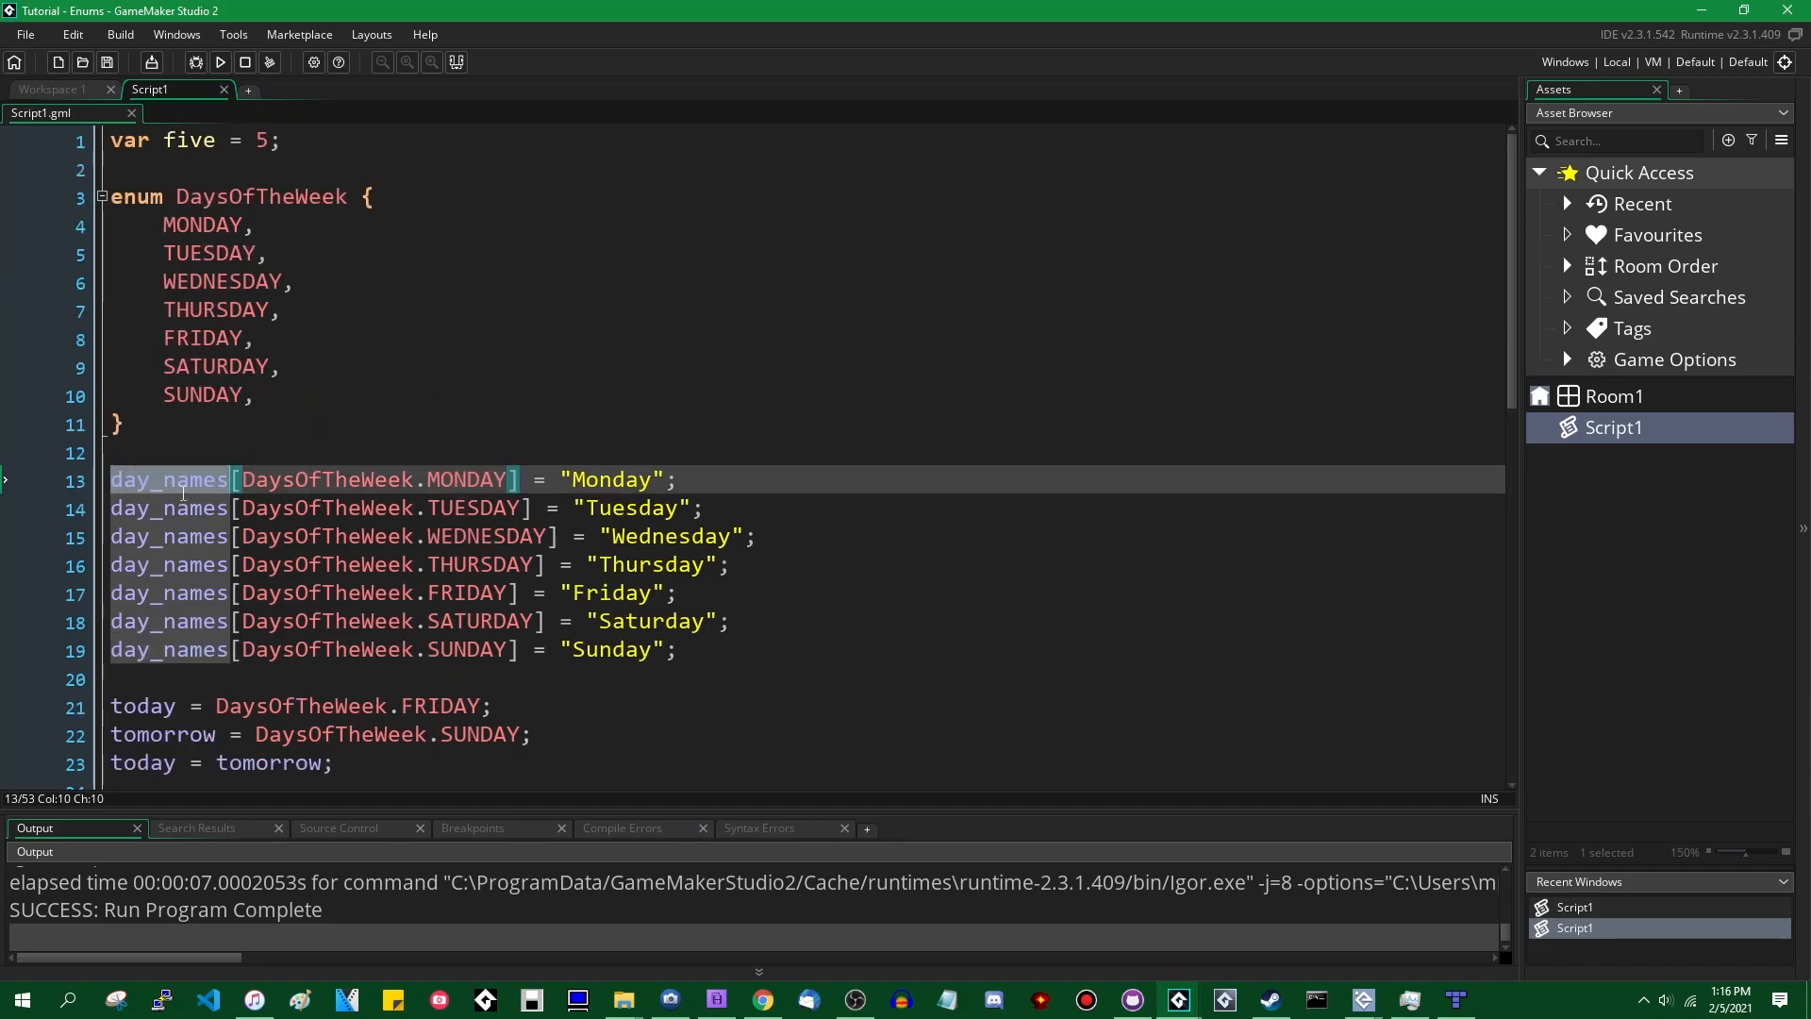
drag(109, 453, 676, 649)
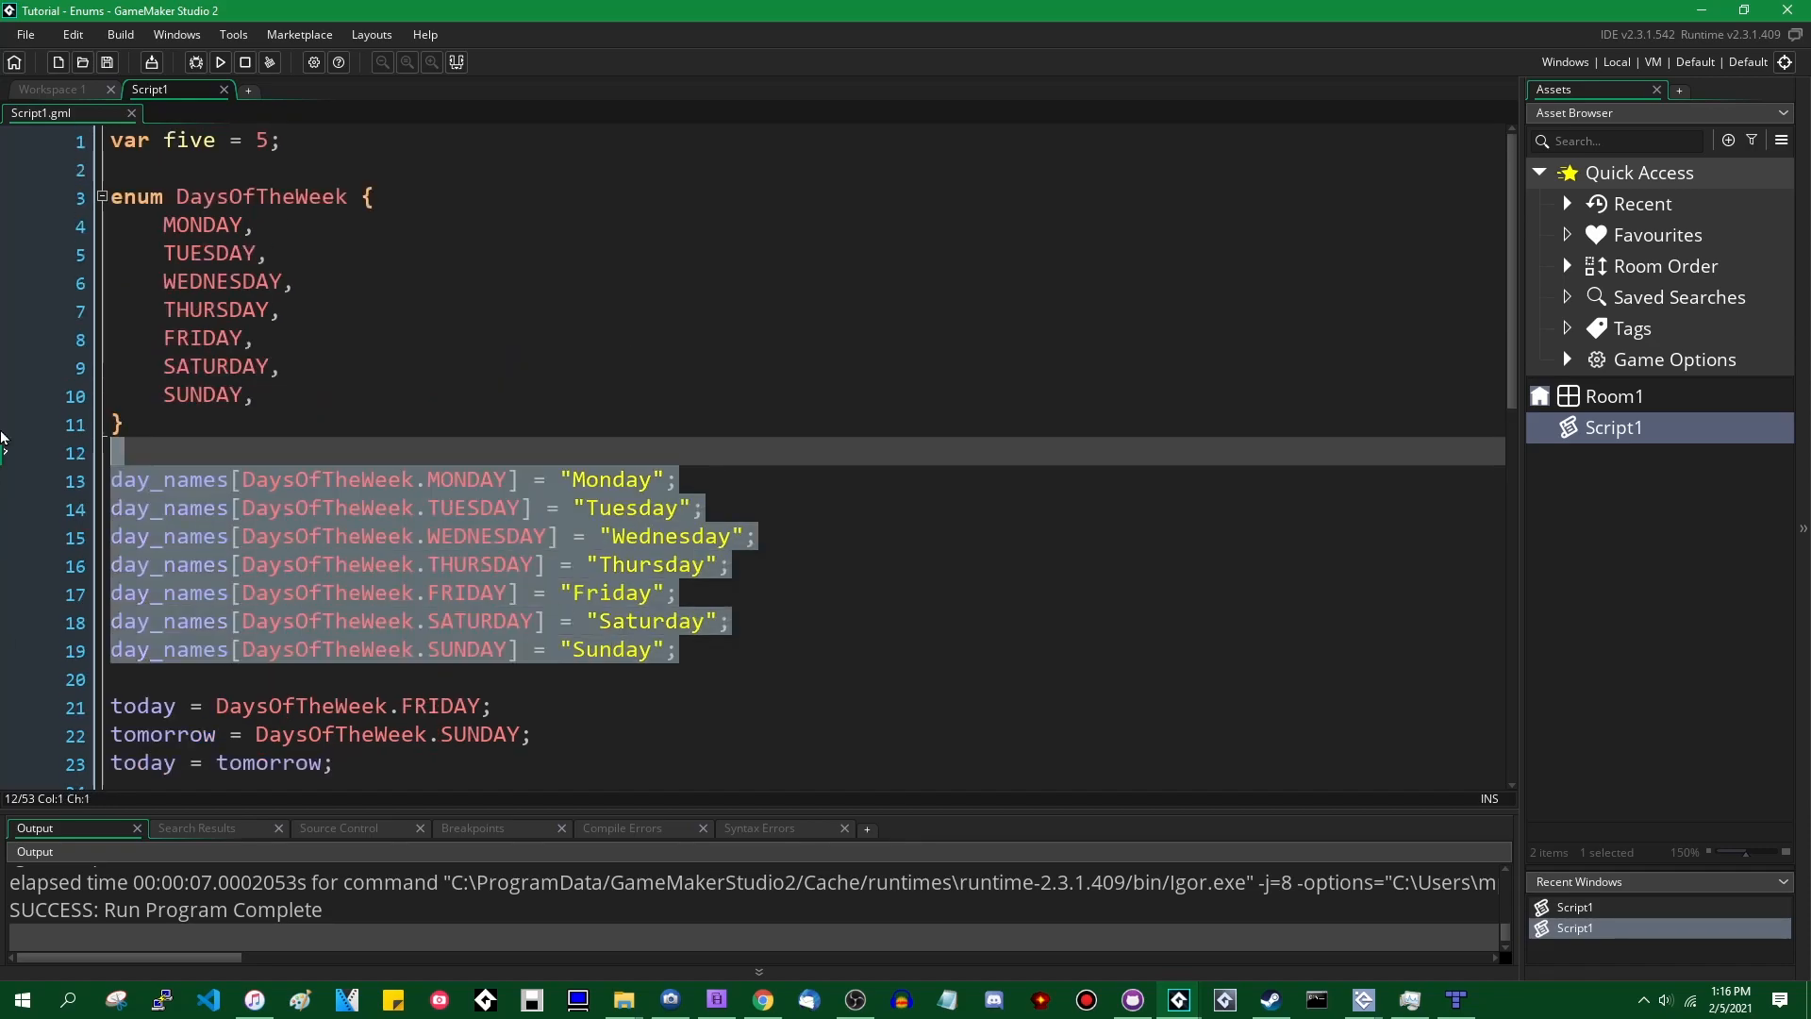
click(675, 648)
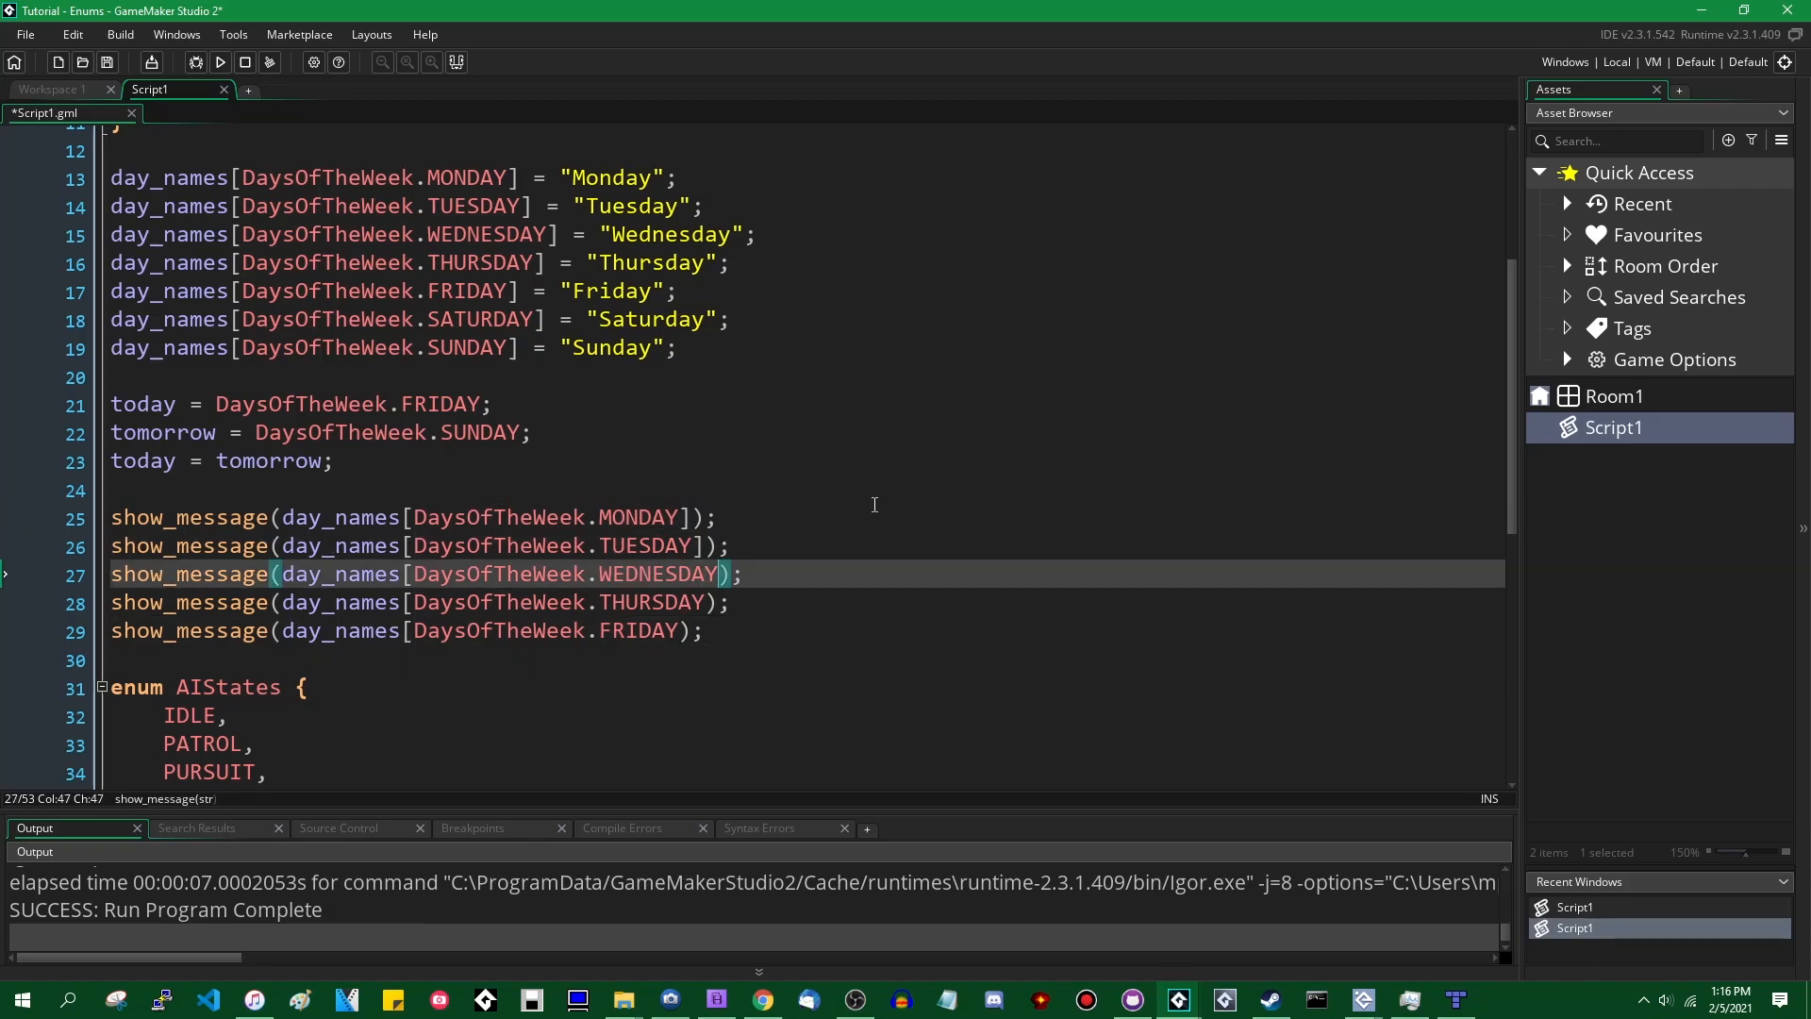
- Run the game and dismiss the Monday and Thursday day-name messages until the run completes
key(Down)
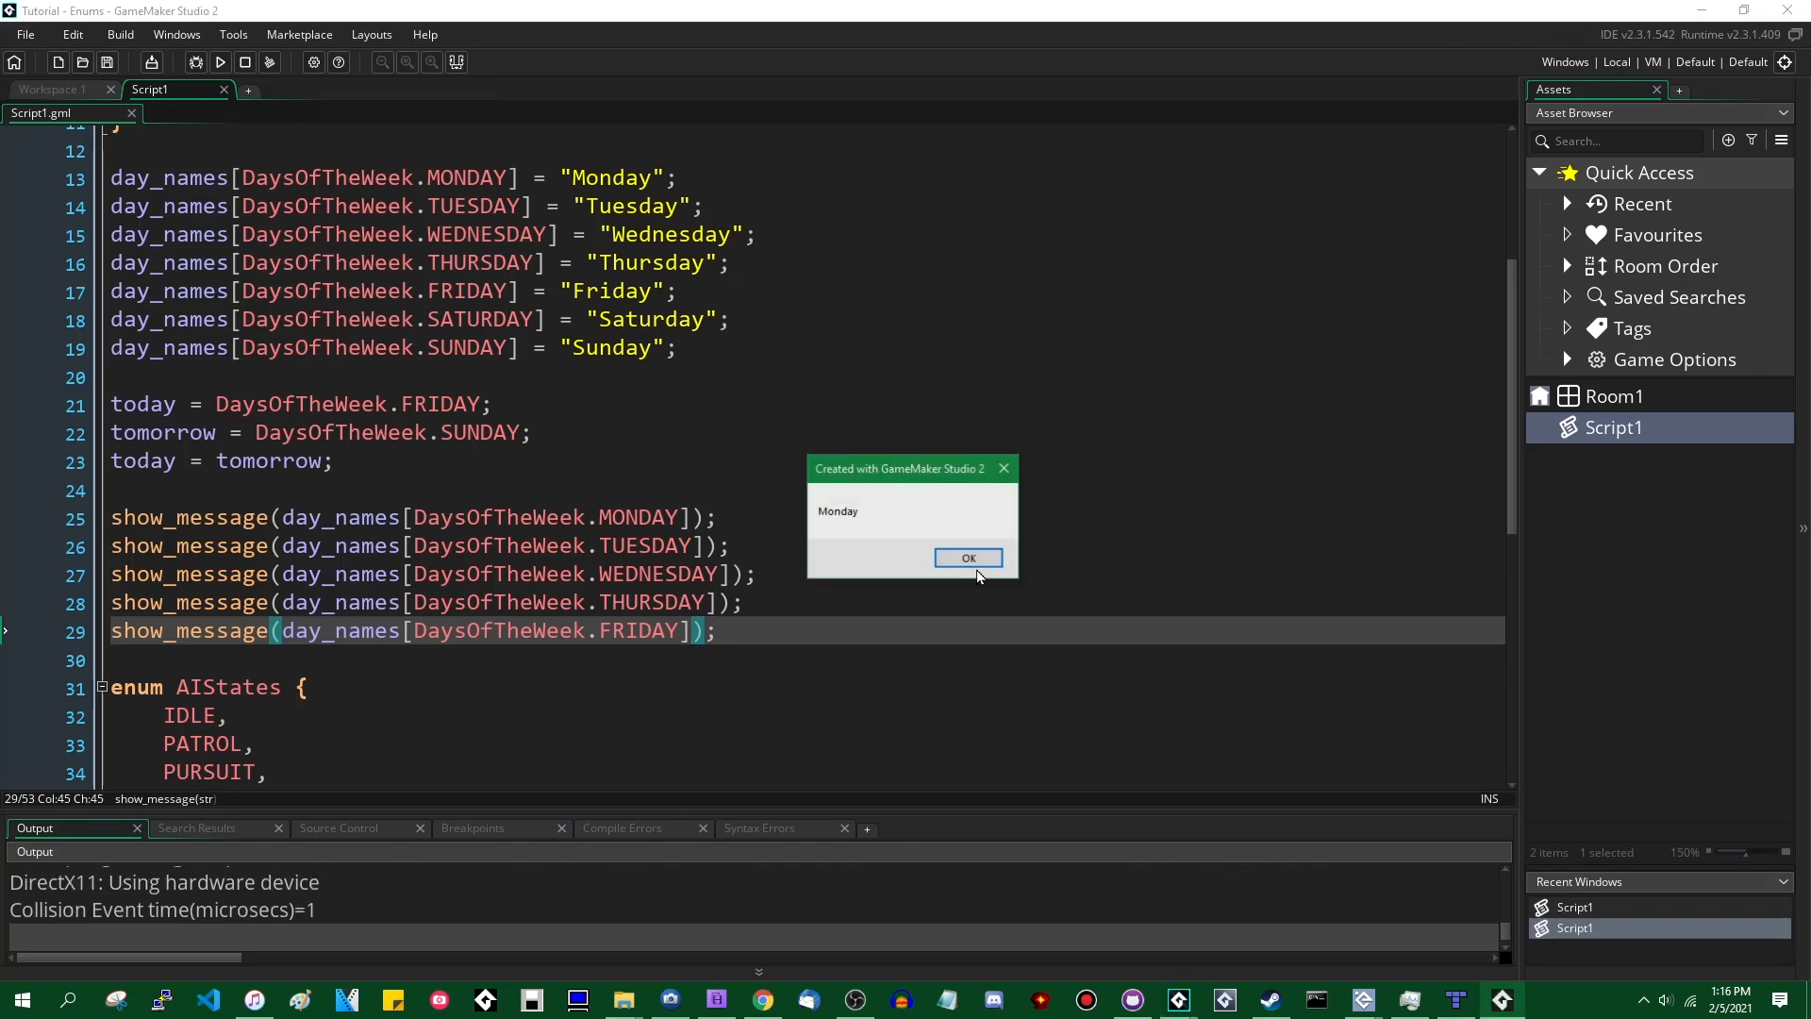
click(966, 559)
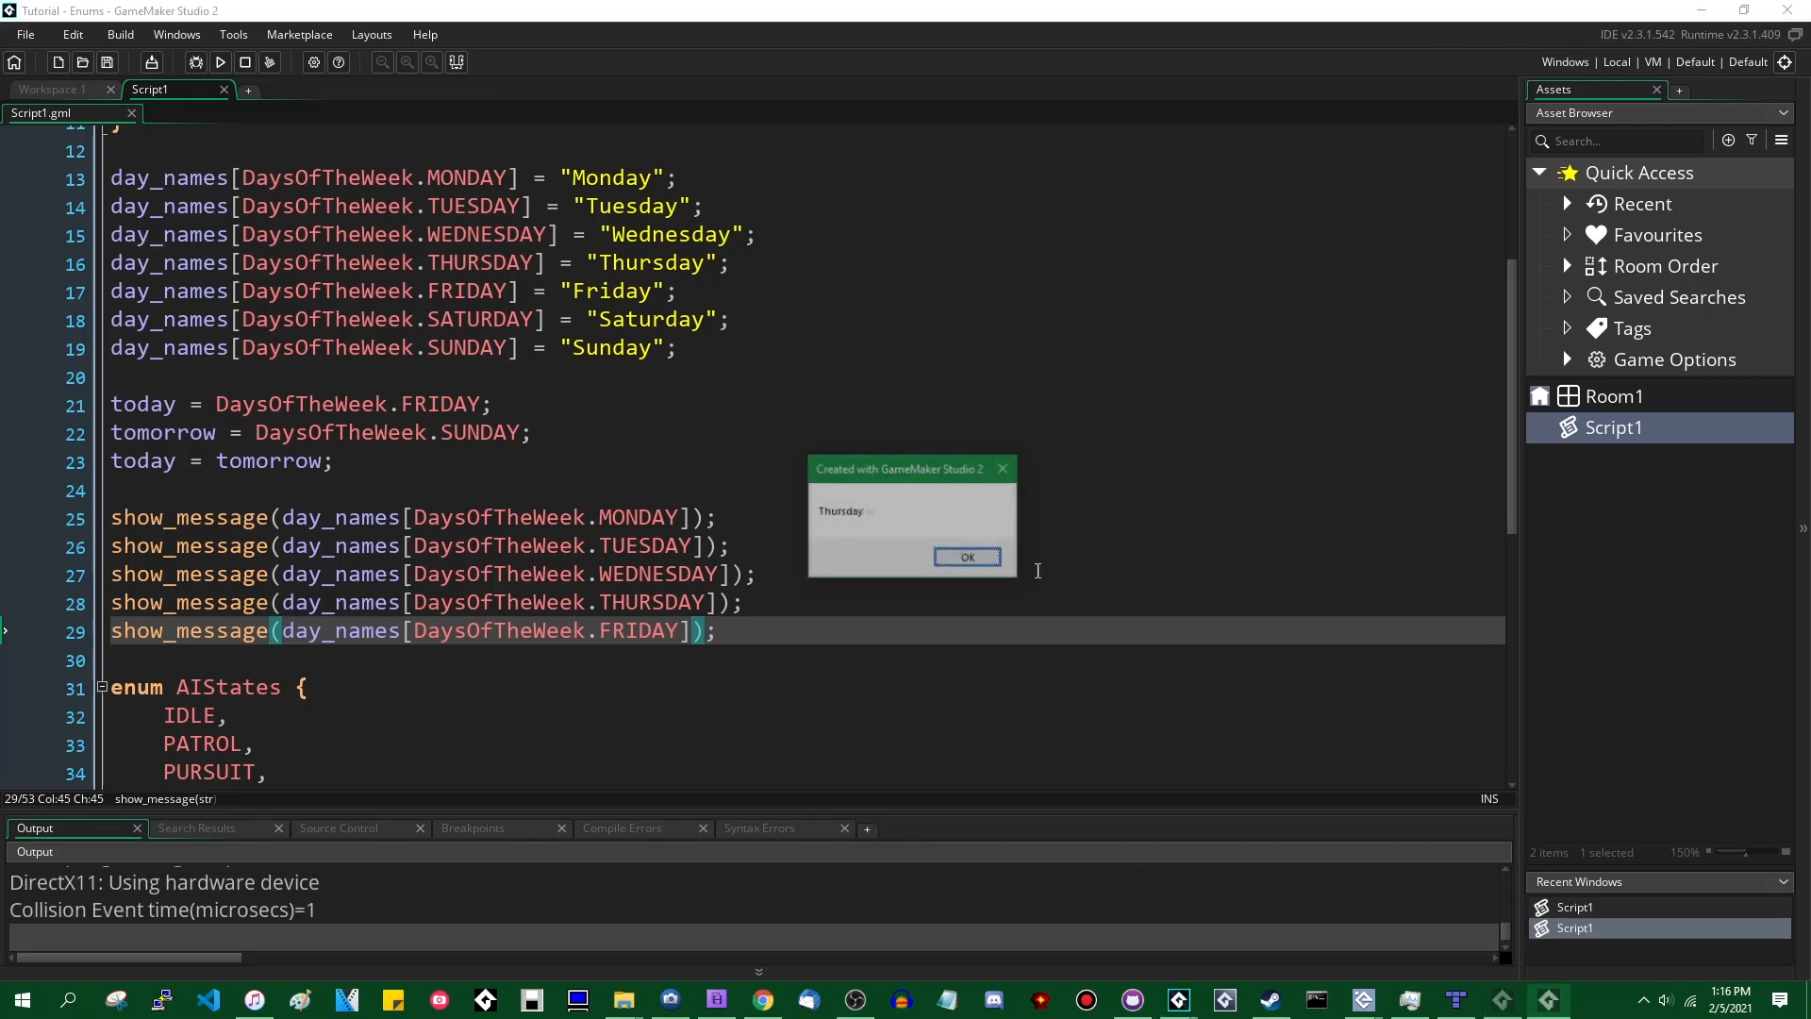
click(966, 556)
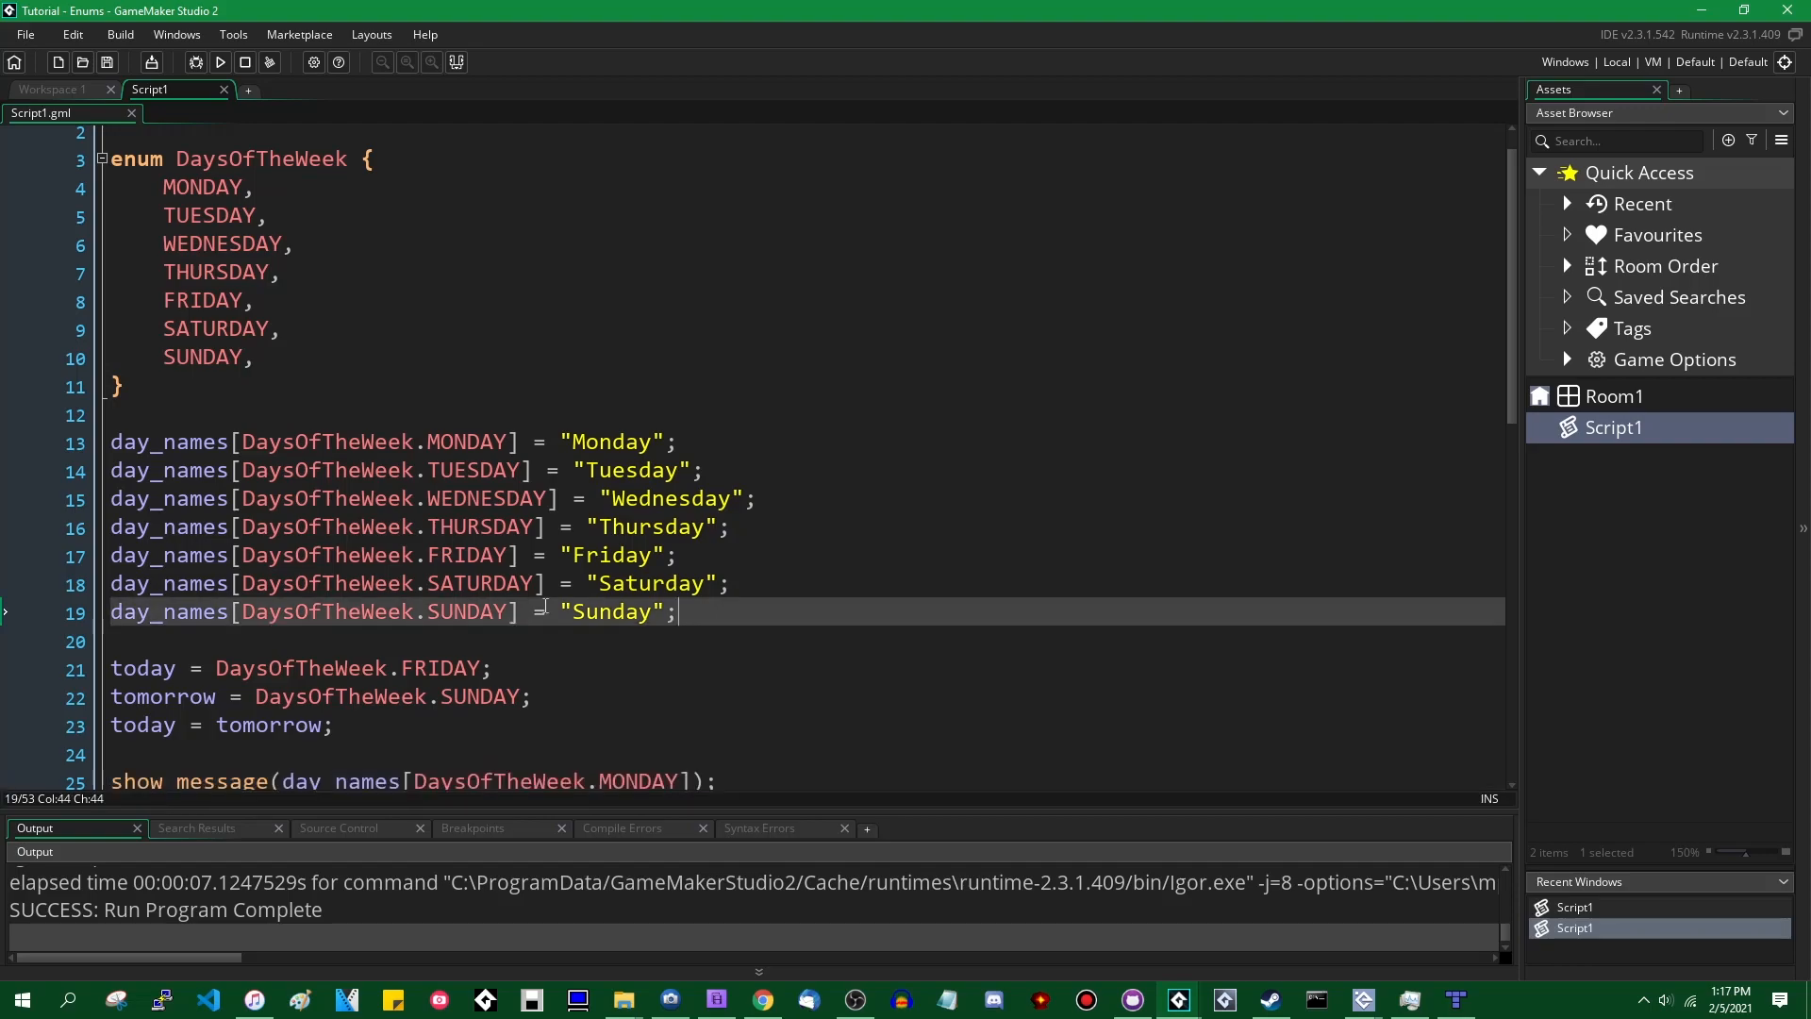
click(588, 442)
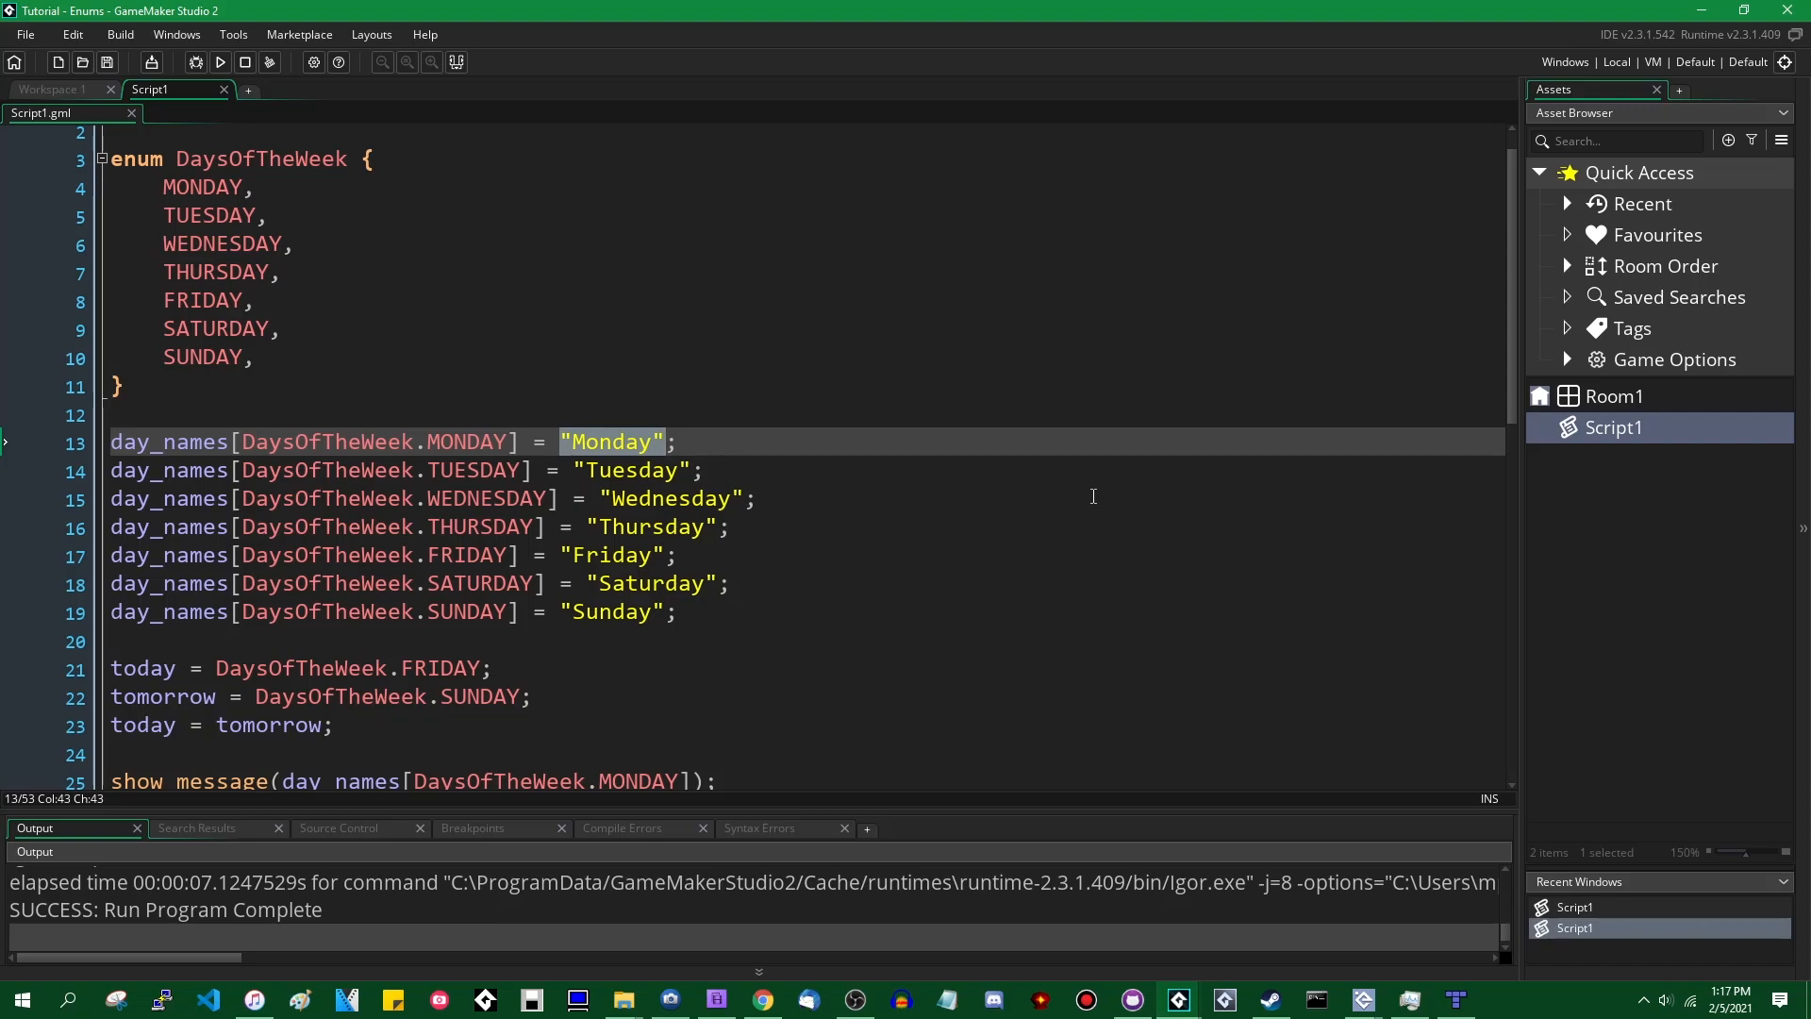
mouse_move(1132, 496)
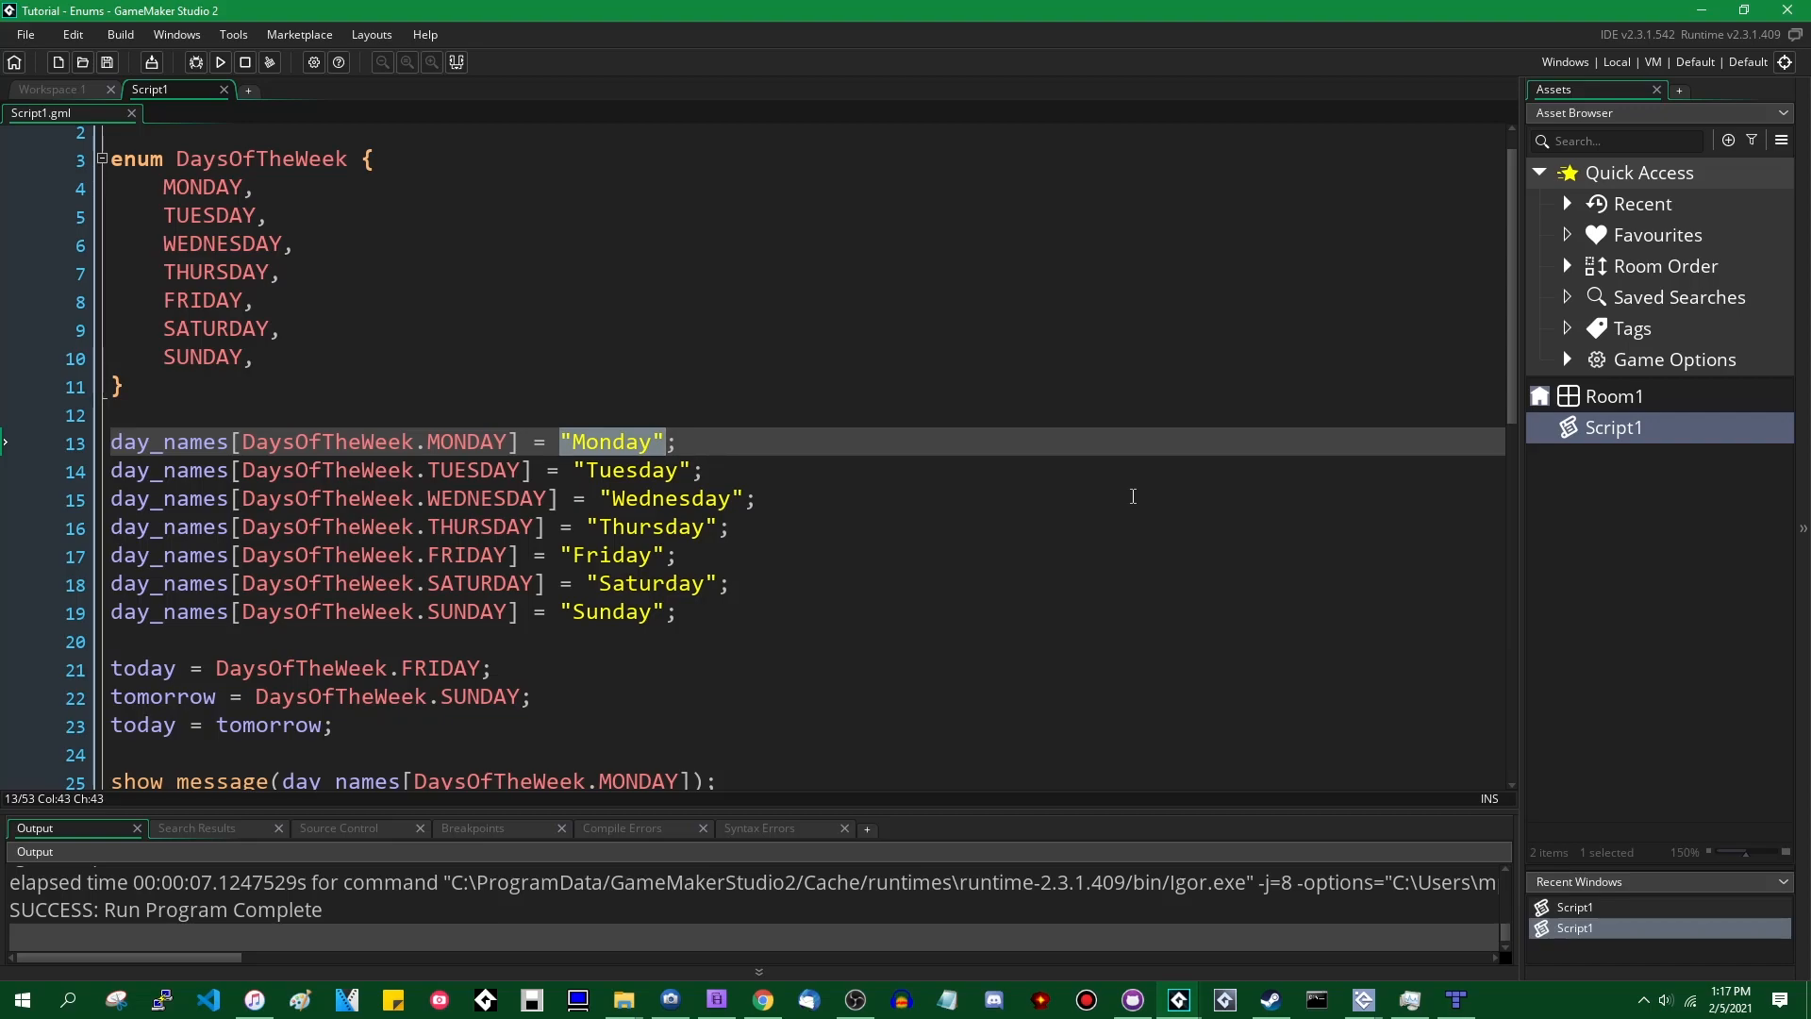
mouse_move(994, 439)
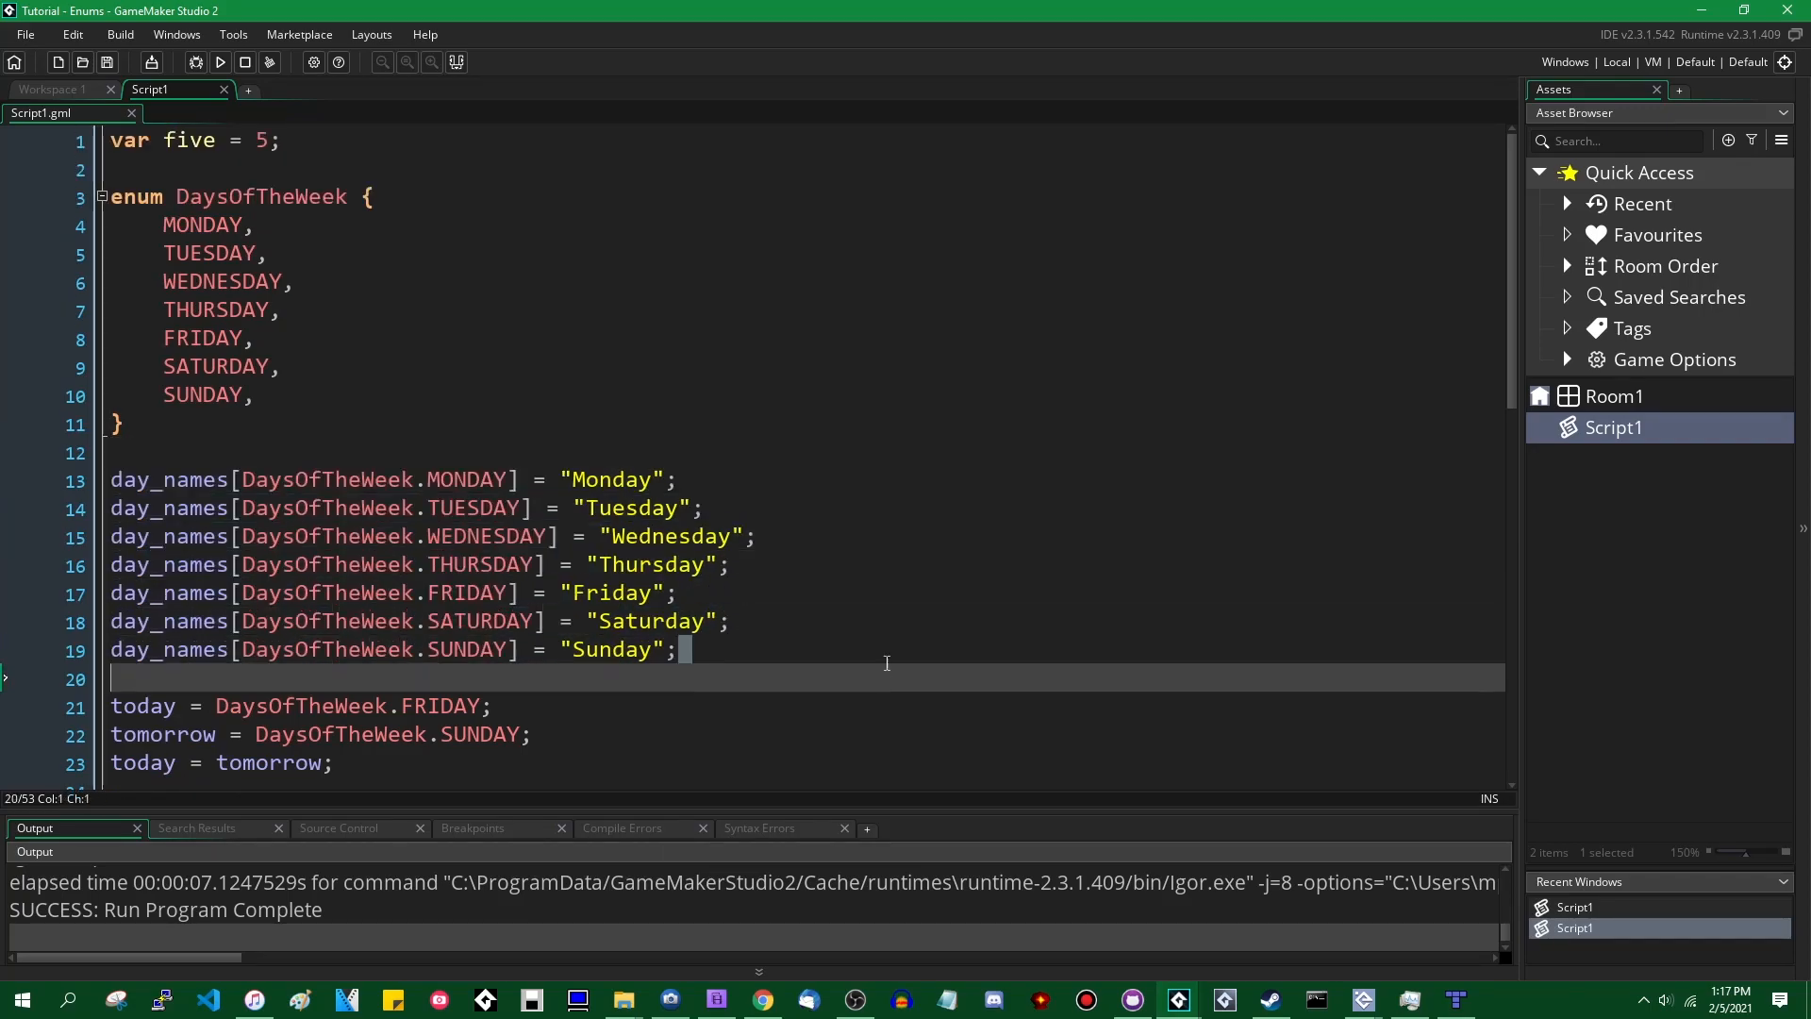
scroll(down, 3)
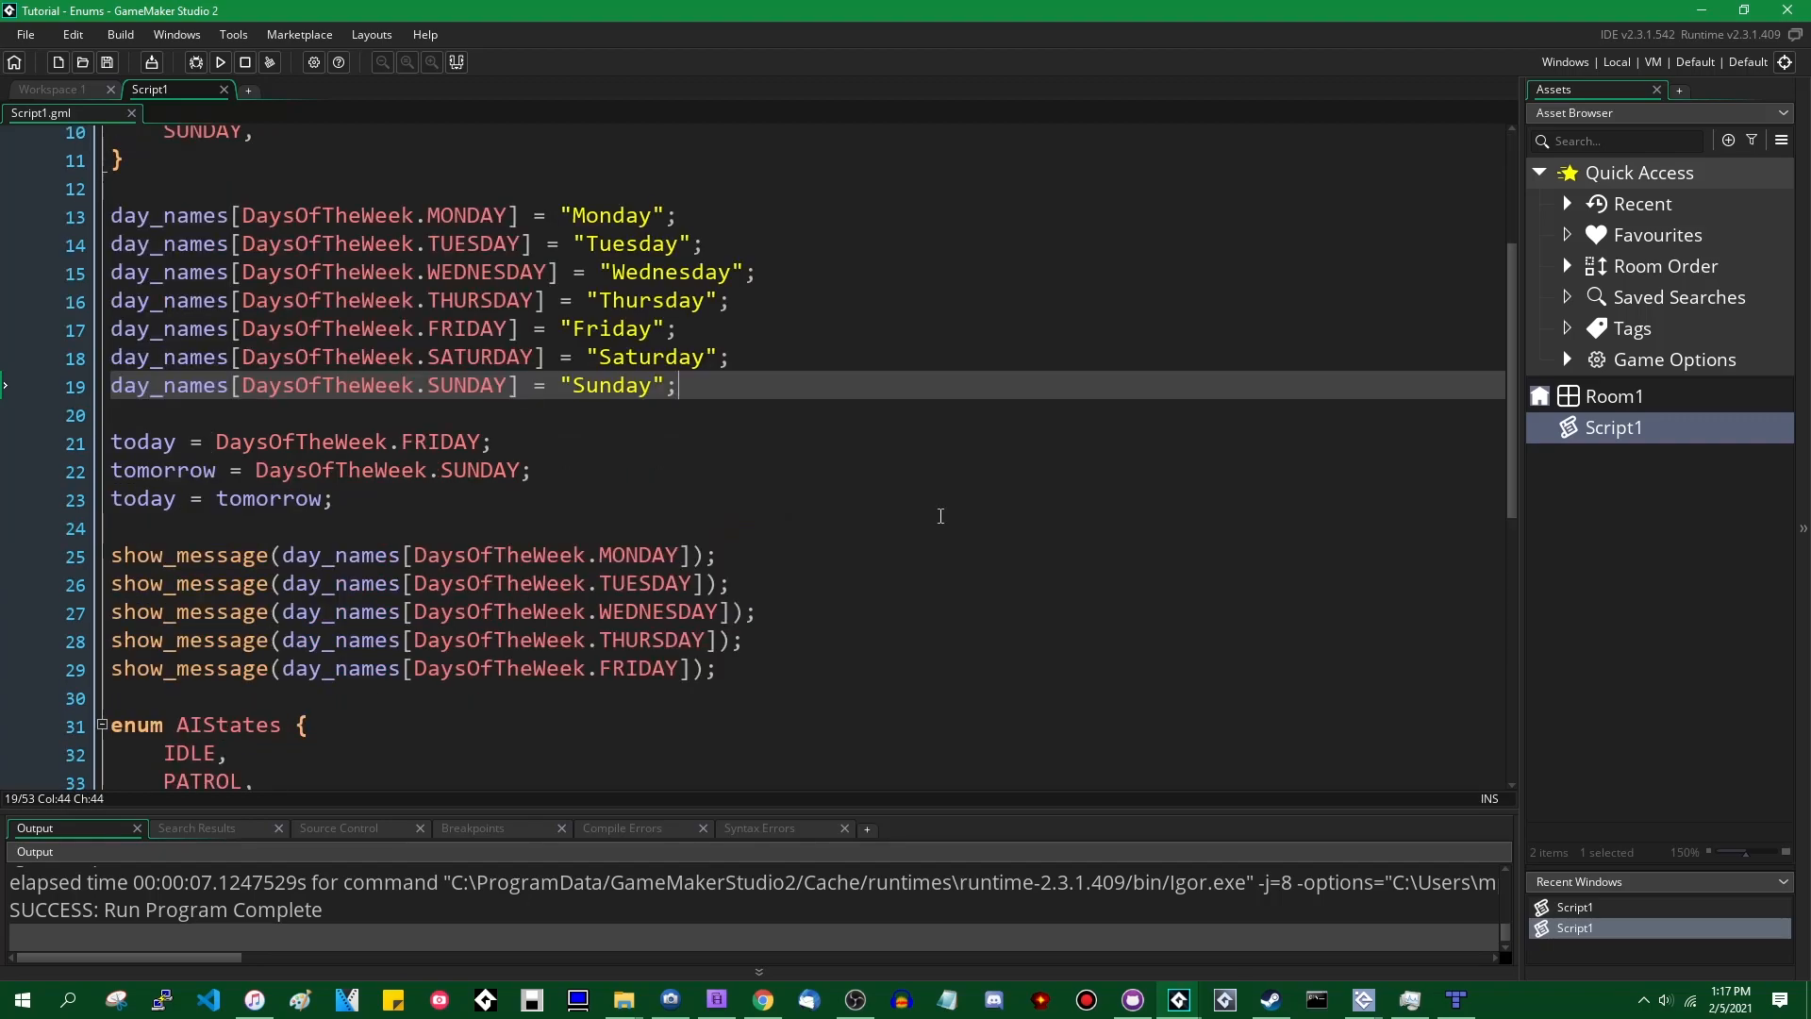
mouse_move(917, 507)
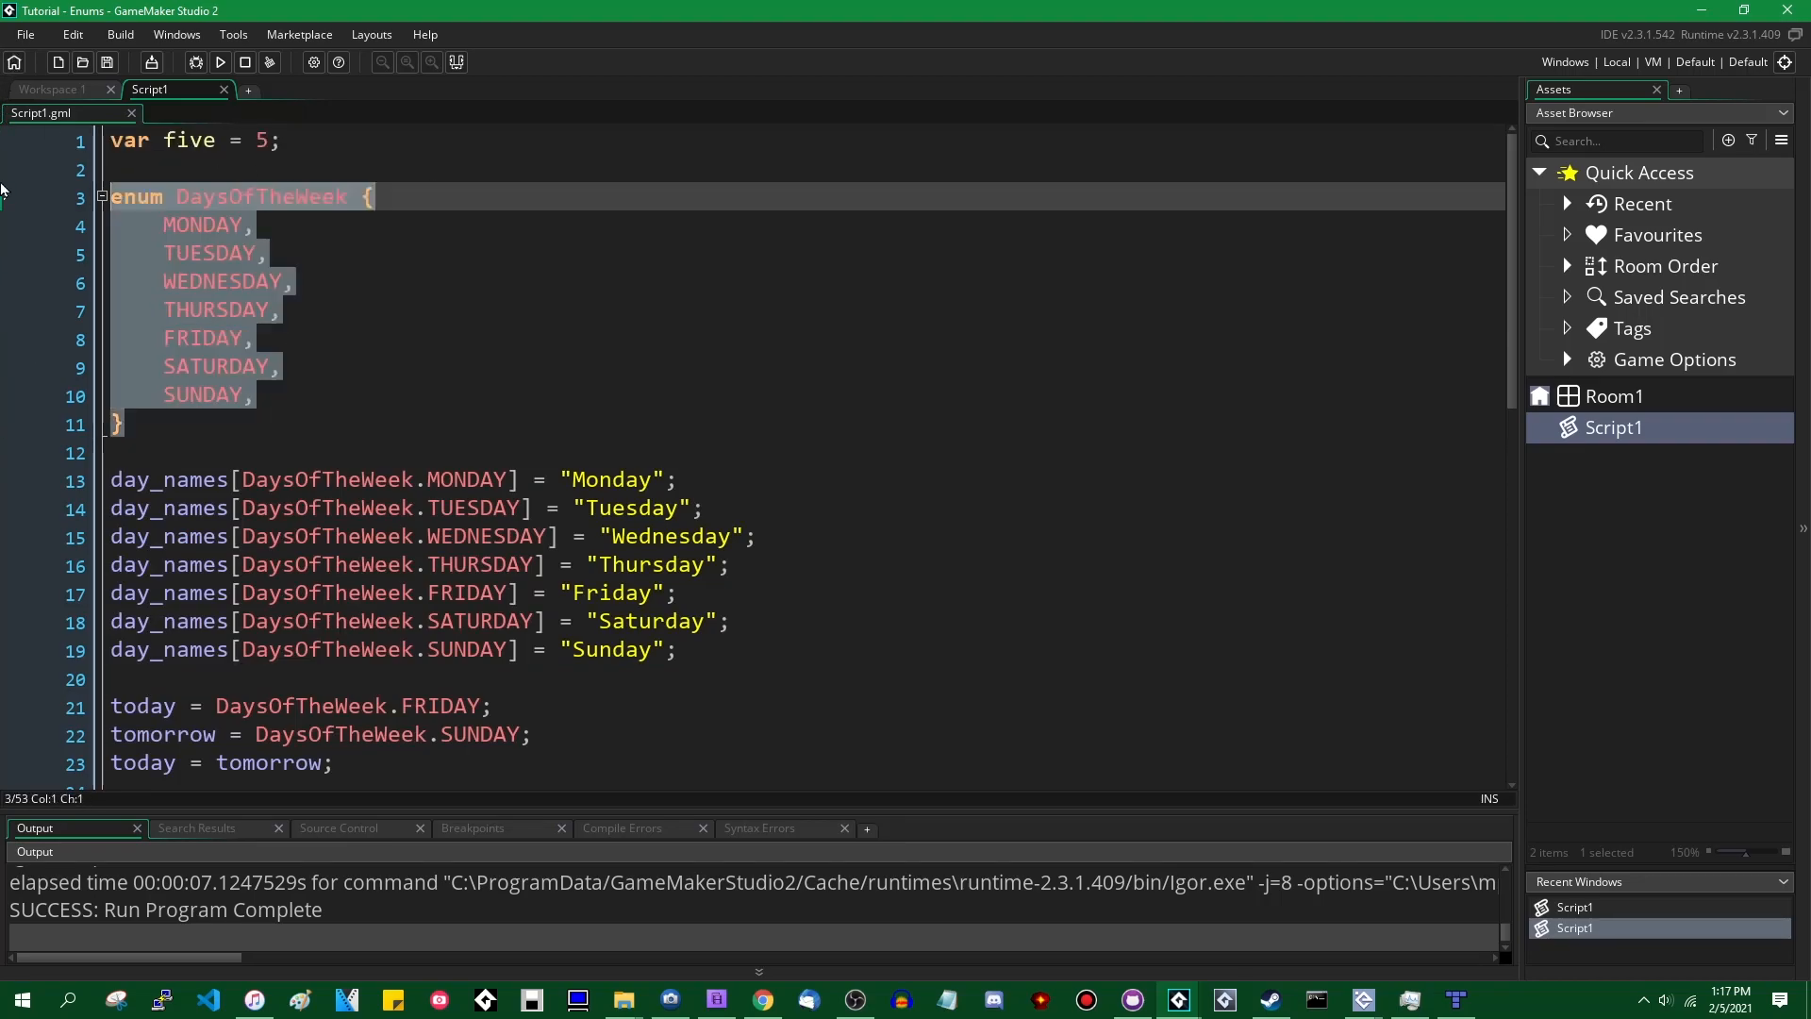
click(185, 424)
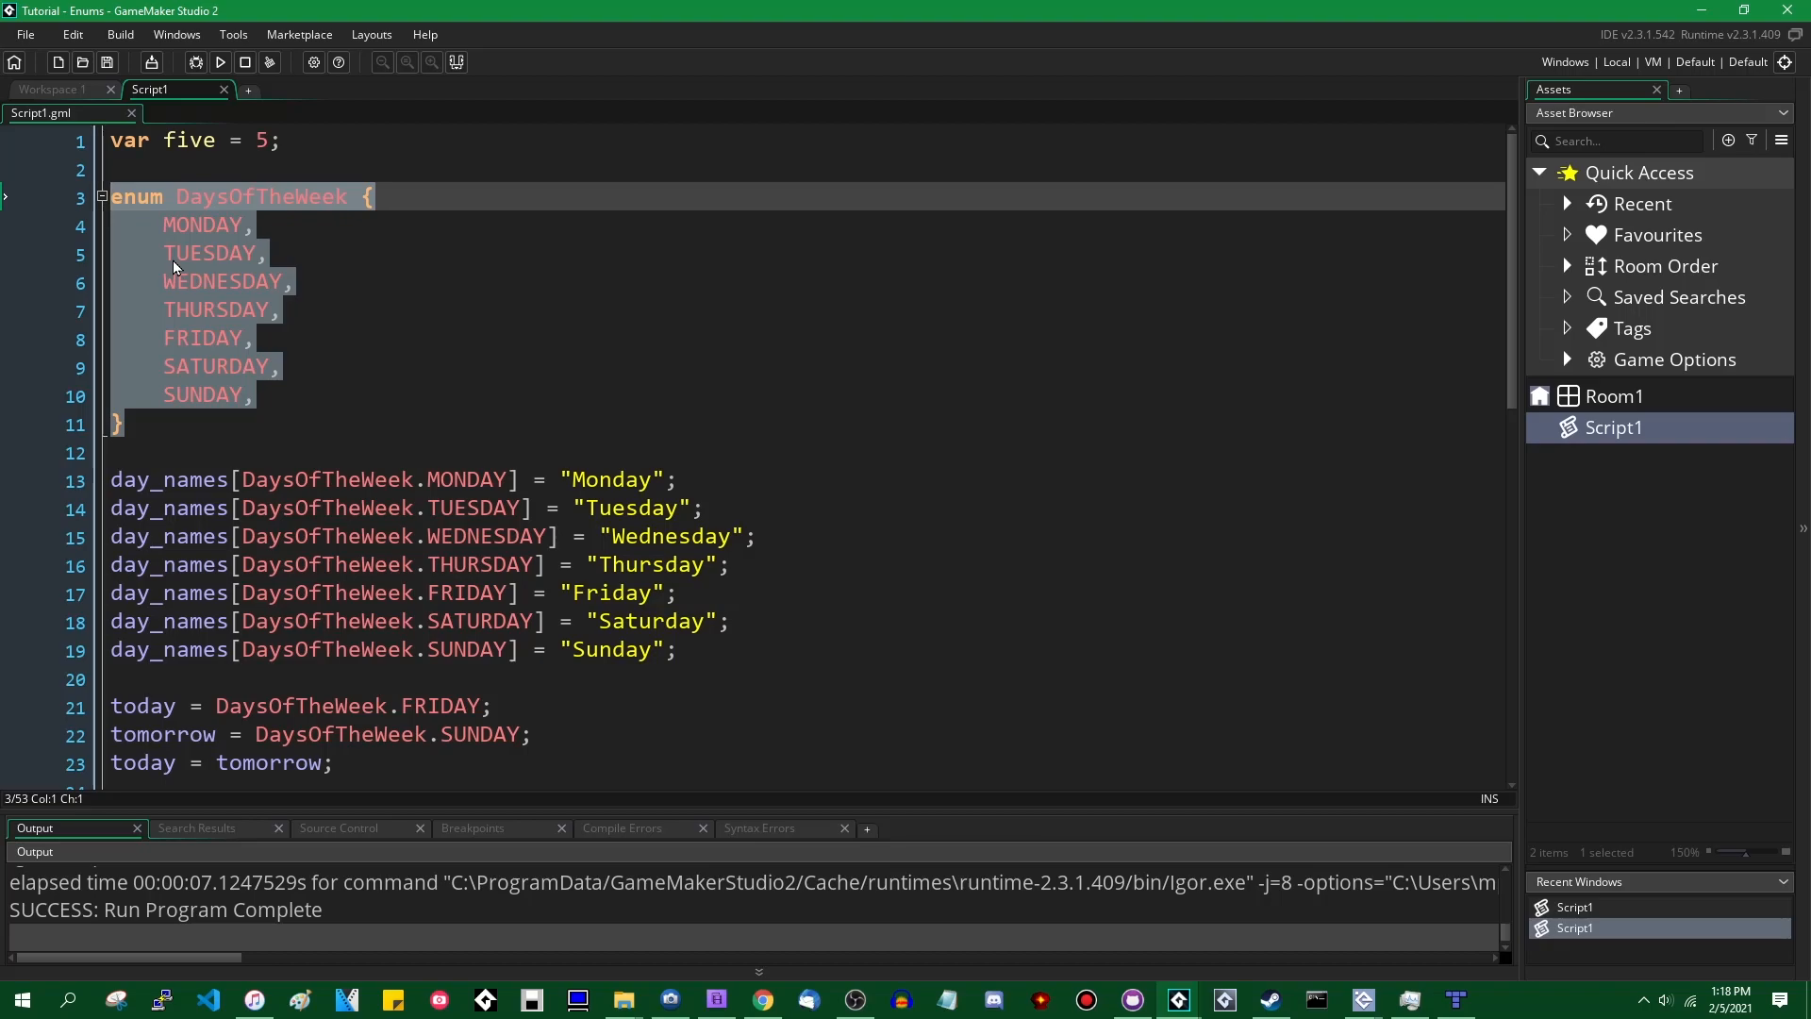
mouse_move(298, 269)
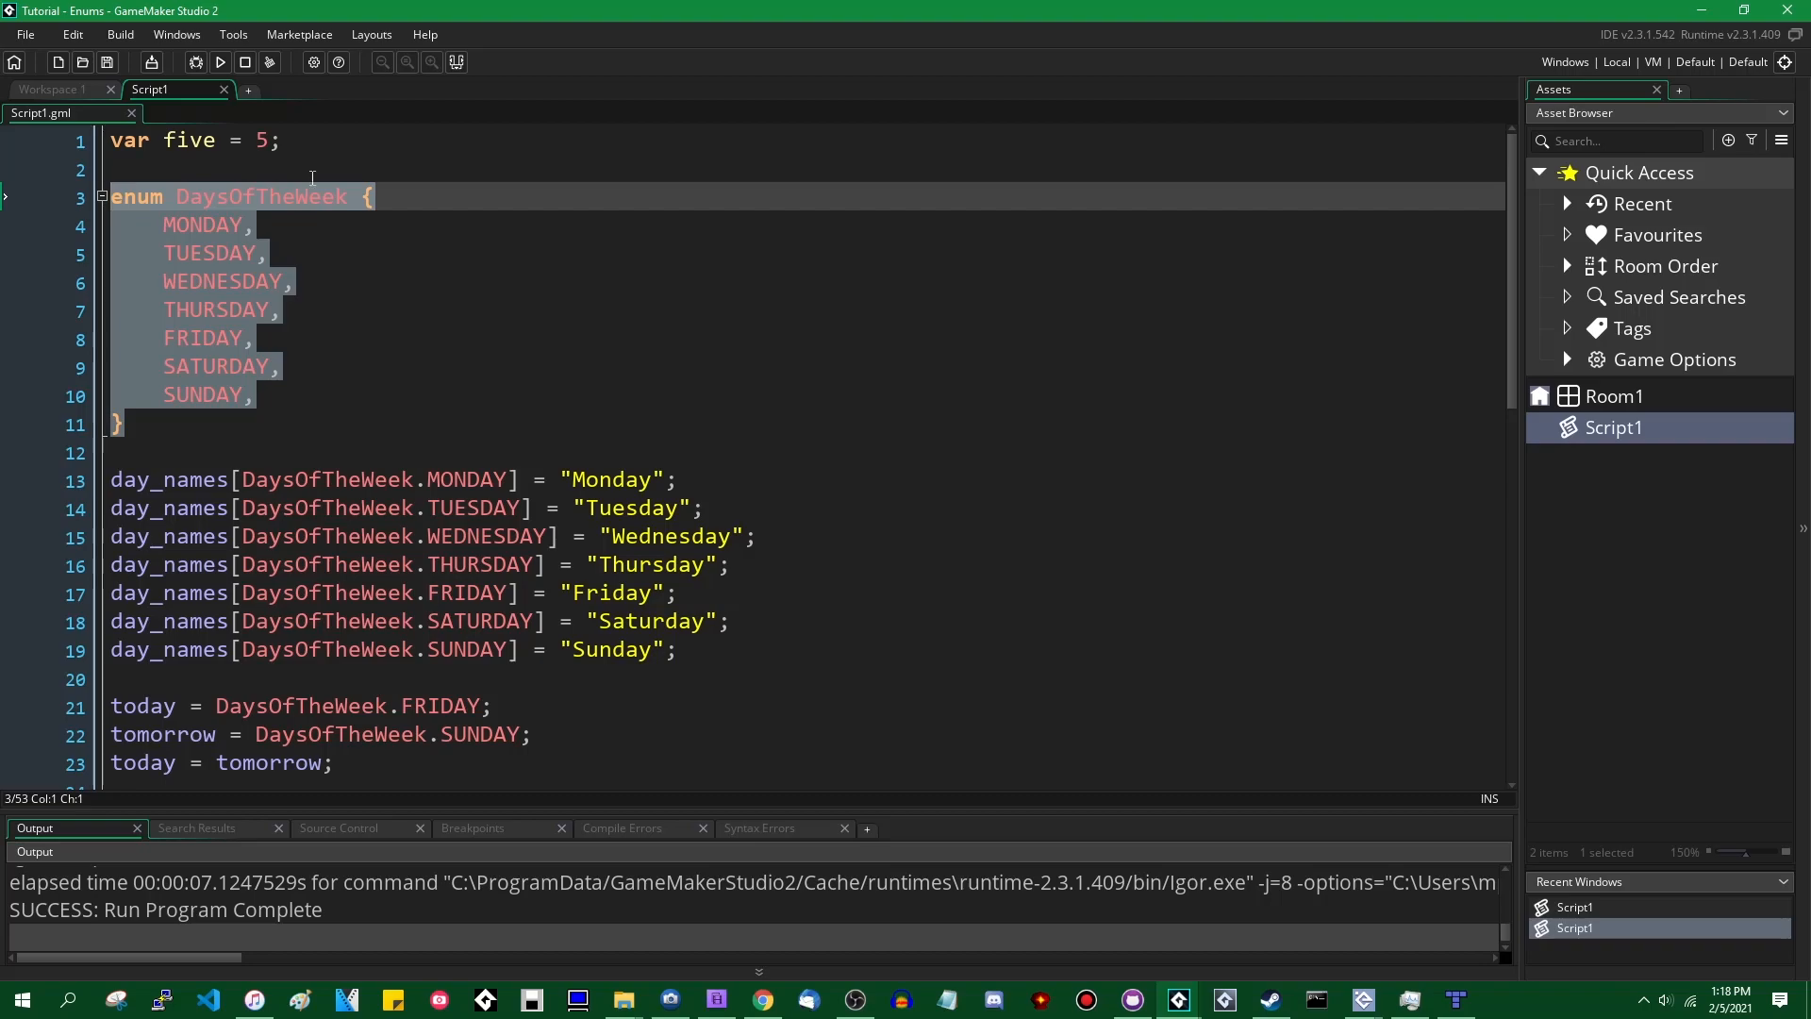
mouse_move(572, 419)
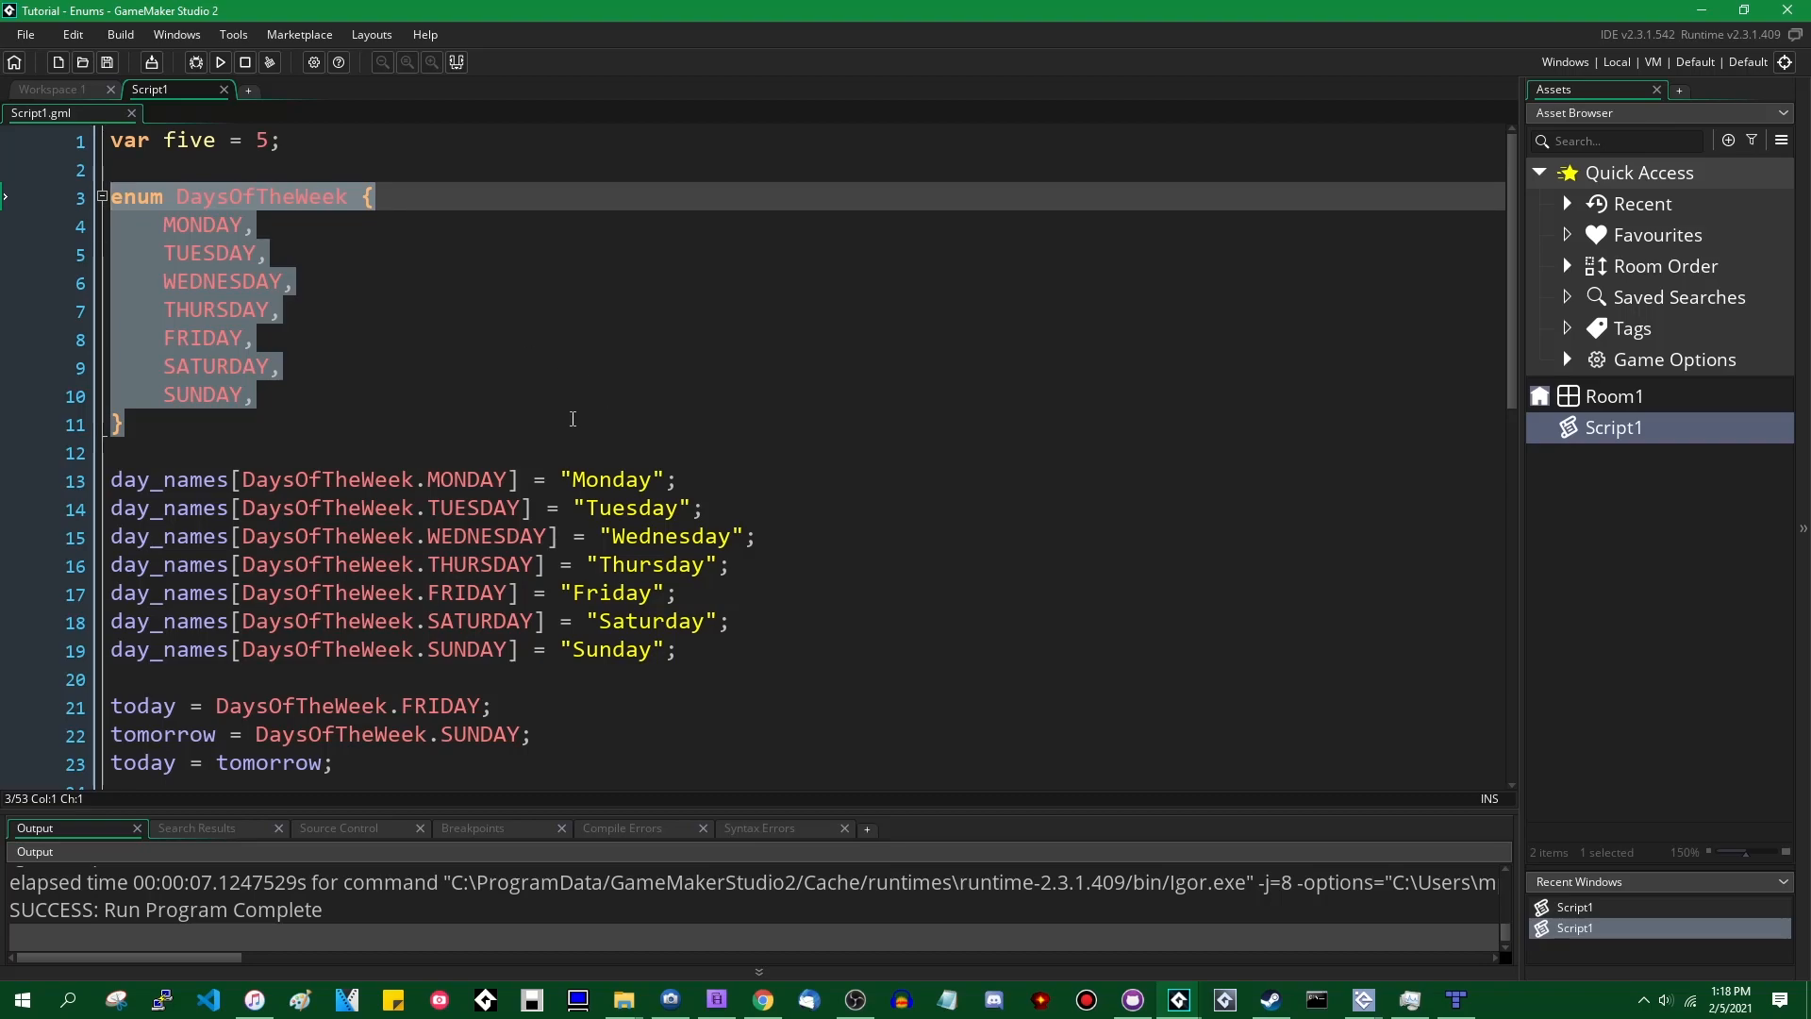
mouse_move(568, 424)
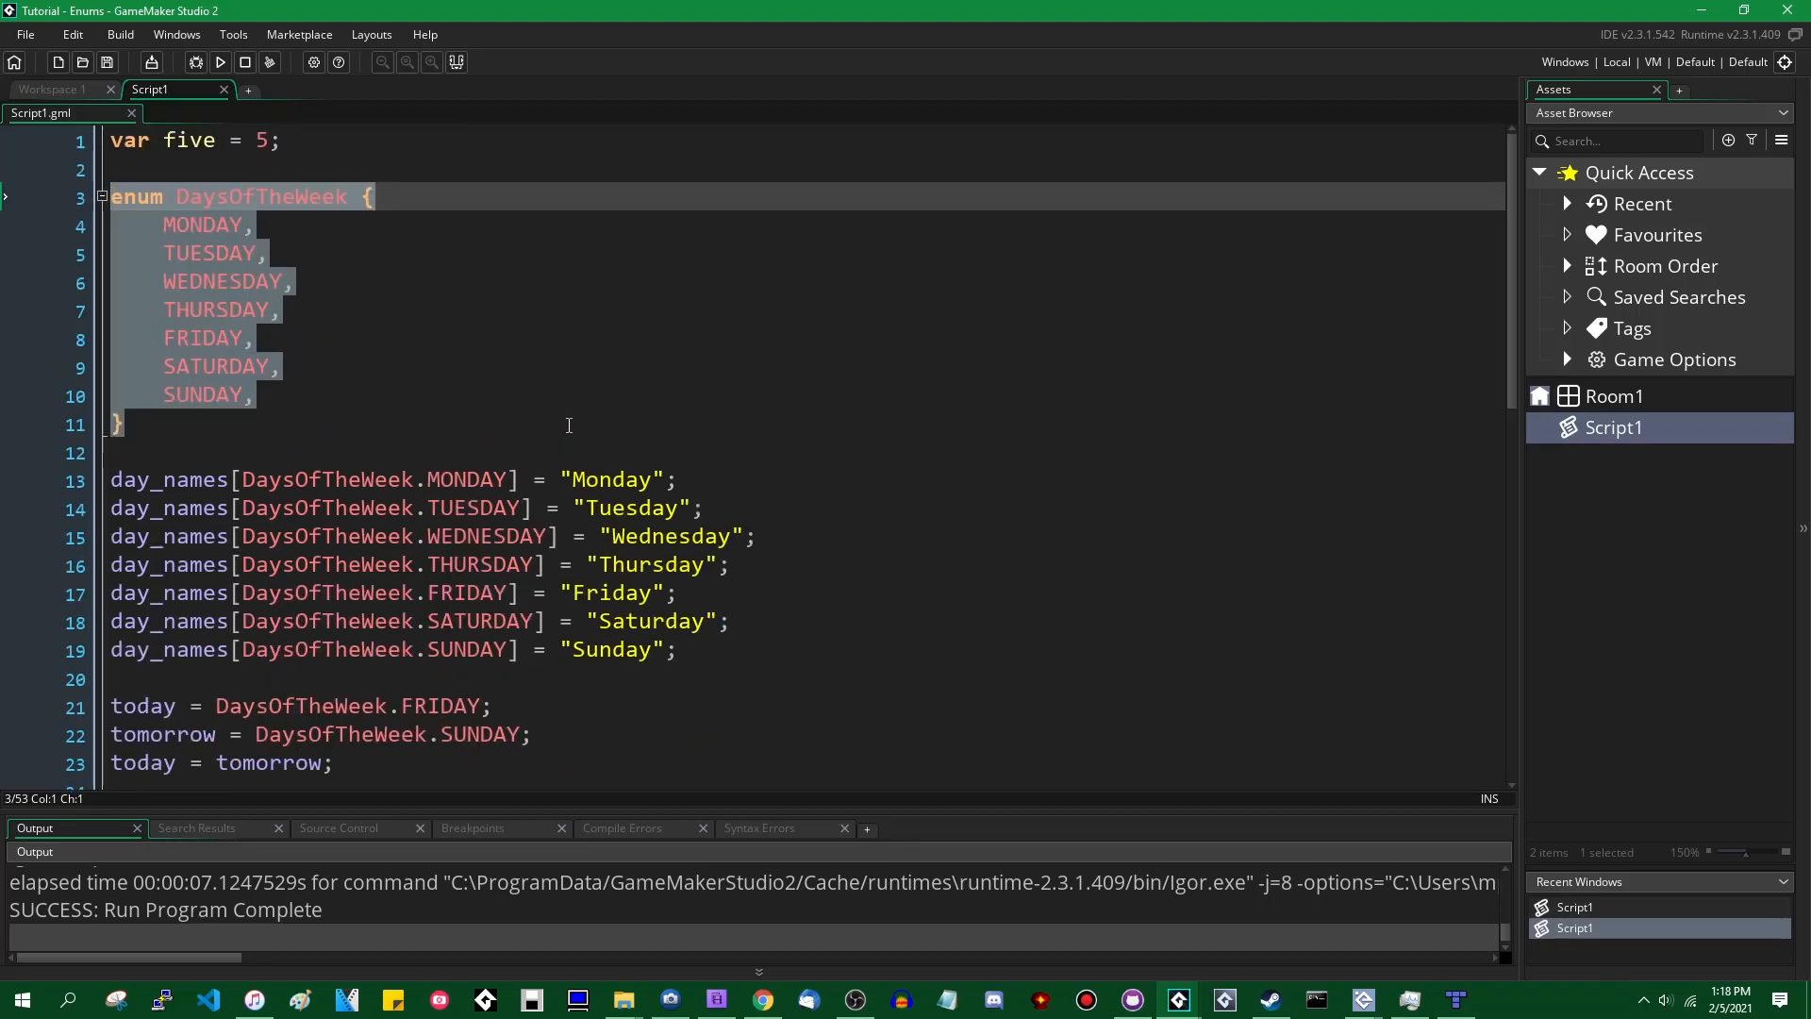
mouse_move(577, 441)
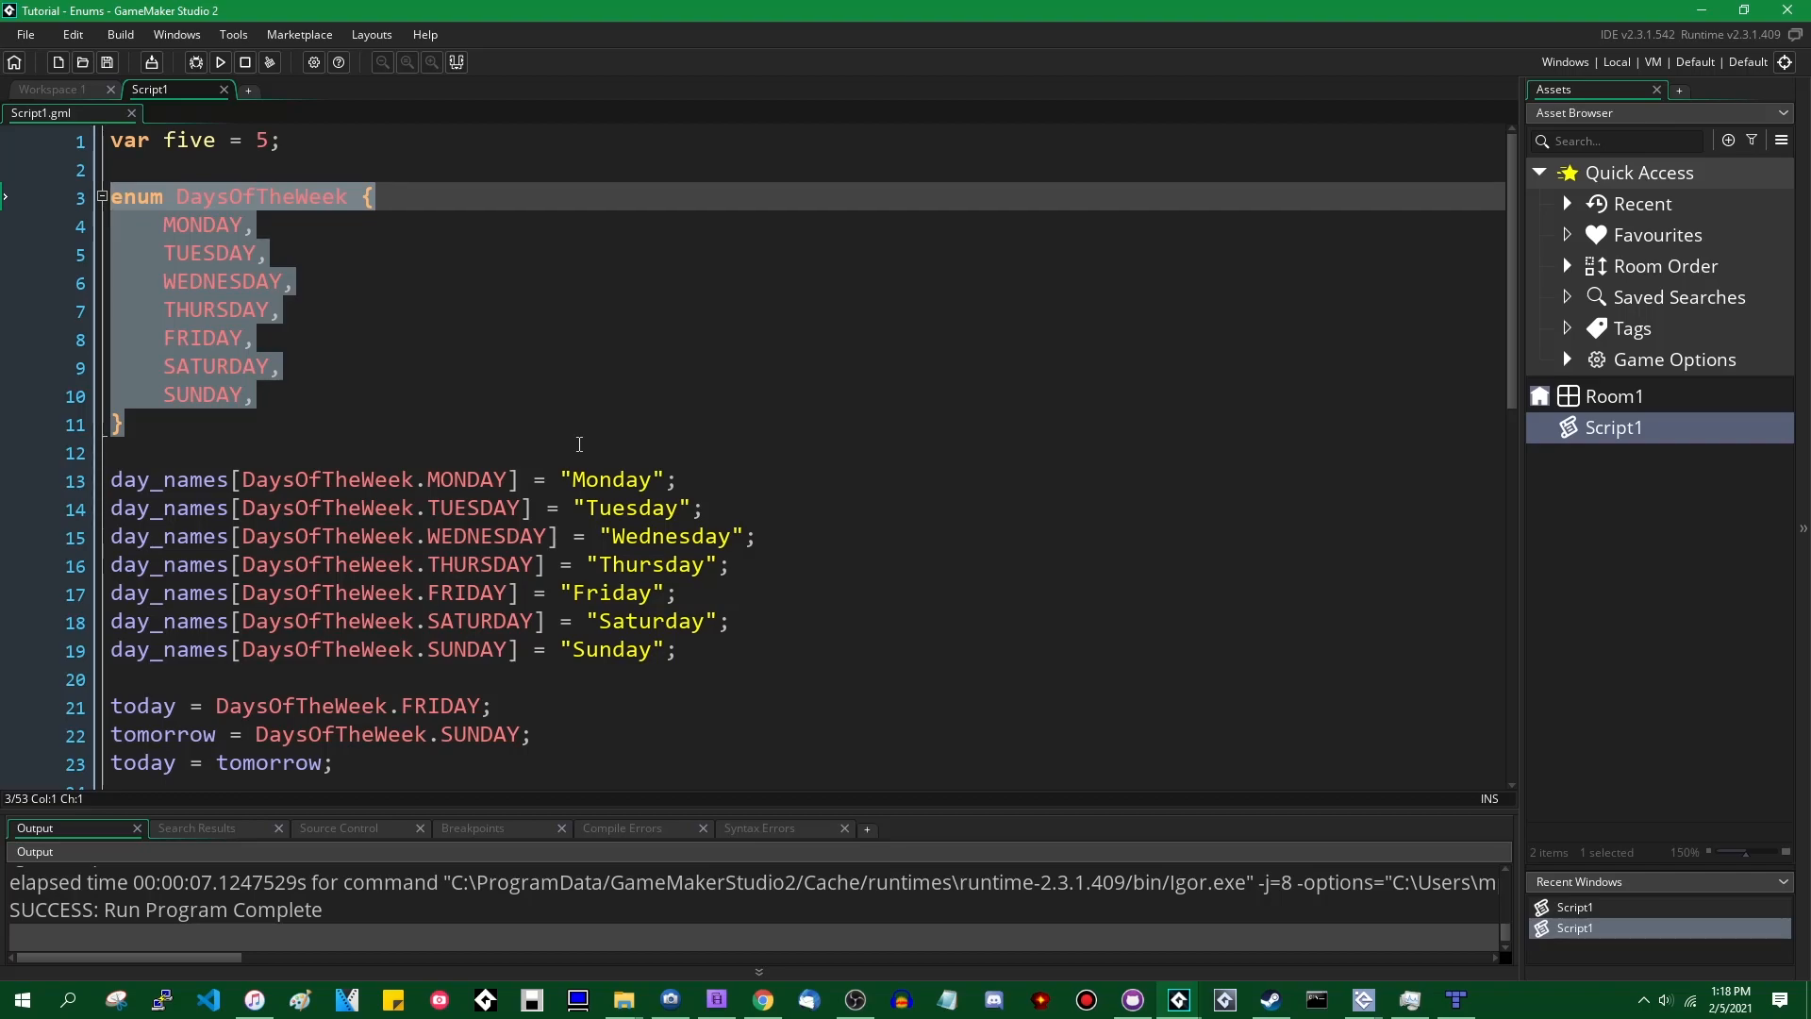
mouse_move(796, 549)
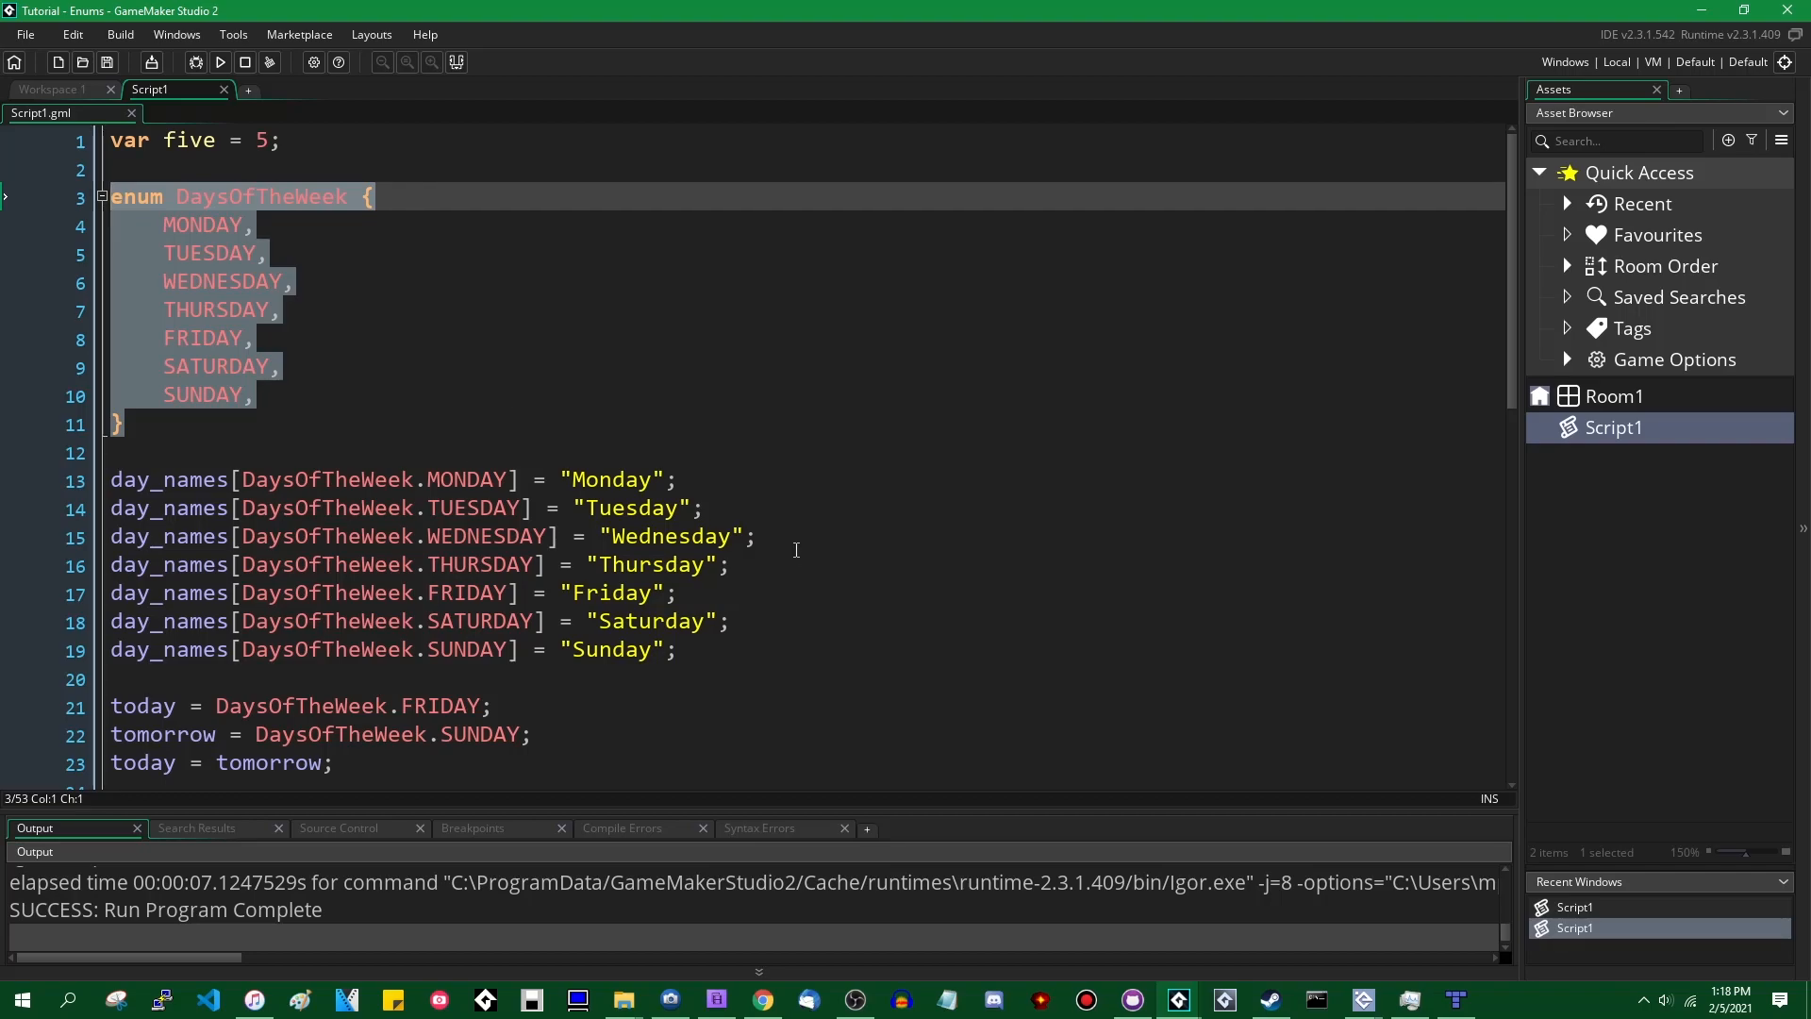
mouse_move(676, 460)
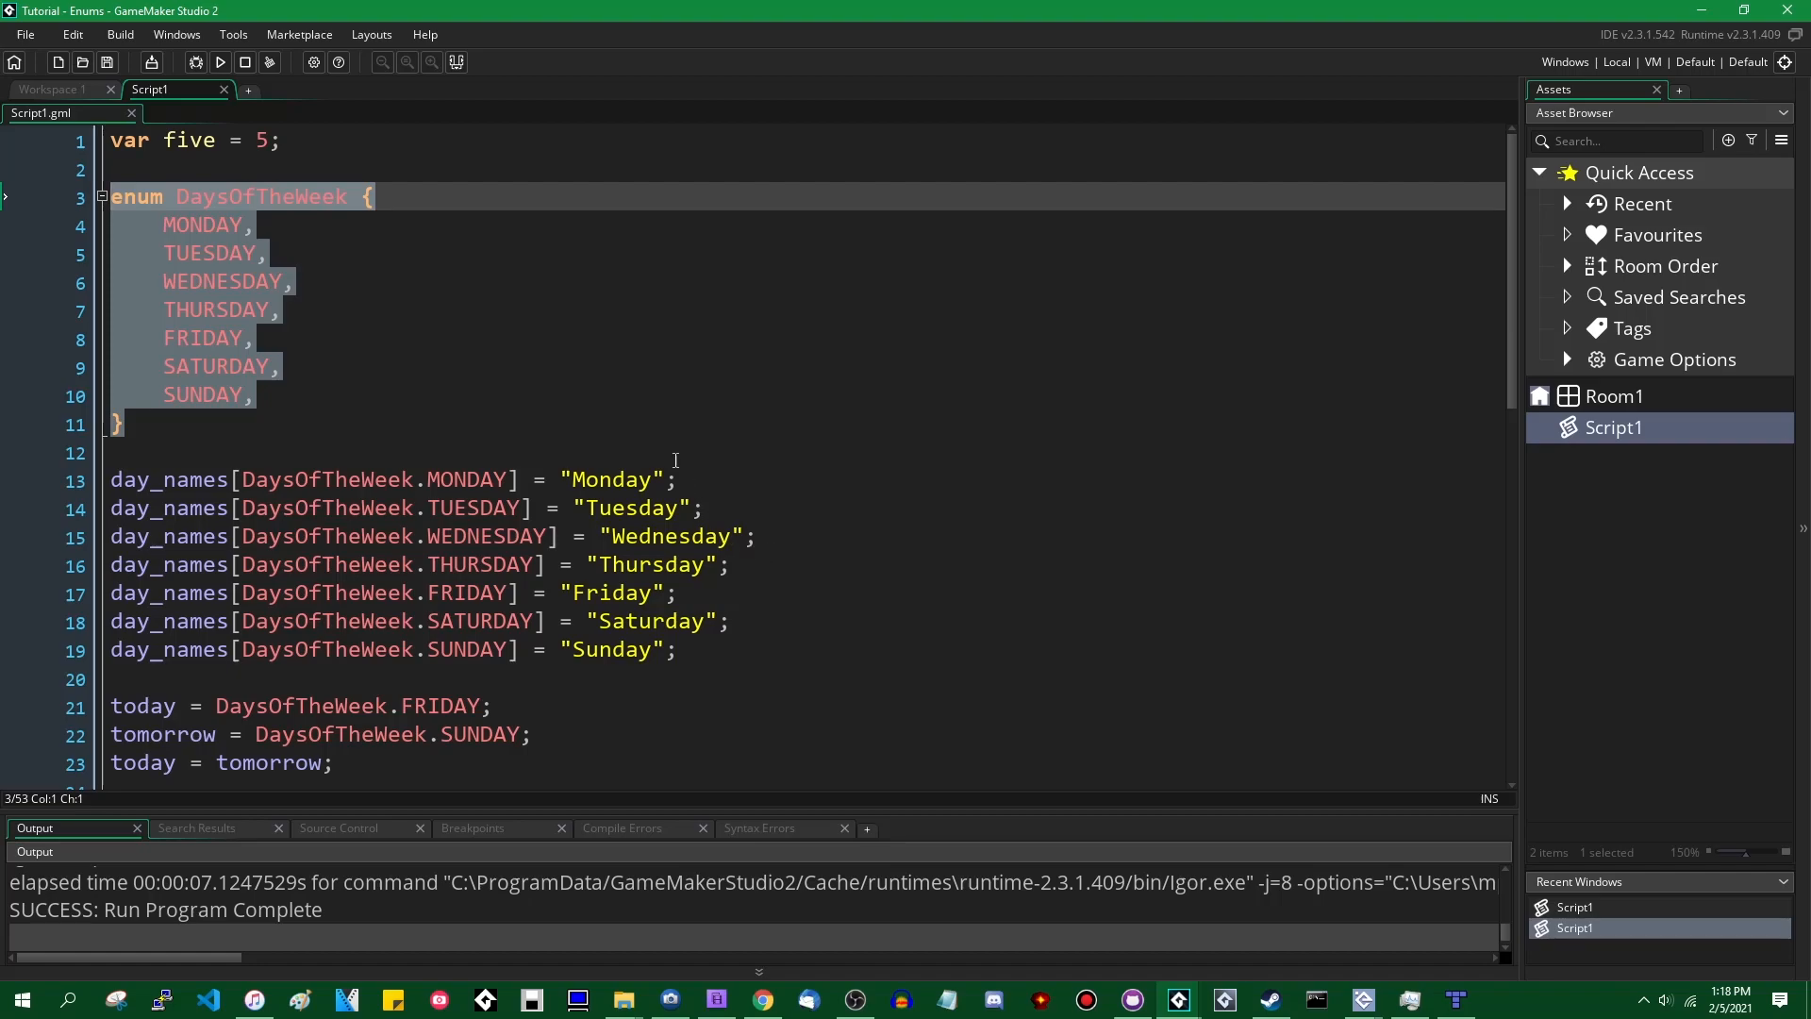
mouse_move(687, 413)
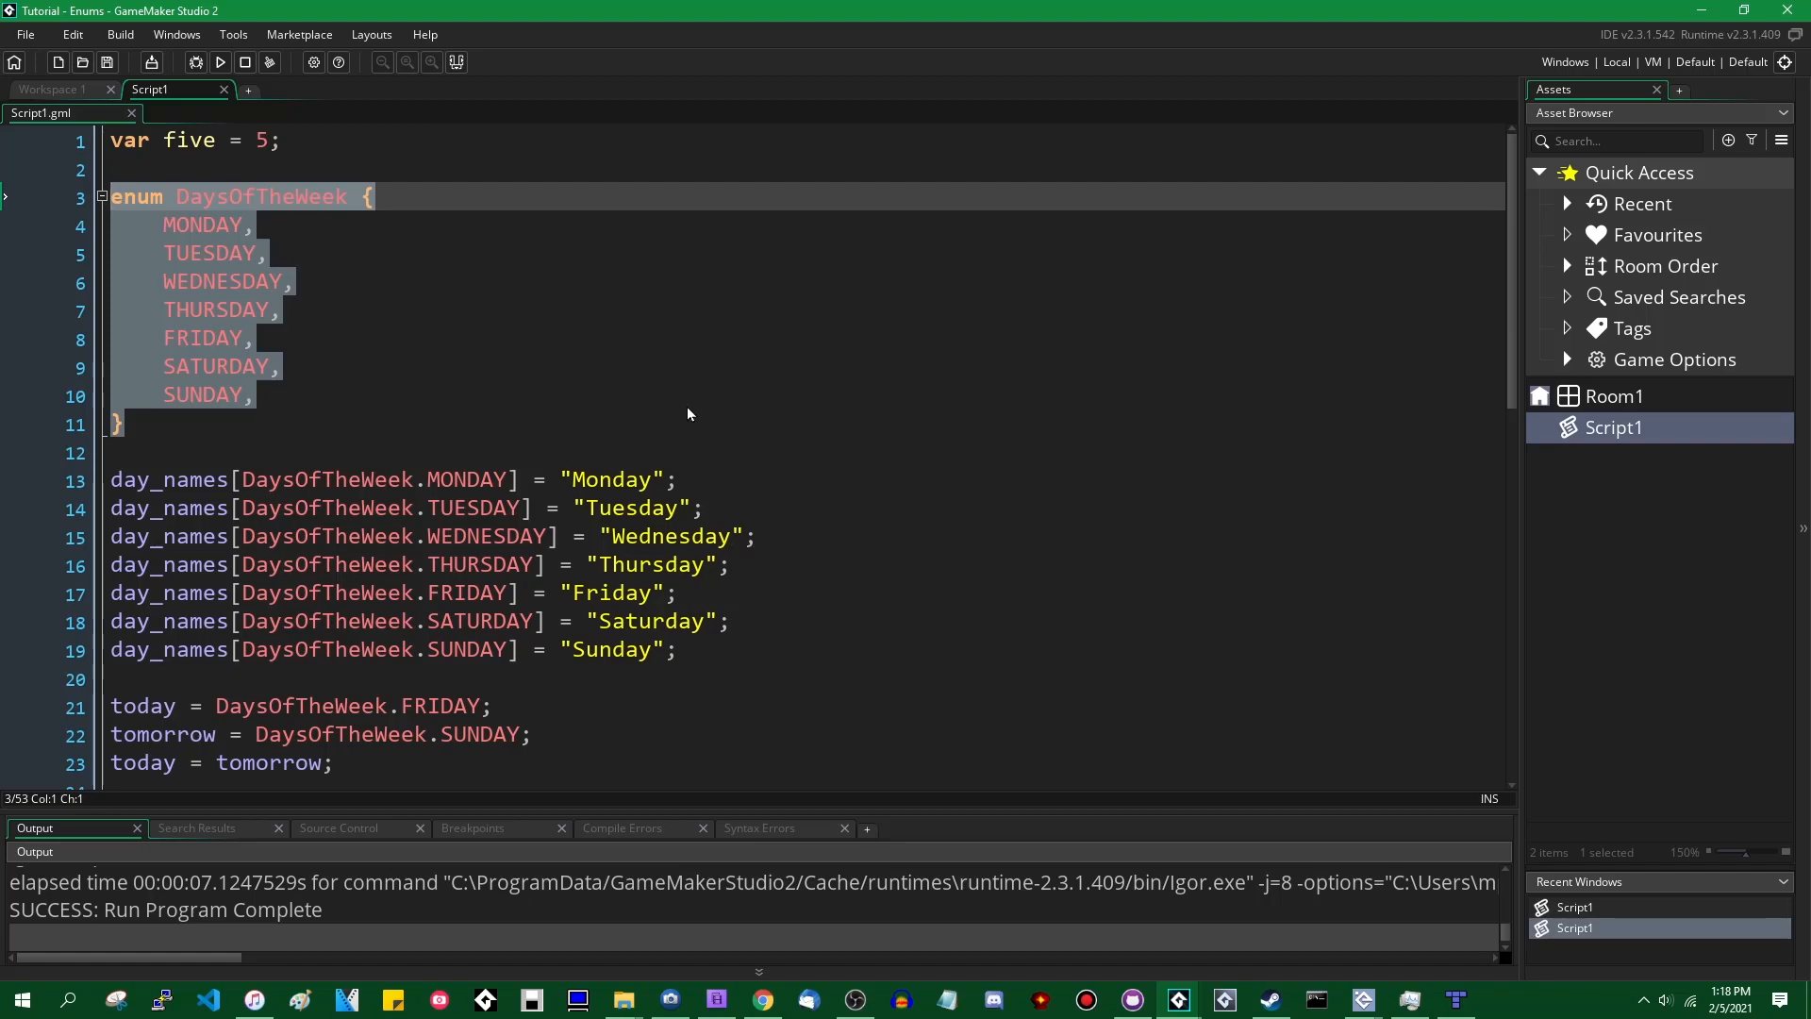
mouse_move(234, 375)
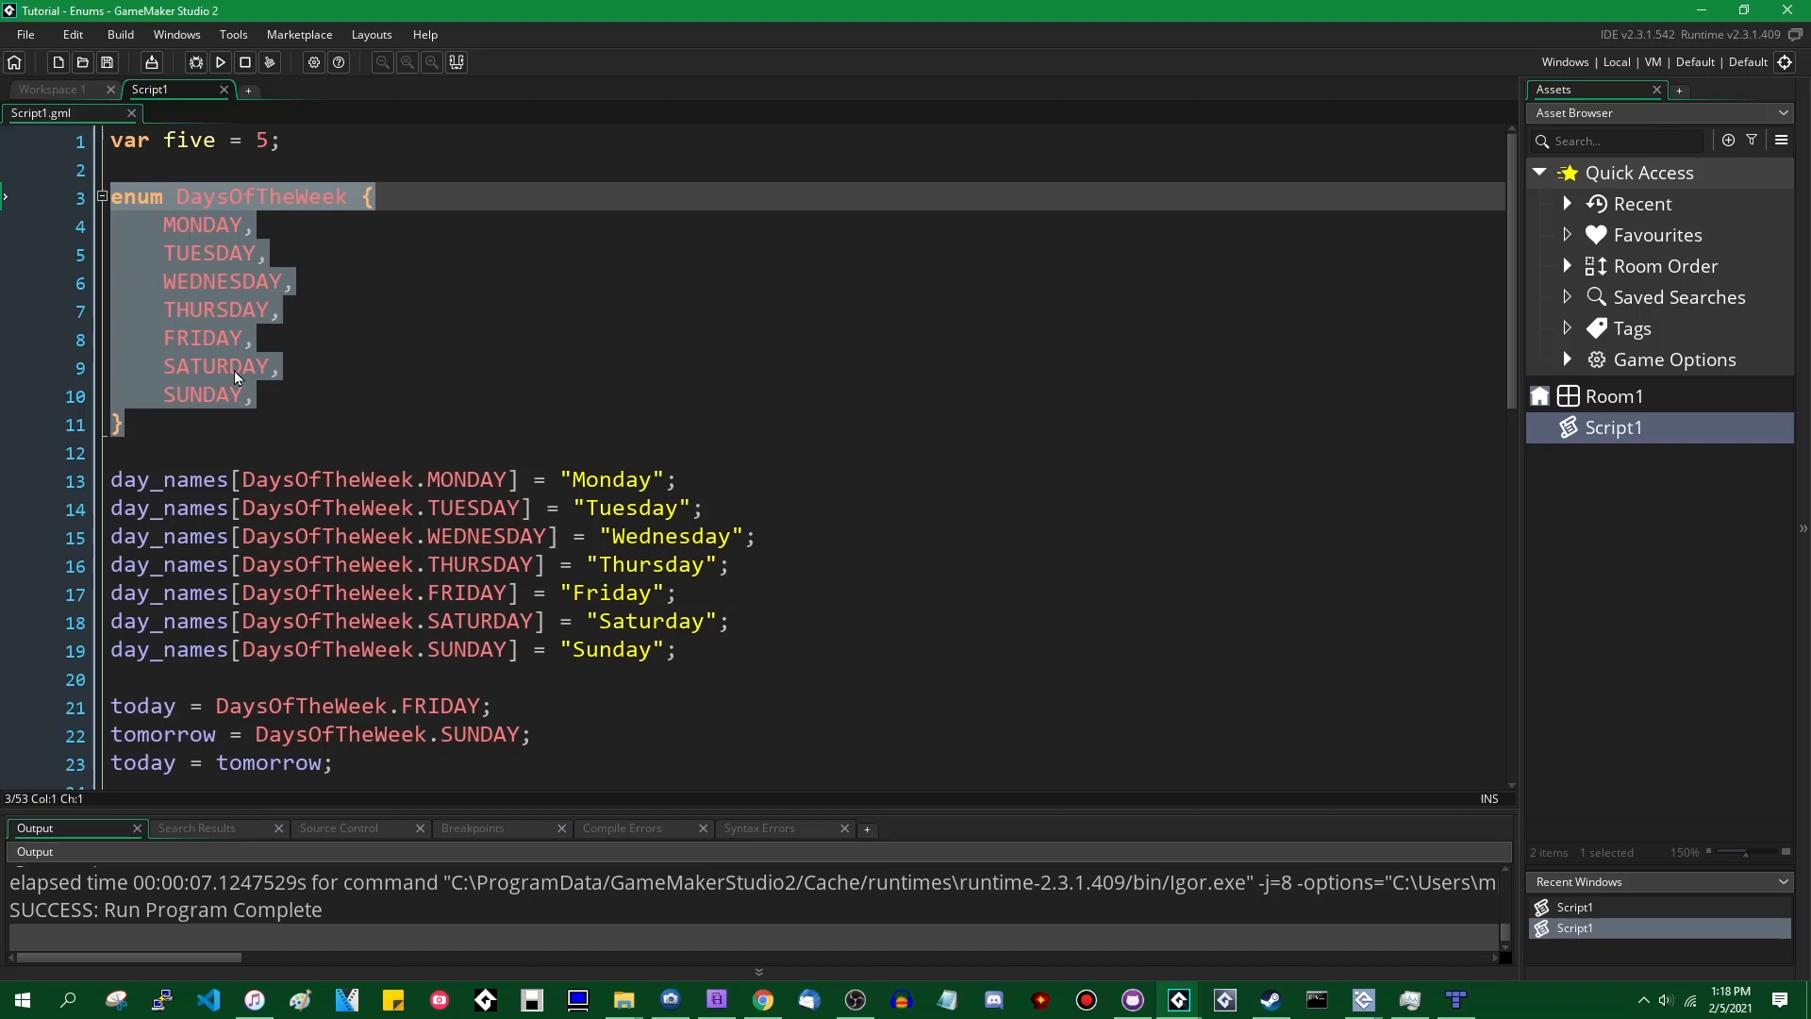